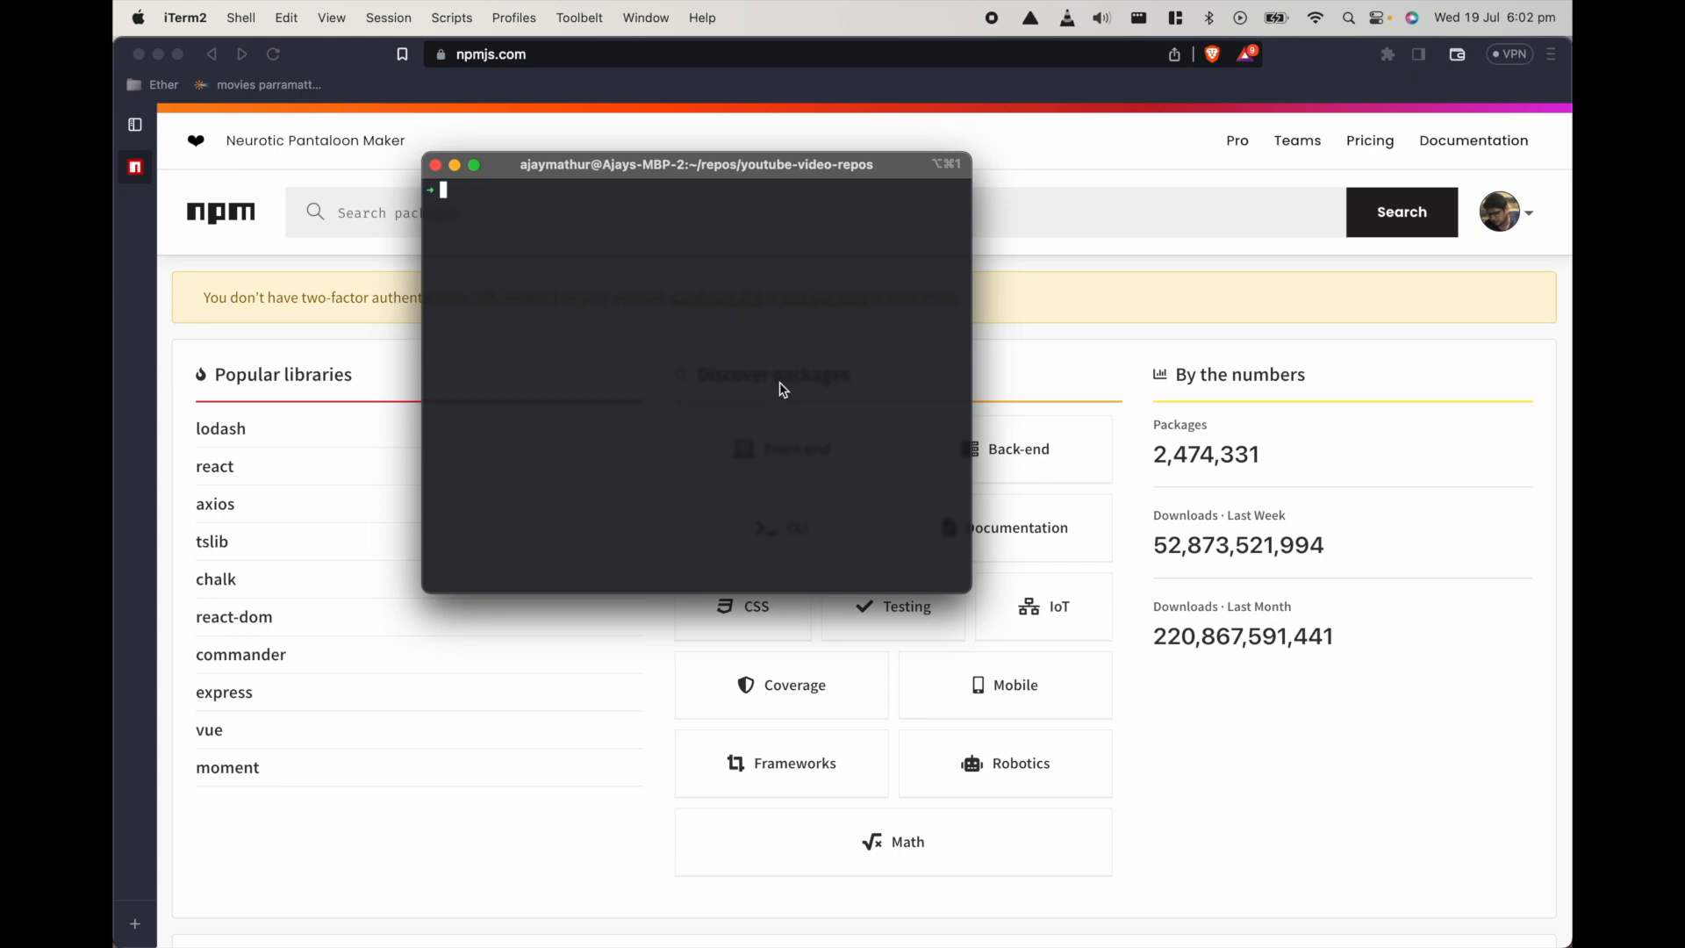
Reinstall build-and-publish-node-cli globally, confirm version 1.1.0, and fetch react and angular download stats.
{"action": "type", "text": "npm uninstall -g build-and-publish-node-cli"}
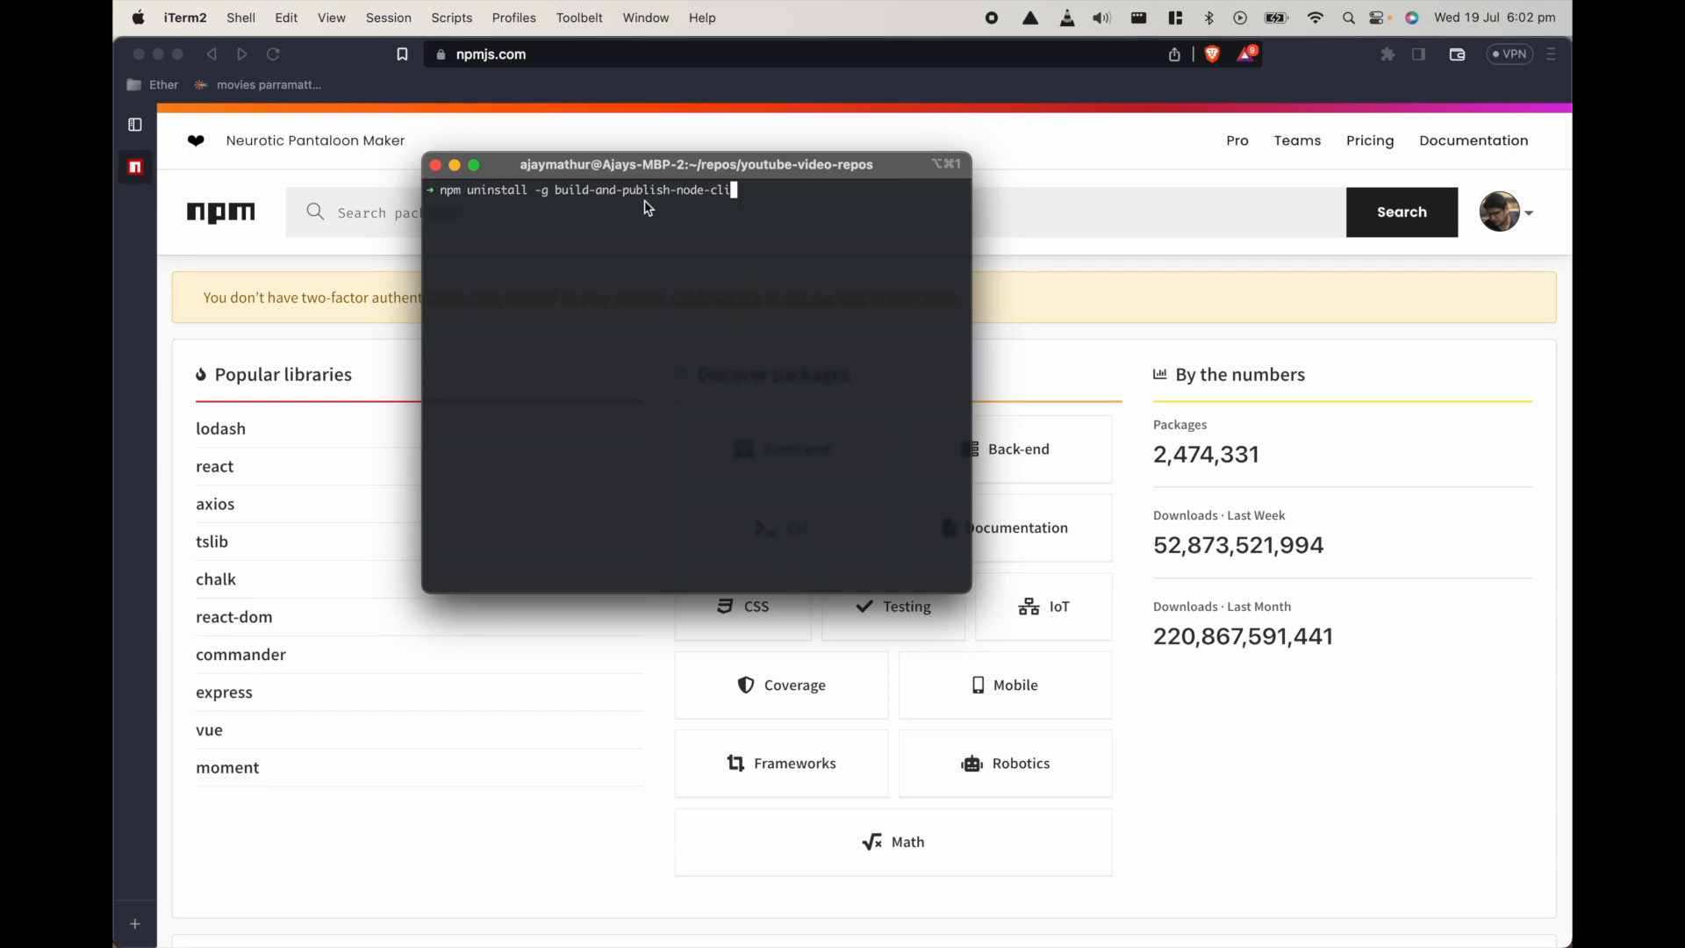
{"action": "mouse_move", "coordinate": [465, 224]}
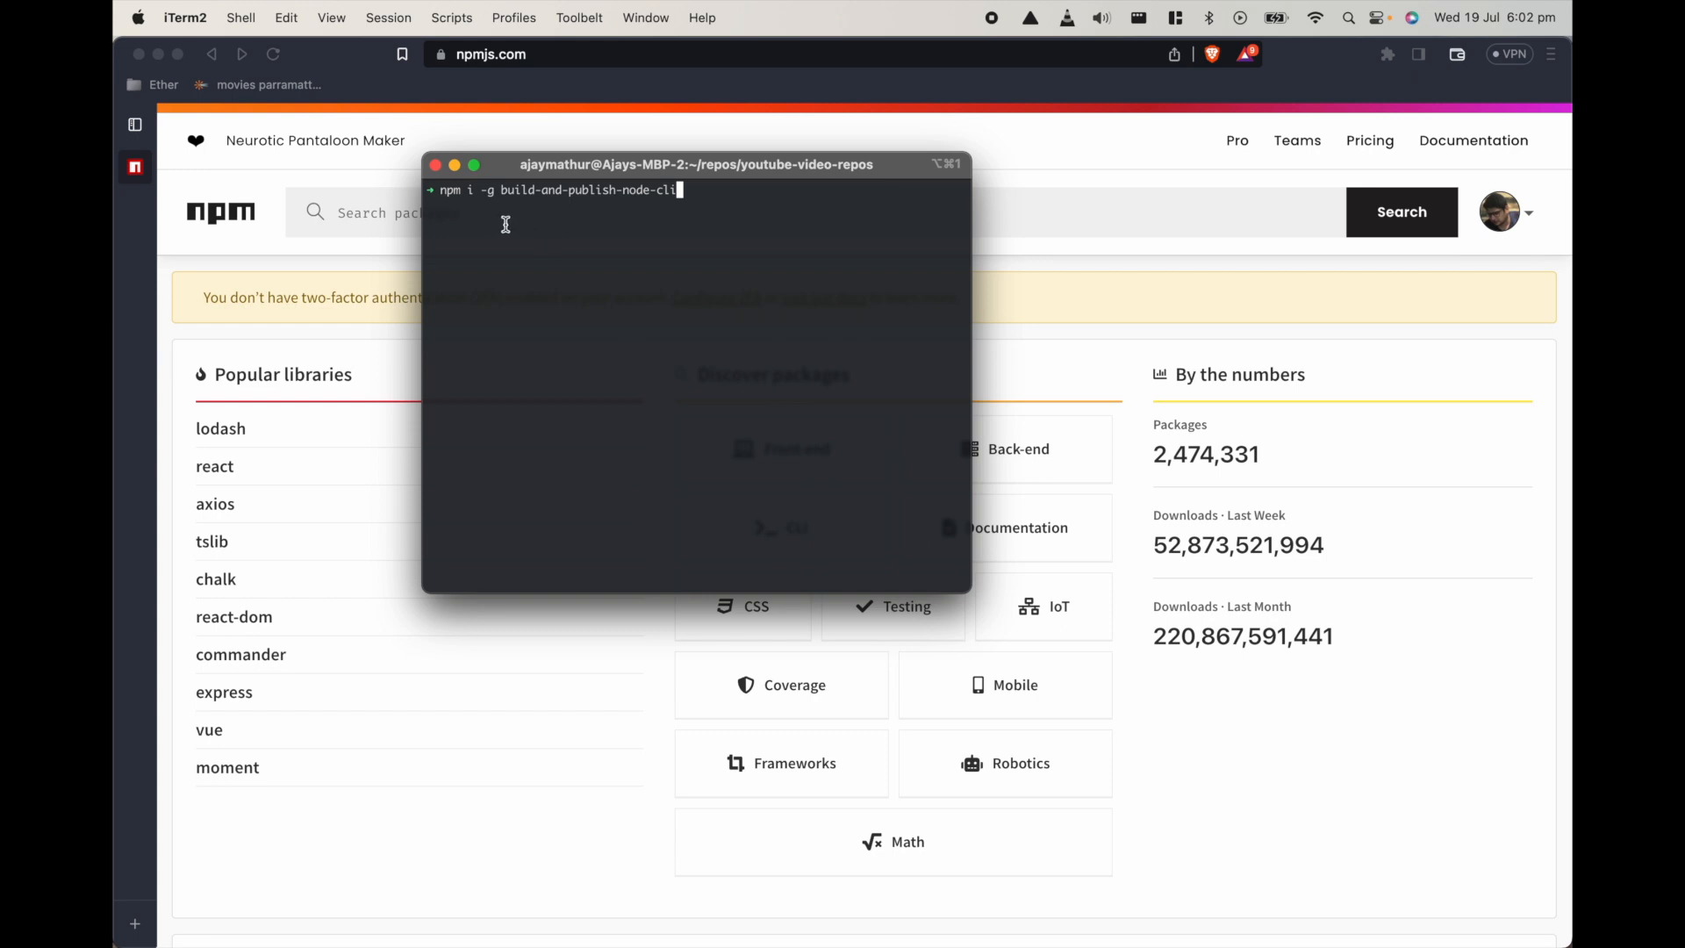
{"action": "mouse_move", "coordinate": [451, 200]}
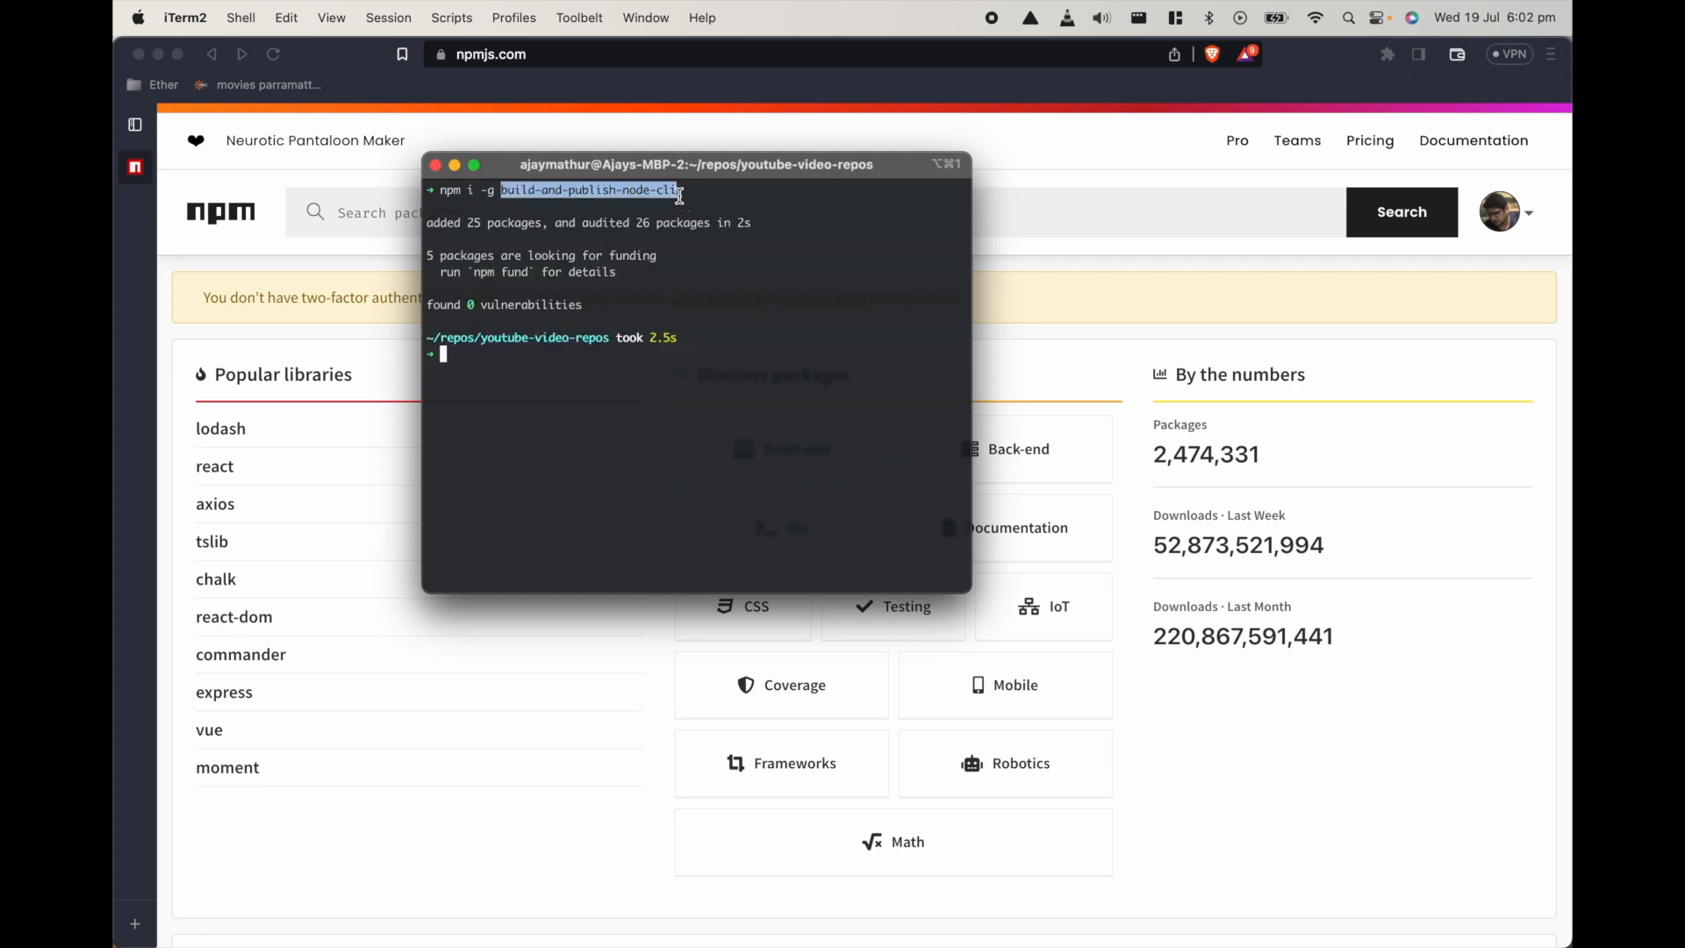
{"action": "type", "text": "build-and-publish-node-cli --version"}
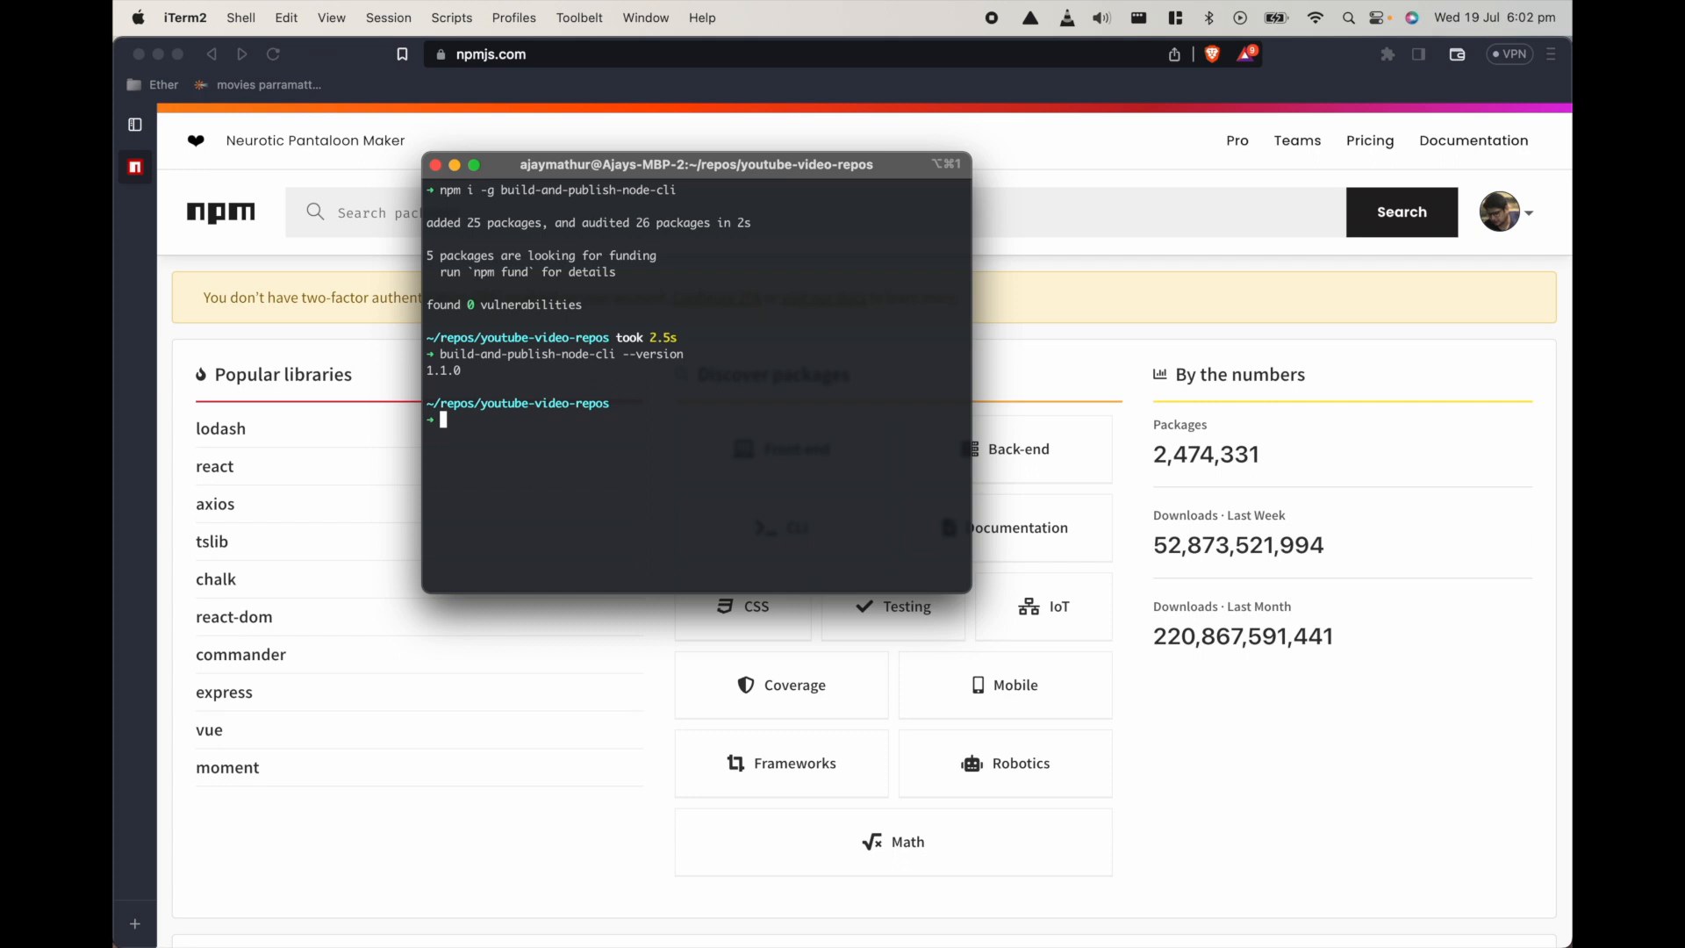
{"action": "type", "text": "build-and-publish-node-cli --"}
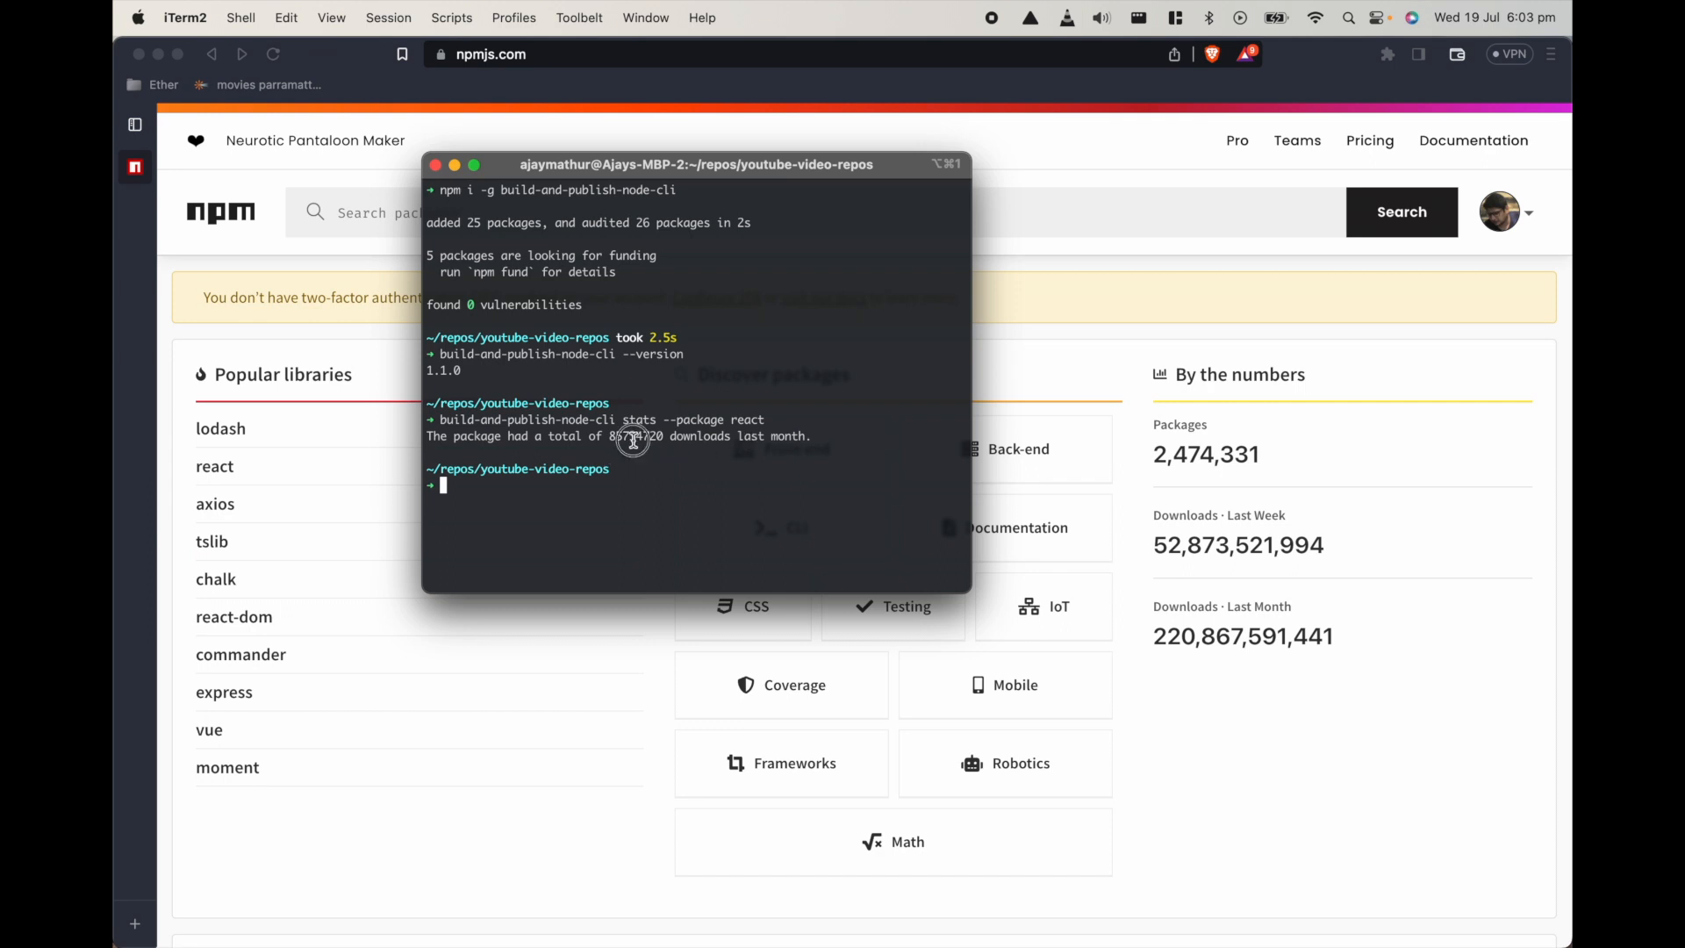
{"action": "type", "text": "build-and-publish-node-cli stats --package re"}
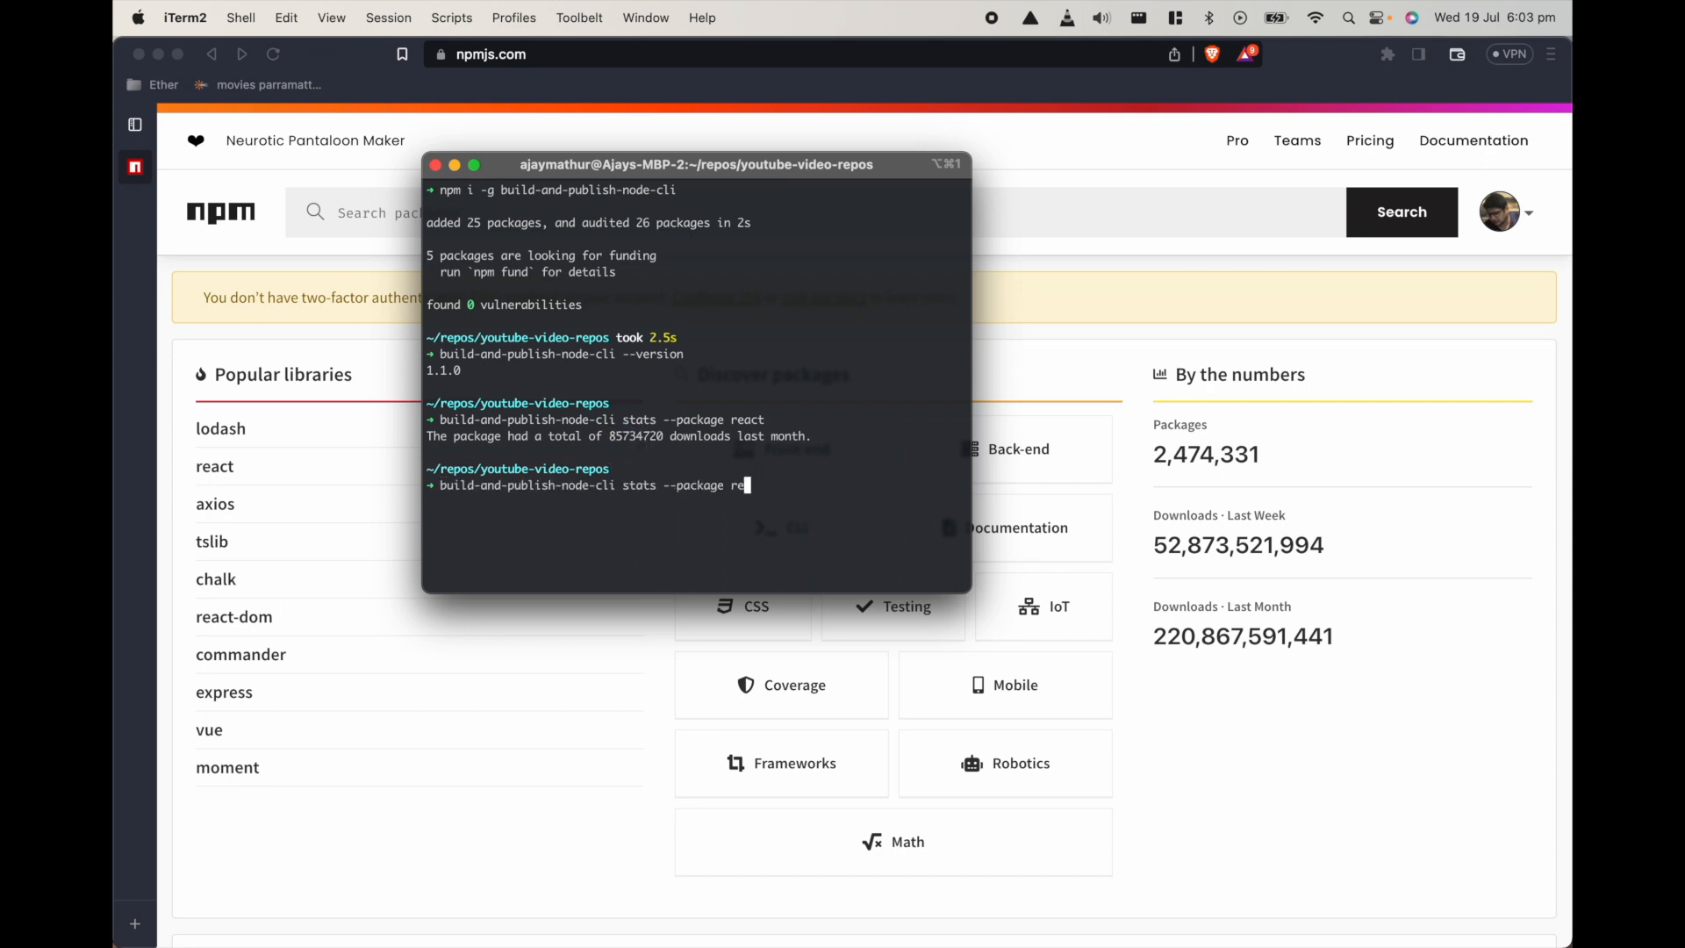
{"action": "type", "text": "angula"}
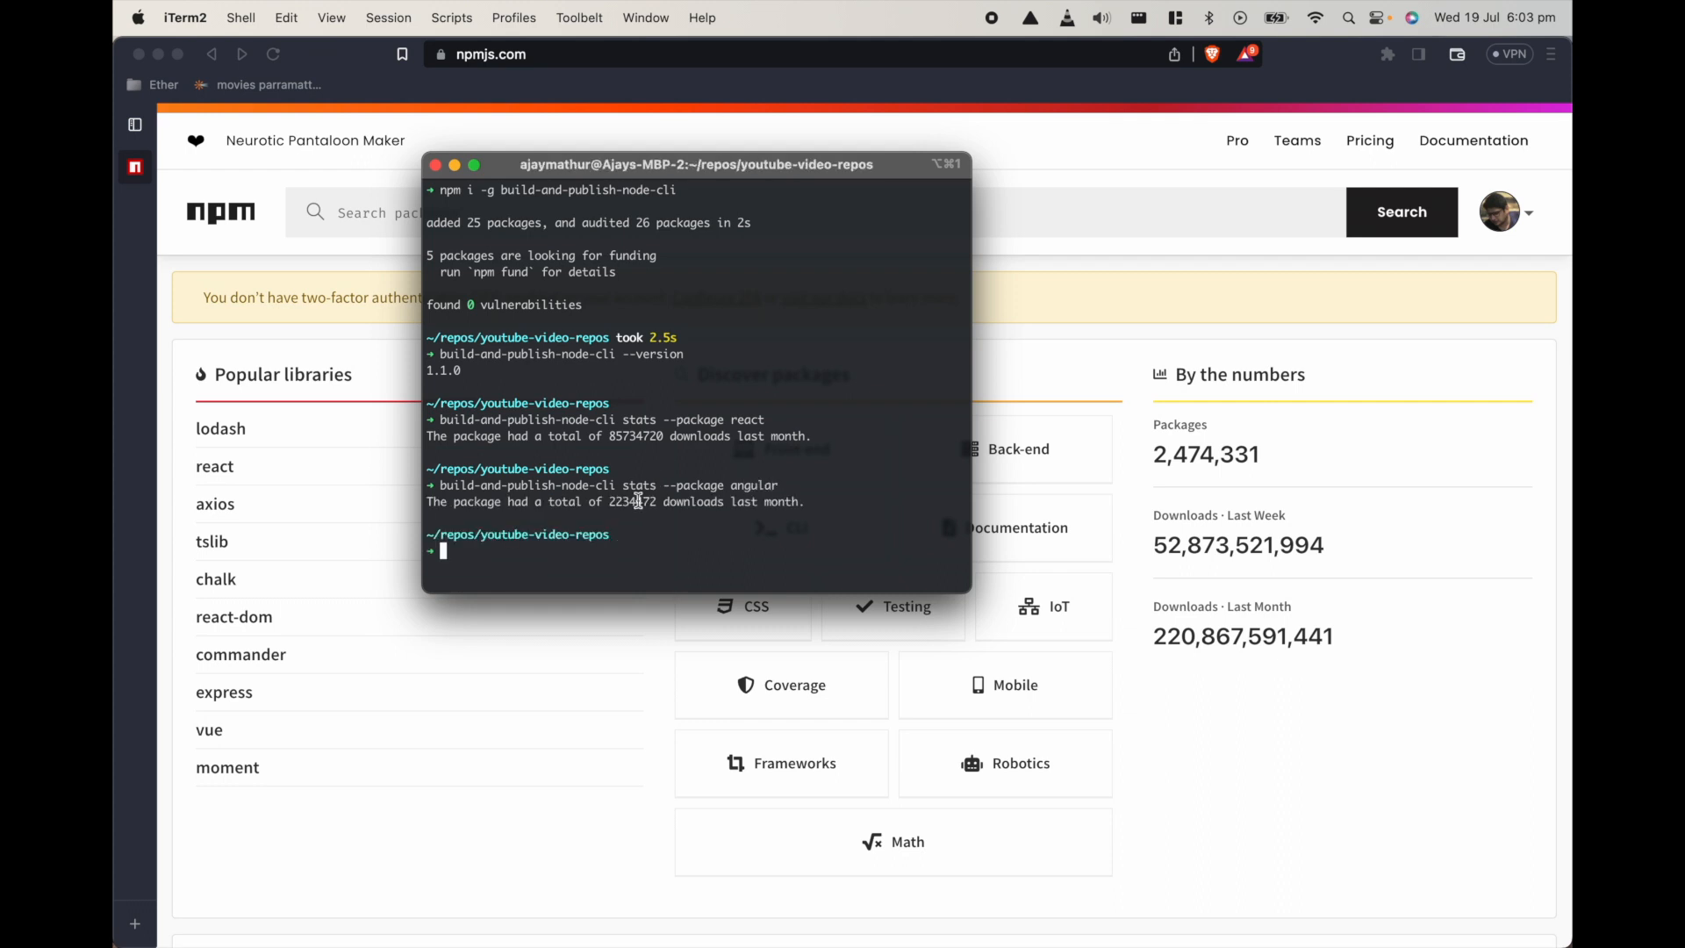
{"action": "mouse_move", "coordinate": [666, 545]}
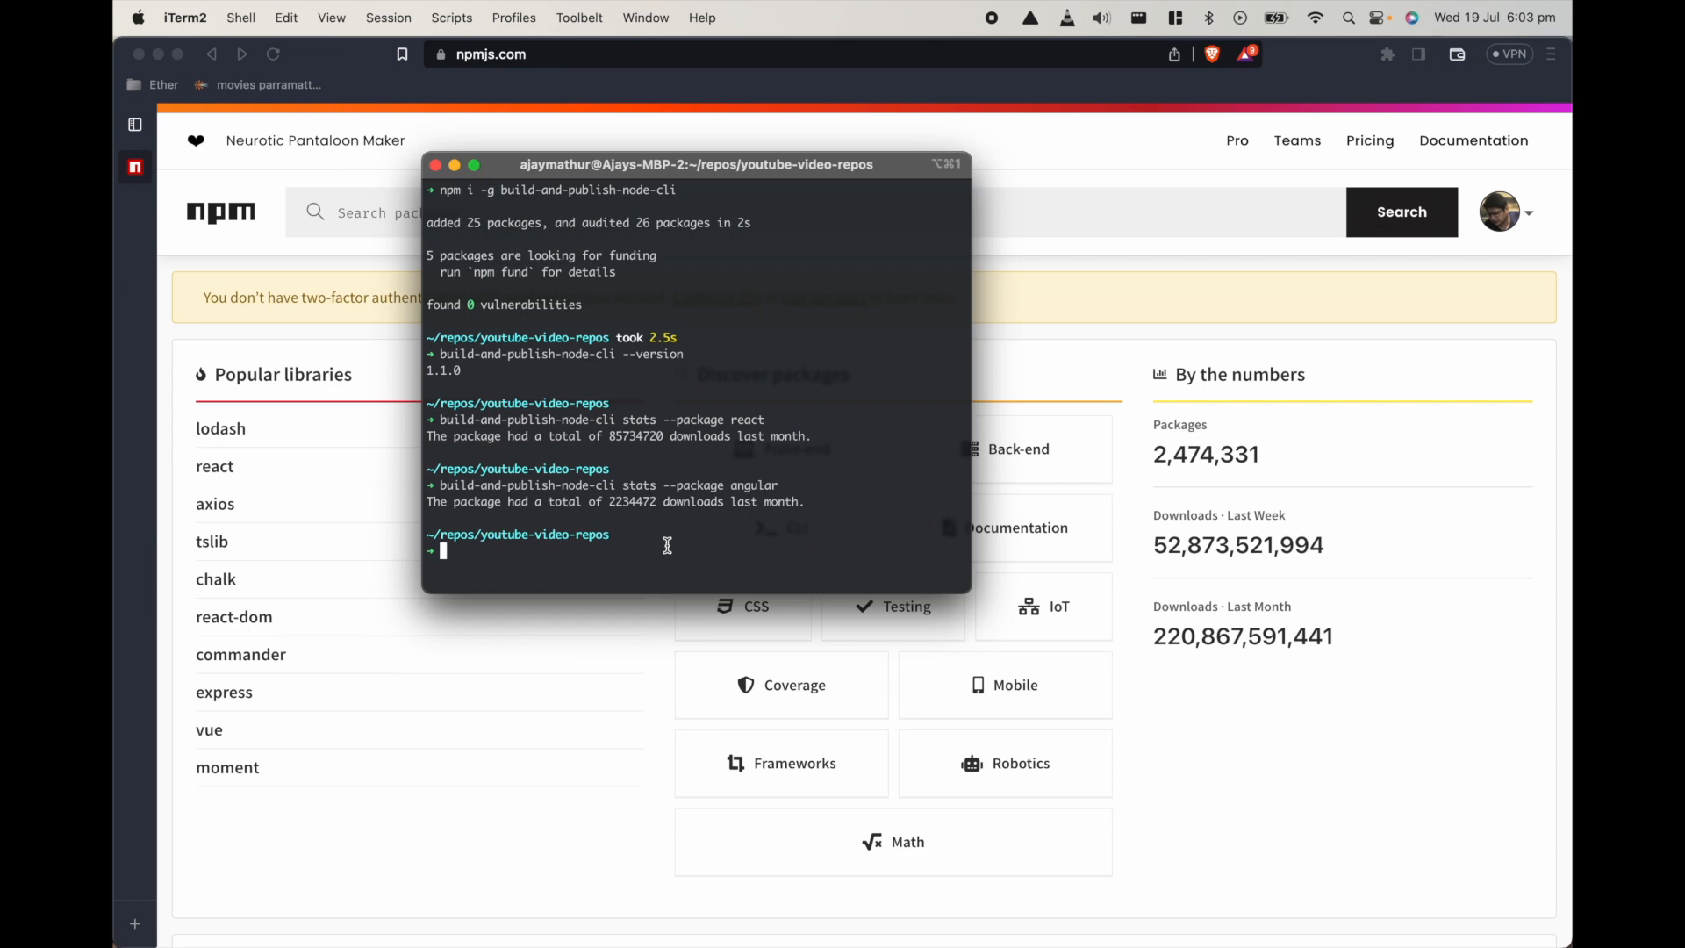
Make and enter the build-and-publish-cli folder, then open it in VS Code with code.
{"action": "type", "text": "mkdor"}
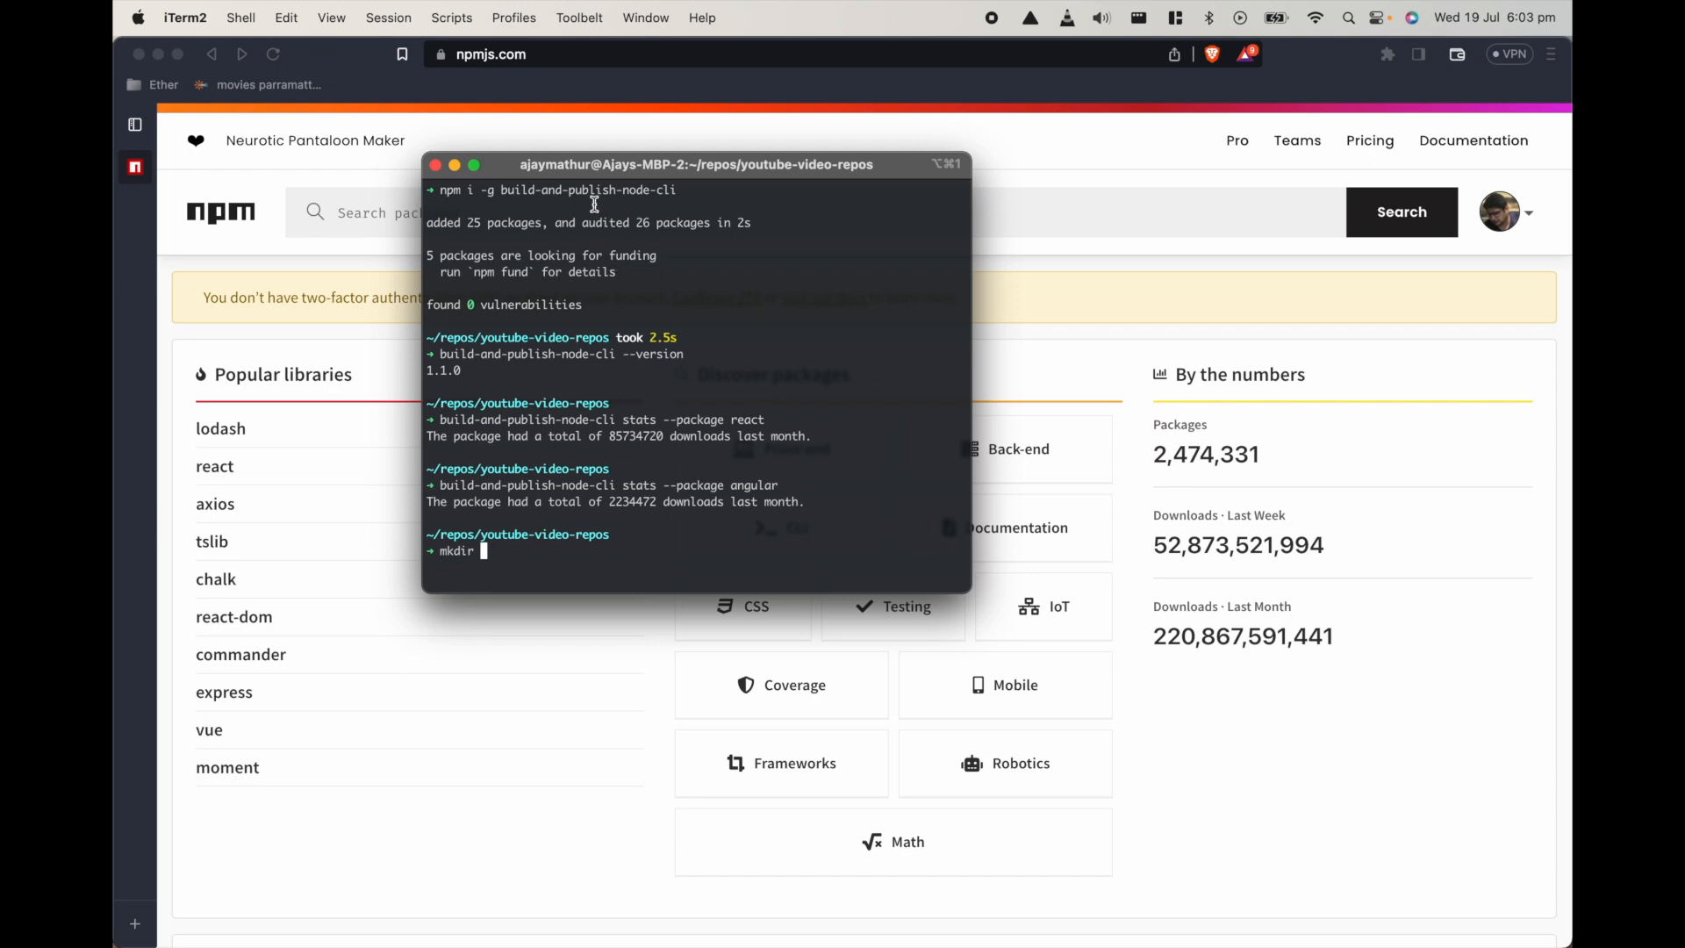
{"action": "double_click", "coordinate": [588, 190]}
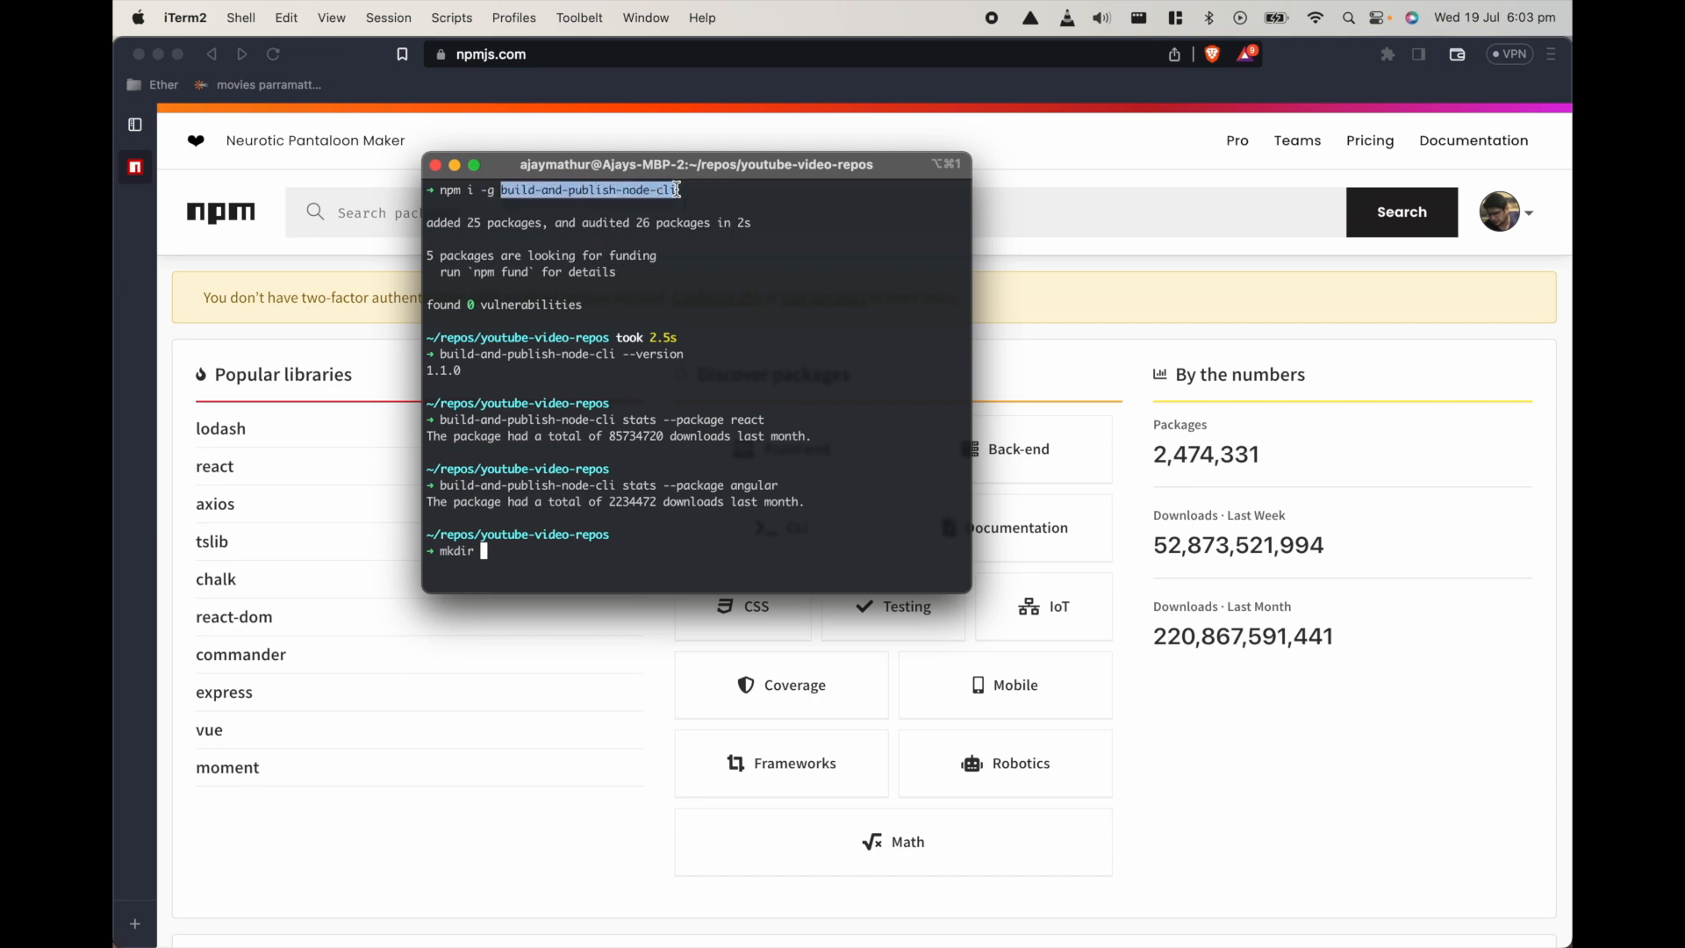
{"action": "type", "text": "build-and-publish-node-cli"}
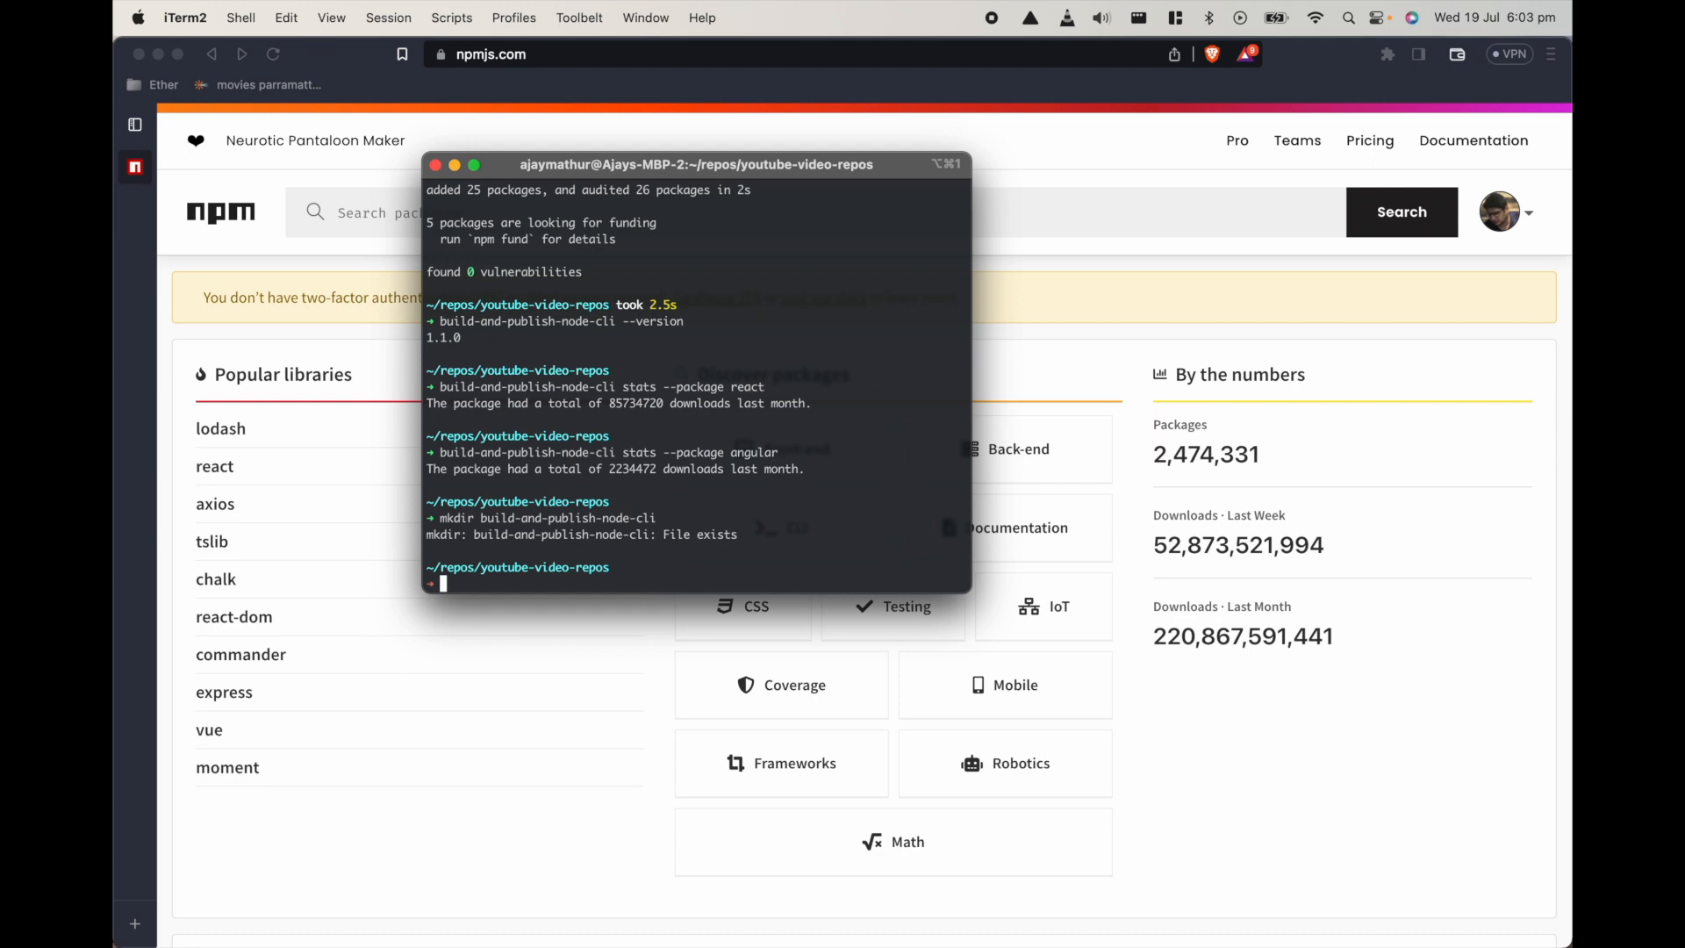
{"action": "type", "text": "mkdir build-and-publish-node-cli"}
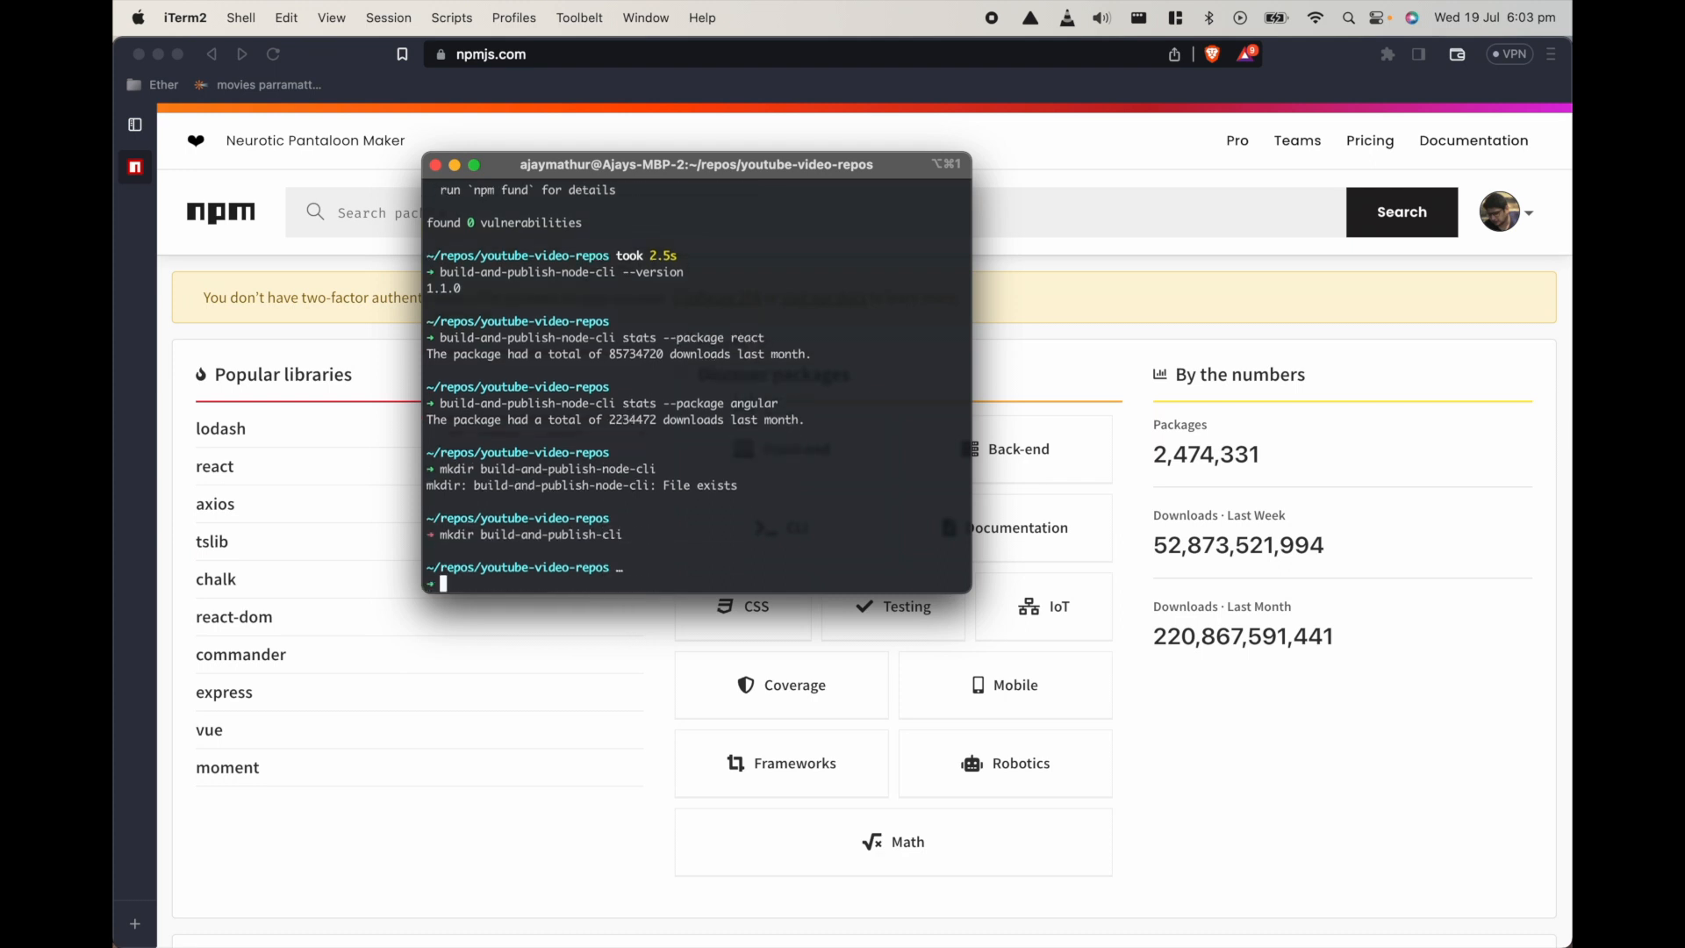
{"action": "type", "text": "cd build-and-publish-"}
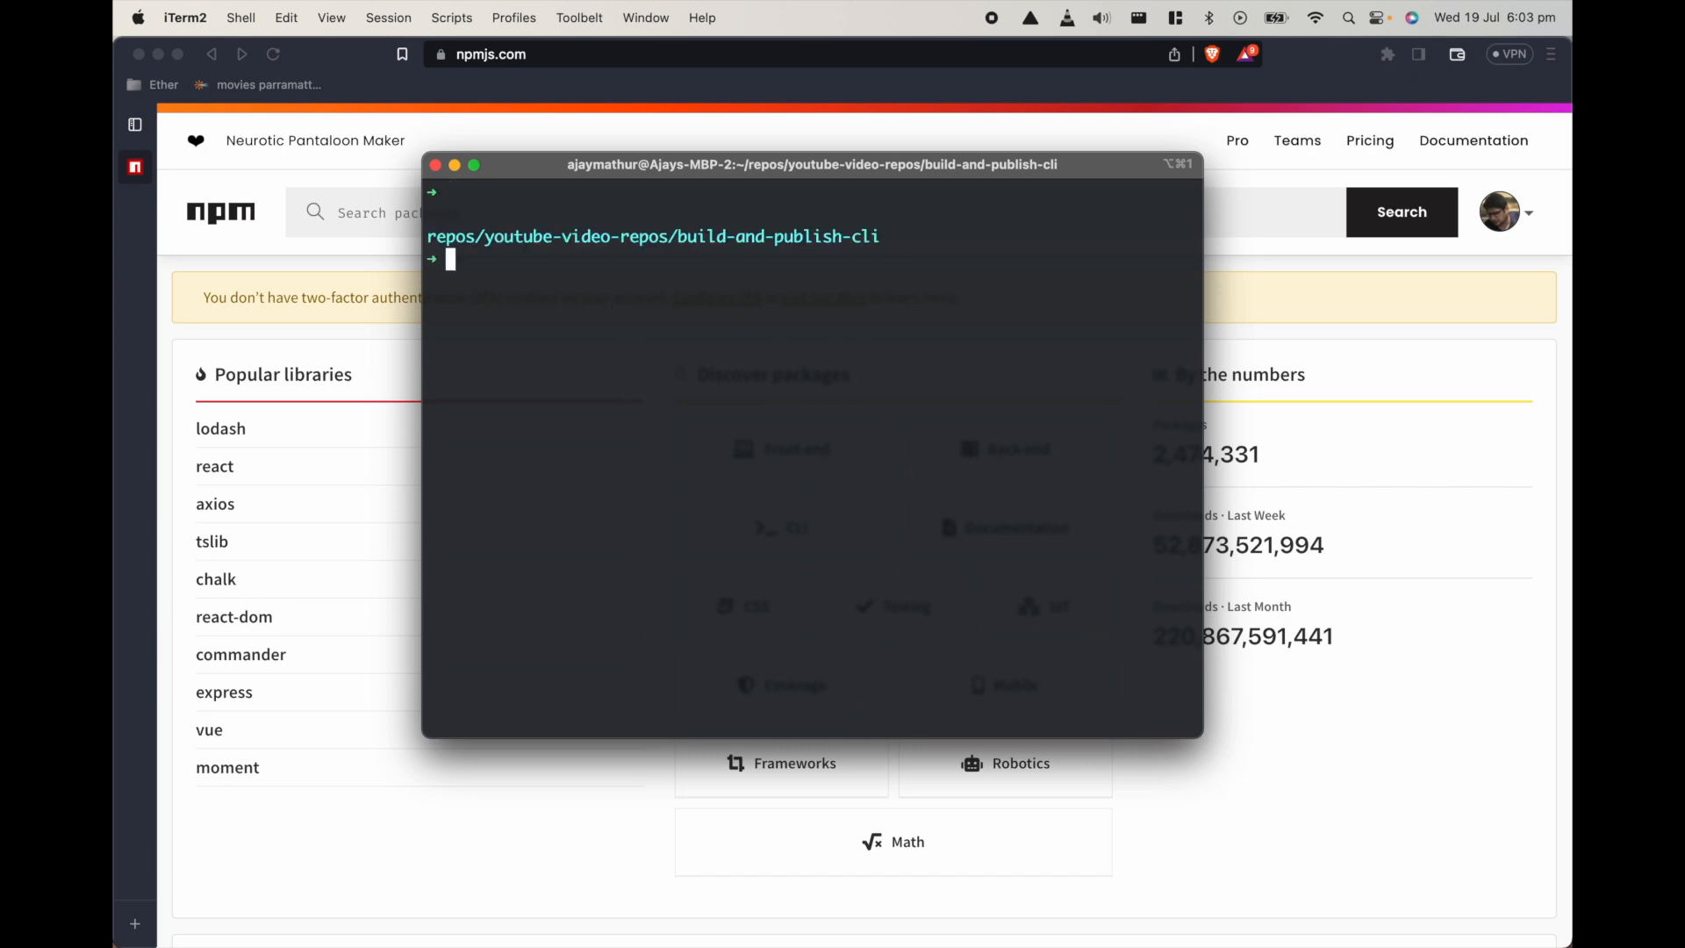
{"action": "type", "text": "code ."}
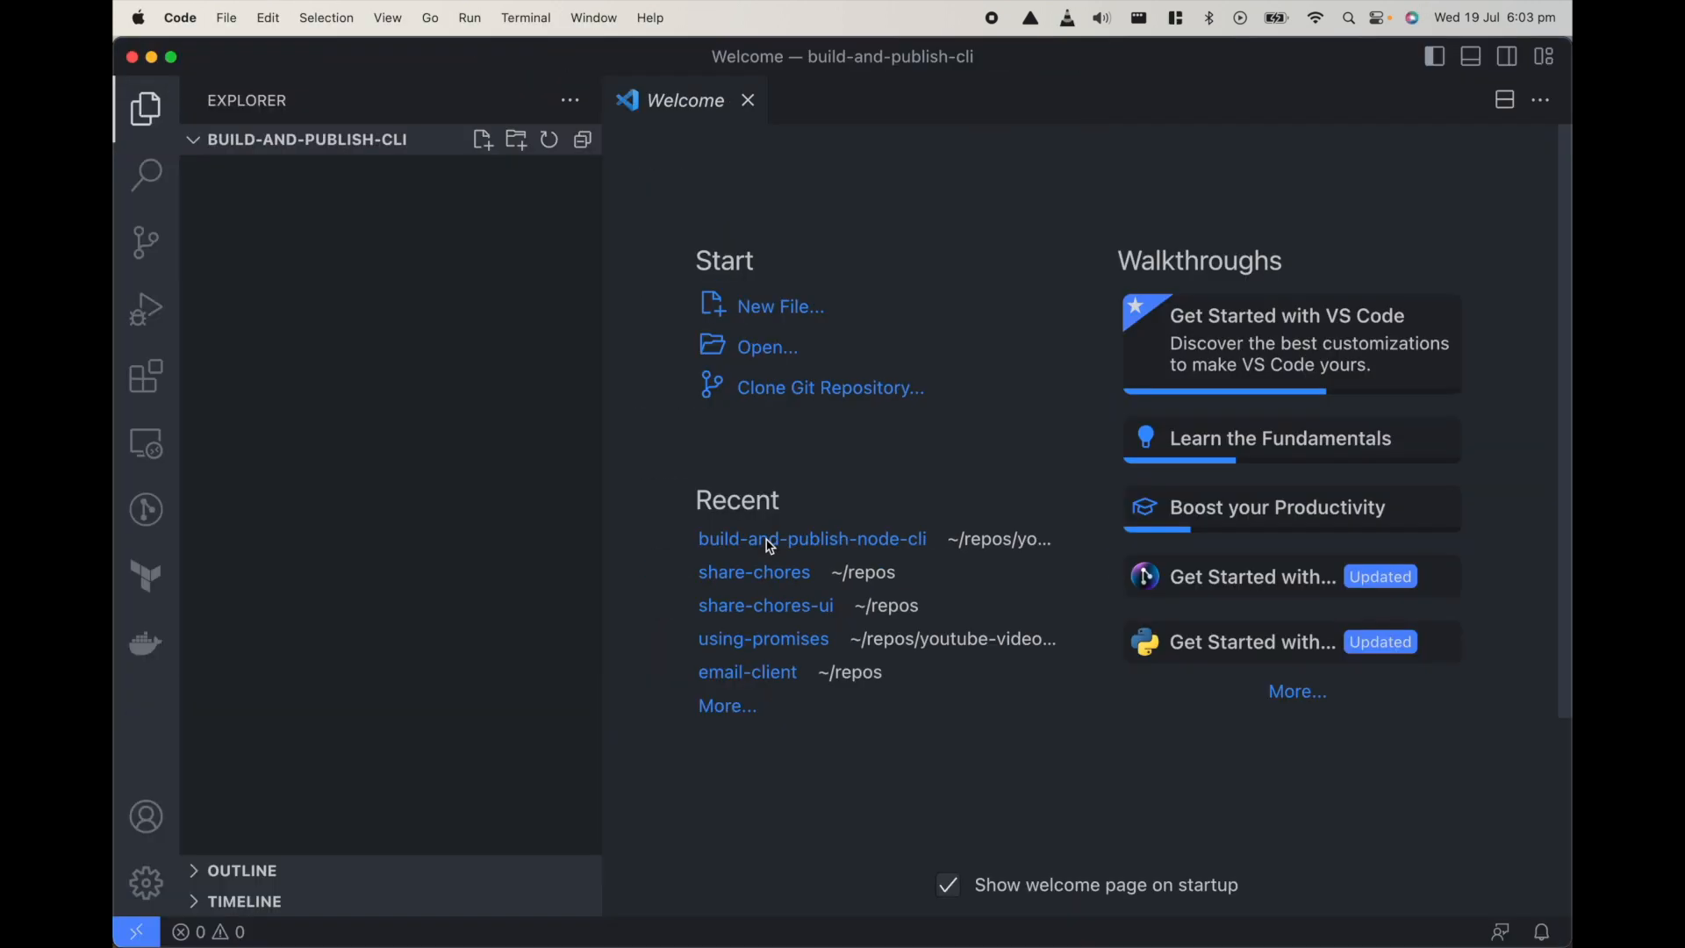
Close the Welcome tab and run yarn init -y to generate package.json (build-and-publish-cli, 1.0.0).
{"action": "left_click", "coordinate": [748, 100]}
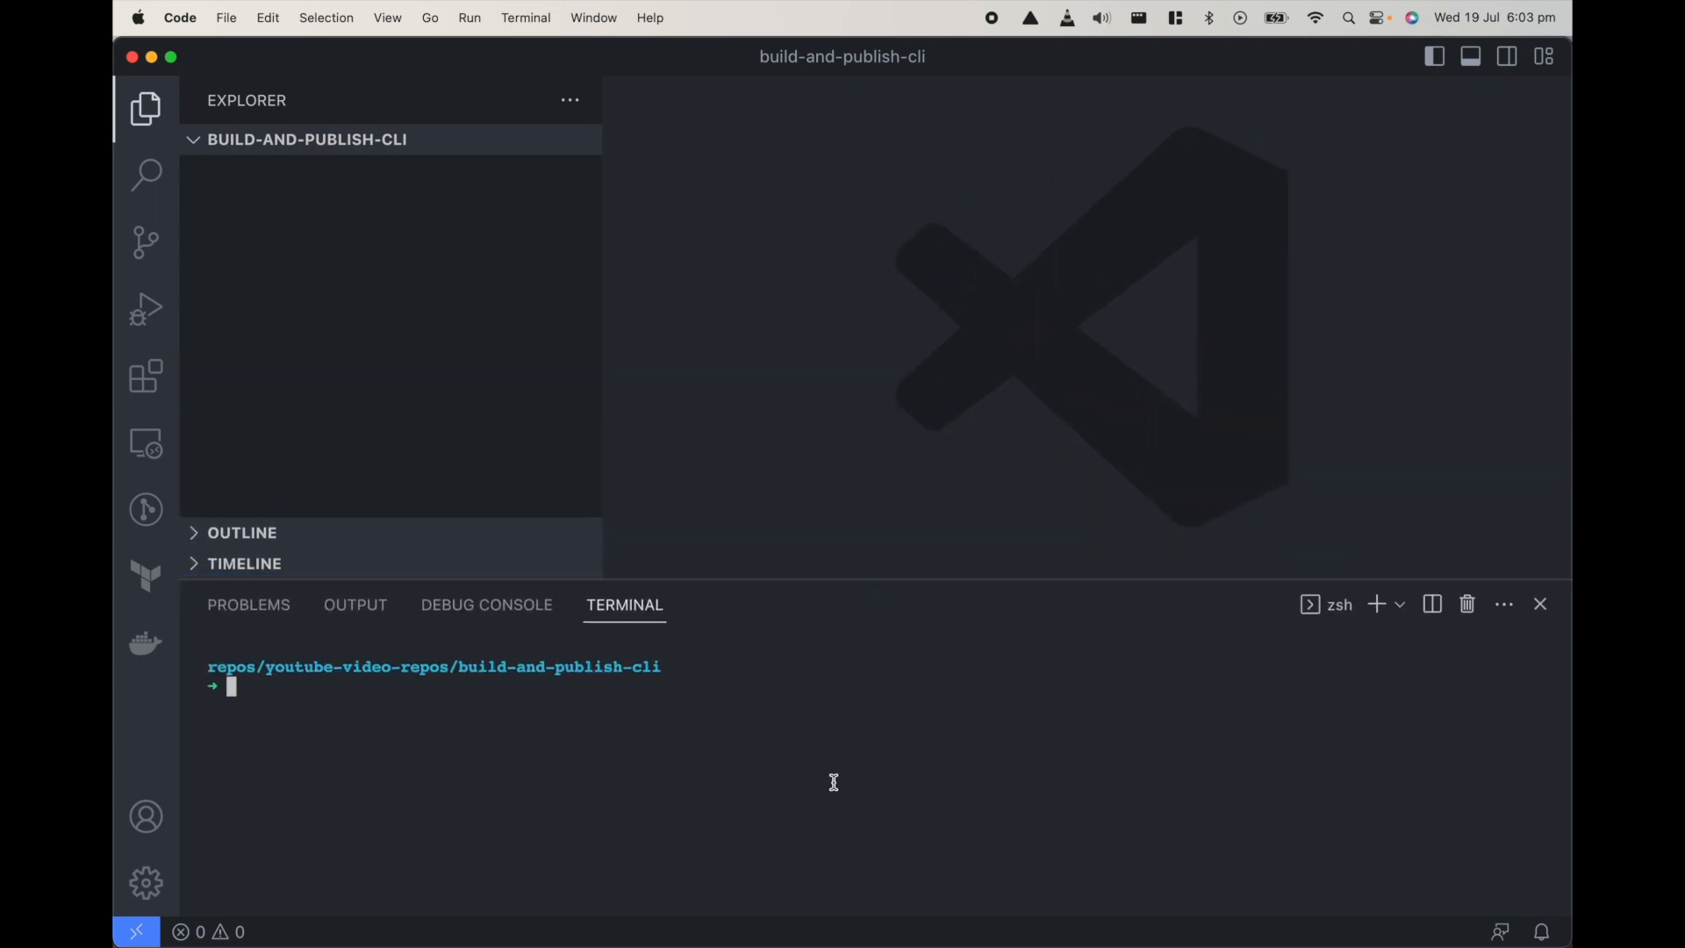
{"action": "type", "text": "yarn init -y"}
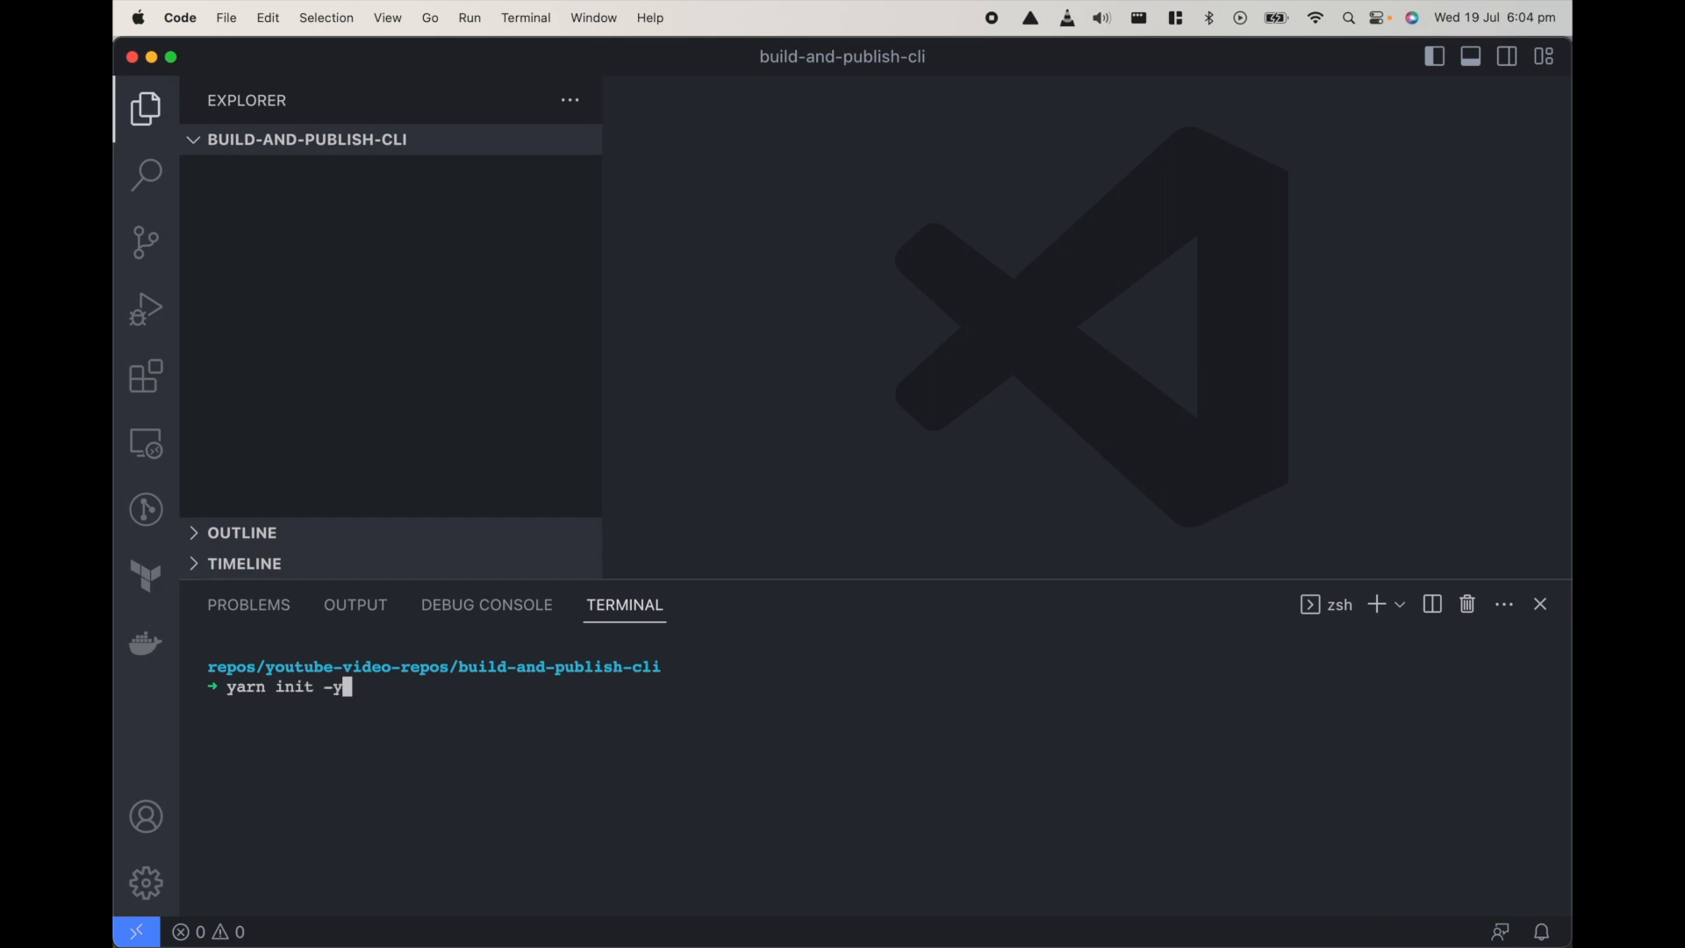
{"action": "key", "text": "enter"}
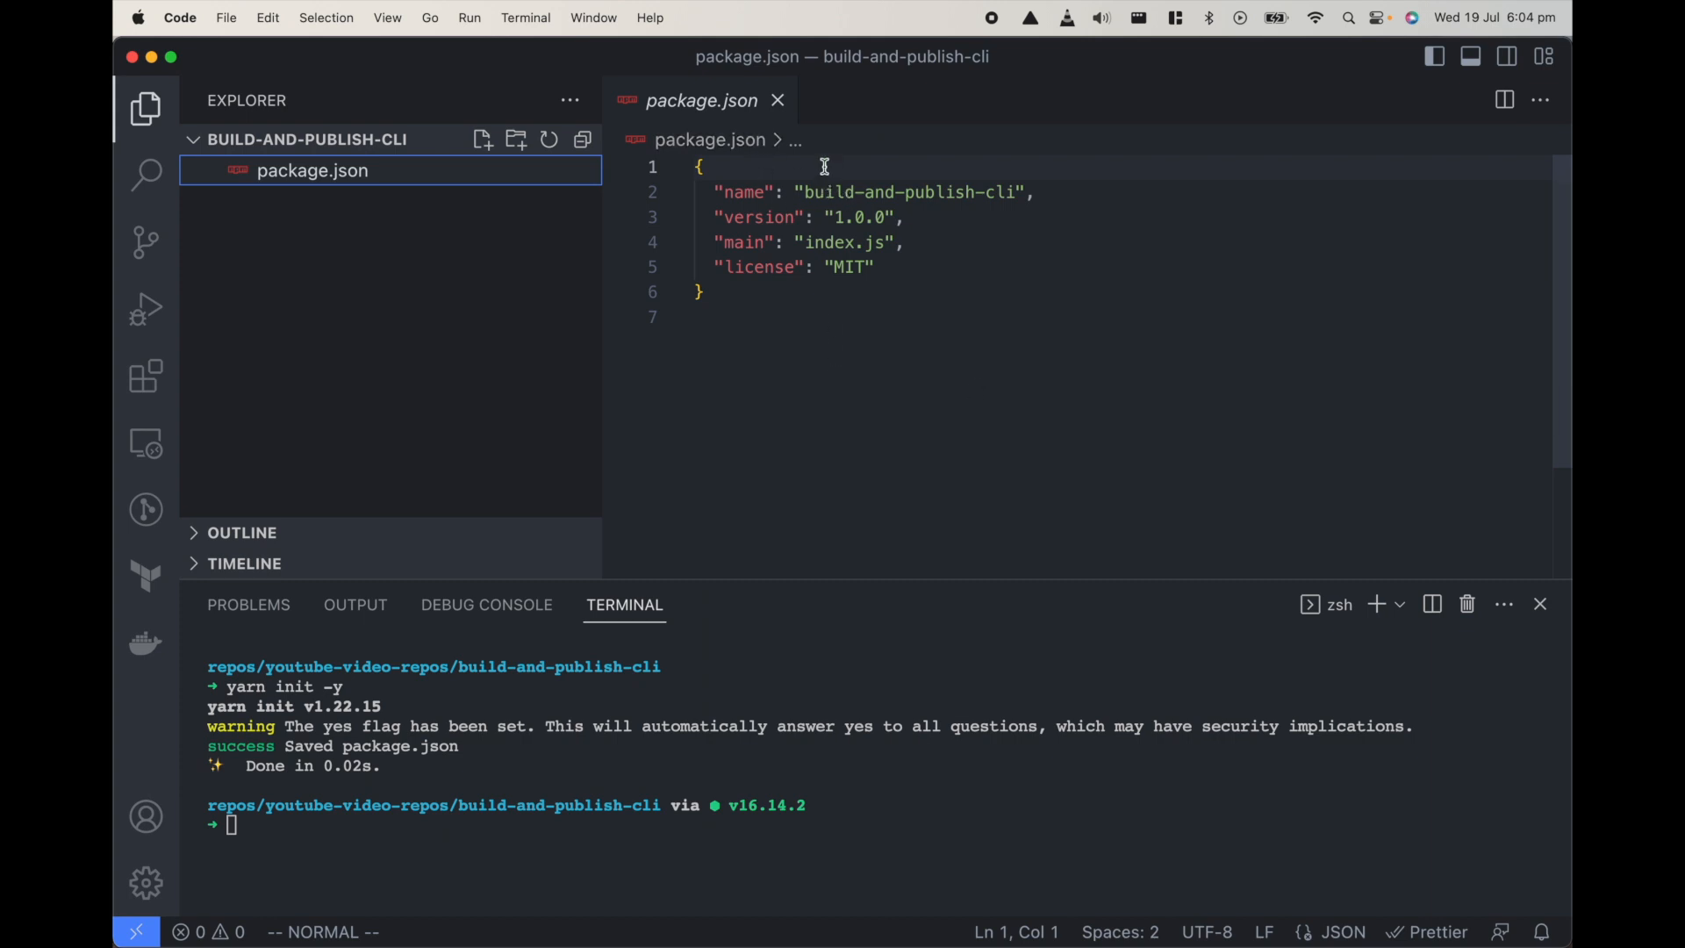
{"action": "mouse_move", "coordinate": [777, 100]}
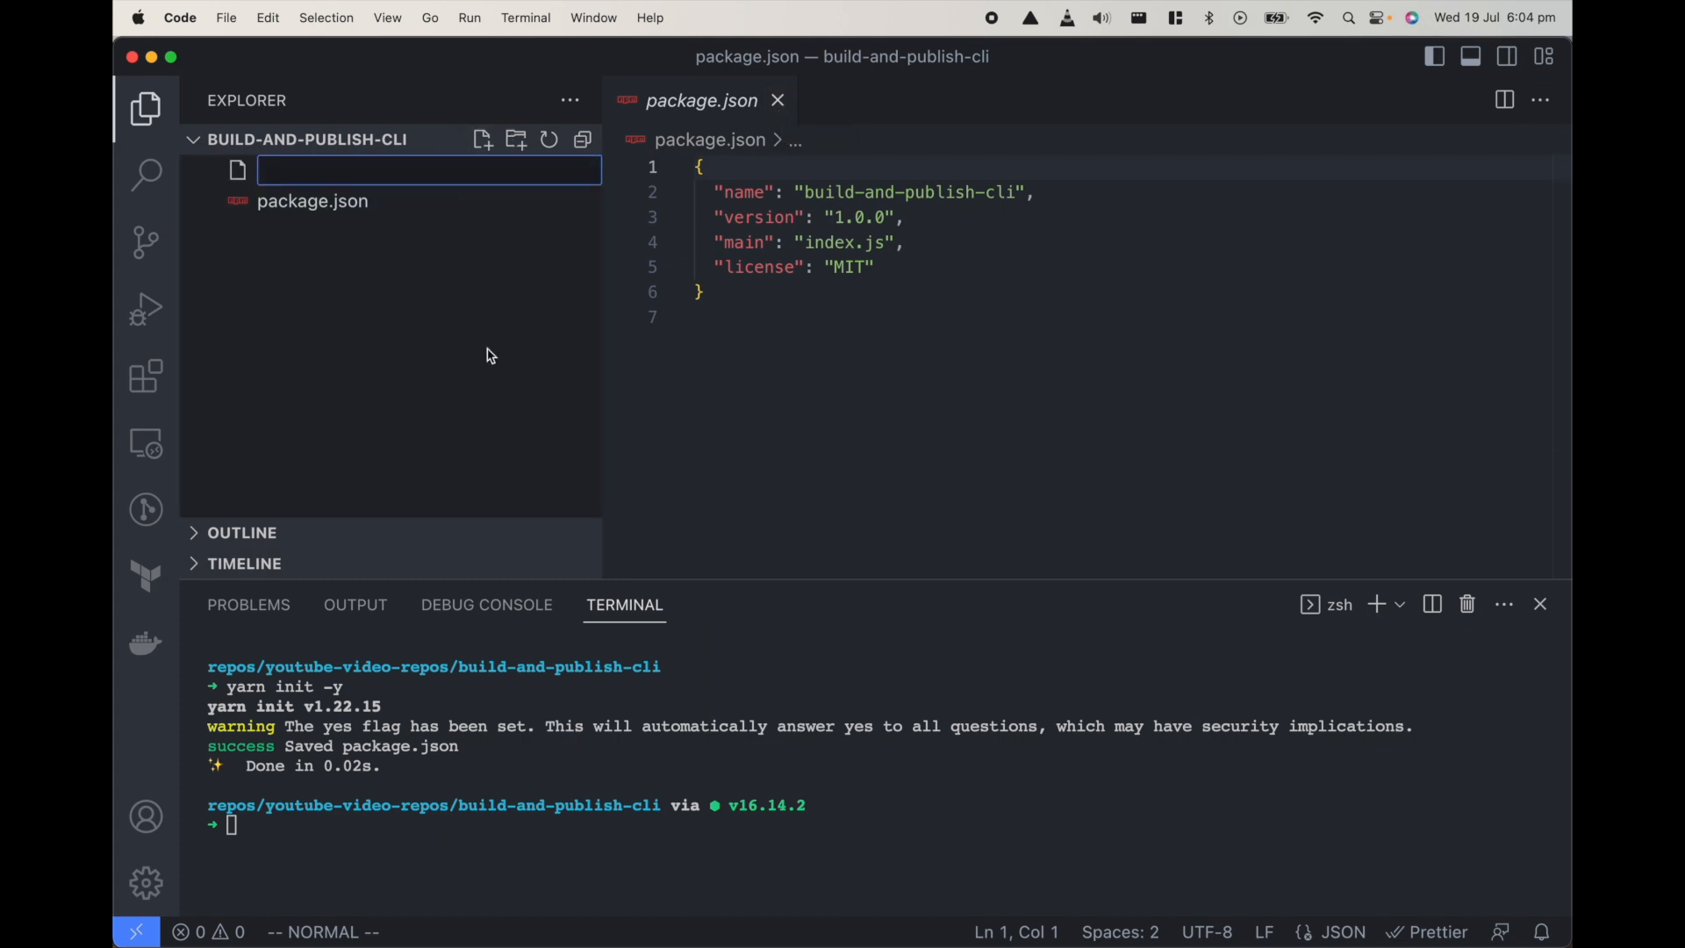
Create cli.js containing #!/usr/bin/env node and console.log('test'), and save it.
{"action": "type", "text": "cli.js"}
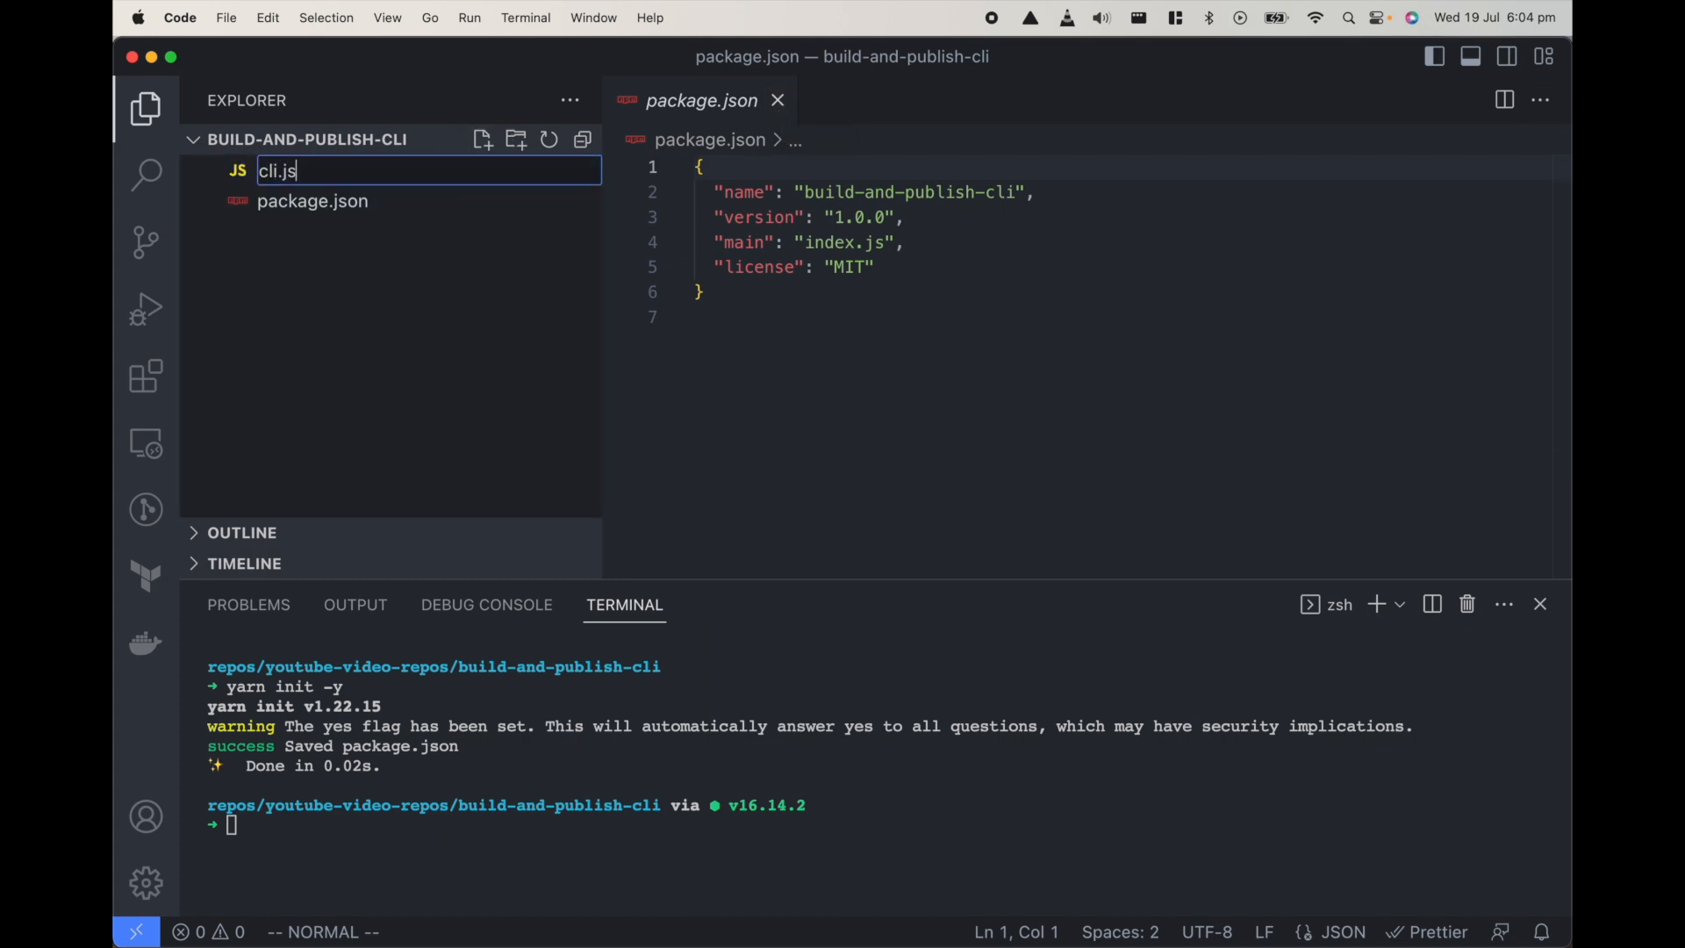
{"action": "key", "text": "Enter"}
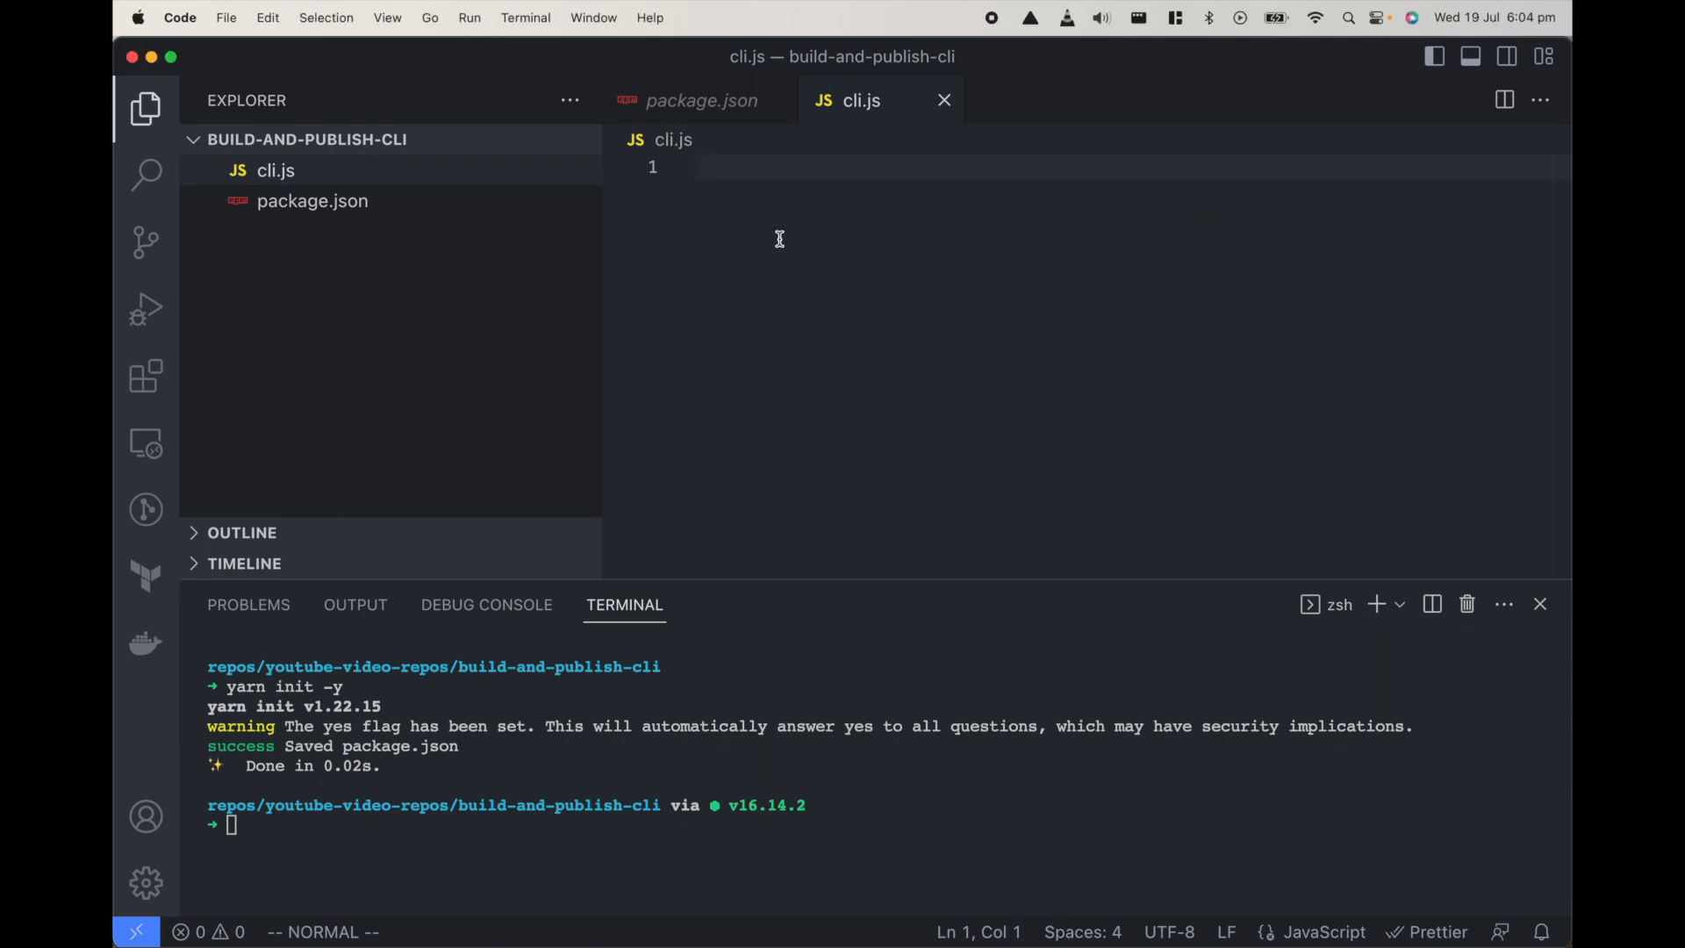
{"action": "type", "text": "#!/usr/bin/env node"}
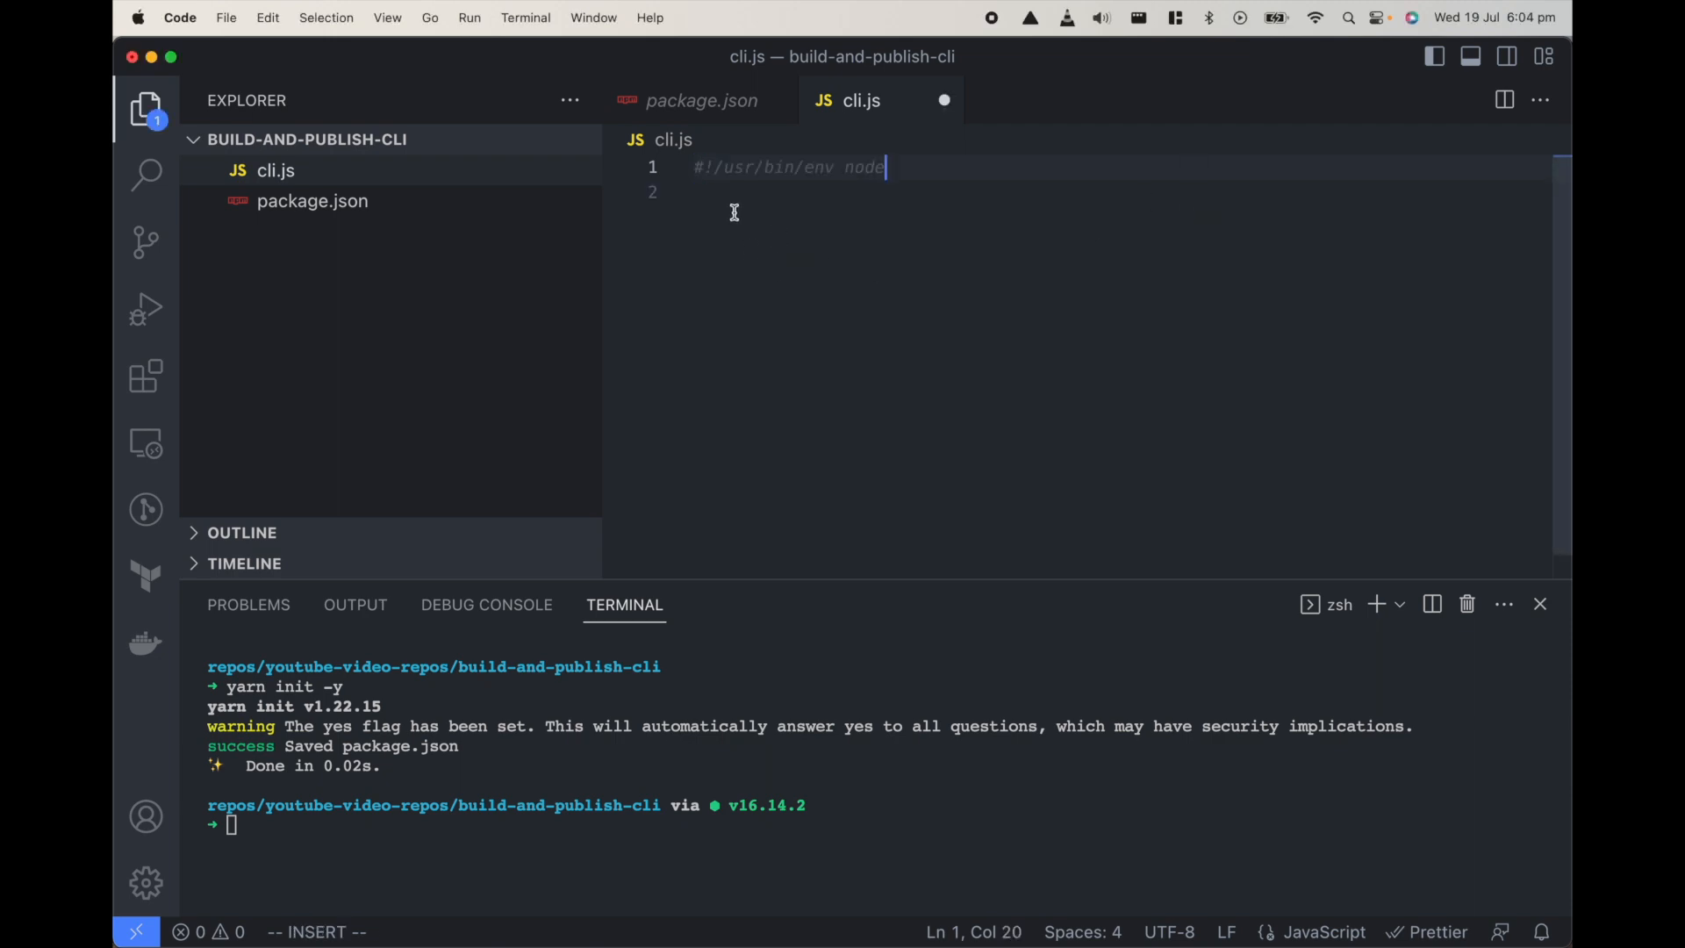
{"action": "mouse_move", "coordinate": [753, 186]}
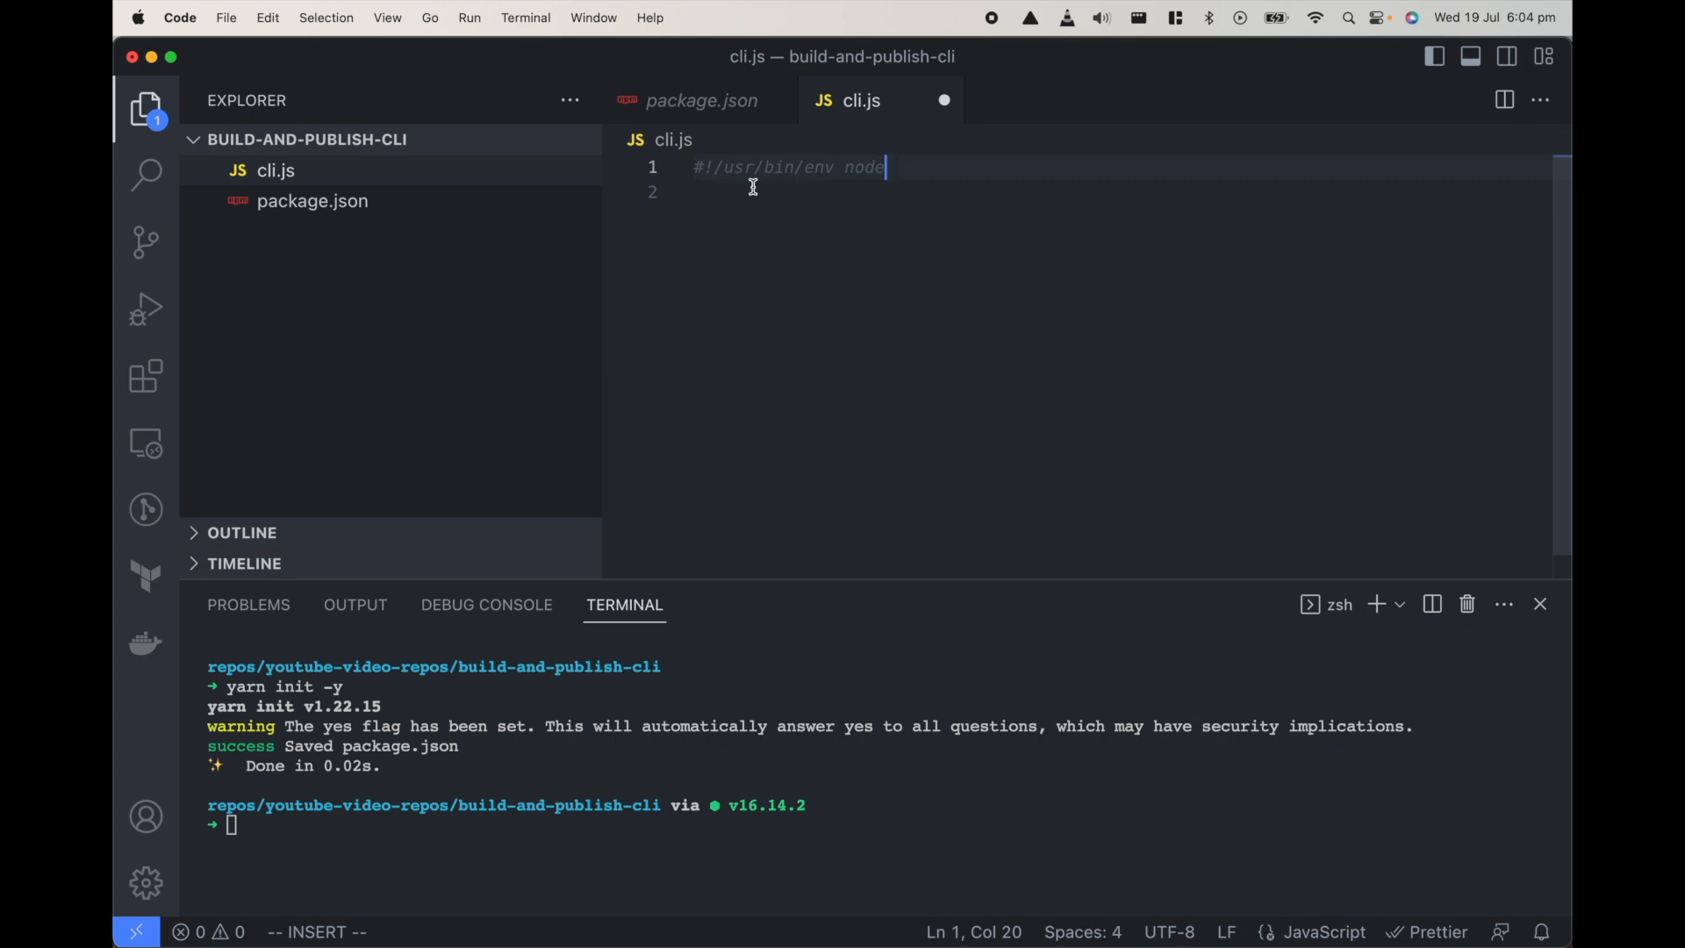
{"action": "mouse_move", "coordinate": [911, 184]}
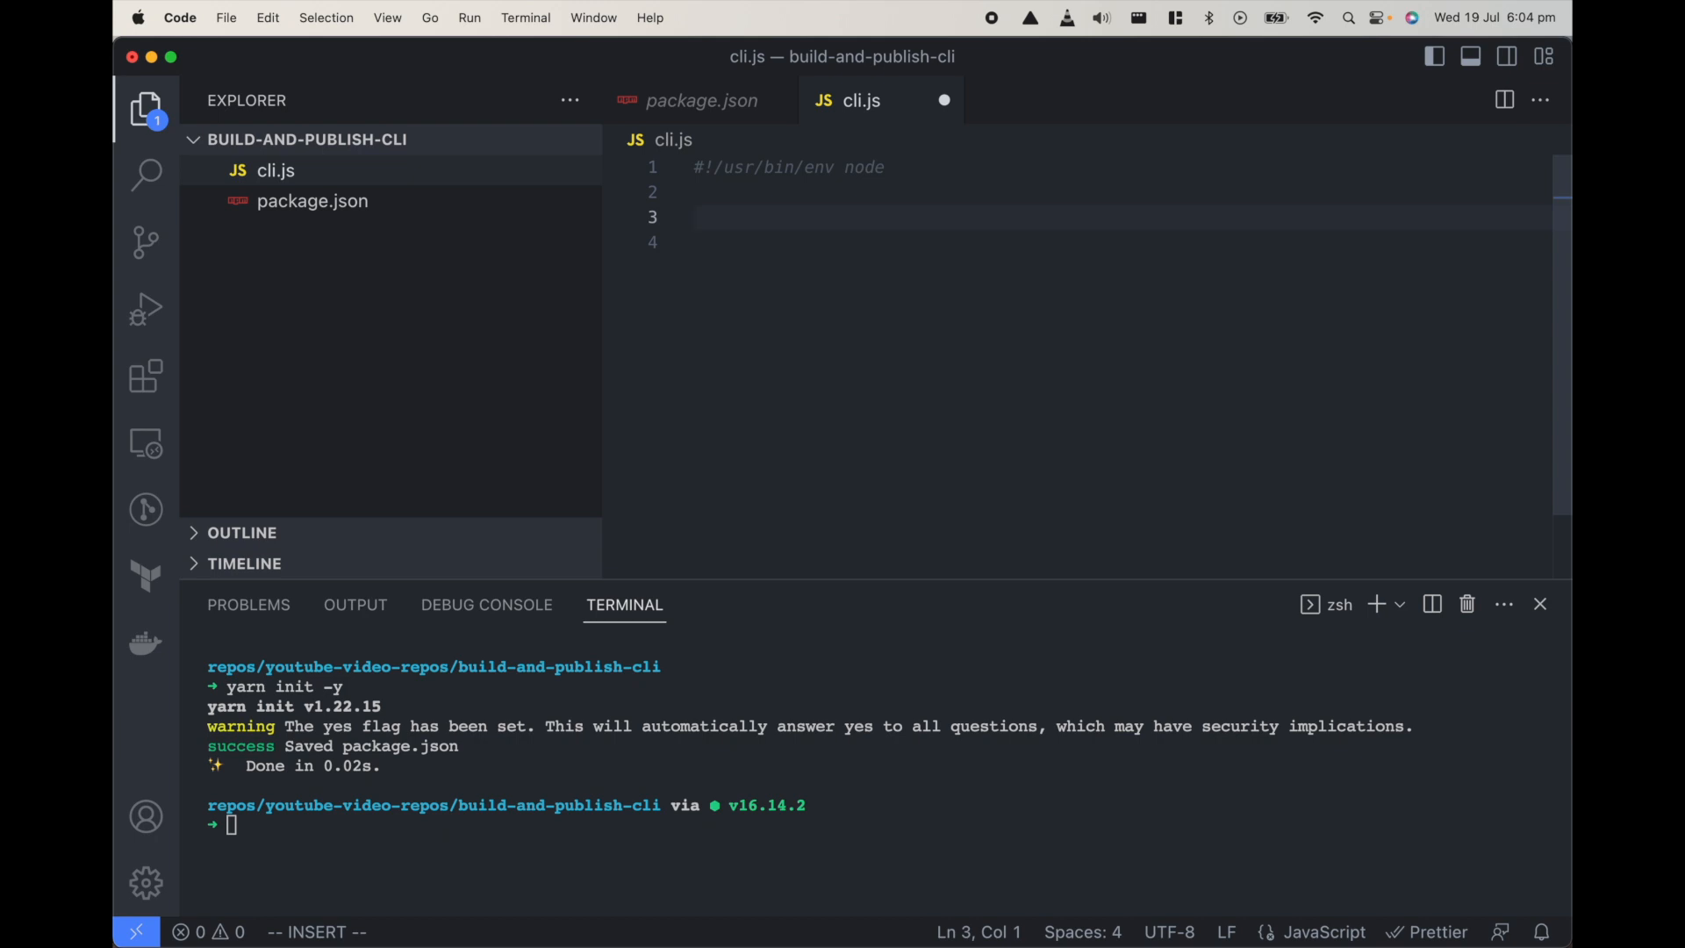
{"action": "type", "text": "console.log('"}
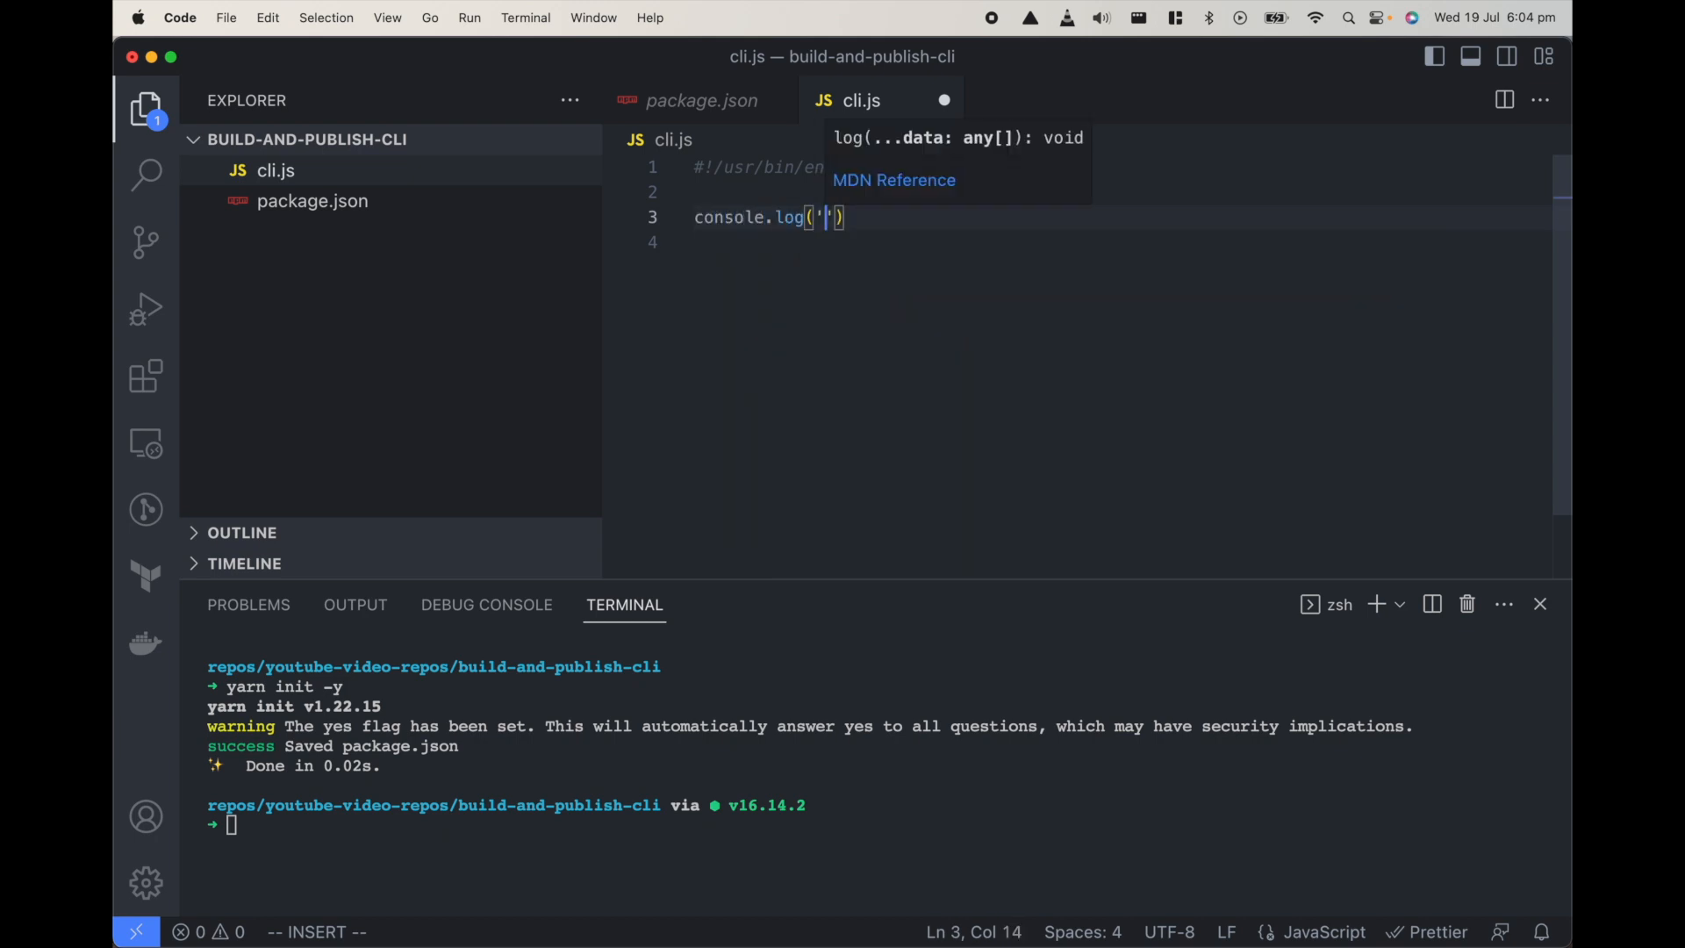
{"action": "type", "text": "test"}
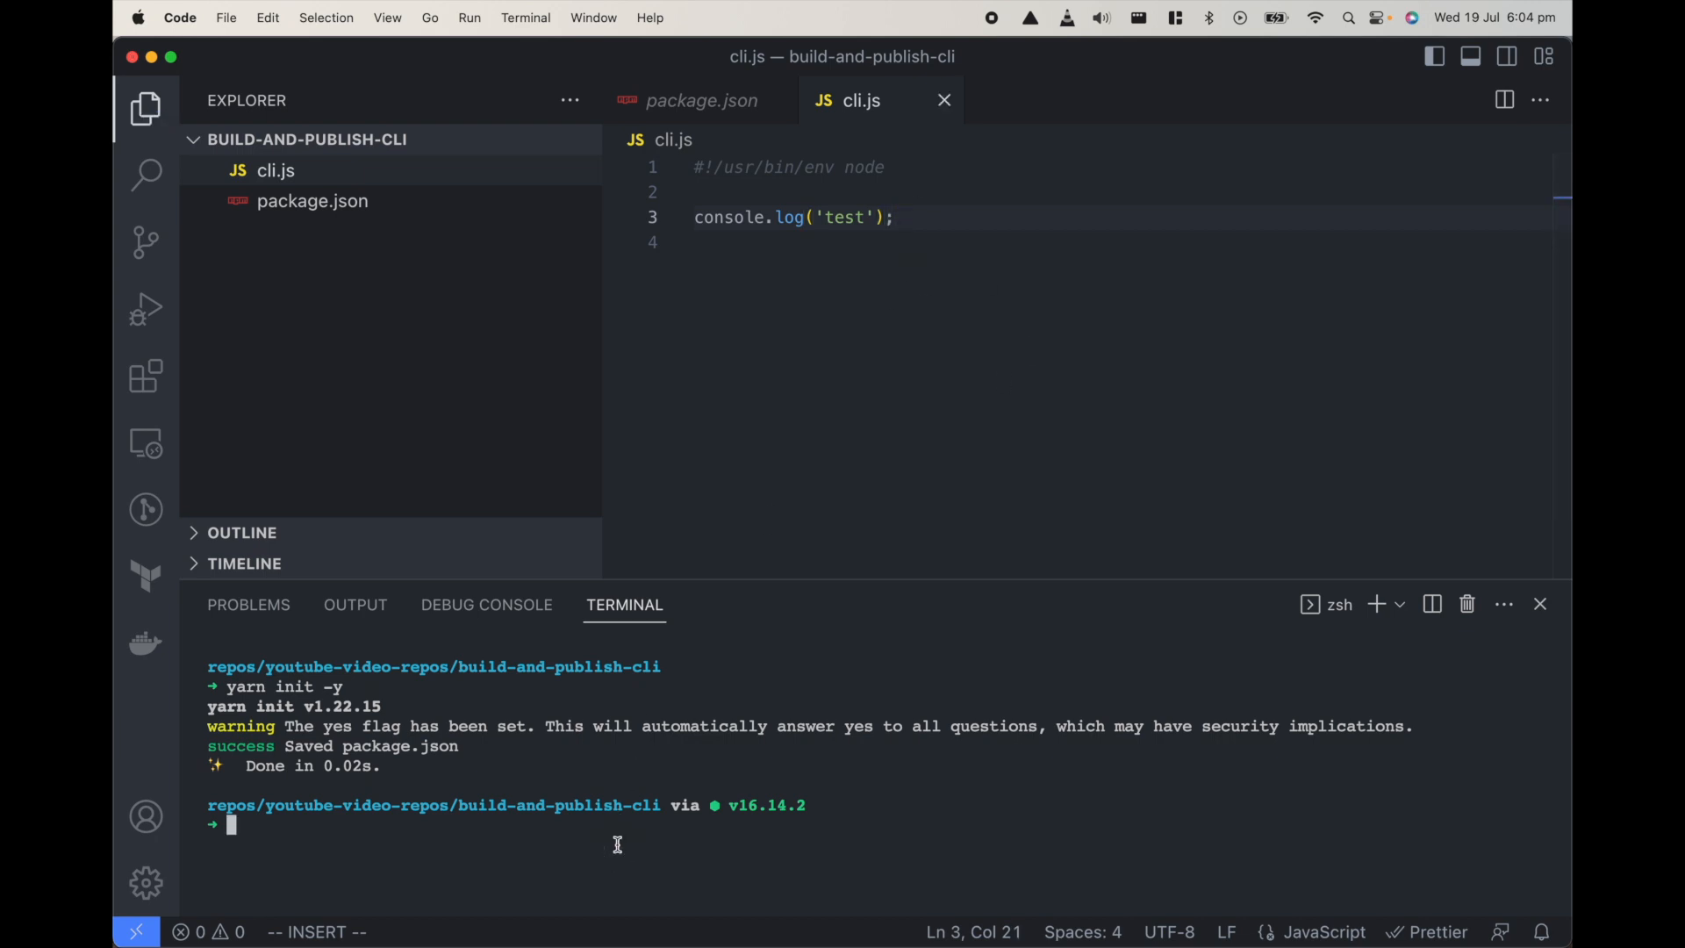
Try running ./cli.js and list its permissions after the permission-denied error.
{"action": "type", "text": "./"}
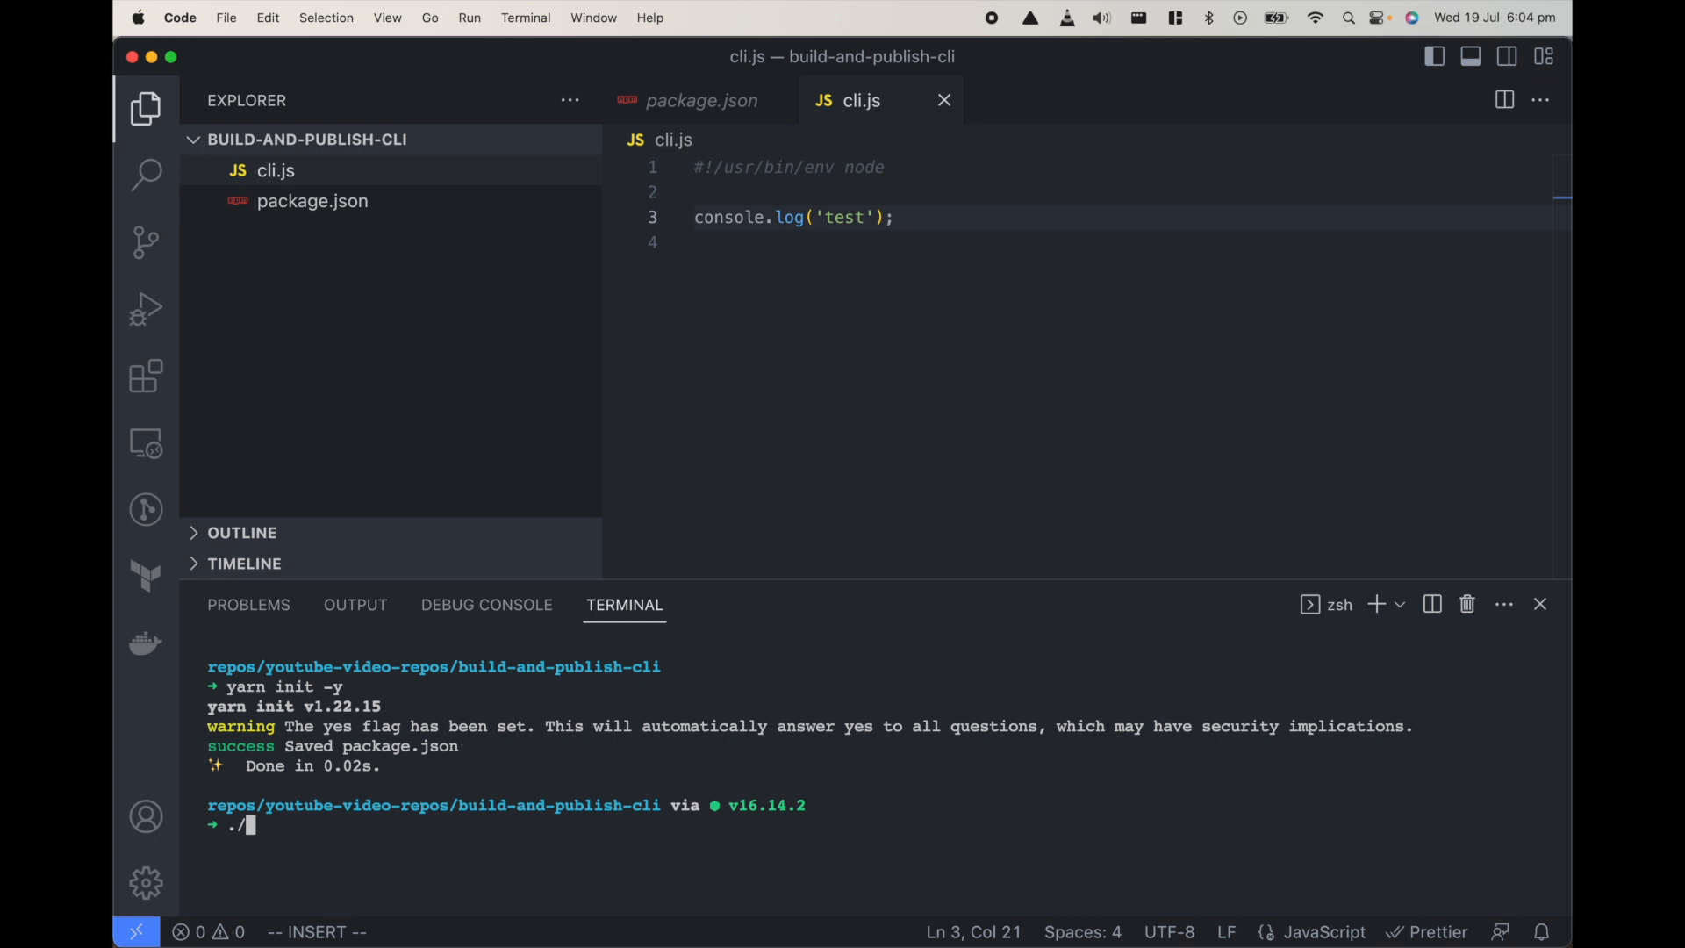
{"action": "type", "text": "cli.js"}
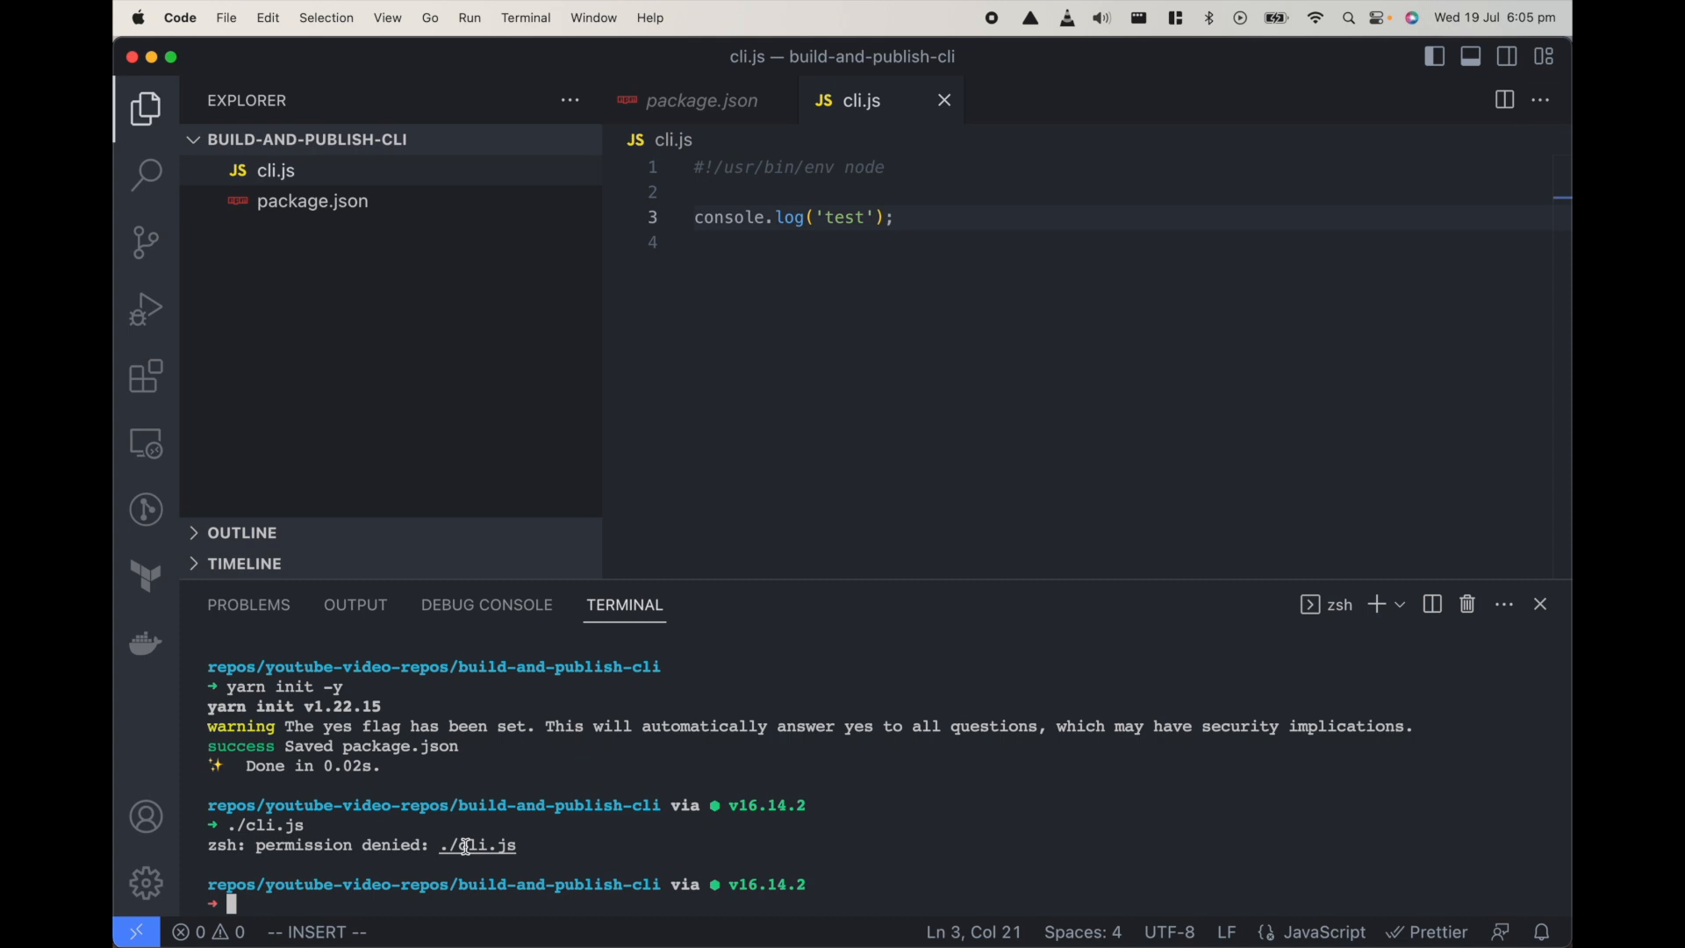
{"action": "mouse_move", "coordinate": [475, 846]}
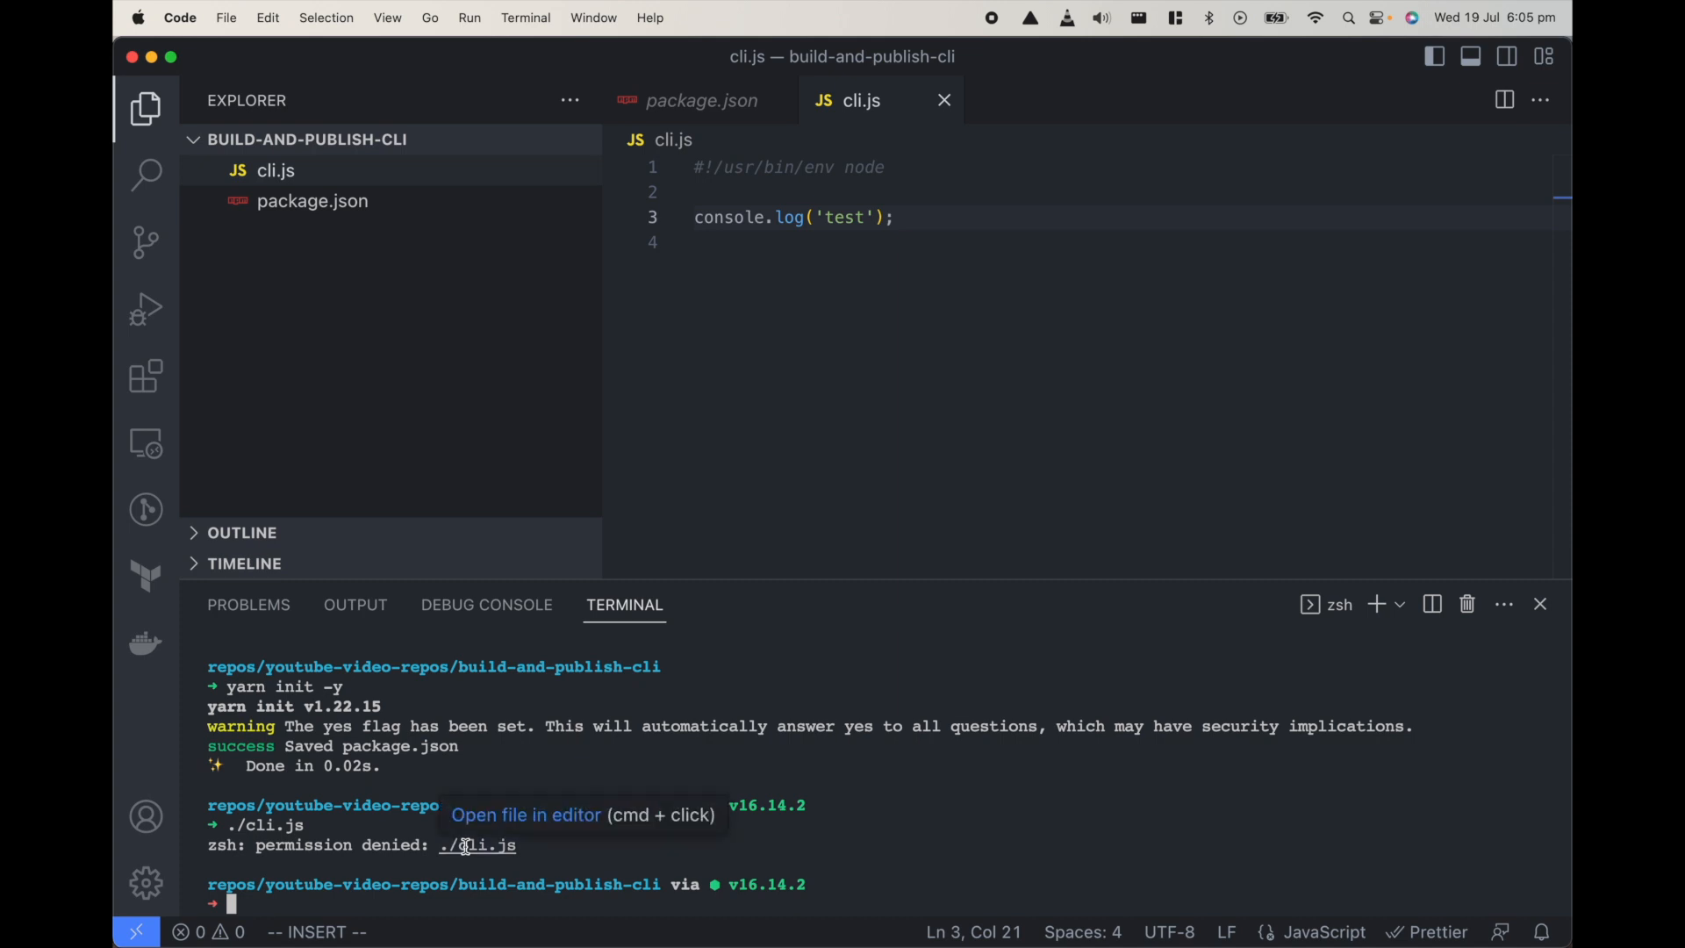
{"action": "type", "text": "ls -l cli.js"}
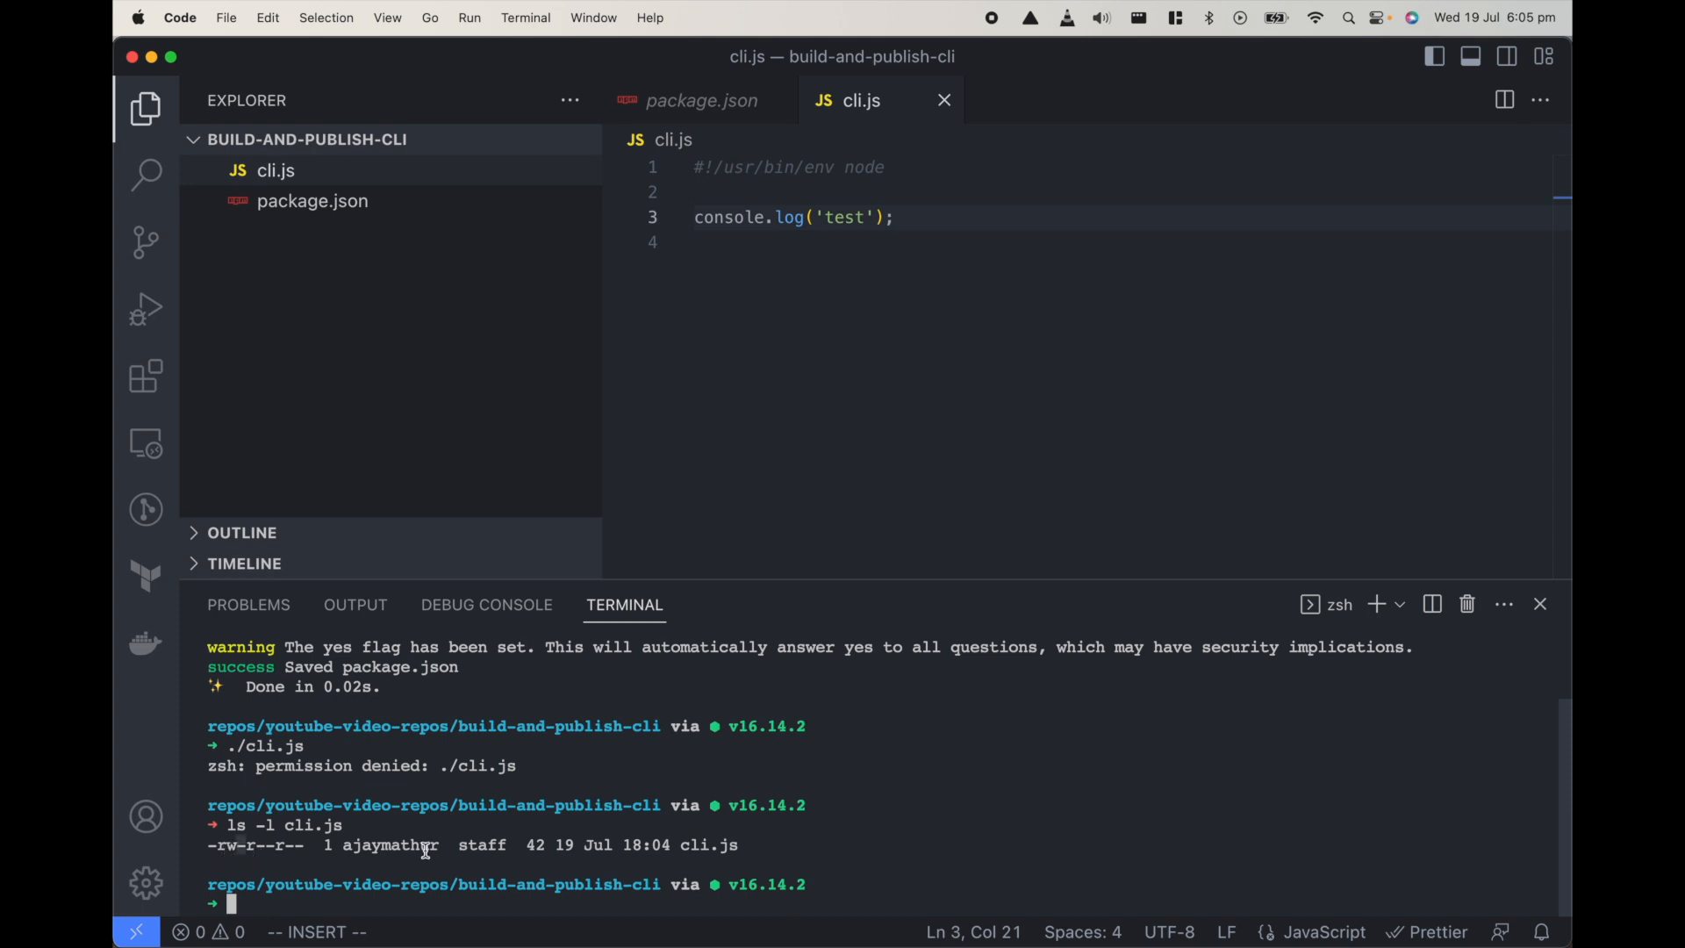
{"action": "mouse_move", "coordinate": [794, 806]}
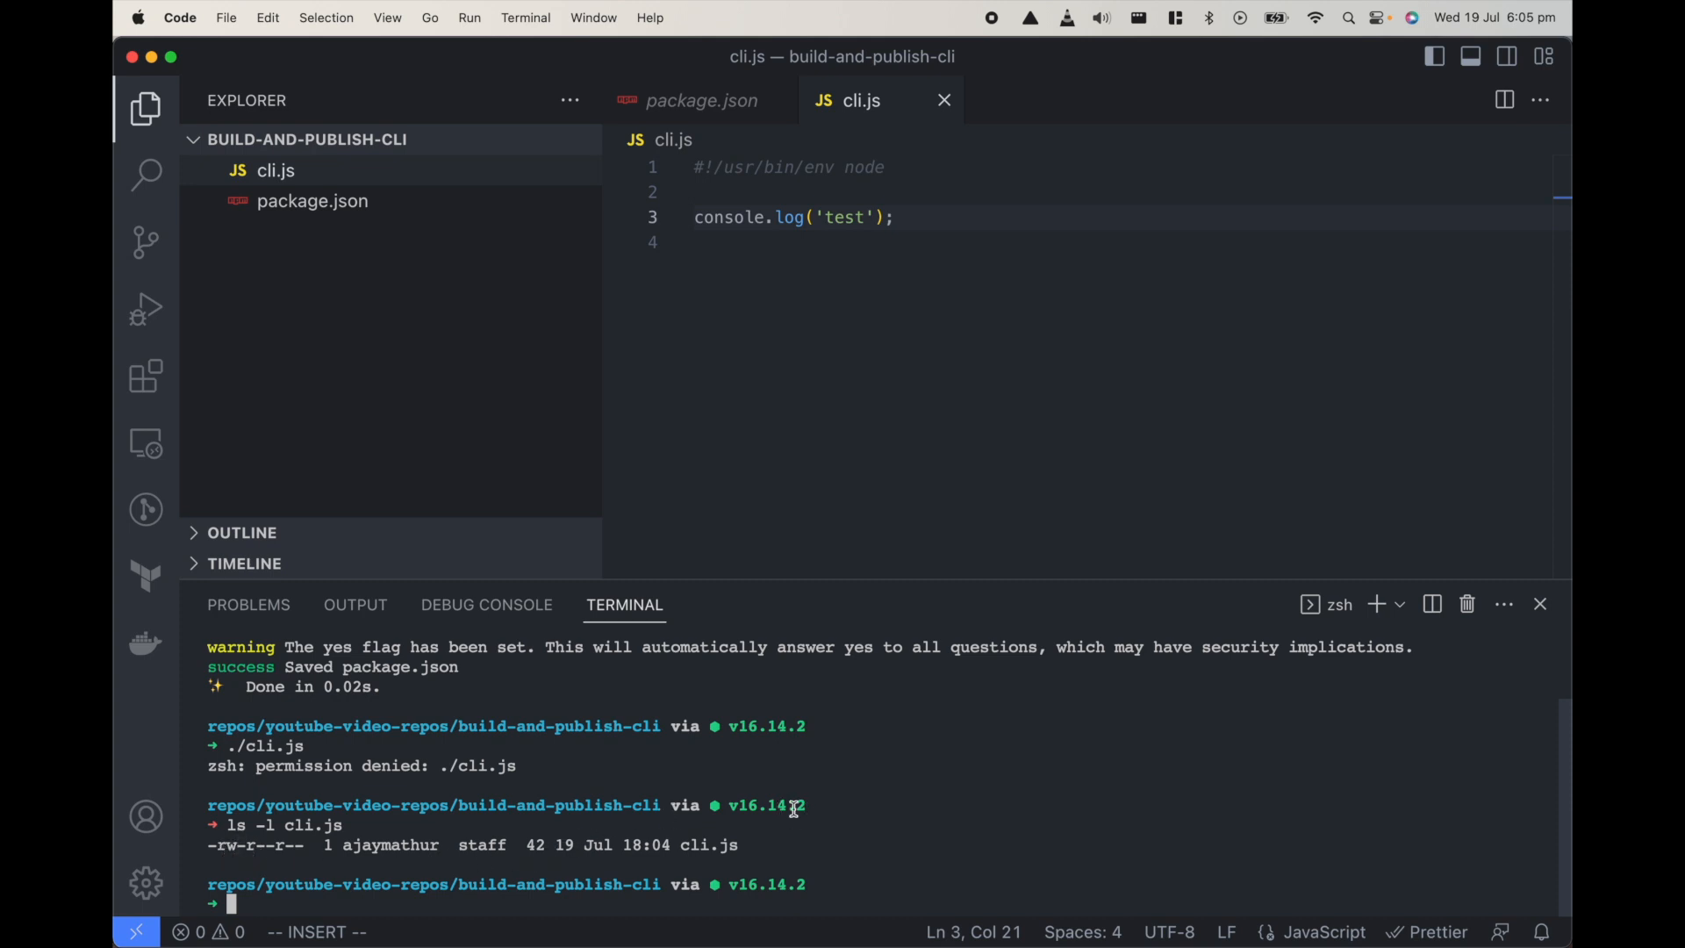
Make cli.js executable with chmod +x, verify with ls -l, and run it to print test.
{"action": "type", "text": "chmod"}
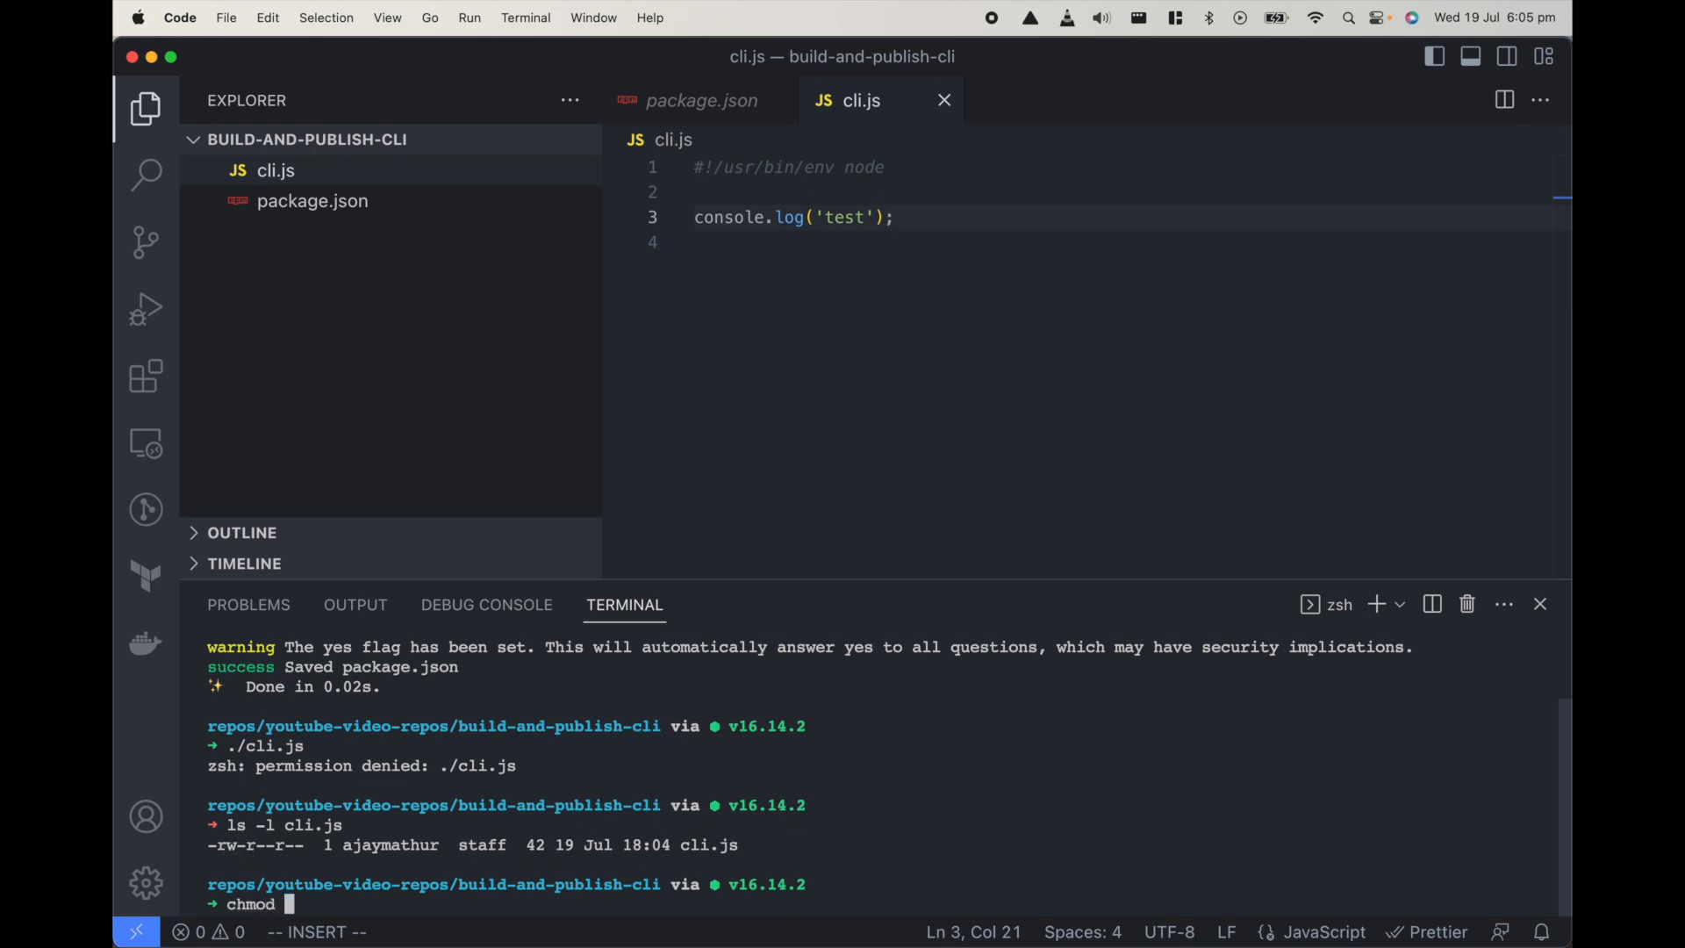
{"action": "type", "text": "+x"}
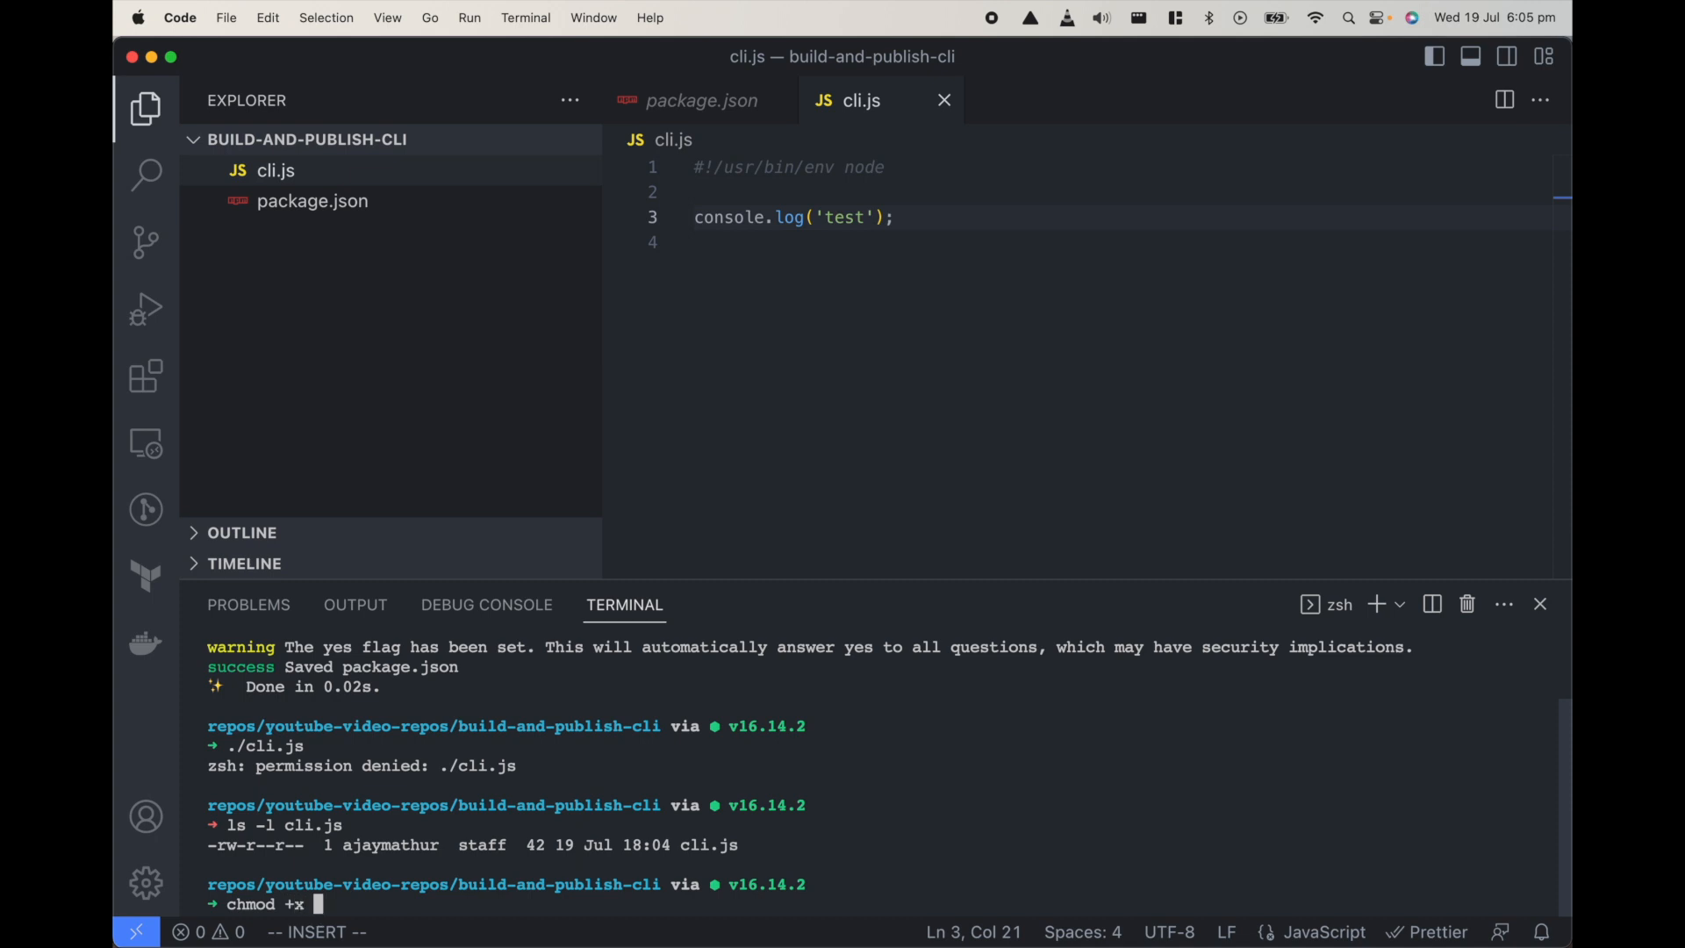
{"action": "type", "text": "cli.js"}
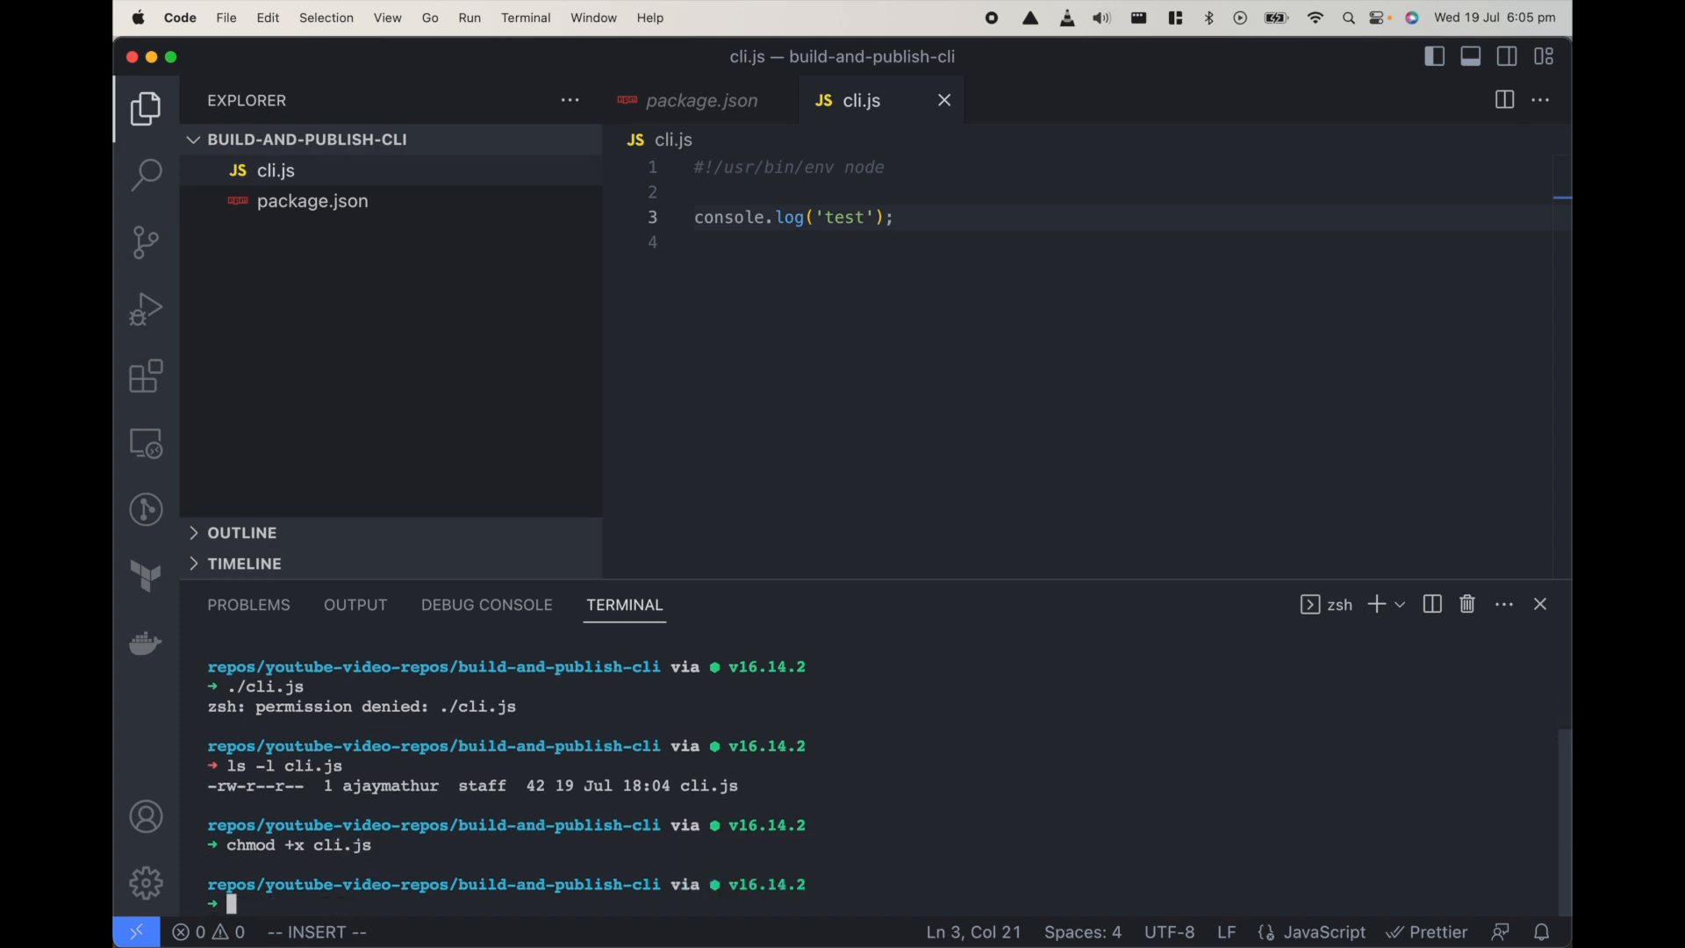
{"action": "type", "text": "ls -l cli.js"}
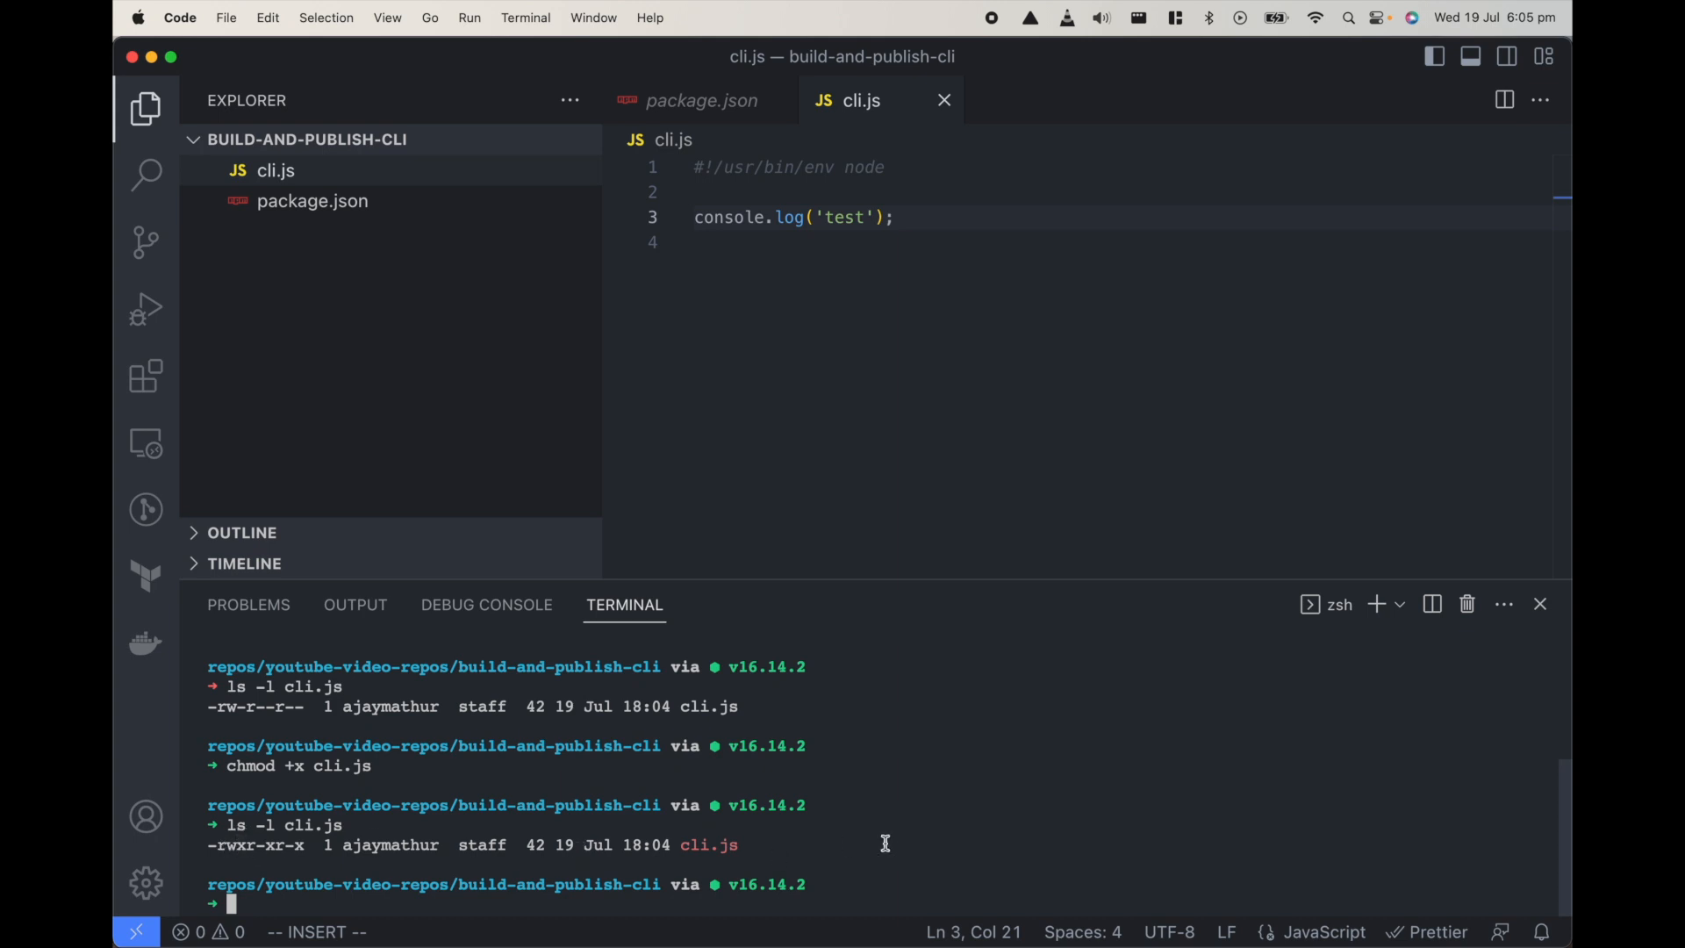
{"action": "type", "text": "./cli.js"}
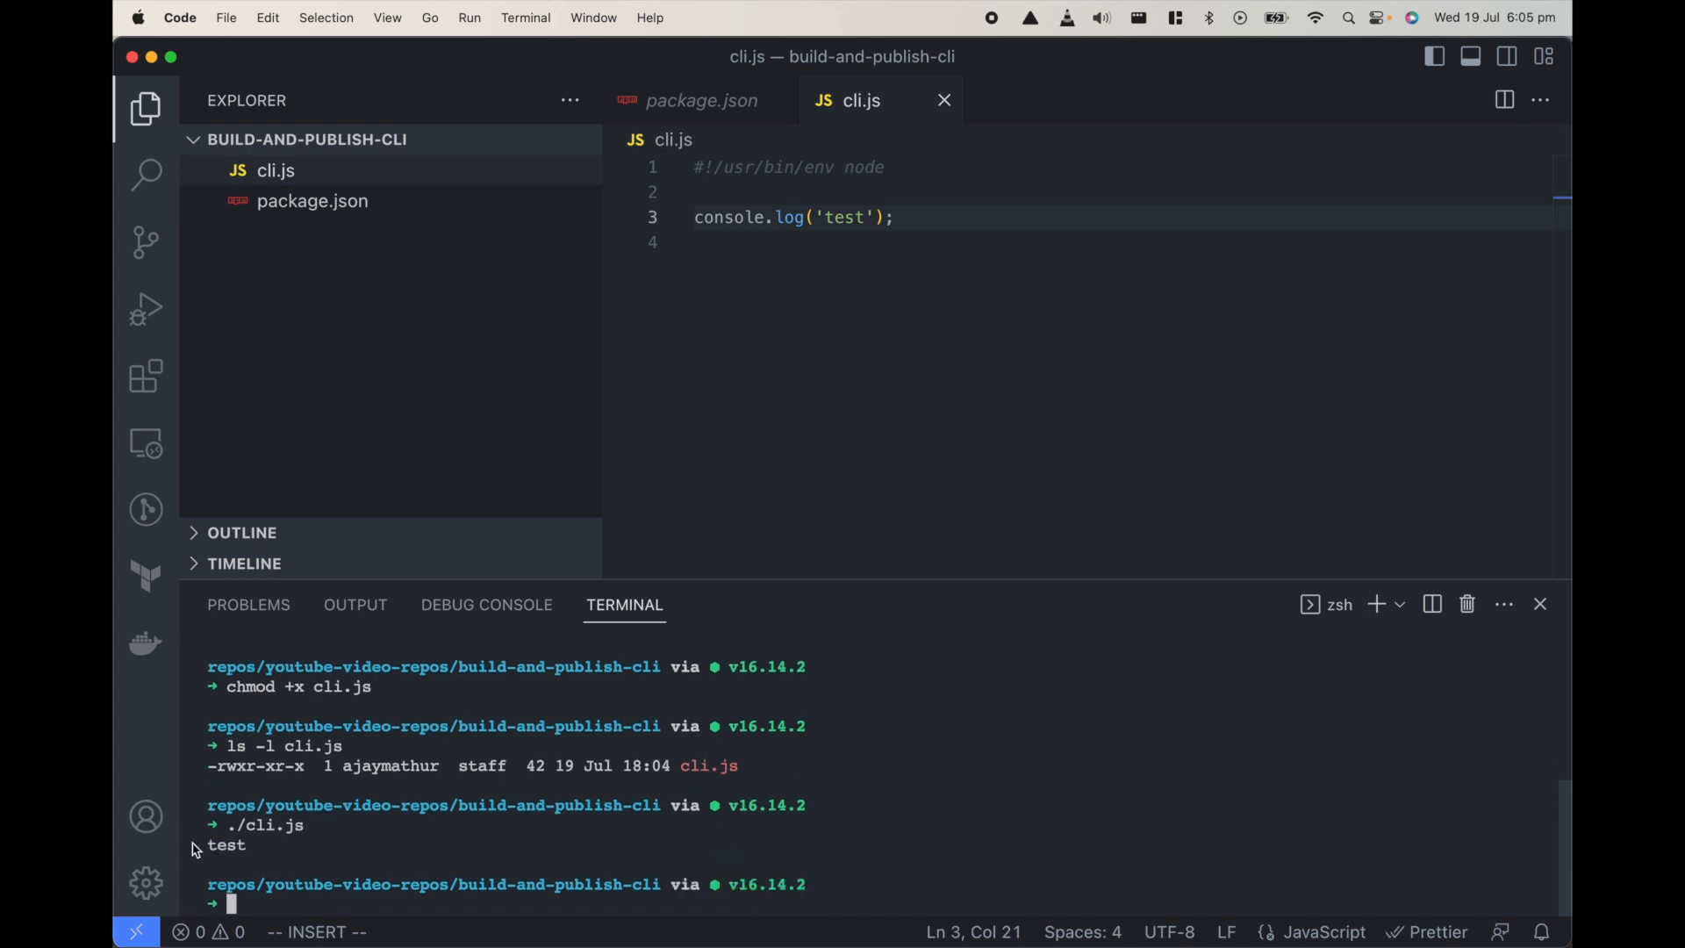
{"action": "mouse_move", "coordinate": [871, 243]}
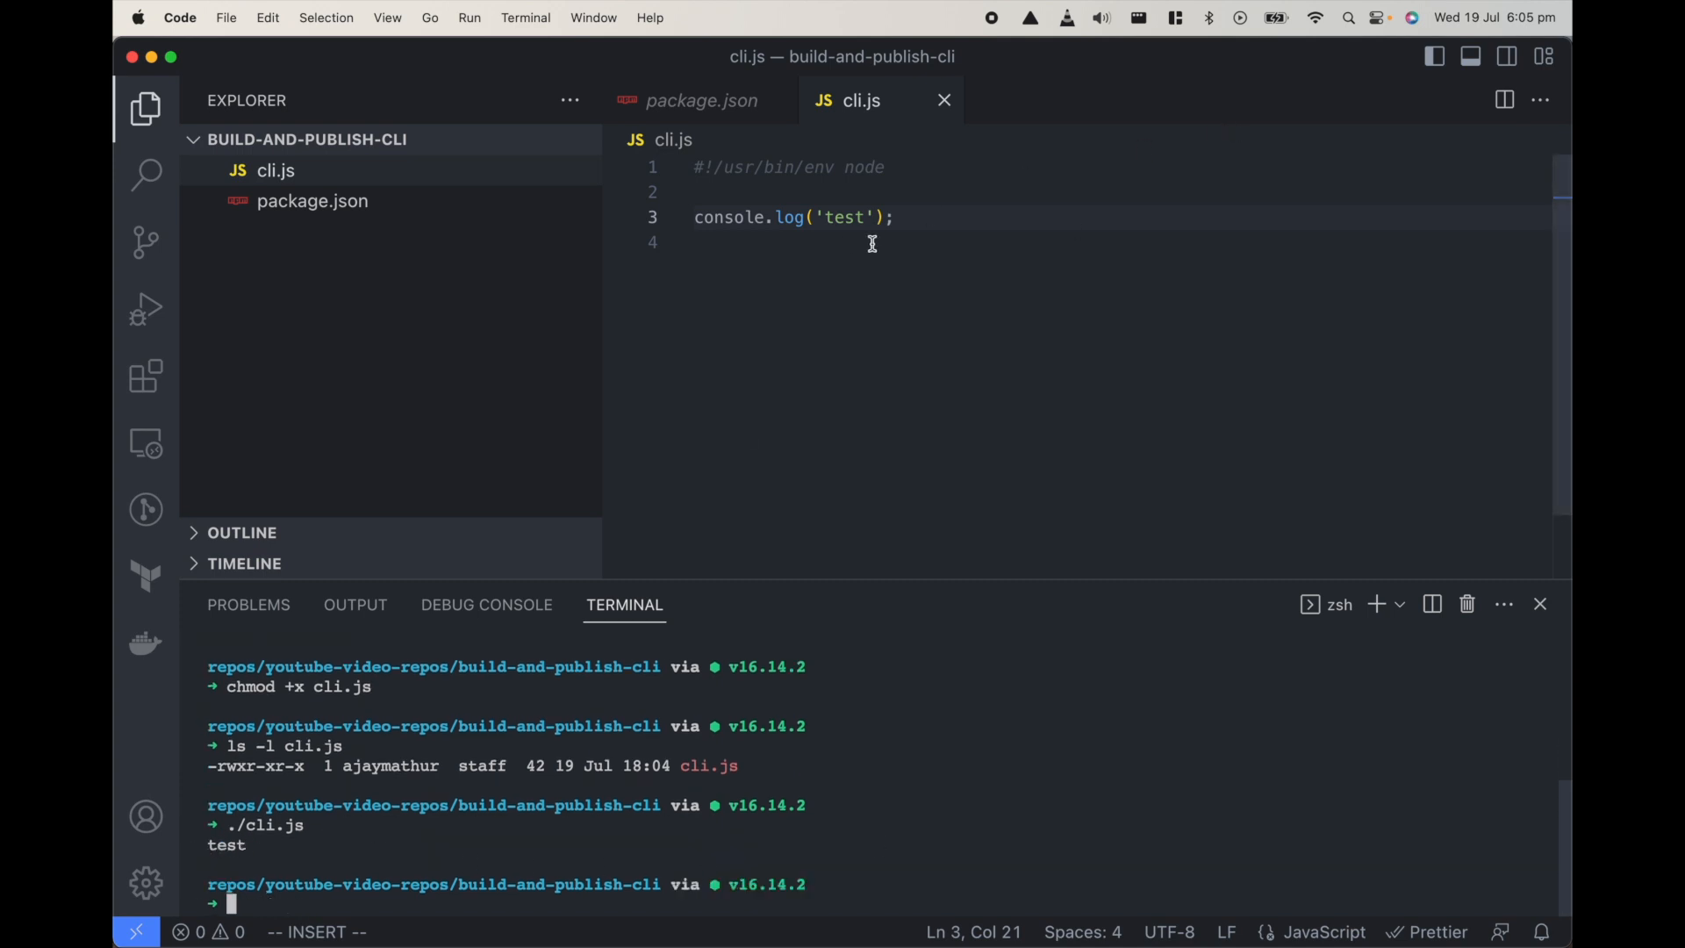
Add "bin": "cli.js" to package.json and switch back to the cli.js tab.
{"action": "left_click", "coordinate": [701, 100]}
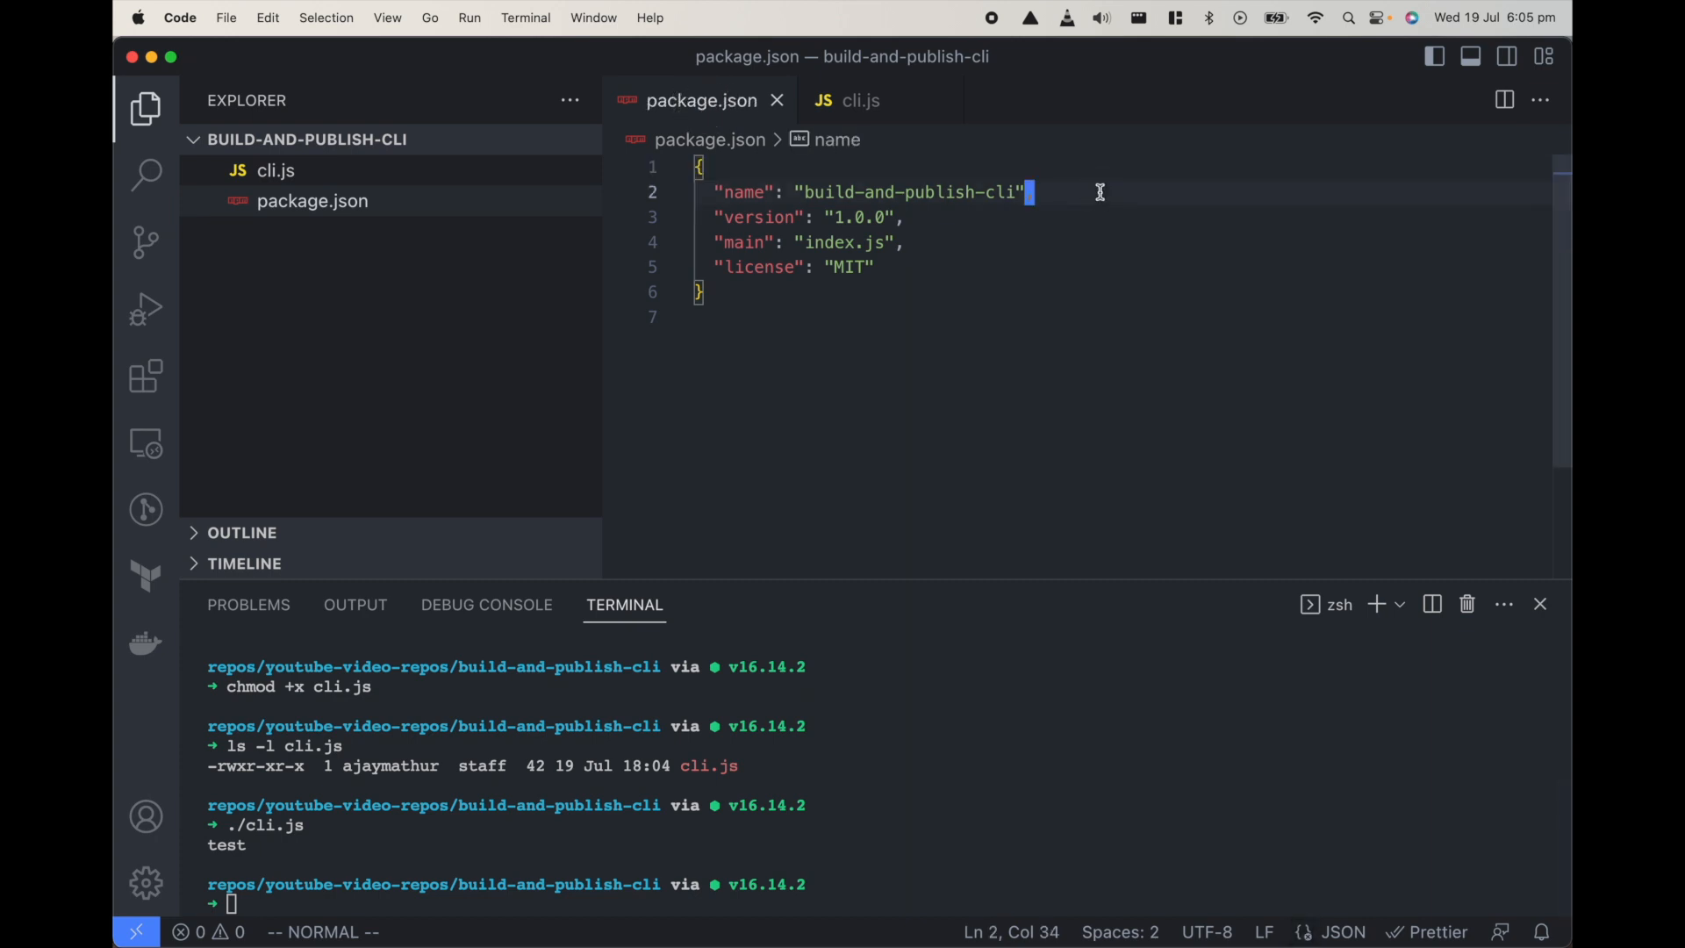
{"action": "type", "text": "bin\": \"\","}
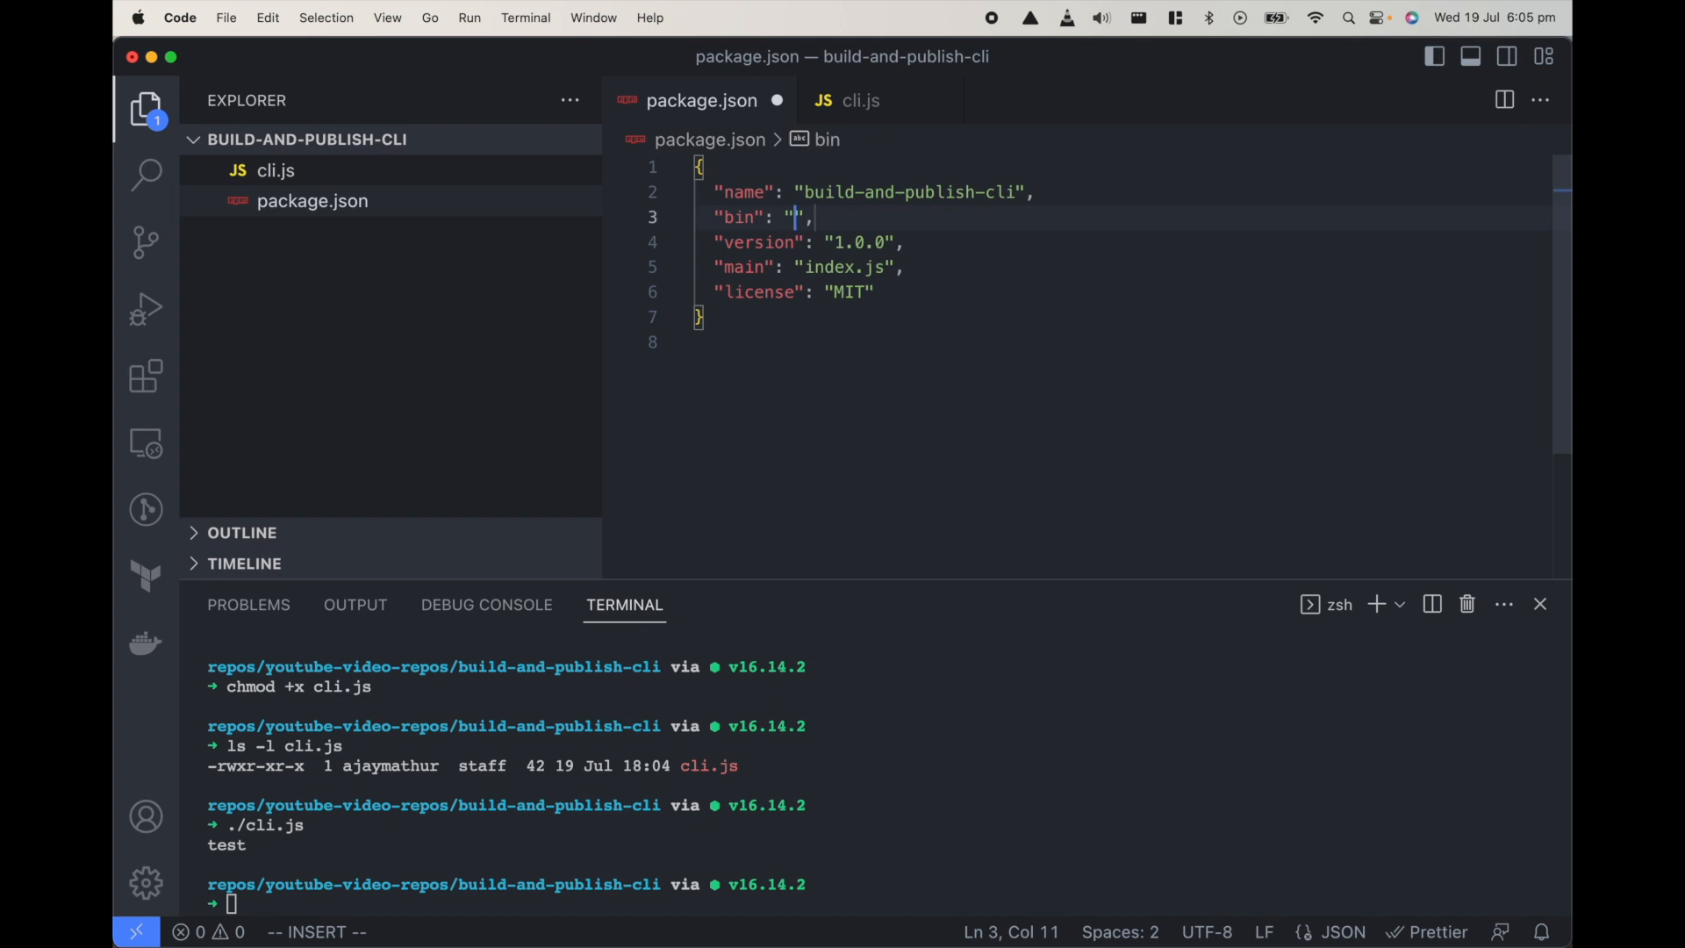
{"action": "type", "text": "cli"}
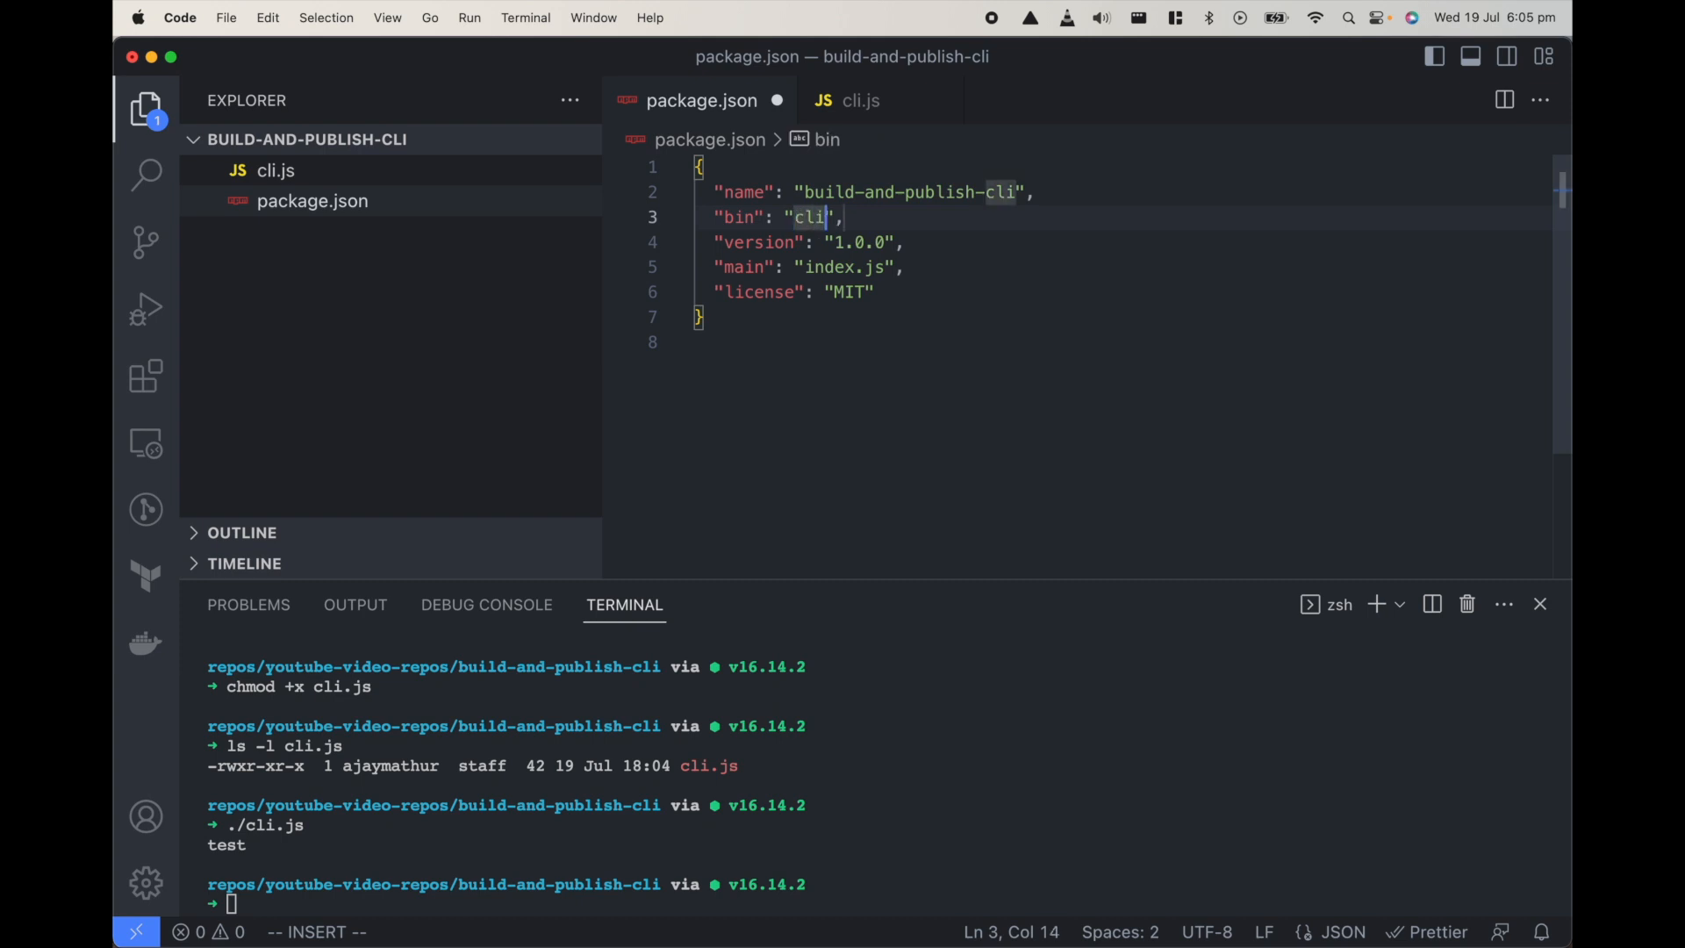
{"action": "type", "text": ".js"}
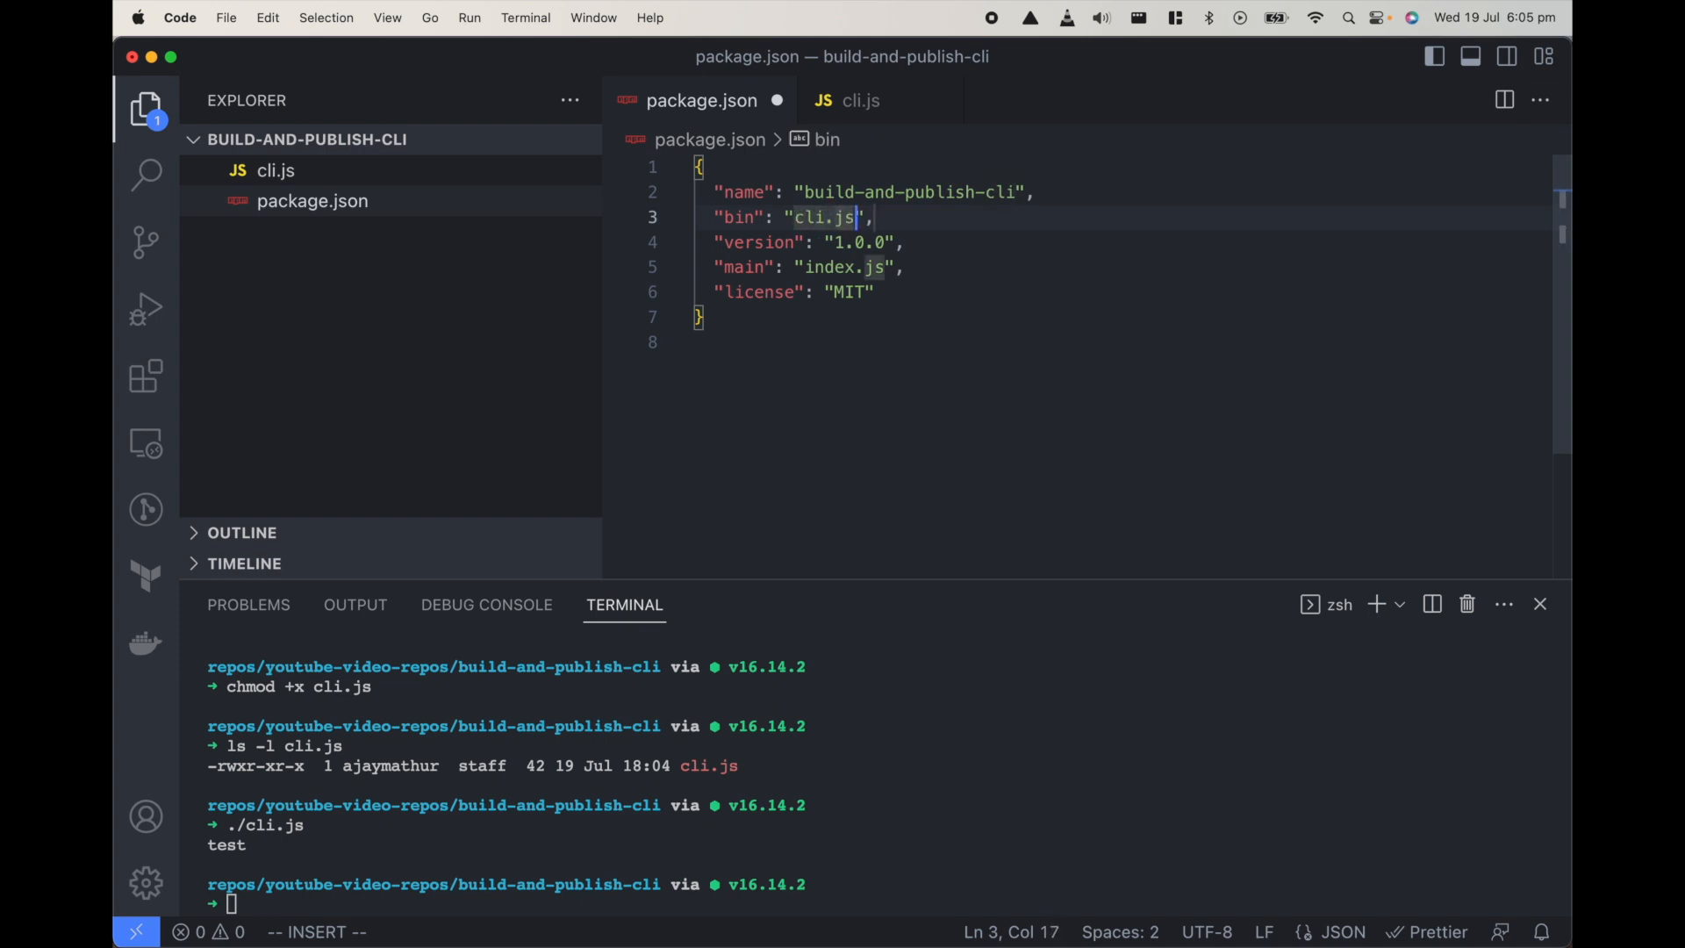
{"action": "left_click", "coordinate": [861, 100]}
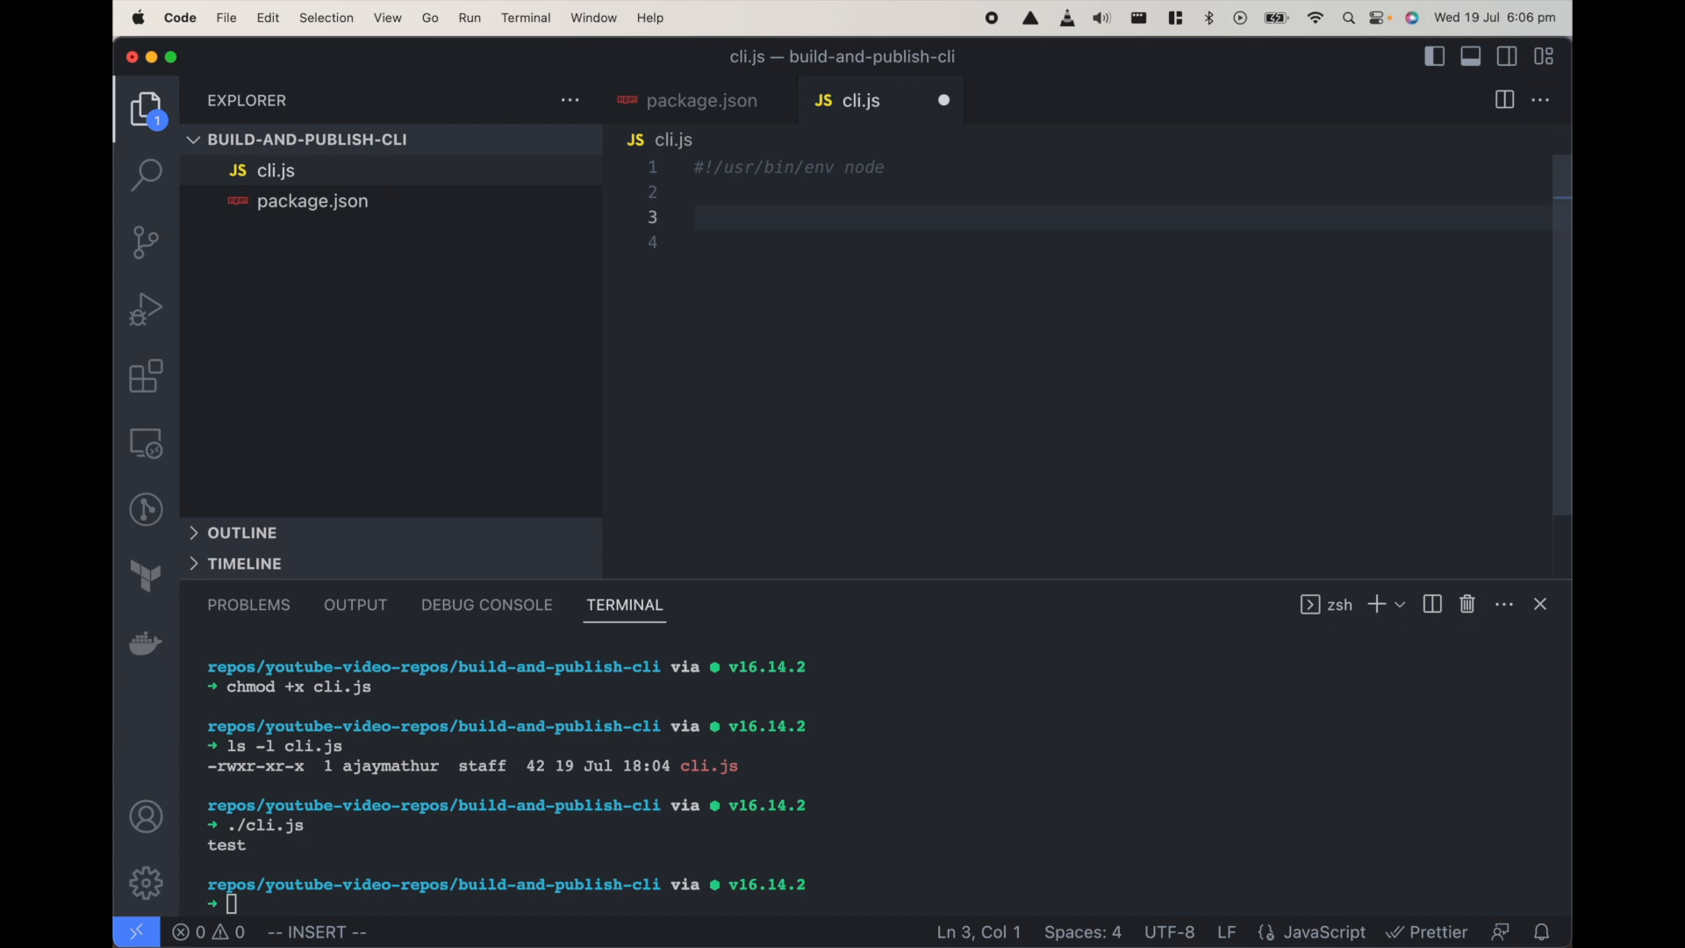
Write a /** */ comment in cli.js: build-publish-cli stats --package <name_of_package>.
{"action": "type", "text": "/*"}
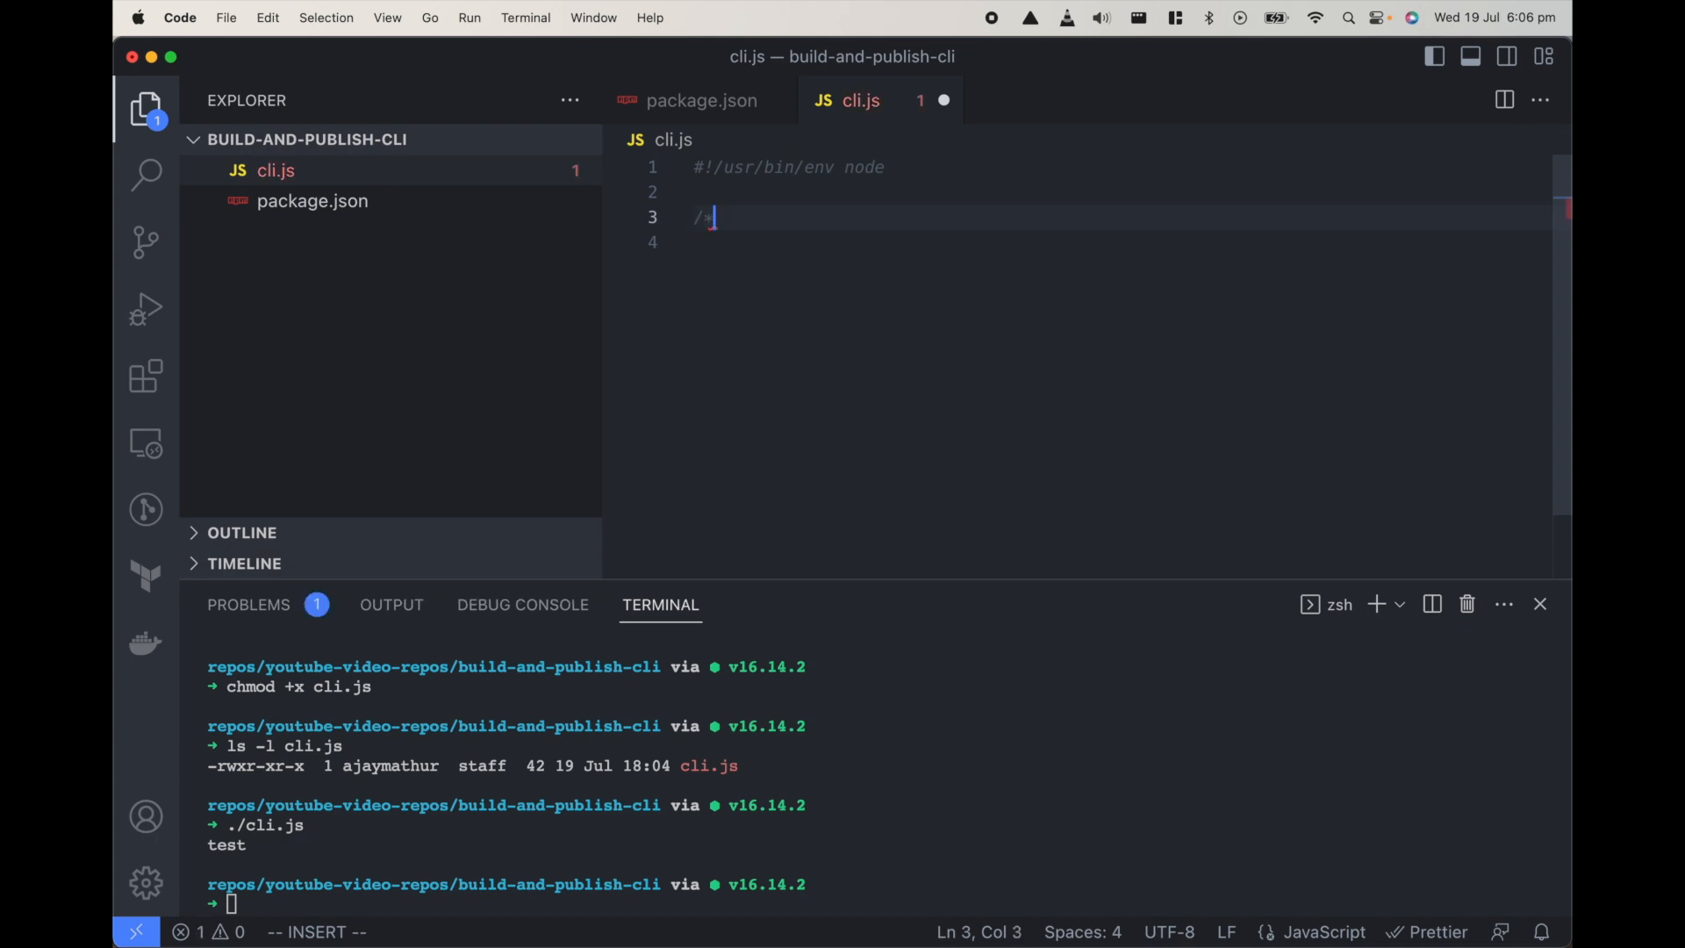
{"action": "type", "text": "*"}
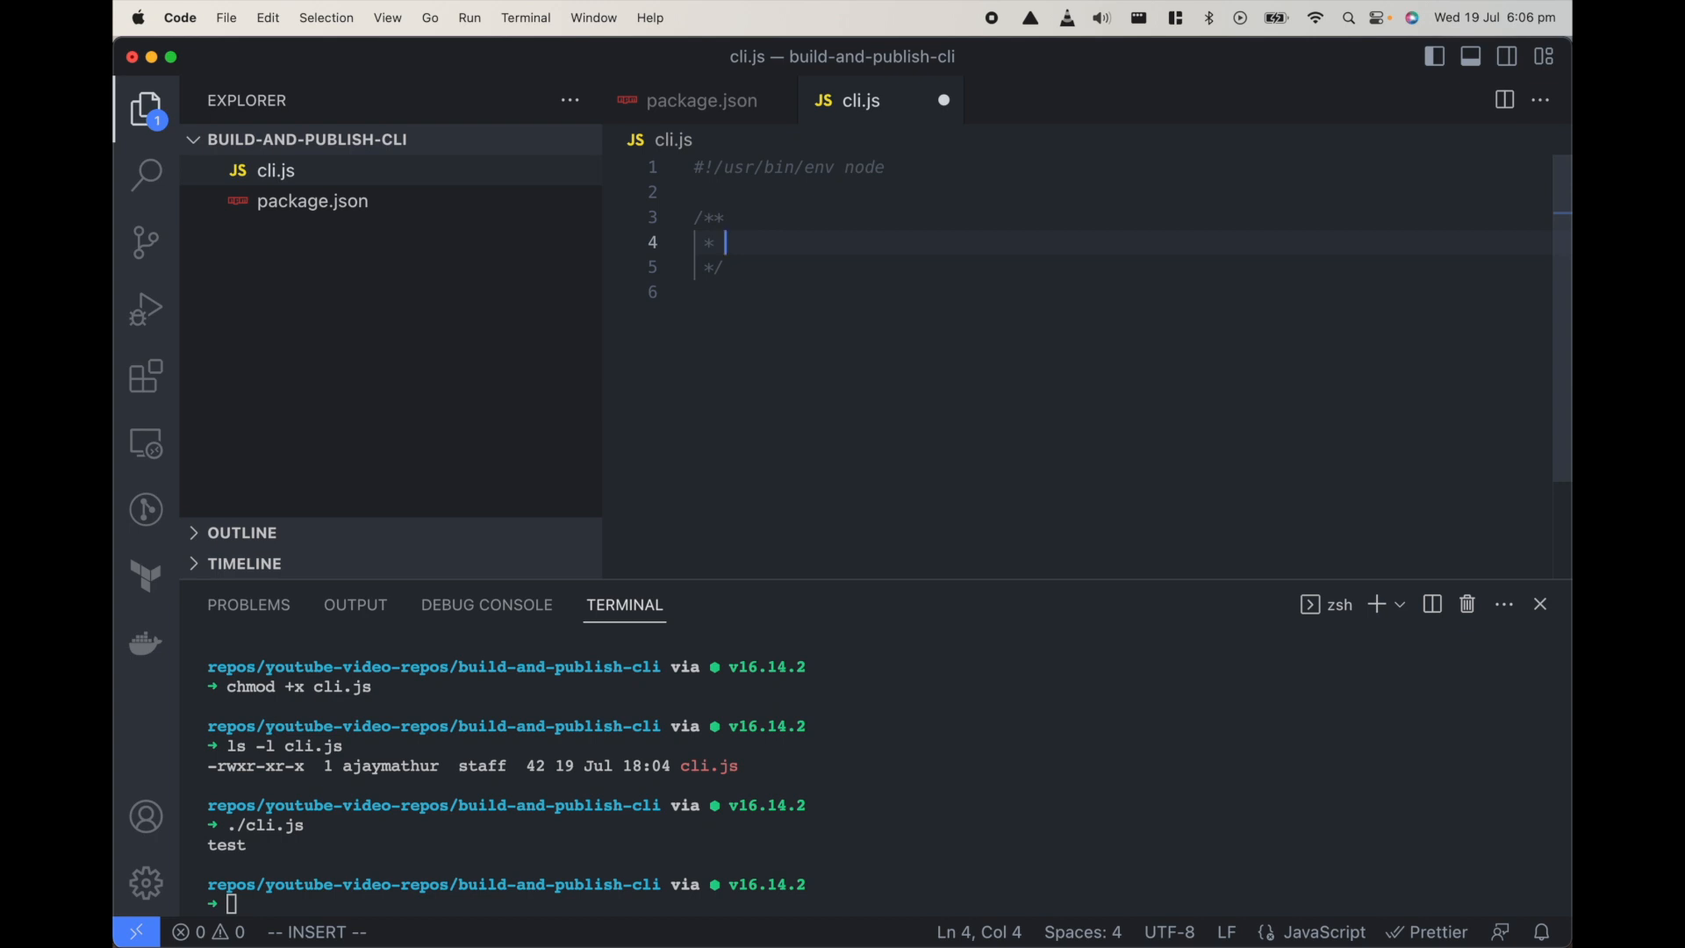
{"action": "type", "text": "build-"}
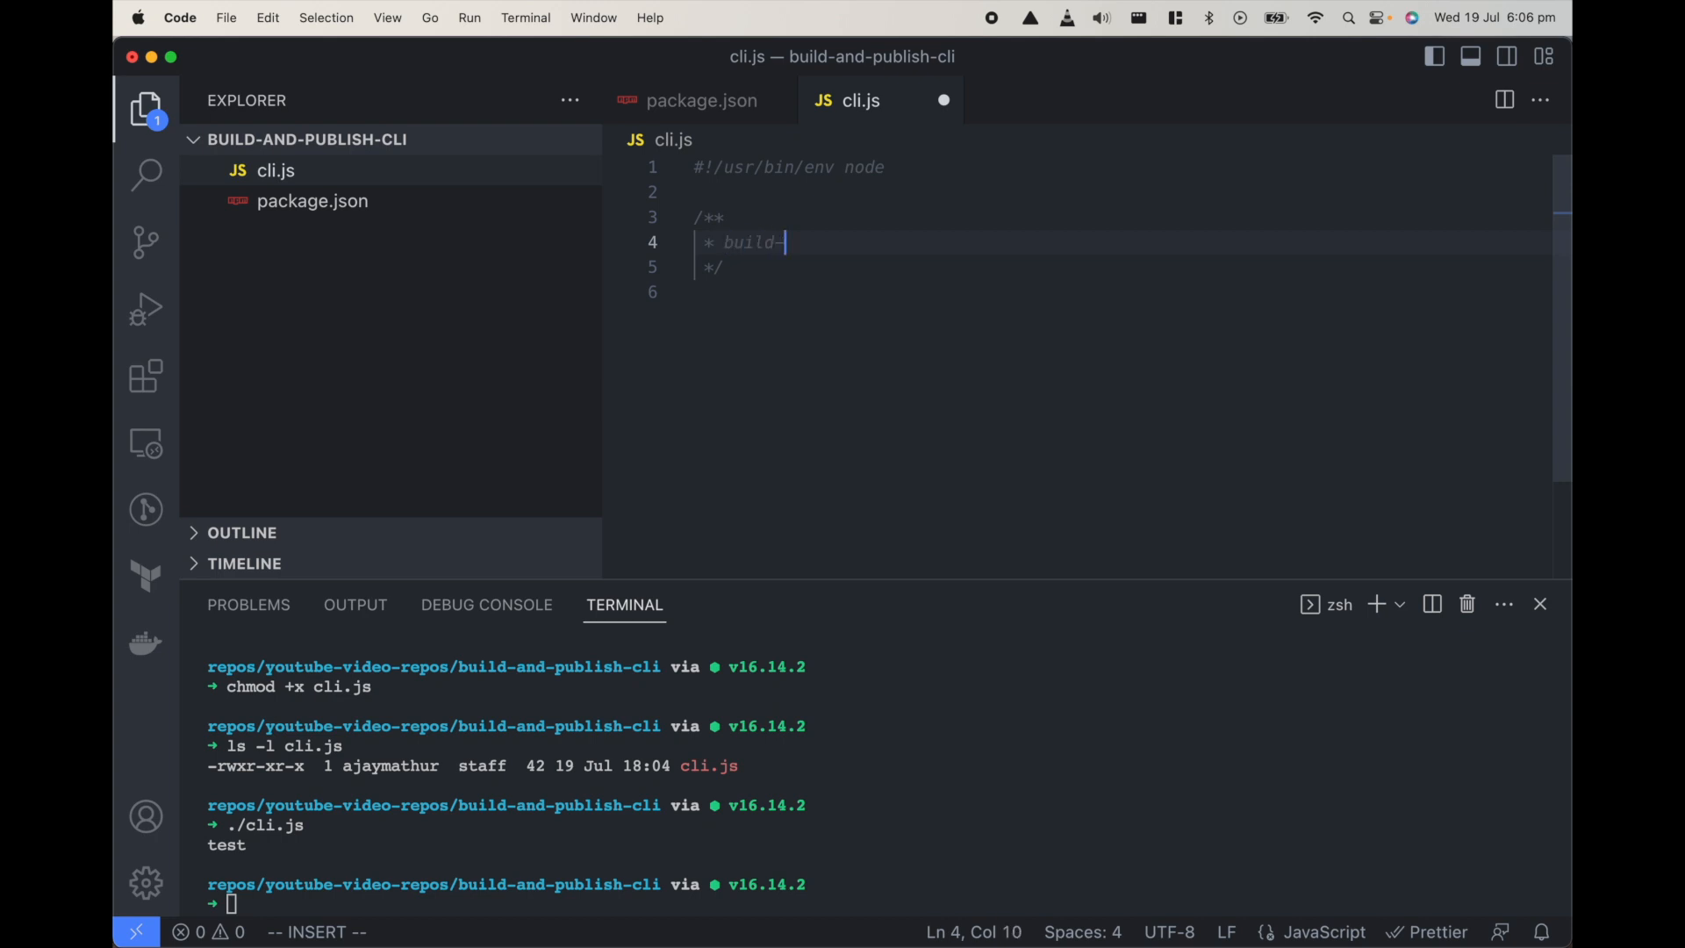
{"action": "type", "text": "publish-cli"}
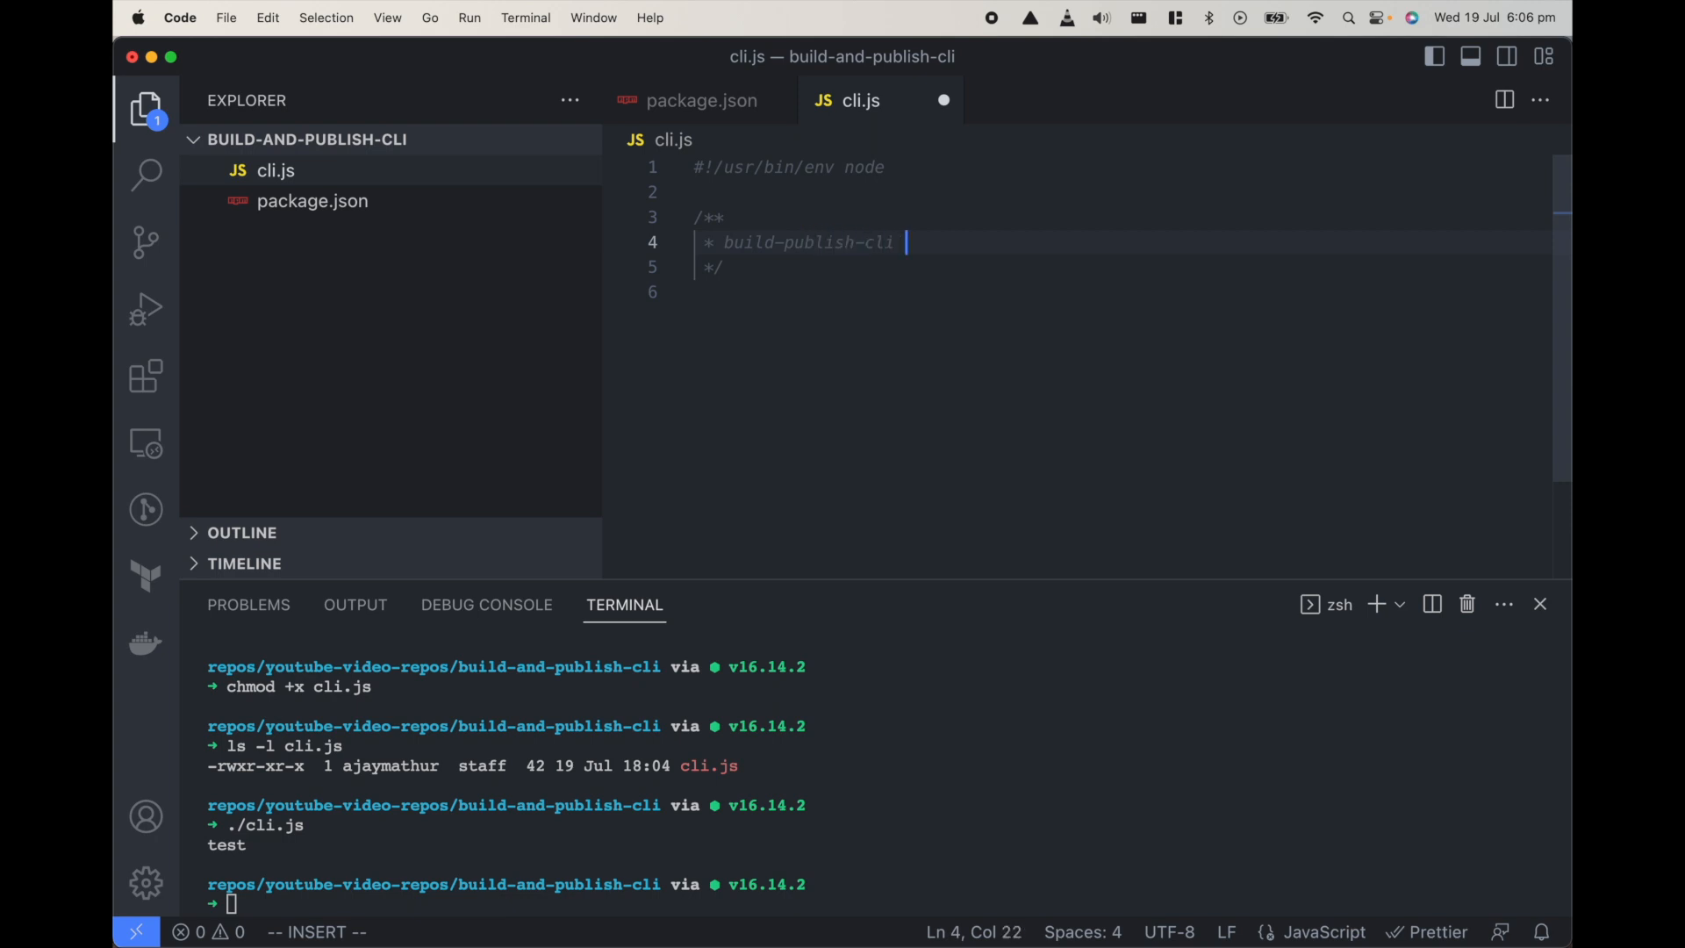
{"action": "type", "text": "stats --package <>"}
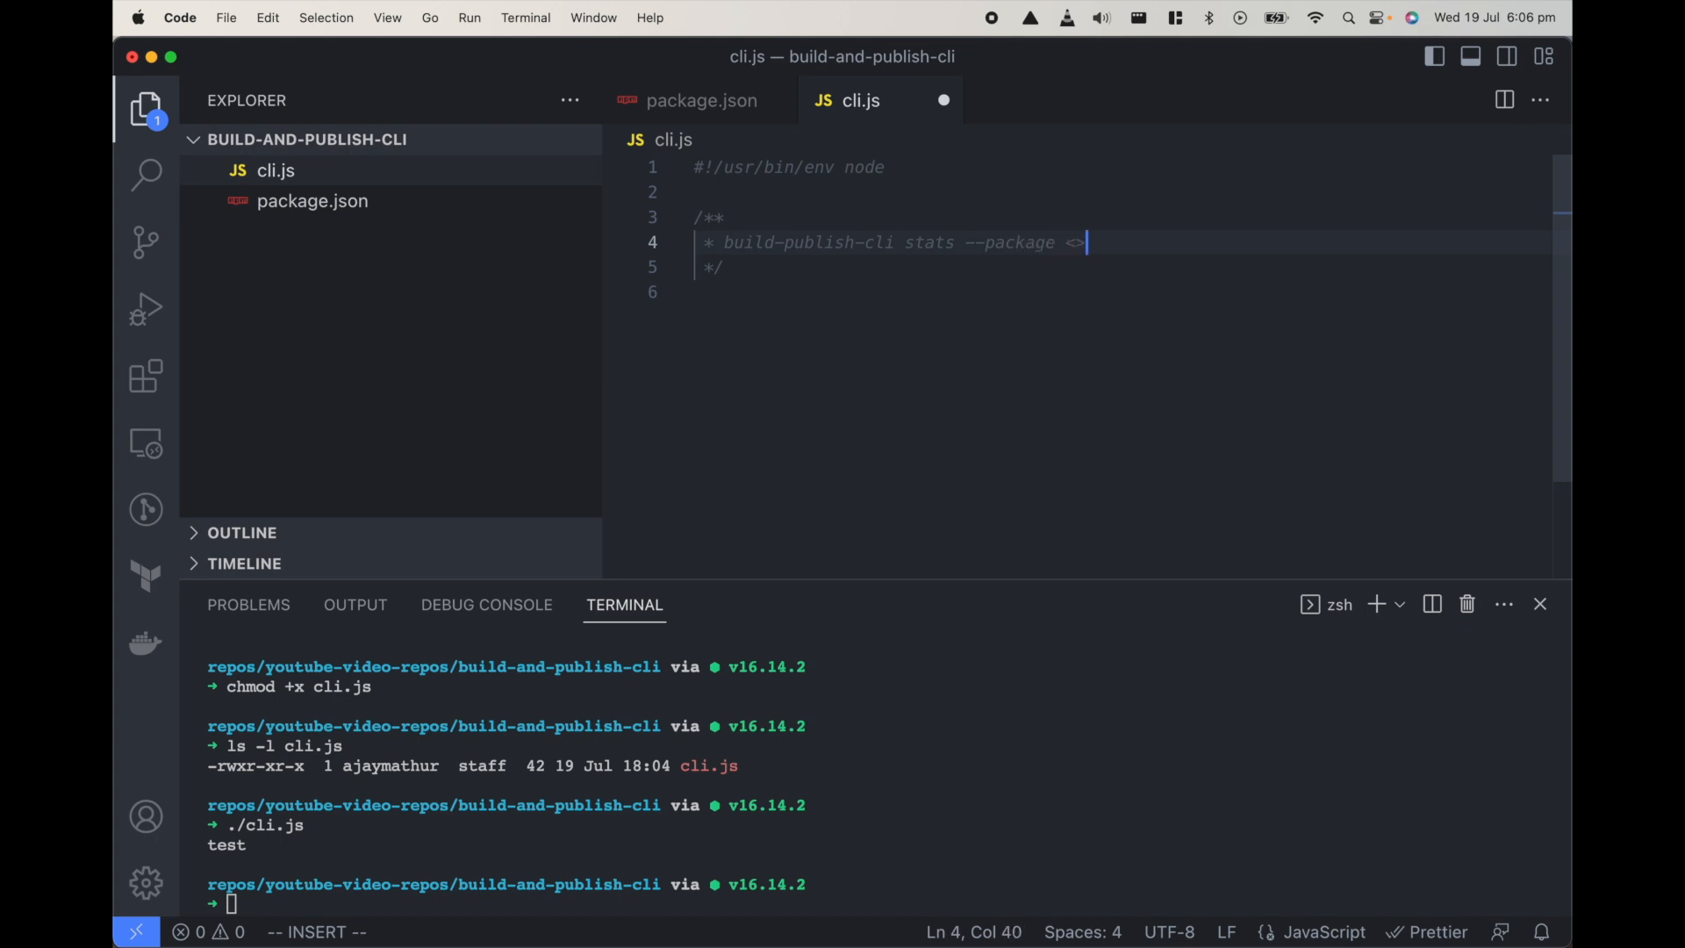
{"action": "type", "text": "name of"}
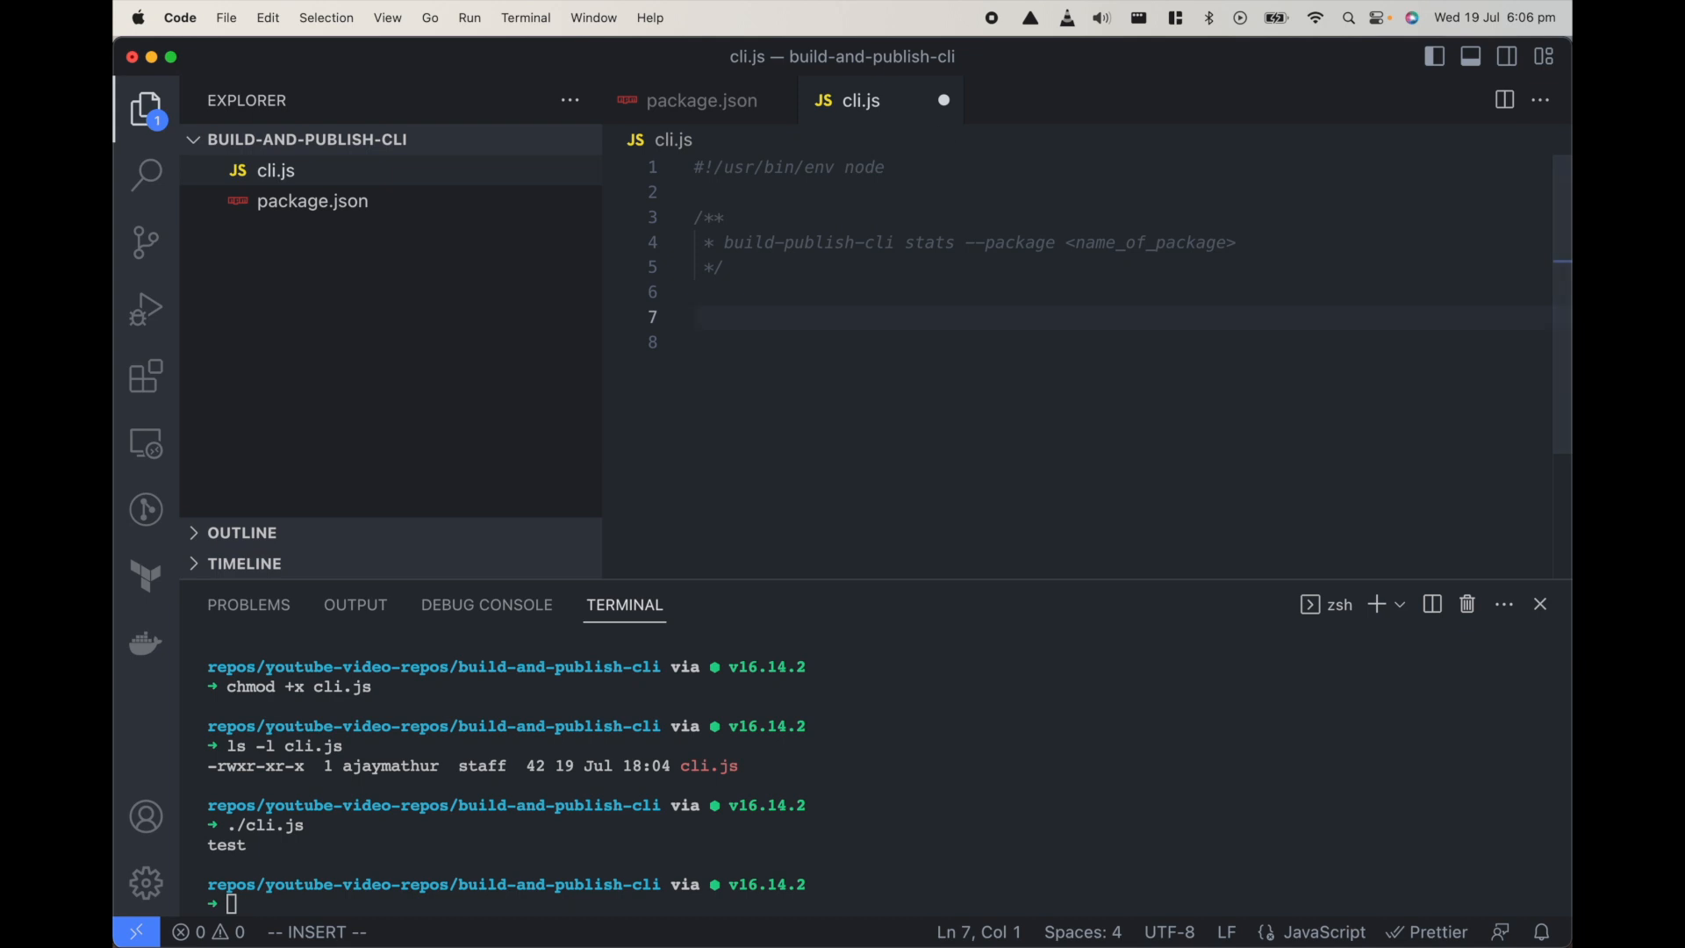
{"action": "mouse_move", "coordinate": [613, 782]}
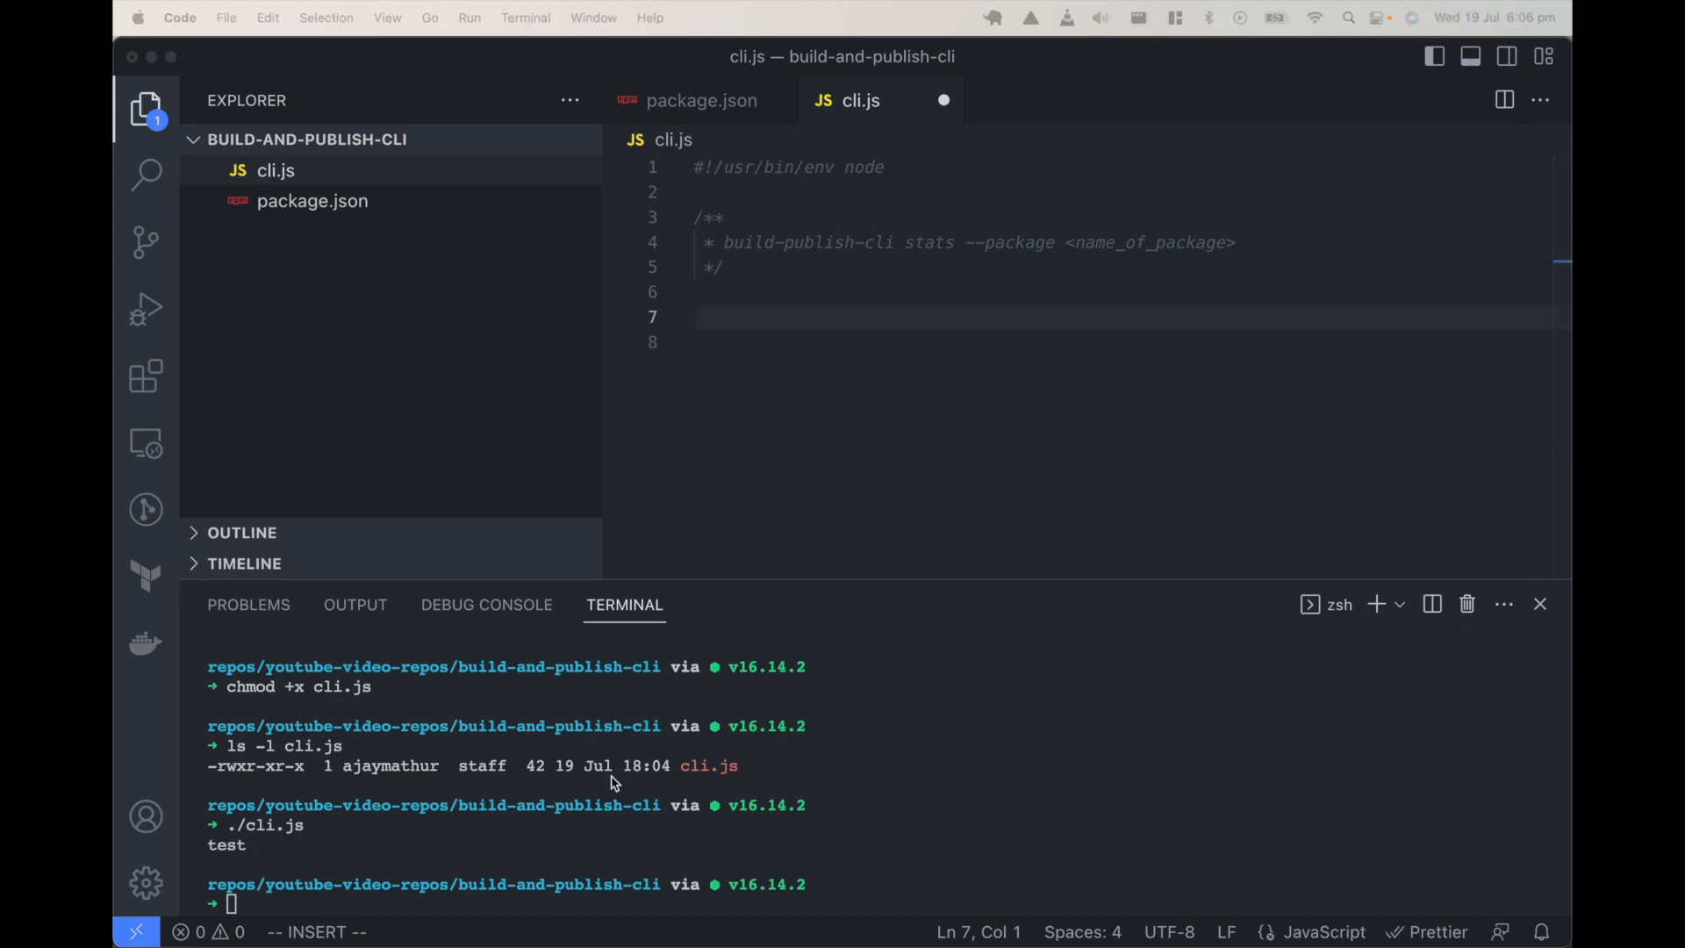
Run yarn add yargs and add const yargs = require("yargs/yargs") to cli.js.
{"action": "type", "text": "yarn"}
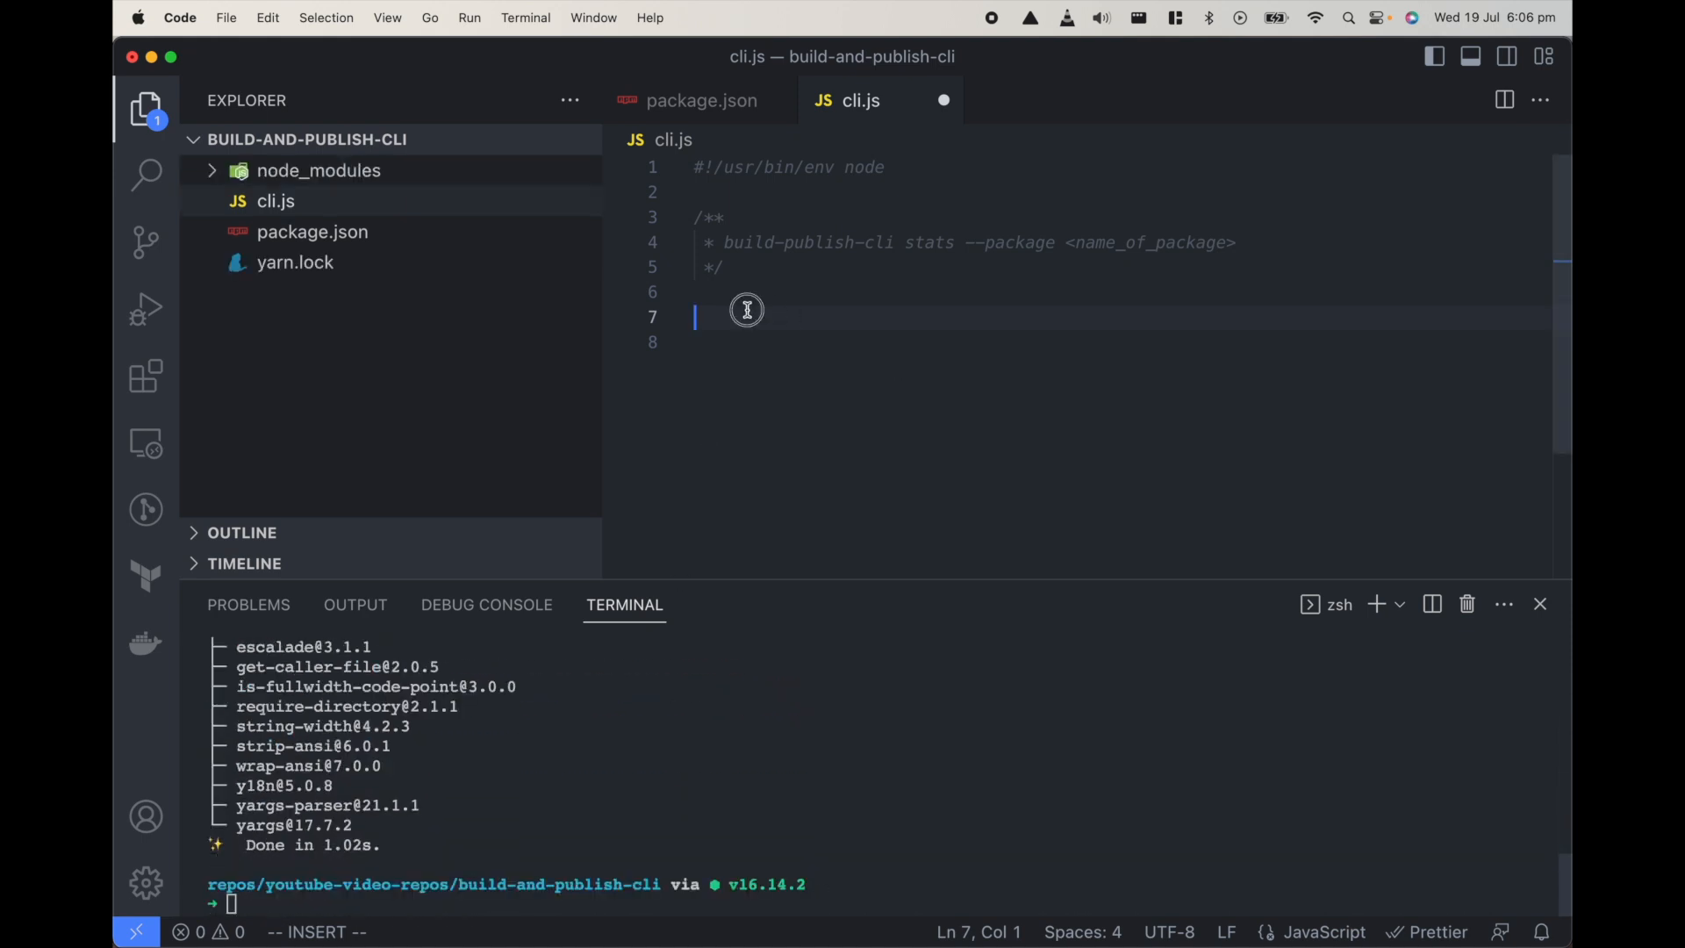
{"action": "type", "text": "const"}
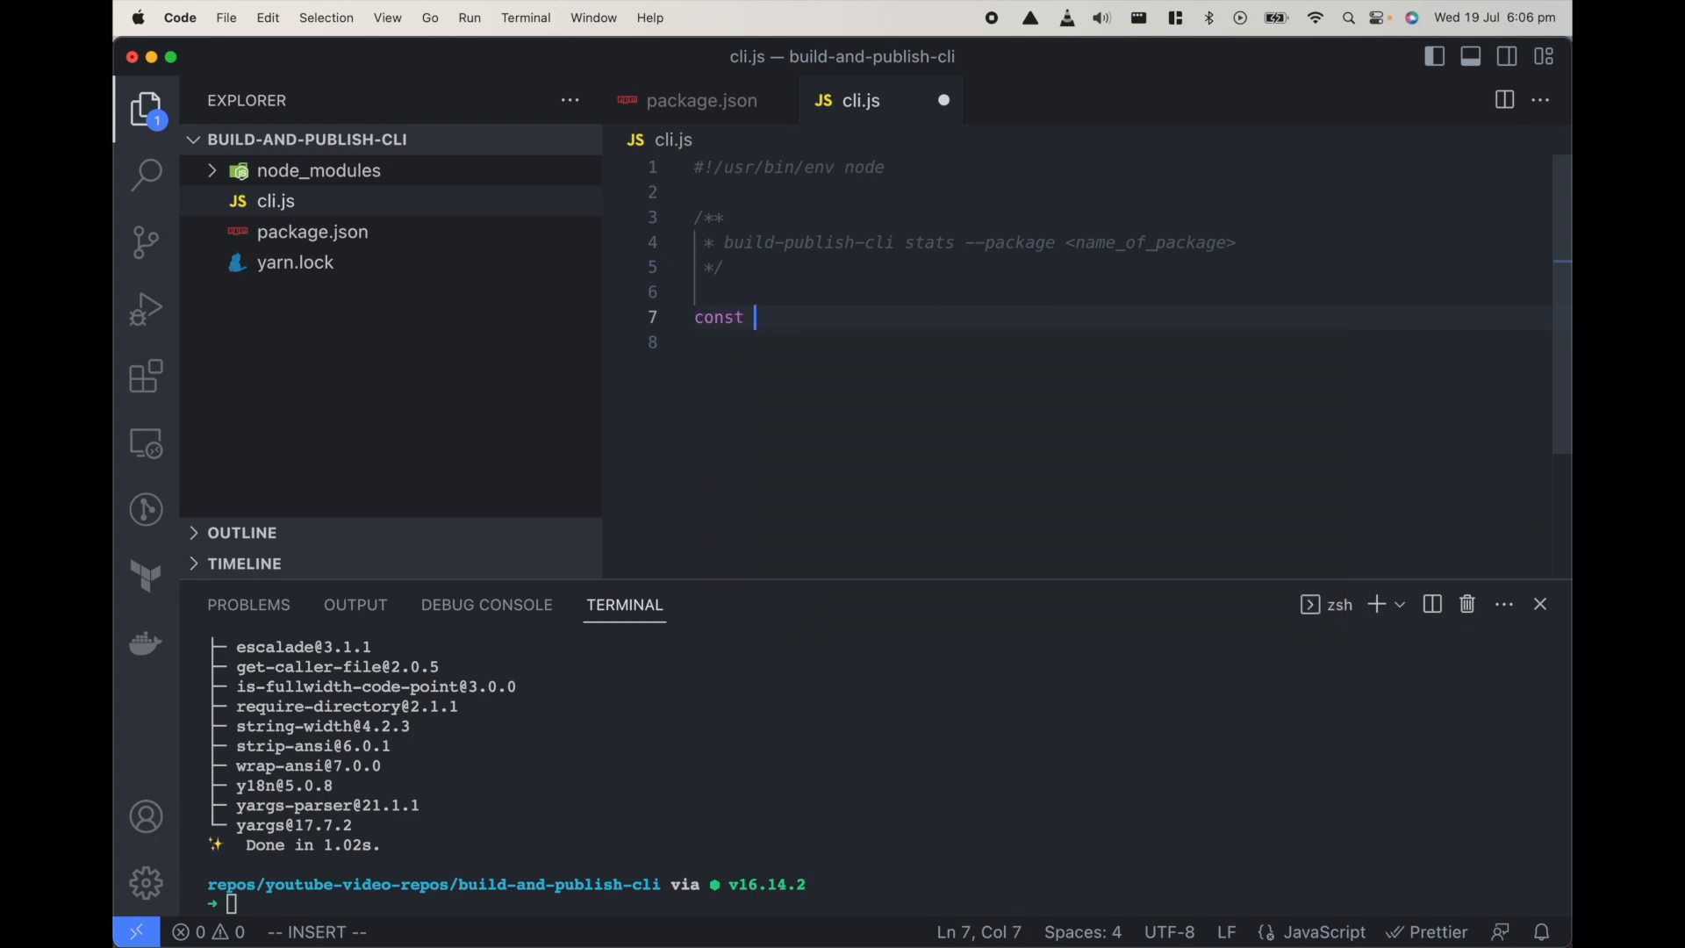
{"action": "type", "text": "ya"}
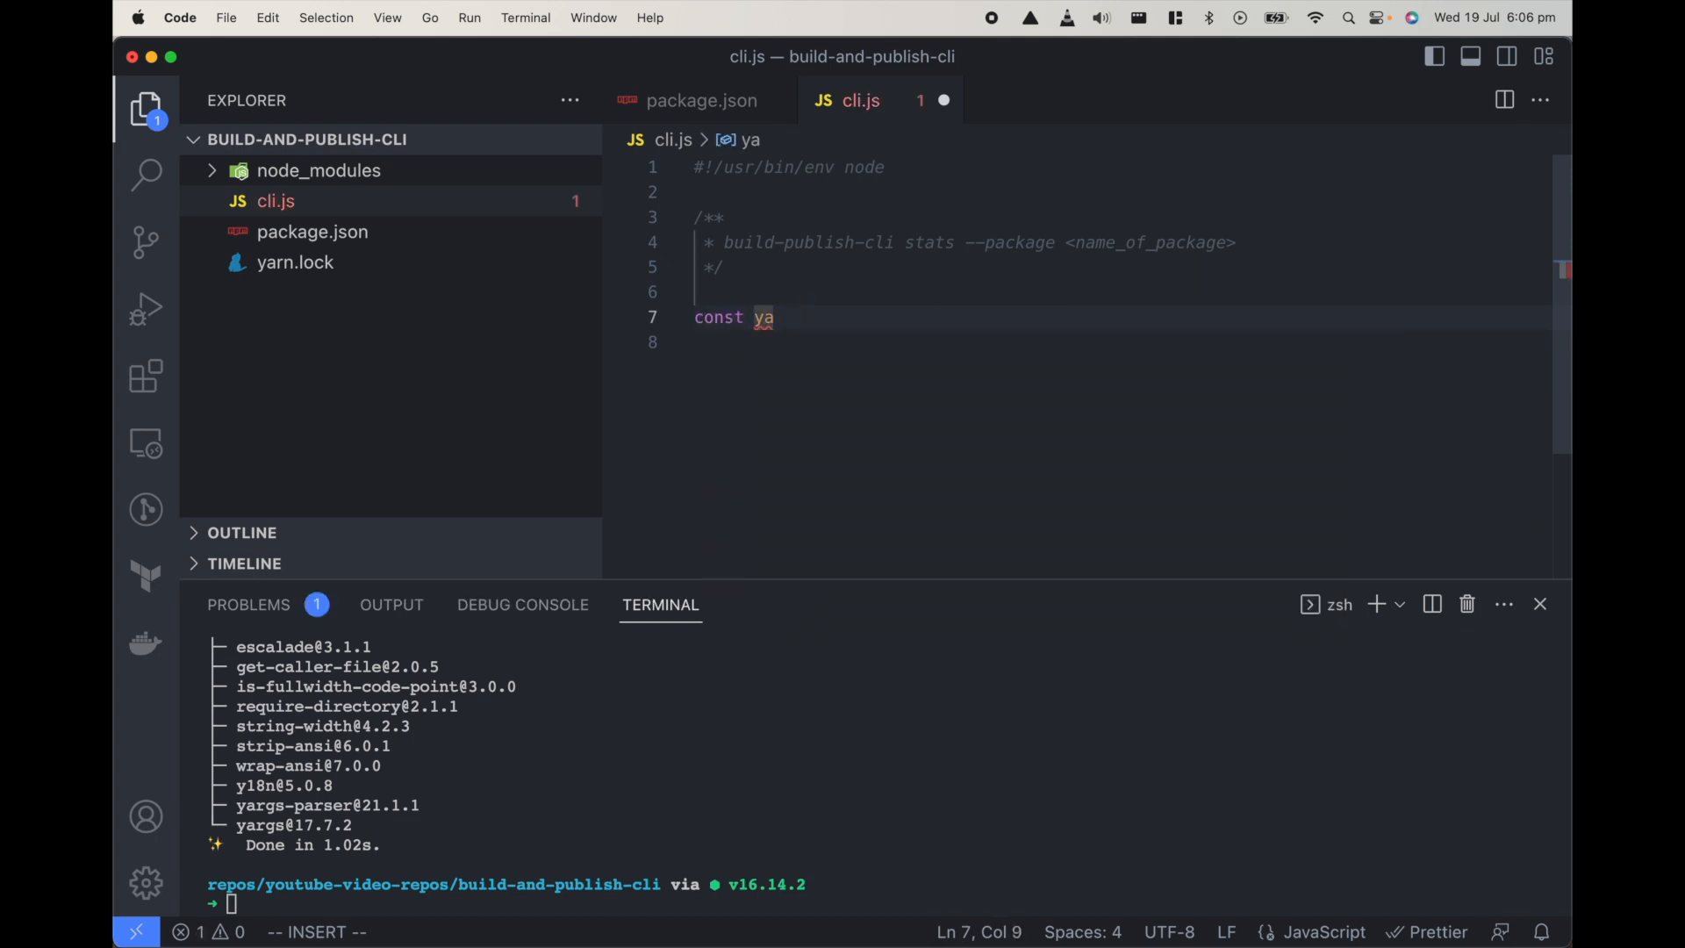
{"action": "type", "text": "rgs = require"}
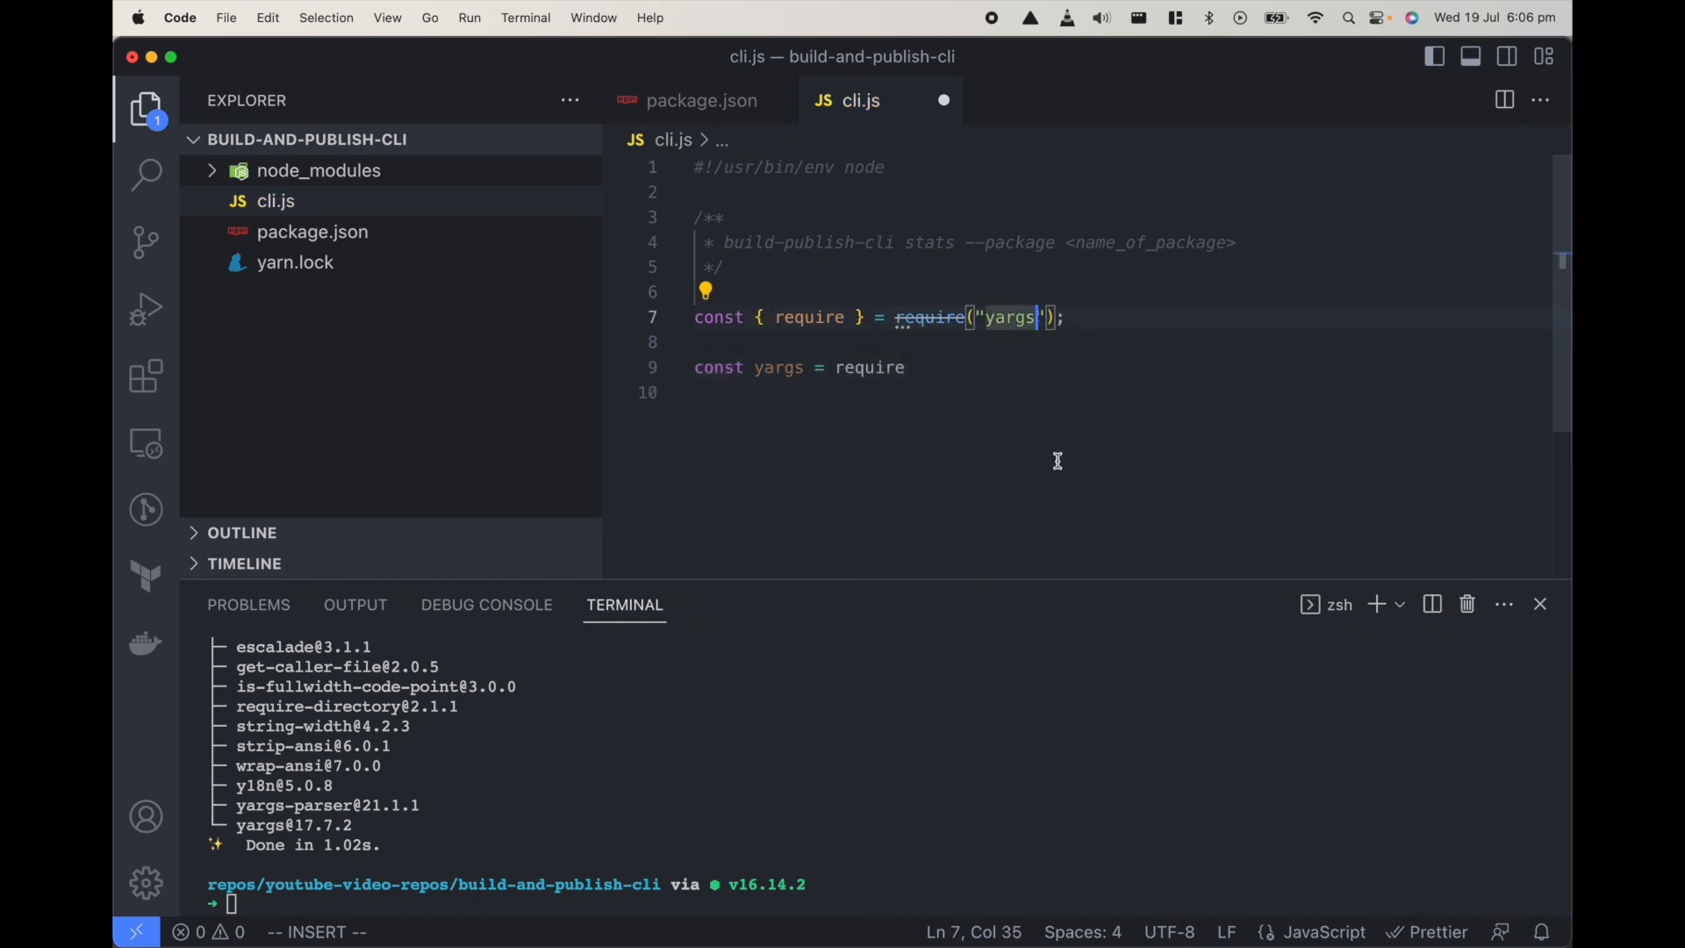
{"action": "type", "text": "/yargs"}
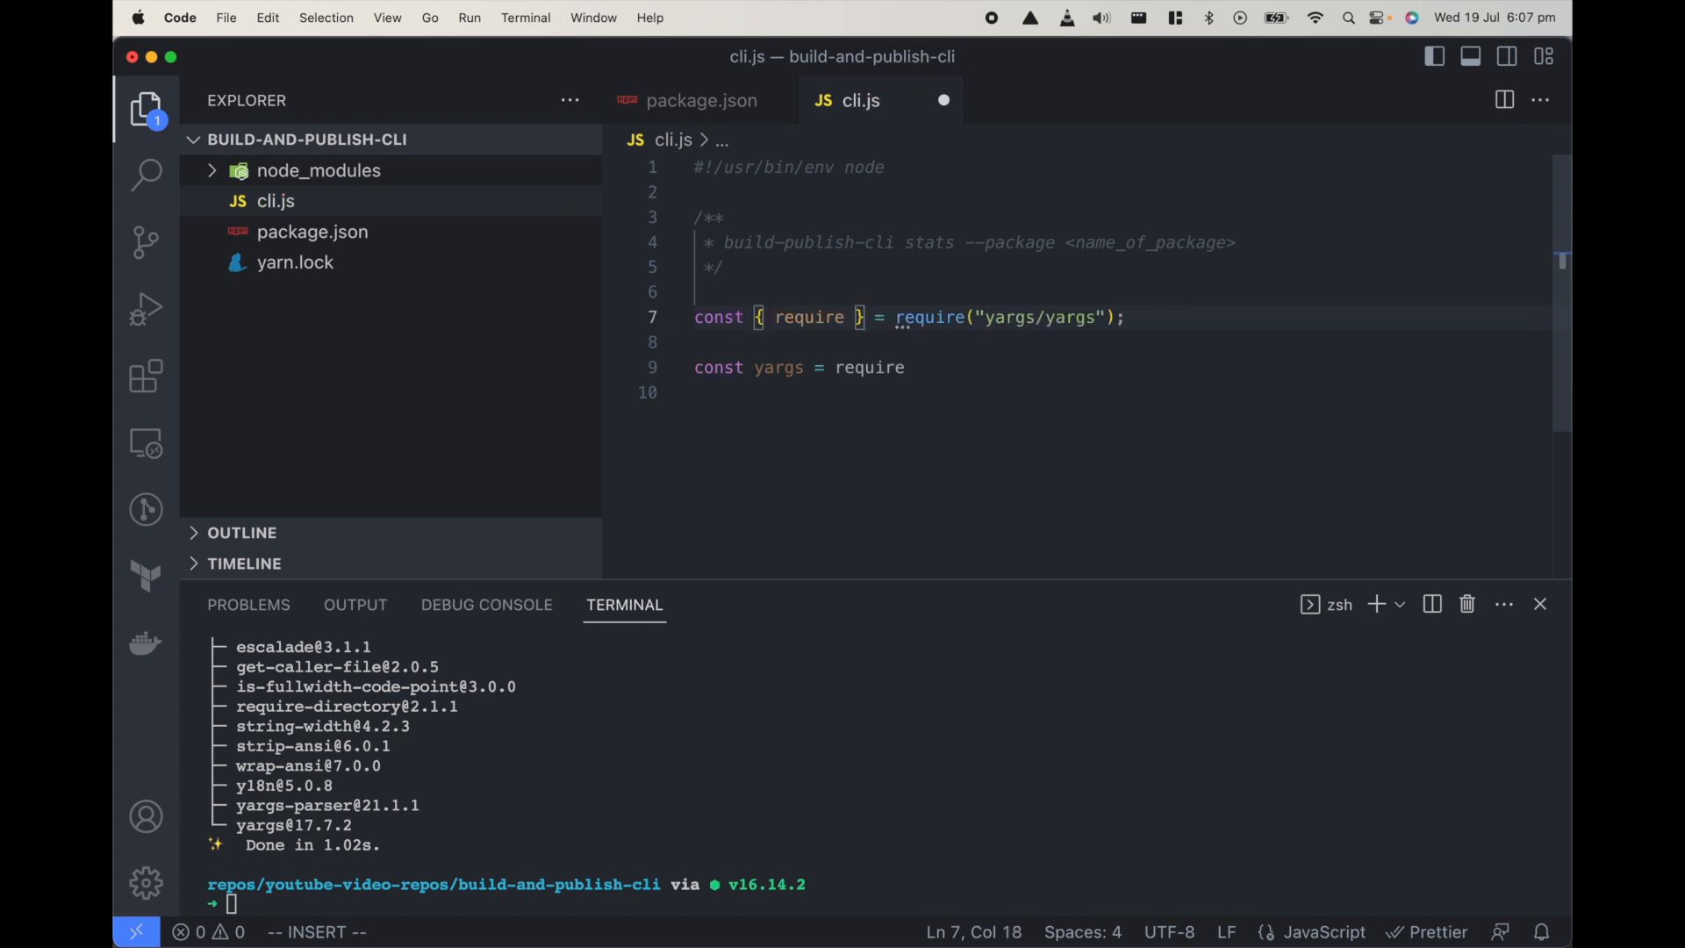
{"action": "type", "text": "ya"}
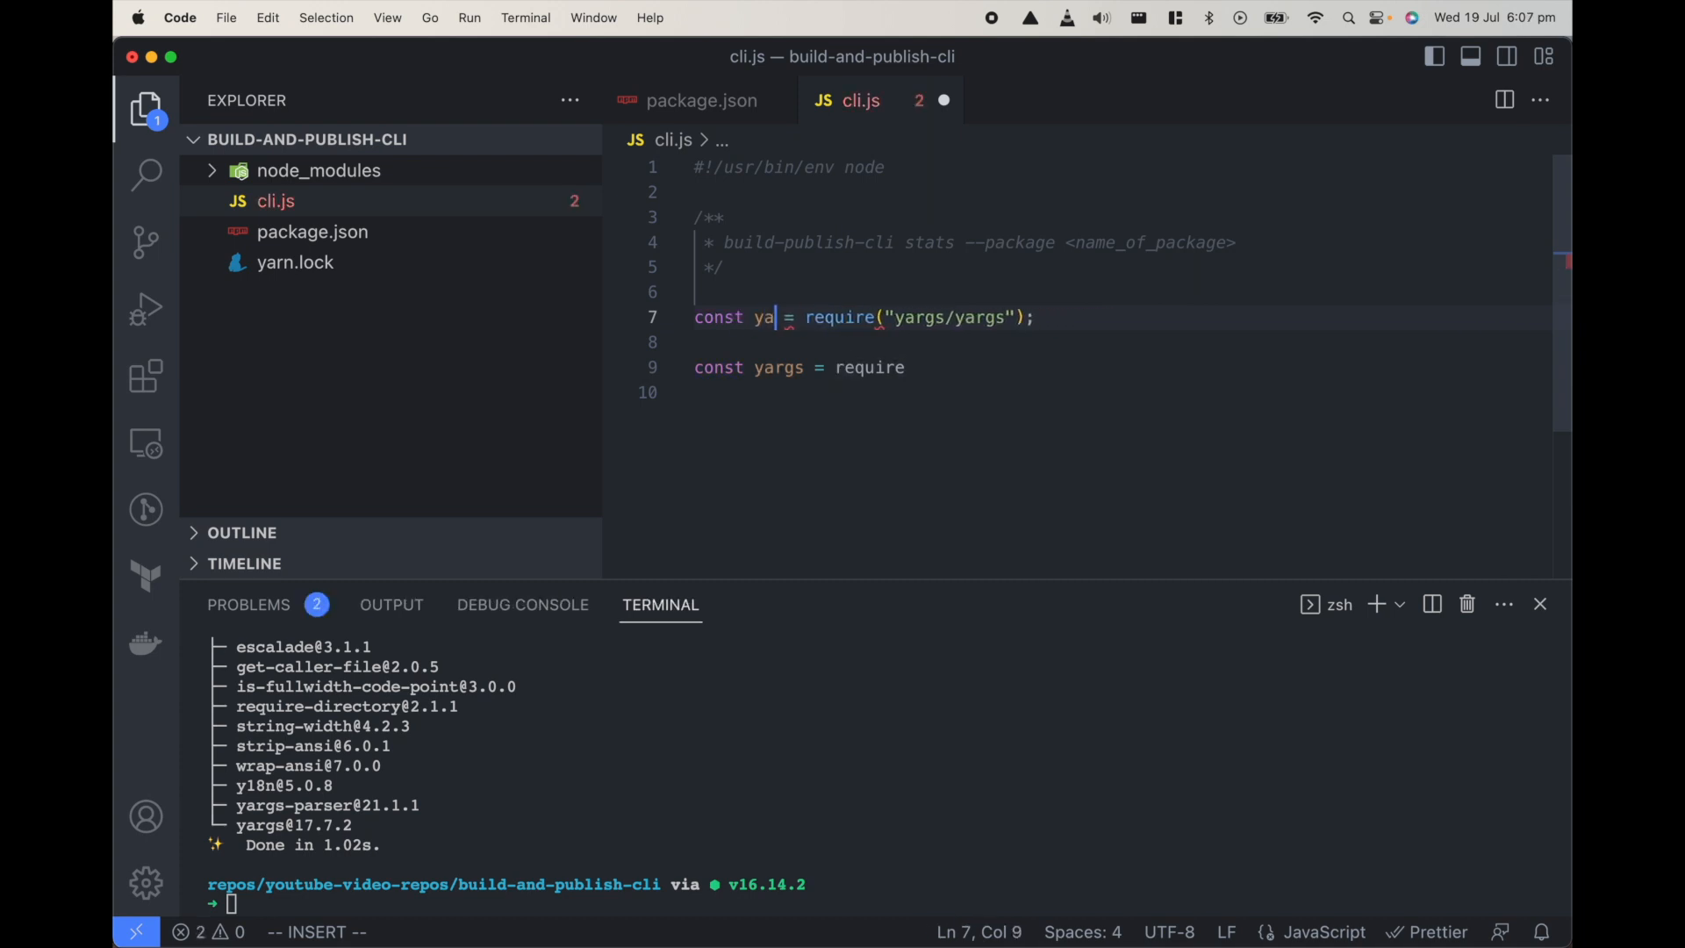
{"action": "type", "text": "rgs"}
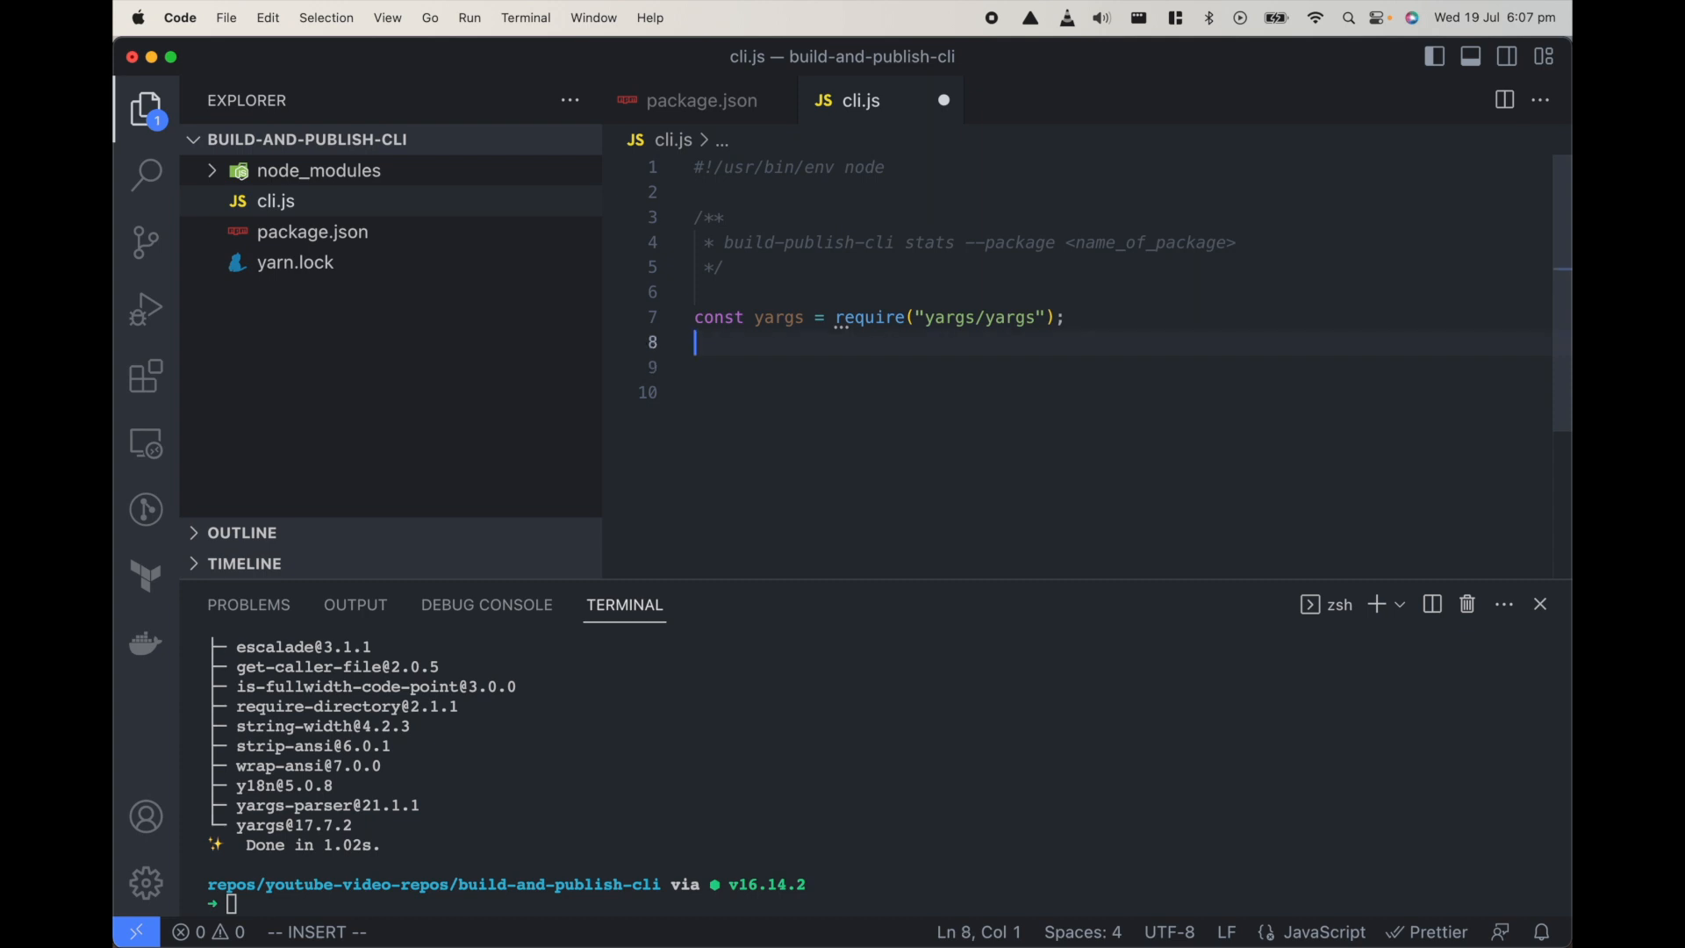
Add const { hideBin } = require("yargs/helpers") on line 8 of cli.js.
{"action": "type", "text": "const {"}
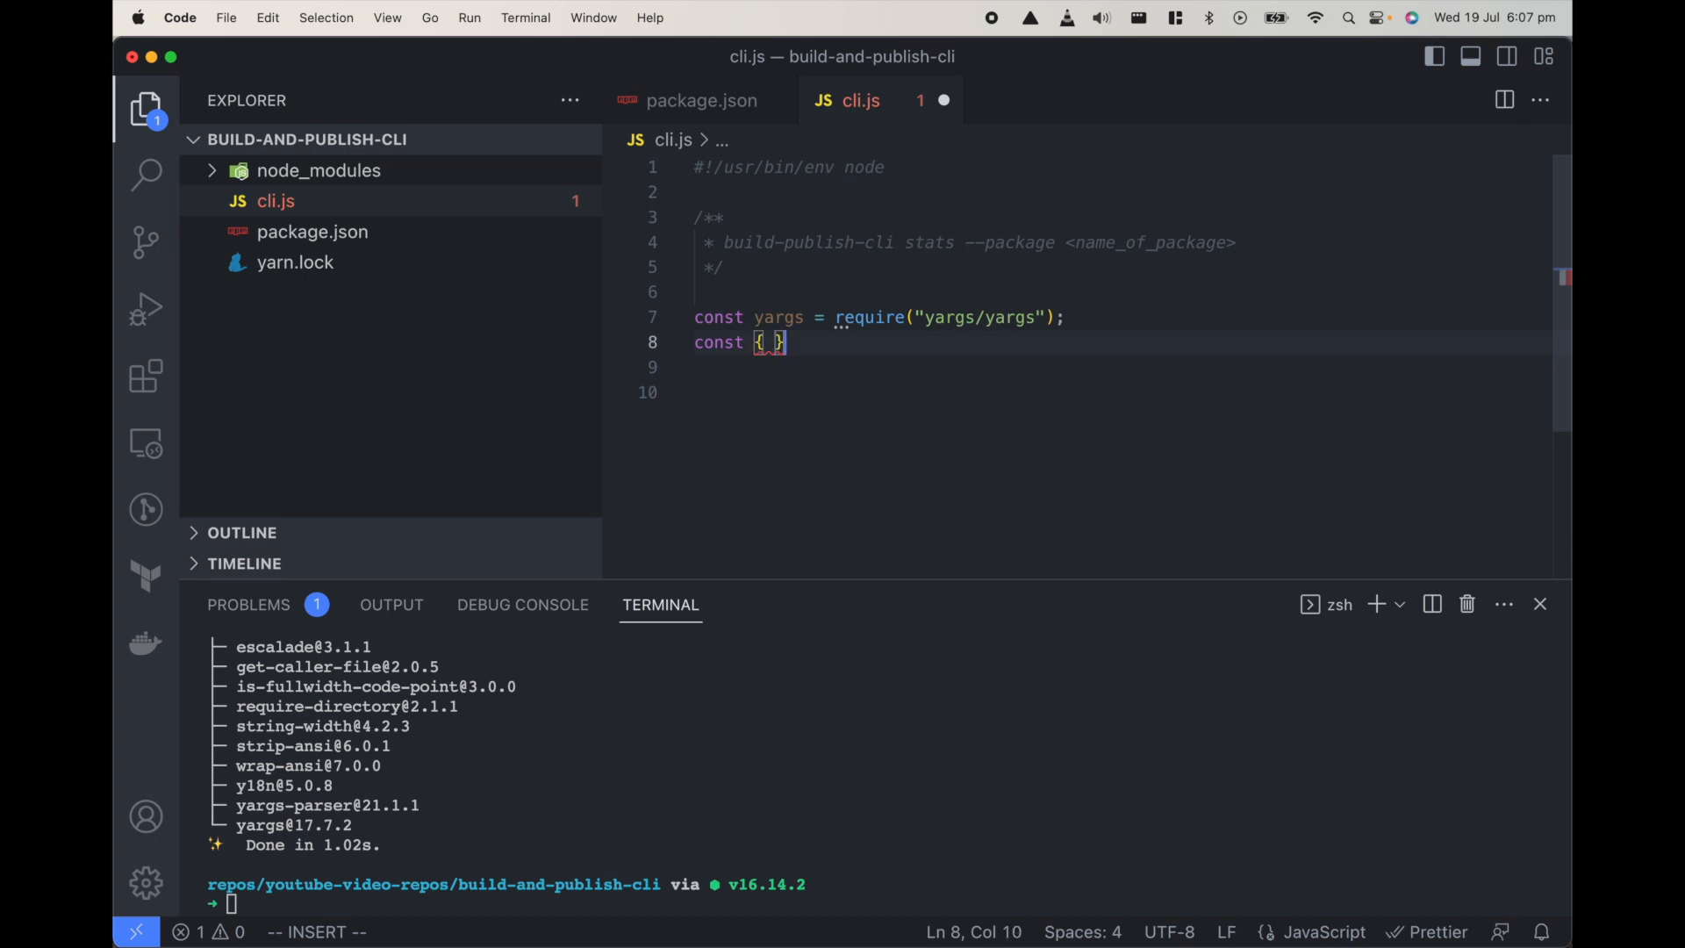
{"action": "type", "text": "= re"}
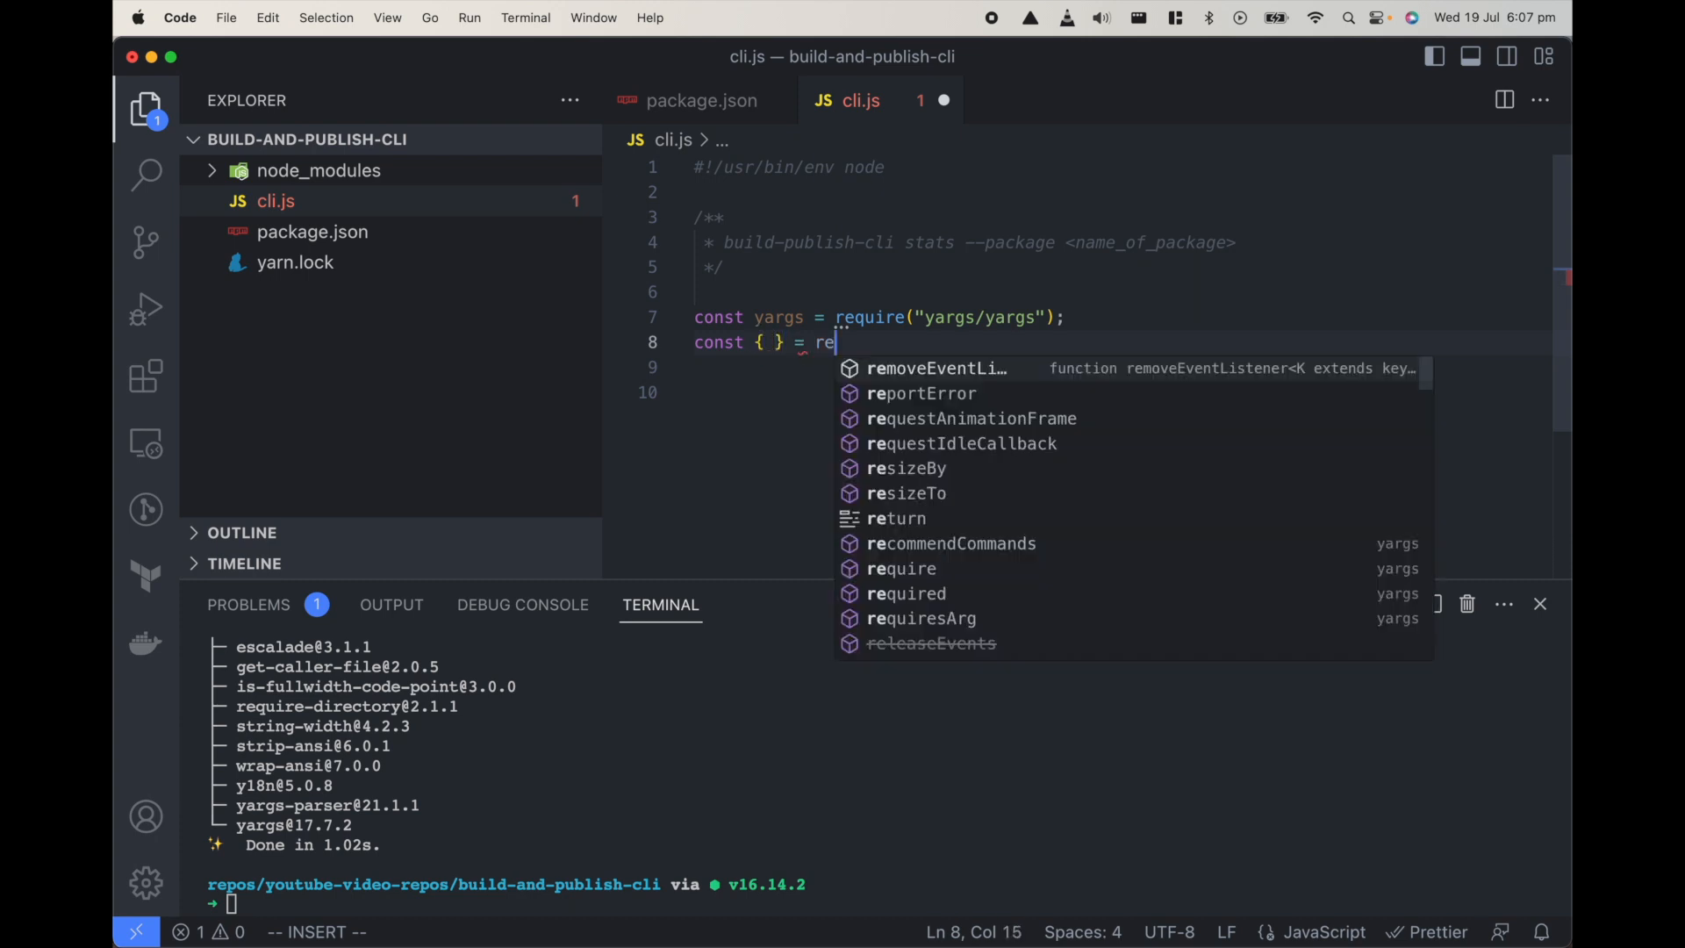
{"action": "type", "text": "quire("}
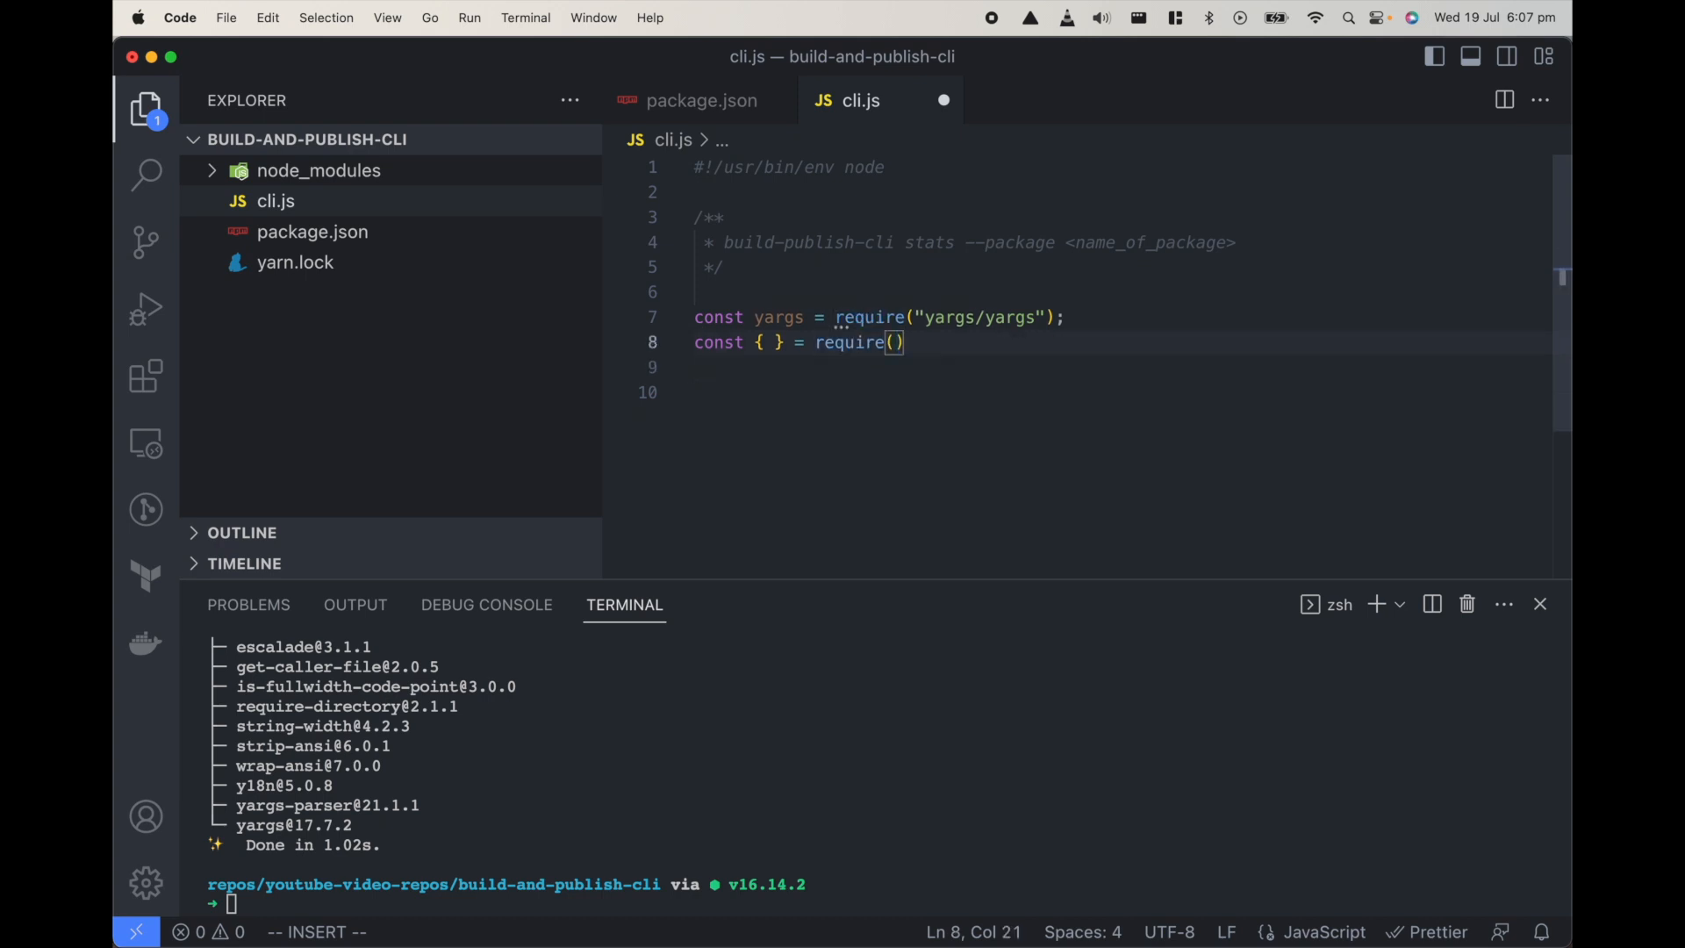
{"action": "type", "text": "\"ya"}
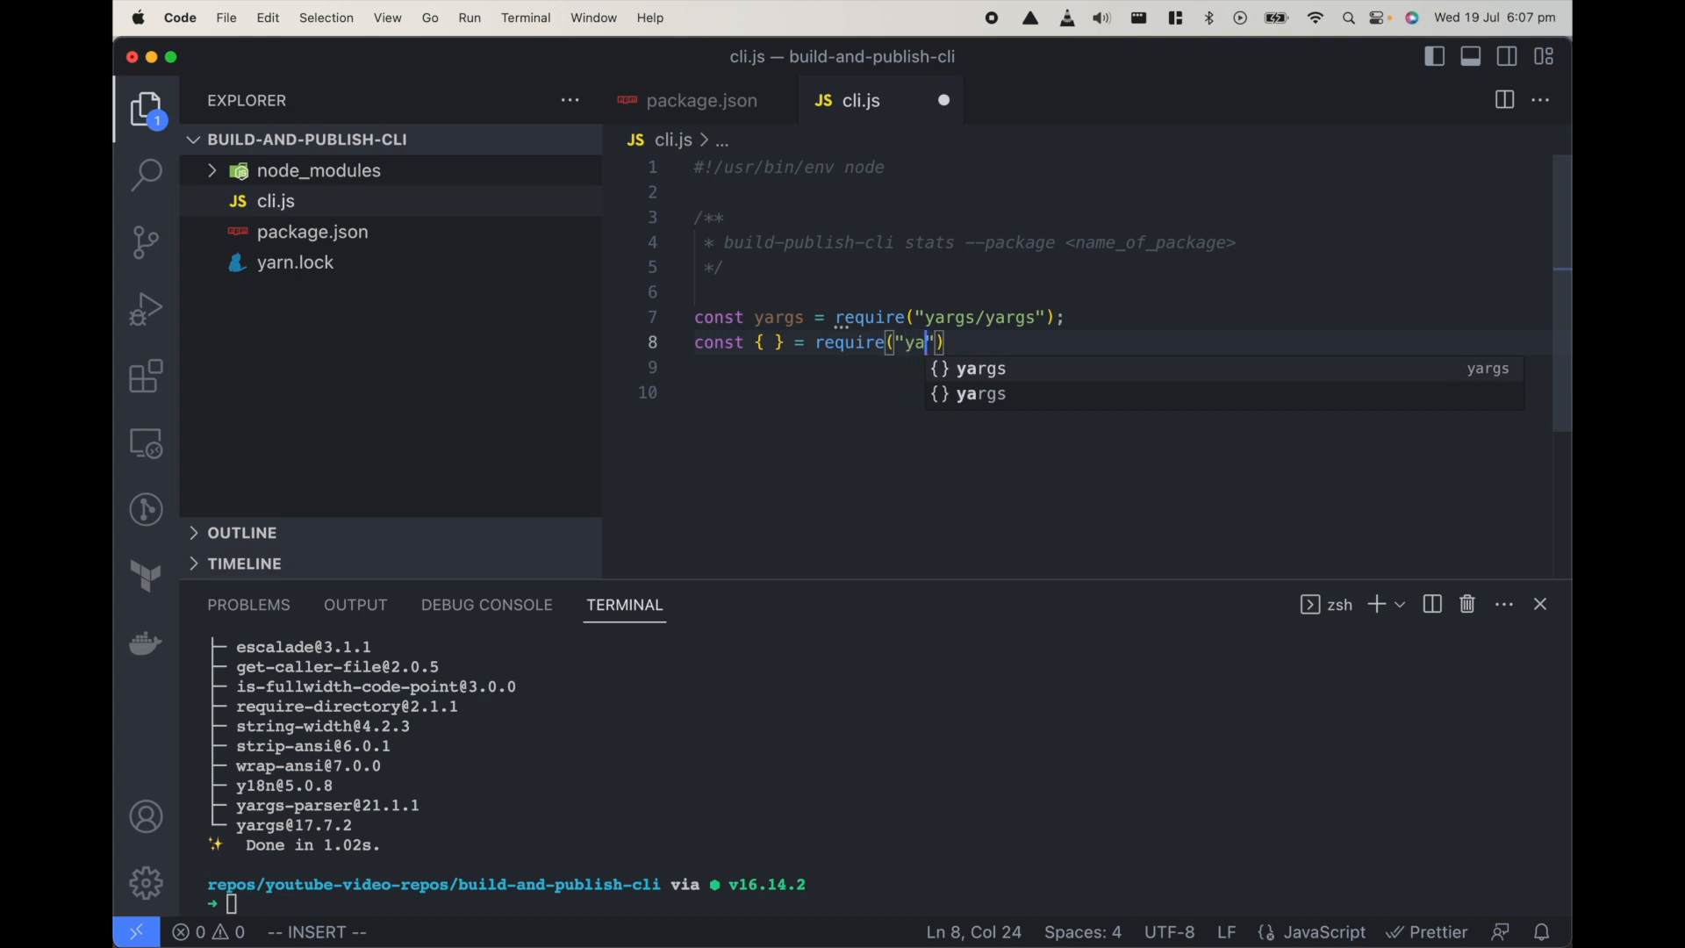
{"action": "type", "text": "rgs/"}
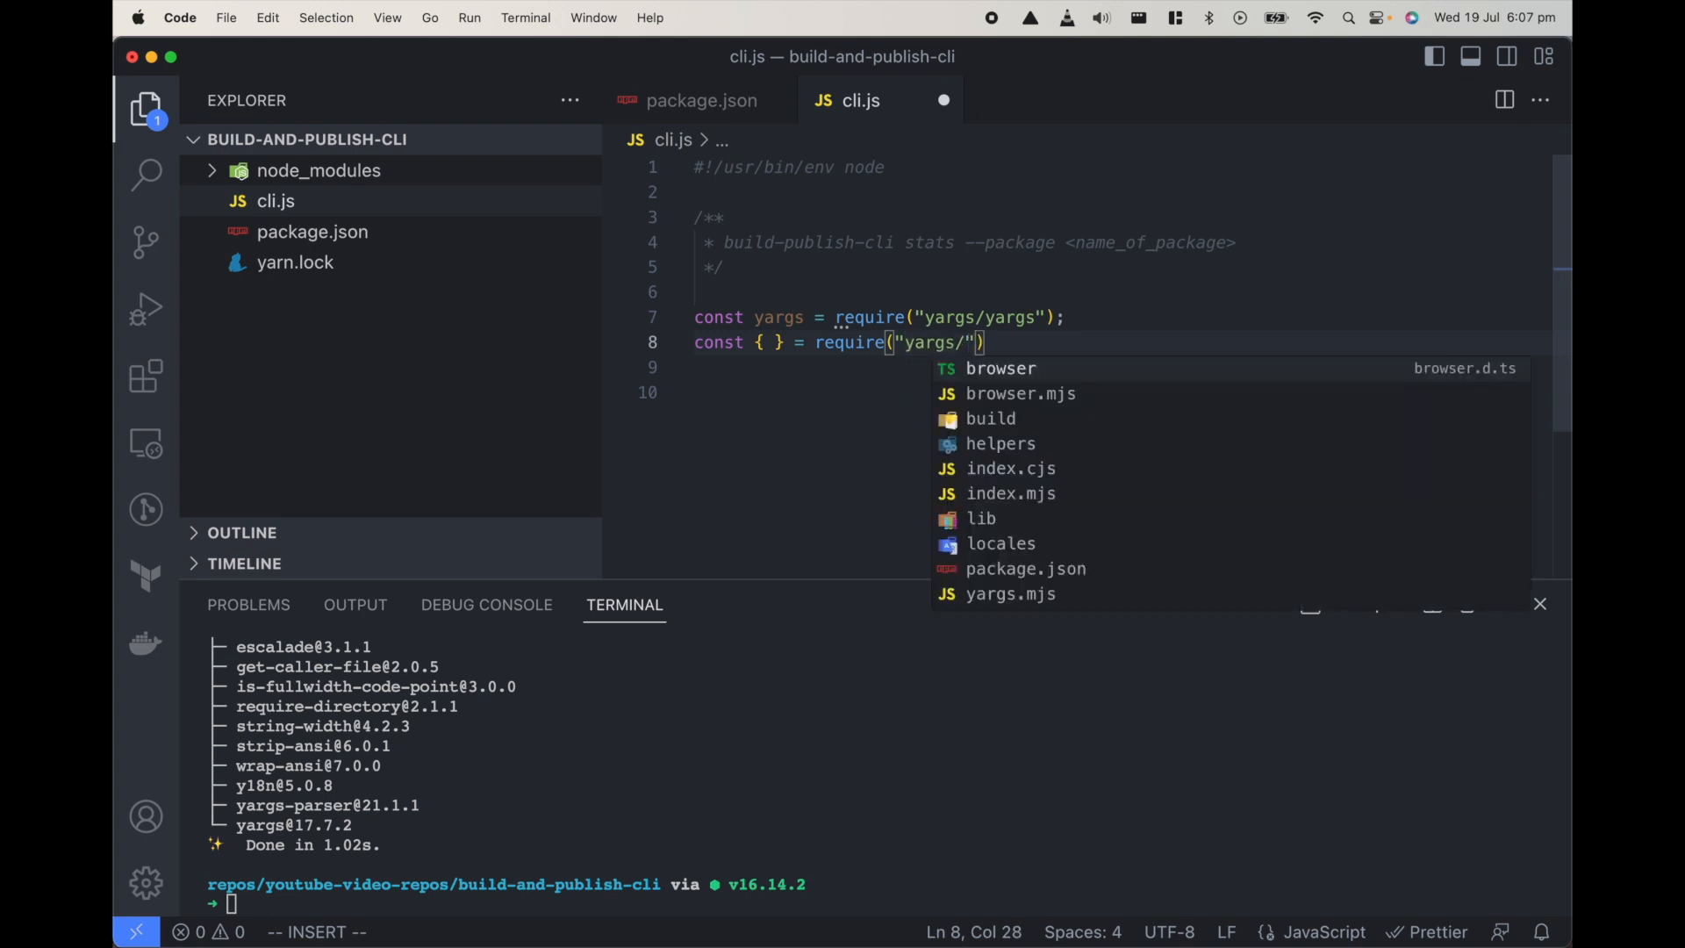
{"action": "type", "text": "hel"}
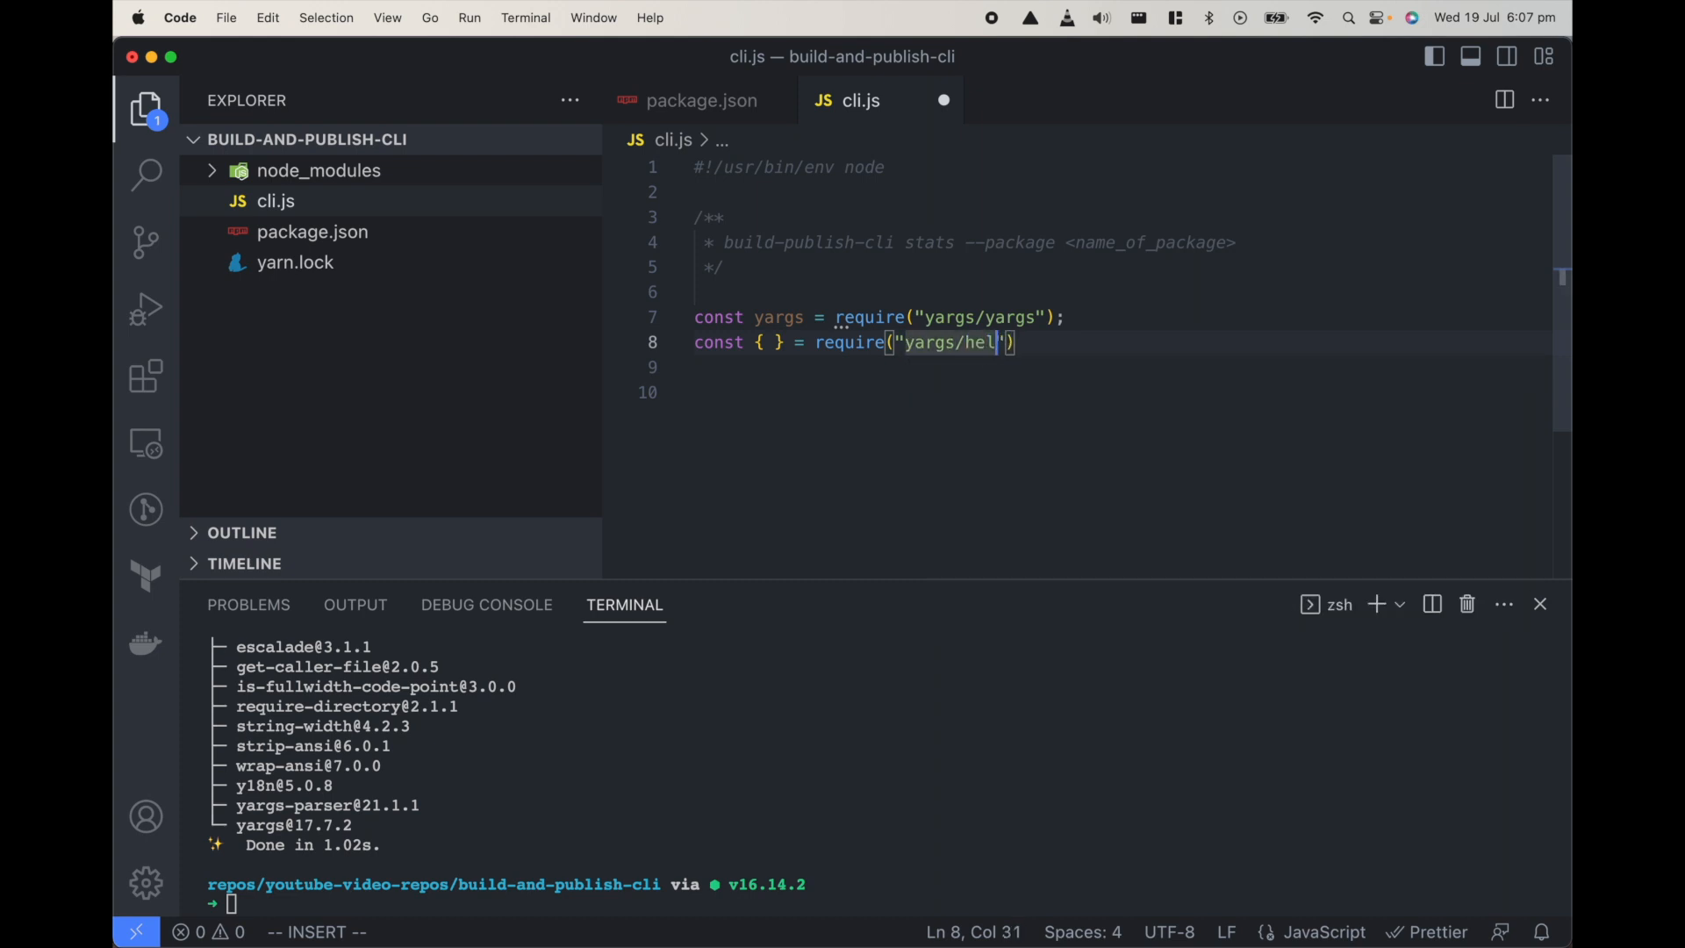
{"action": "type", "text": "pers"}
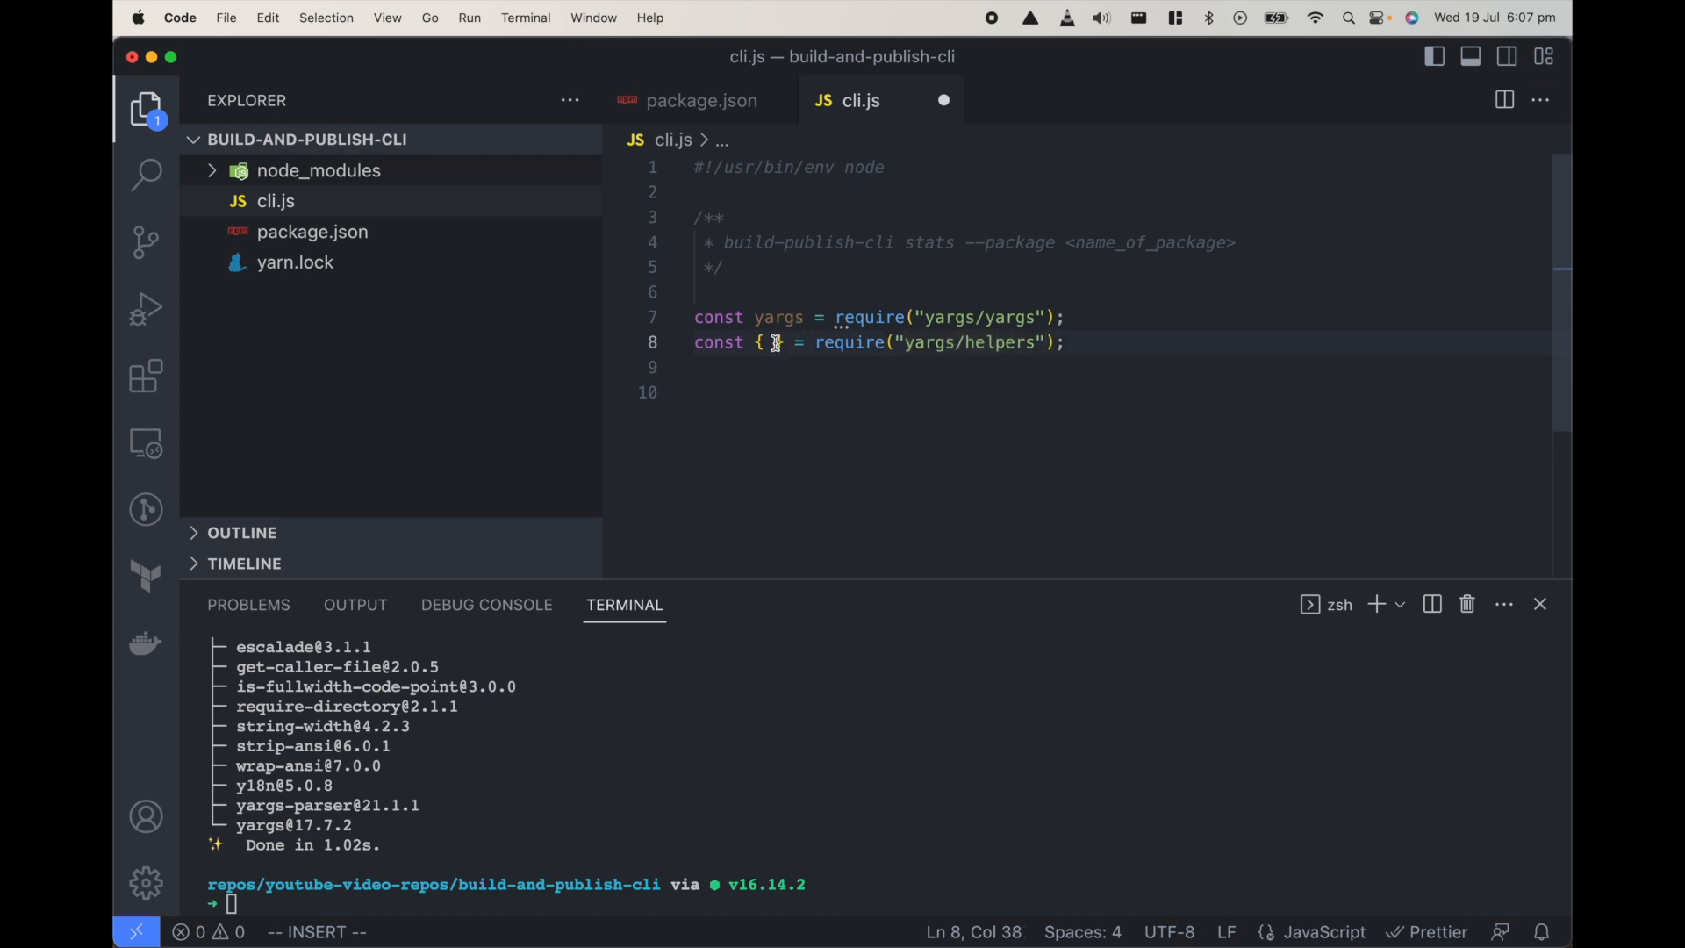
{"action": "type", "text": "hideBin"}
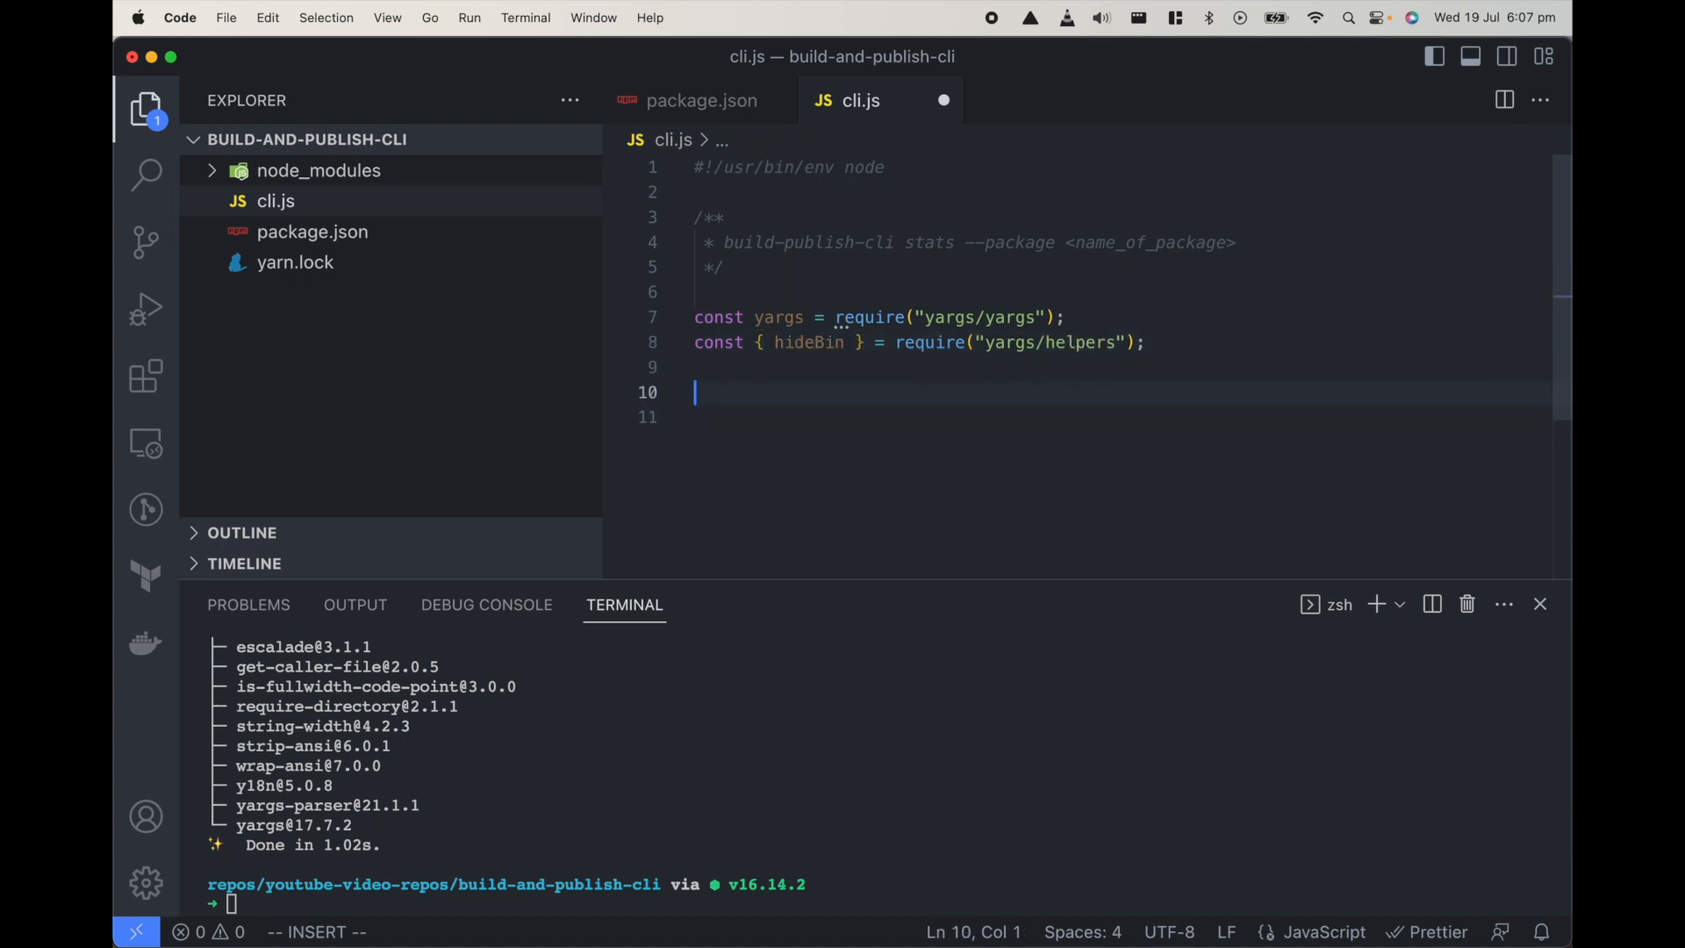
Start the yargs call with yargs(hideBin(process.argv)) in cli.js.
{"action": "type", "text": "yargs()"}
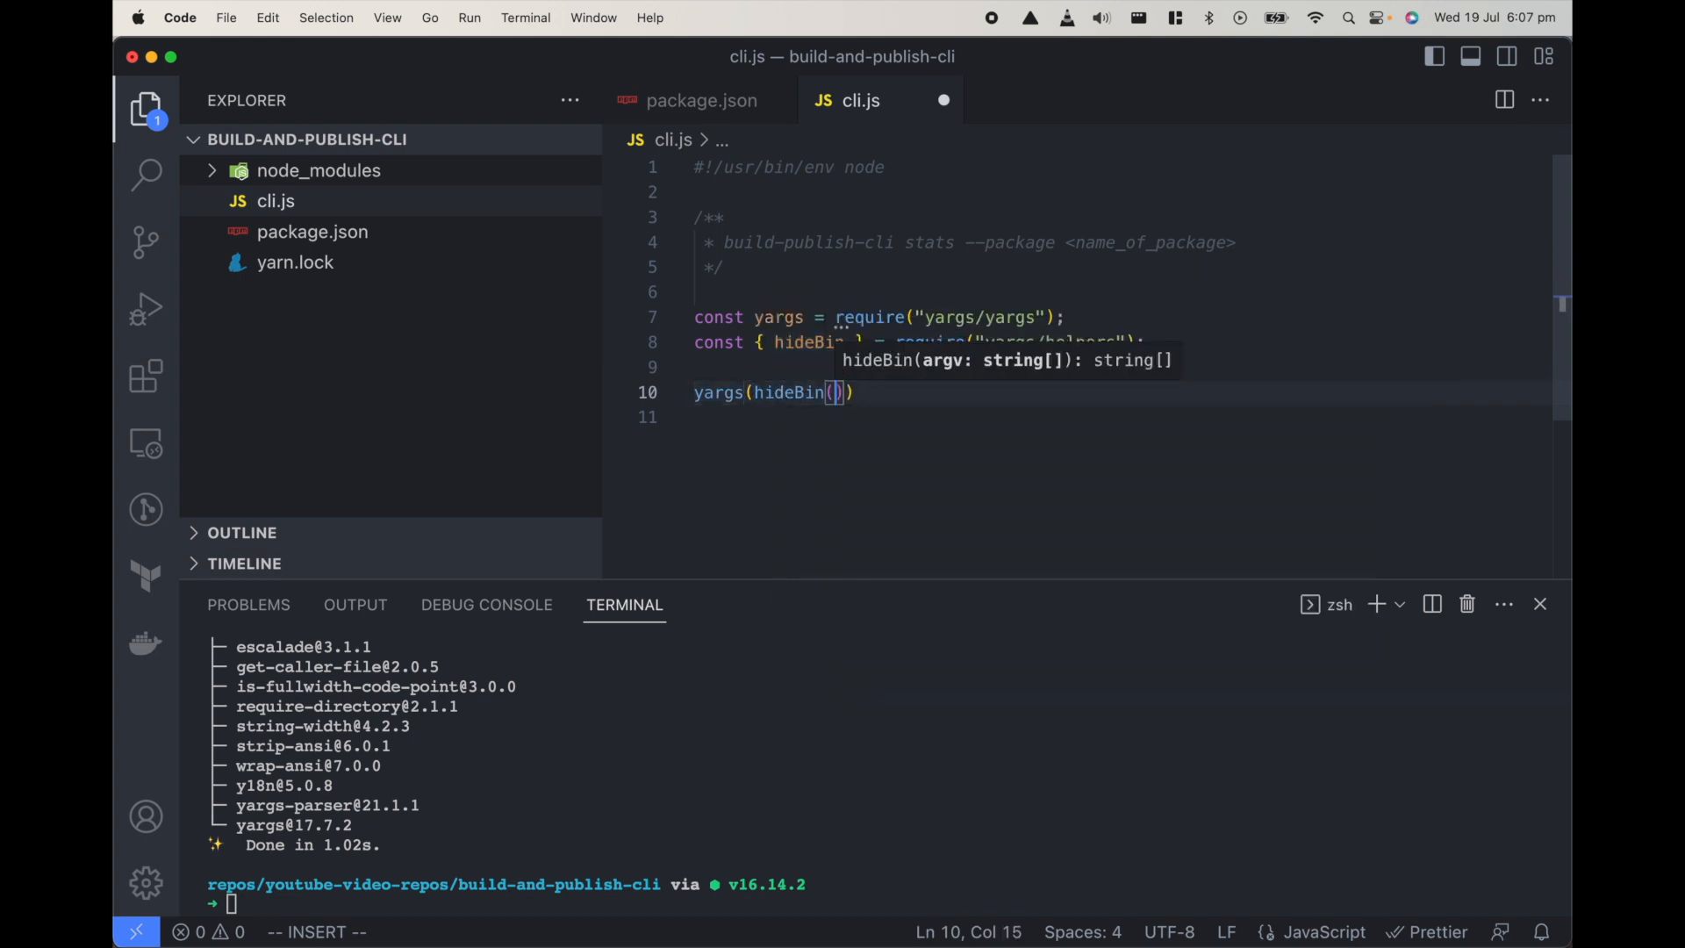
{"action": "type", "text": "proce"}
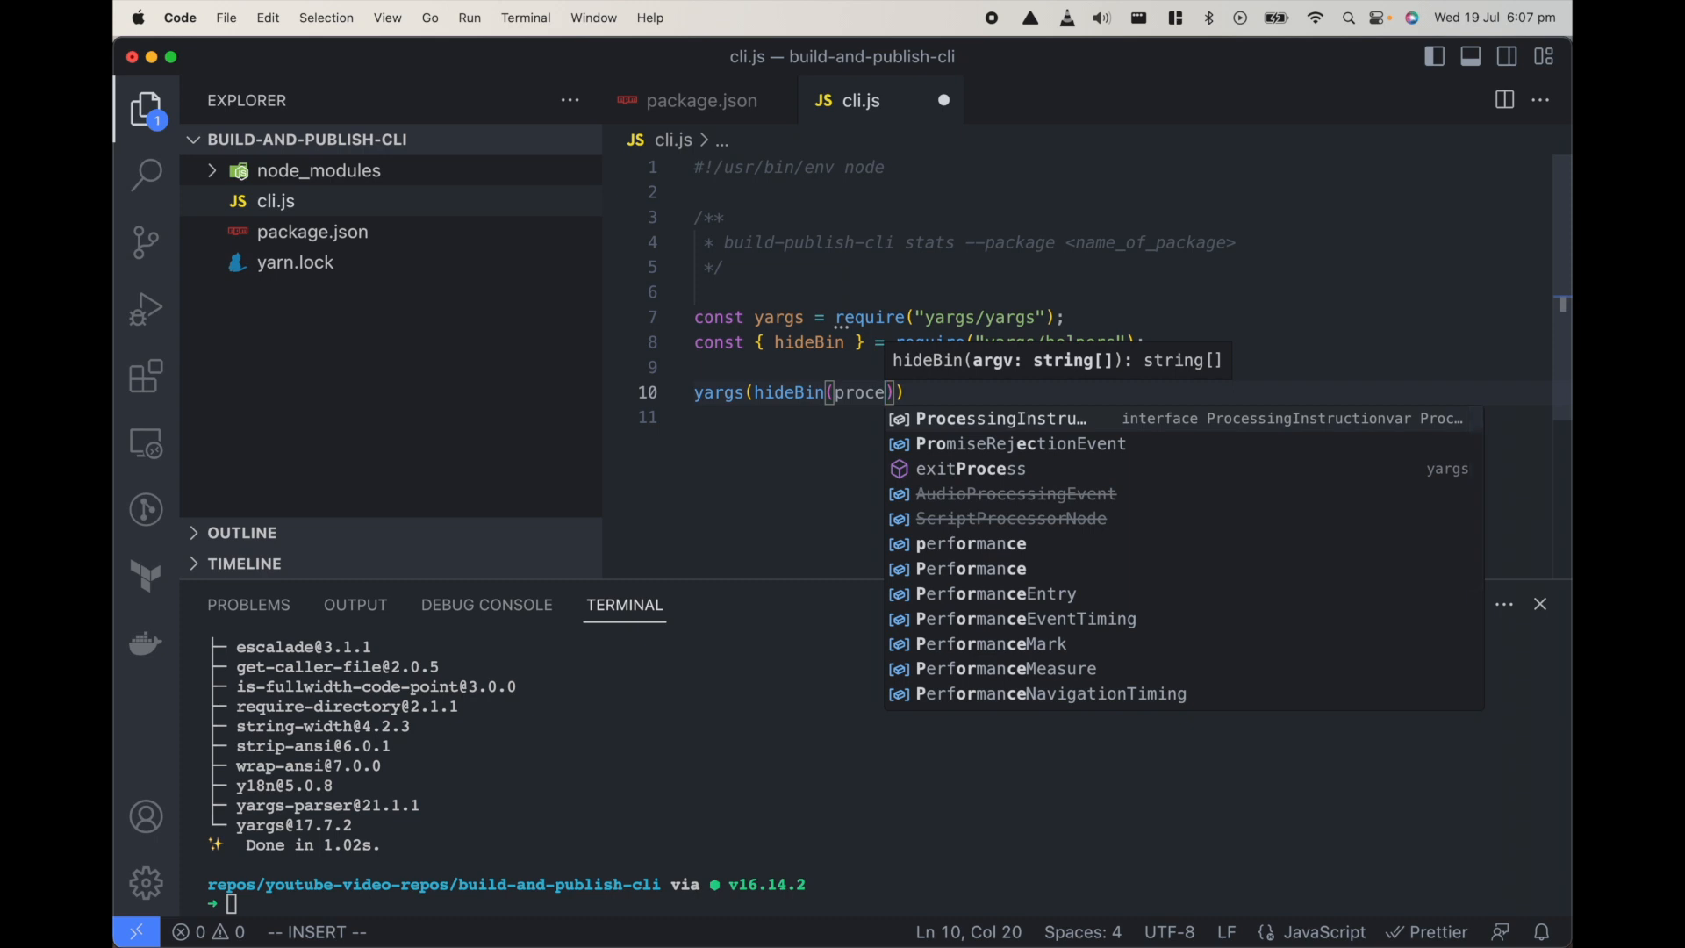
{"action": "type", "text": "ss.ar"}
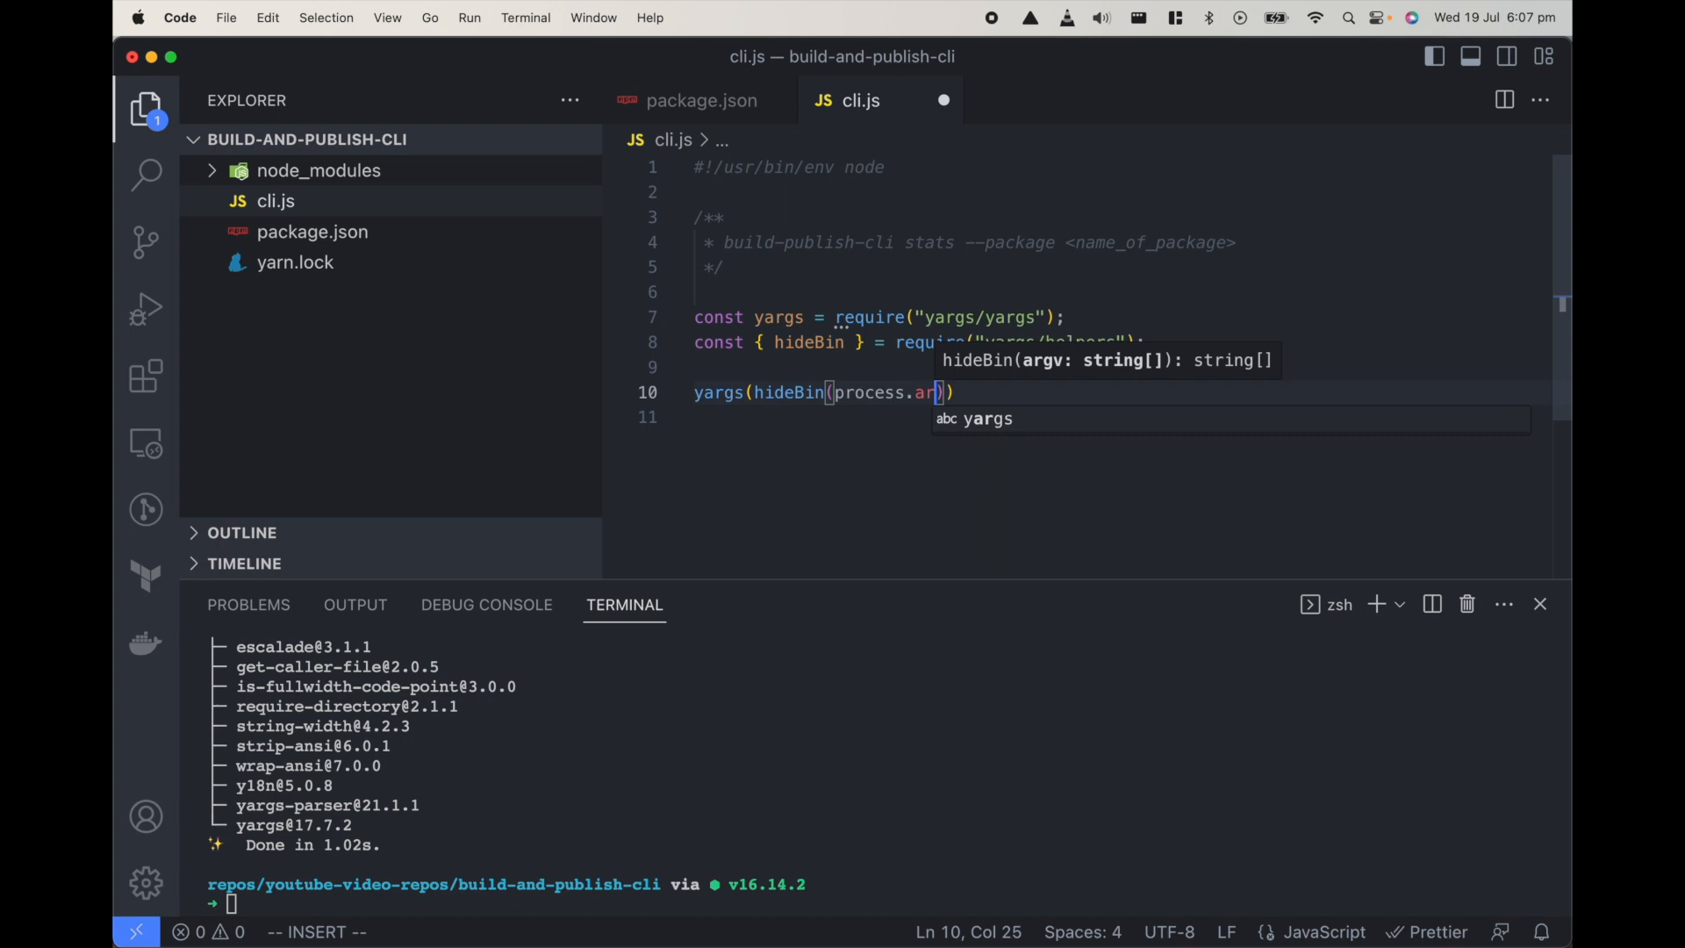
{"action": "type", "text": "gv"}
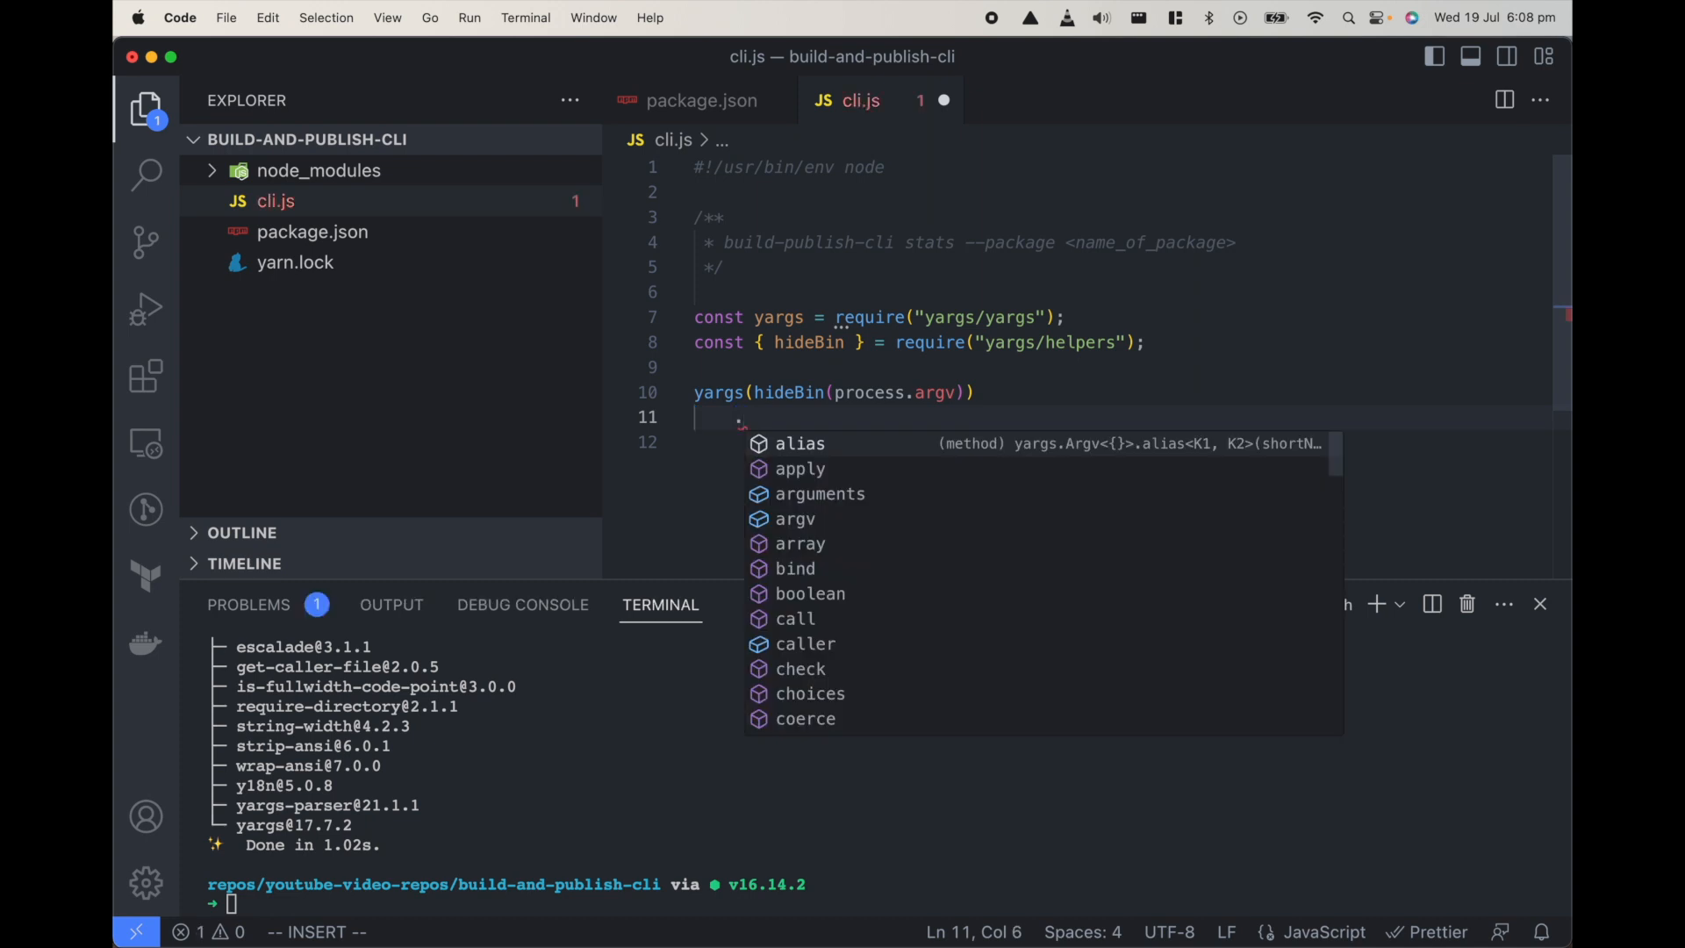
Chain a 'stats' command logging 'stats called', end with .parse(), and save.
{"action": "type", "text": "command('')"}
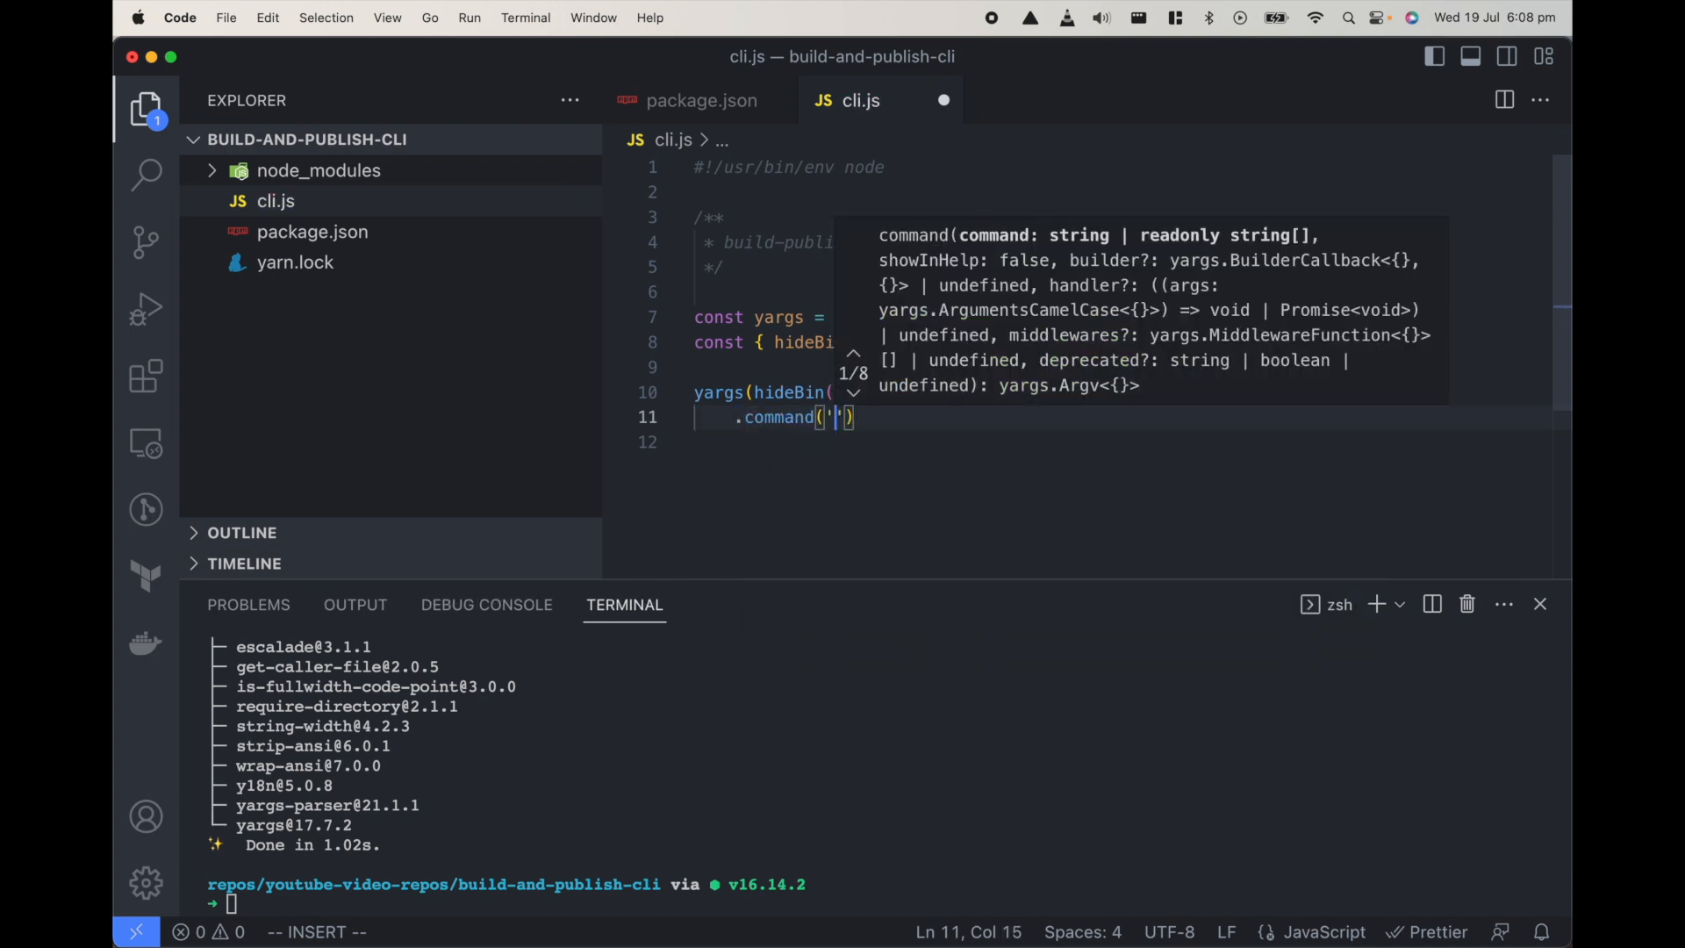
{"action": "type", "text": "stats',"}
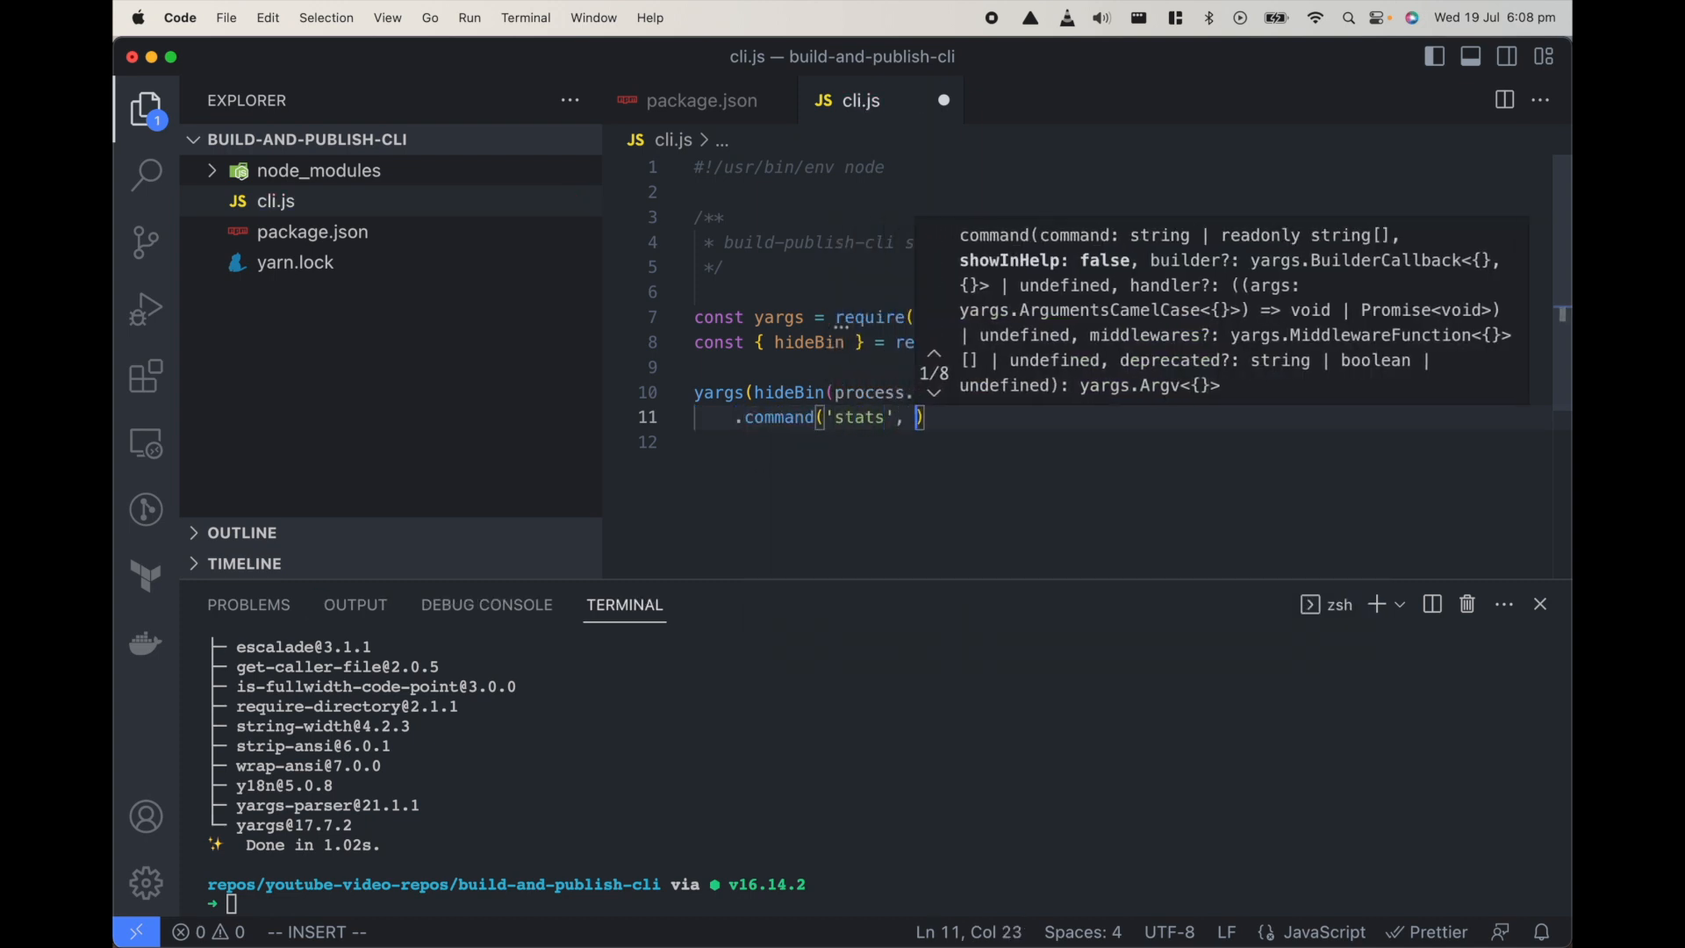
{"action": "type", "text": "async ()"}
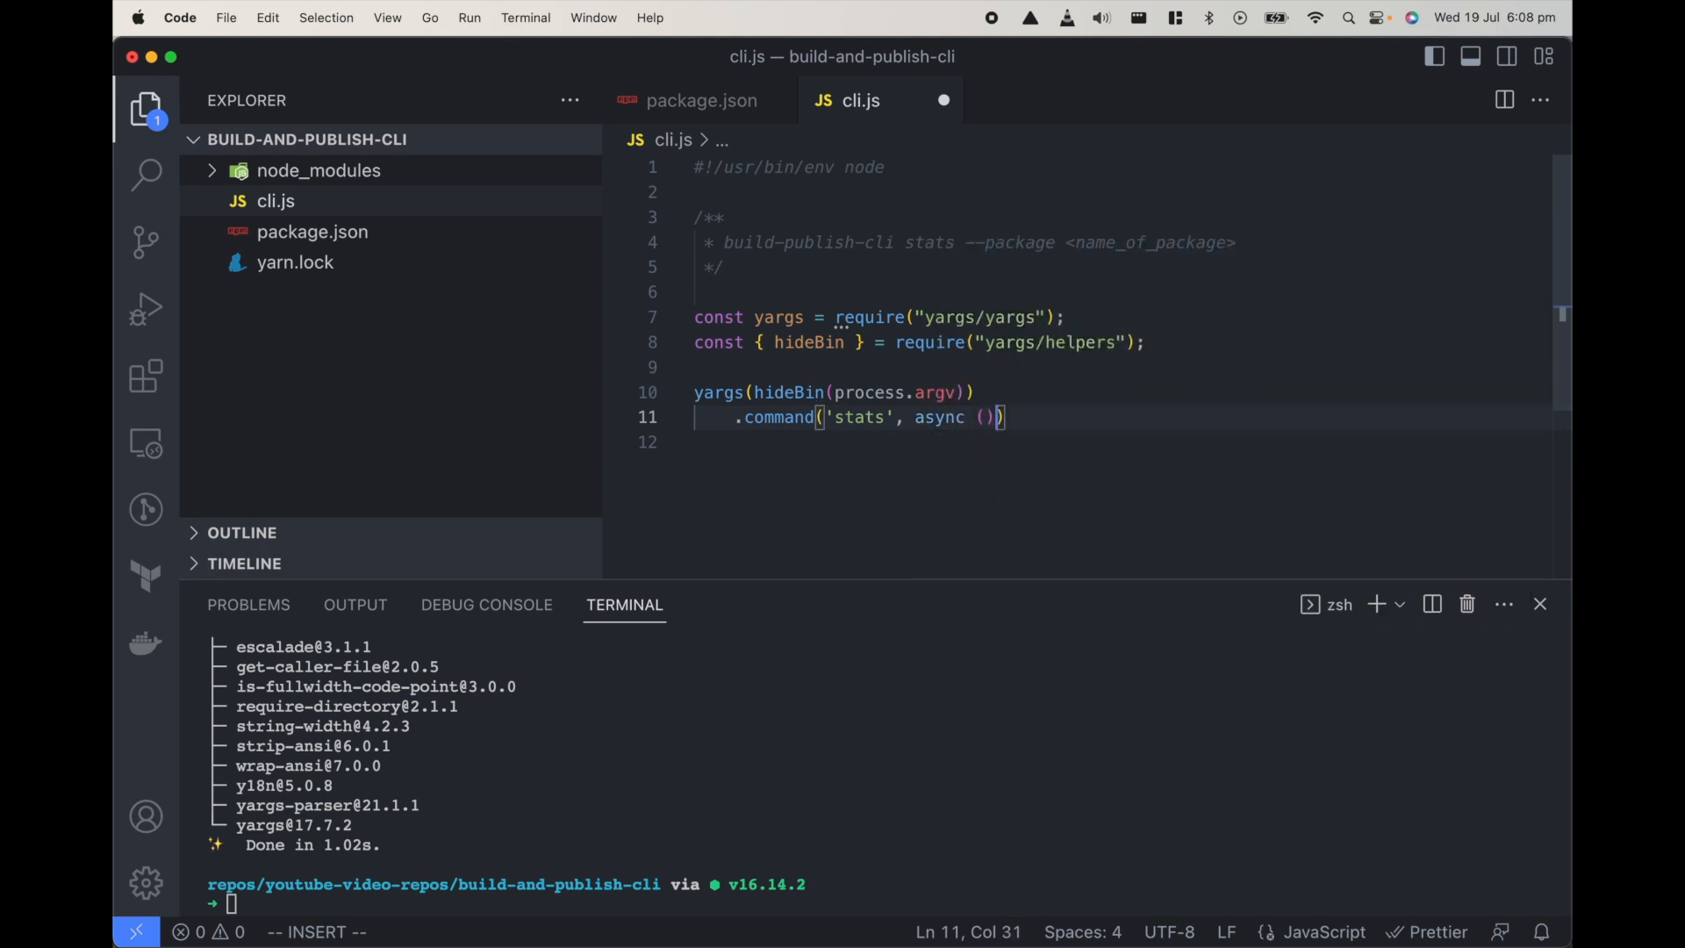
{"action": "type", "text": "=> {"}
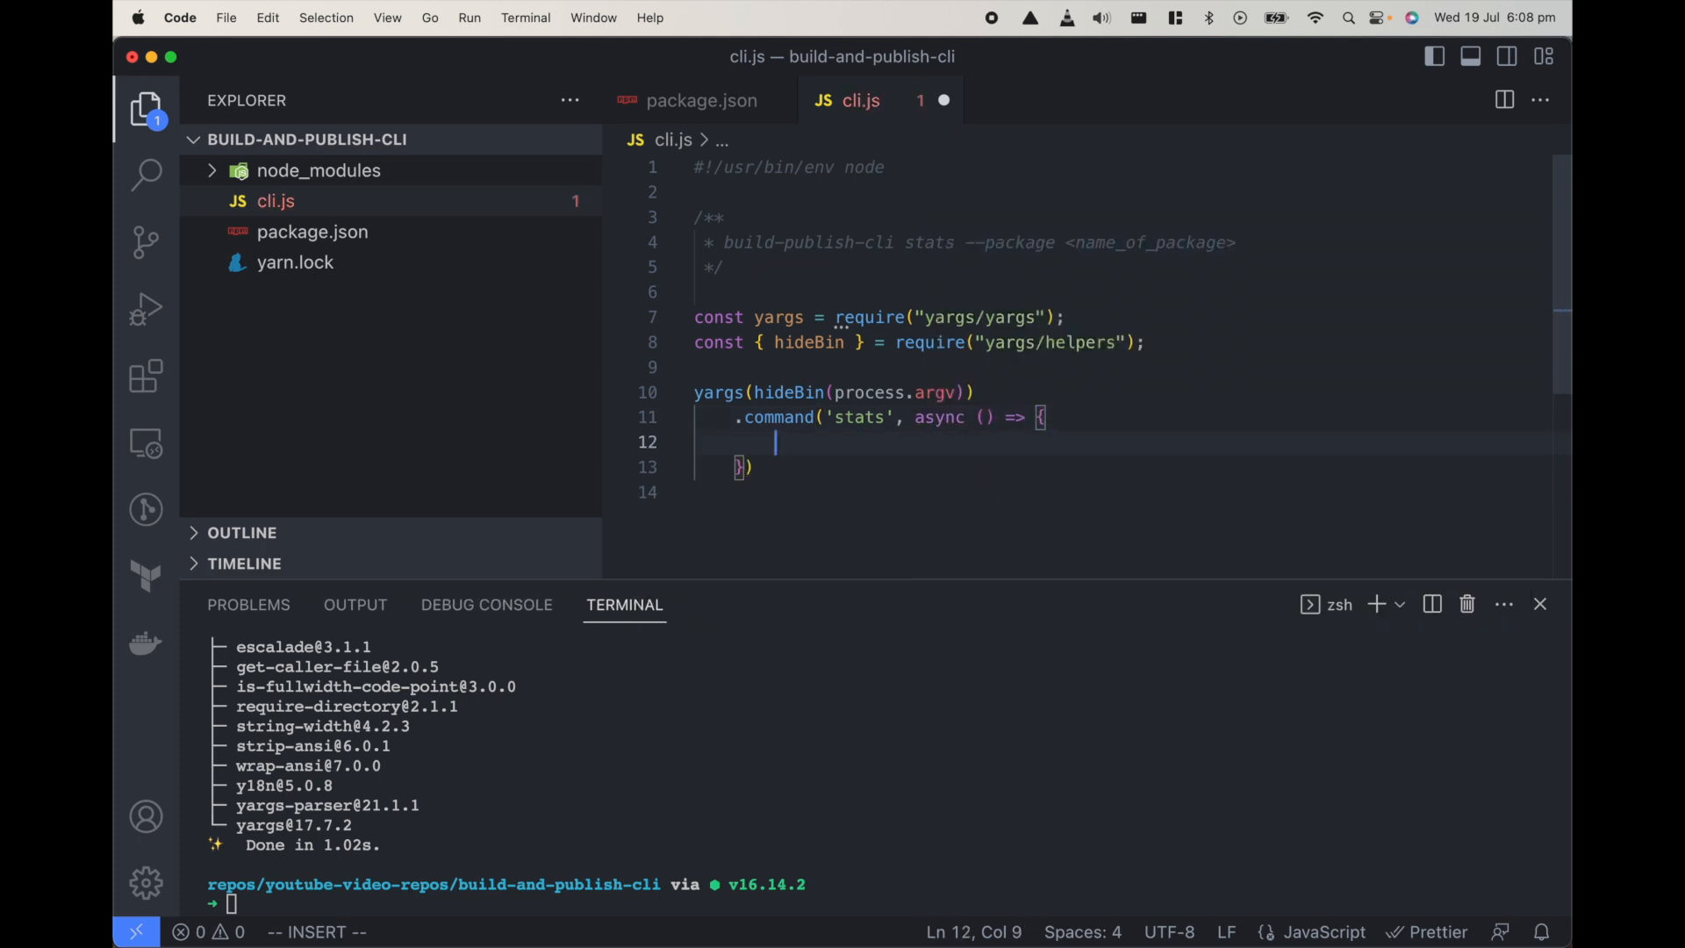
{"action": "type", "text": "console.log('stats called');"}
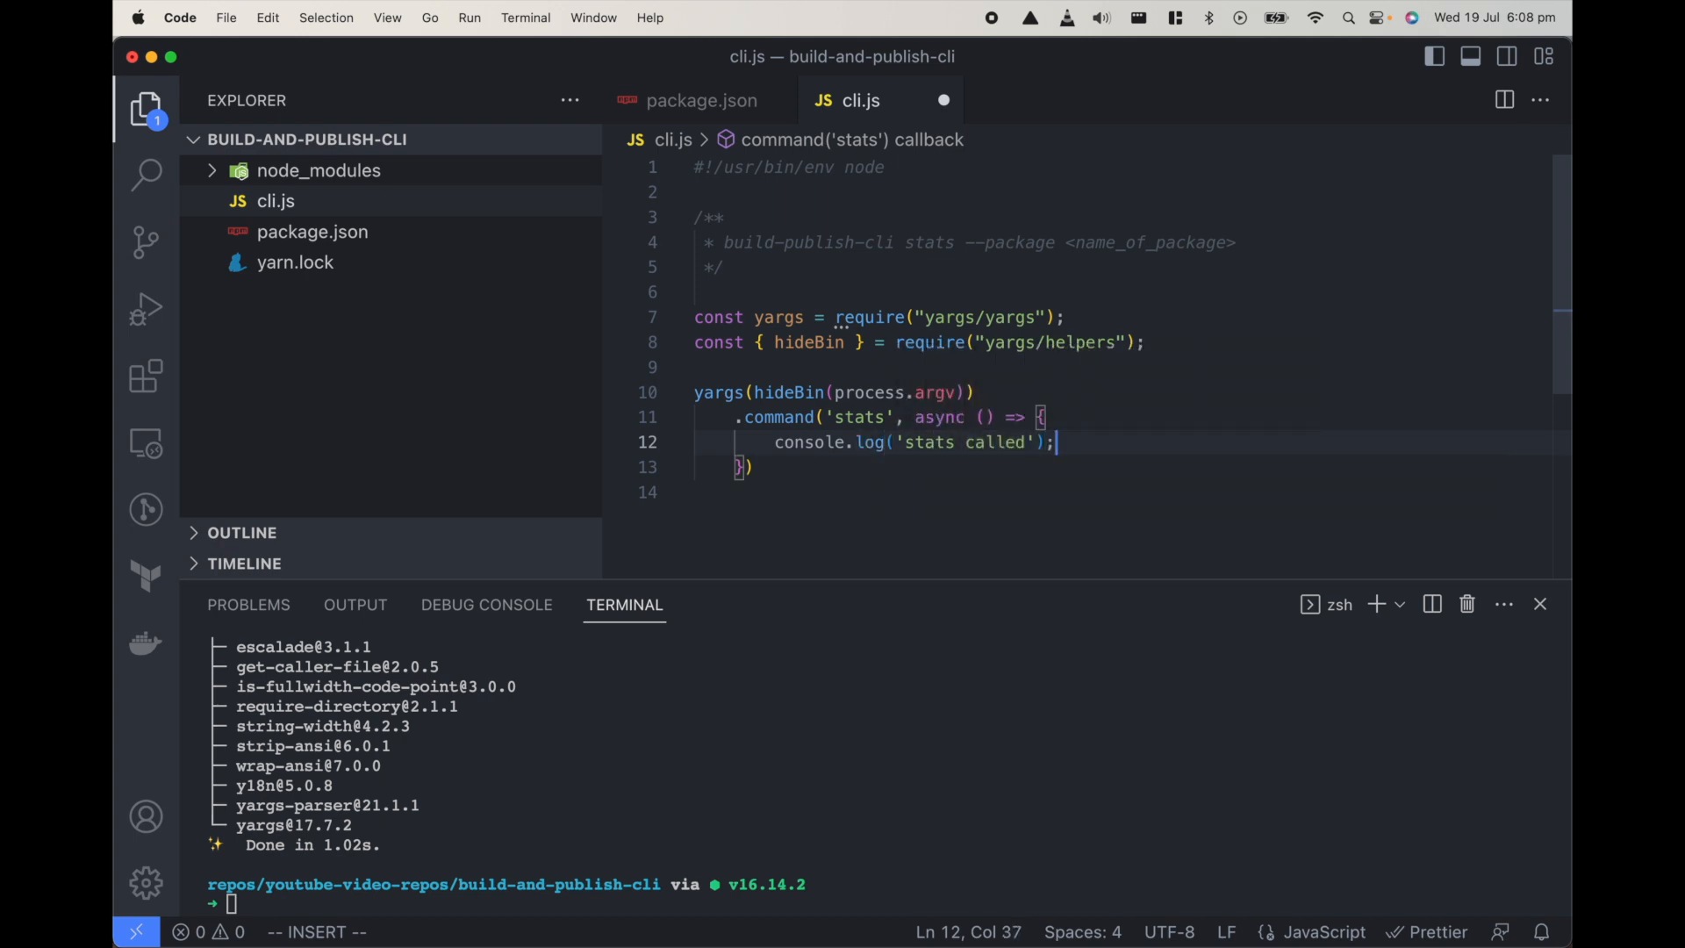
{"action": "type", "text": ".parse("}
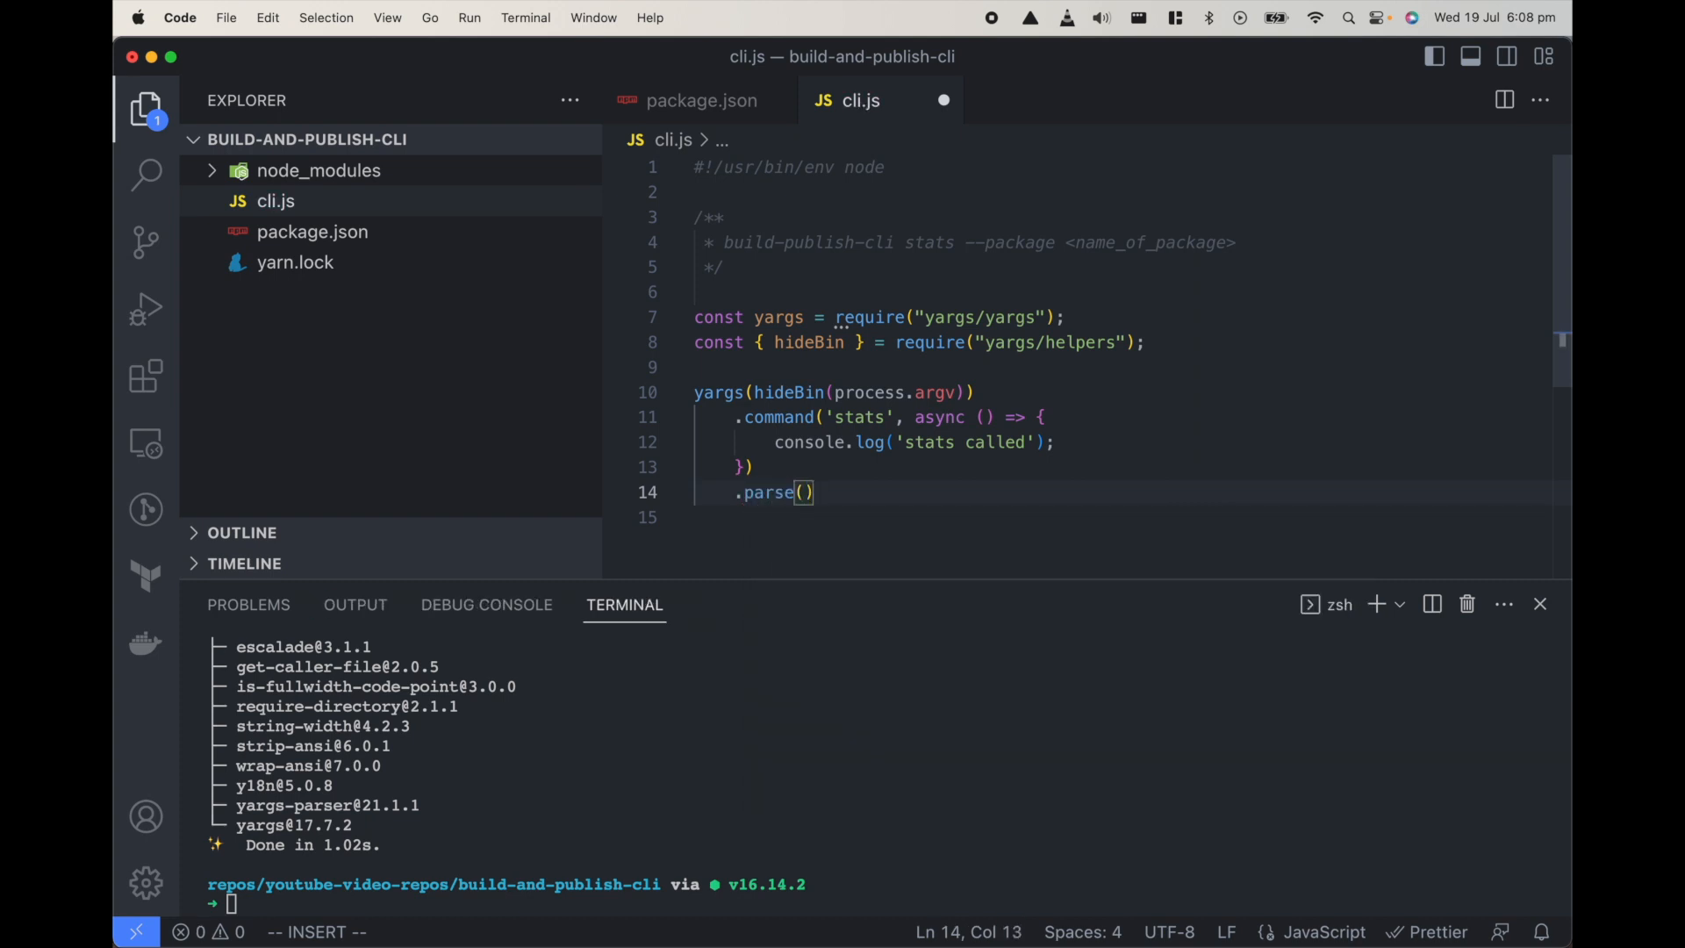
{"action": "type", "text": ";"}
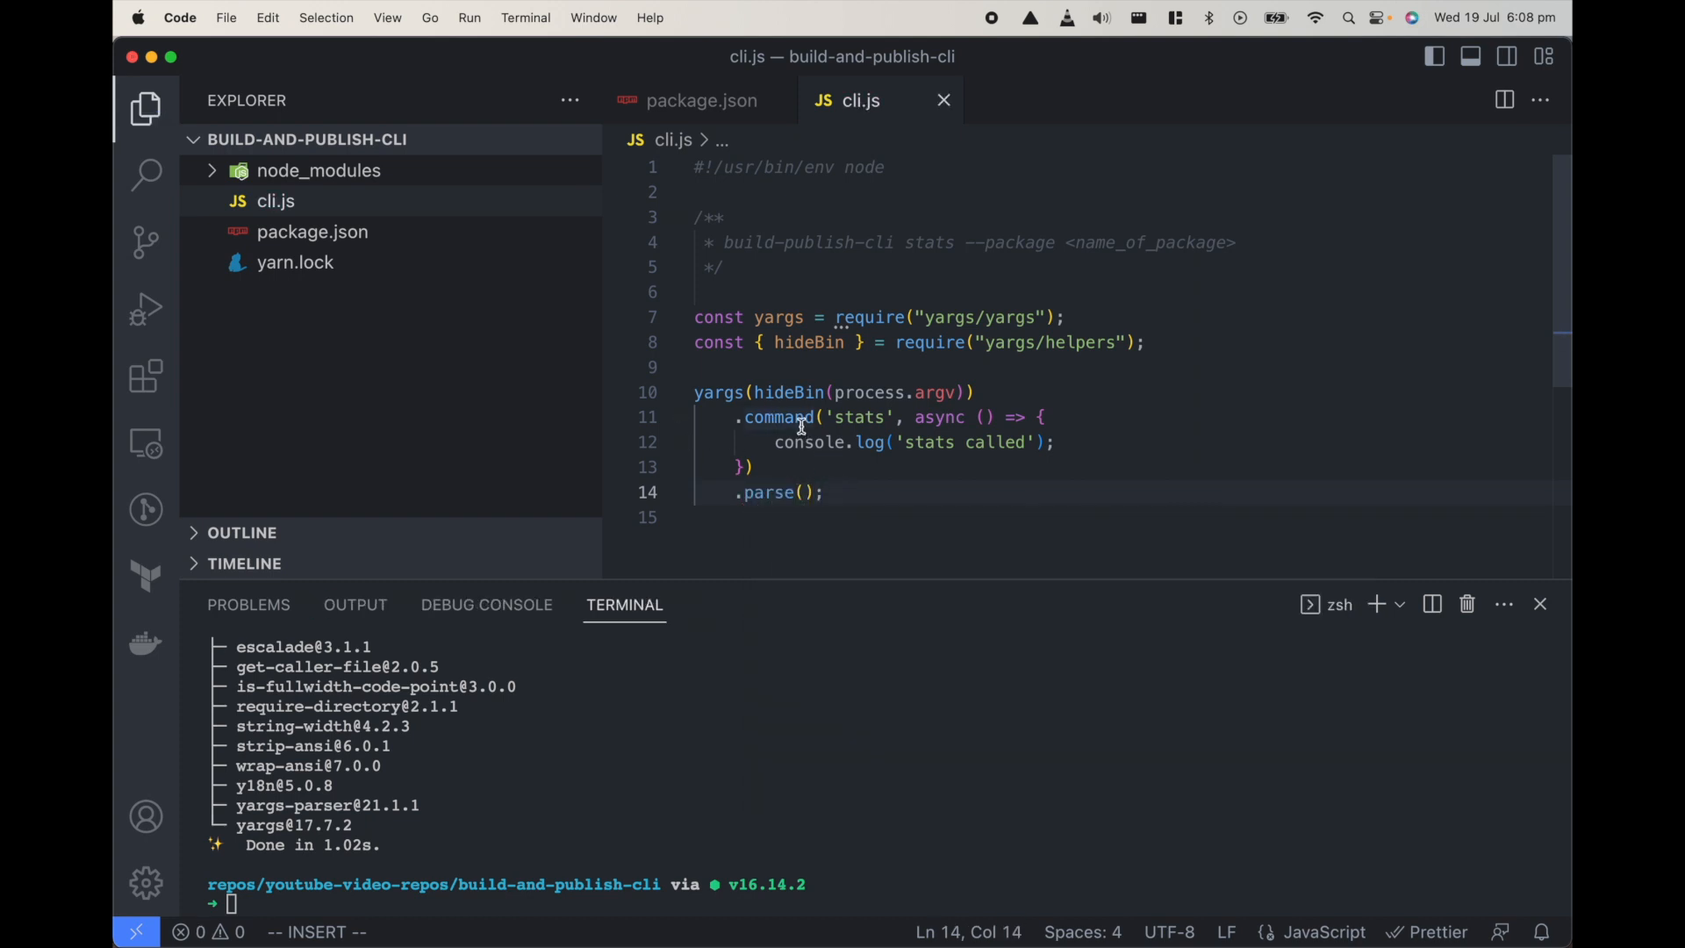
{"action": "mouse_move", "coordinate": [1330, 304]}
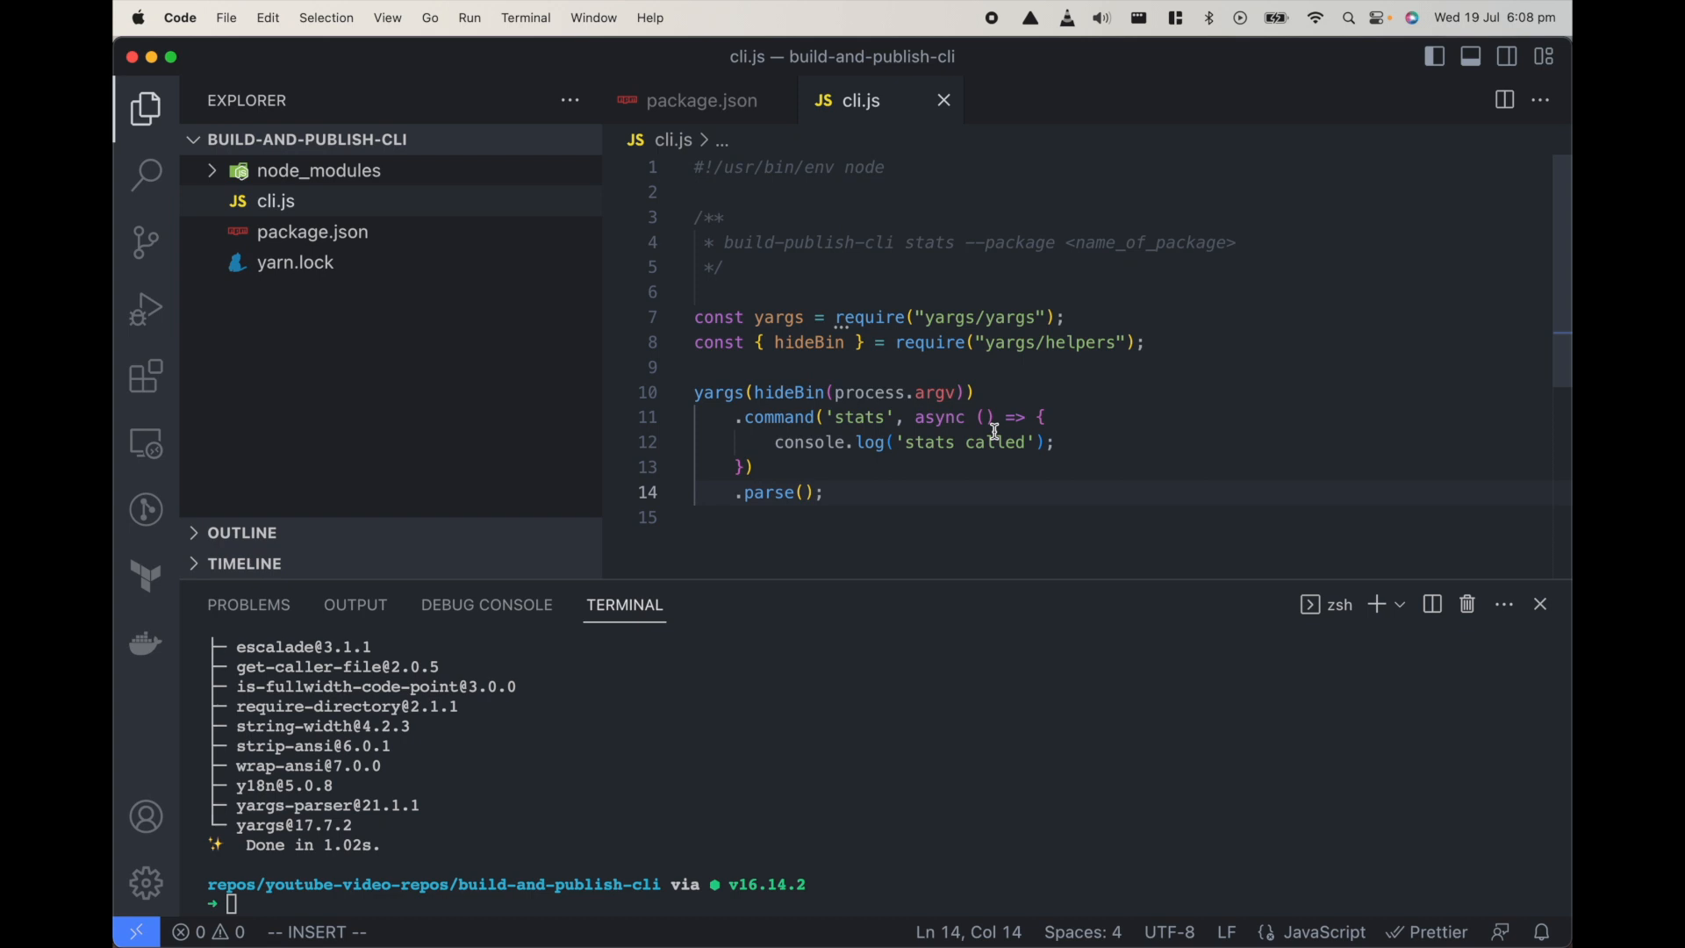
Run ./cli.js, add the stats description 'get the stats of a package', and rerun.
{"action": "scroll", "scroll_direction": "down", "scroll_amount": 3}
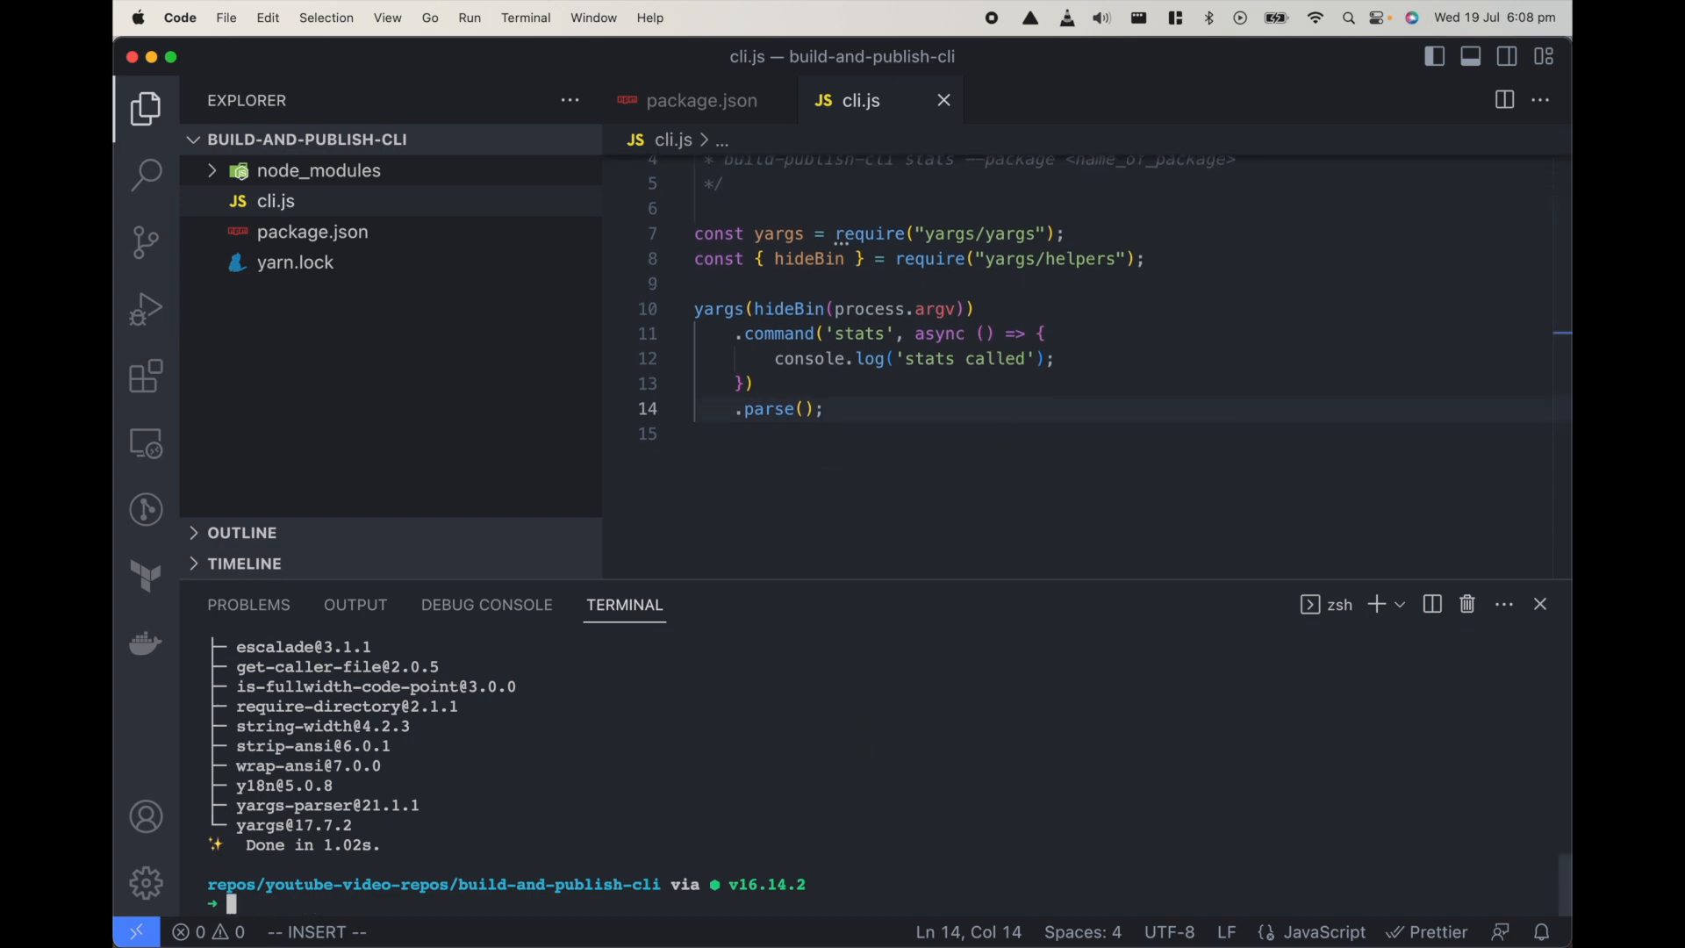
{"action": "type", "text": "./cli.js"}
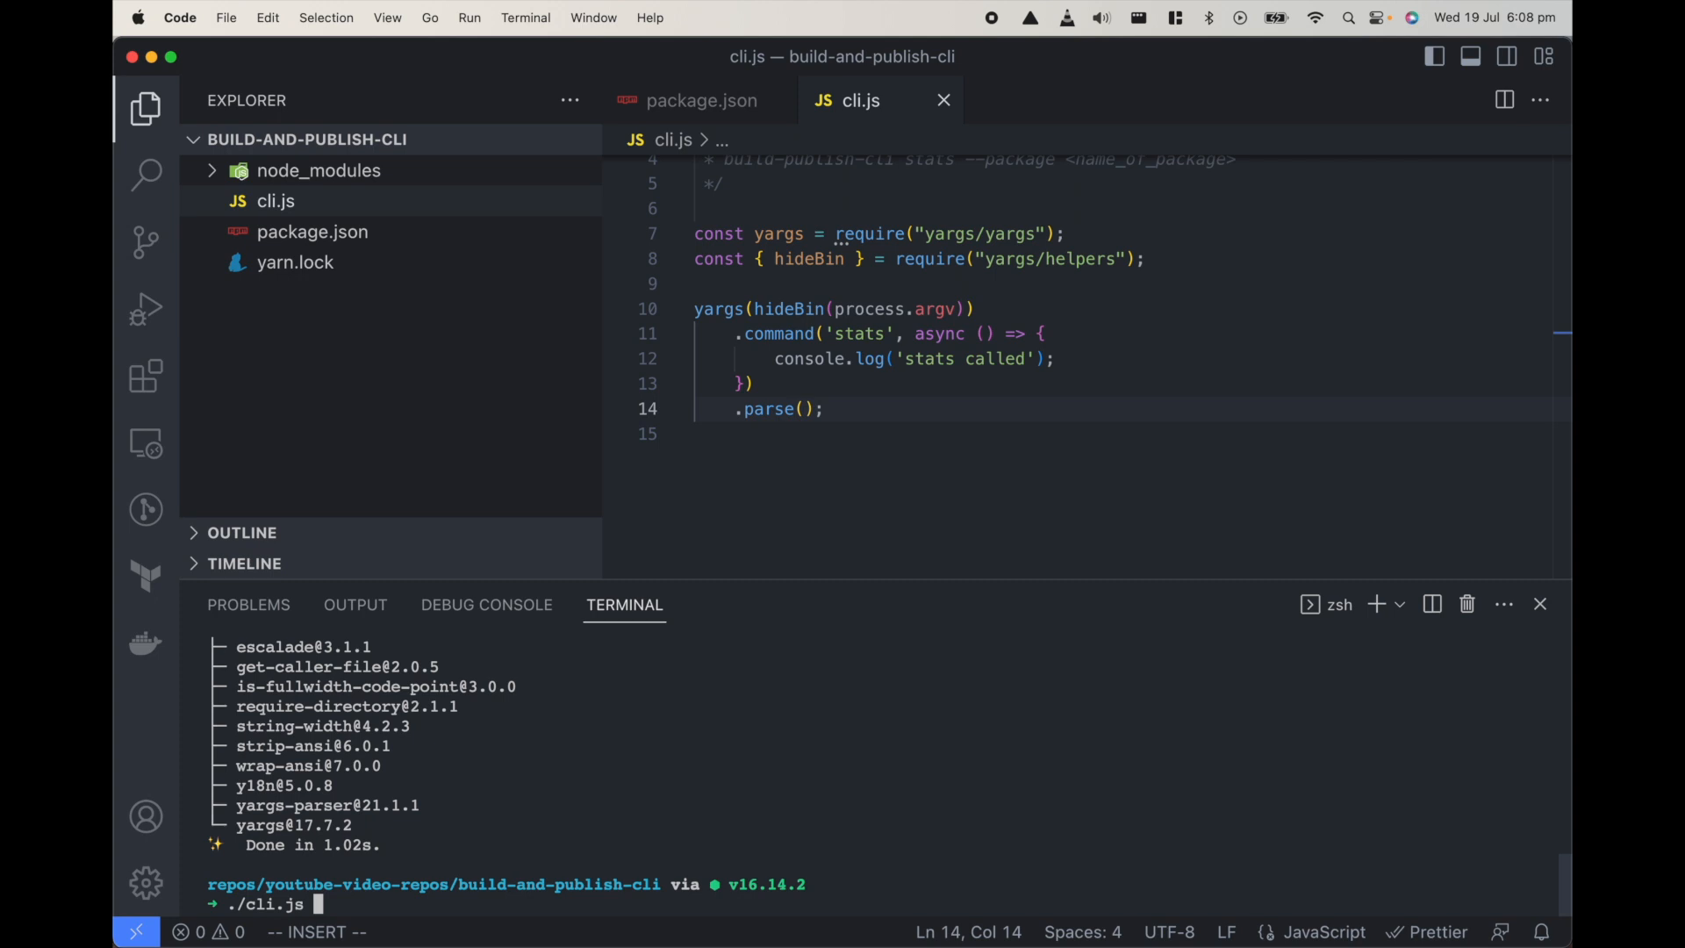
{"action": "key", "text": "Return"}
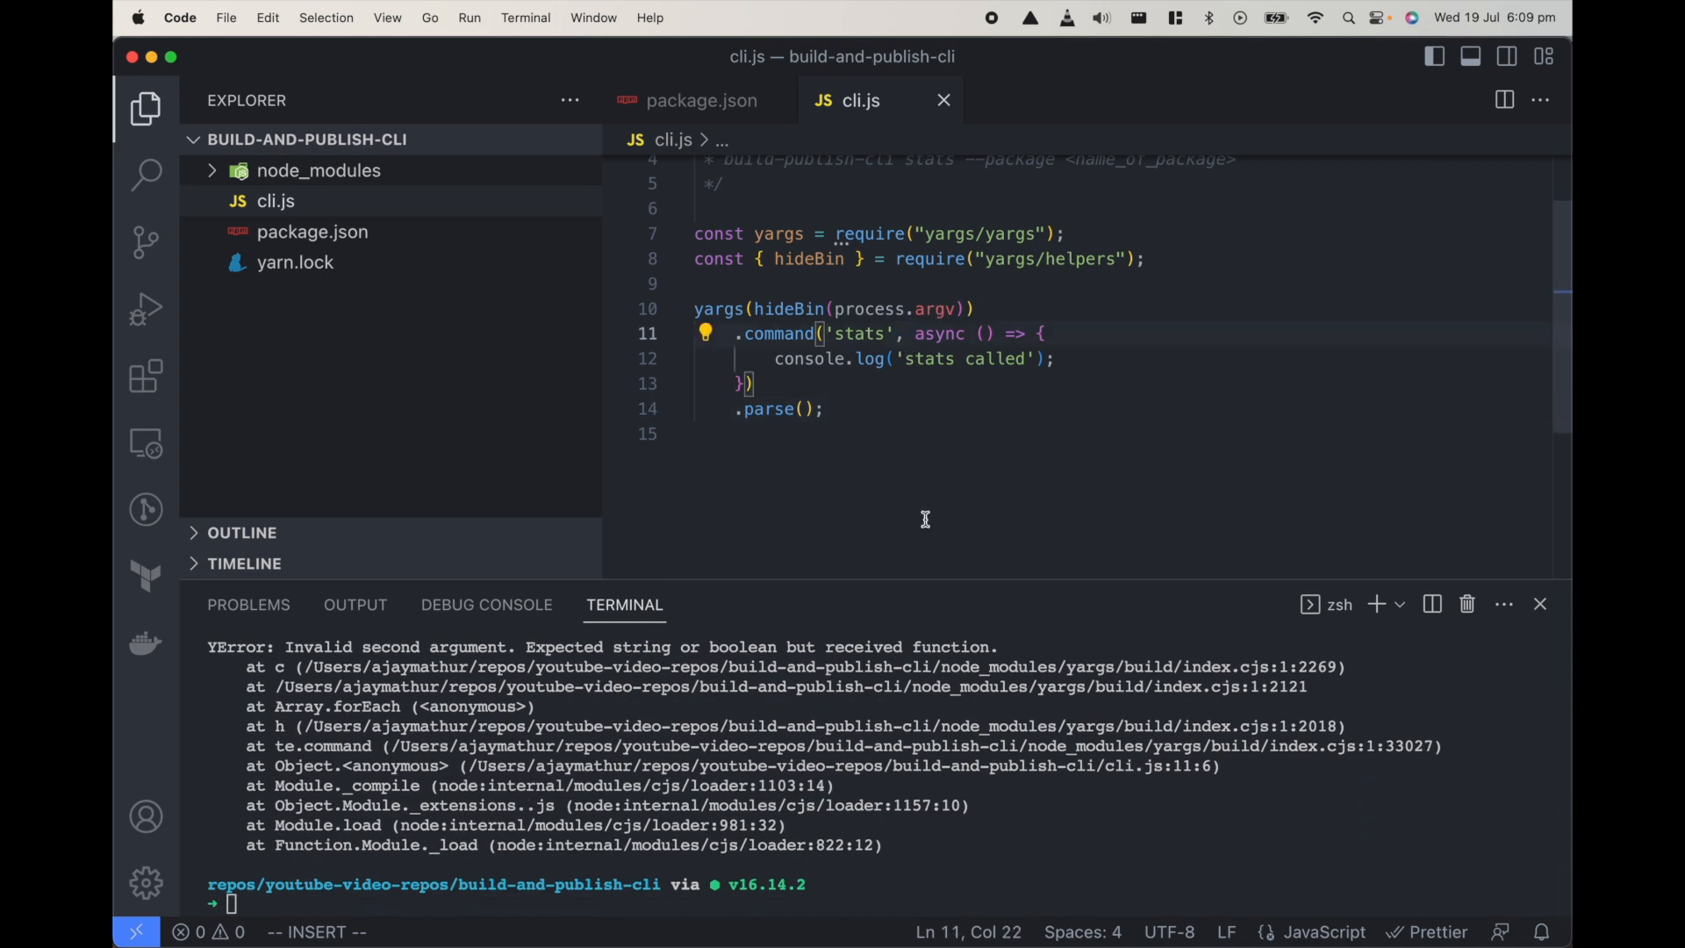
{"action": "type", "text": "'',"}
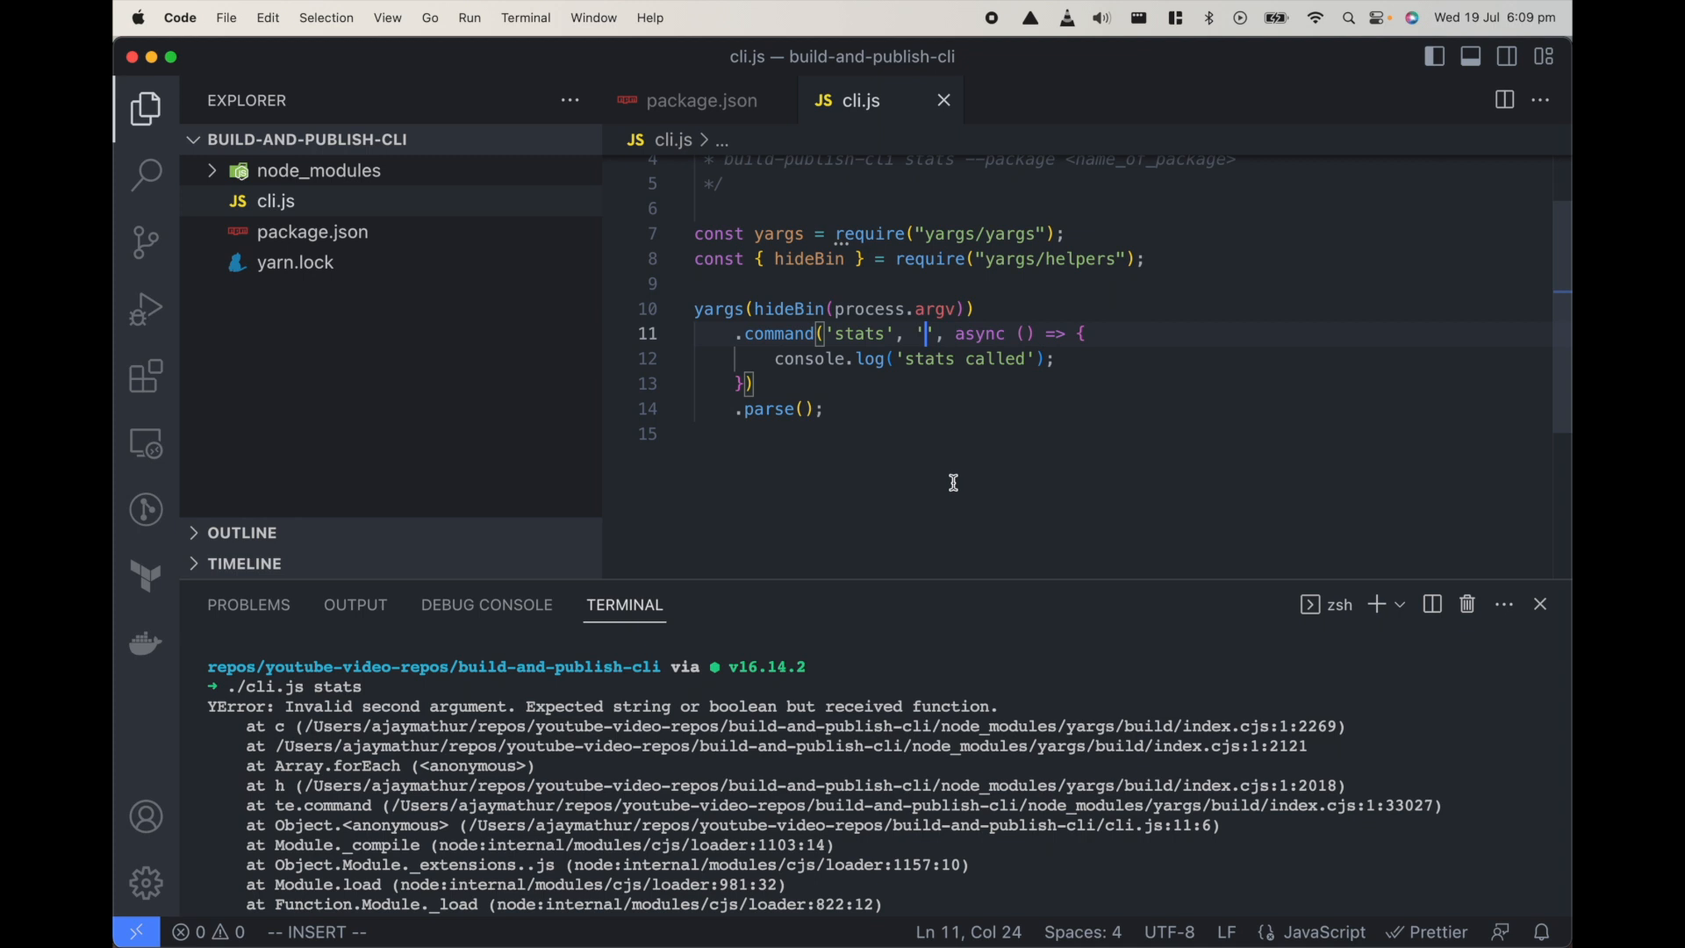
{"action": "type", "text": "get the stats of a package"}
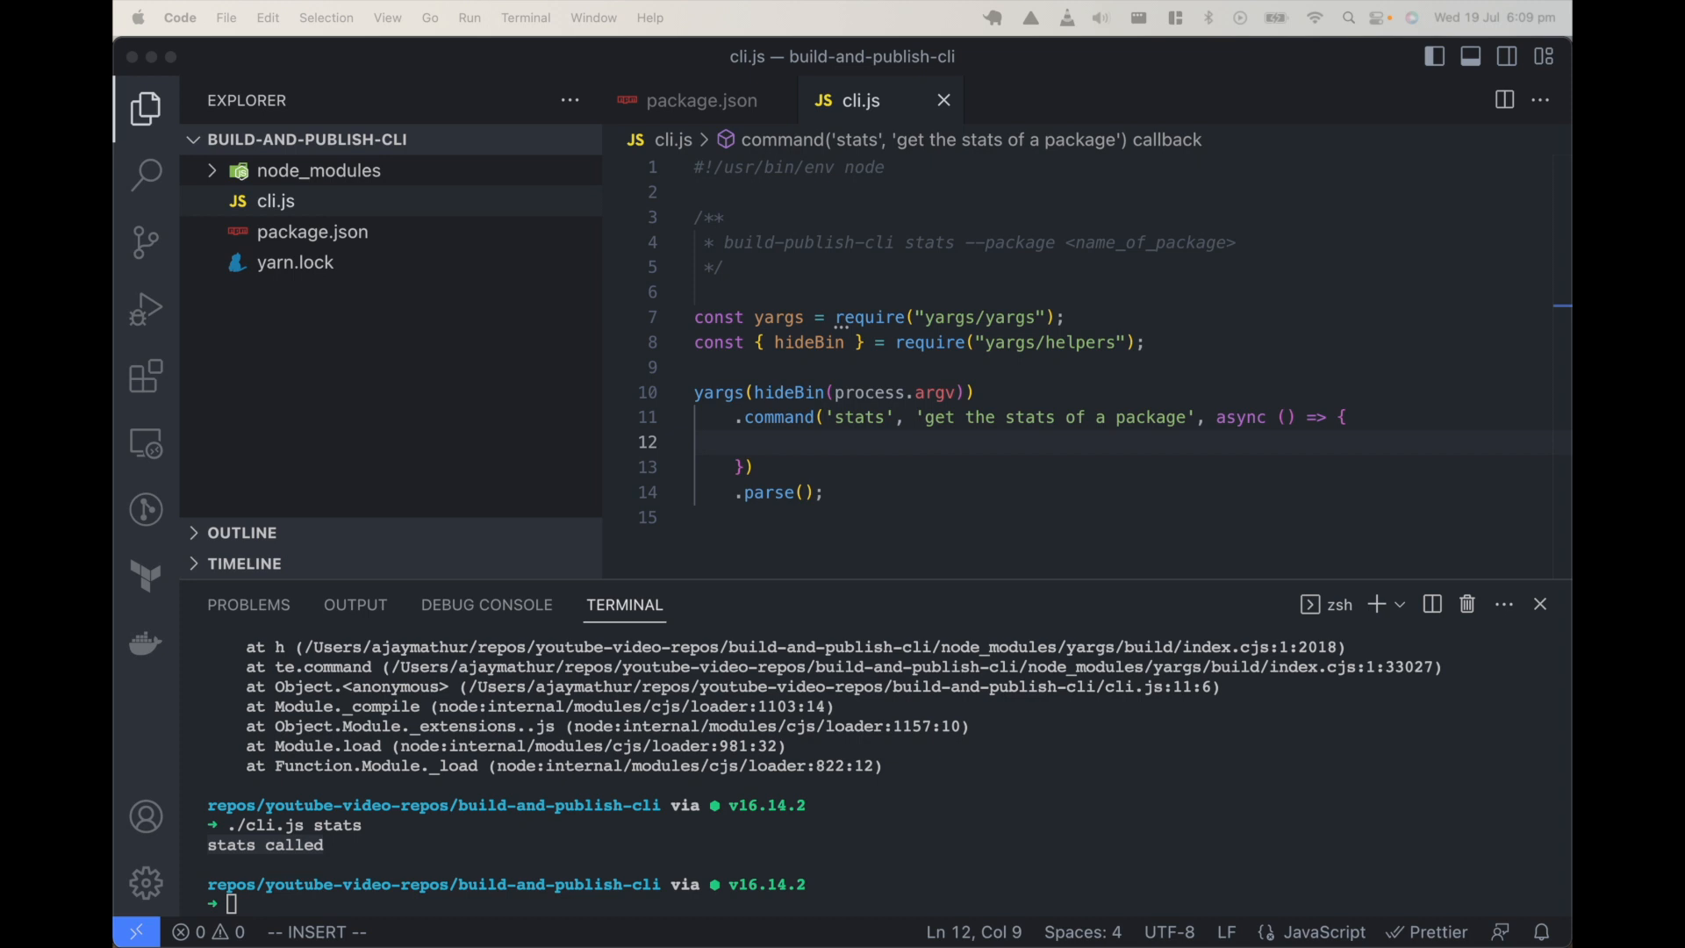
{"action": "mouse_move", "coordinate": [1361, 442]}
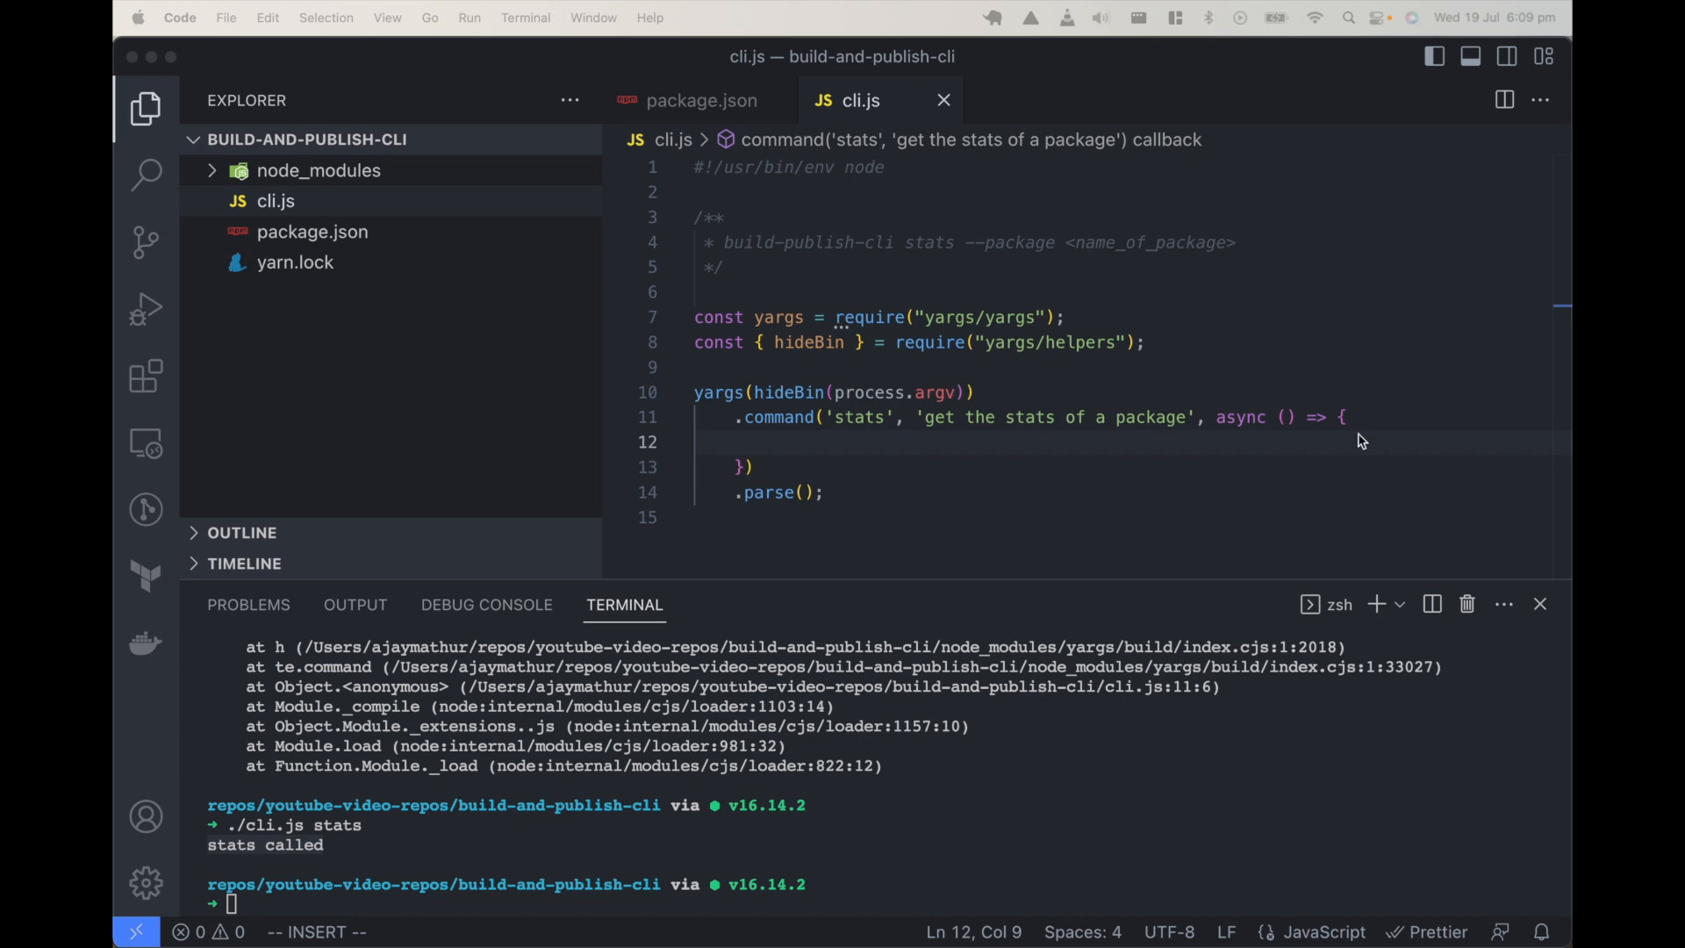
{"action": "key", "text": "Enter"}
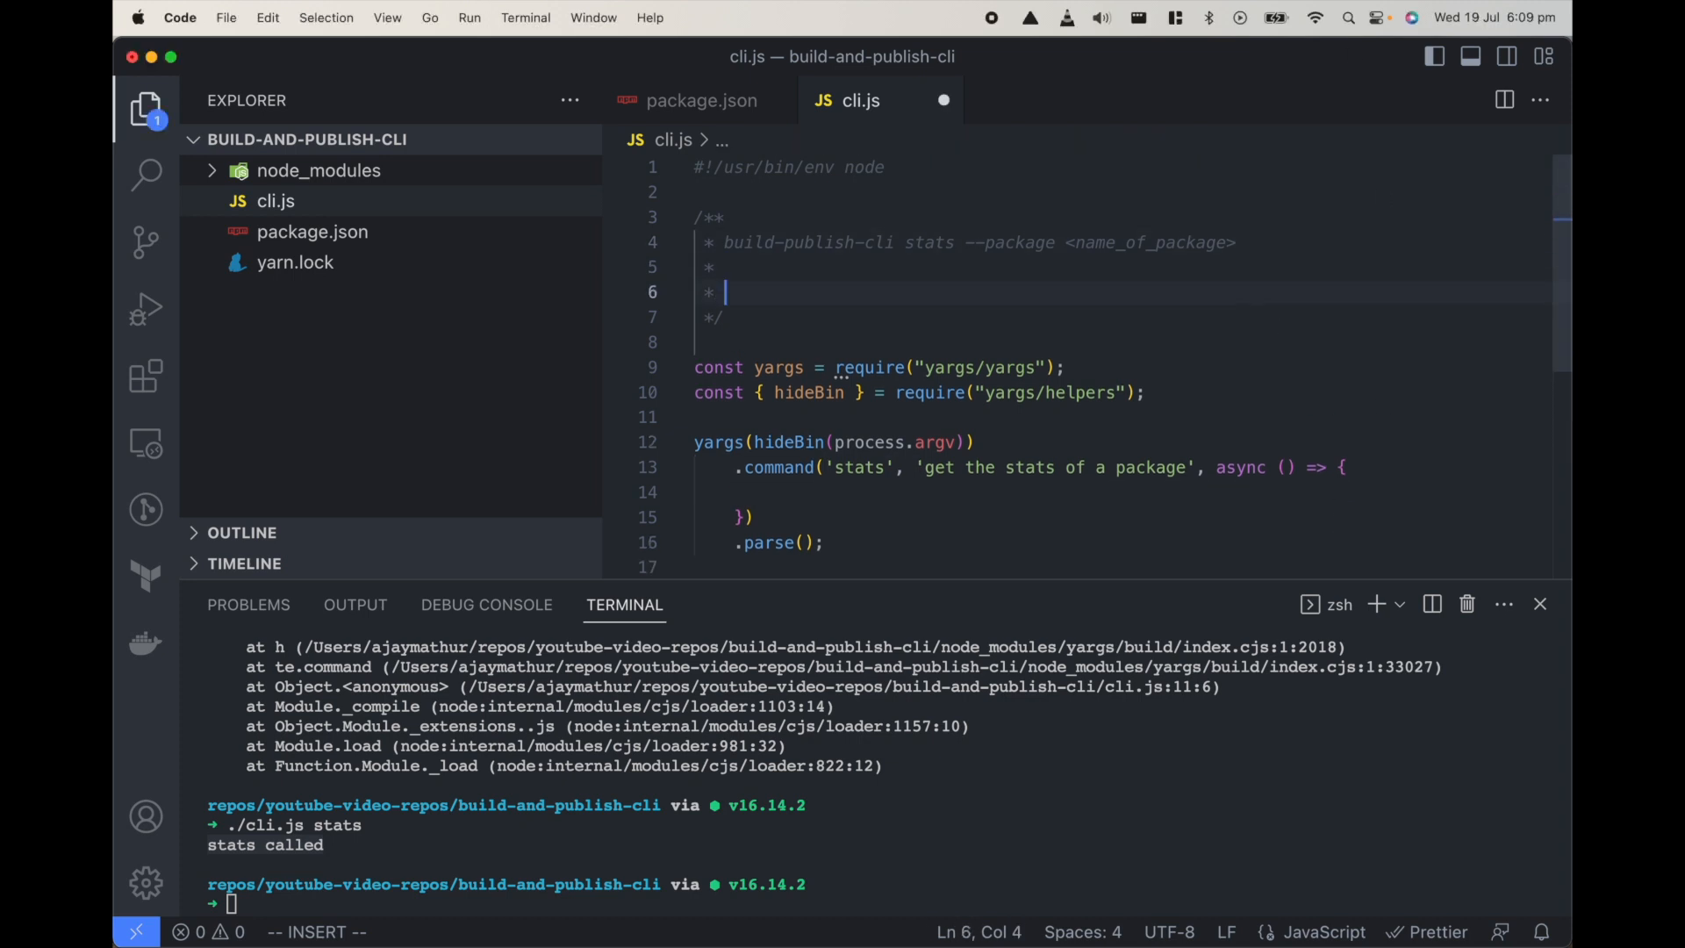
{"action": "type", "text": "API: https://api.npmjs.org/downloads/point/last-month/${package}"}
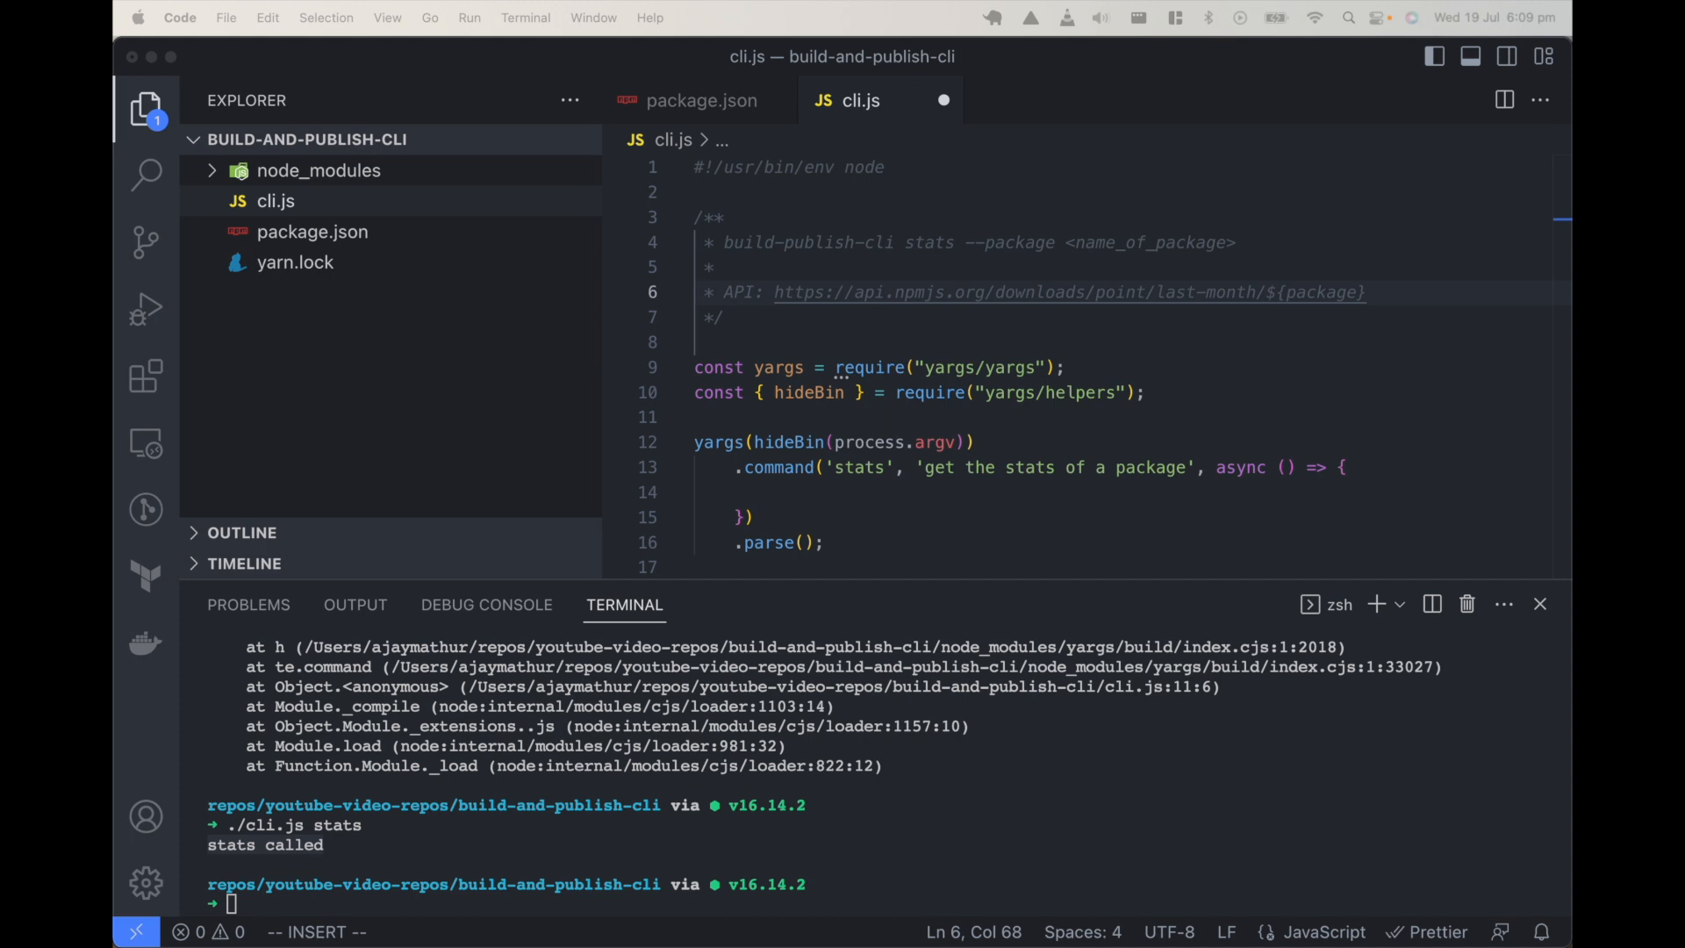
{"action": "type", "text": "yar"}
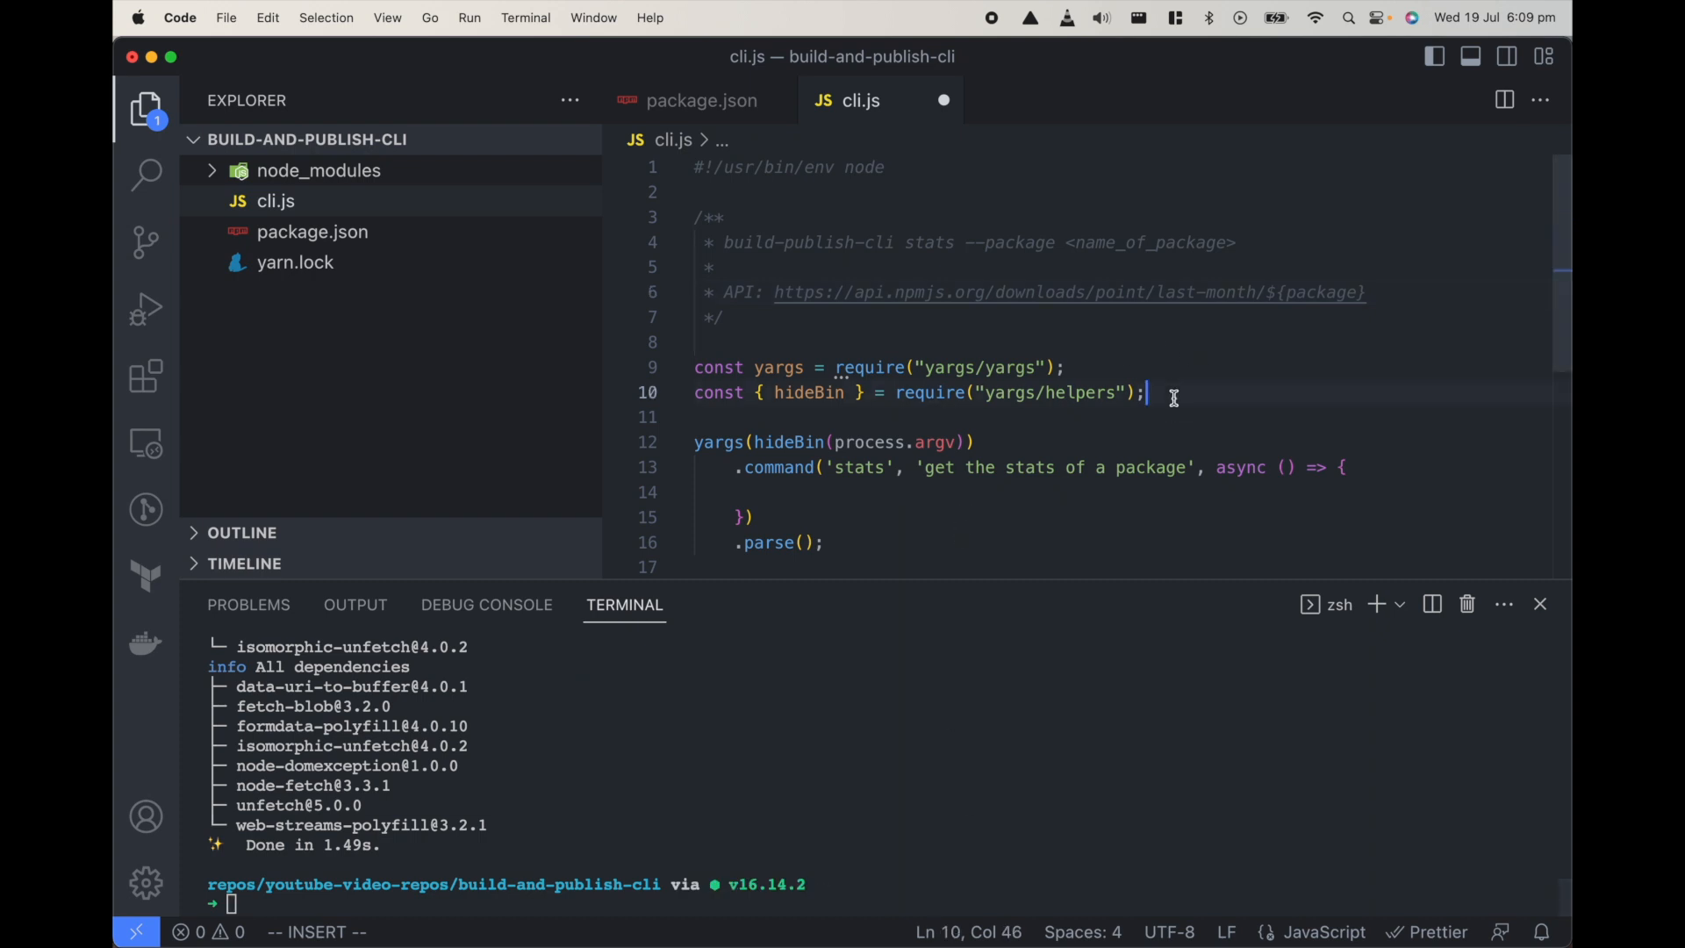
Import fetch and destructure package from the stats callback's args.
{"action": "type", "text": "const fetch = require('isomorphic-unfetch');"}
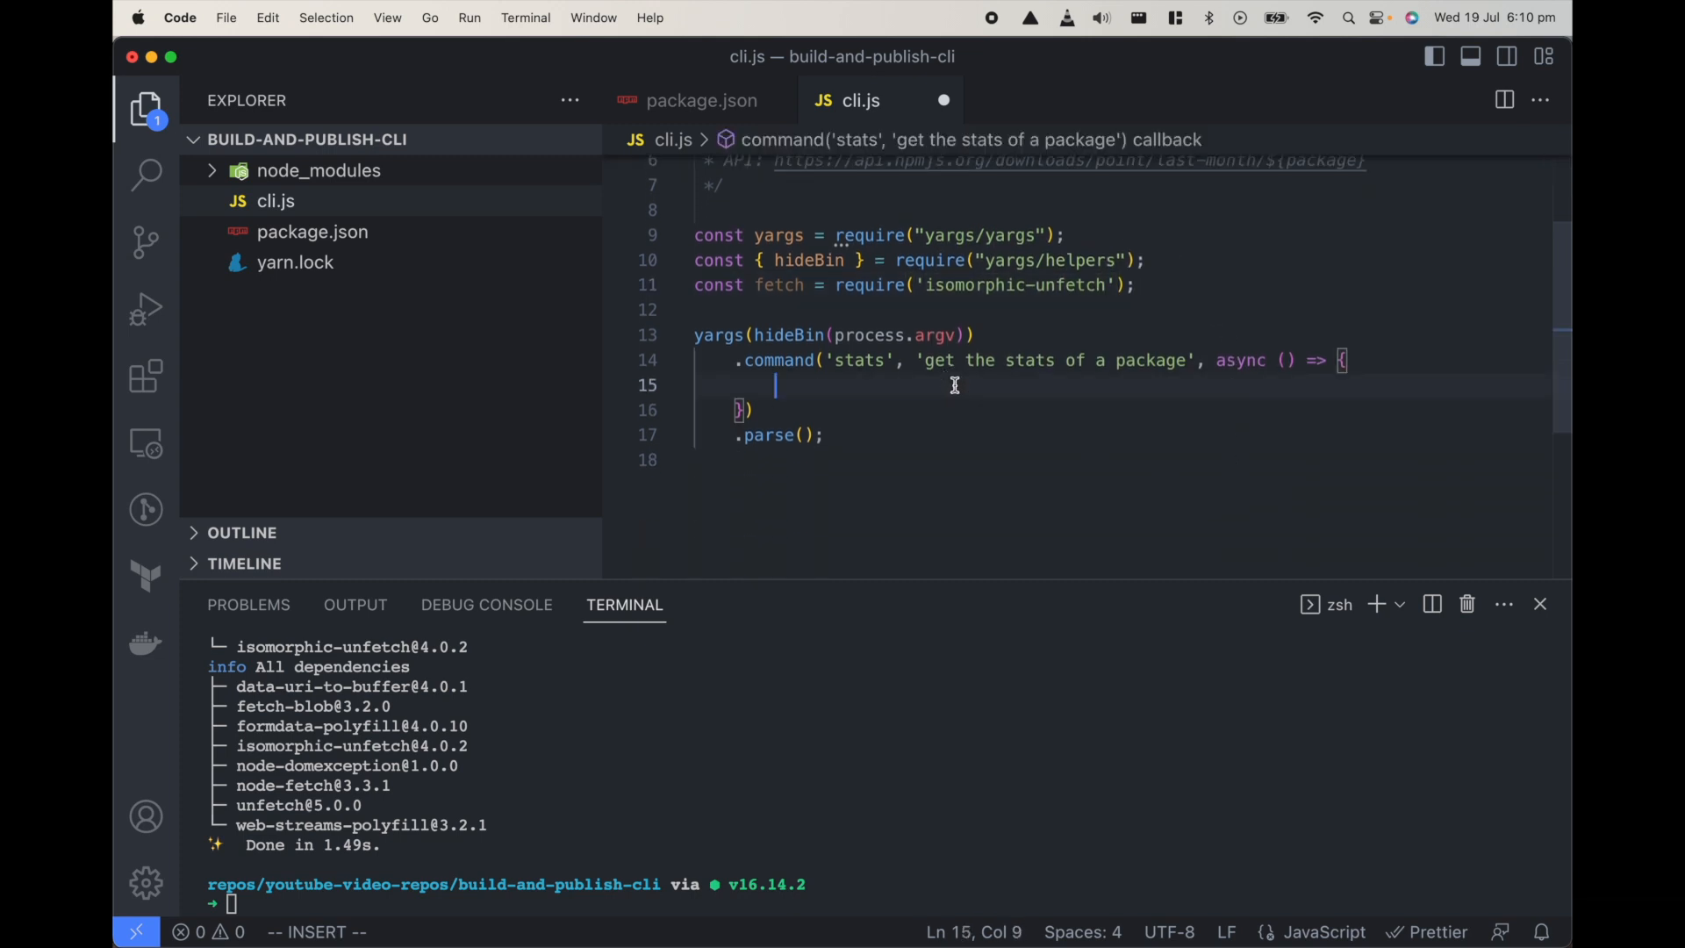
{"action": "type", "text": "c"}
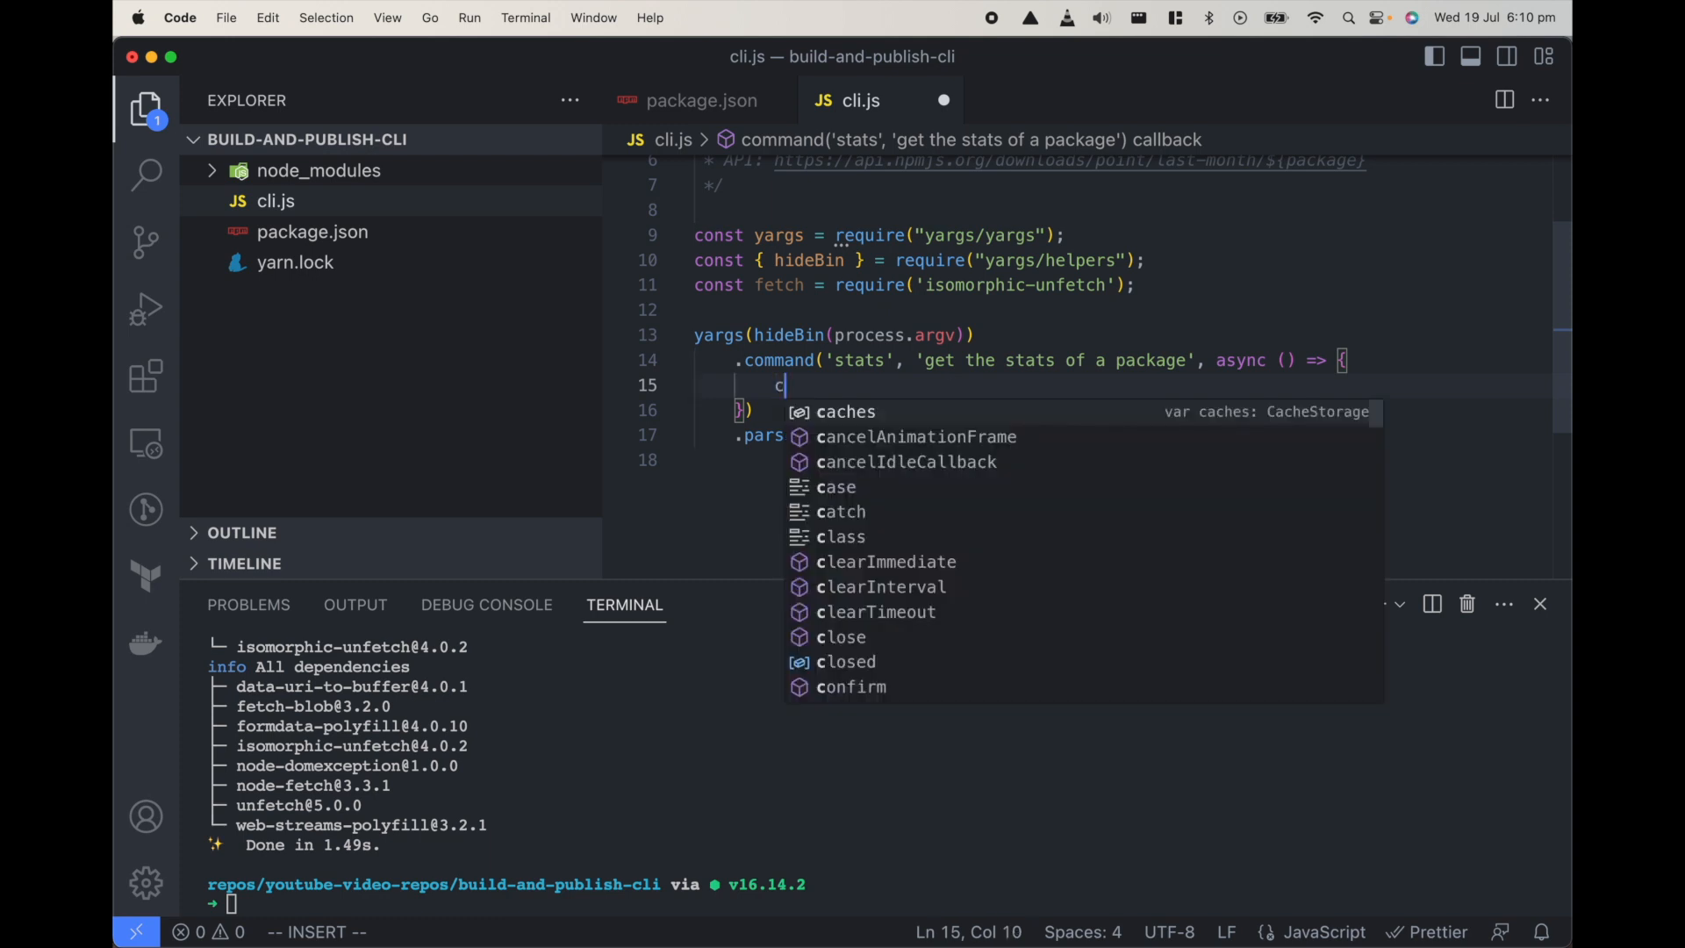
{"action": "type", "text": "onst"}
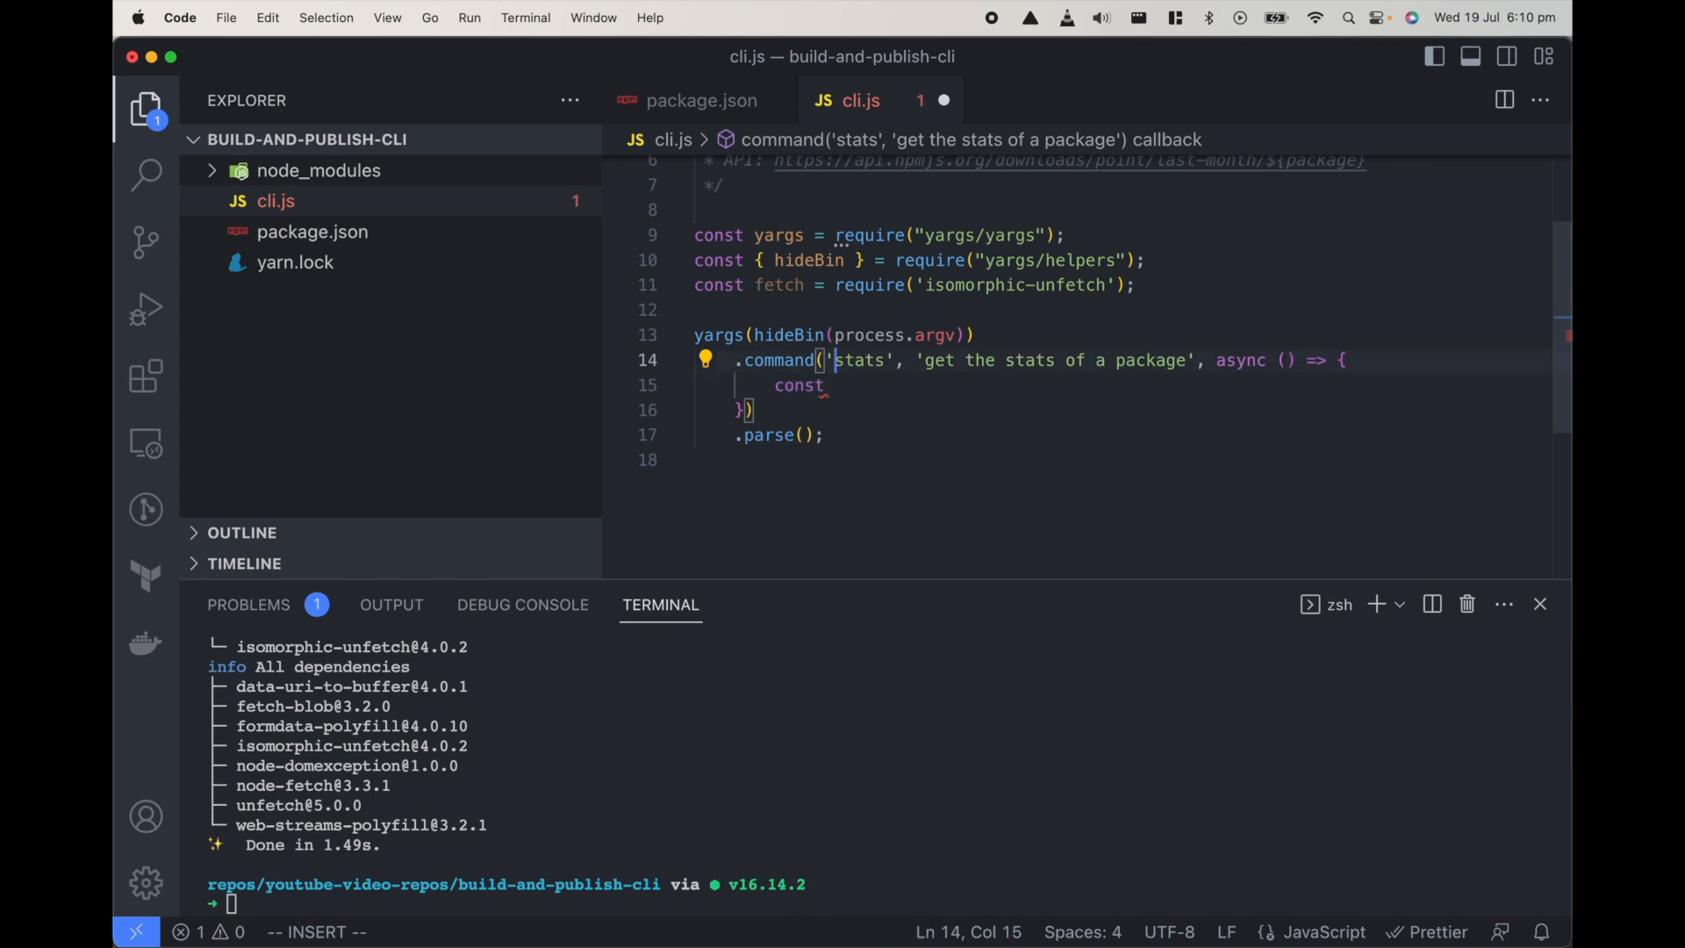
{"action": "left_click", "coordinate": [1284, 360]}
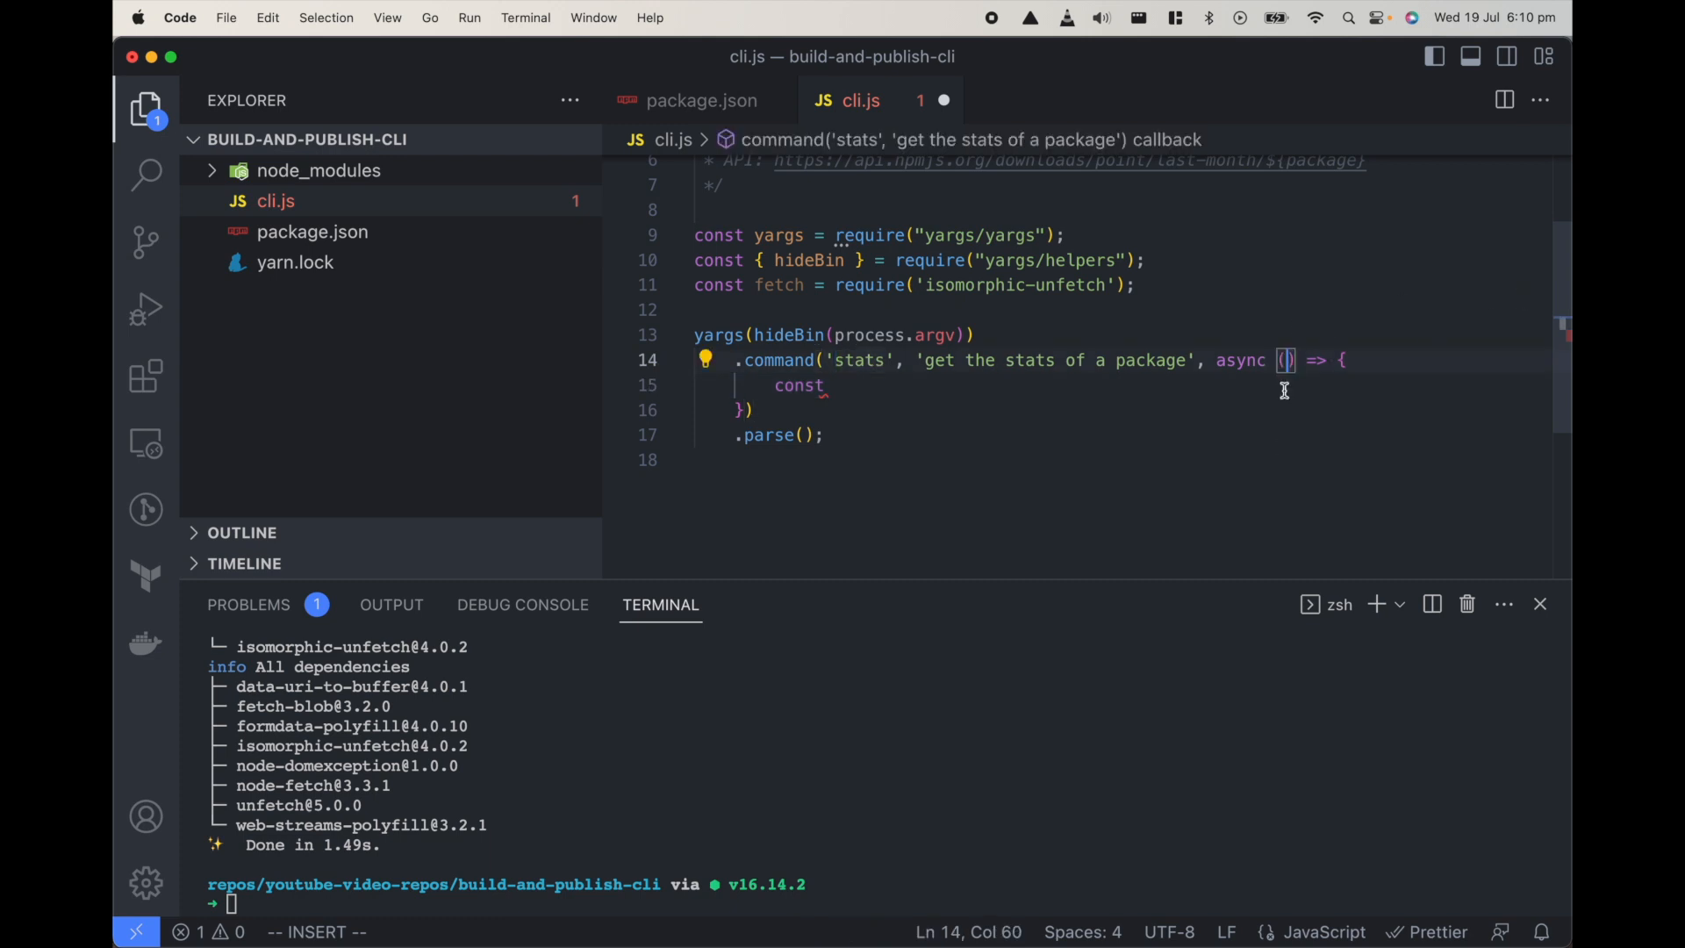
{"action": "type", "text": "args }"}
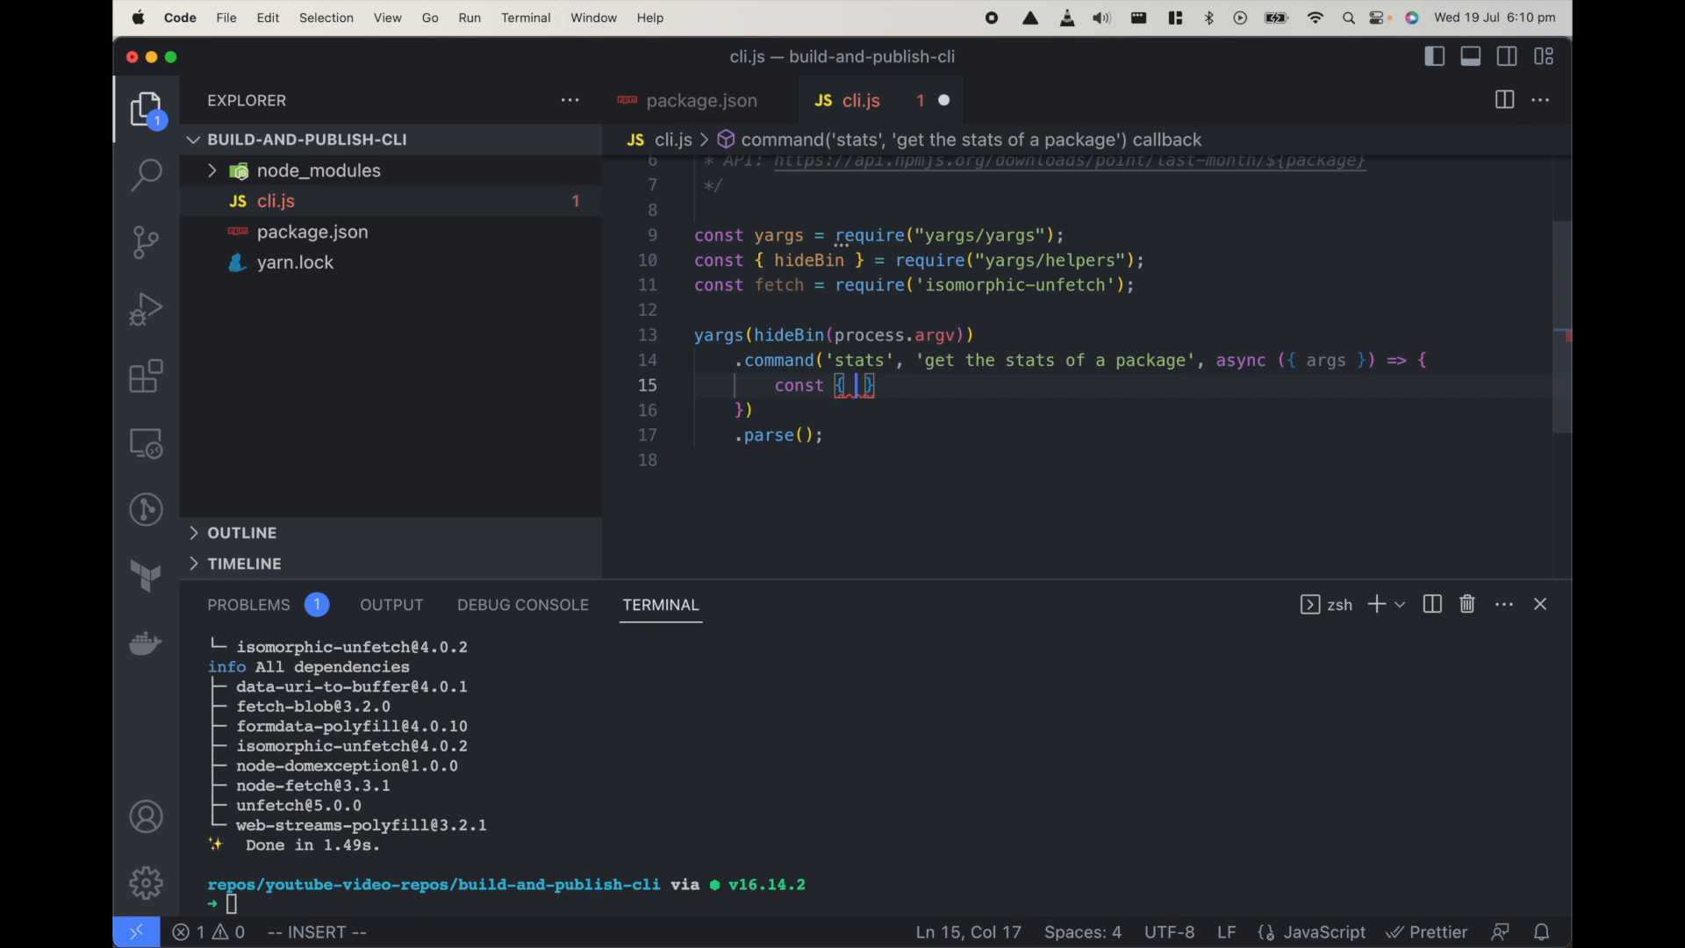
{"action": "type", "text": "package"}
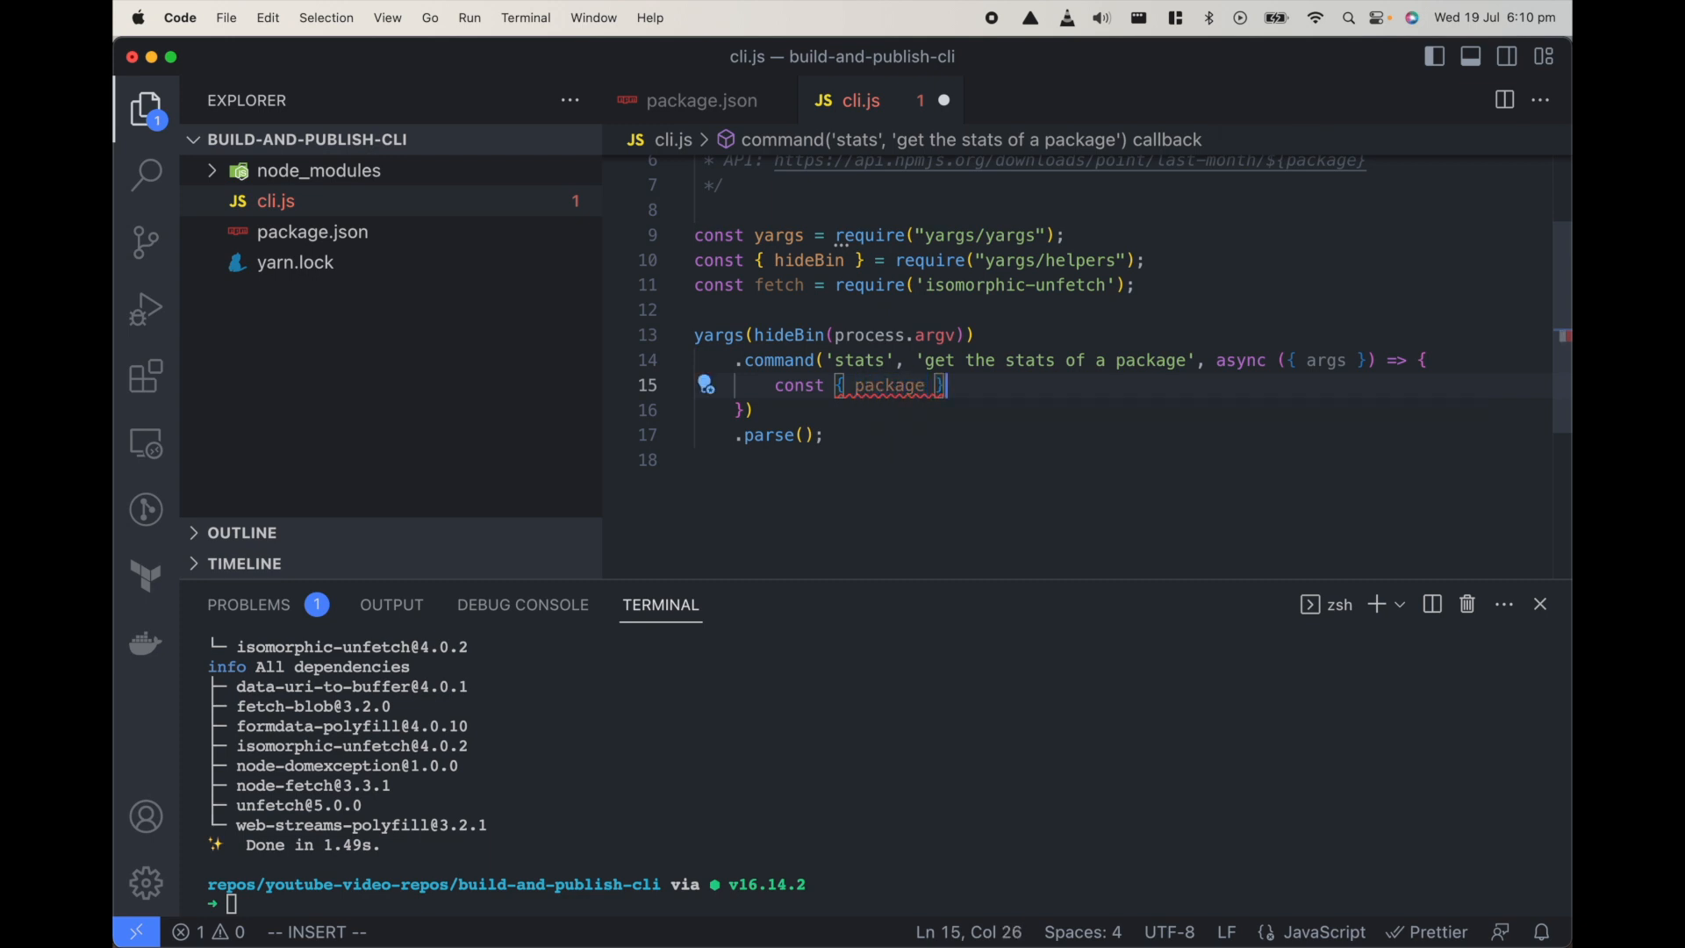
{"action": "type", "text": "= args;"}
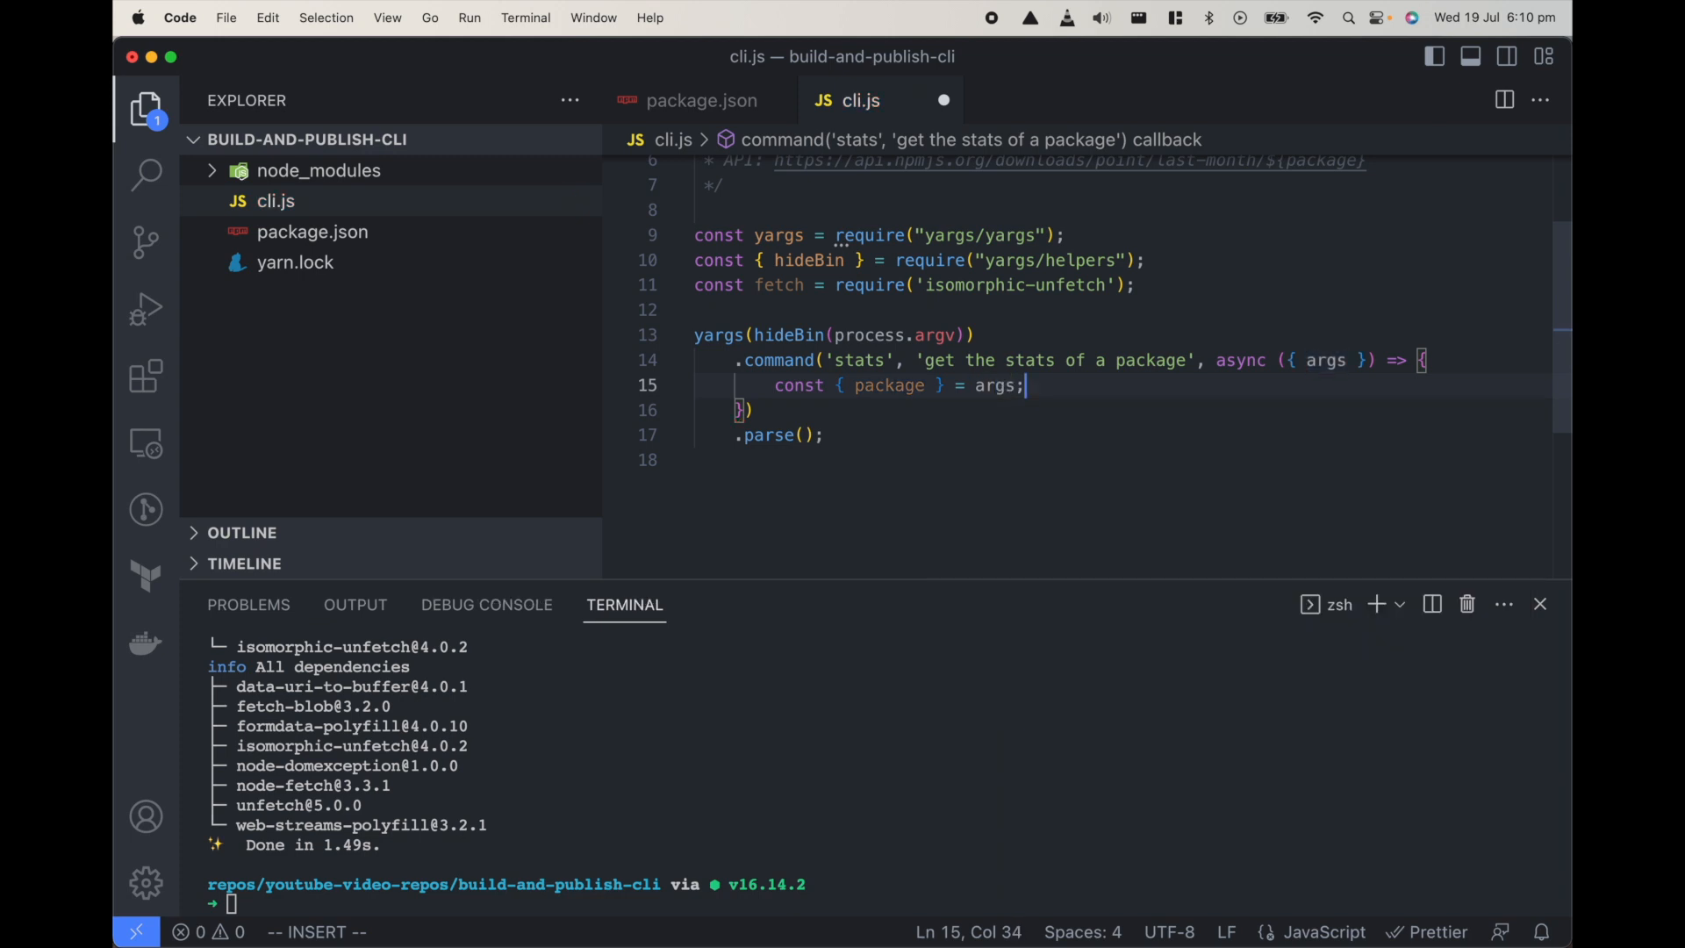
Log { package } and run ./cli.js stats --package in the terminal.
{"action": "key", "text": "Enter"}
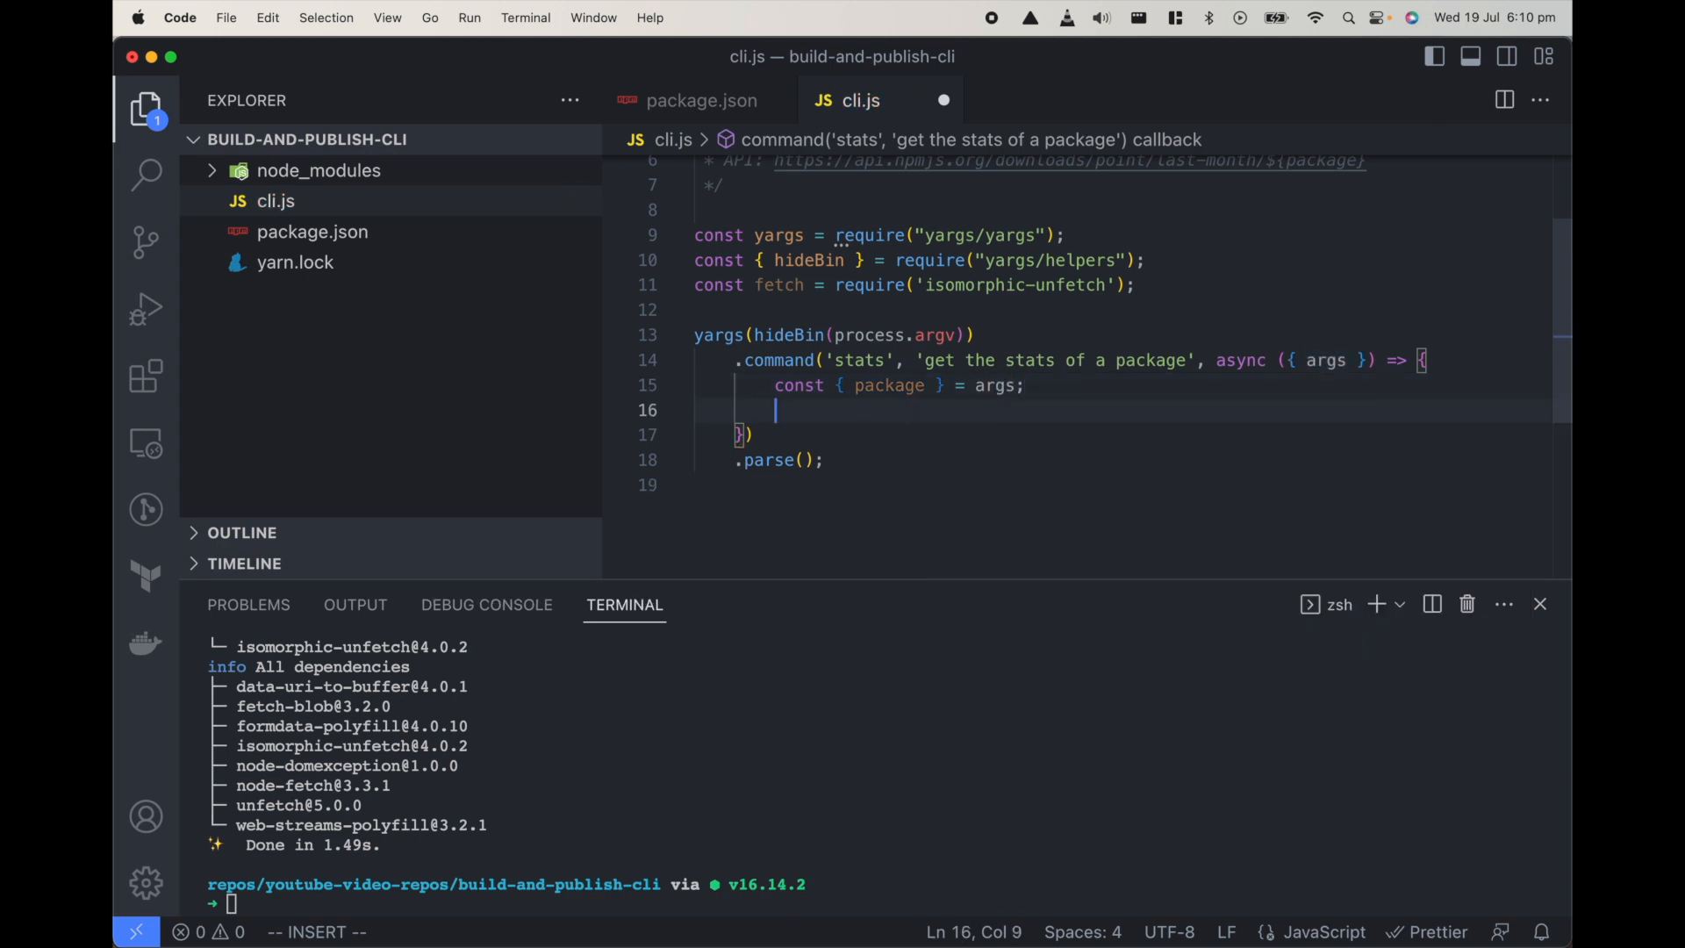
{"action": "type", "text": "console.log("}
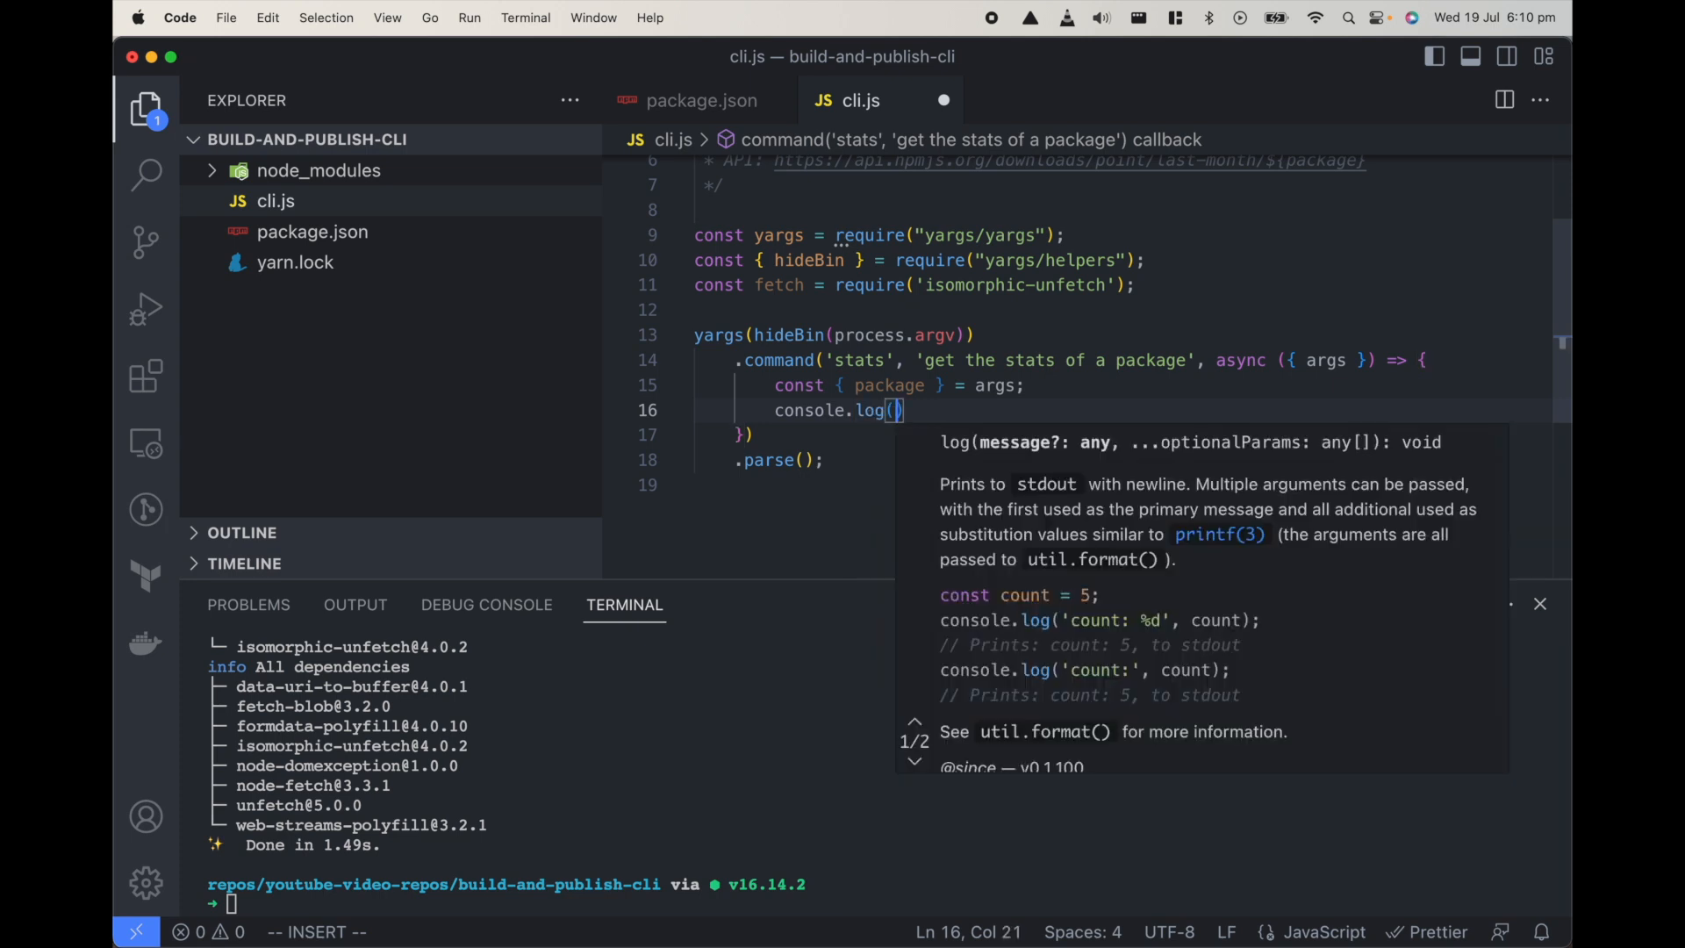
{"action": "type", "text": "\"package\""}
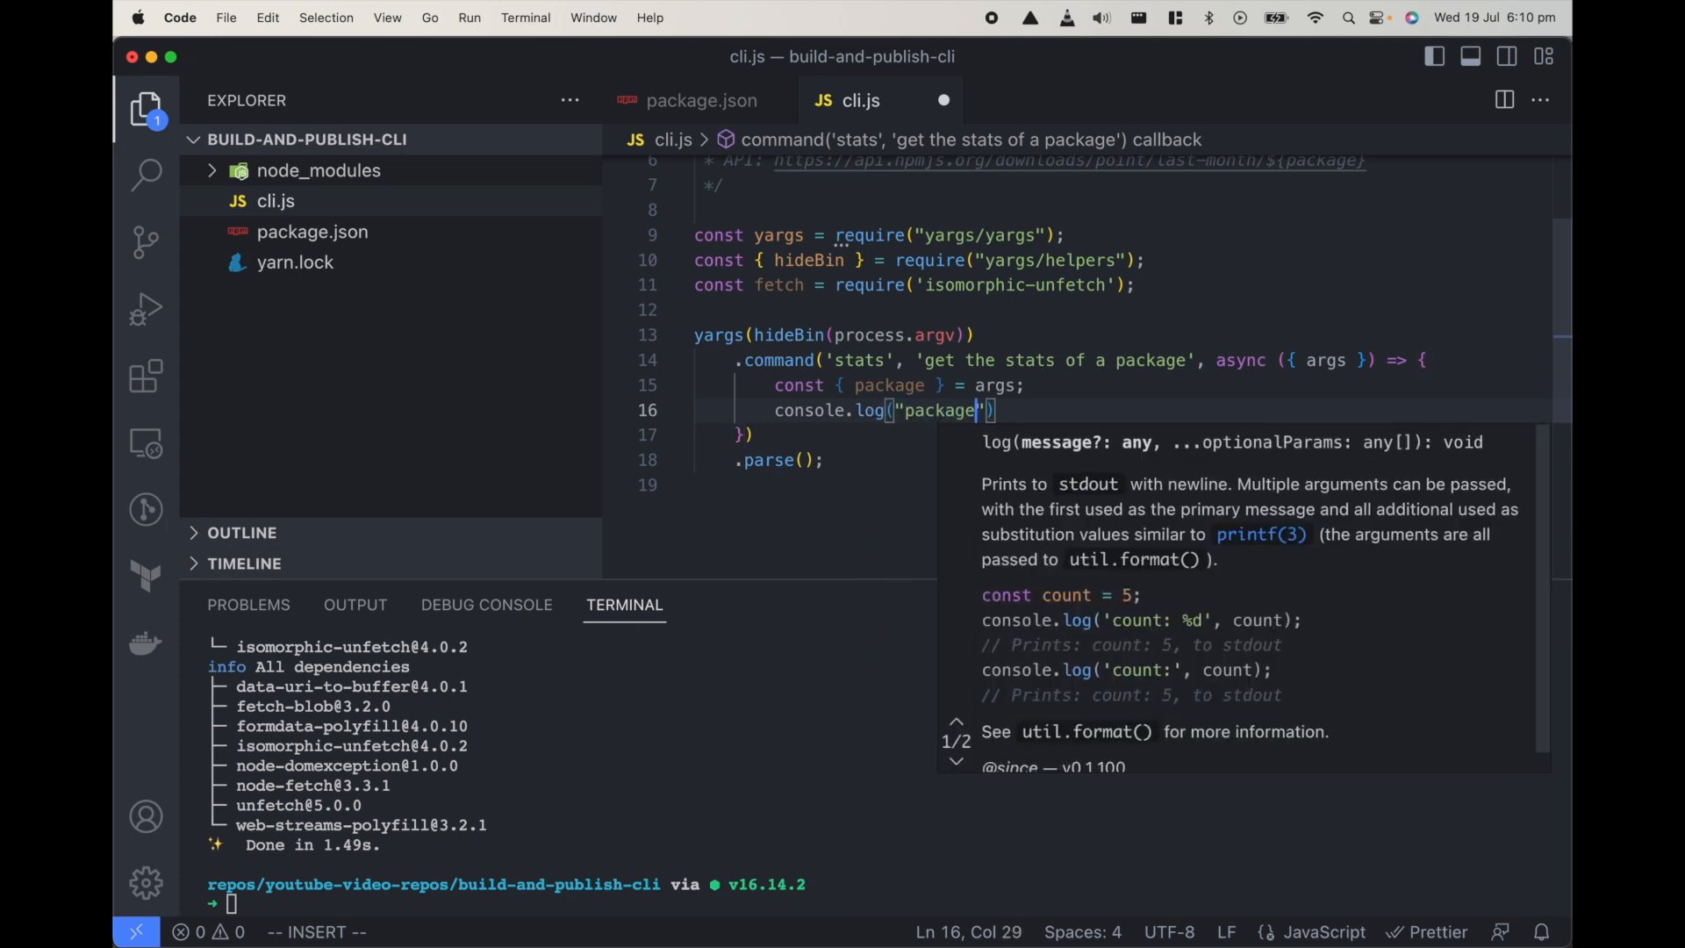
{"action": "key", "text": "backspace"}
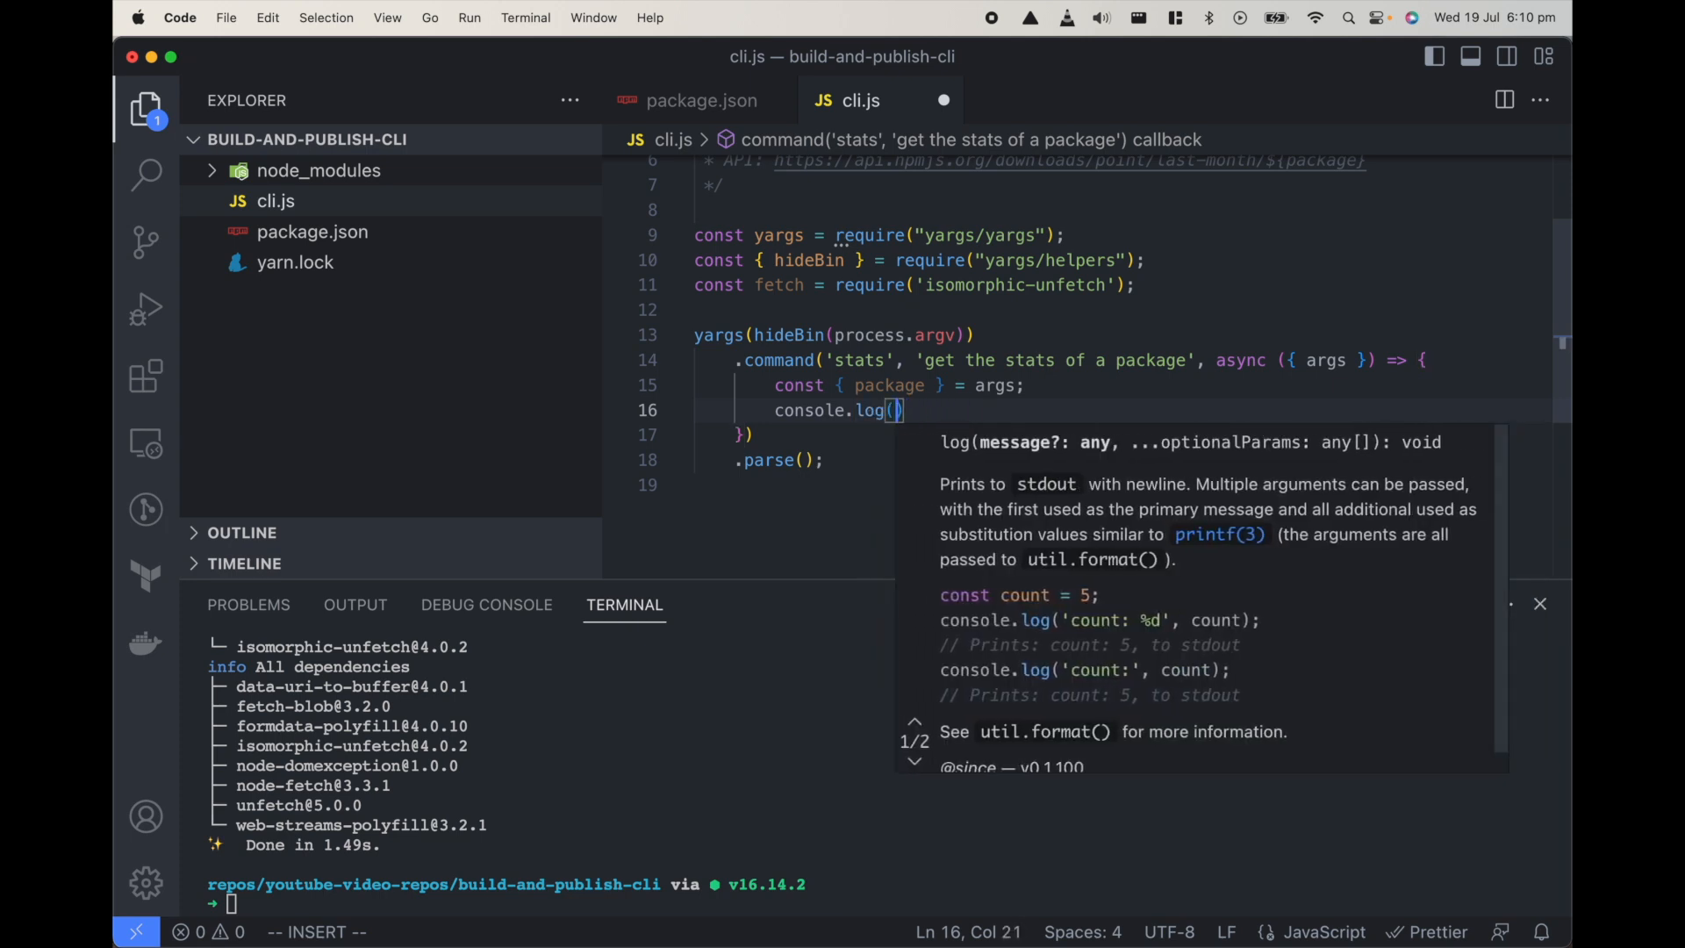
{"action": "type", "text": "{ package"}
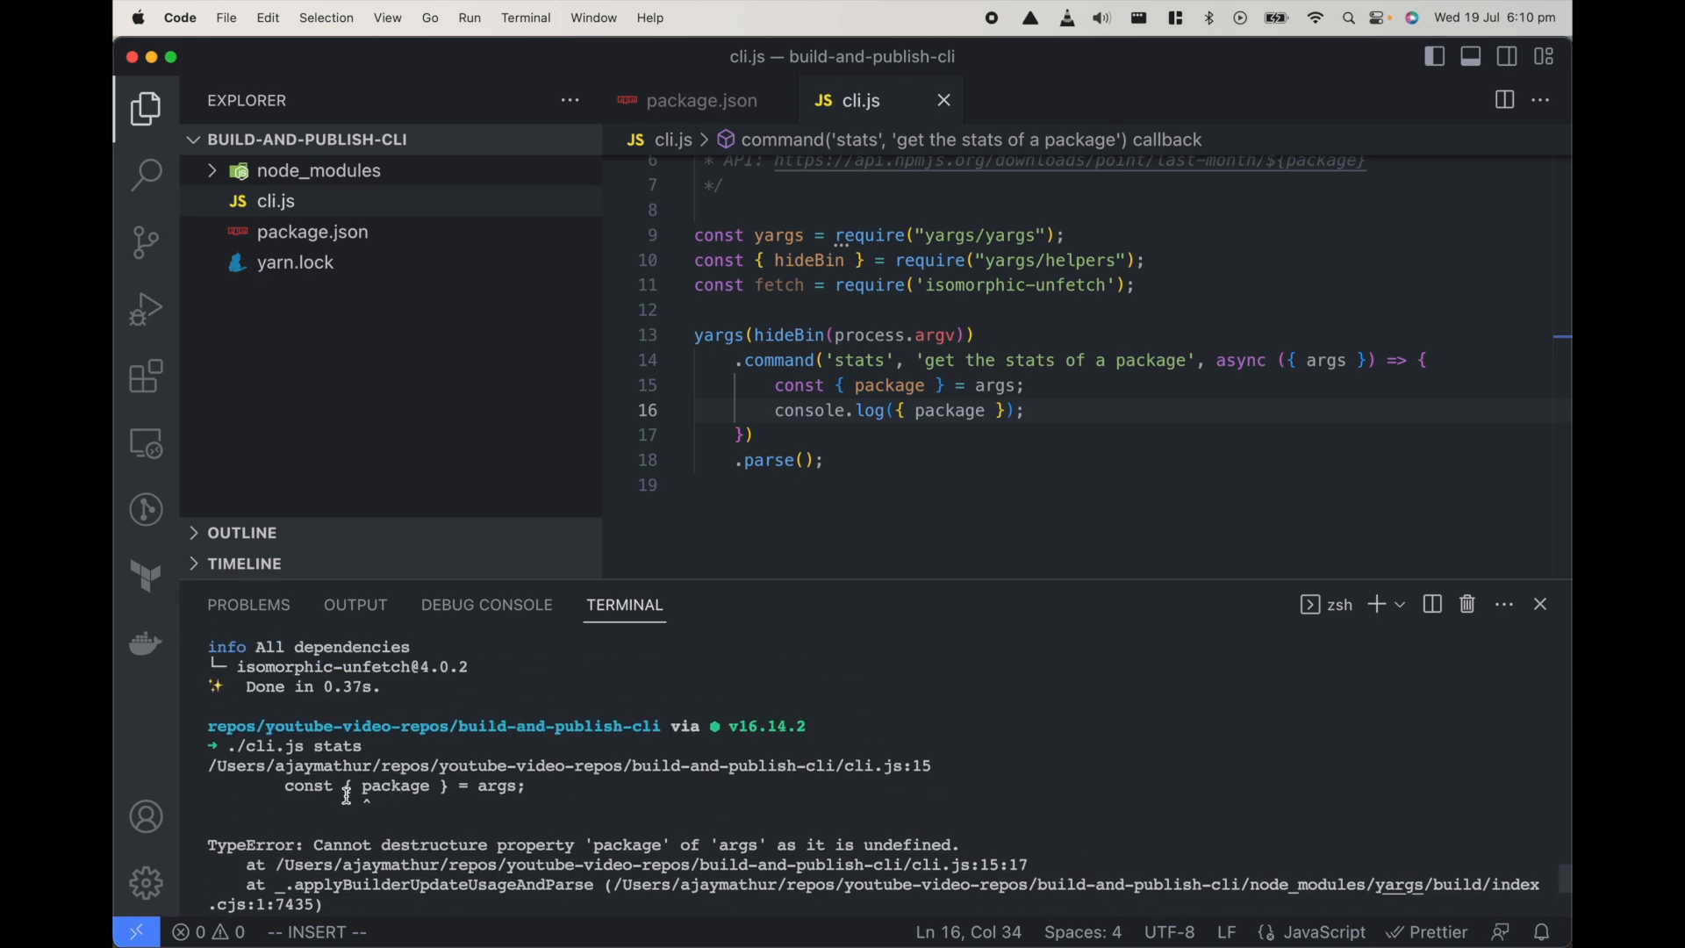
{"action": "mouse_move", "coordinate": [811, 854]}
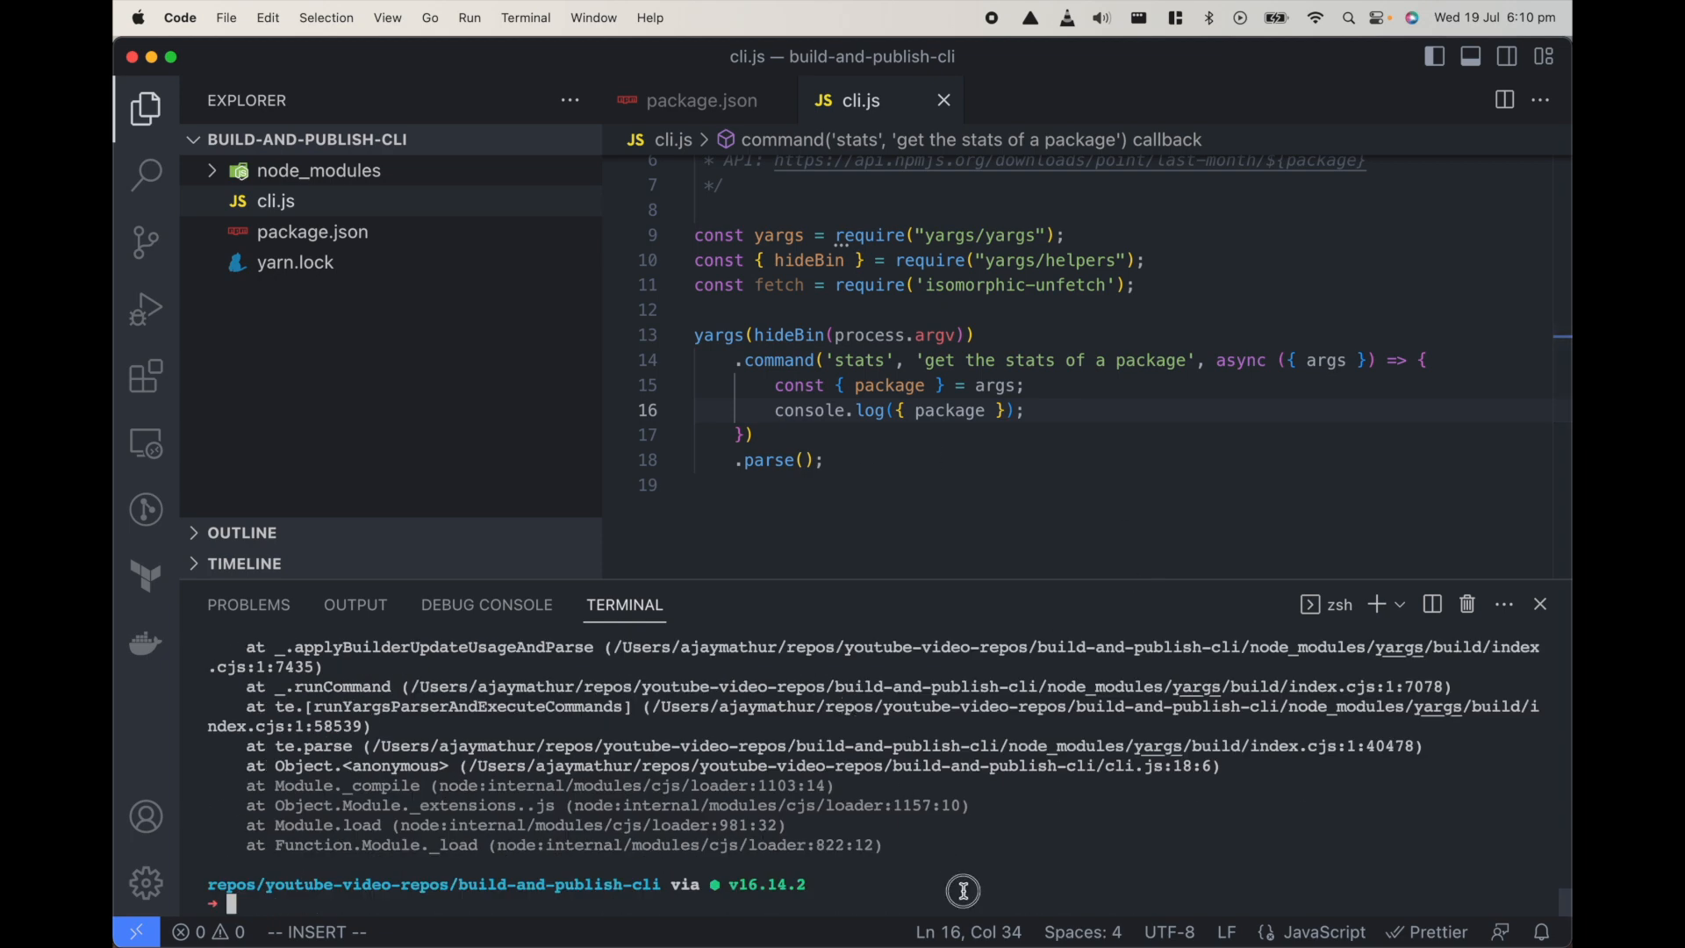
{"action": "type", "text": "./cli.js stats --package react"}
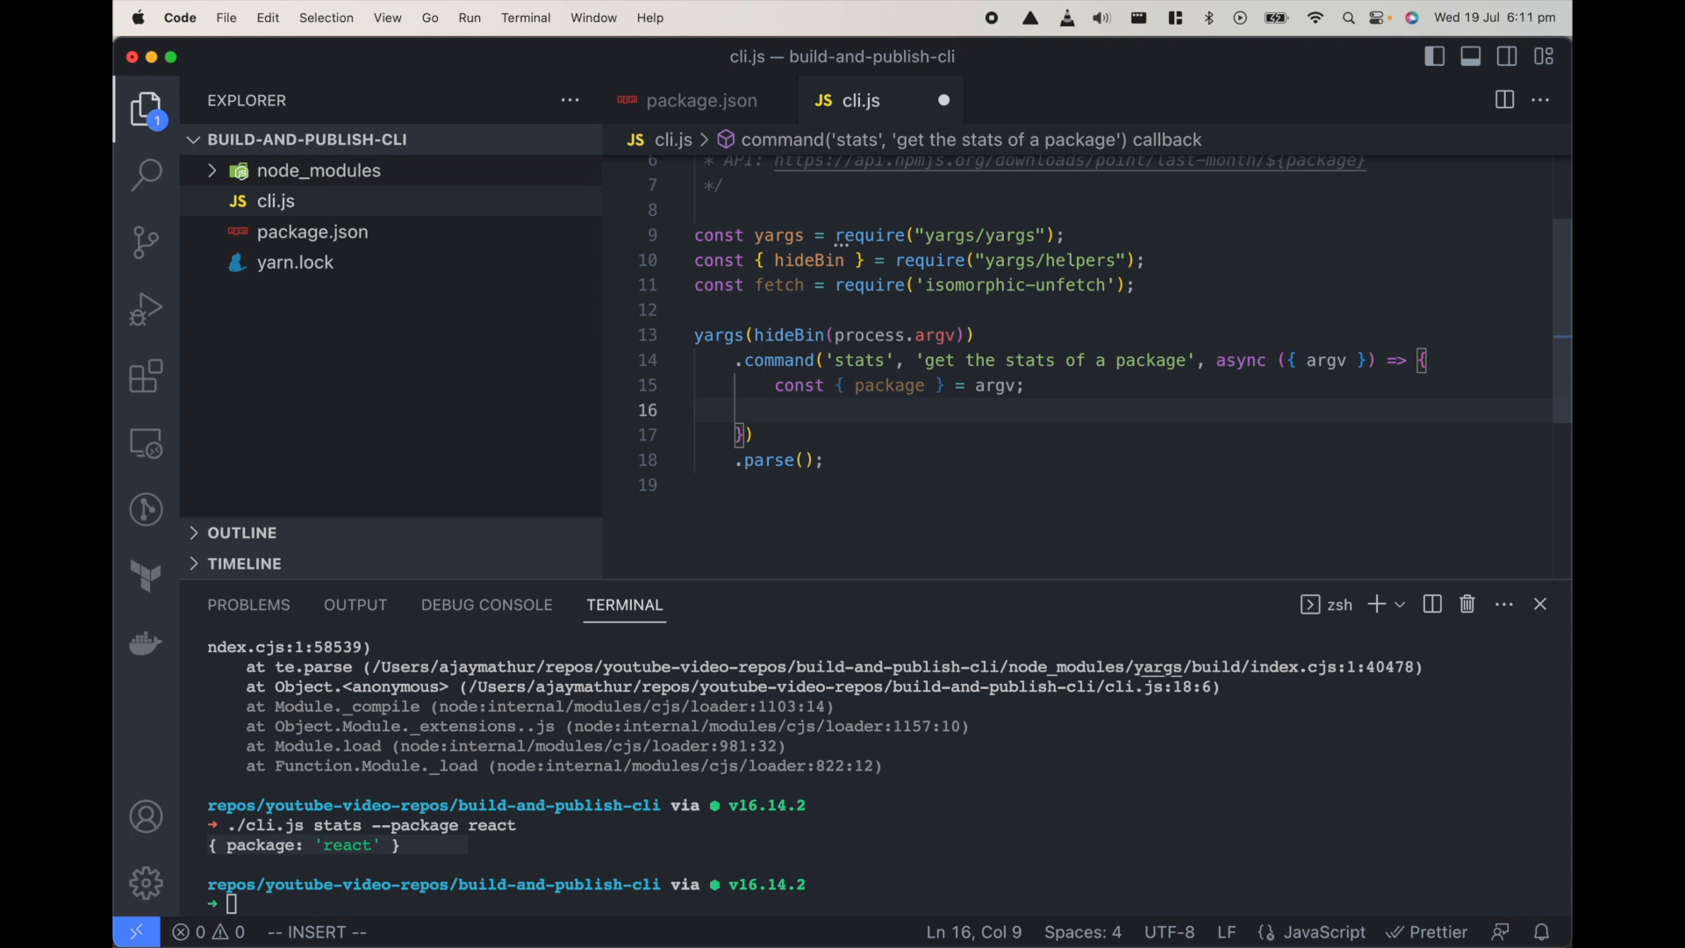
Fetch the npm downloads API with await fetch and parse res.json() into data.
{"action": "type", "text": "const"}
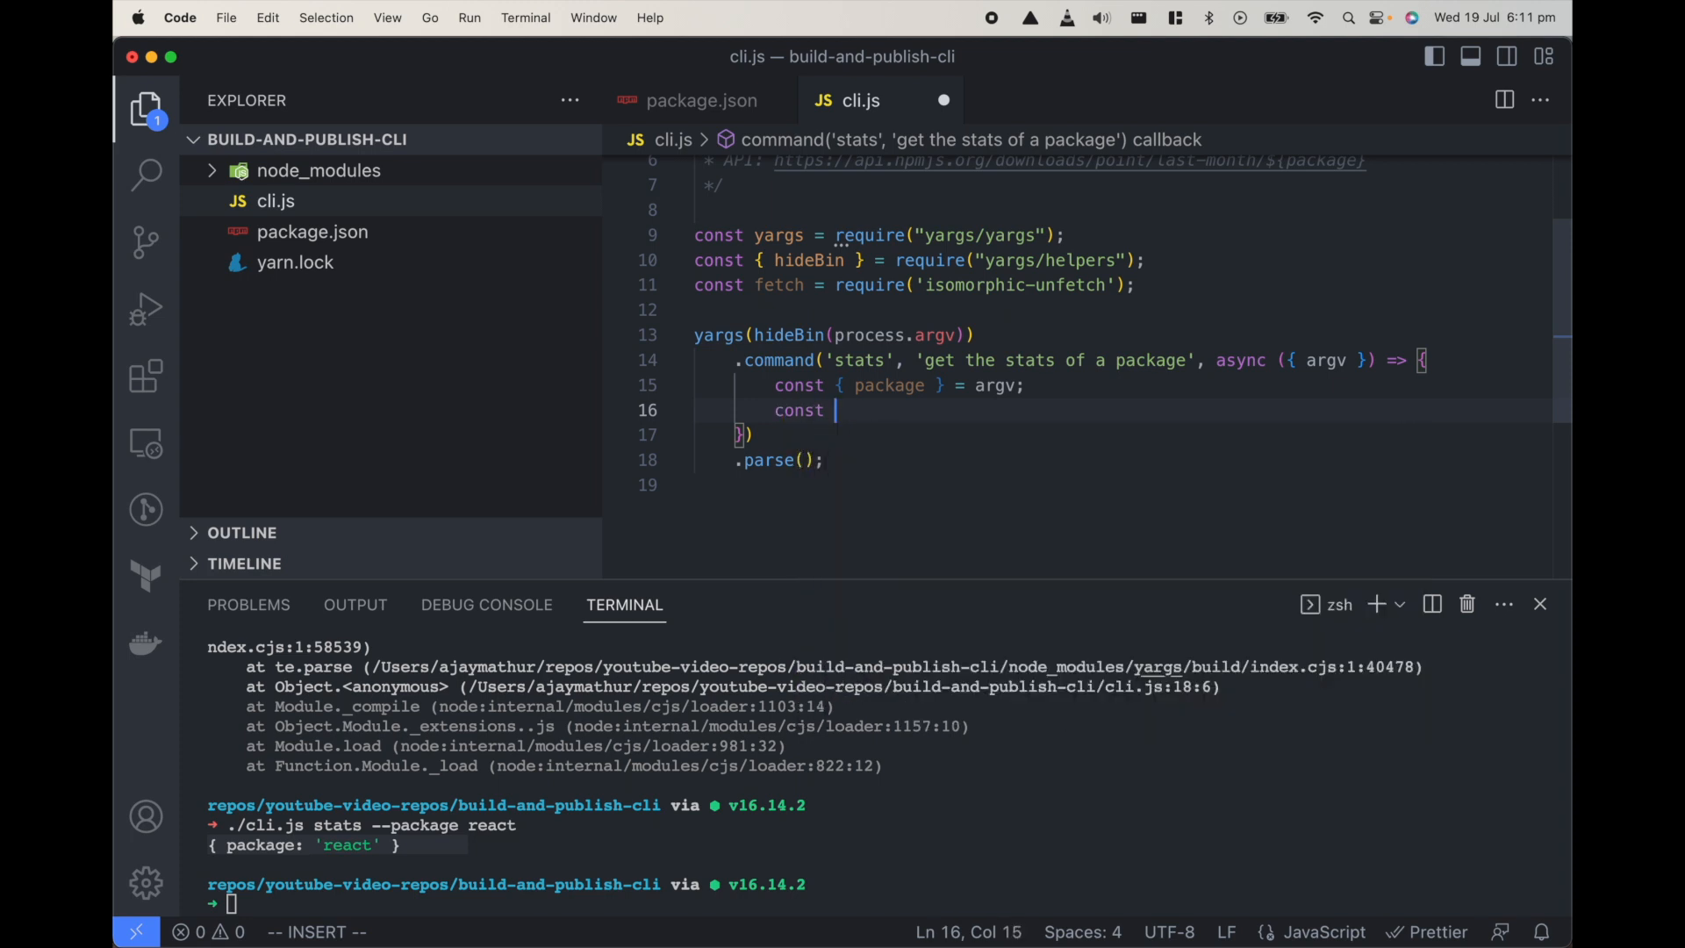
{"action": "type", "text": "res ="}
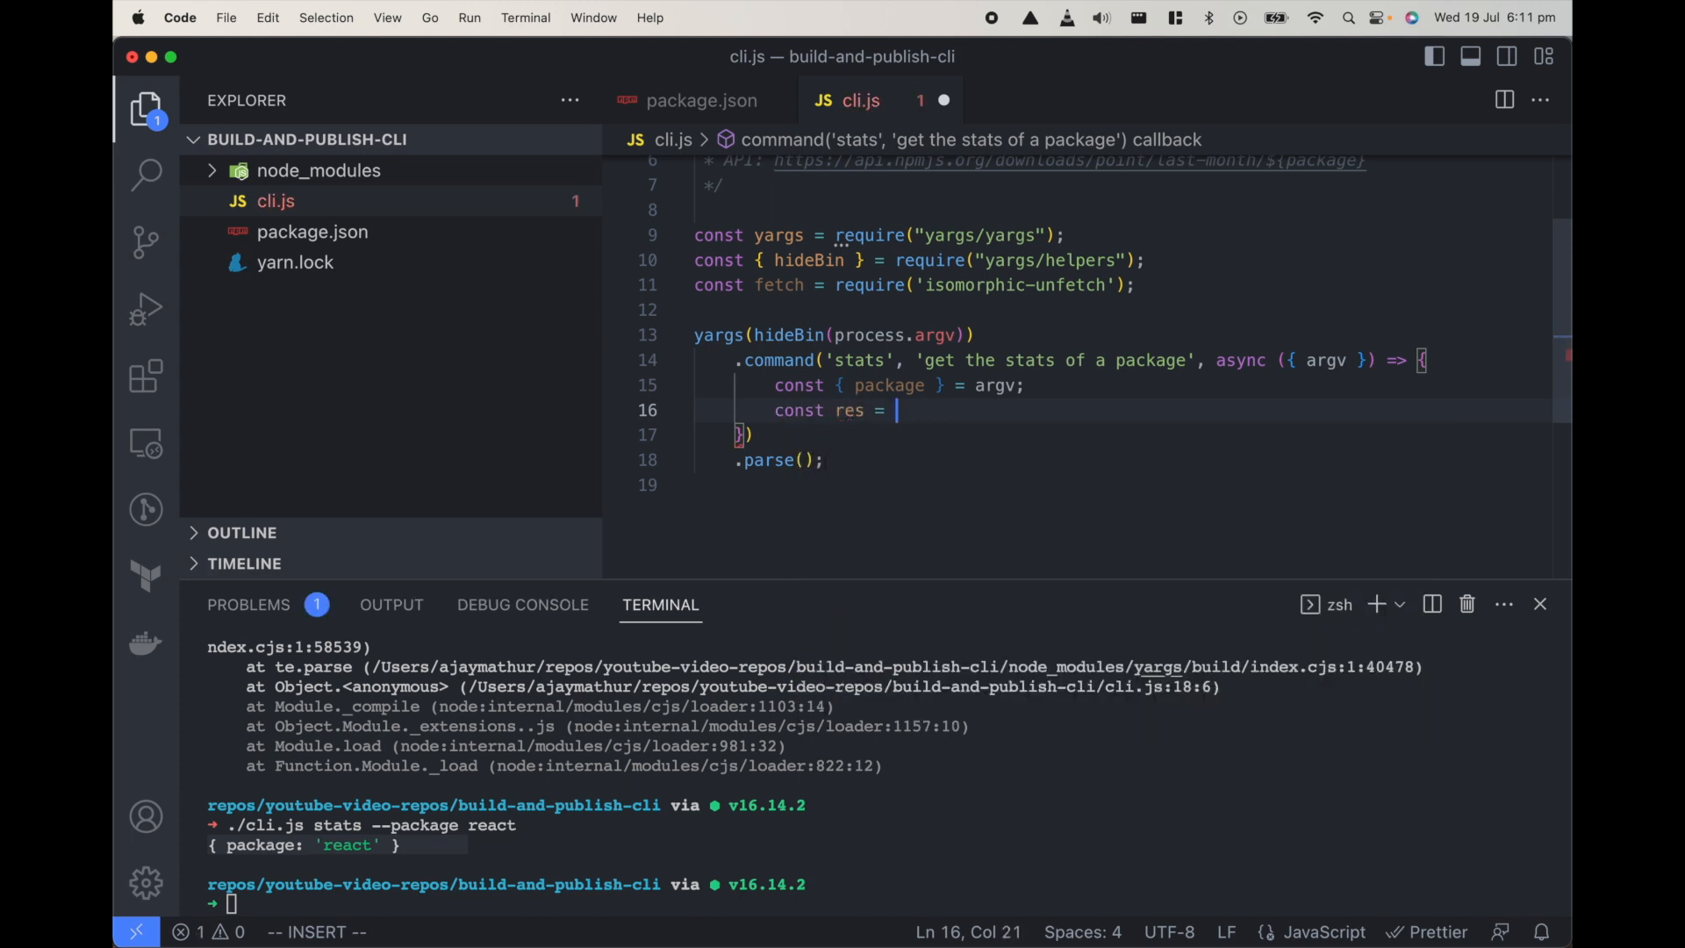
{"action": "type", "text": "await fetch"}
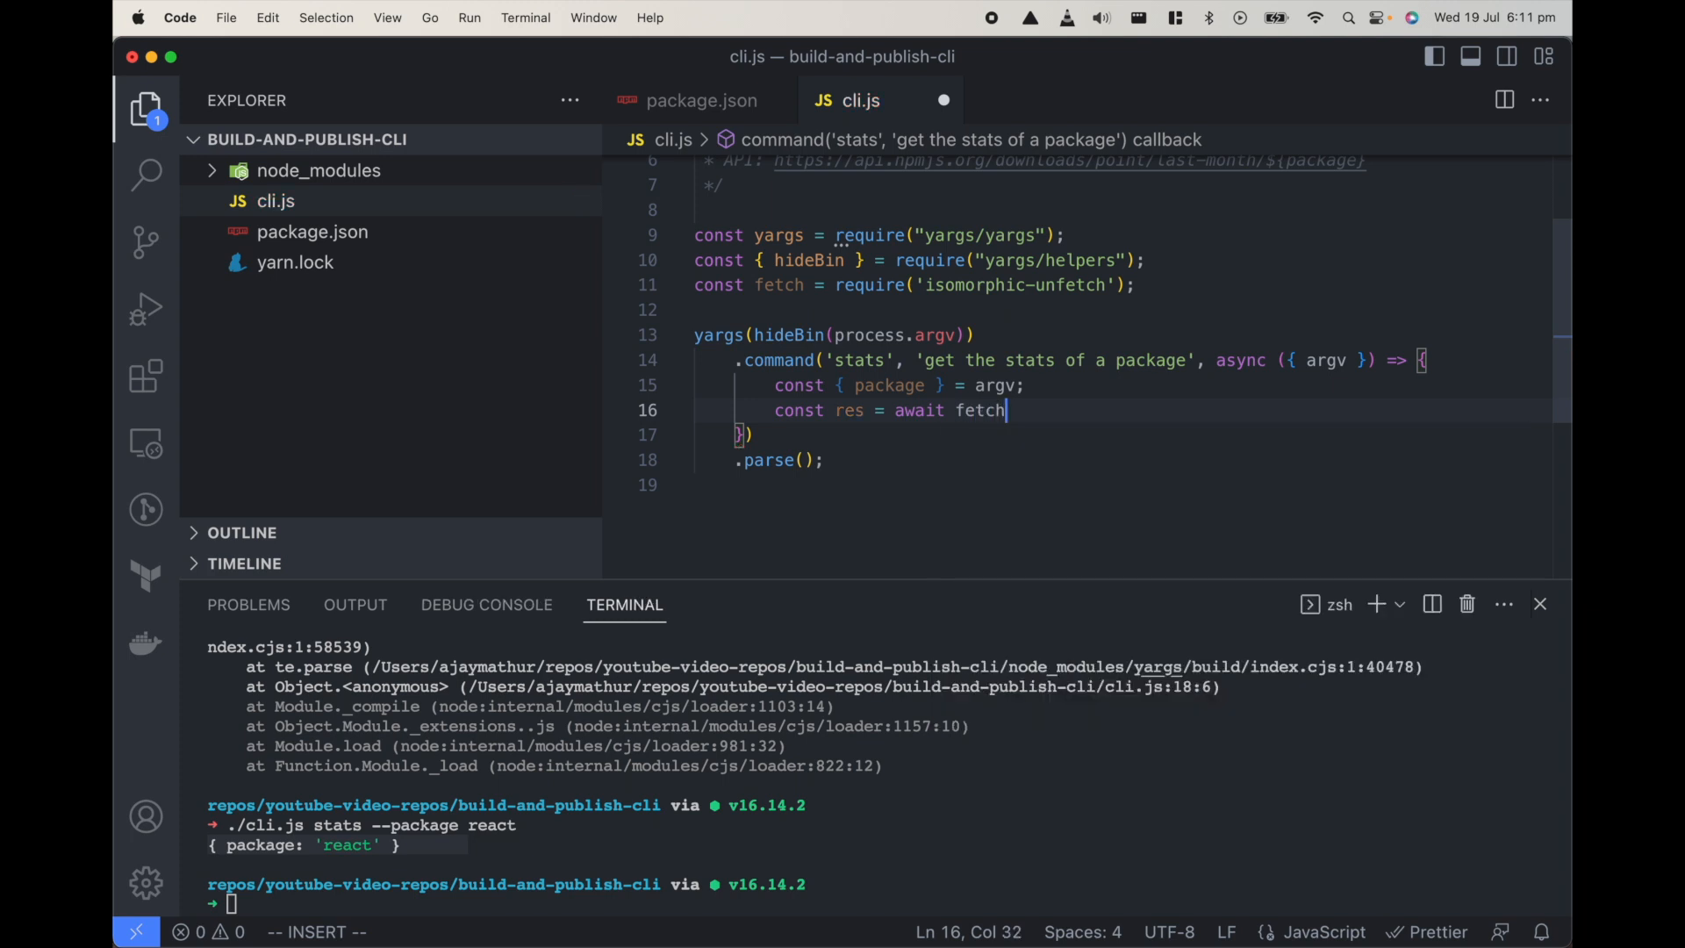
{"action": "type", "text": "('')"}
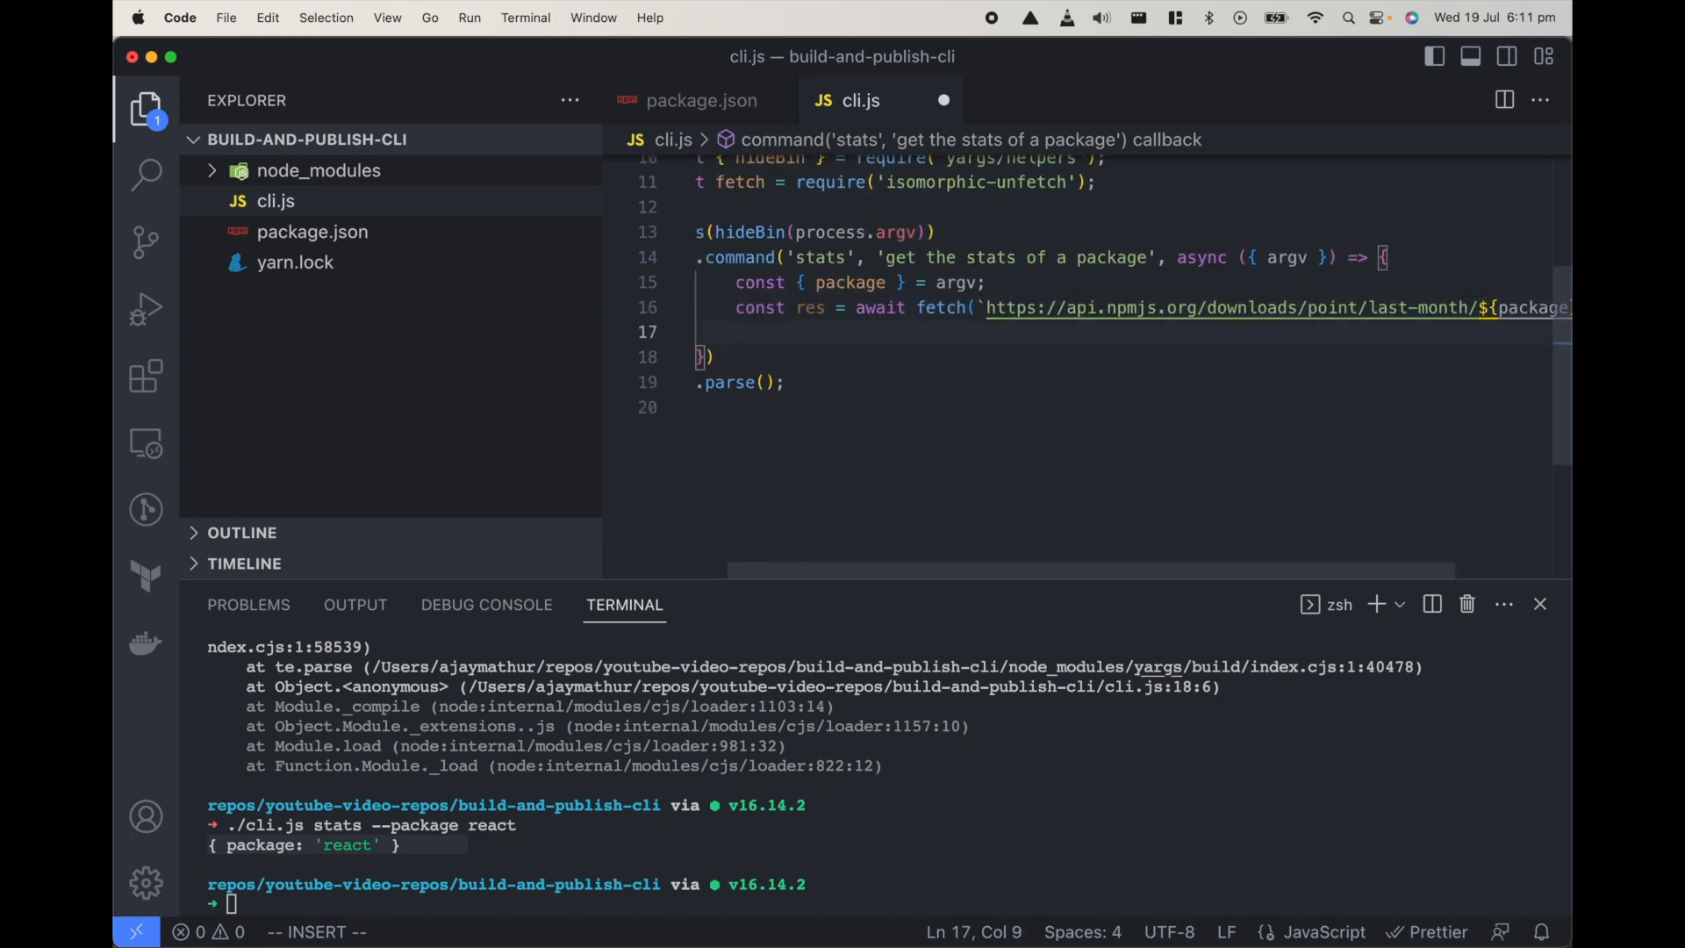
{"action": "type", "text": "const"}
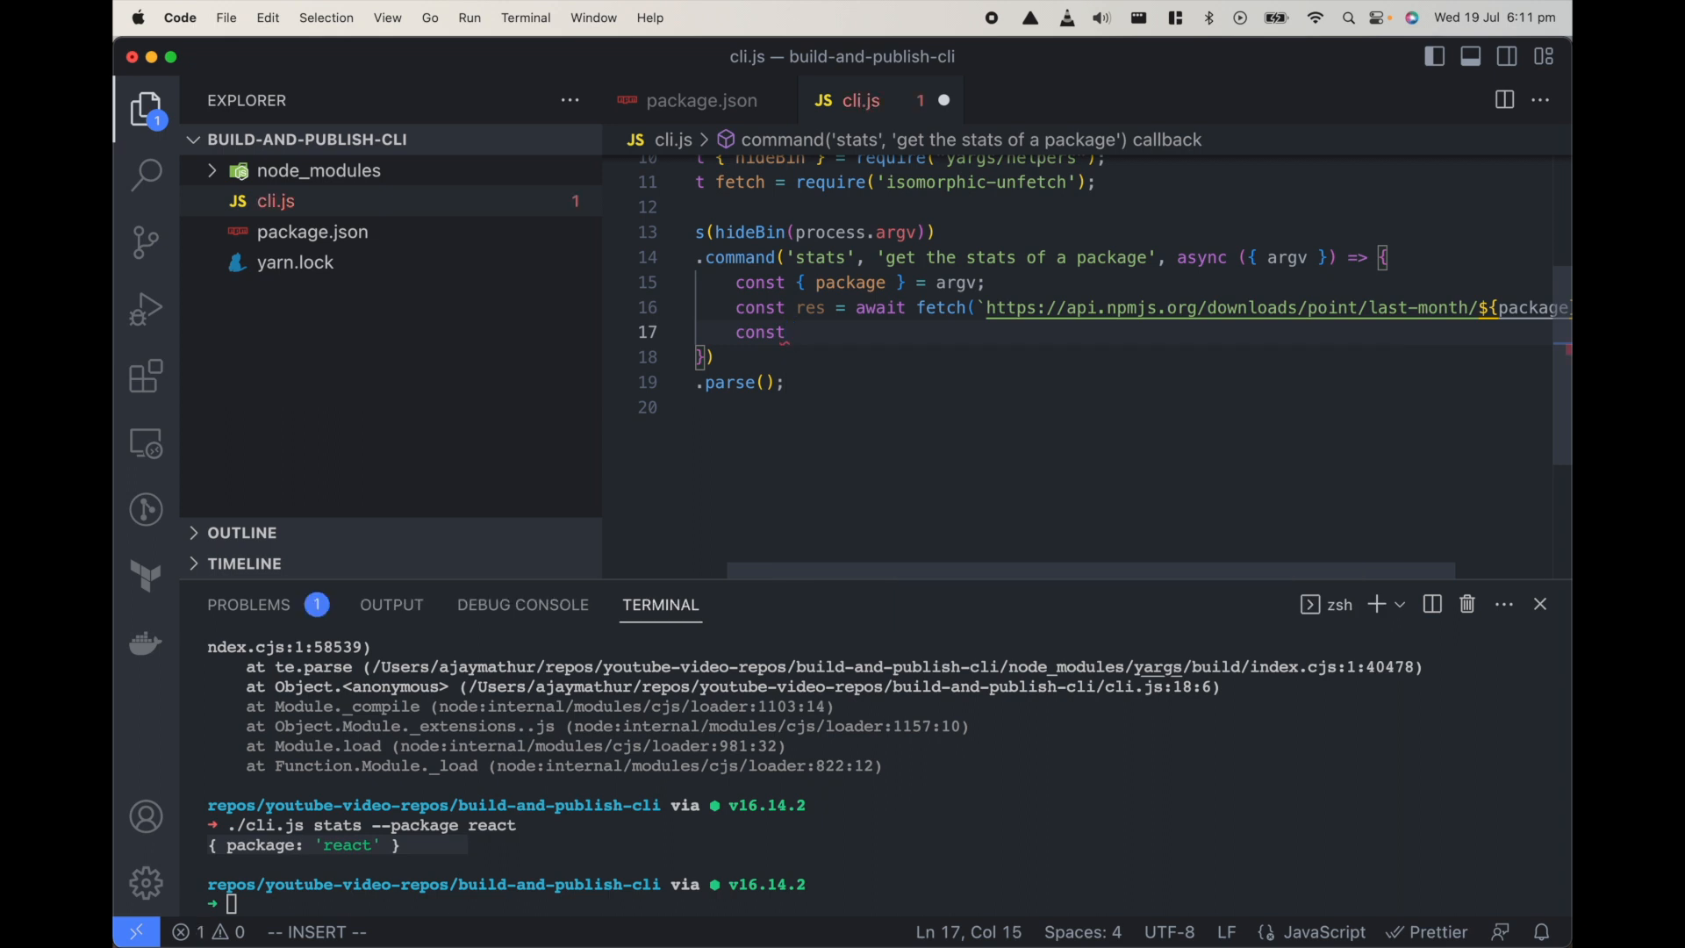
{"action": "type", "text": "data ="}
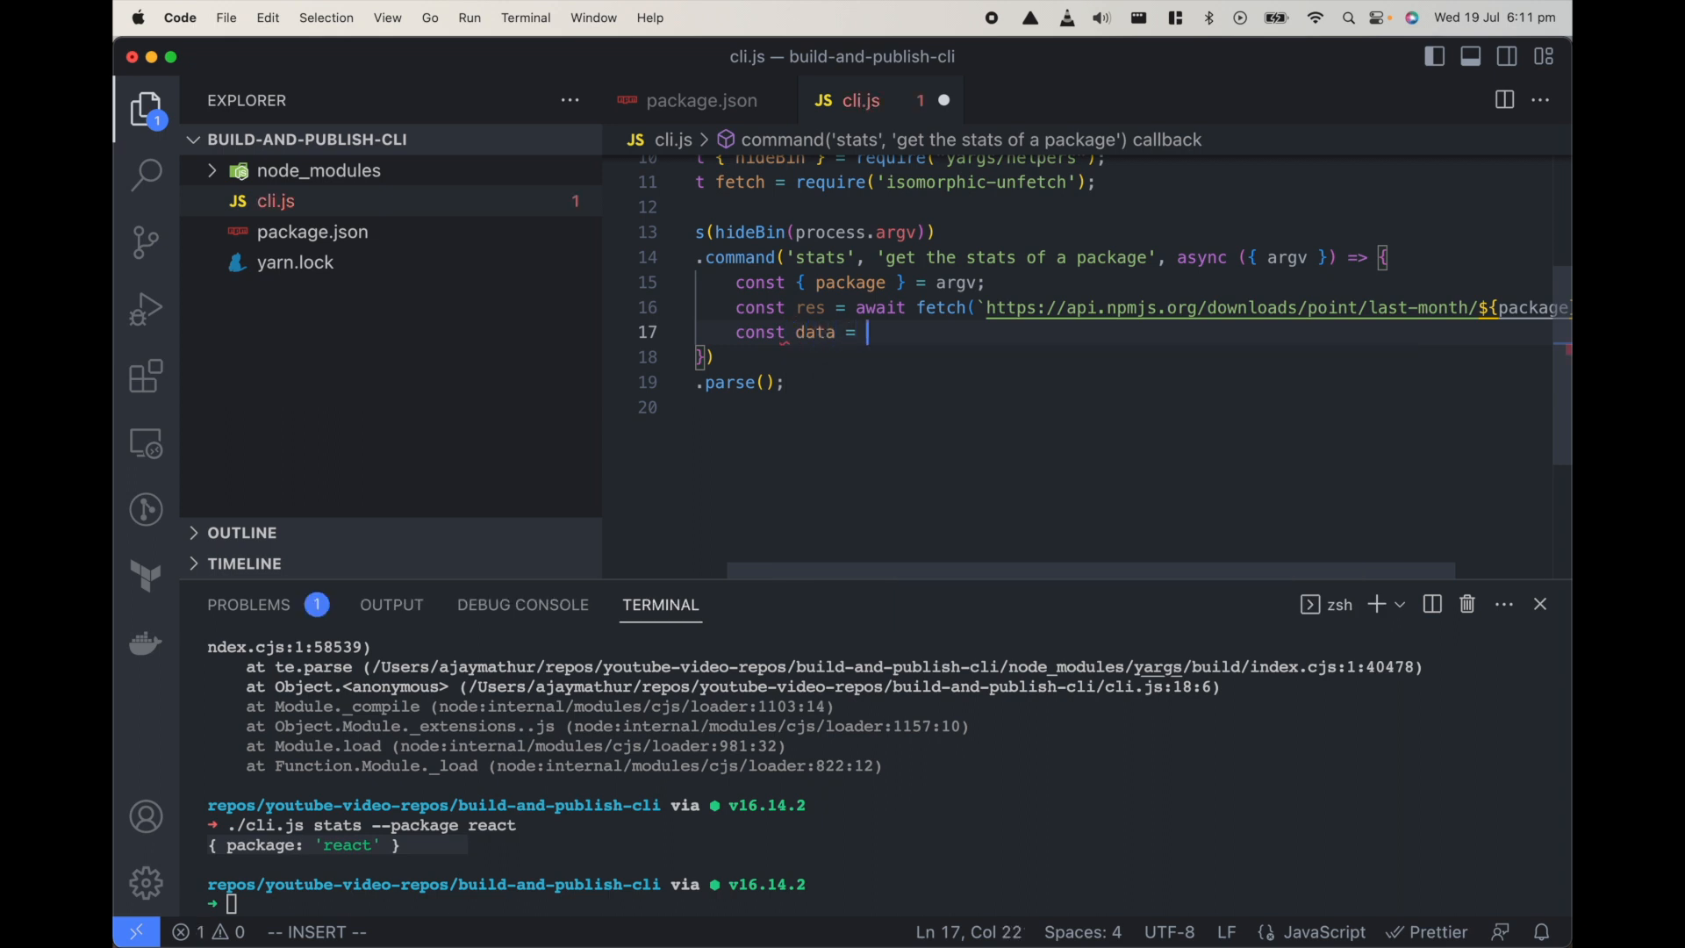
{"action": "type", "text": "await re"}
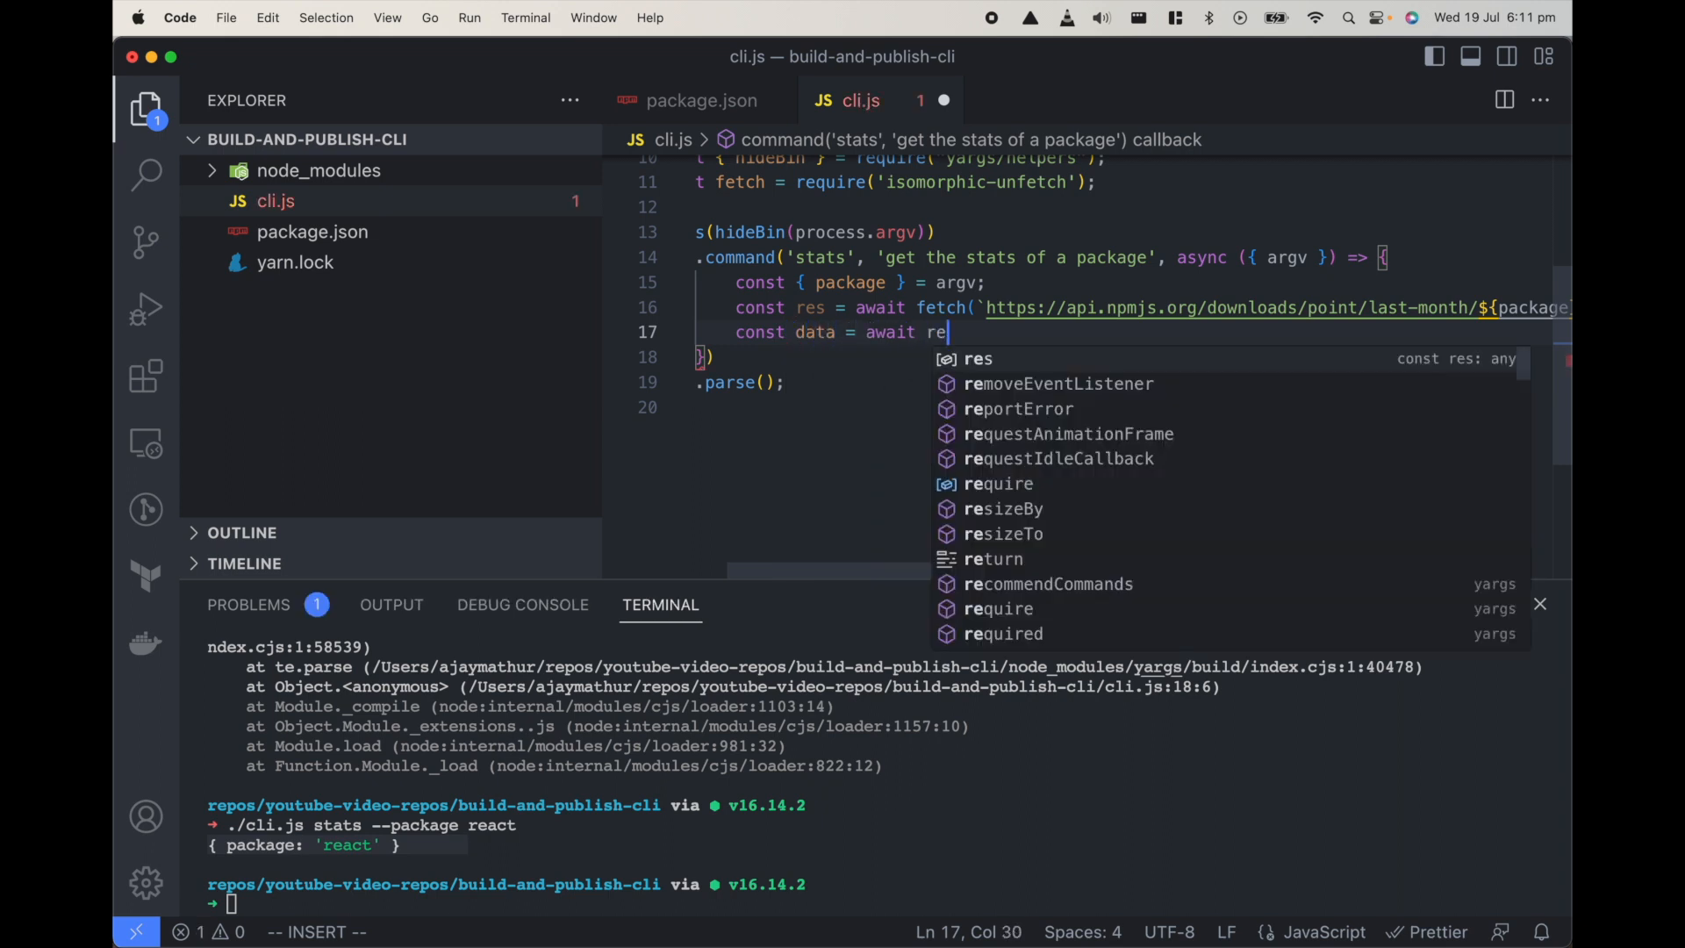
{"action": "type", "text": "s.json();"}
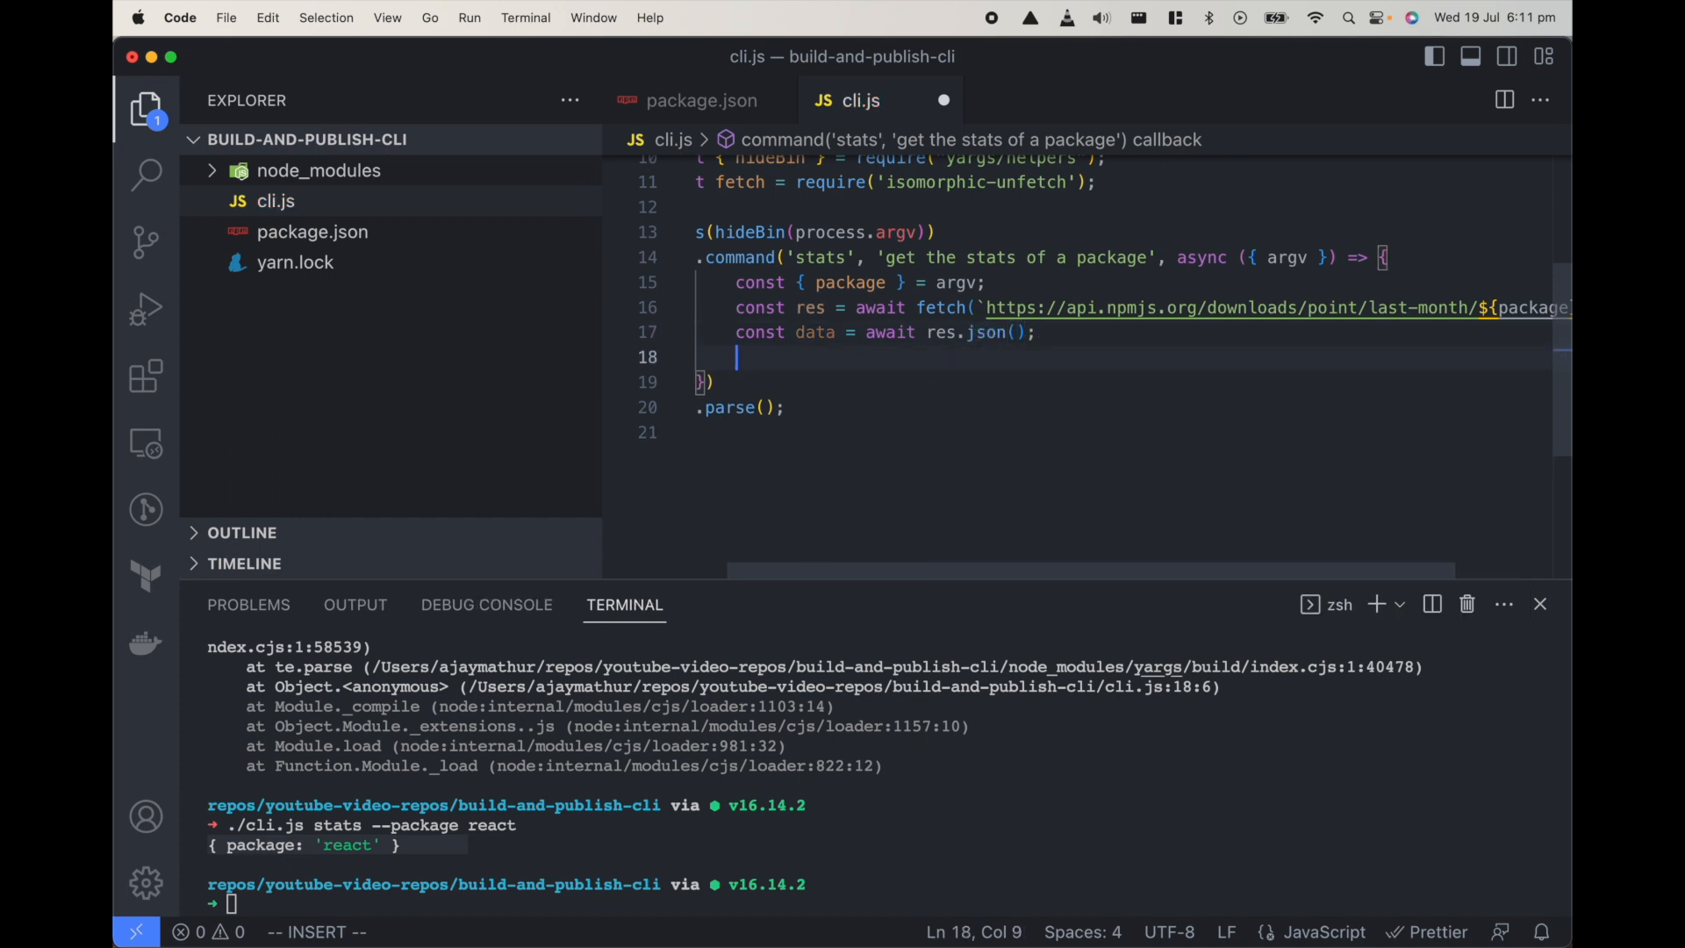
Log a template string reporting the package's total data.downloads.
{"action": "type", "text": "console.log("}
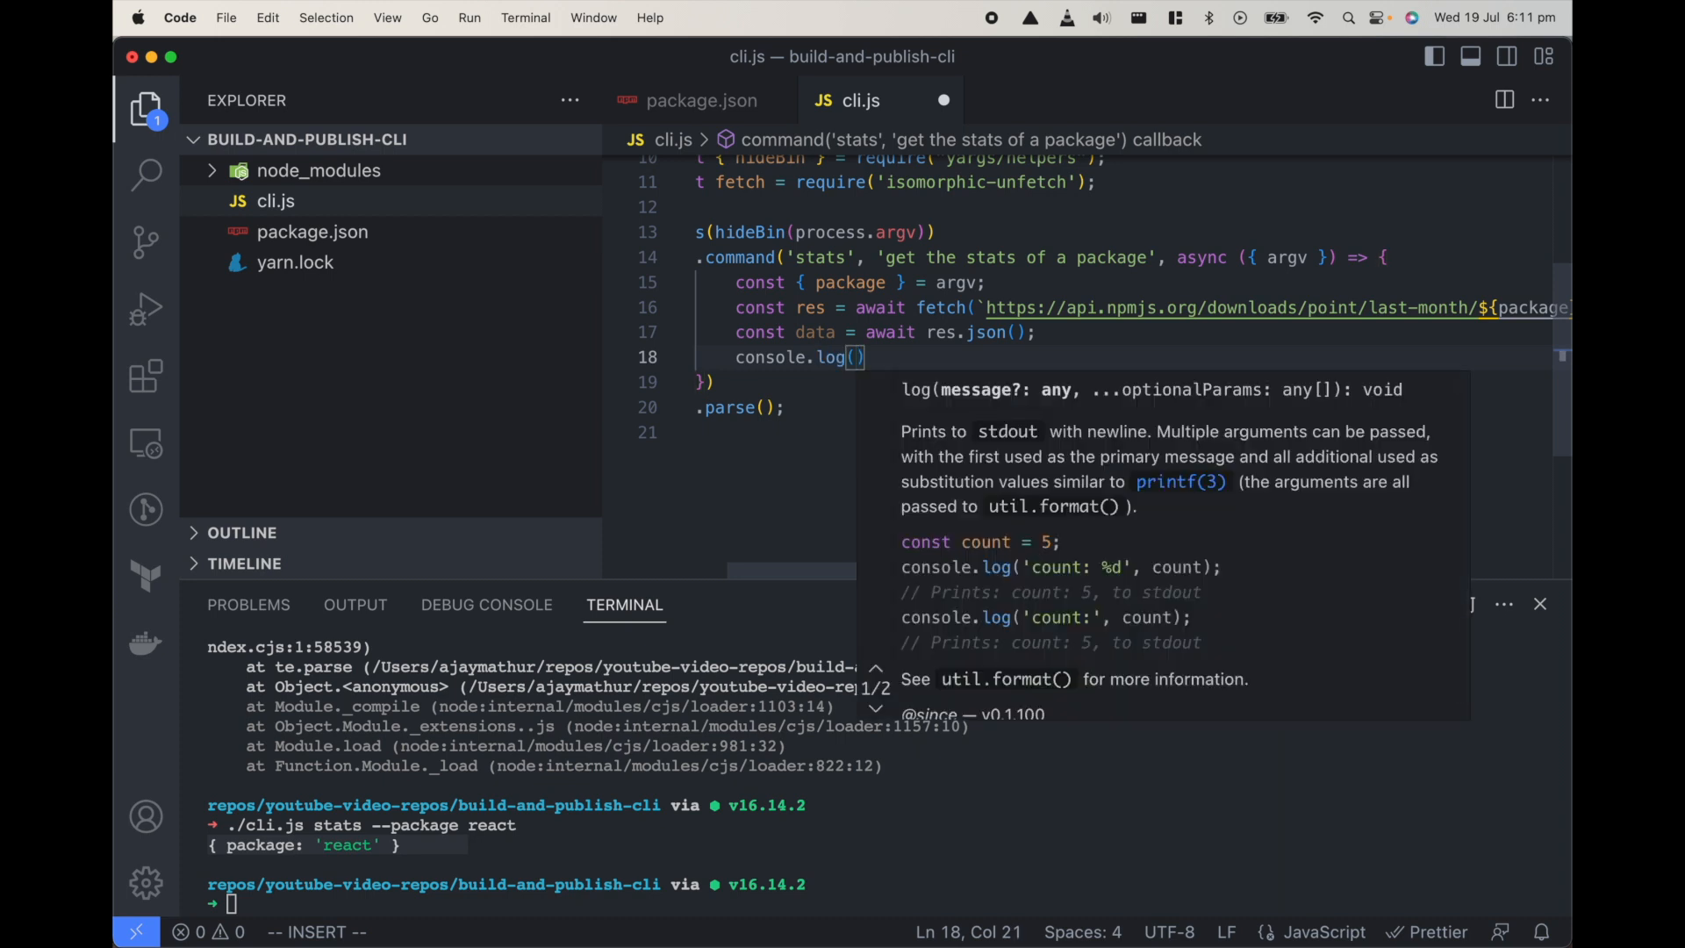
{"action": "type", "text": "`The `"}
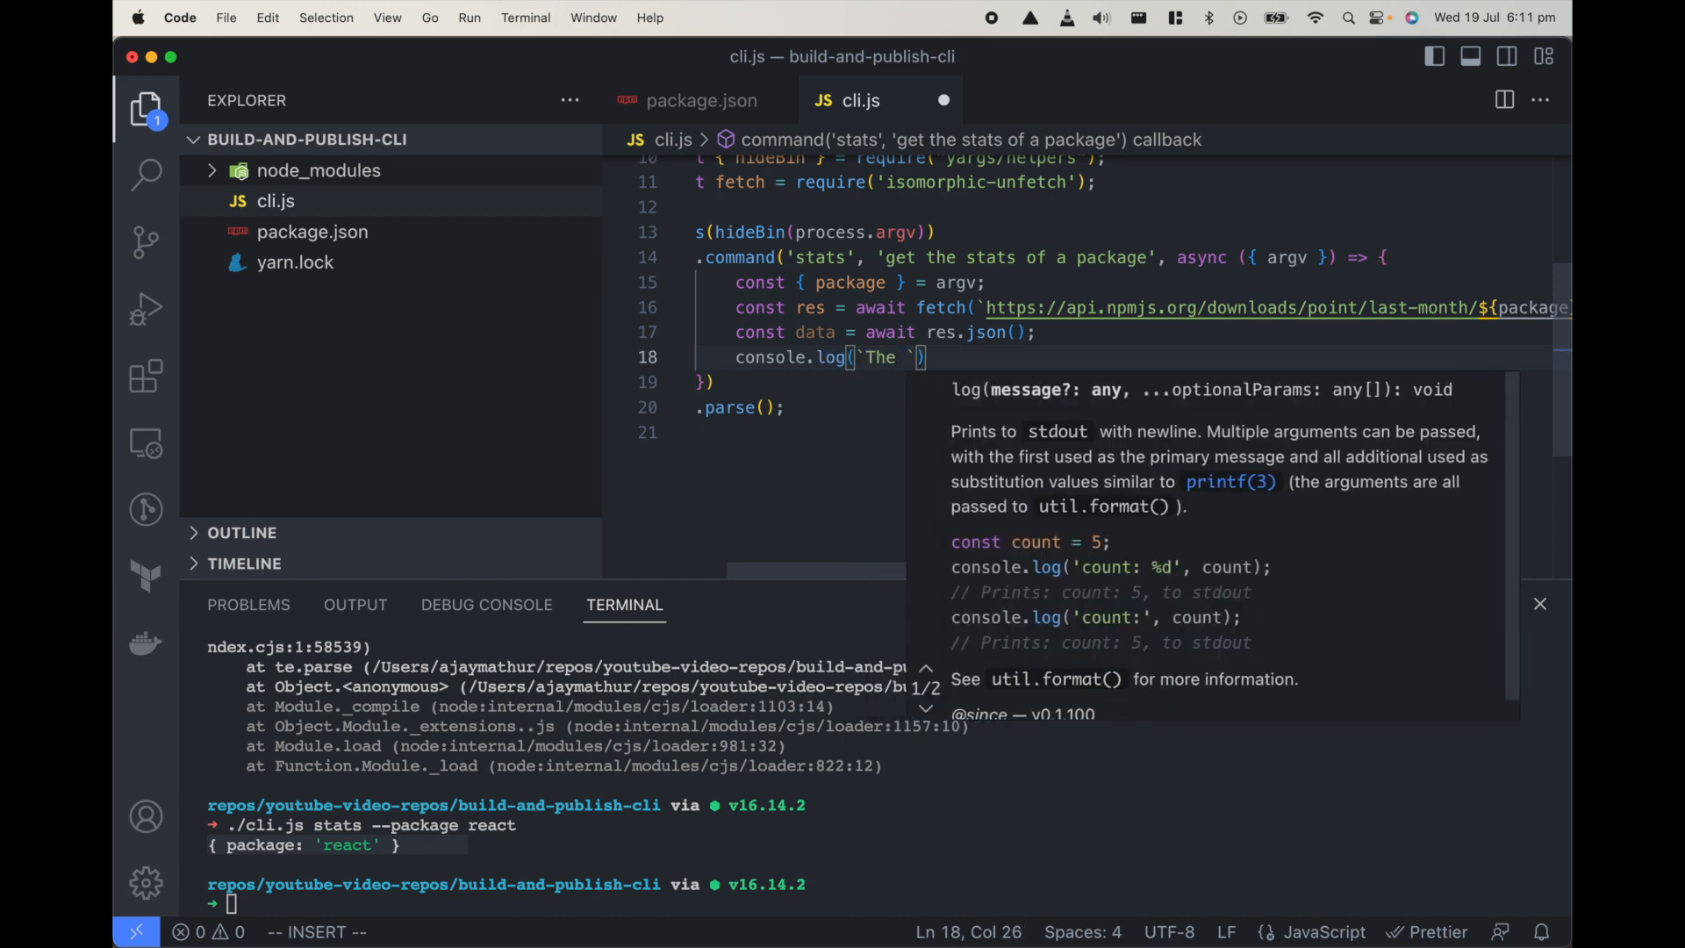
{"action": "type", "text": "package had"}
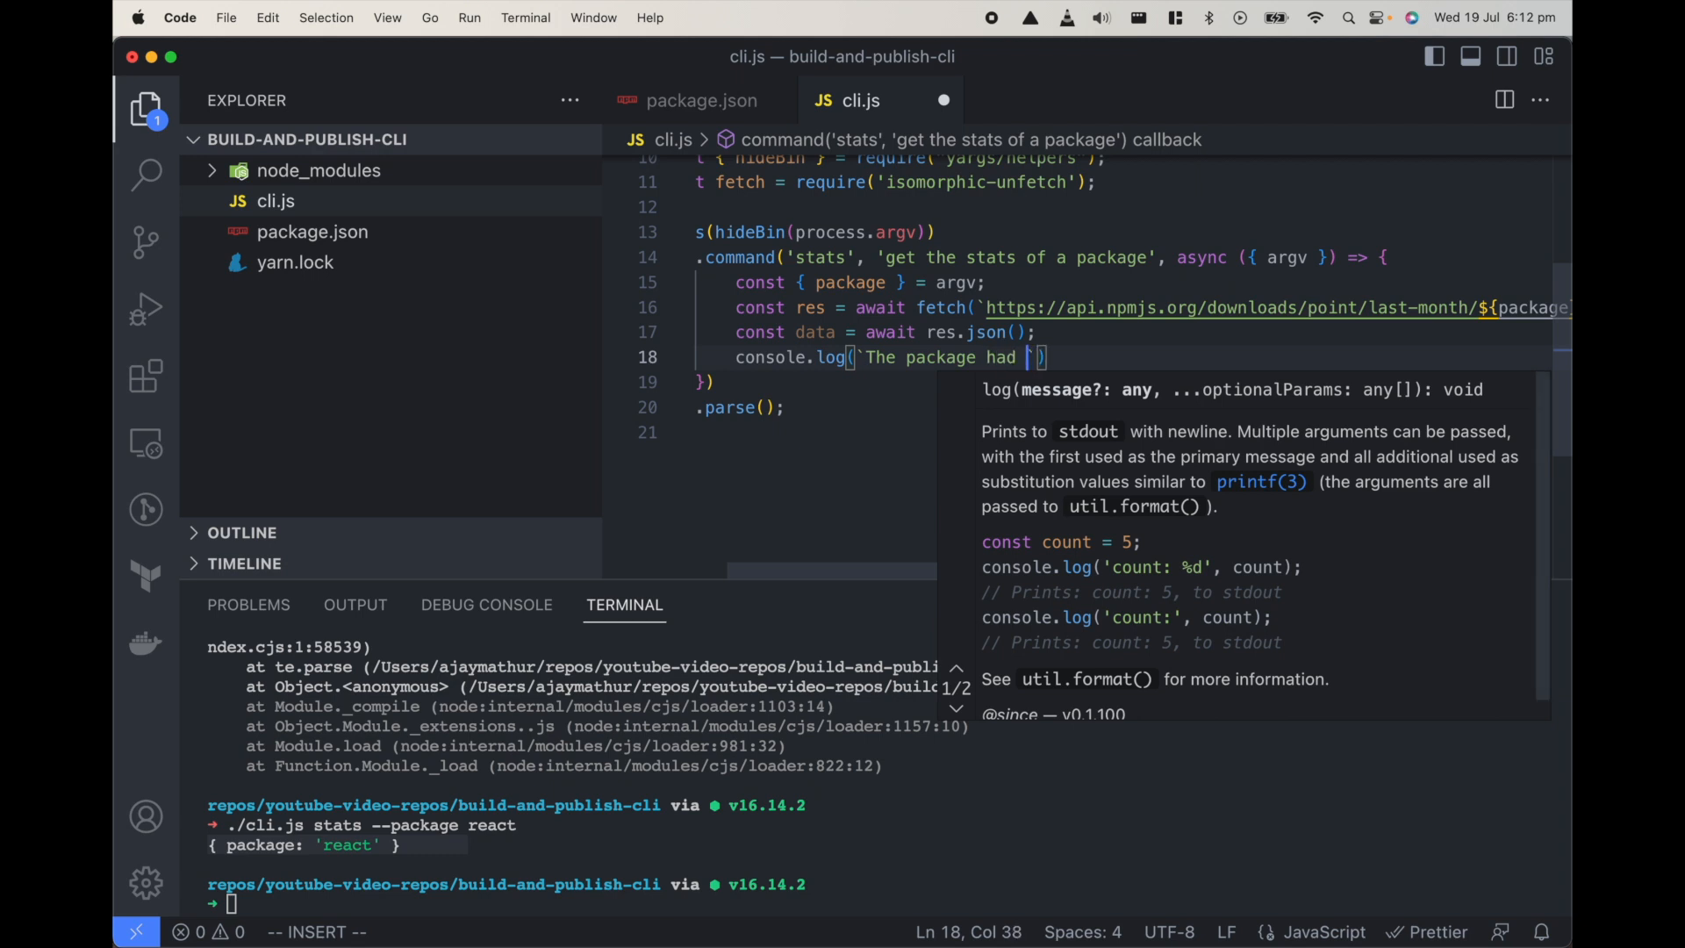
{"action": "type", "text": "a total of"}
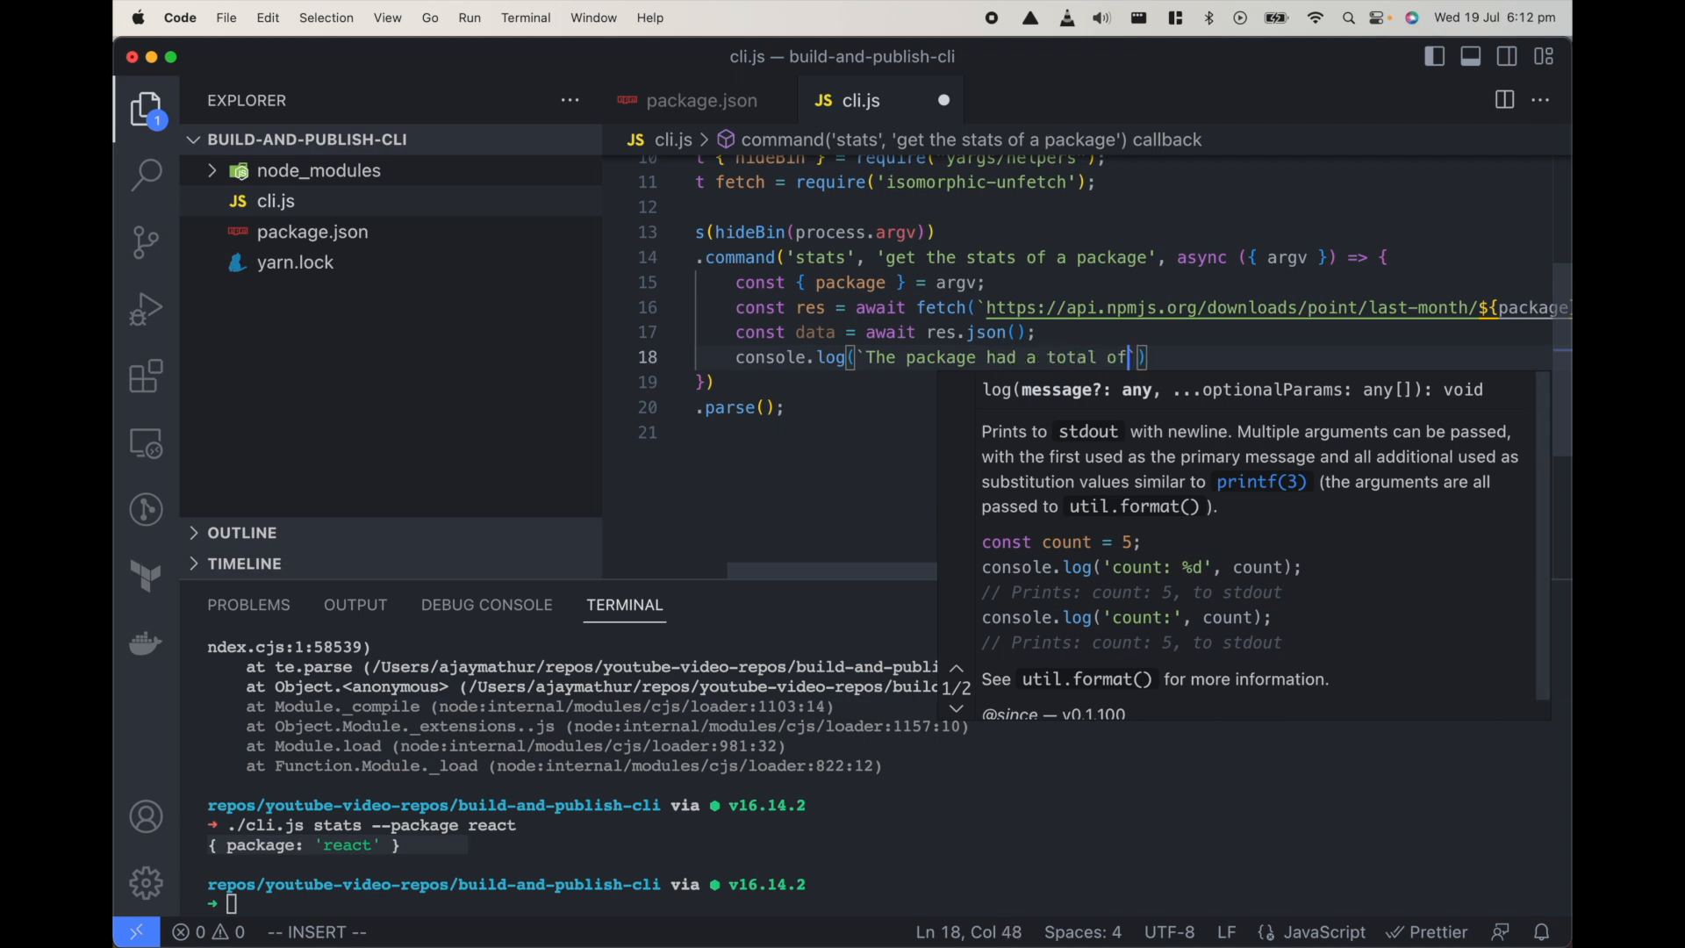
{"action": "type", "text": "%{}"}
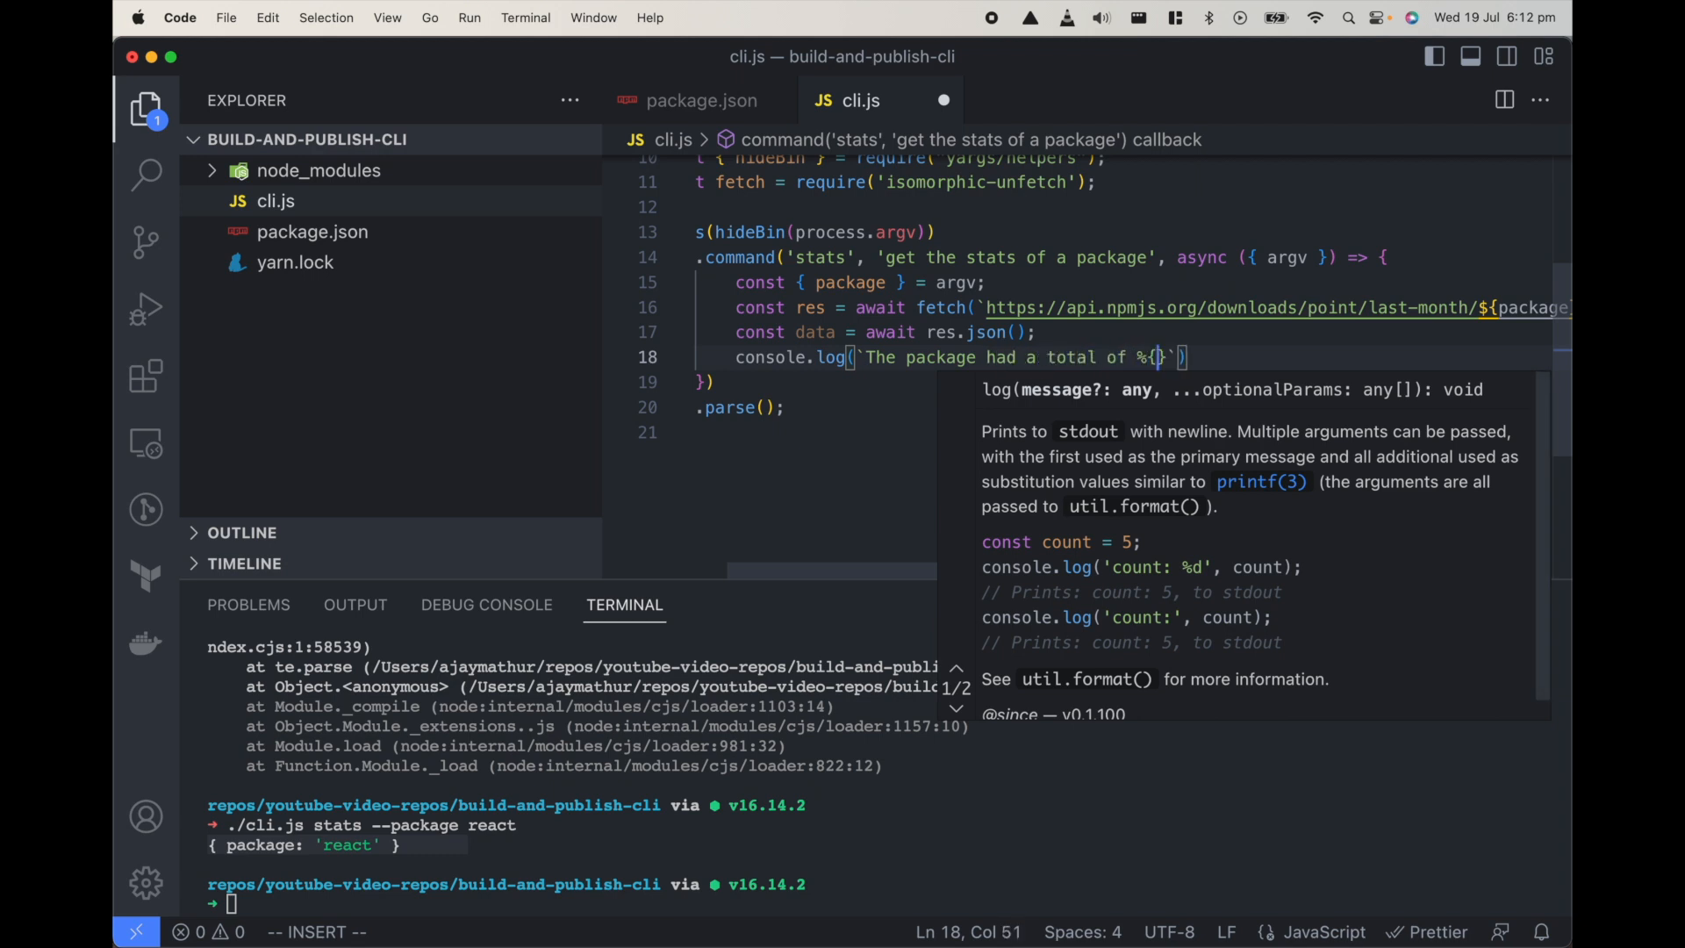
{"action": "type", "text": "data"}
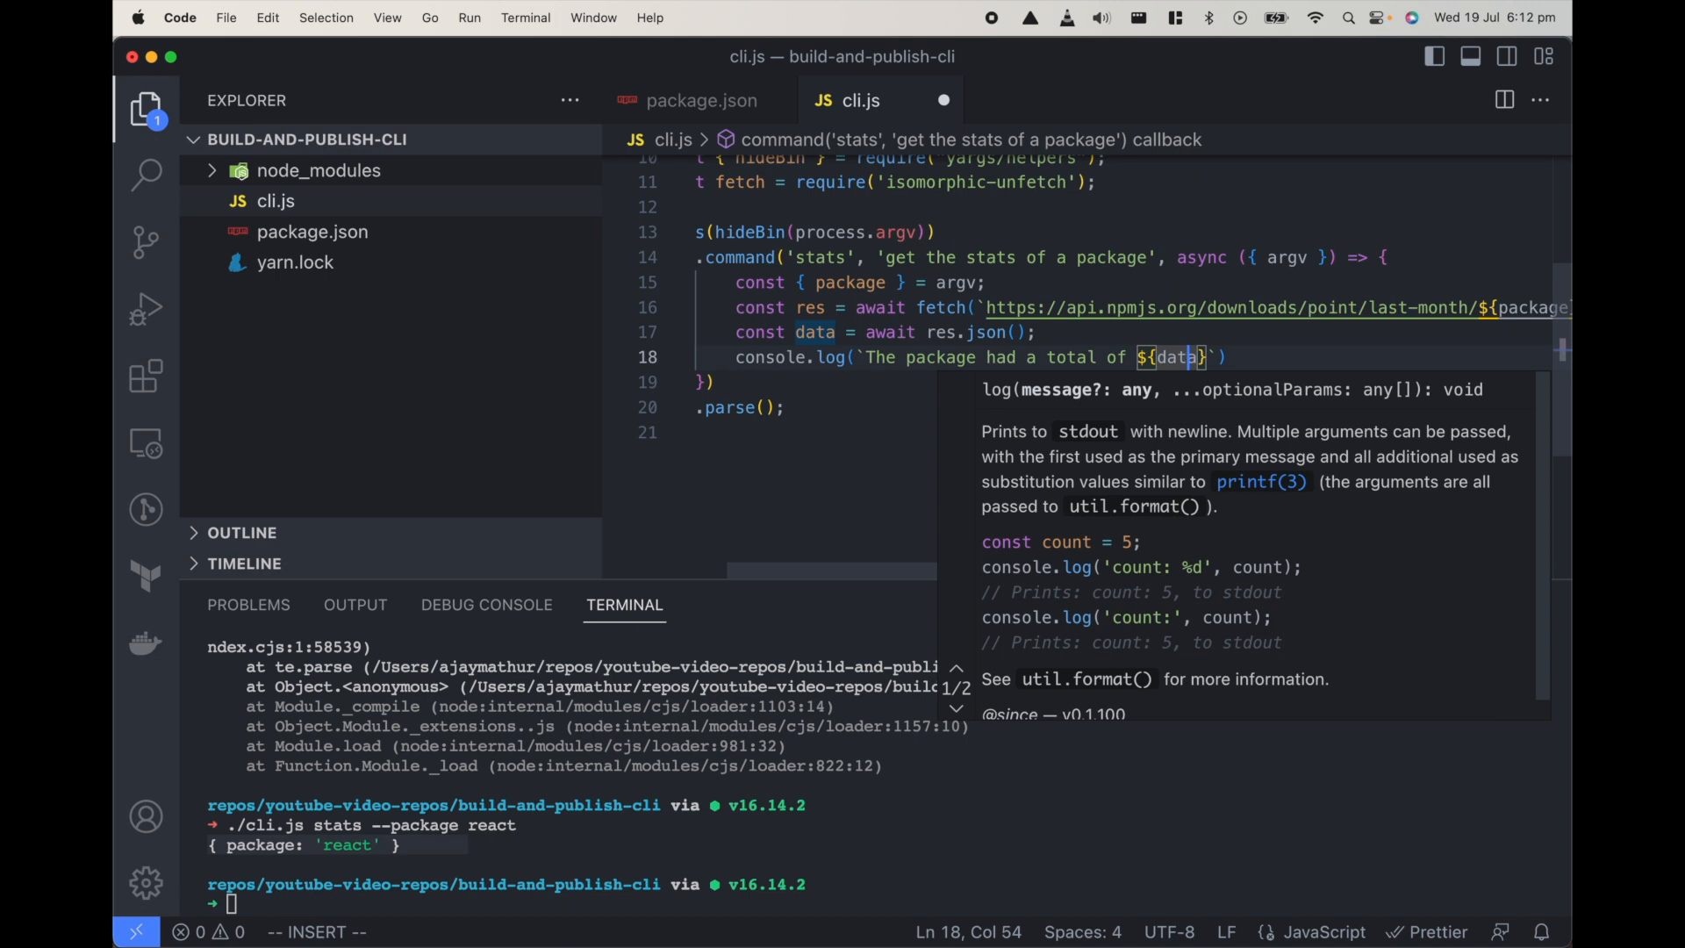
{"action": "type", "text": ".down"}
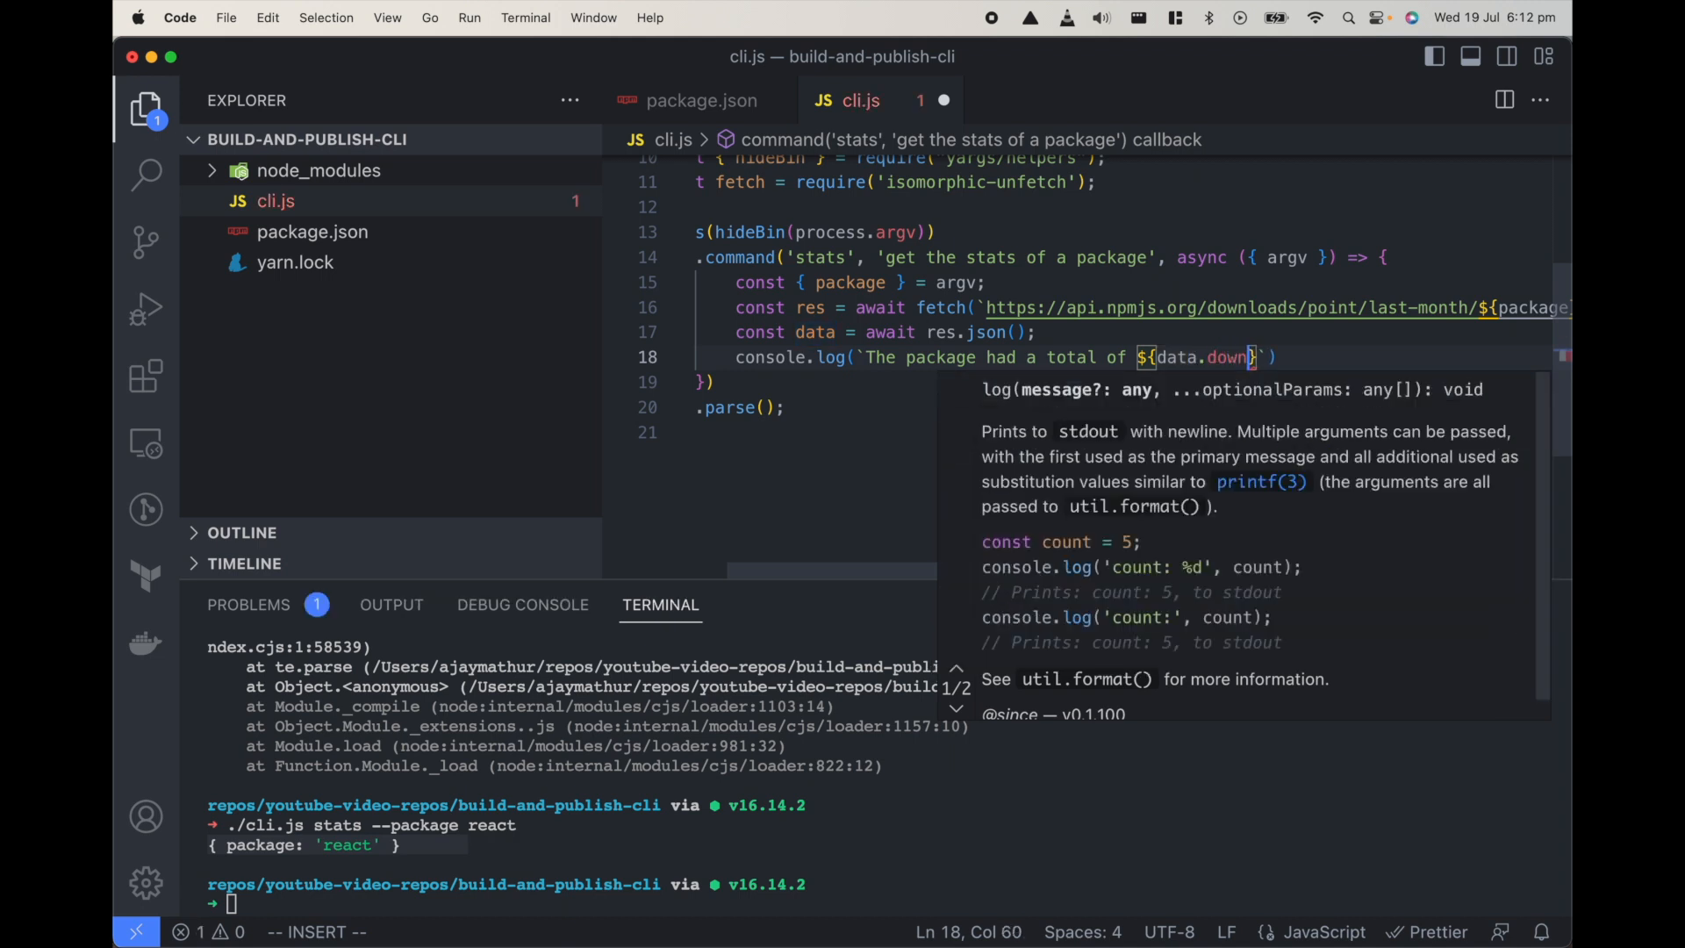
{"action": "type", "text": "loads"}
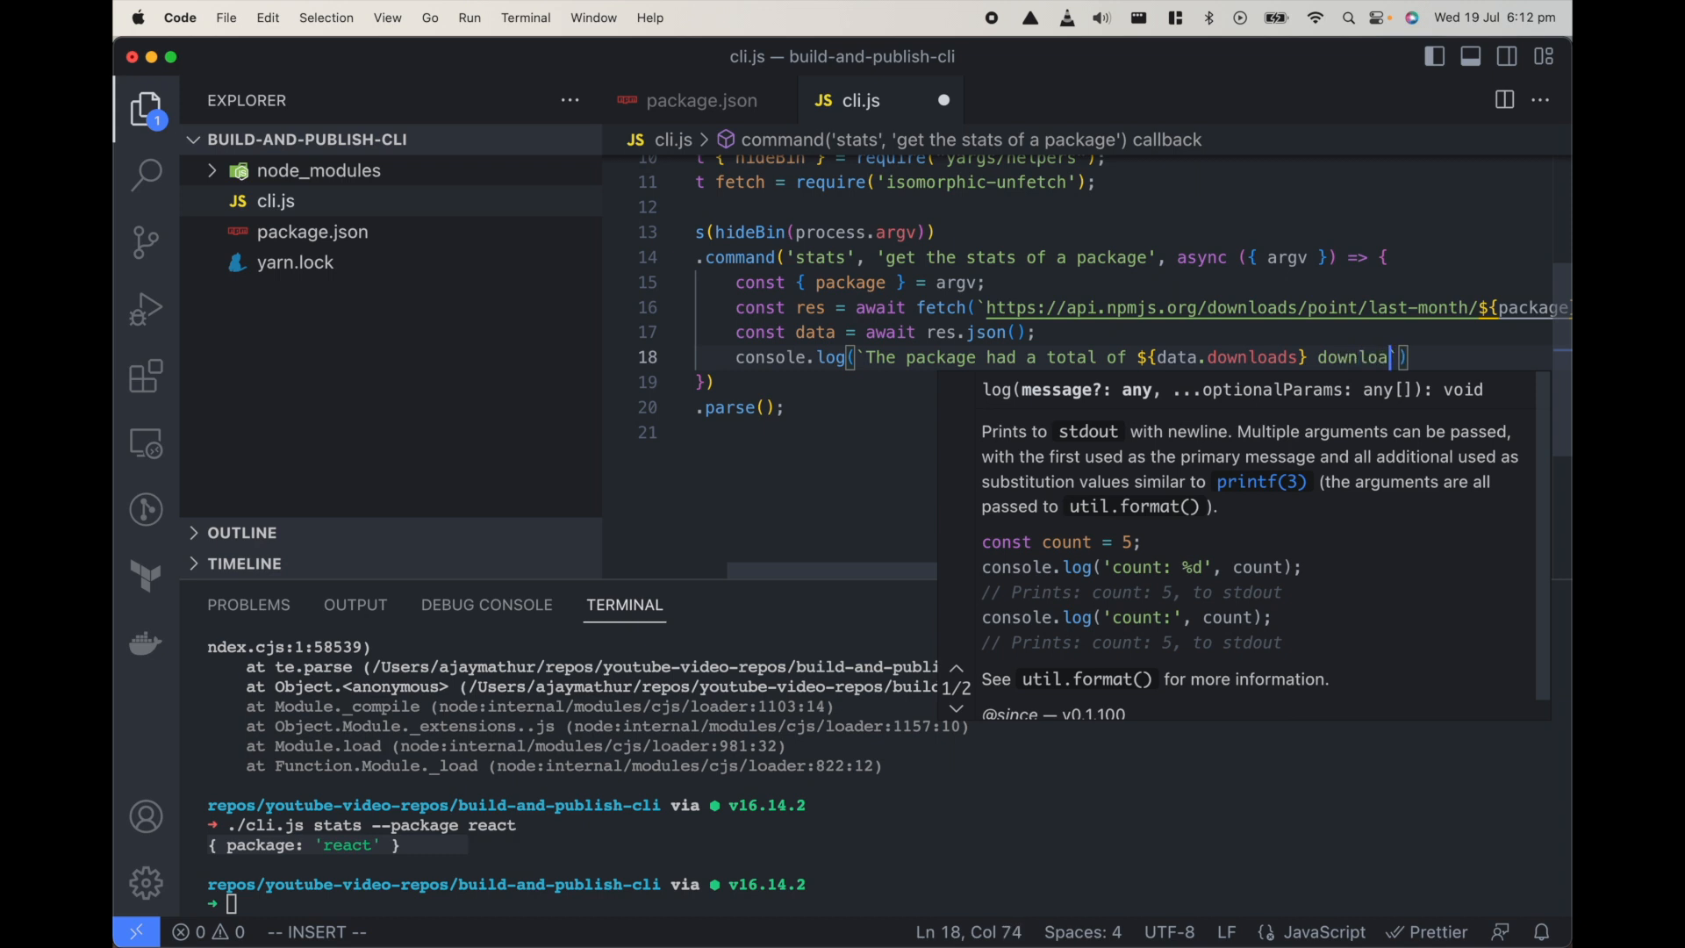
{"action": "type", "text": "last month."}
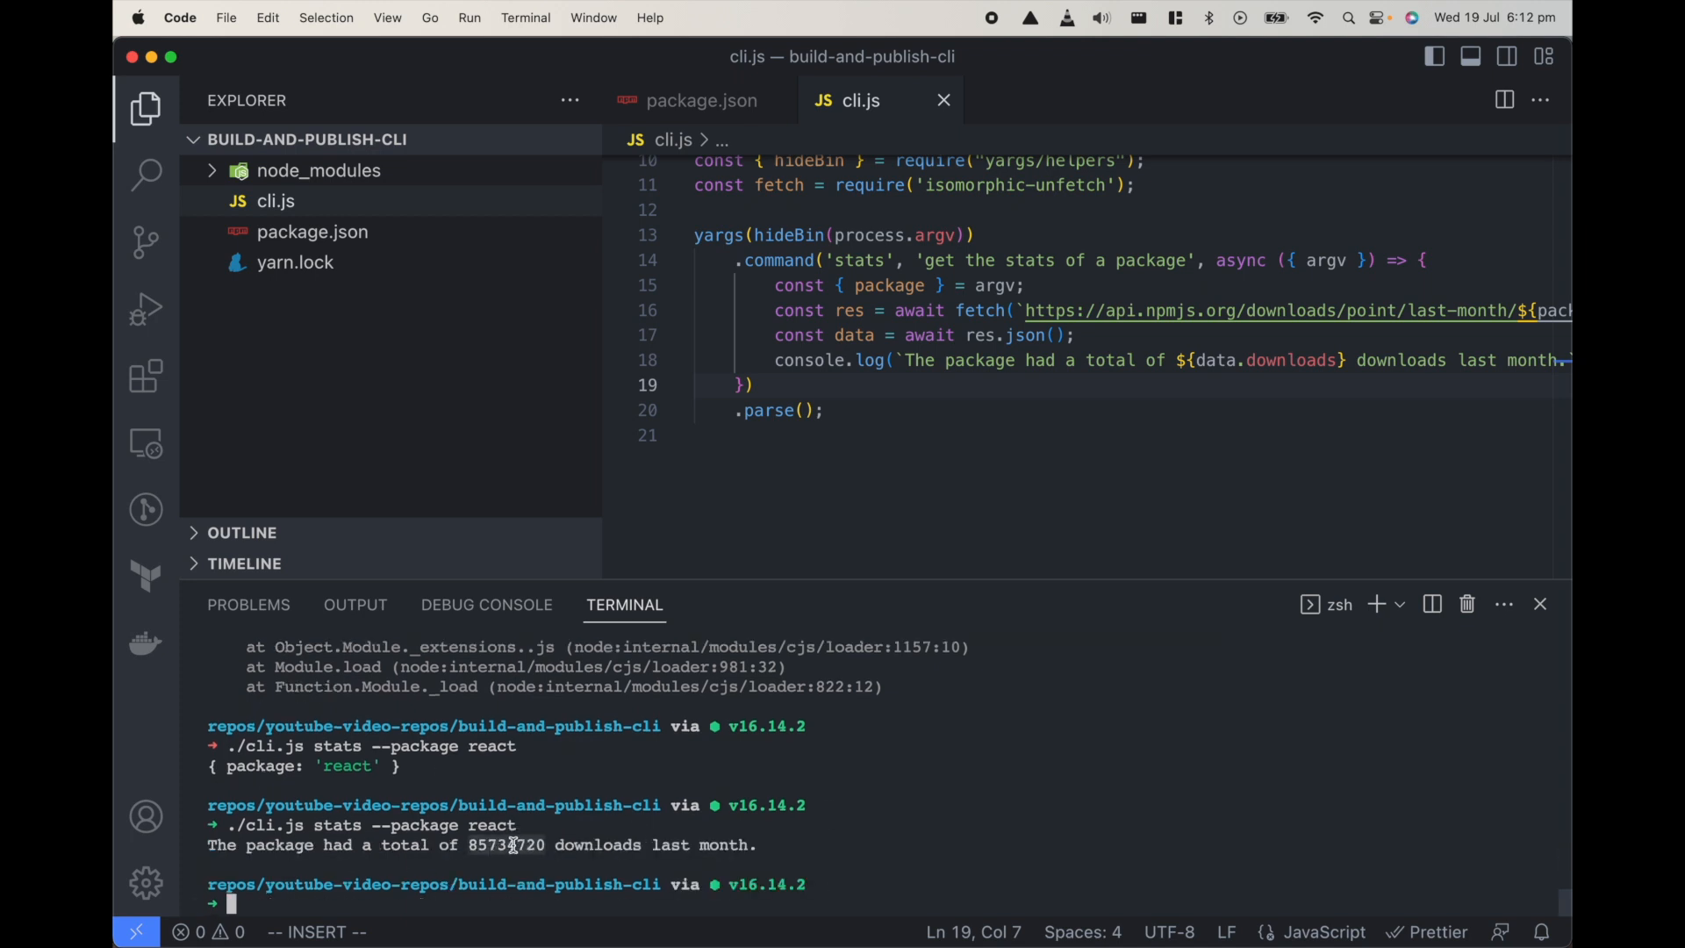
{"action": "mouse_move", "coordinate": [1010, 428]}
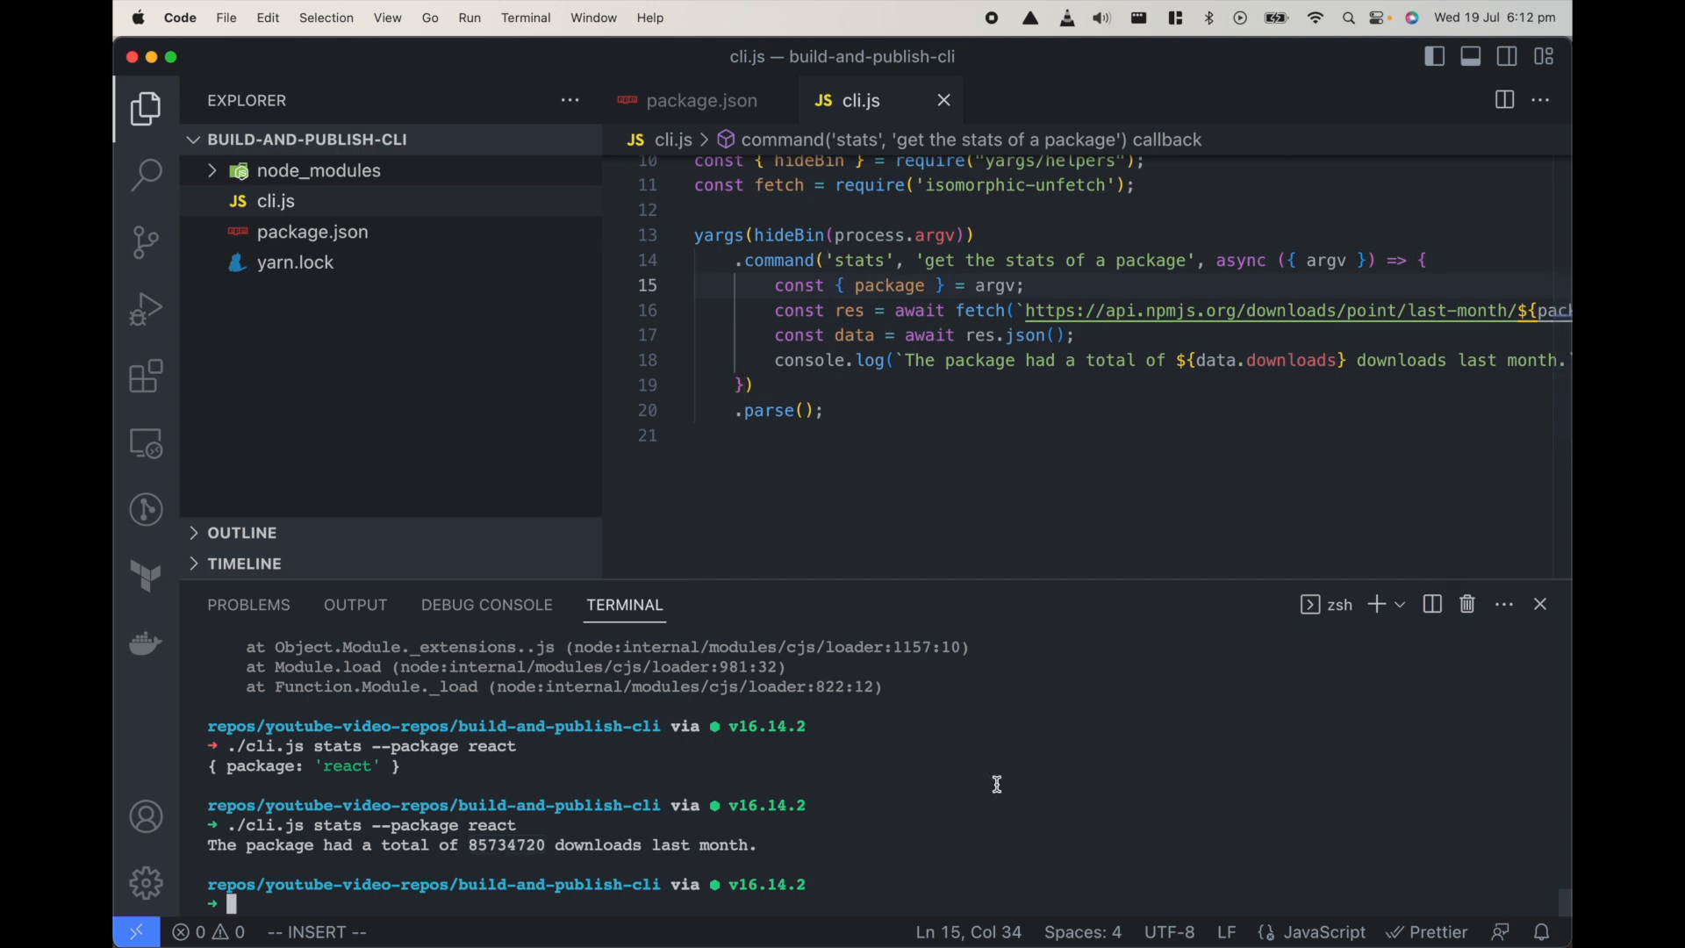
Run ./cli.js --help to list the stats command with help and version options.
{"action": "type", "text": "./cli.js"}
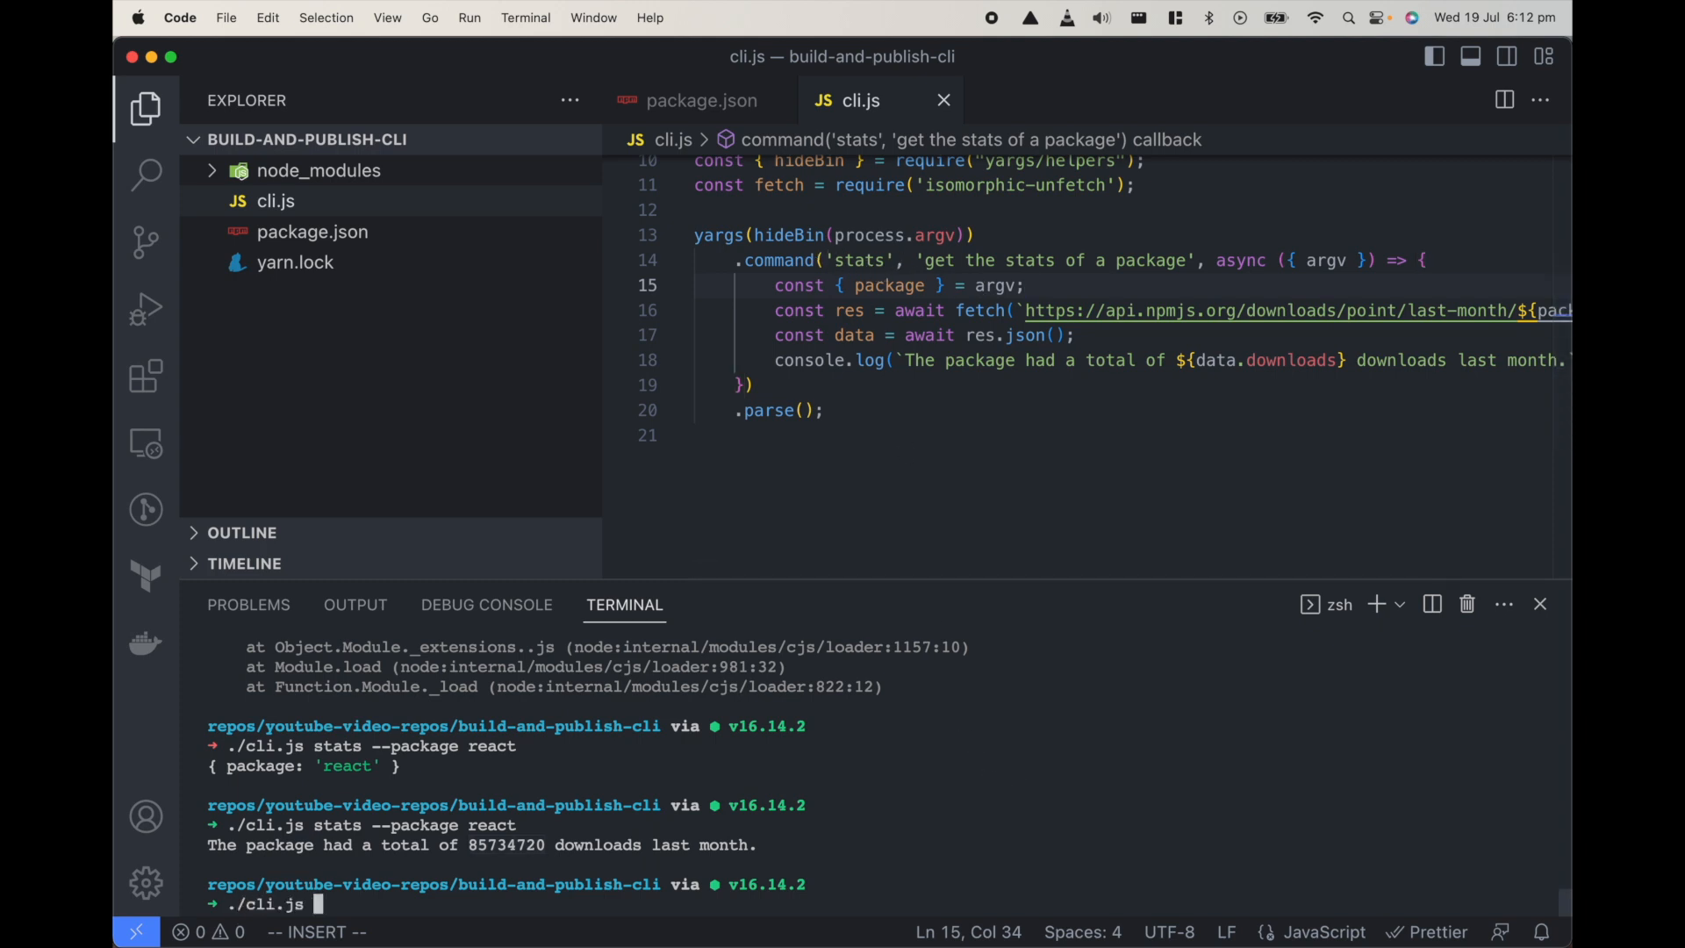
{"action": "type", "text": "--help"}
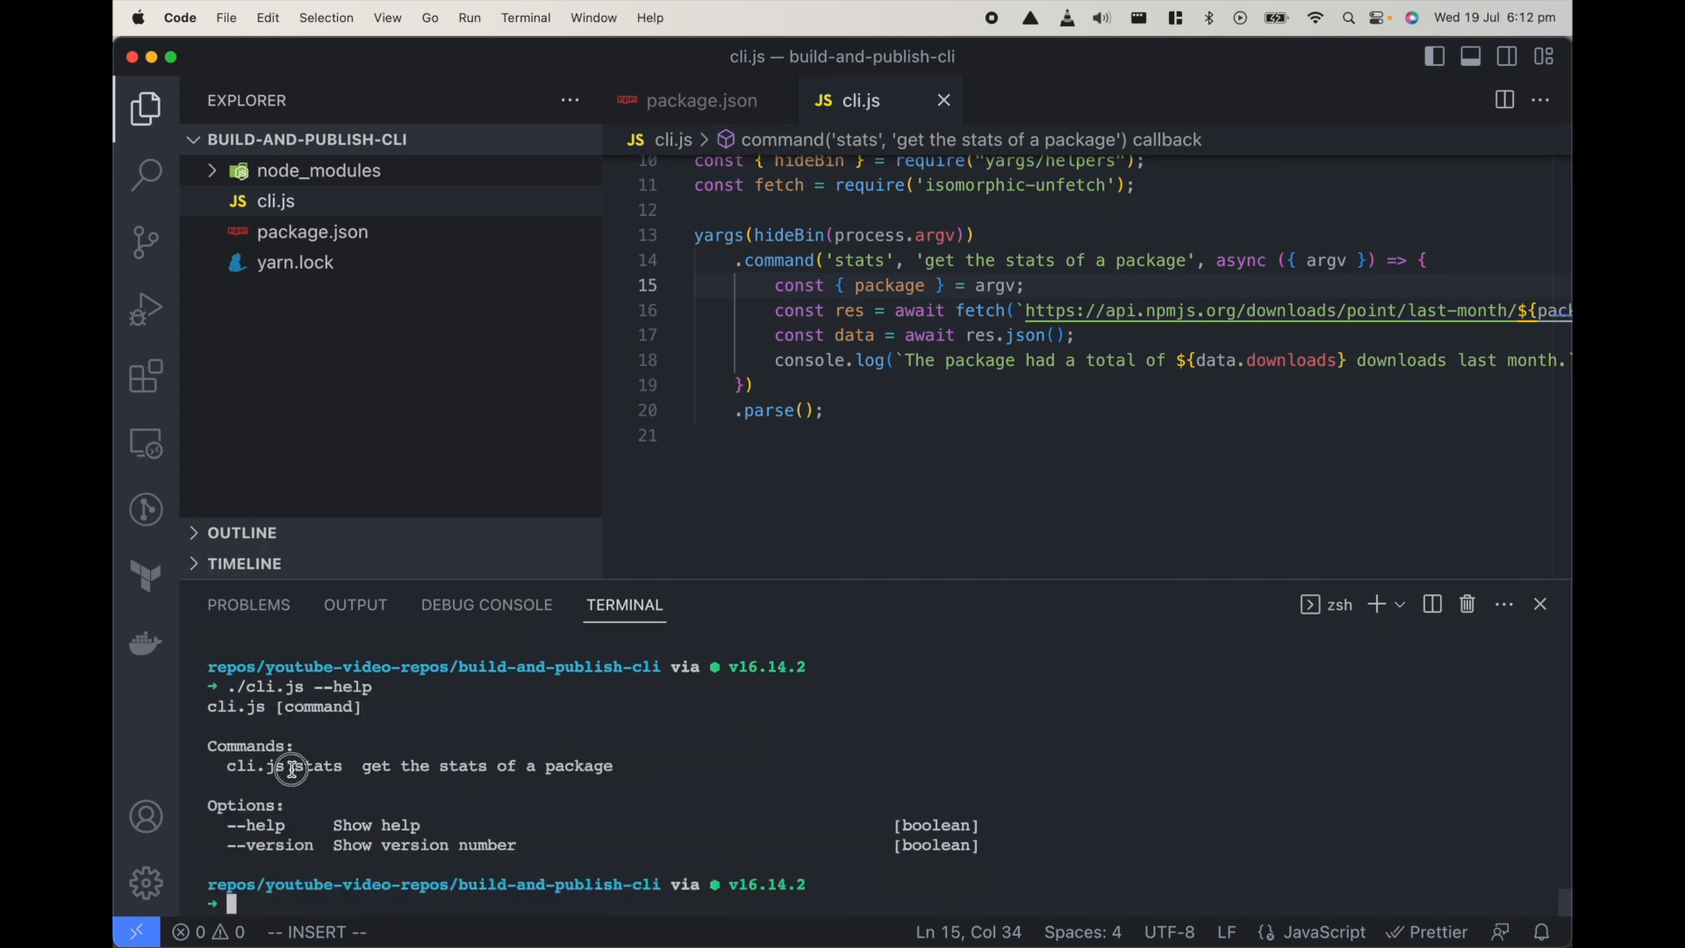
{"action": "left_click_drag", "start_coordinate": [359, 766], "coordinate": [612, 766]}
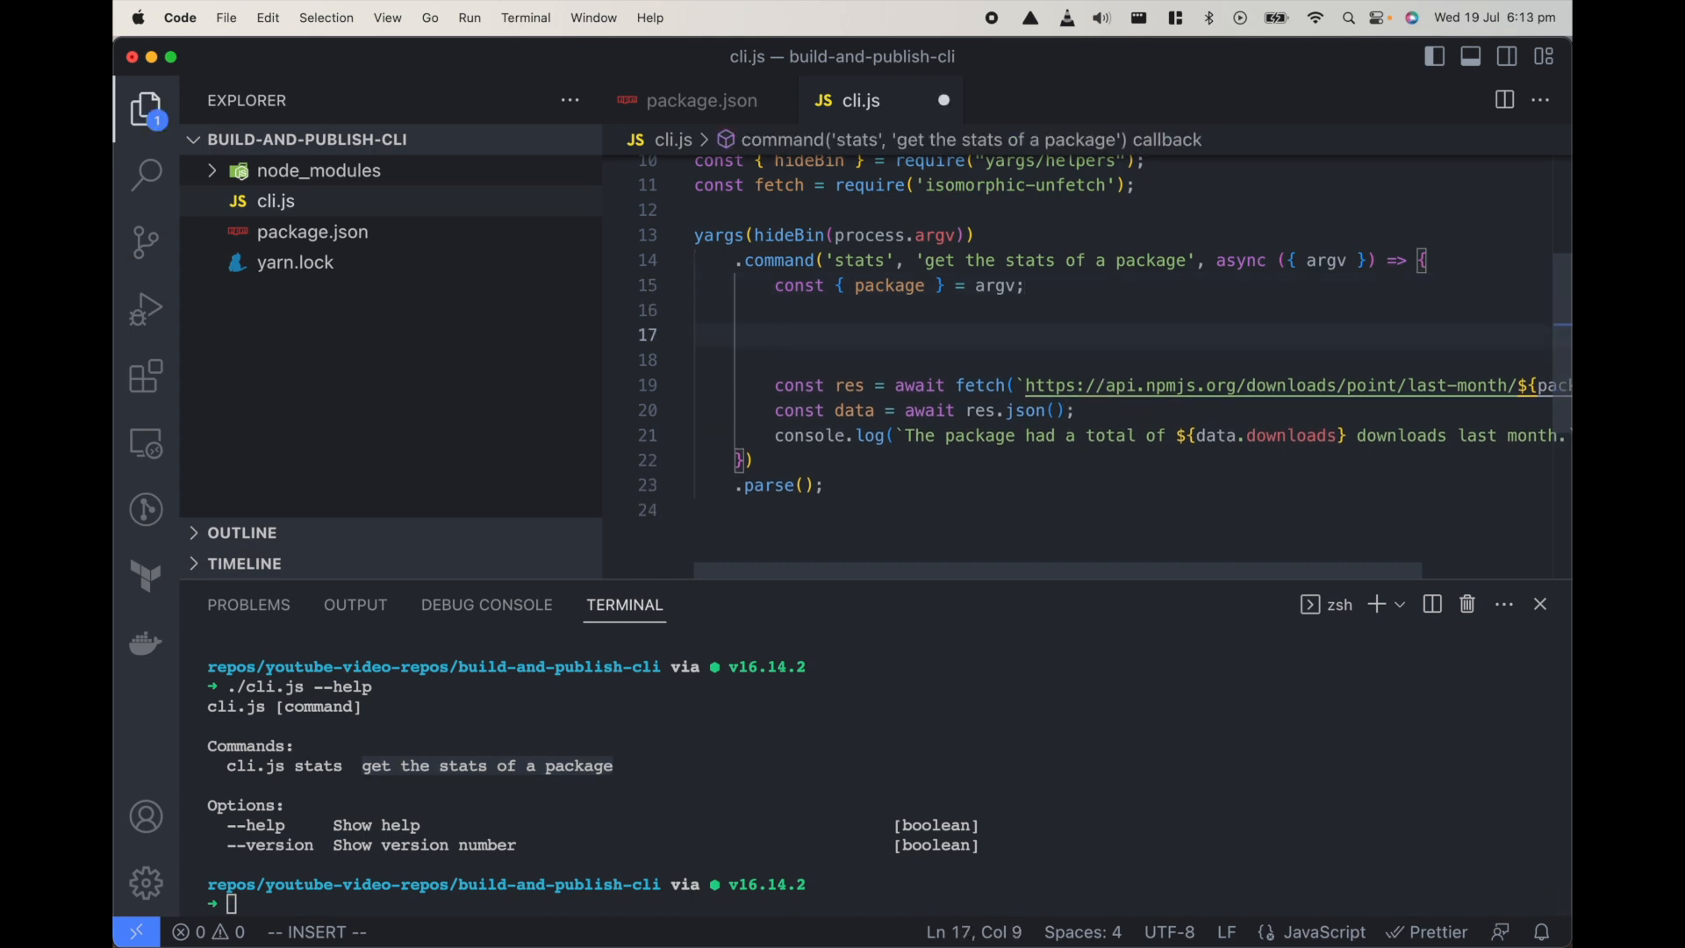
Add an if check on package that console.errors 'Package option is required.' and returns.
{"action": "type", "text": "if ("}
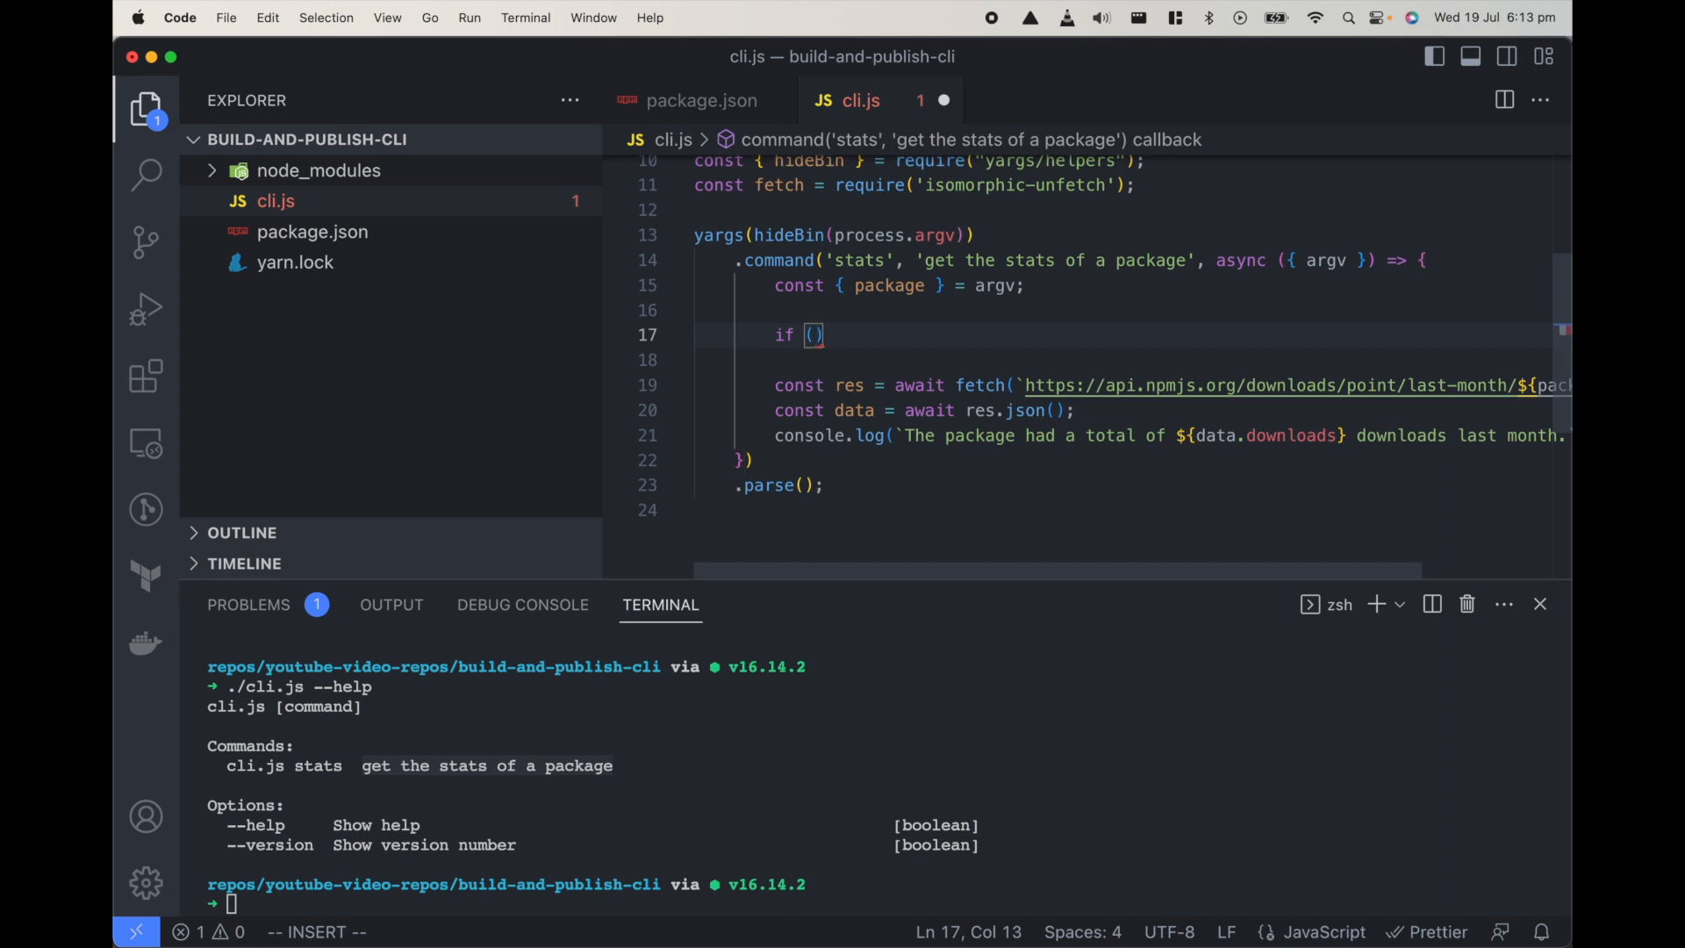
{"action": "type", "text": "package === undefined"}
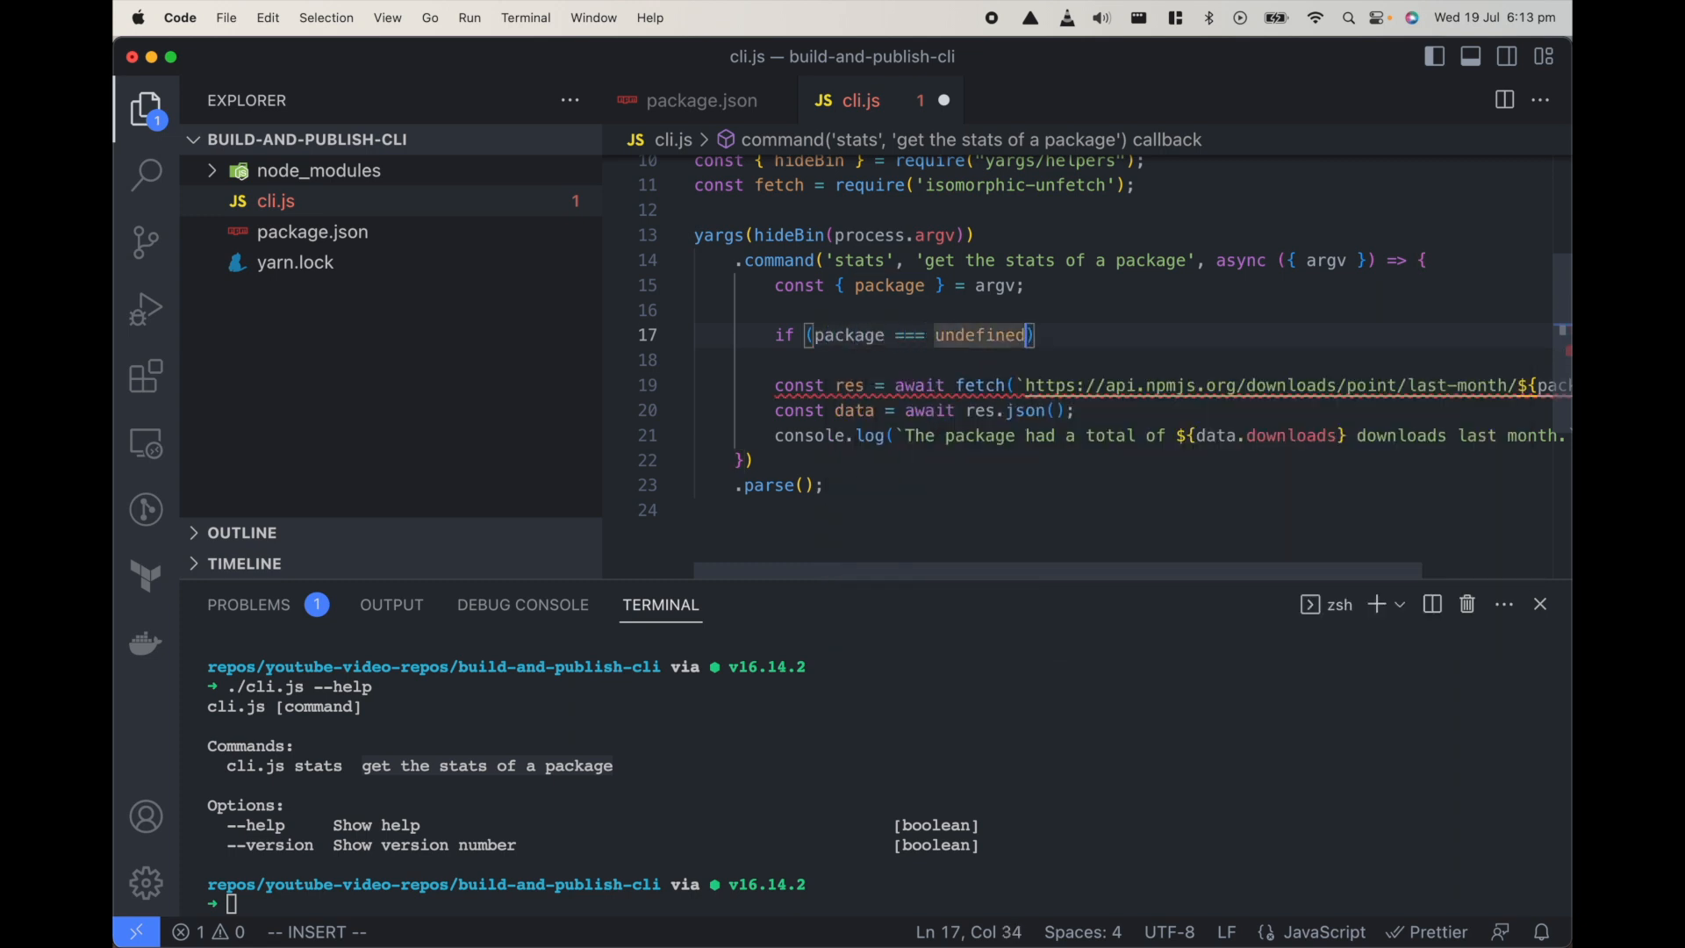
{"action": "type", "text": "{"}
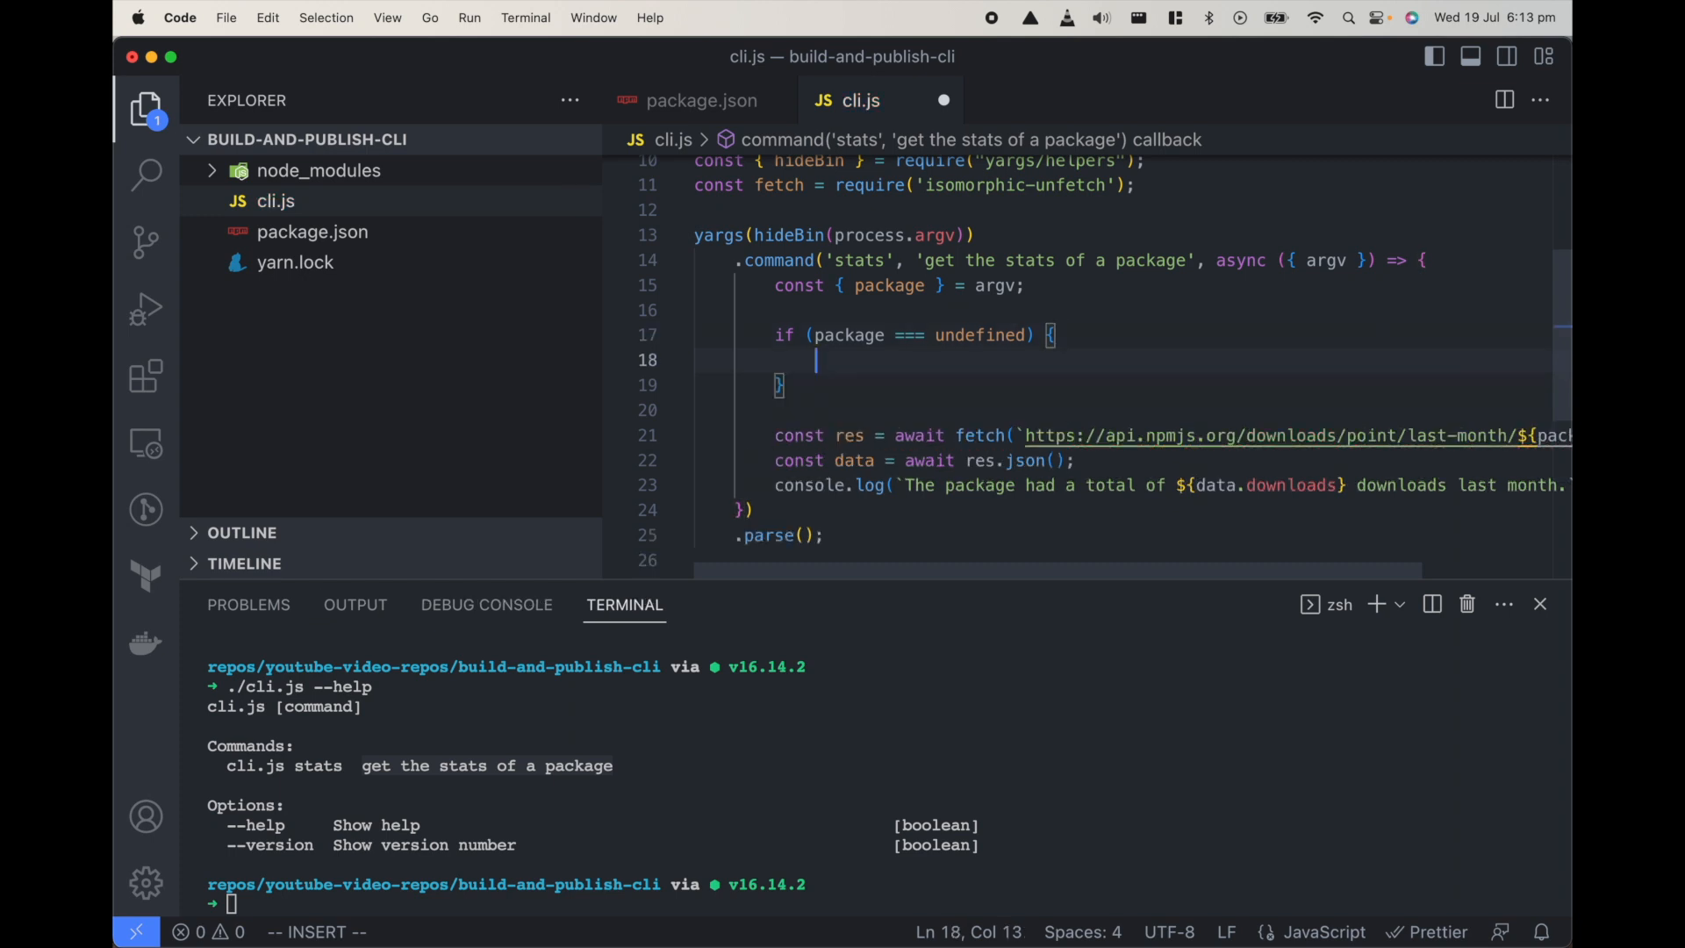
{"action": "type", "text": "con"}
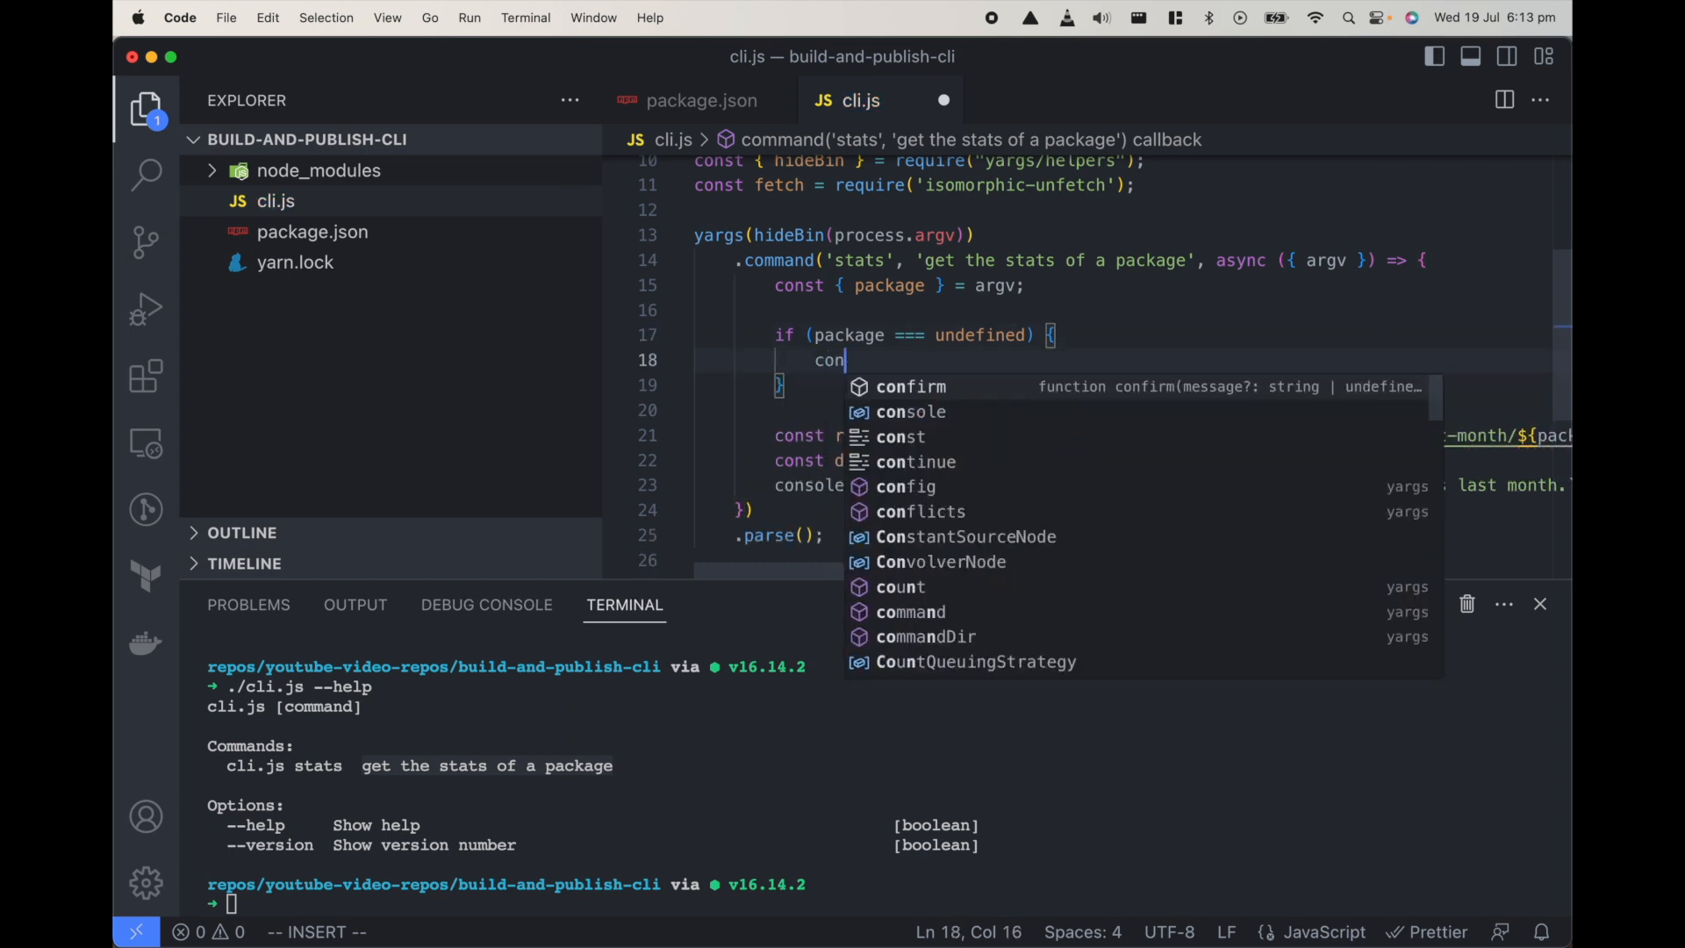
{"action": "type", "text": "sole"}
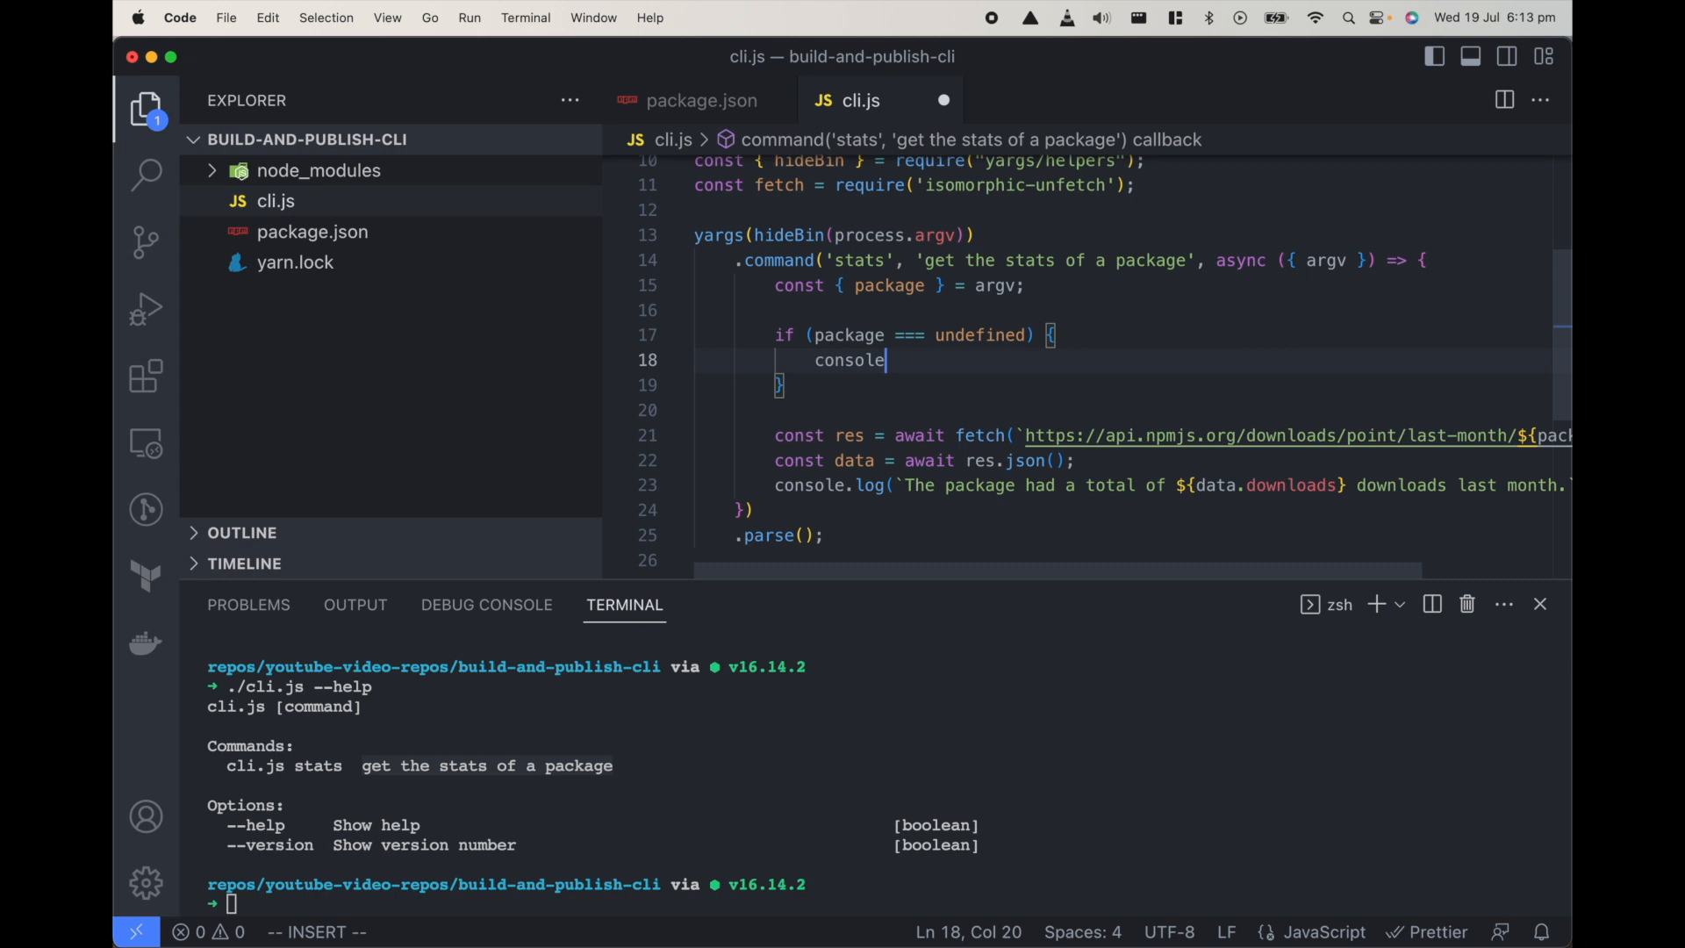
{"action": "type", "text": ".error("}
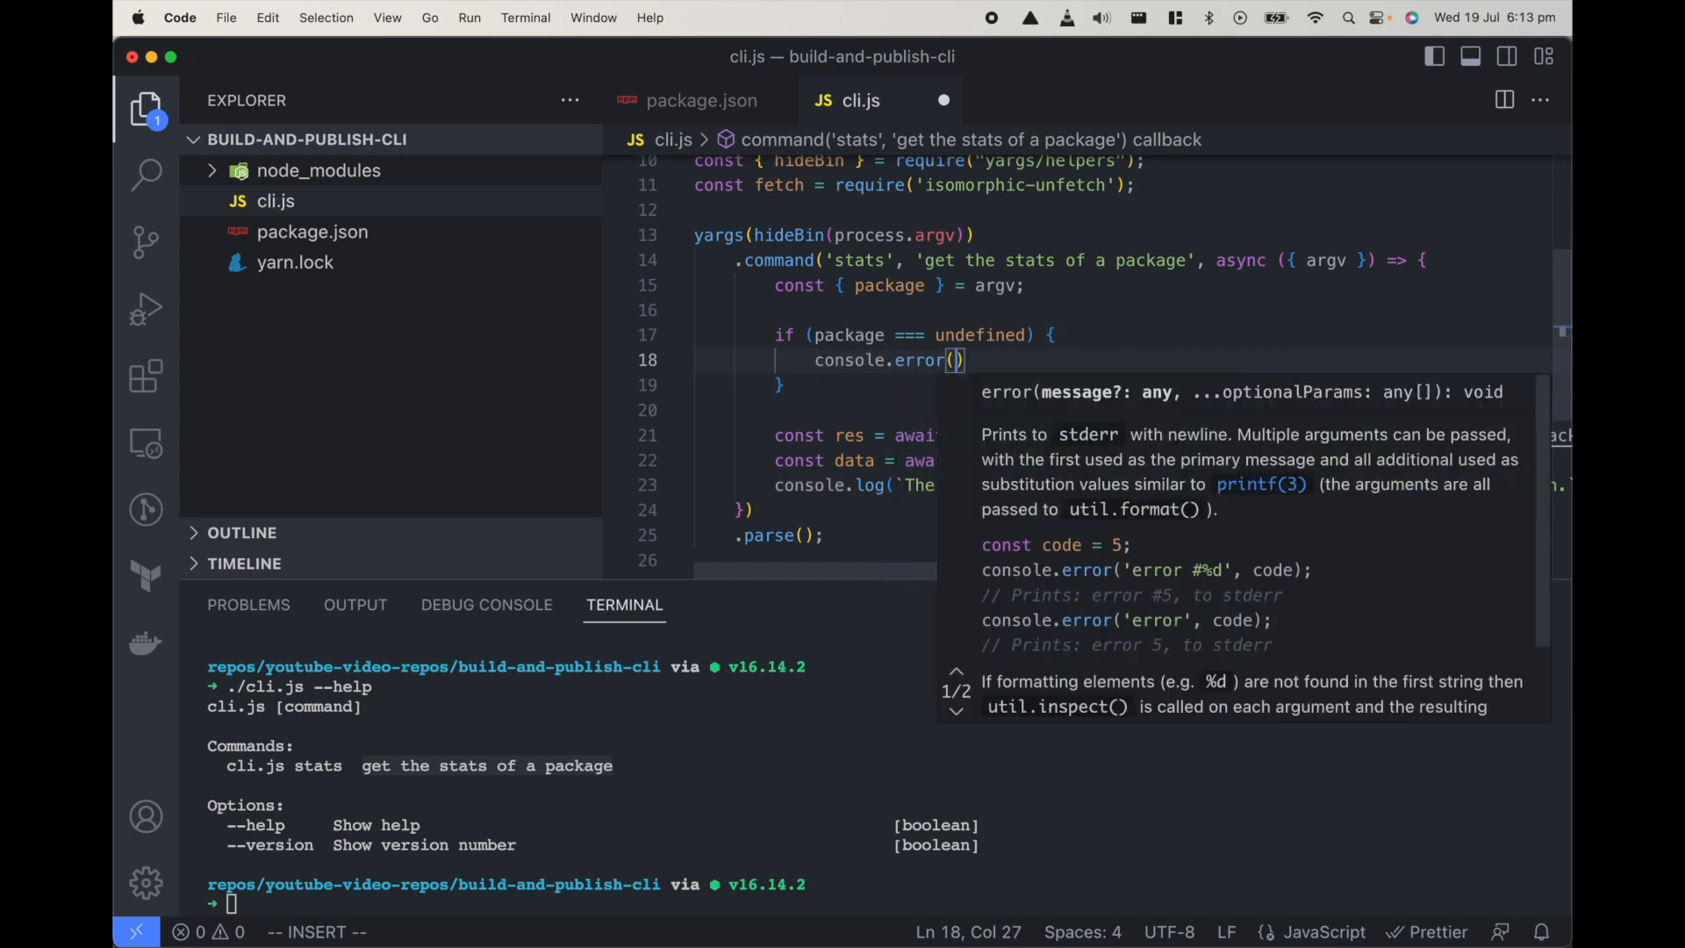
{"action": "type", "text": "''"}
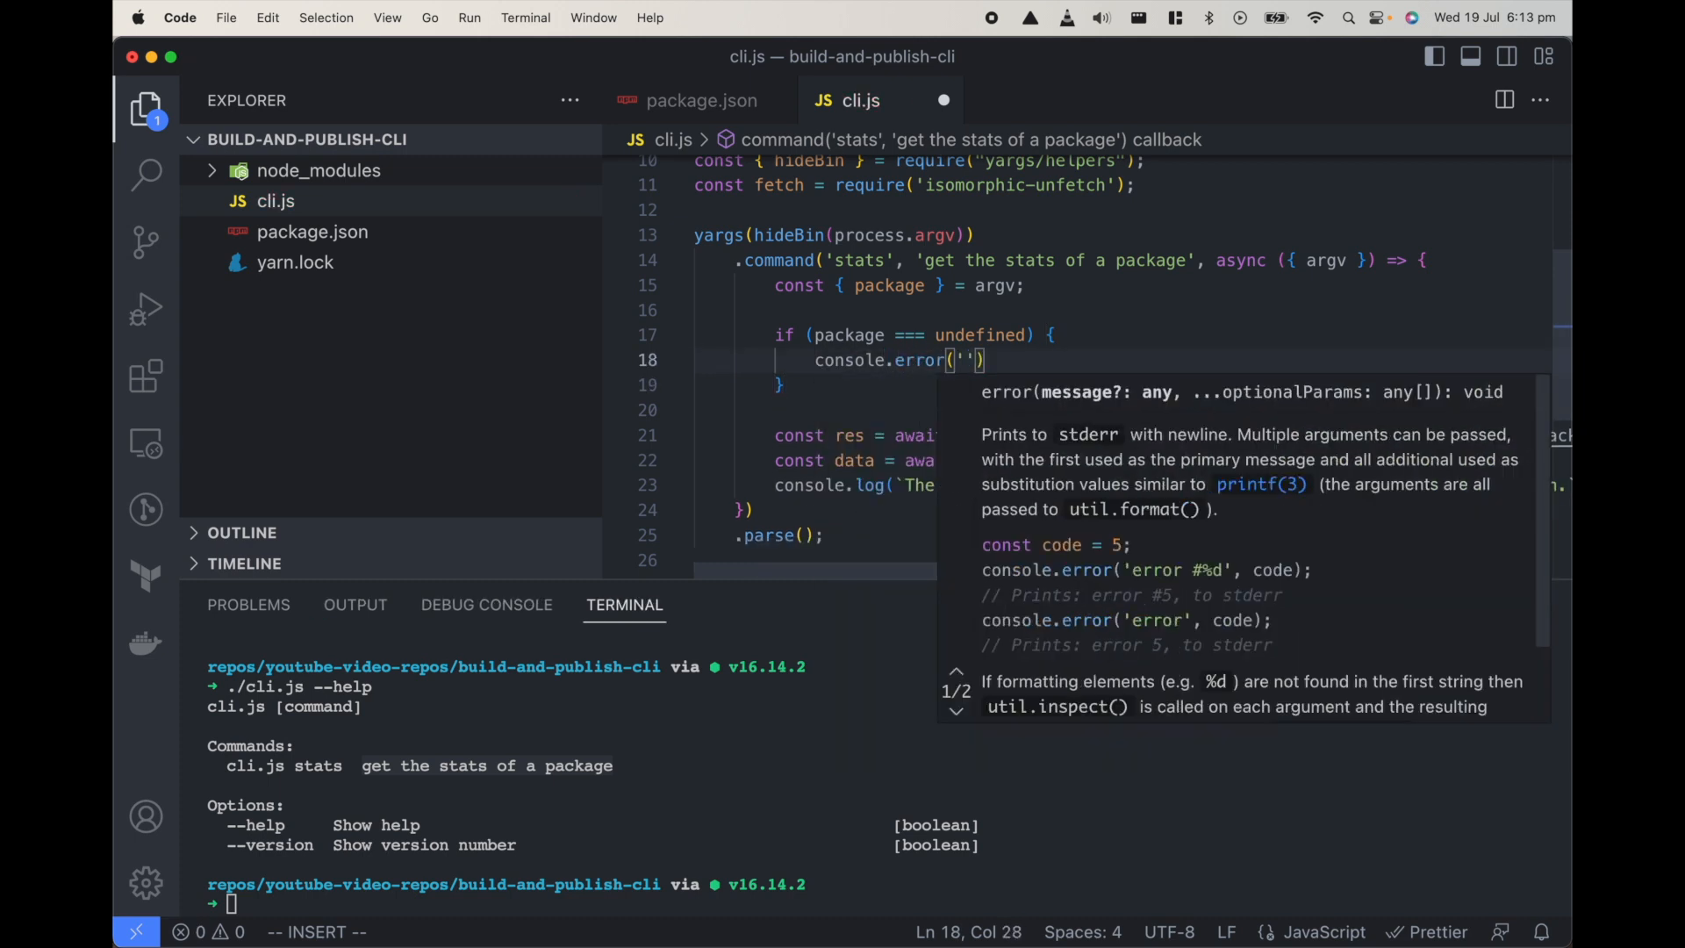
{"action": "type", "text": "Package op"}
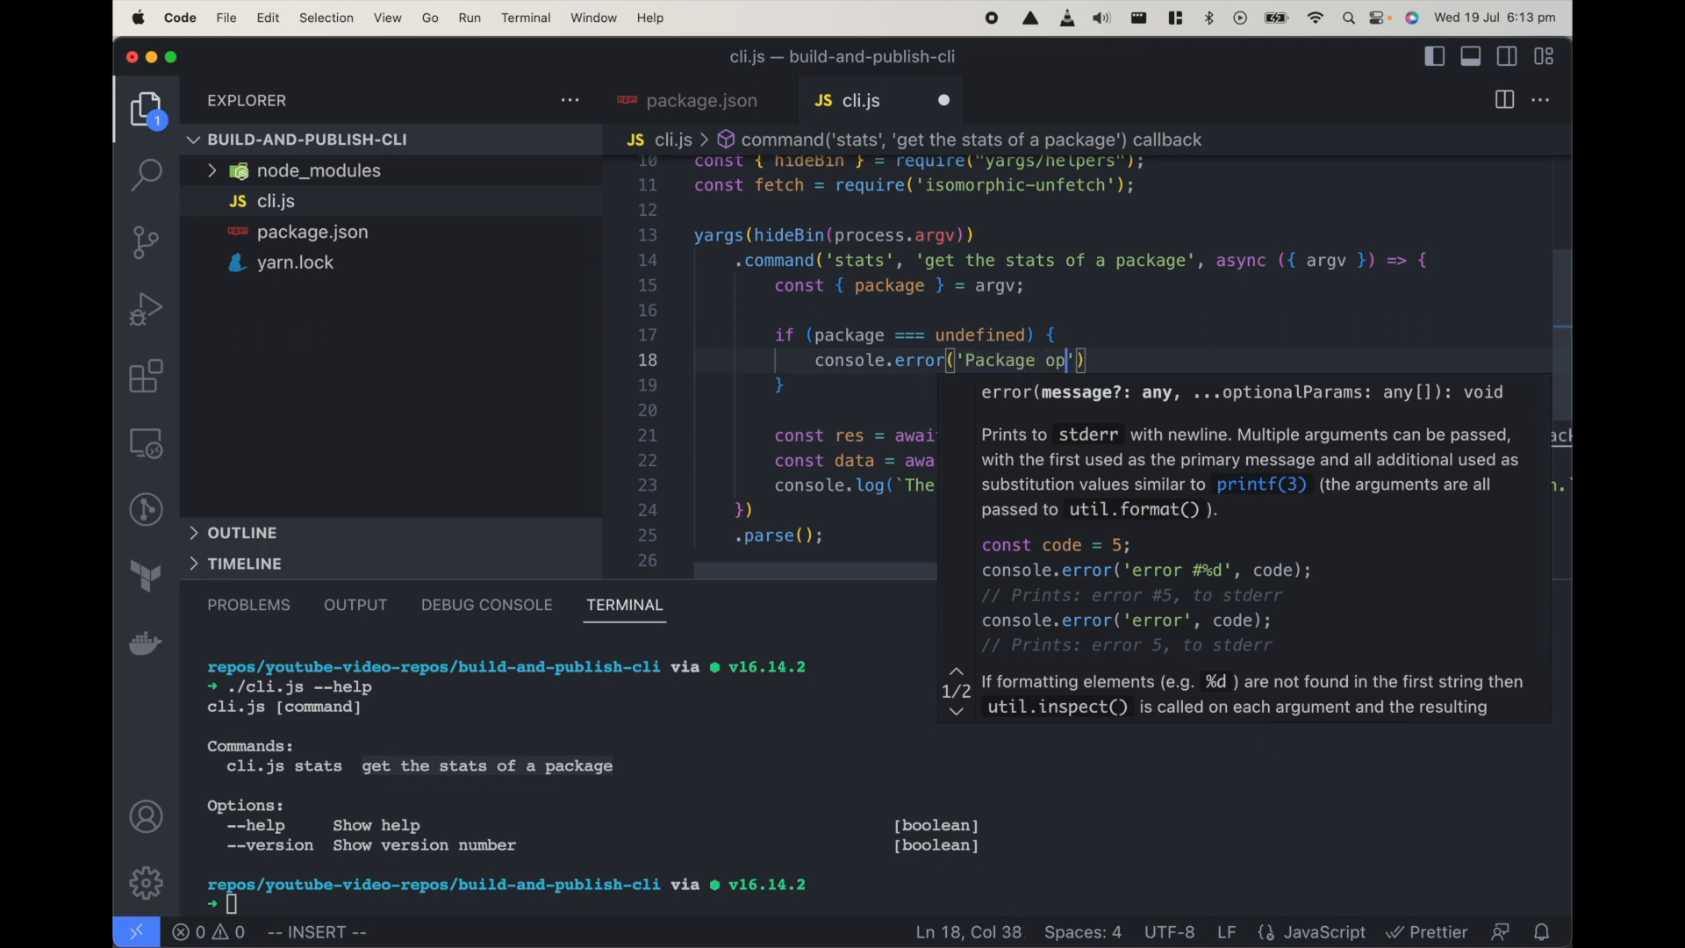
{"action": "type", "text": "tion is reuired."}
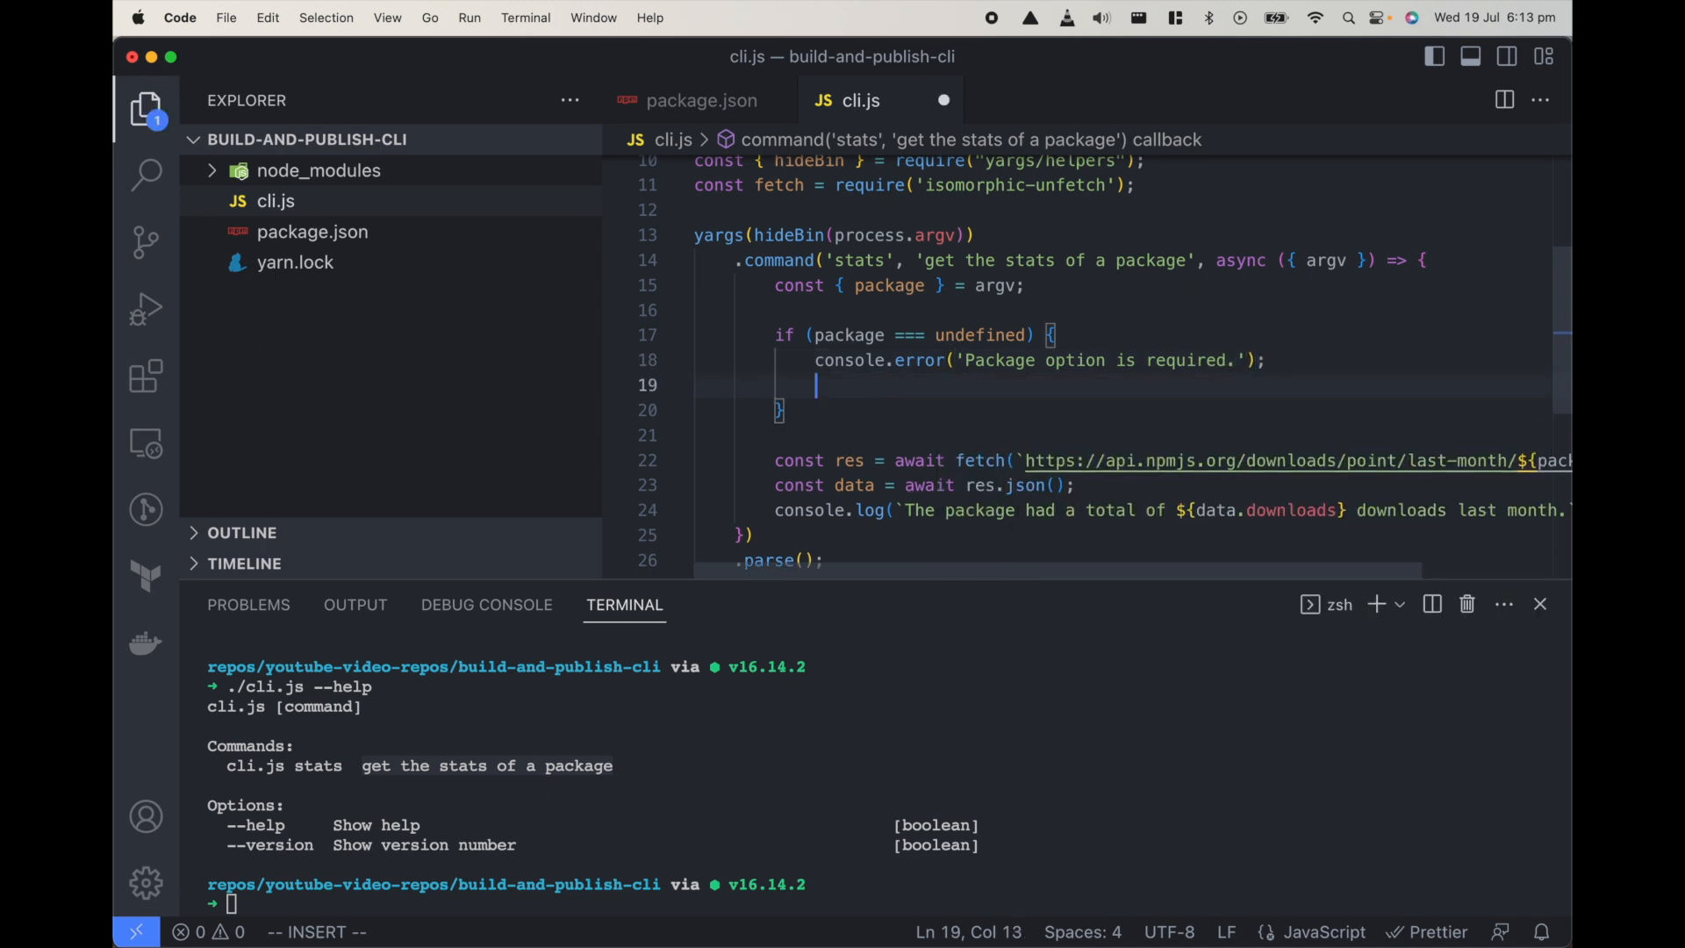
{"action": "type", "text": "return'"}
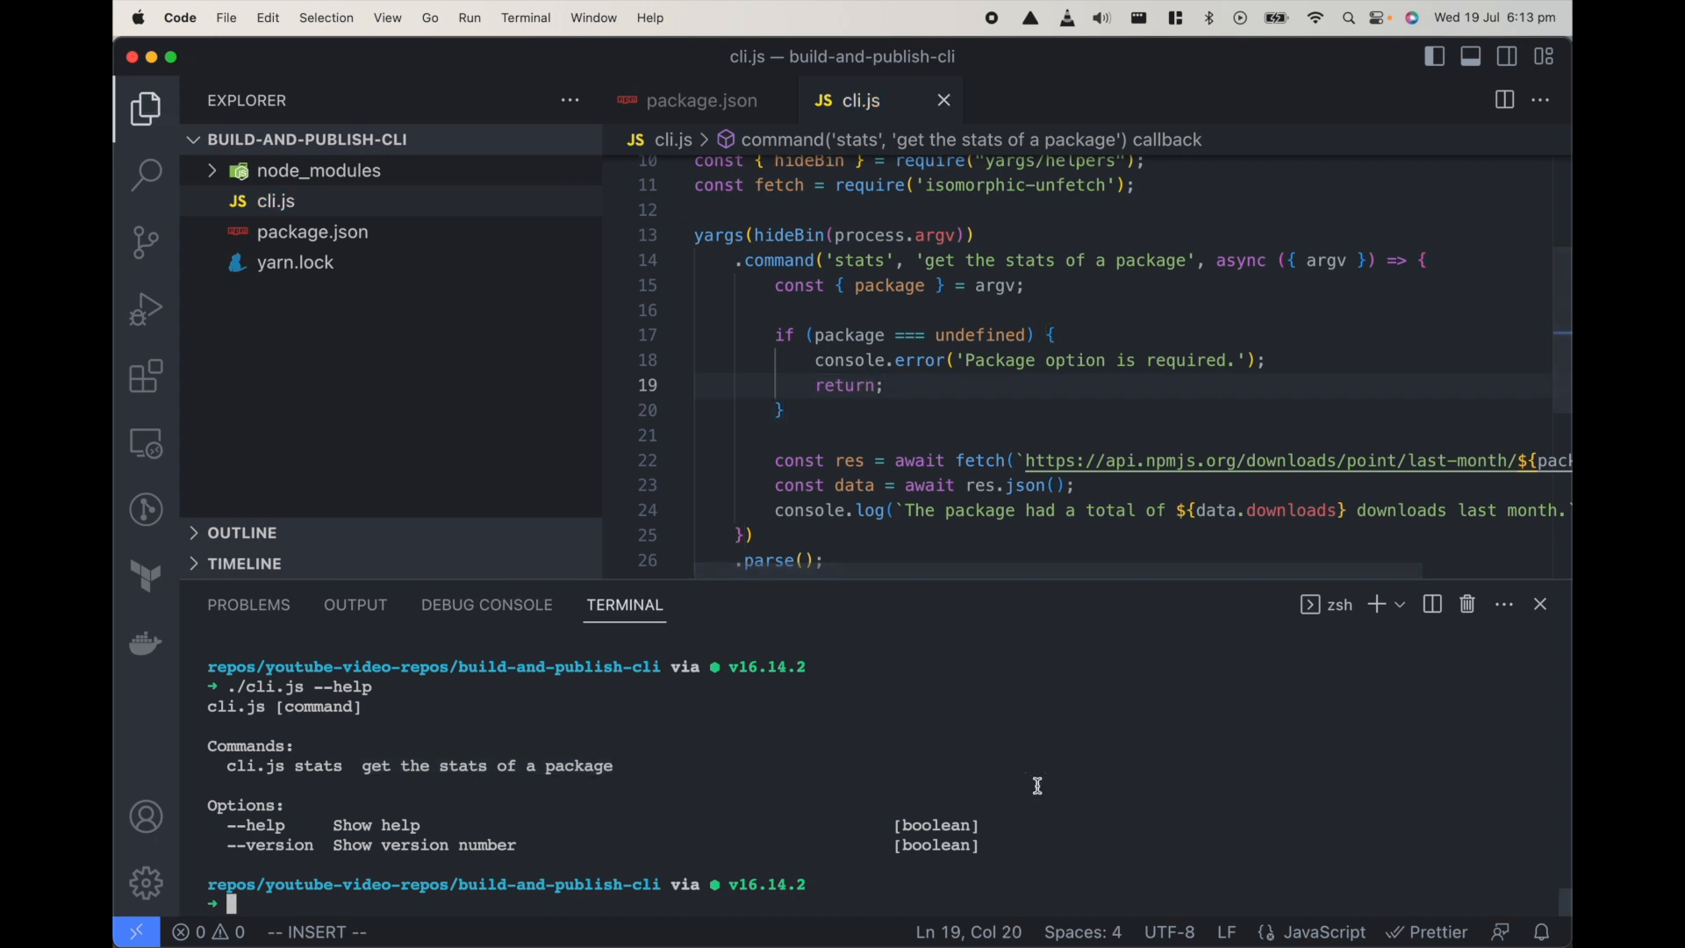
Run ./cli.js stats without a package, then with --package angular.
{"action": "type", "text": "./cli.js -"}
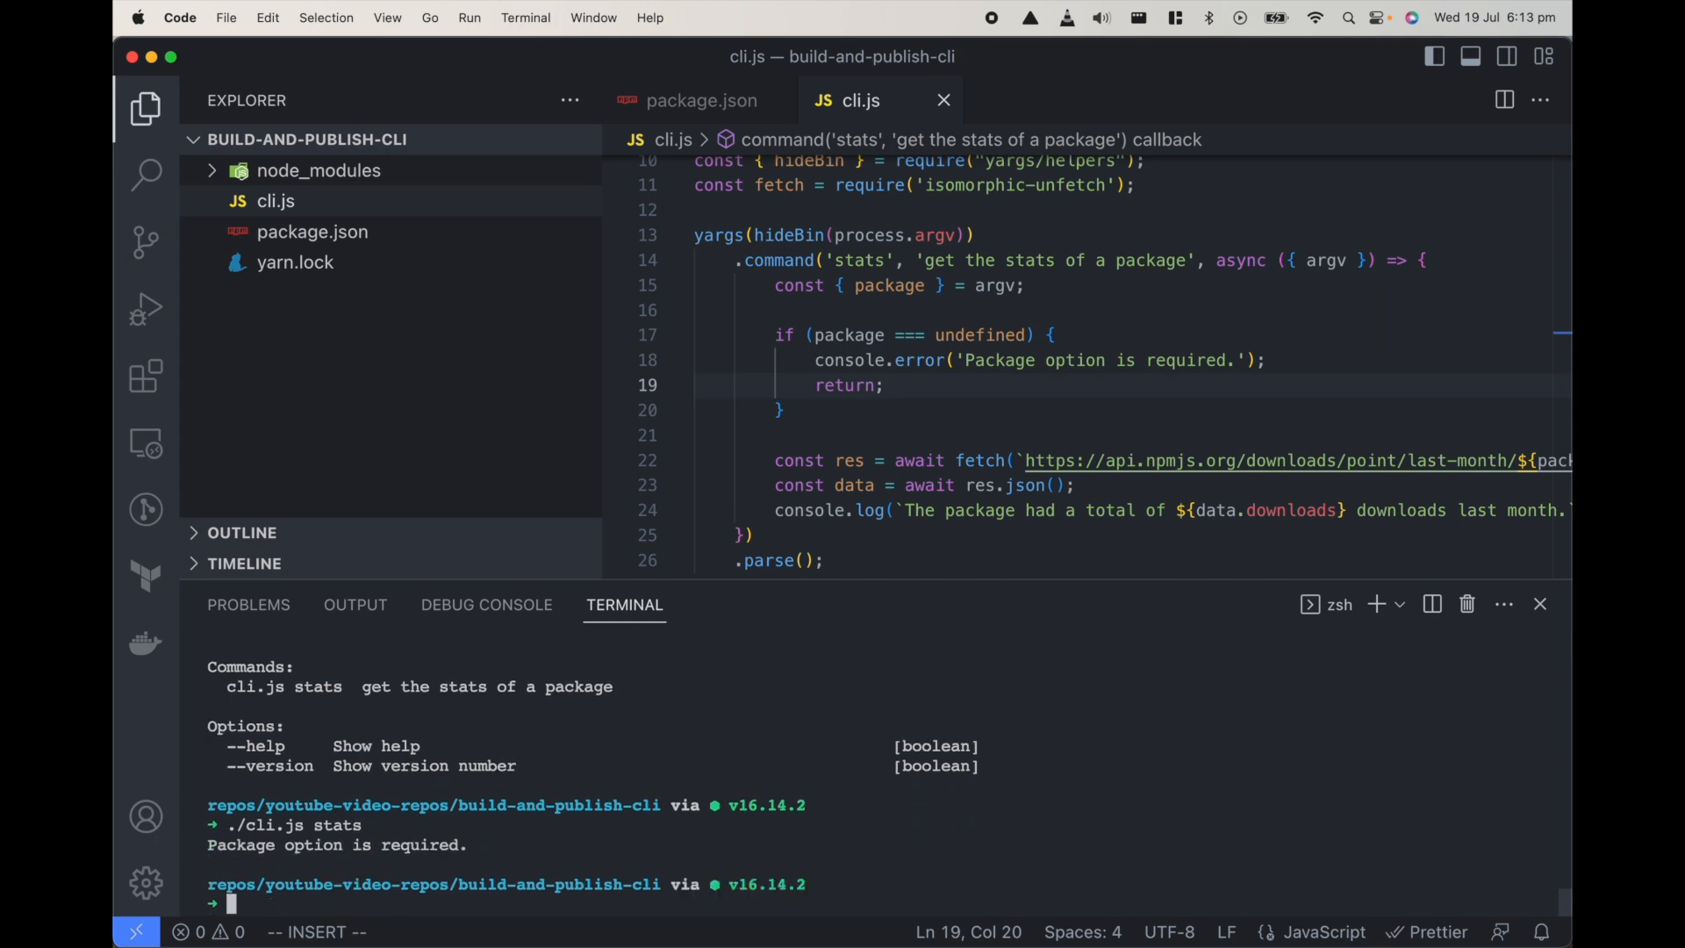
{"action": "mouse_move", "coordinate": [513, 846]}
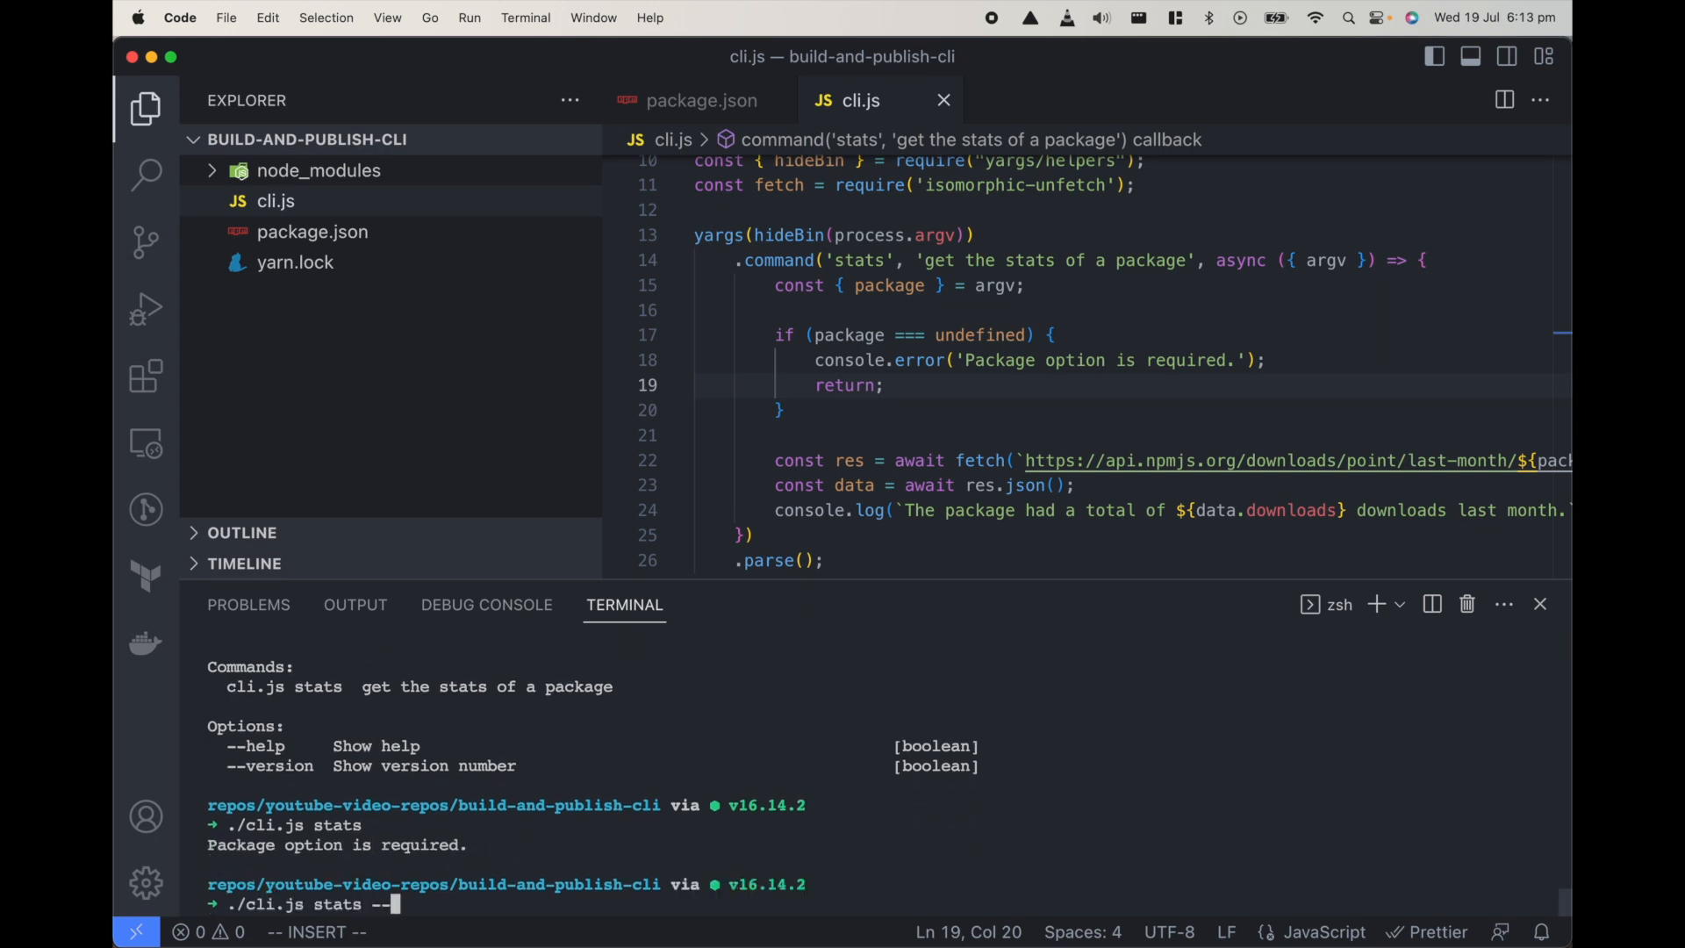
{"action": "type", "text": "package angular"}
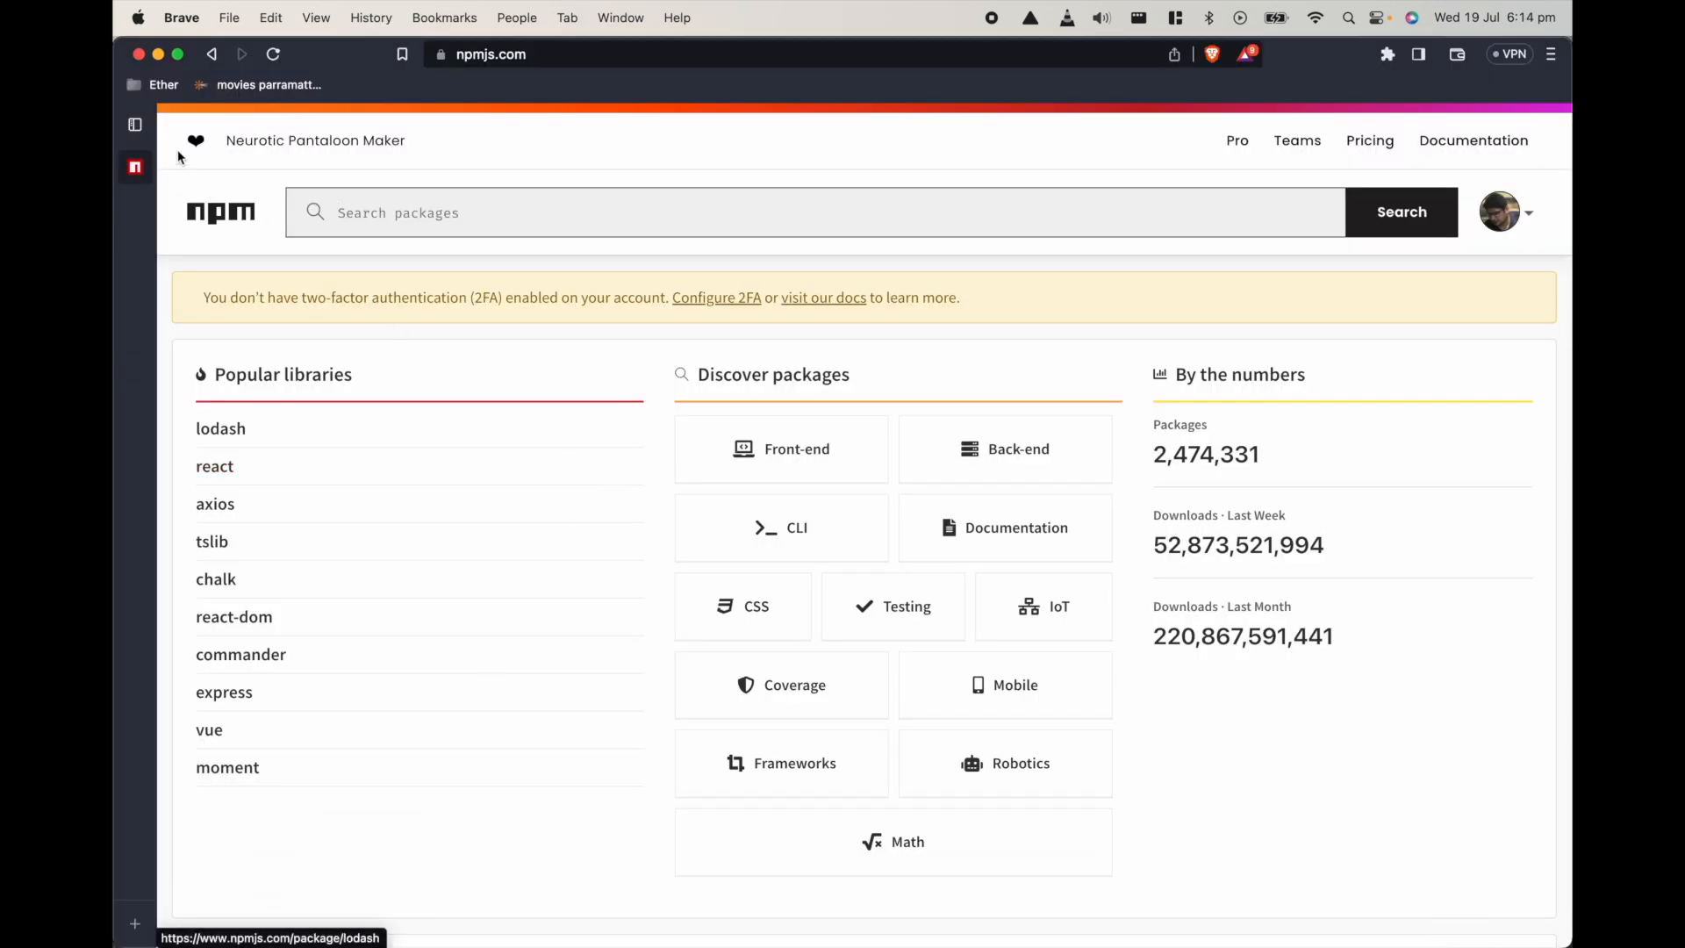
{"action": "left_click", "coordinate": [492, 54]}
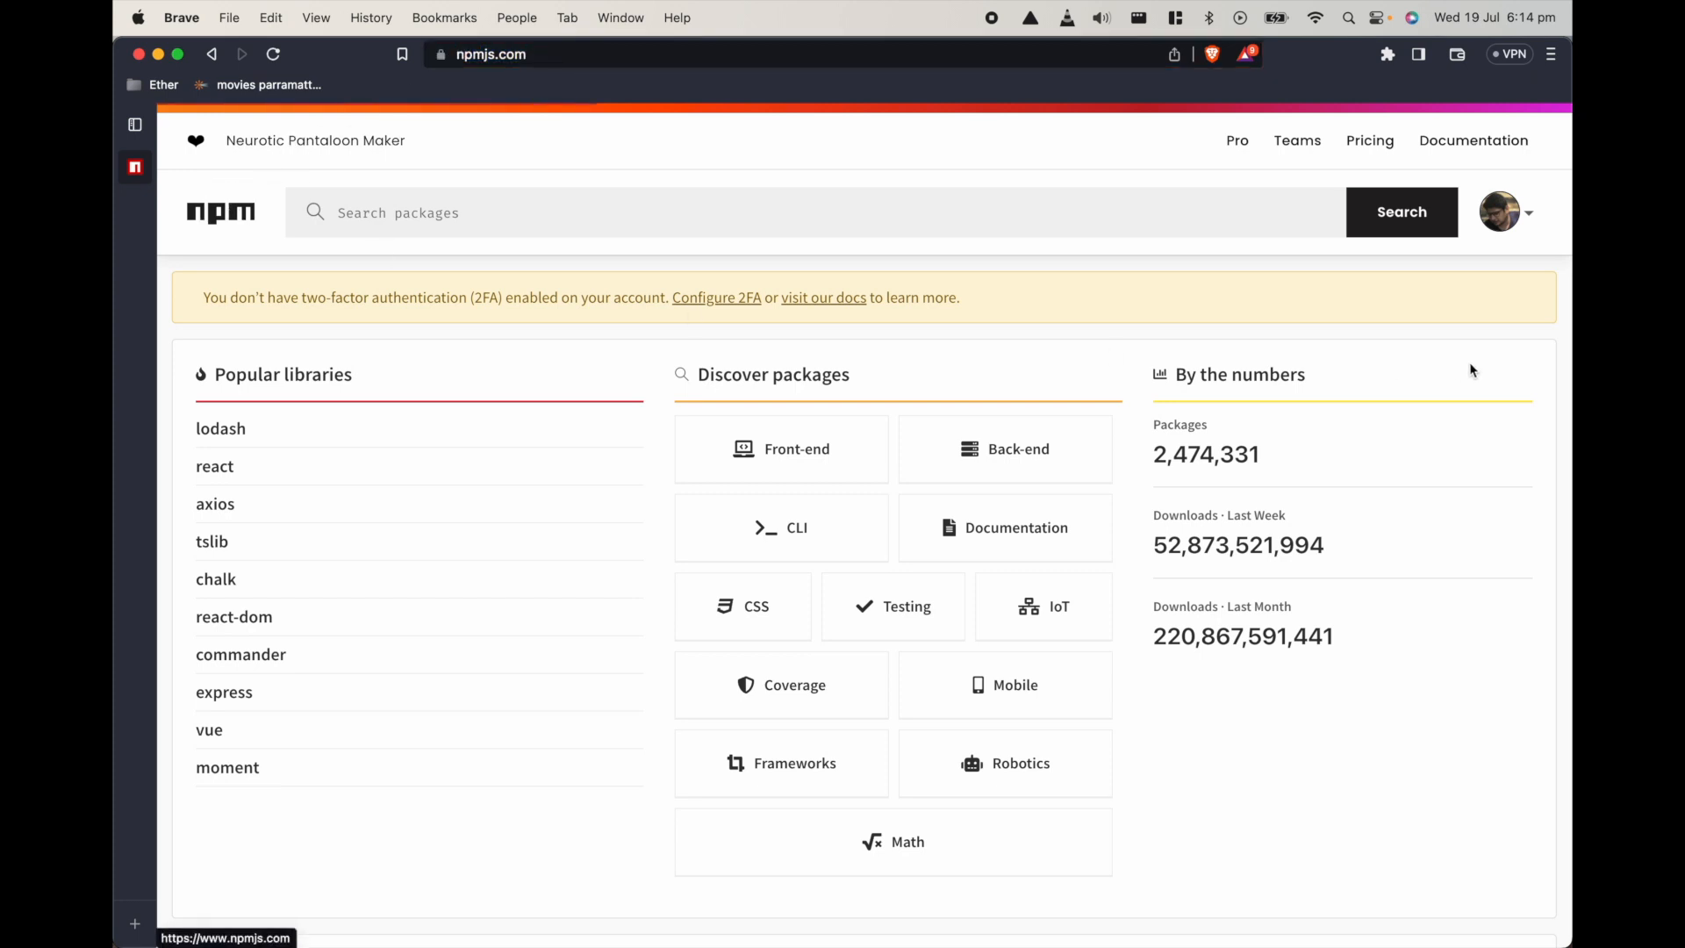
{"action": "left_click", "coordinate": [1498, 211]}
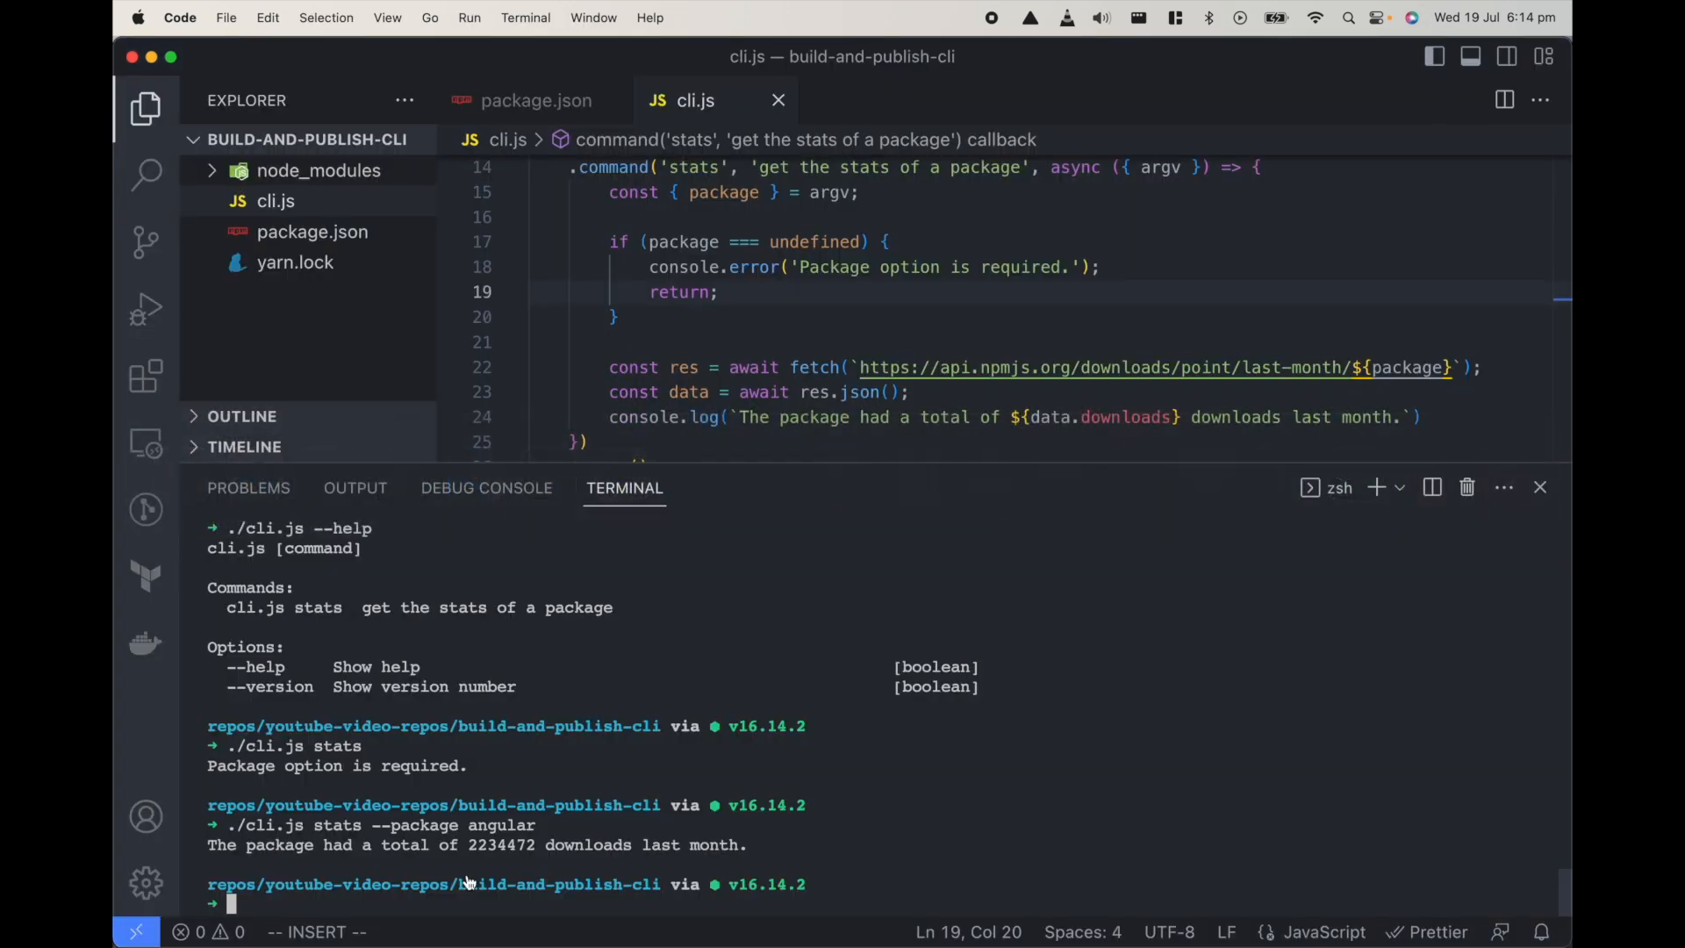
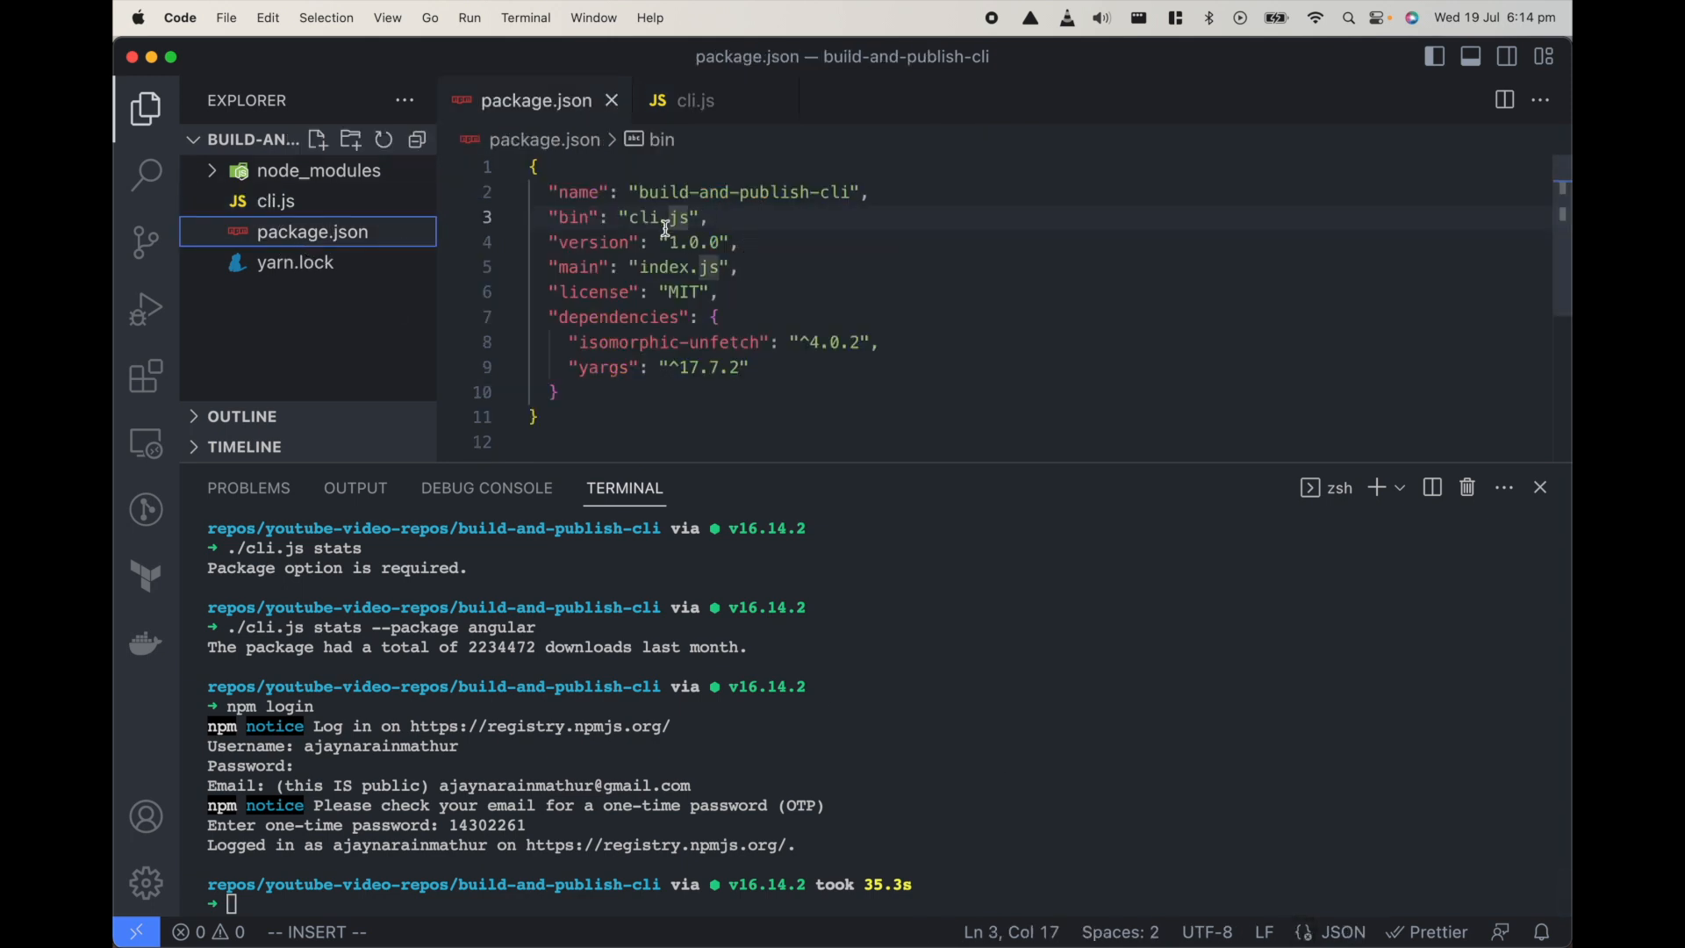
Bump package.json from 2.0.0 to 2.1.1 with npm version minor, then npm version patch.
{"action": "type", "text": "nvm"}
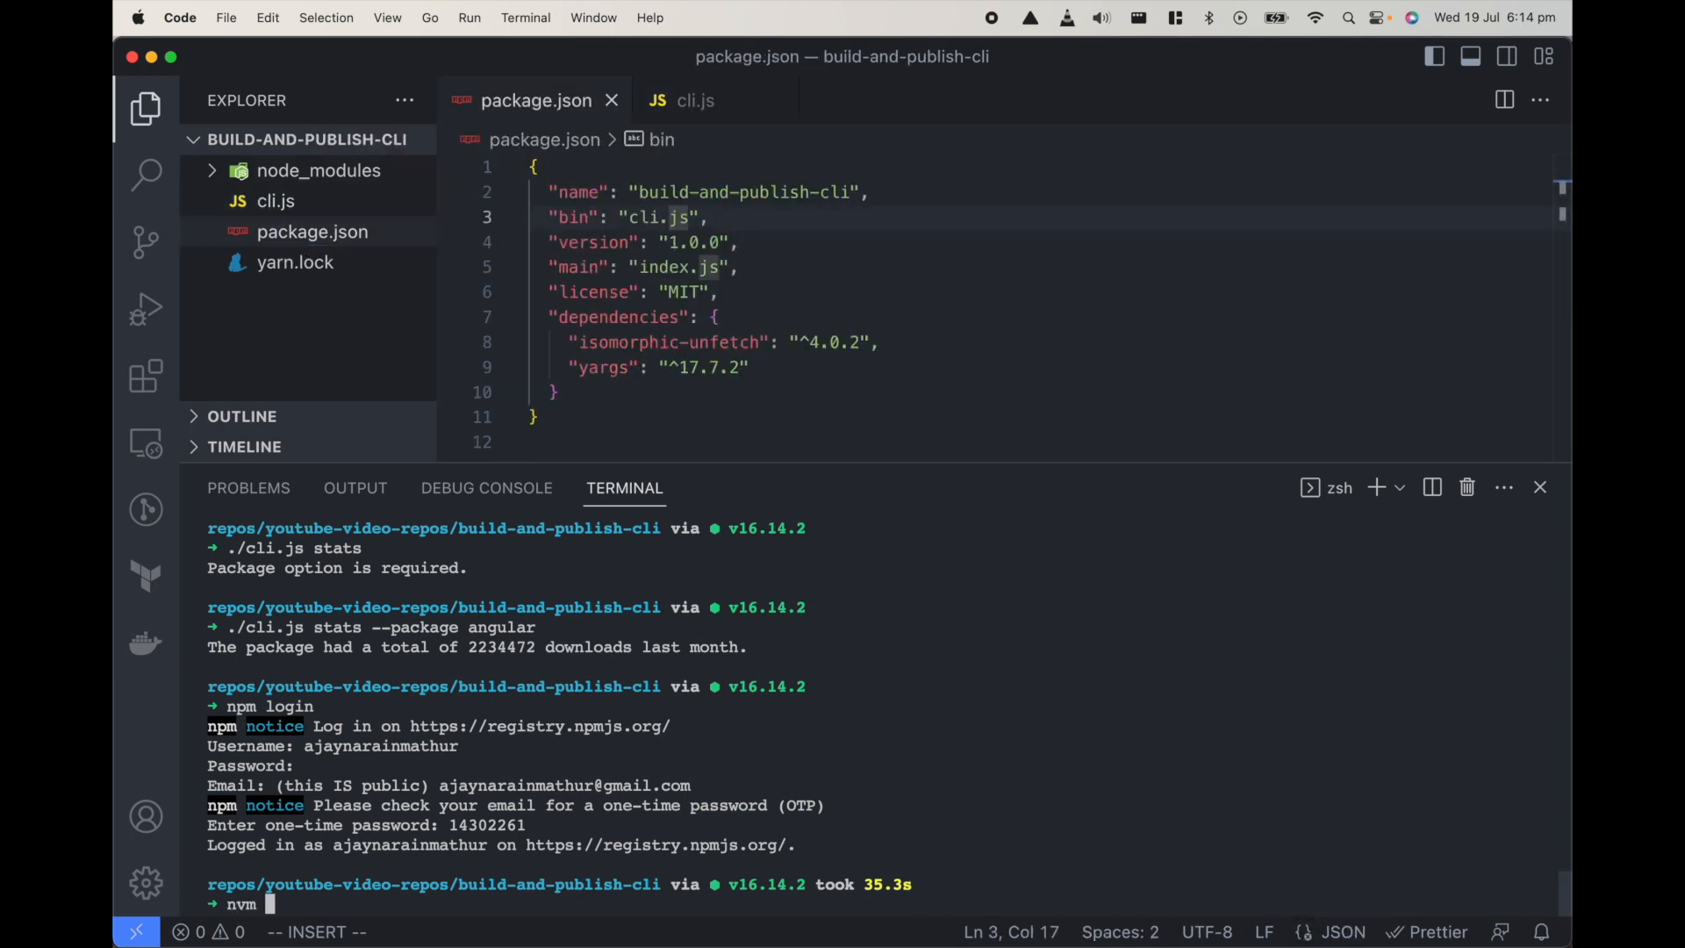
{"action": "type", "text": "version major"}
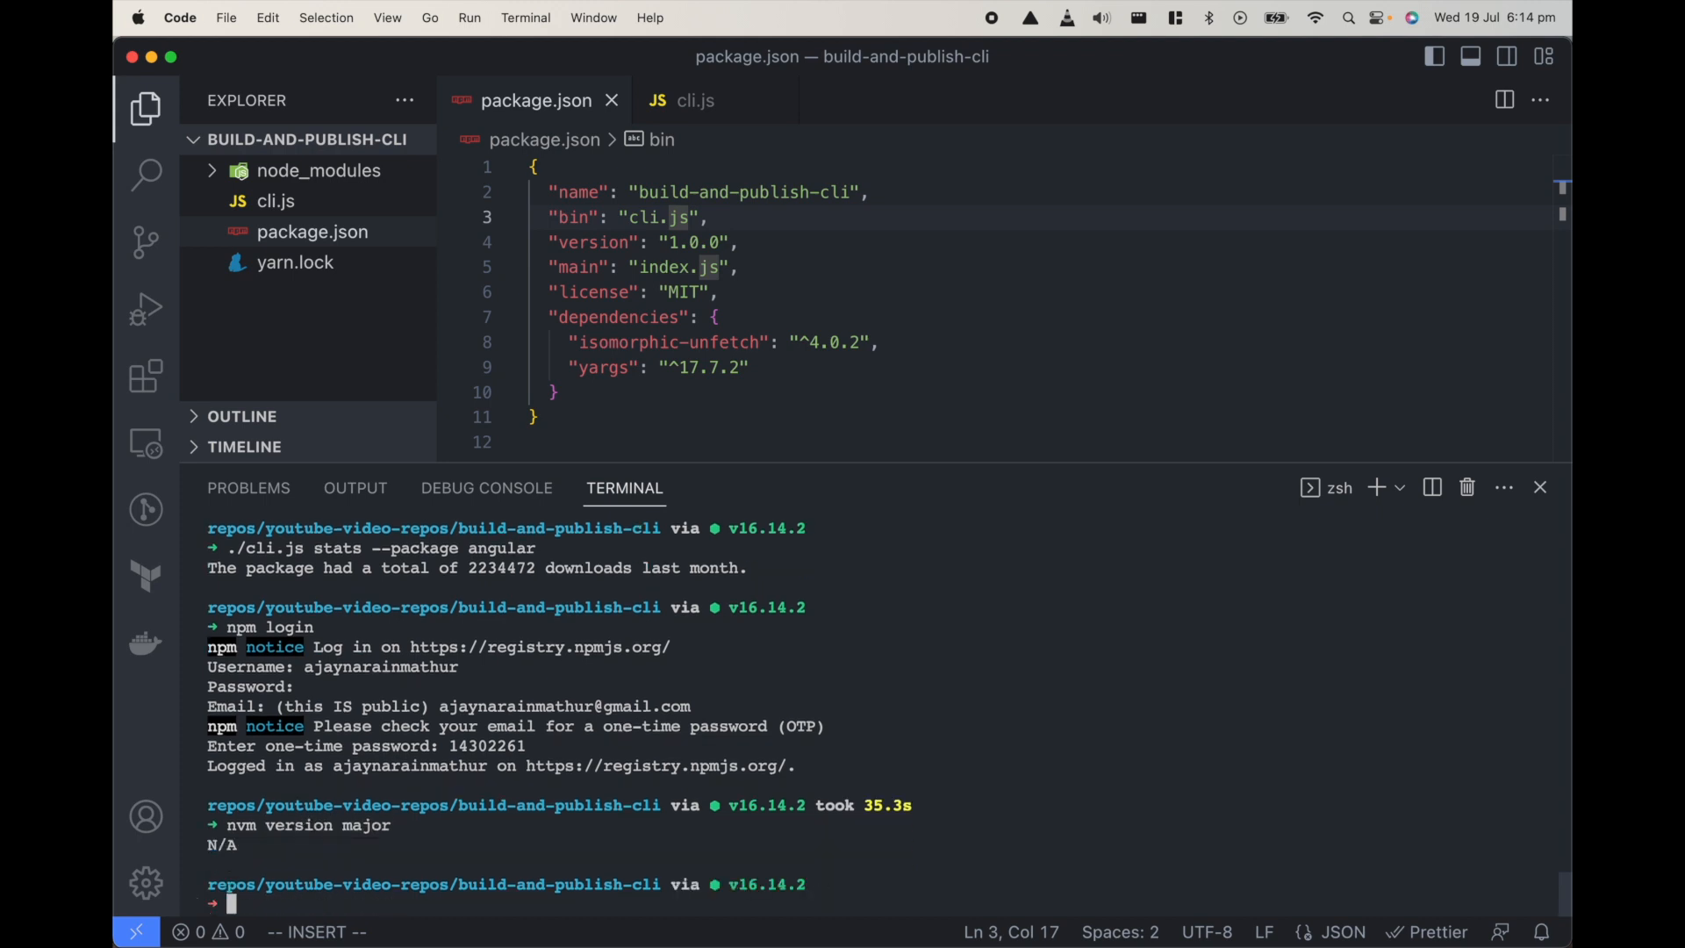
{"action": "mouse_move", "coordinate": [455, 795]}
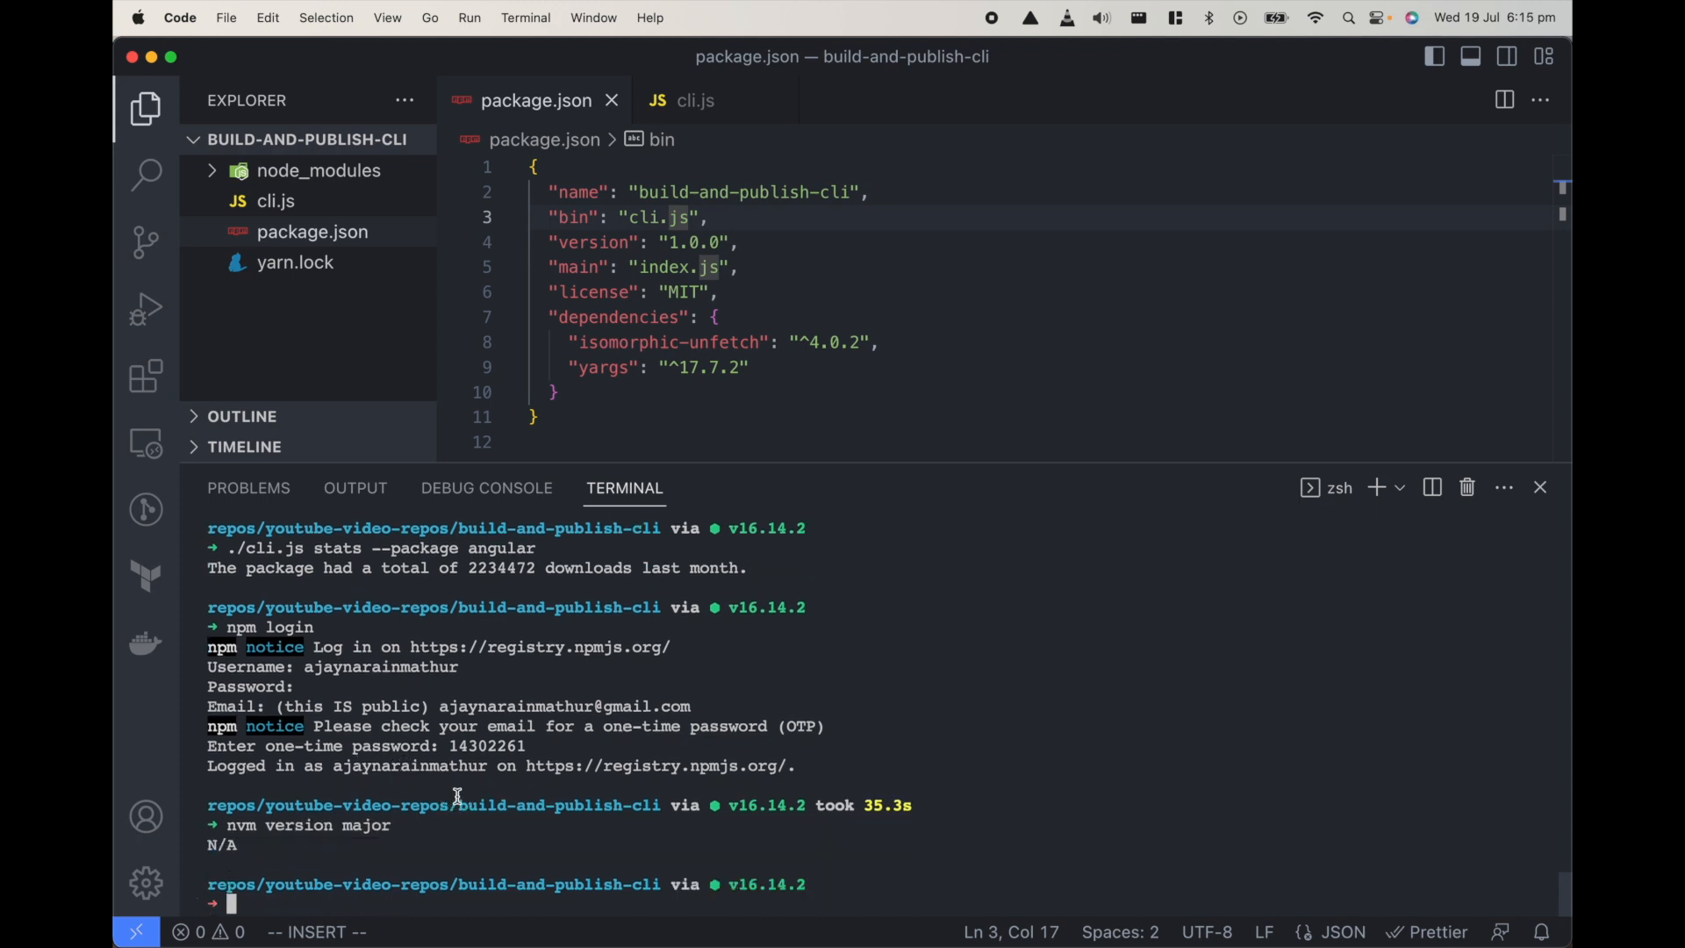
{"action": "mouse_move", "coordinate": [291, 858]}
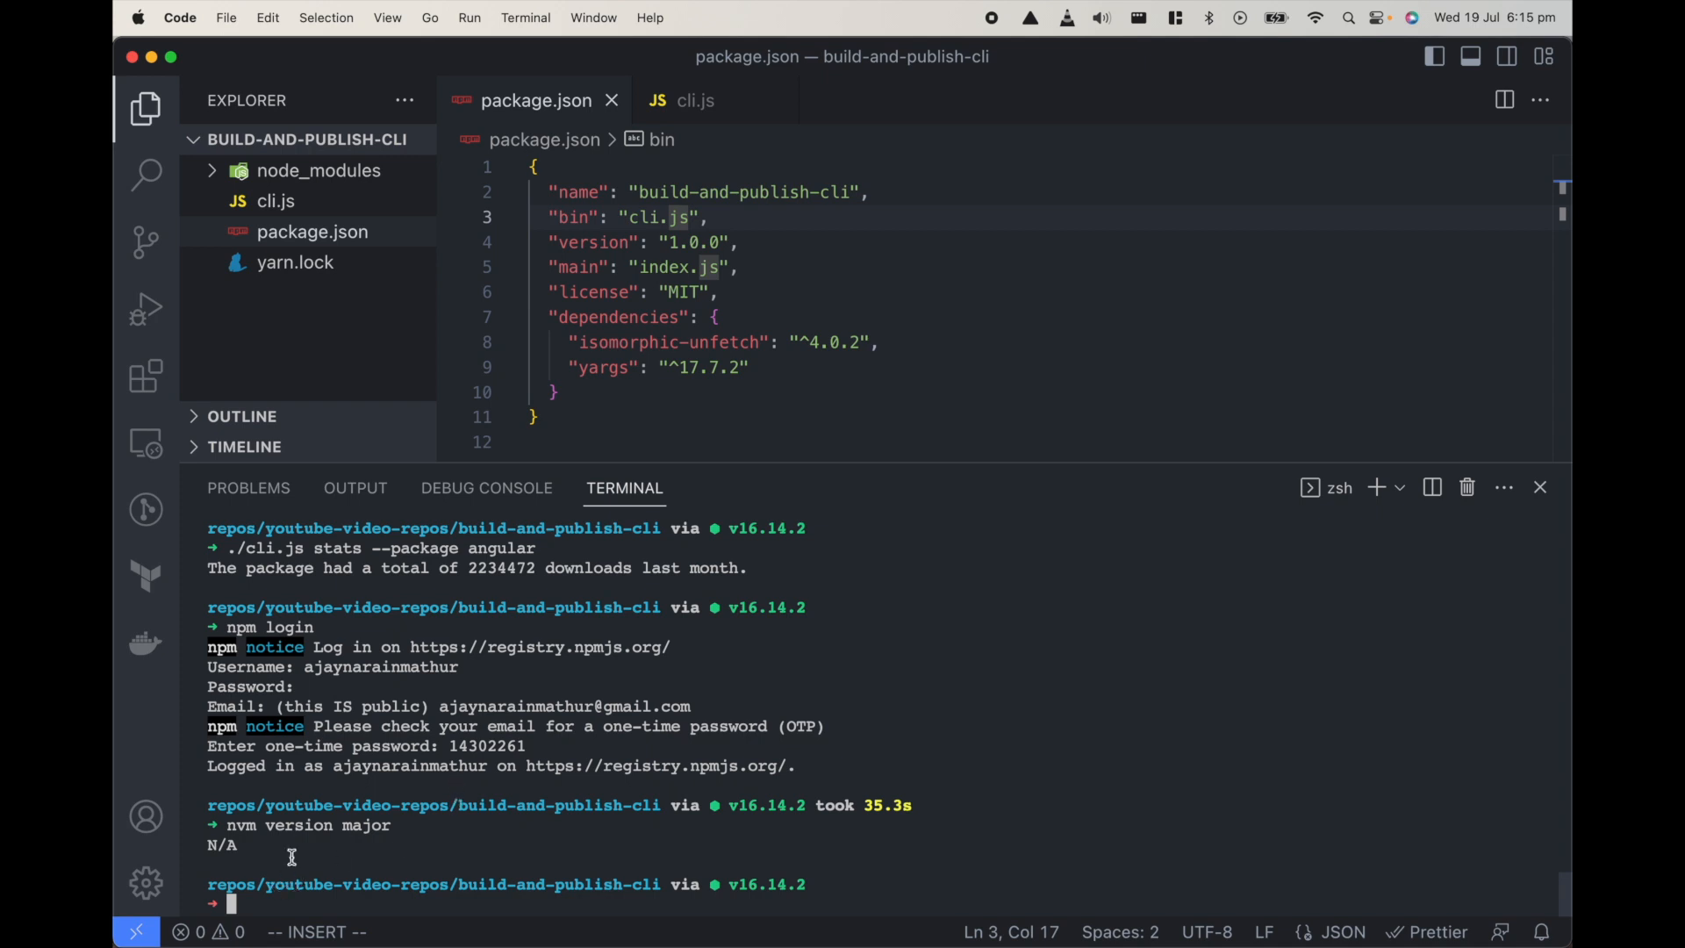
{"action": "type", "text": "npm version major"}
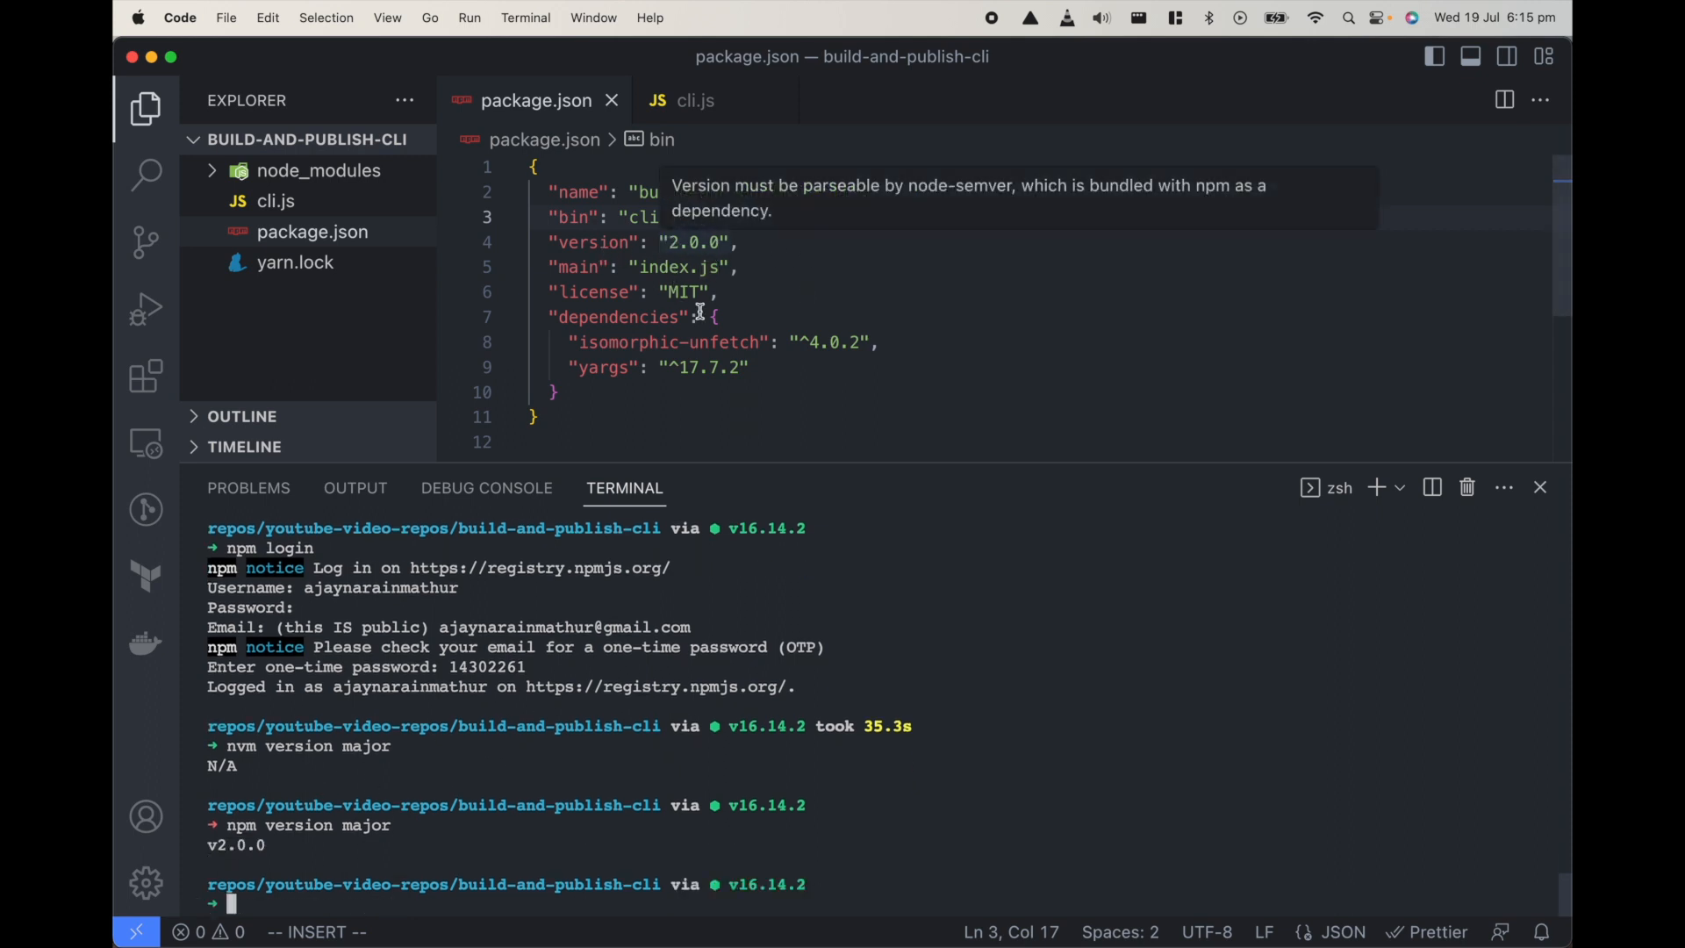
{"action": "type", "text": "git log"}
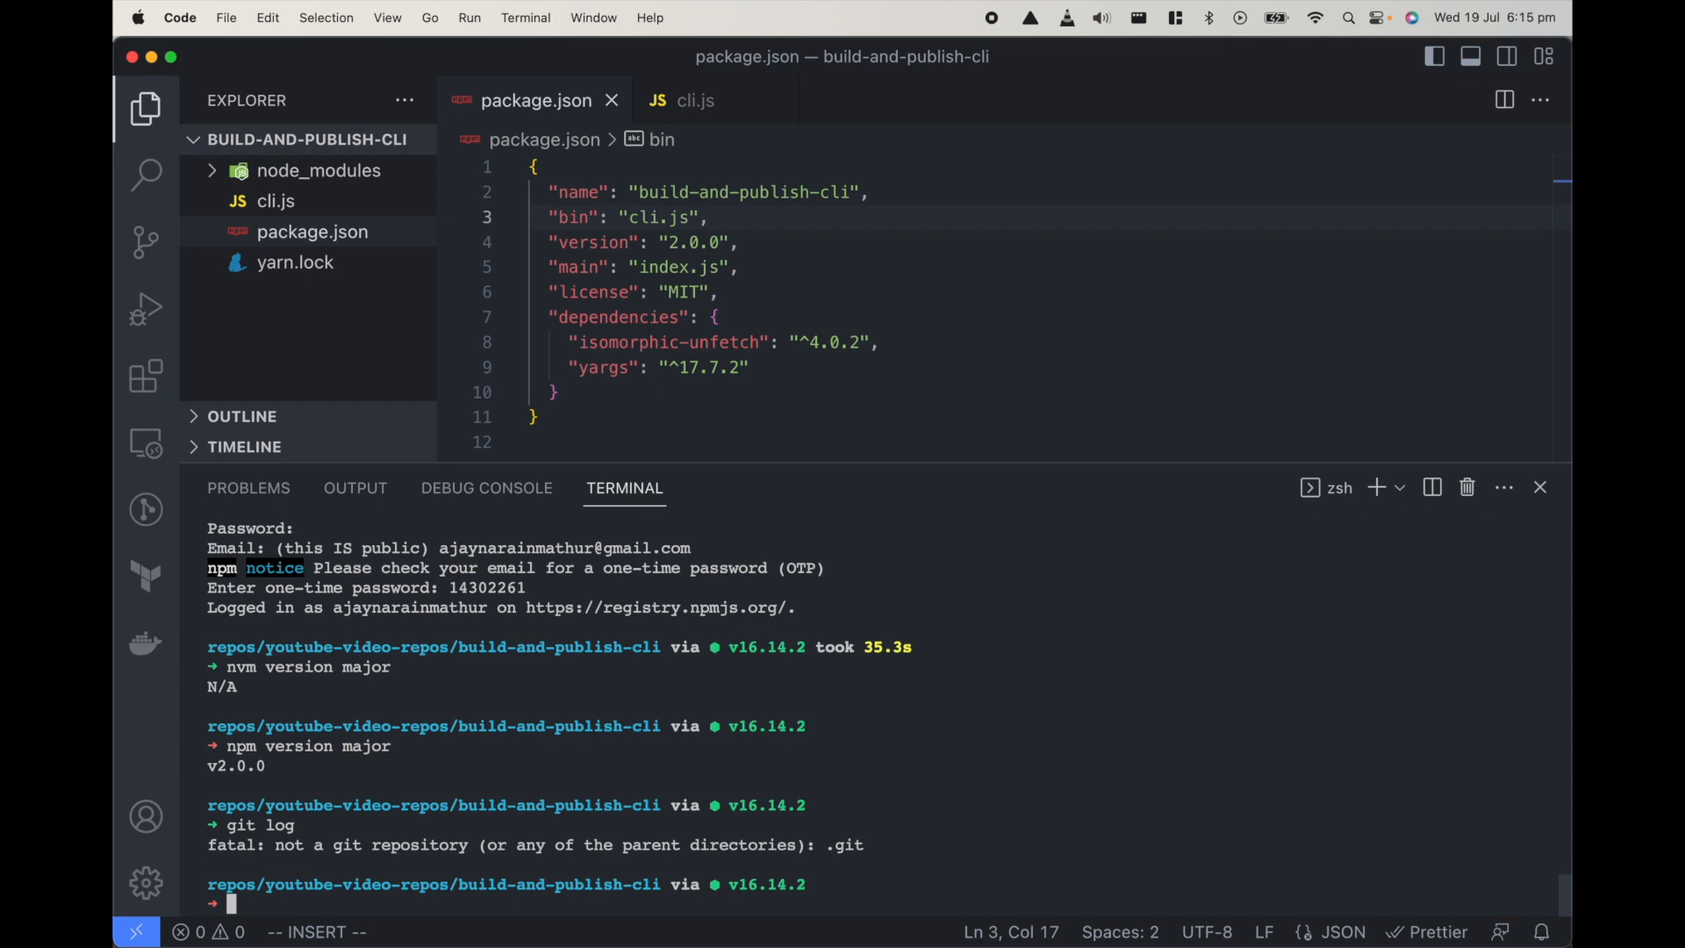
{"action": "type", "text": "n"}
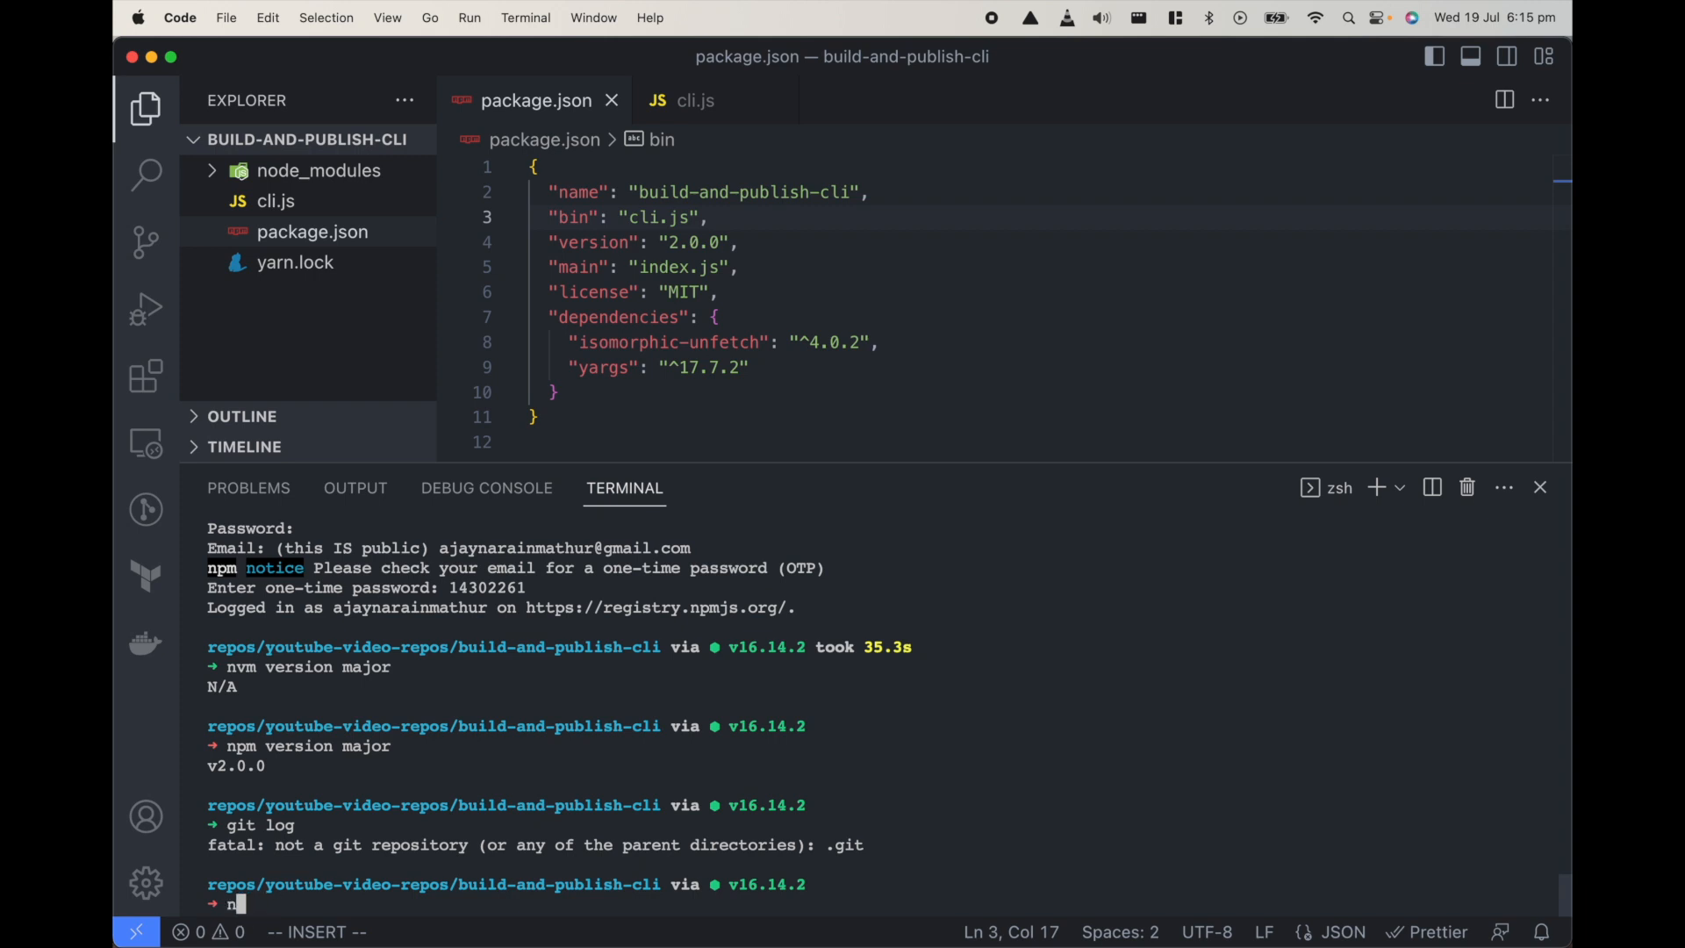
{"action": "type", "text": "pm version"}
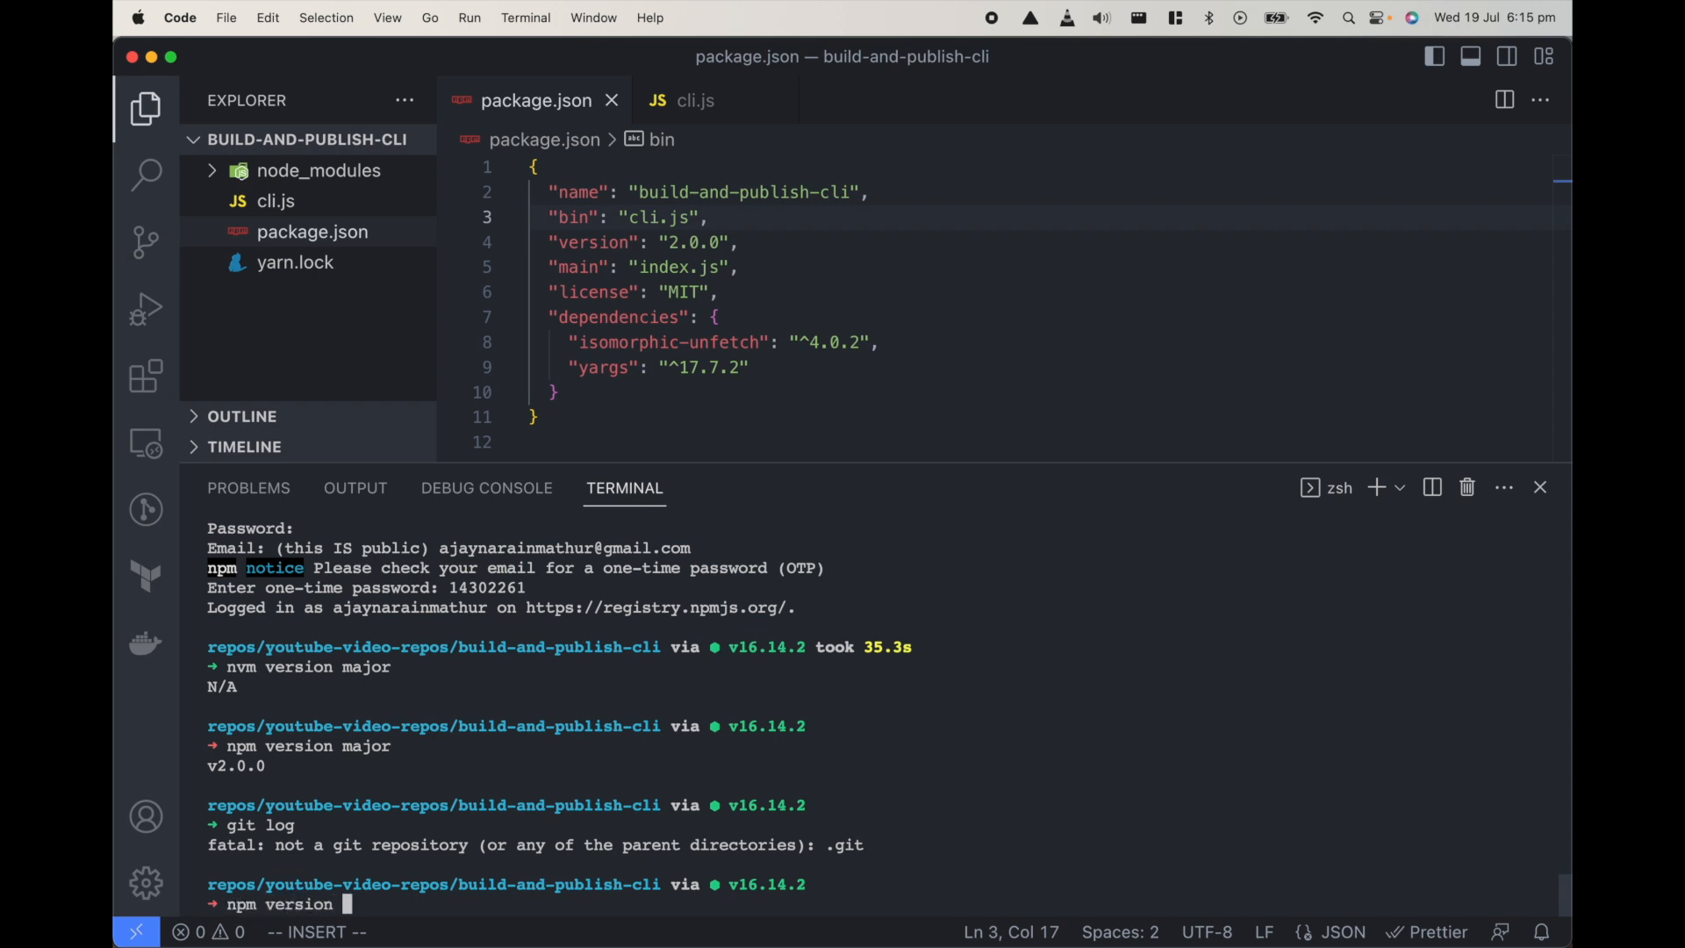
{"action": "type", "text": "minor"}
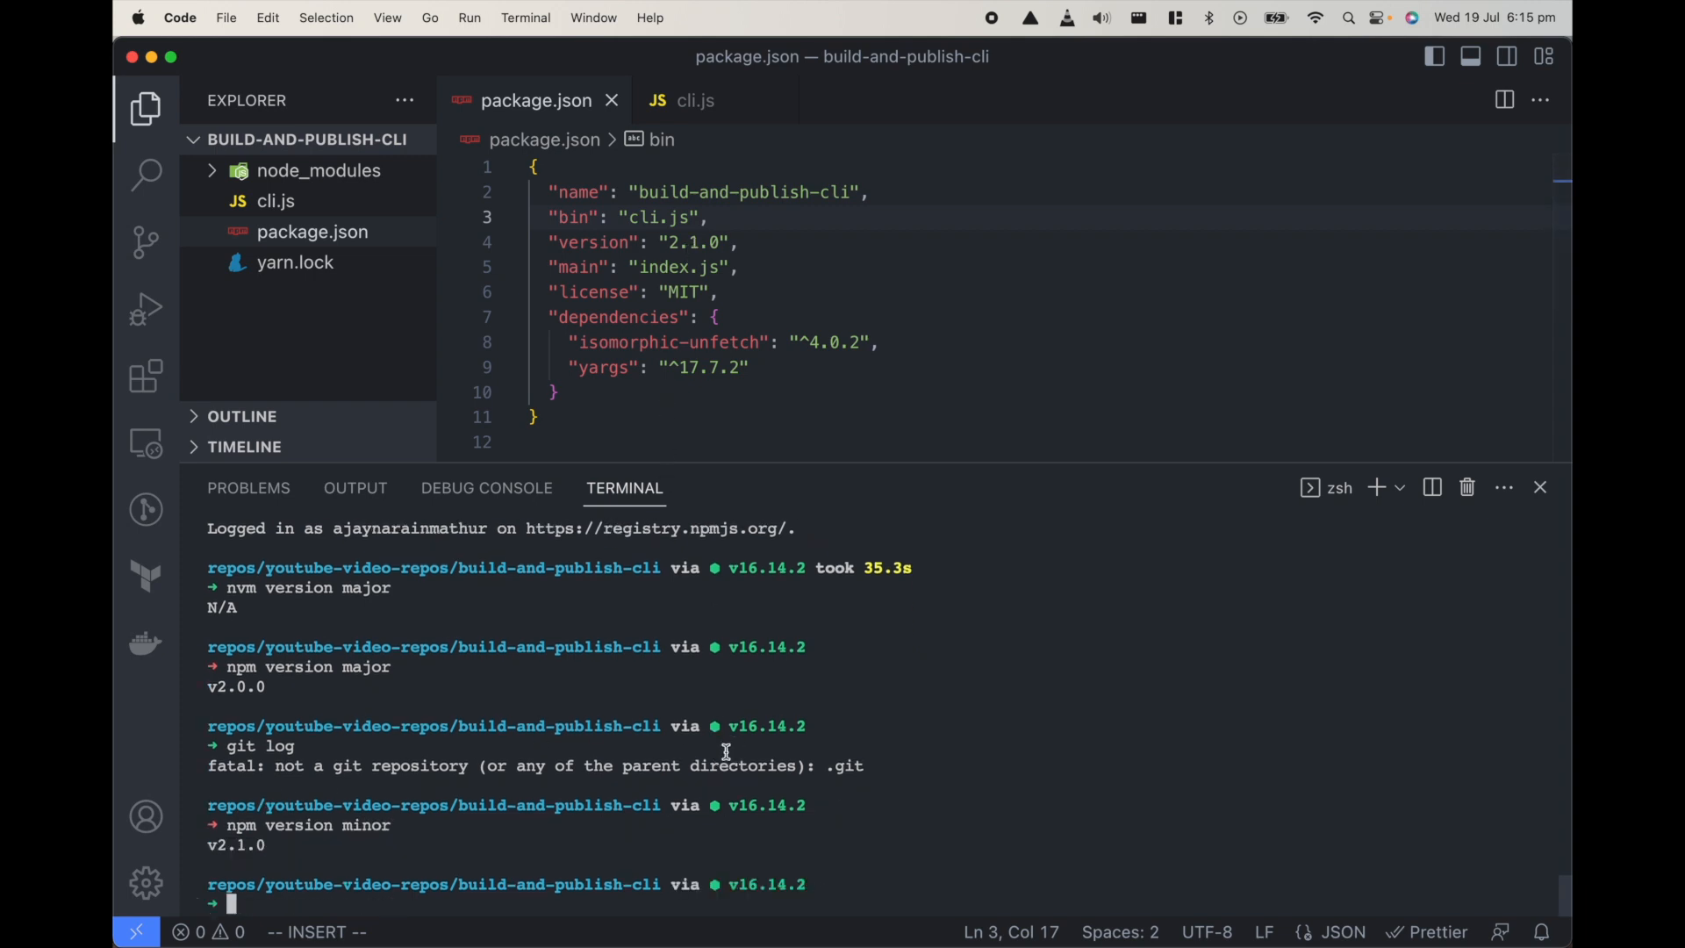
{"action": "type", "text": "npm version"}
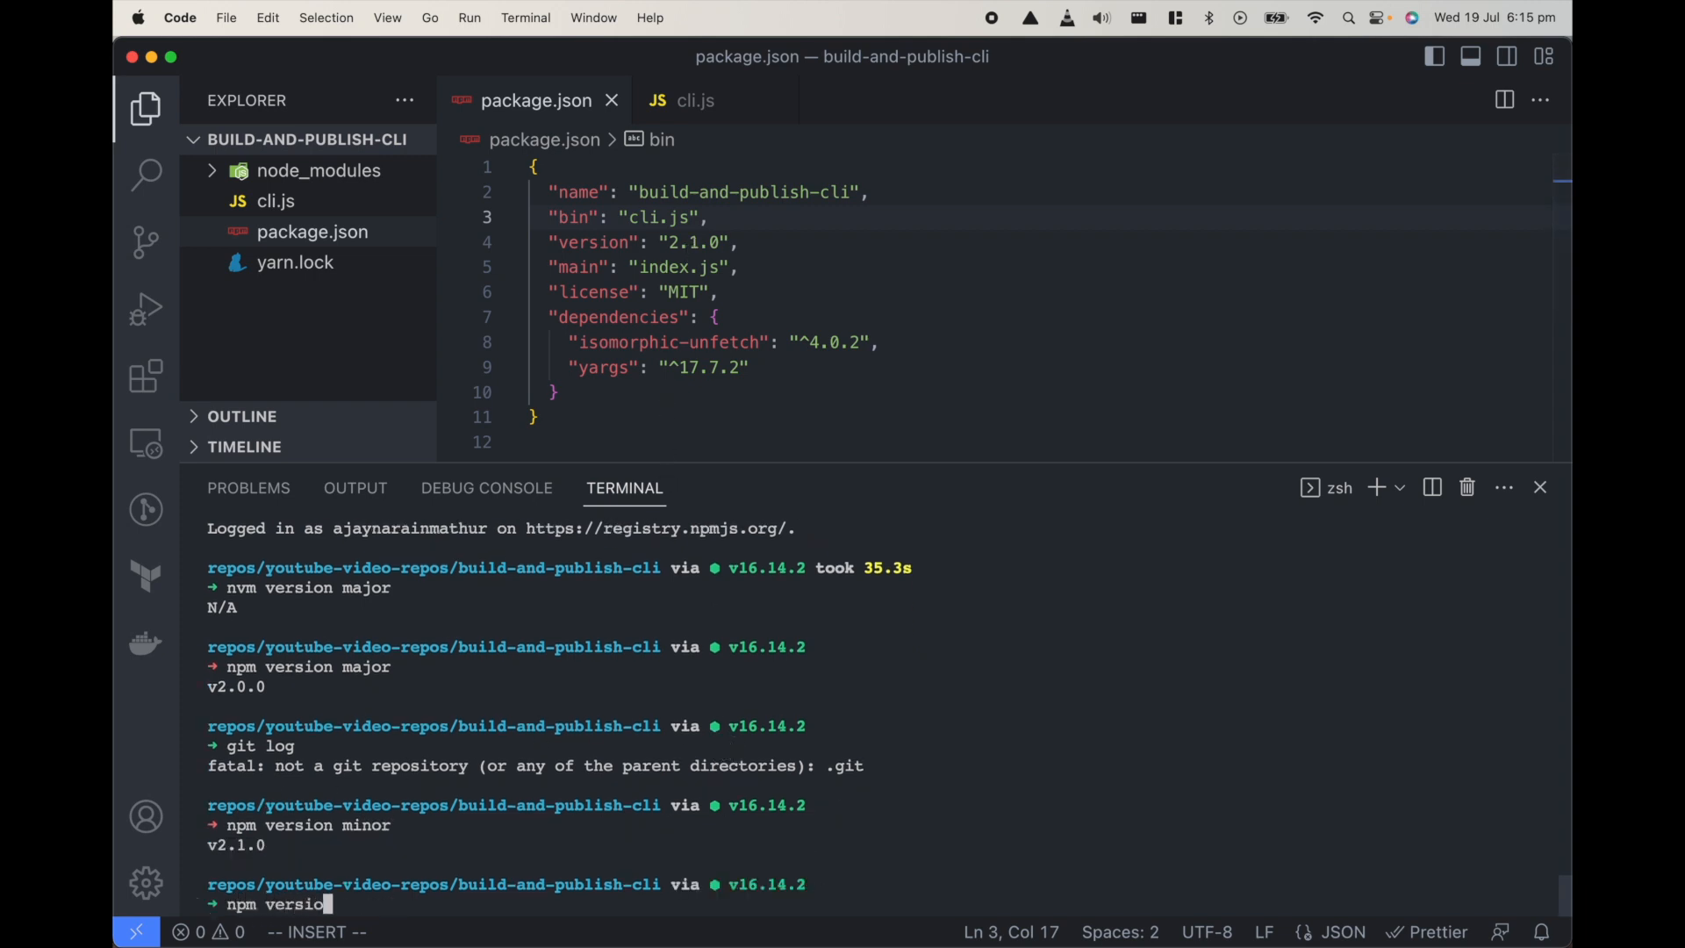
{"action": "key", "text": "Enter"}
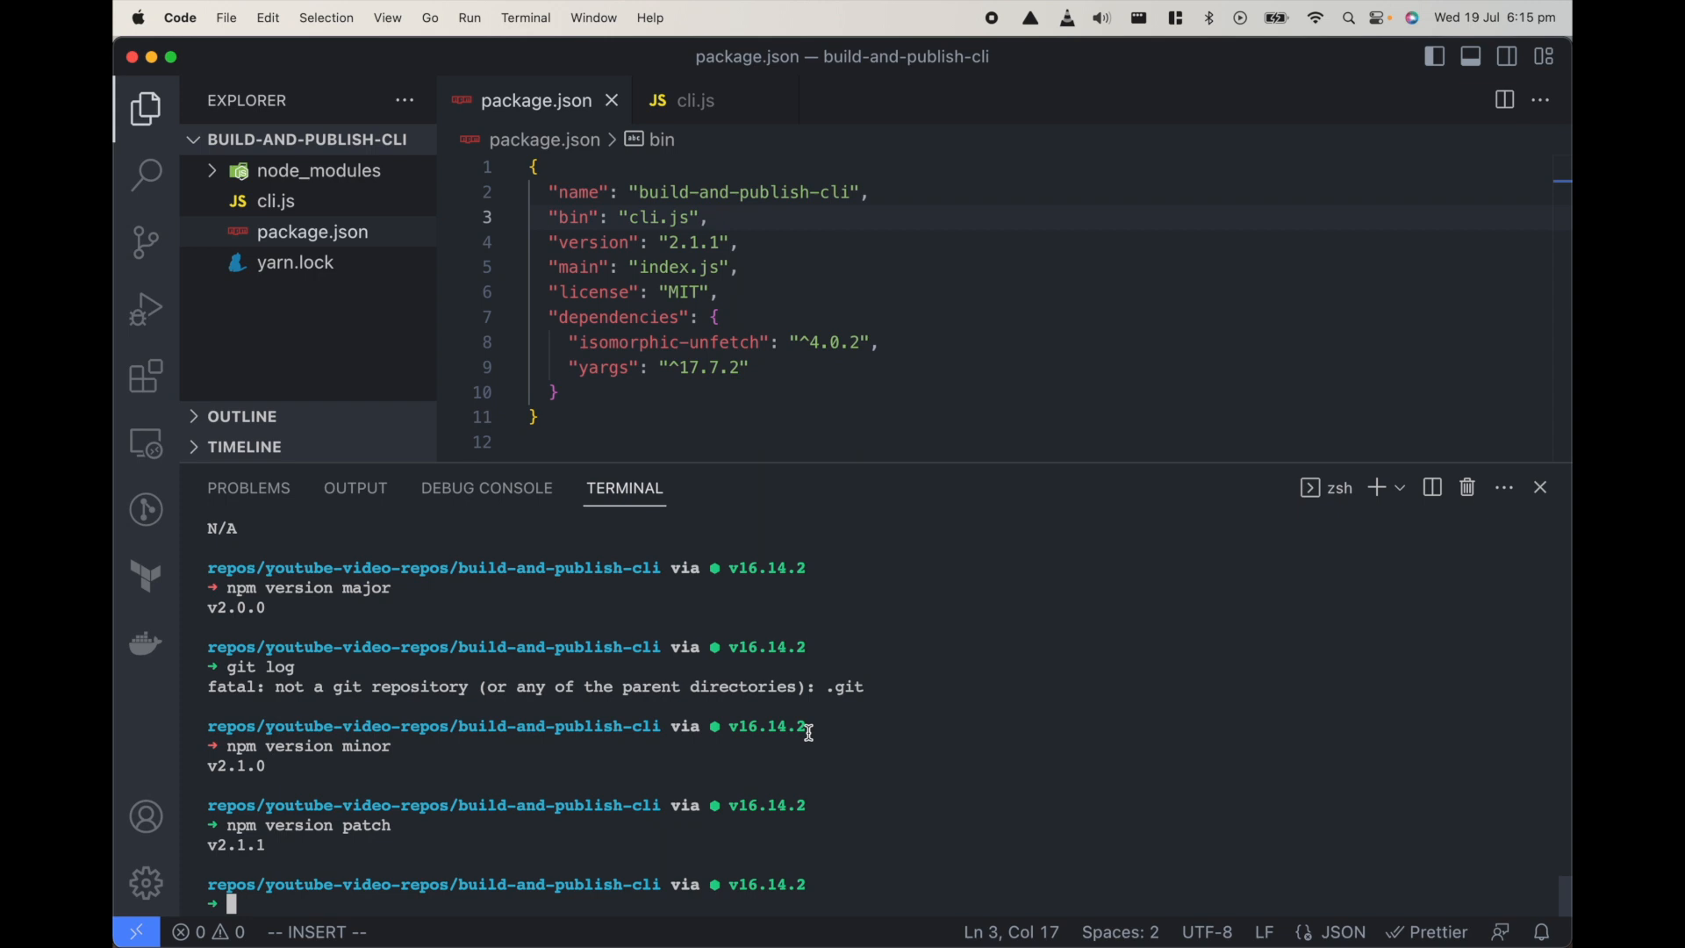
{"action": "type", "text": "npm"}
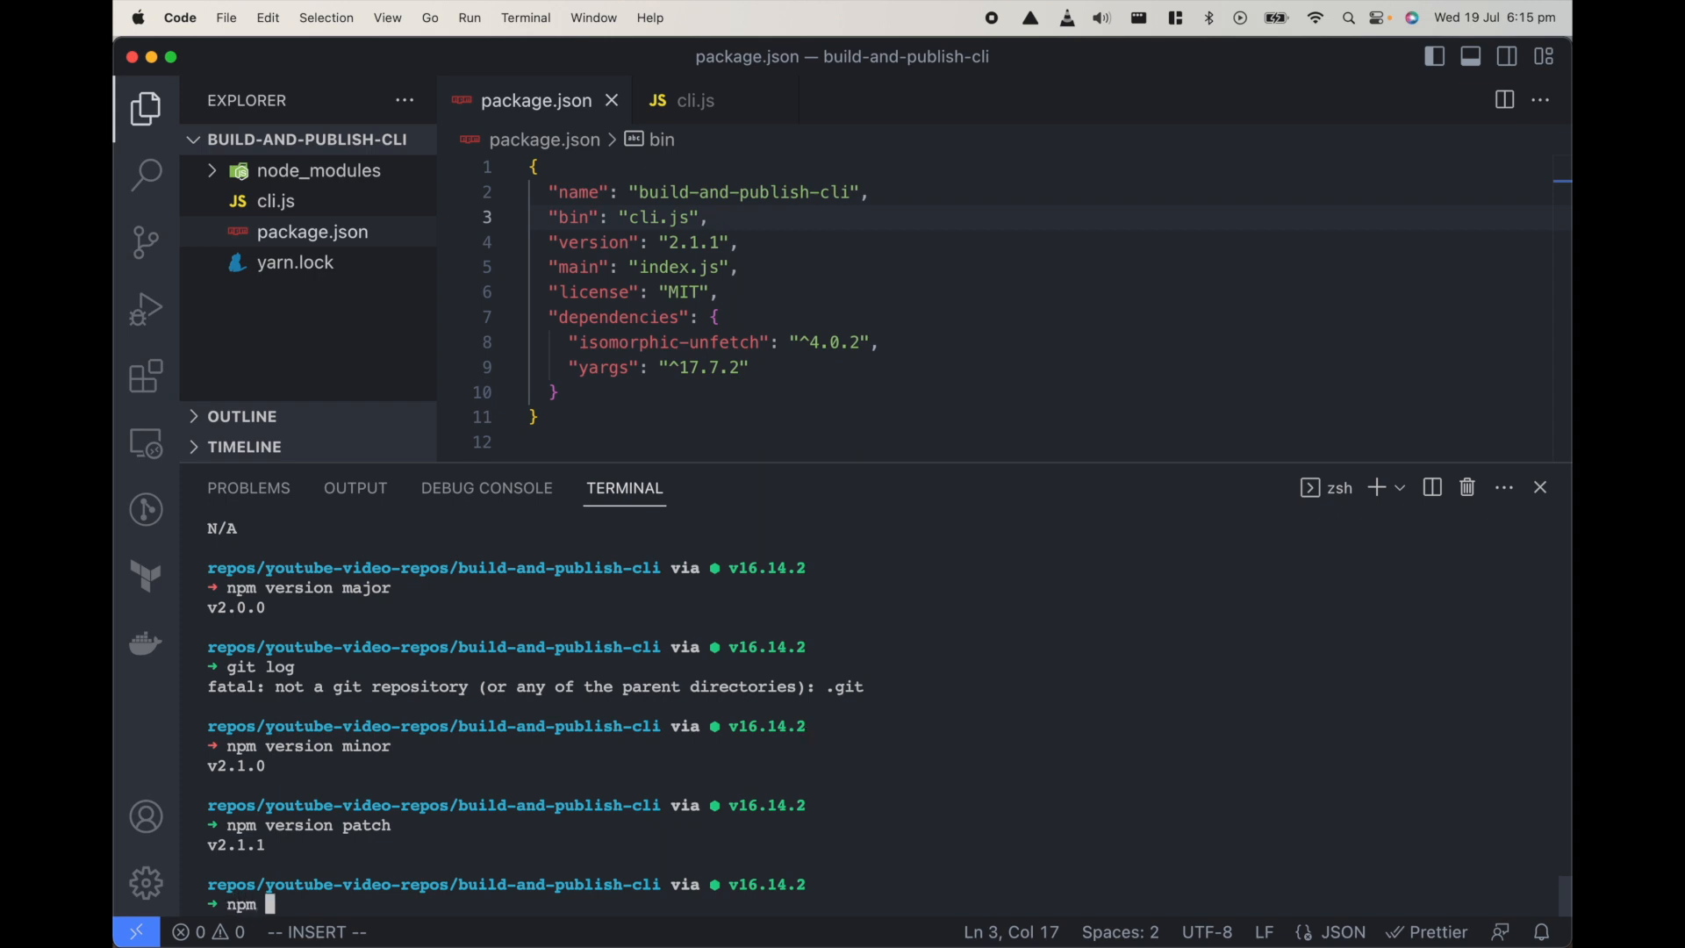
{"action": "type", "text": "pack"}
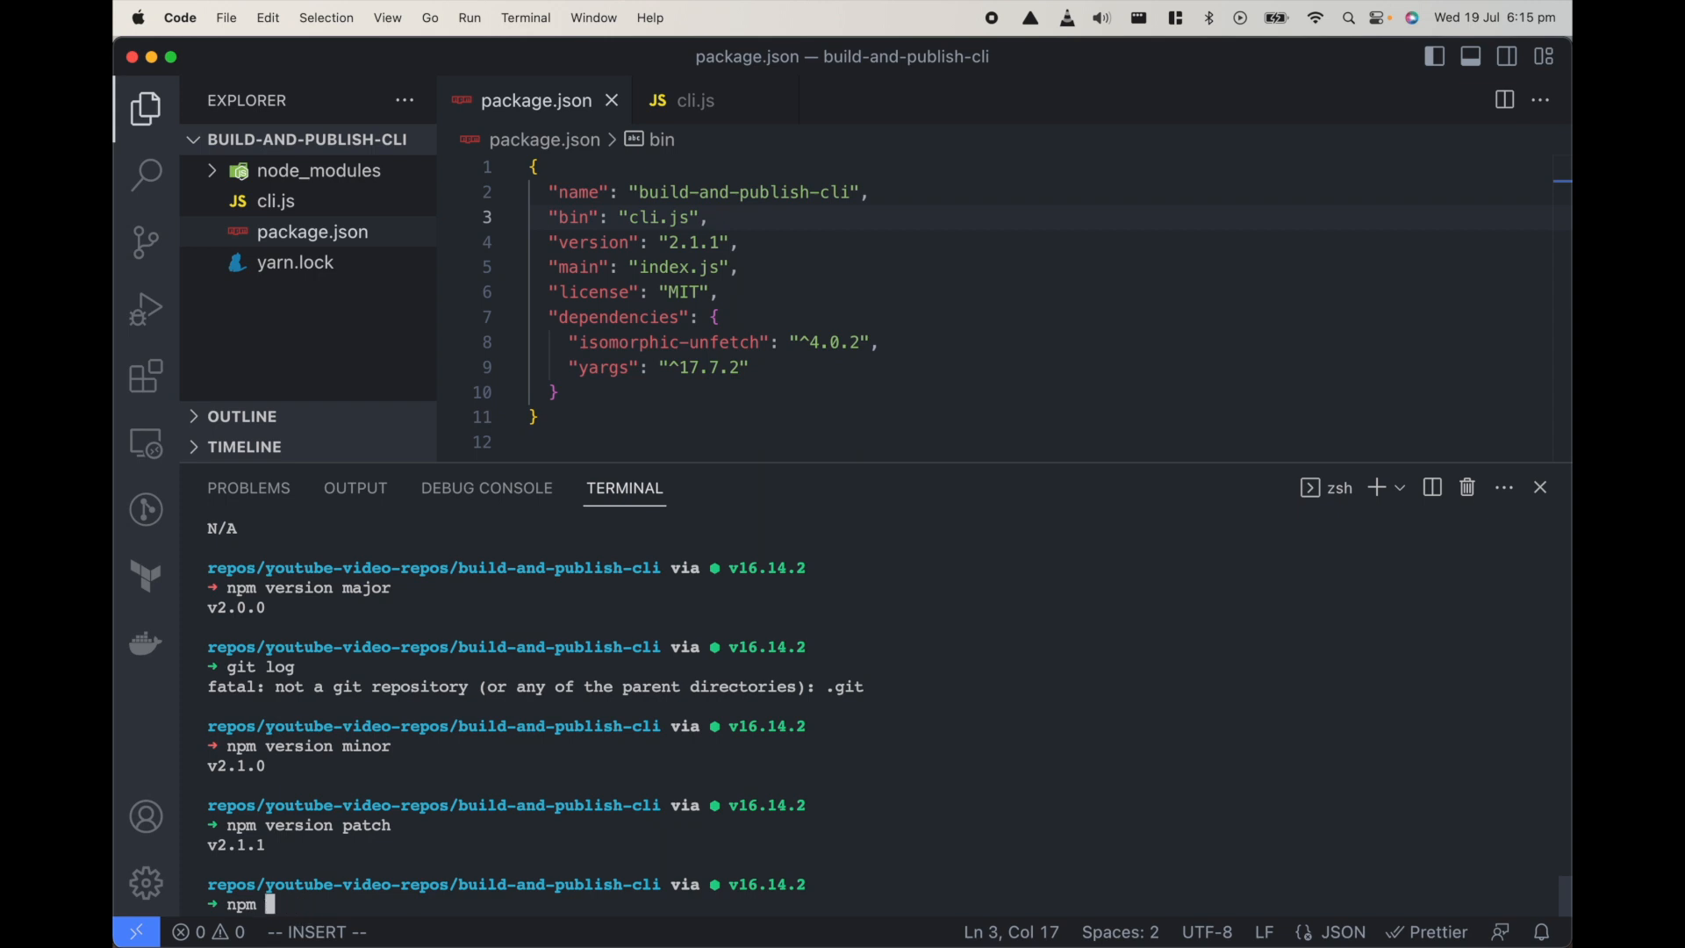
{"action": "type", "text": "publish"}
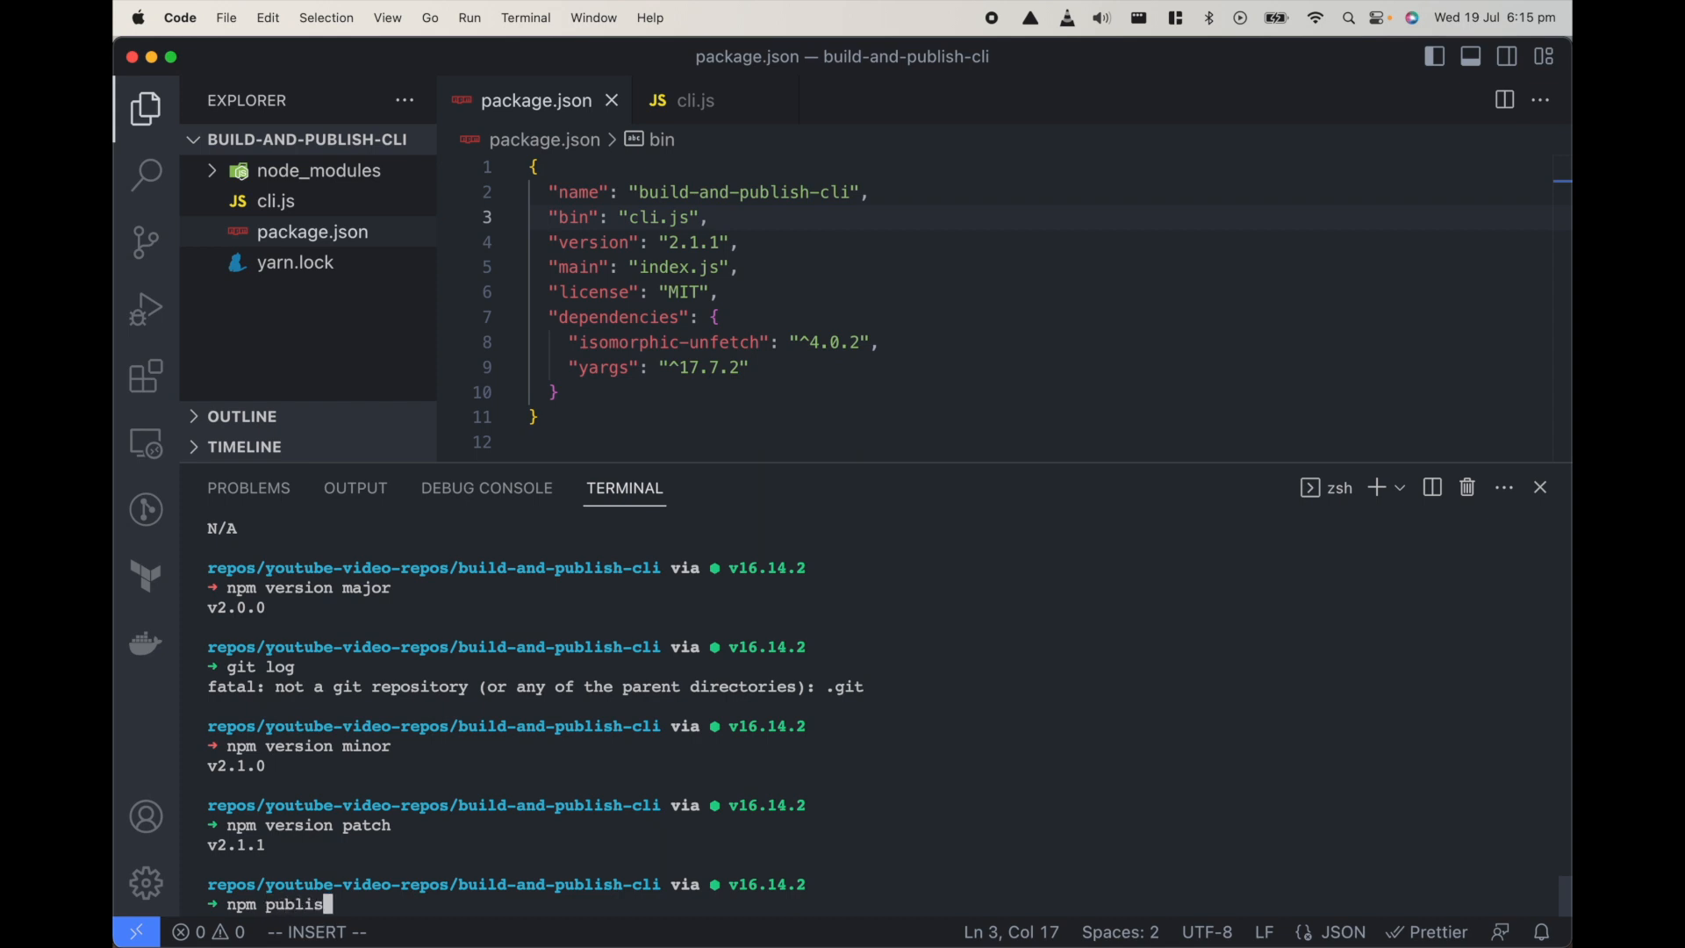
{"action": "key", "text": "enter"}
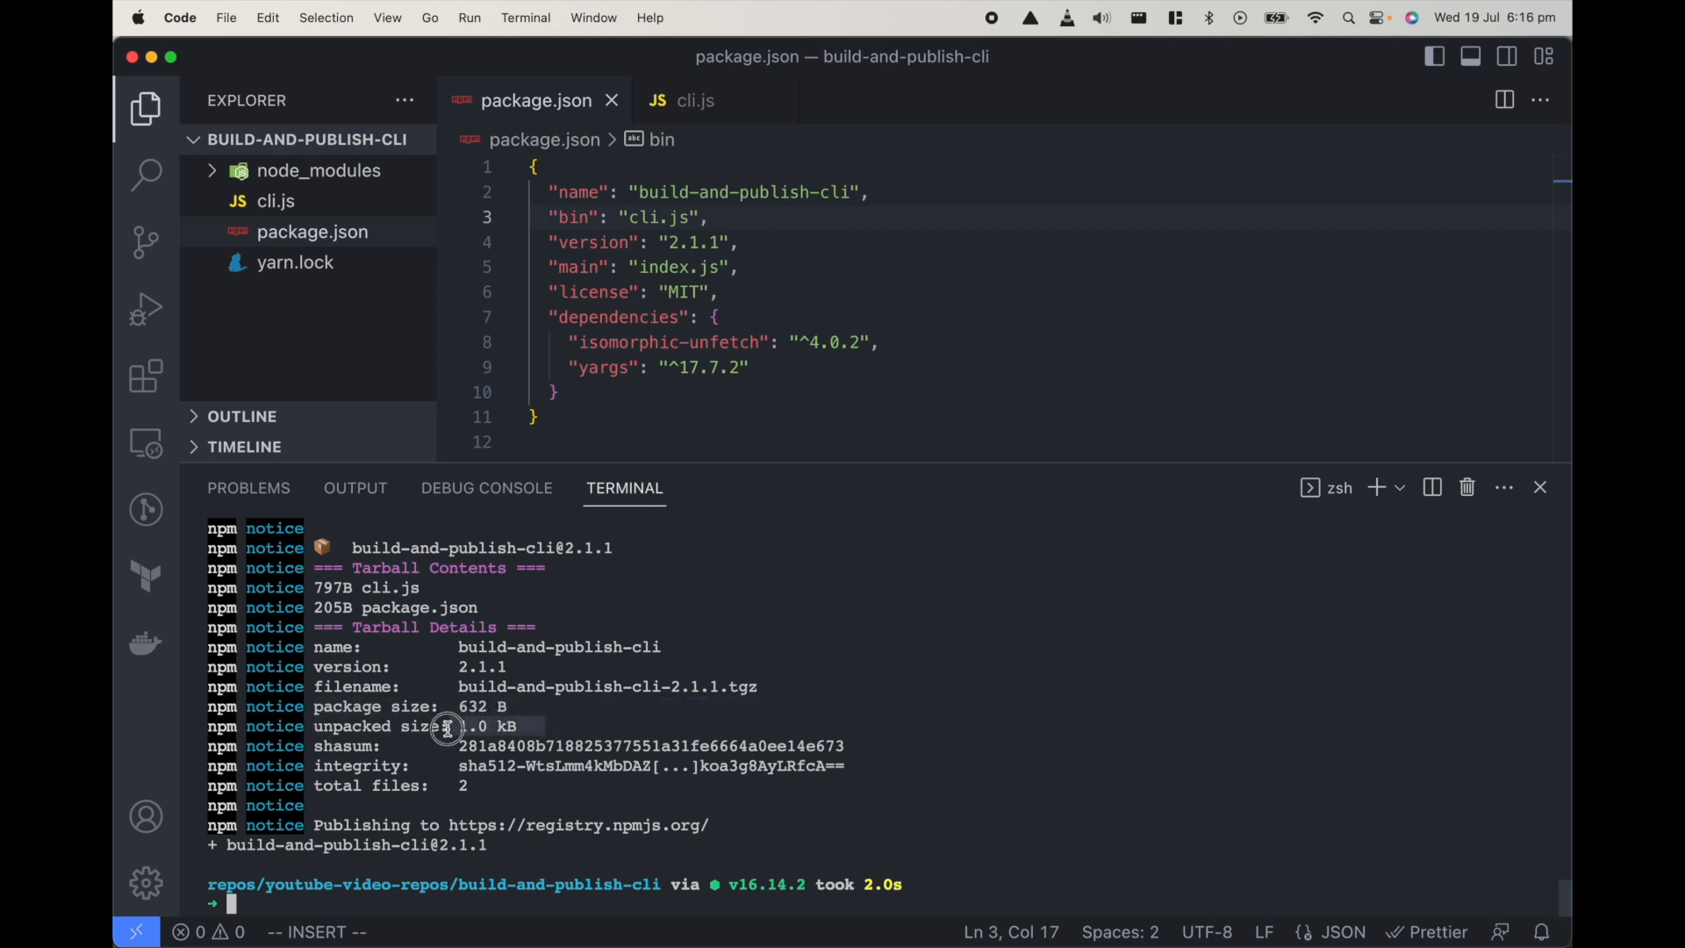
{"action": "mouse_move", "coordinate": [806, 739]}
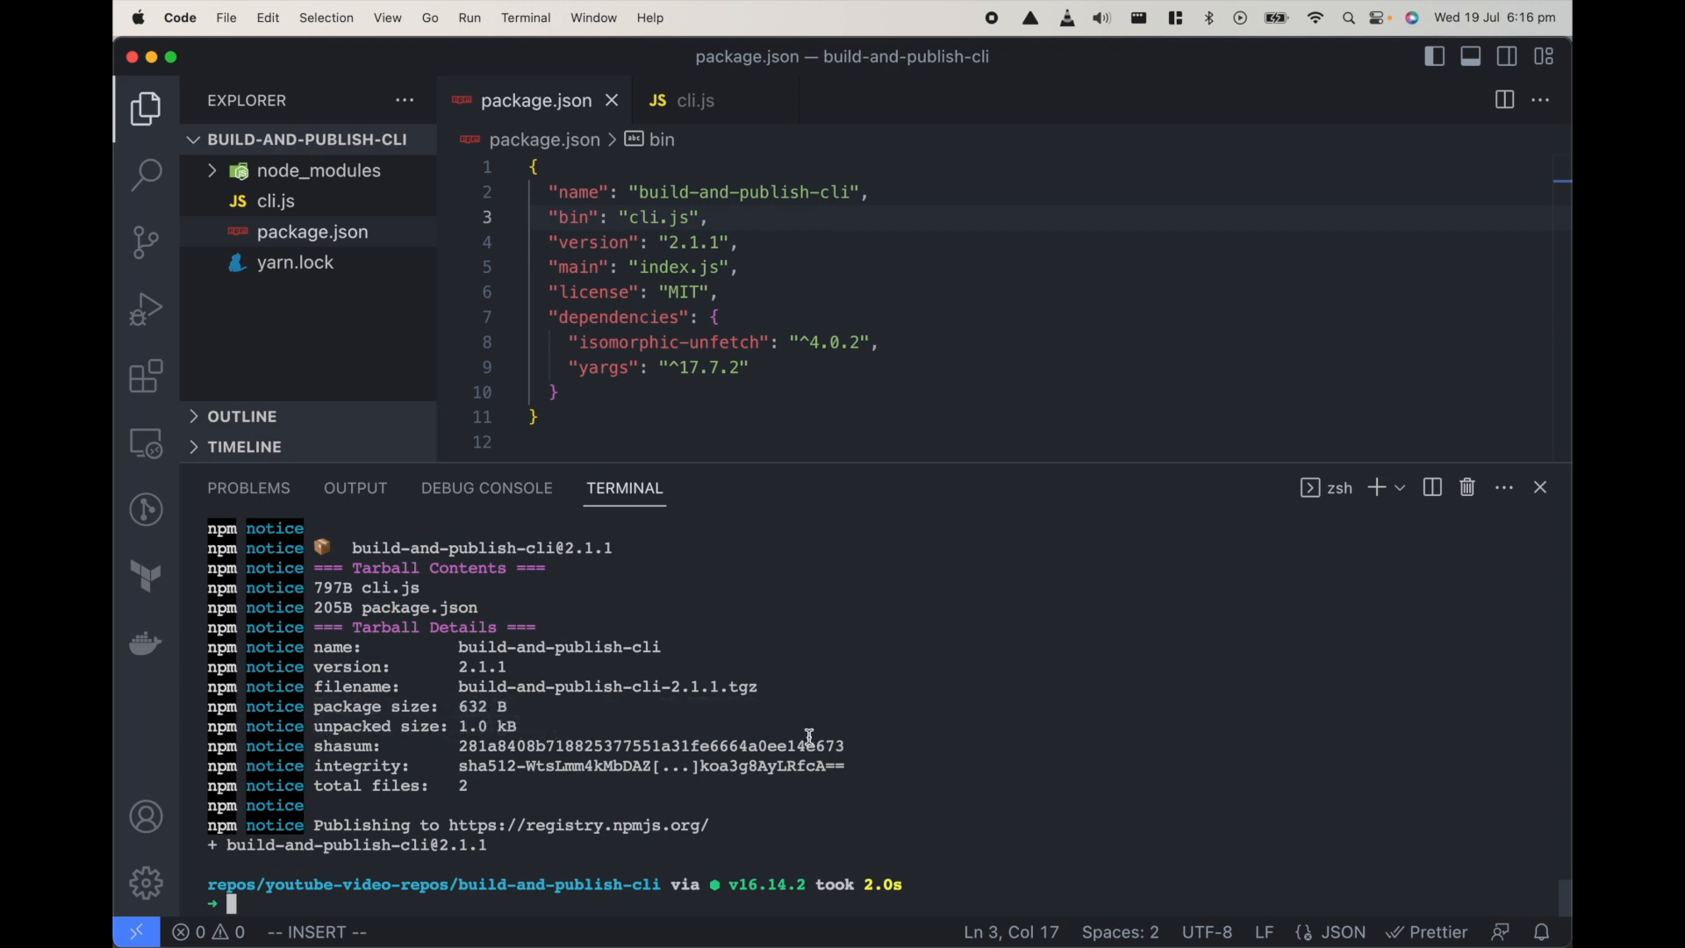
{"action": "mouse_move", "coordinate": [459, 647]}
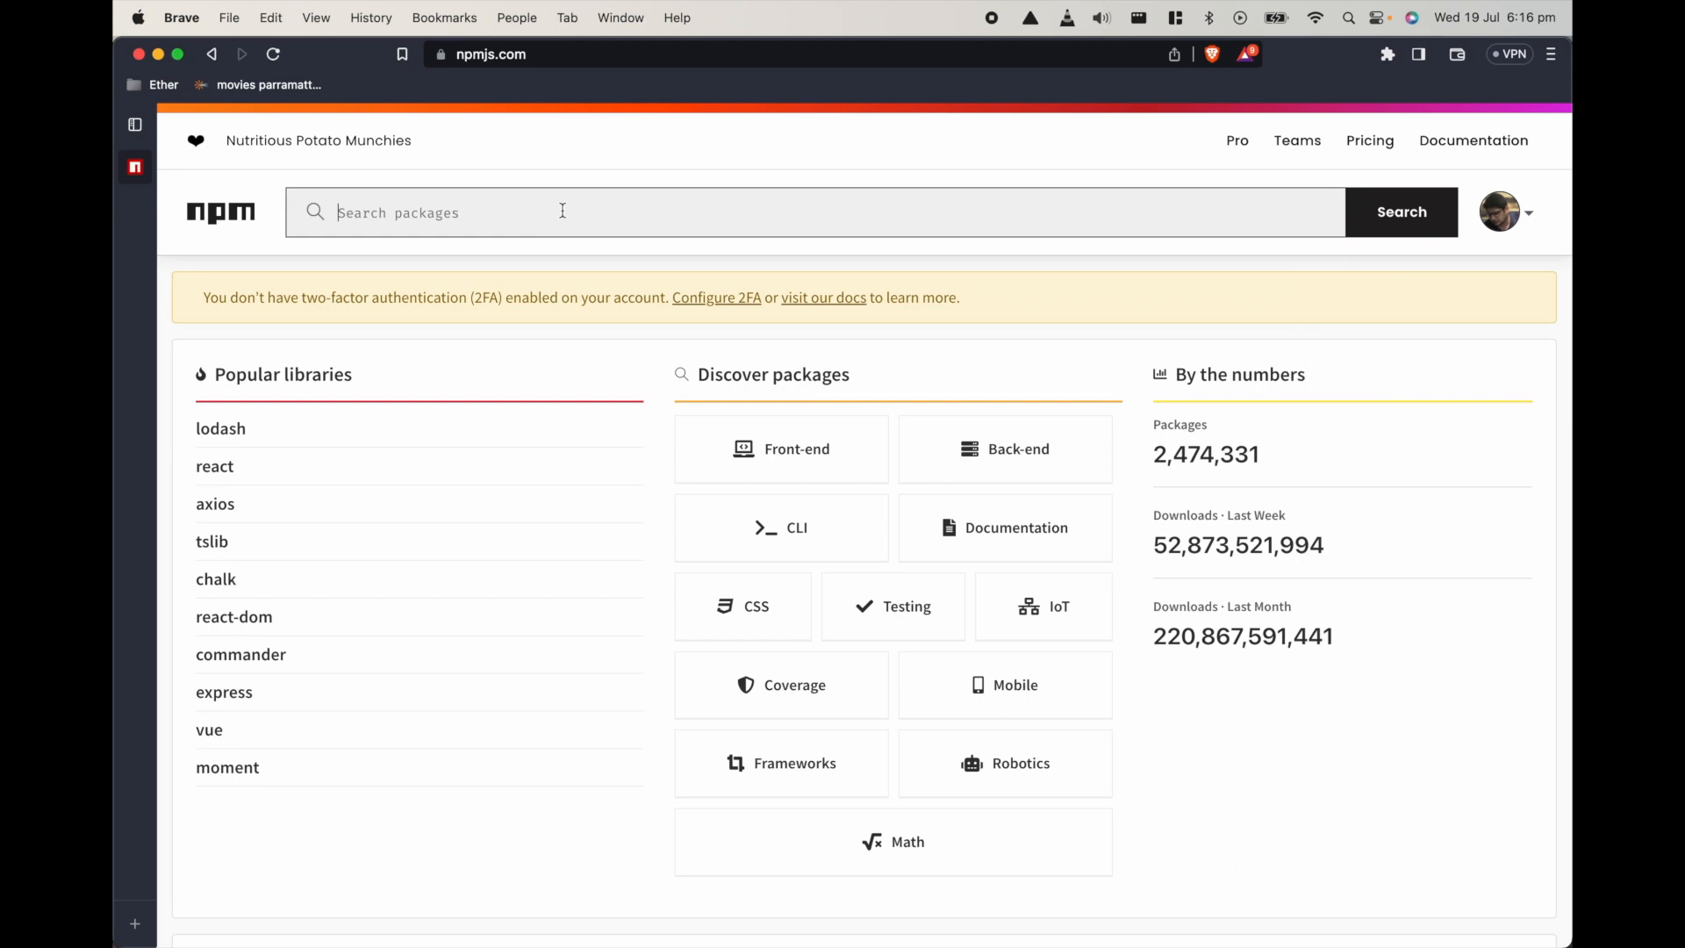
Search npm for build-and-publish-node-cli and open its package page, showing version 1.1.0.
{"action": "type", "text": "build-and-publish-cli"}
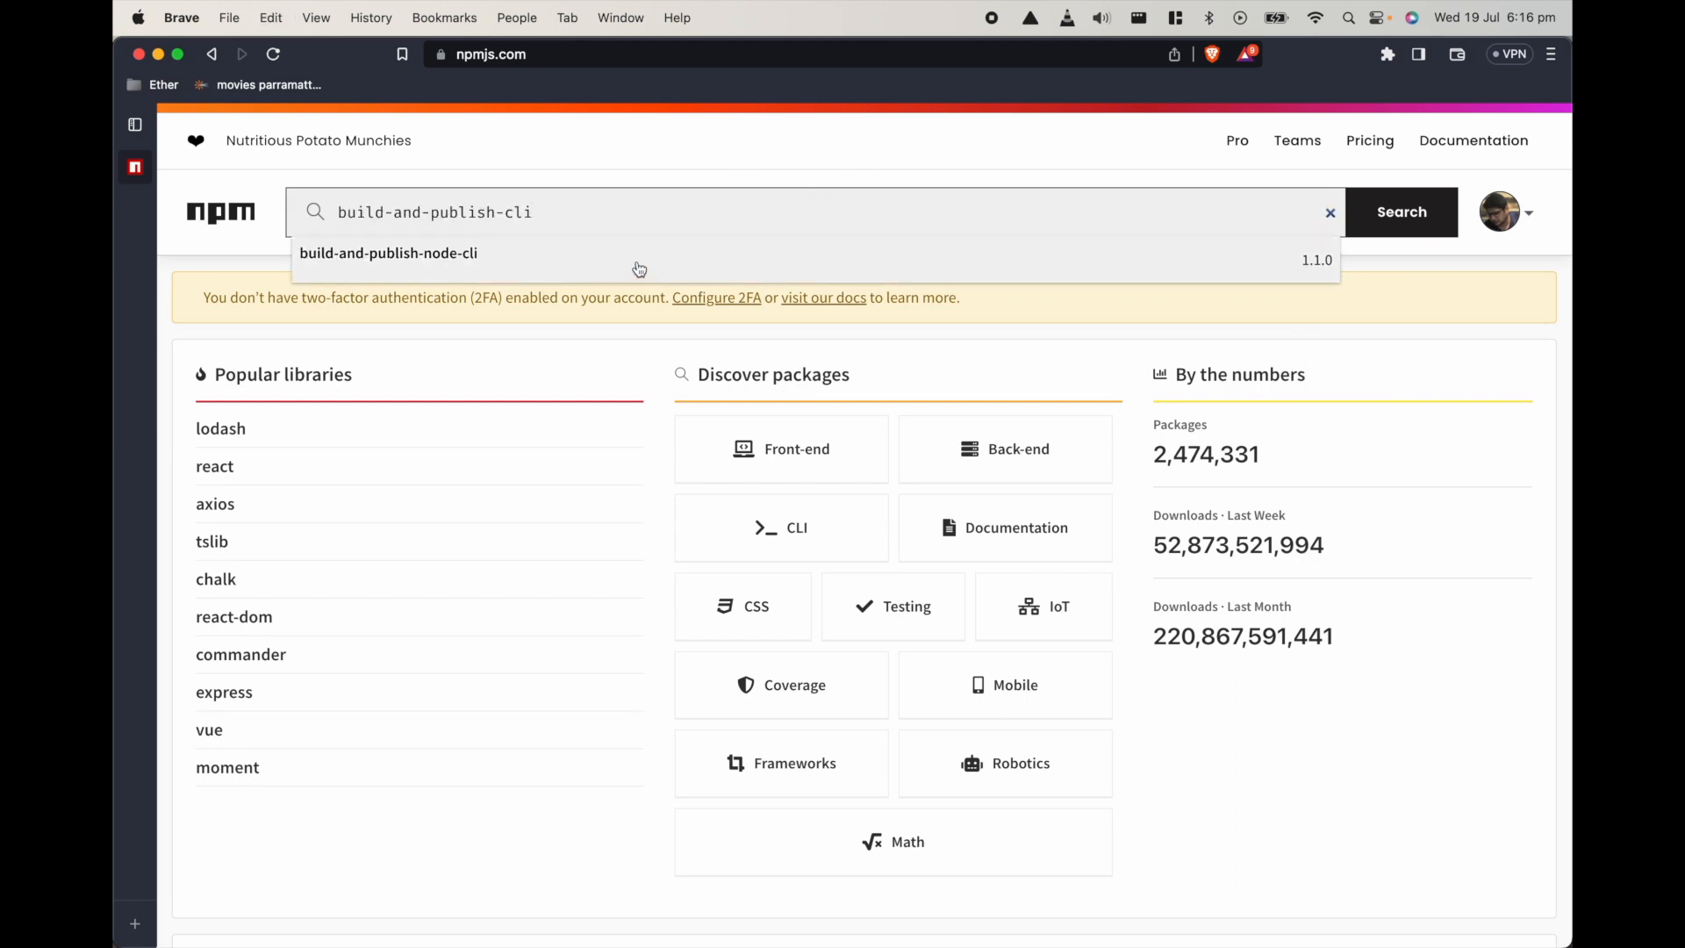
{"action": "left_click", "coordinate": [388, 253]}
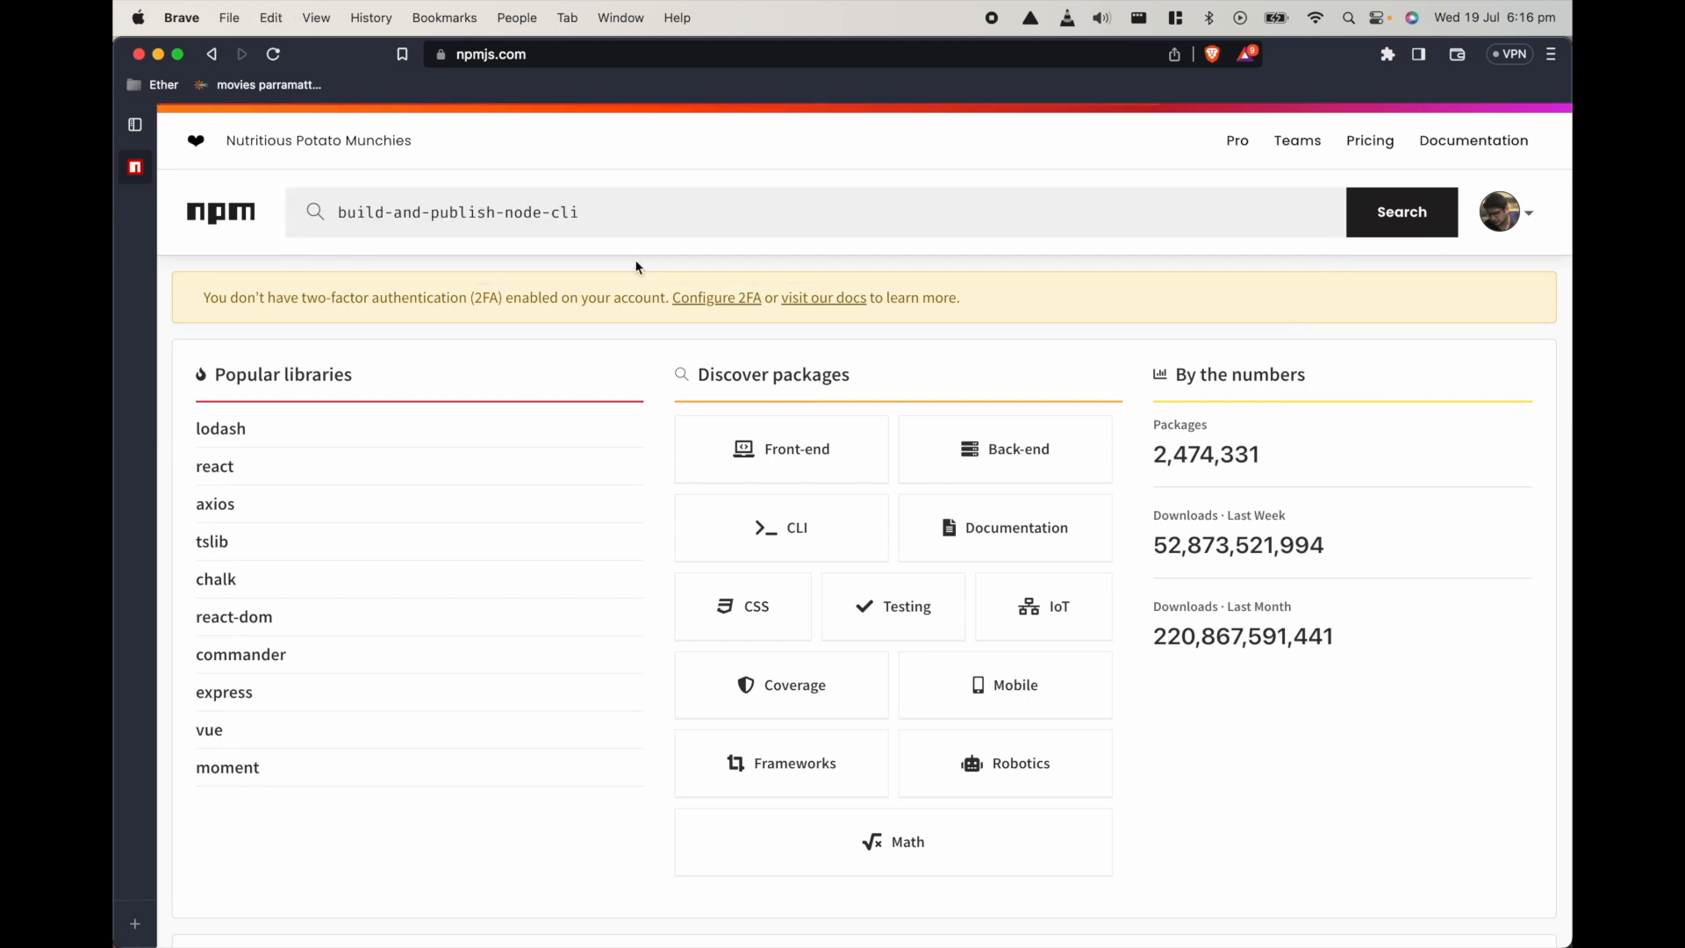
{"action": "mouse_move", "coordinate": [1524, 226]}
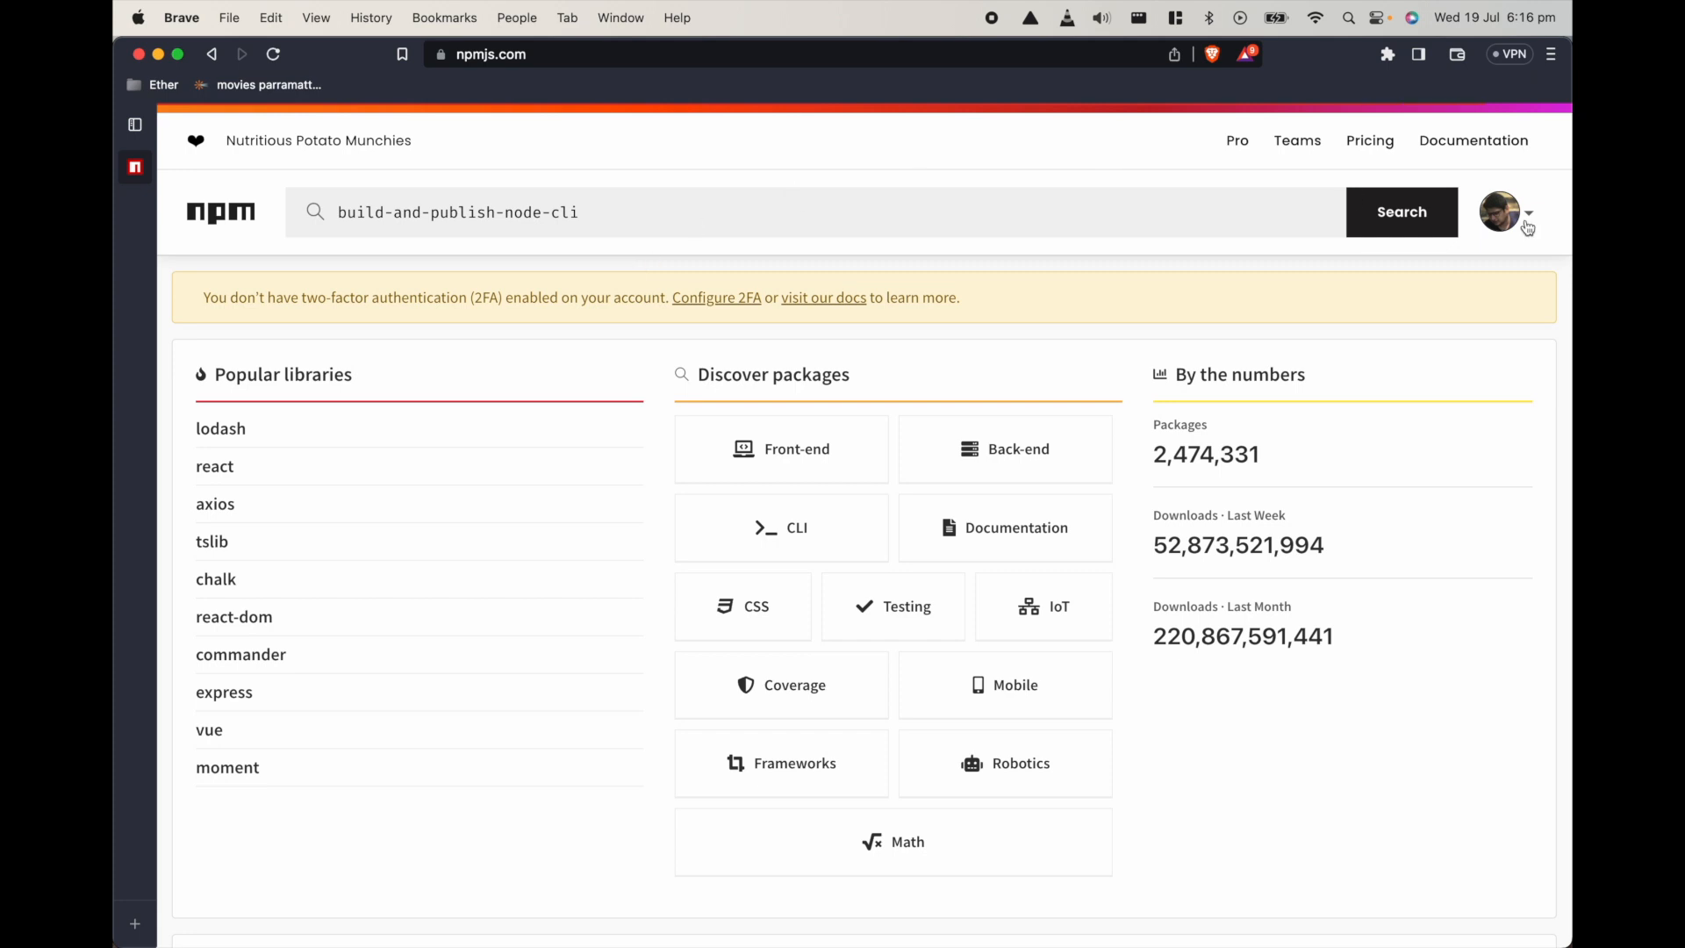
{"action": "left_click", "coordinate": [1400, 211]}
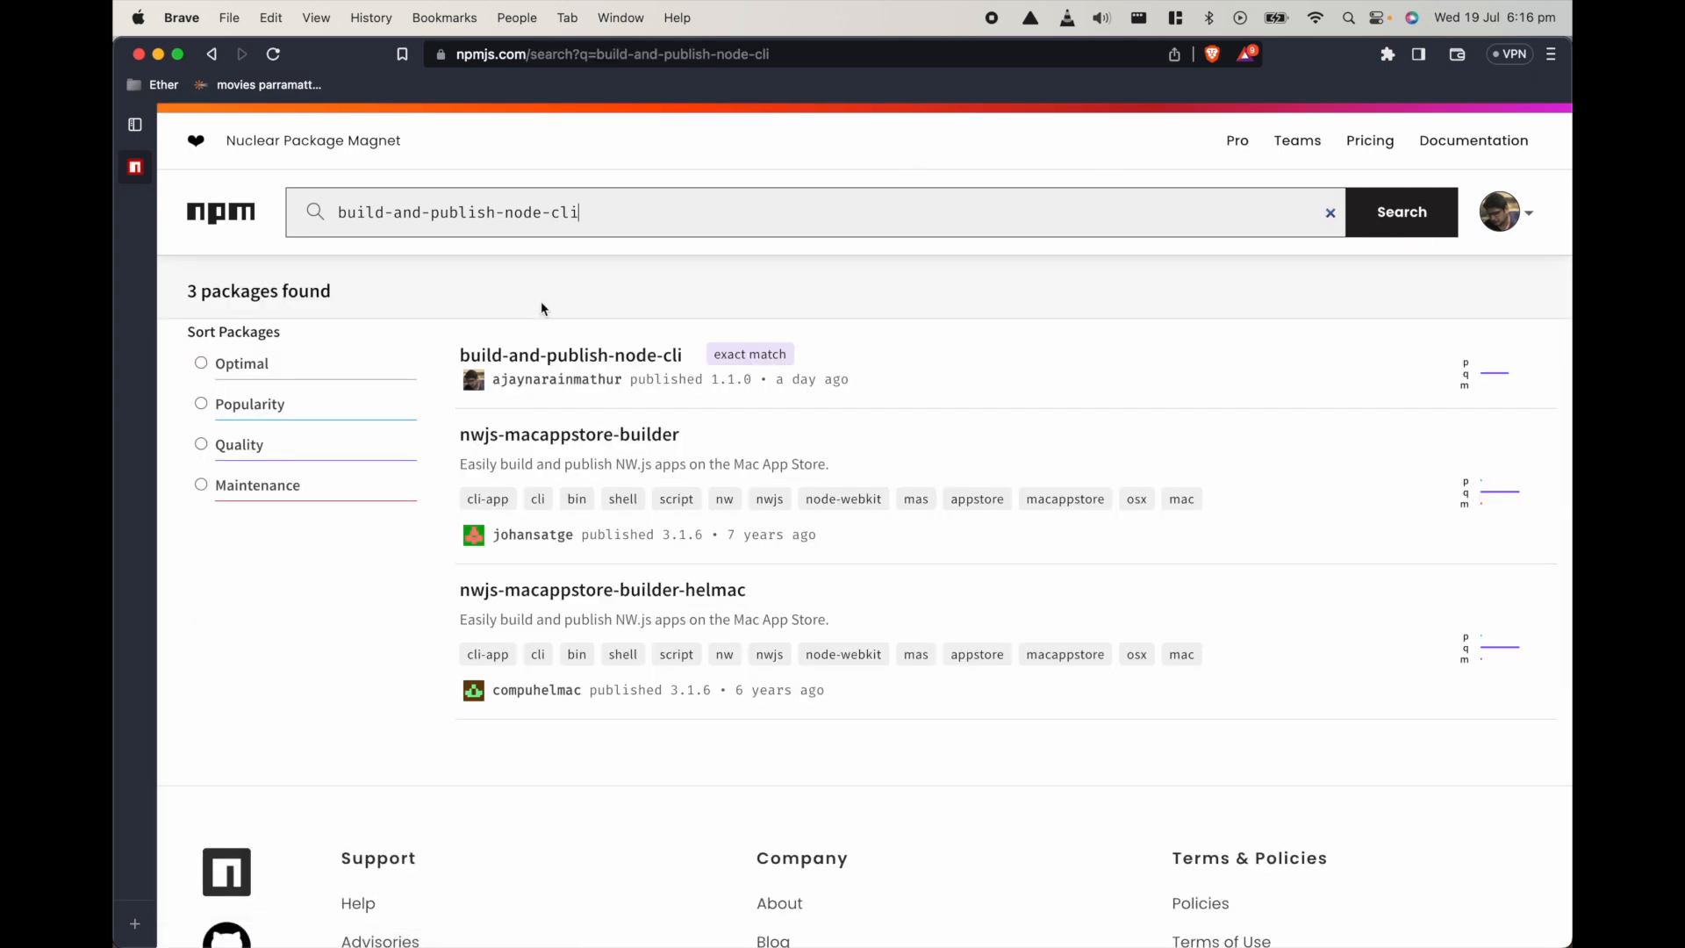
{"action": "left_click", "coordinate": [569, 355]}
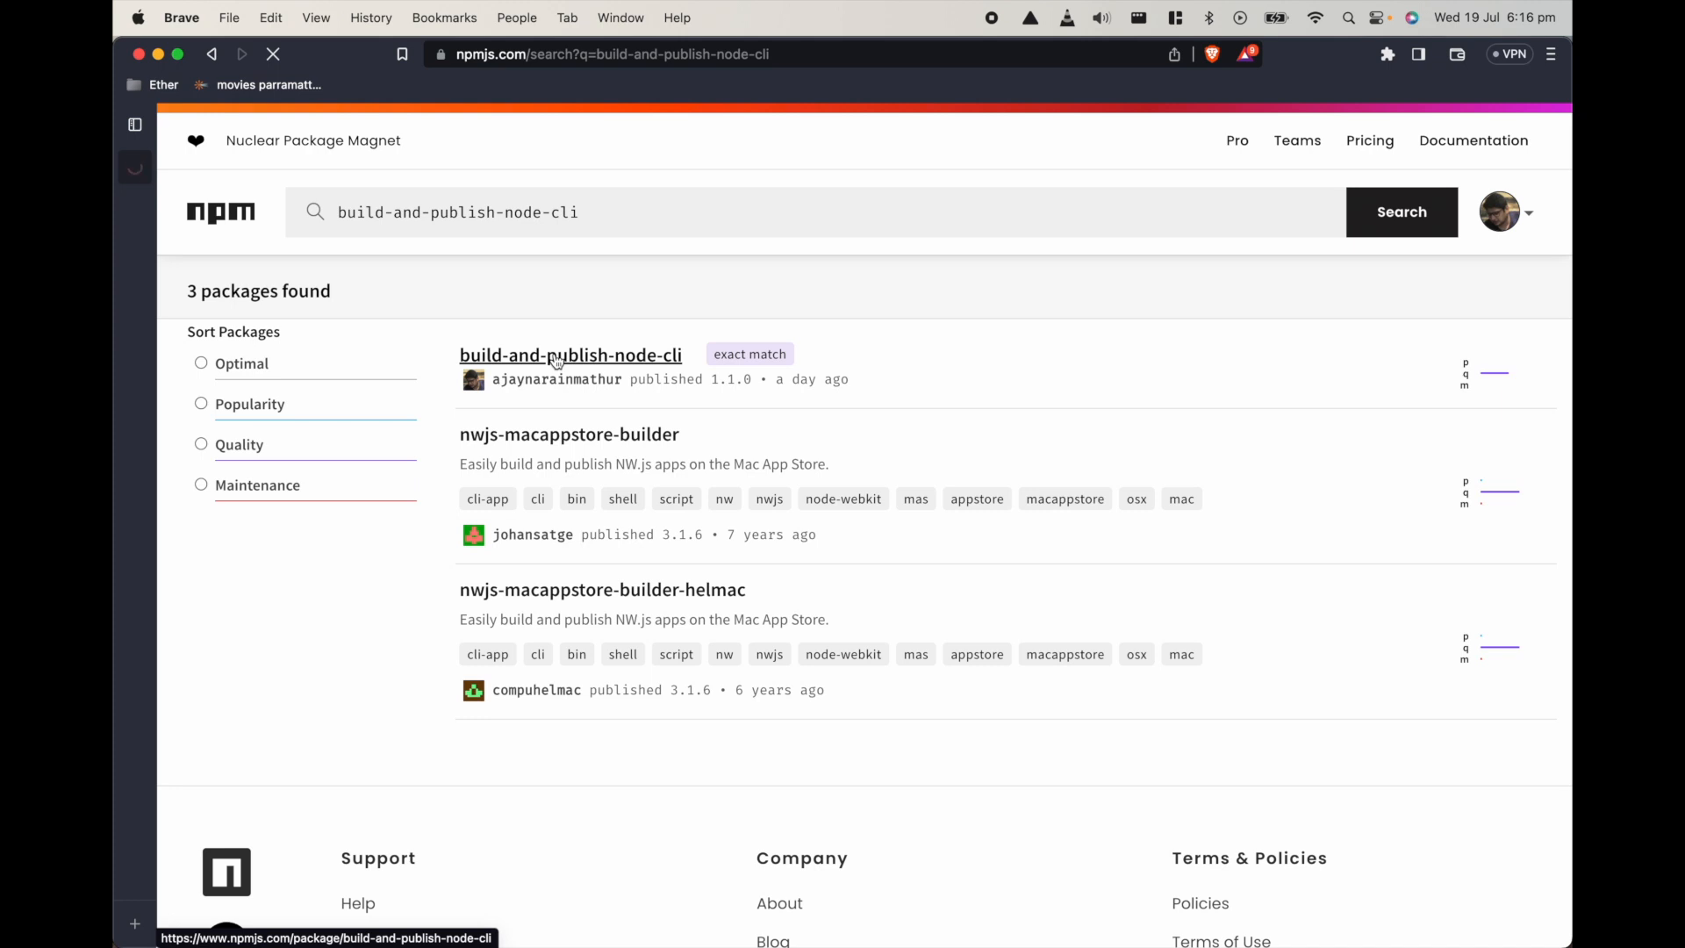
{"action": "left_click", "coordinate": [569, 355]}
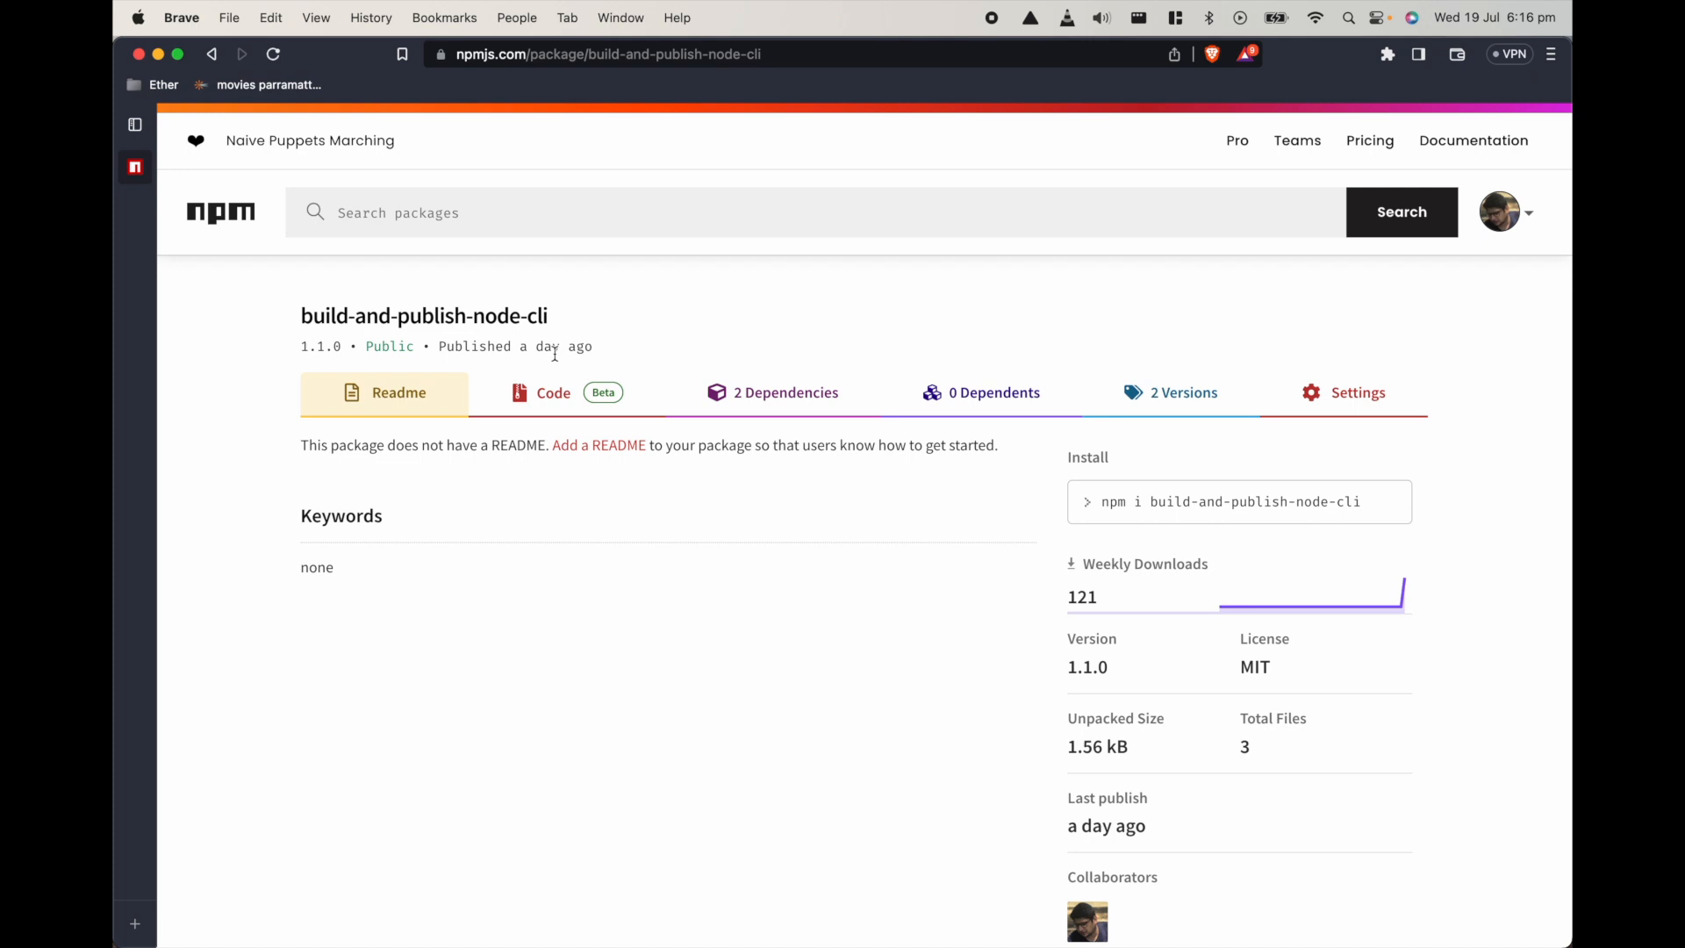
View the package's Readme section, then leave a blank new tab showing.
{"action": "scroll", "scroll_direction": "down", "scroll_amount": 3}
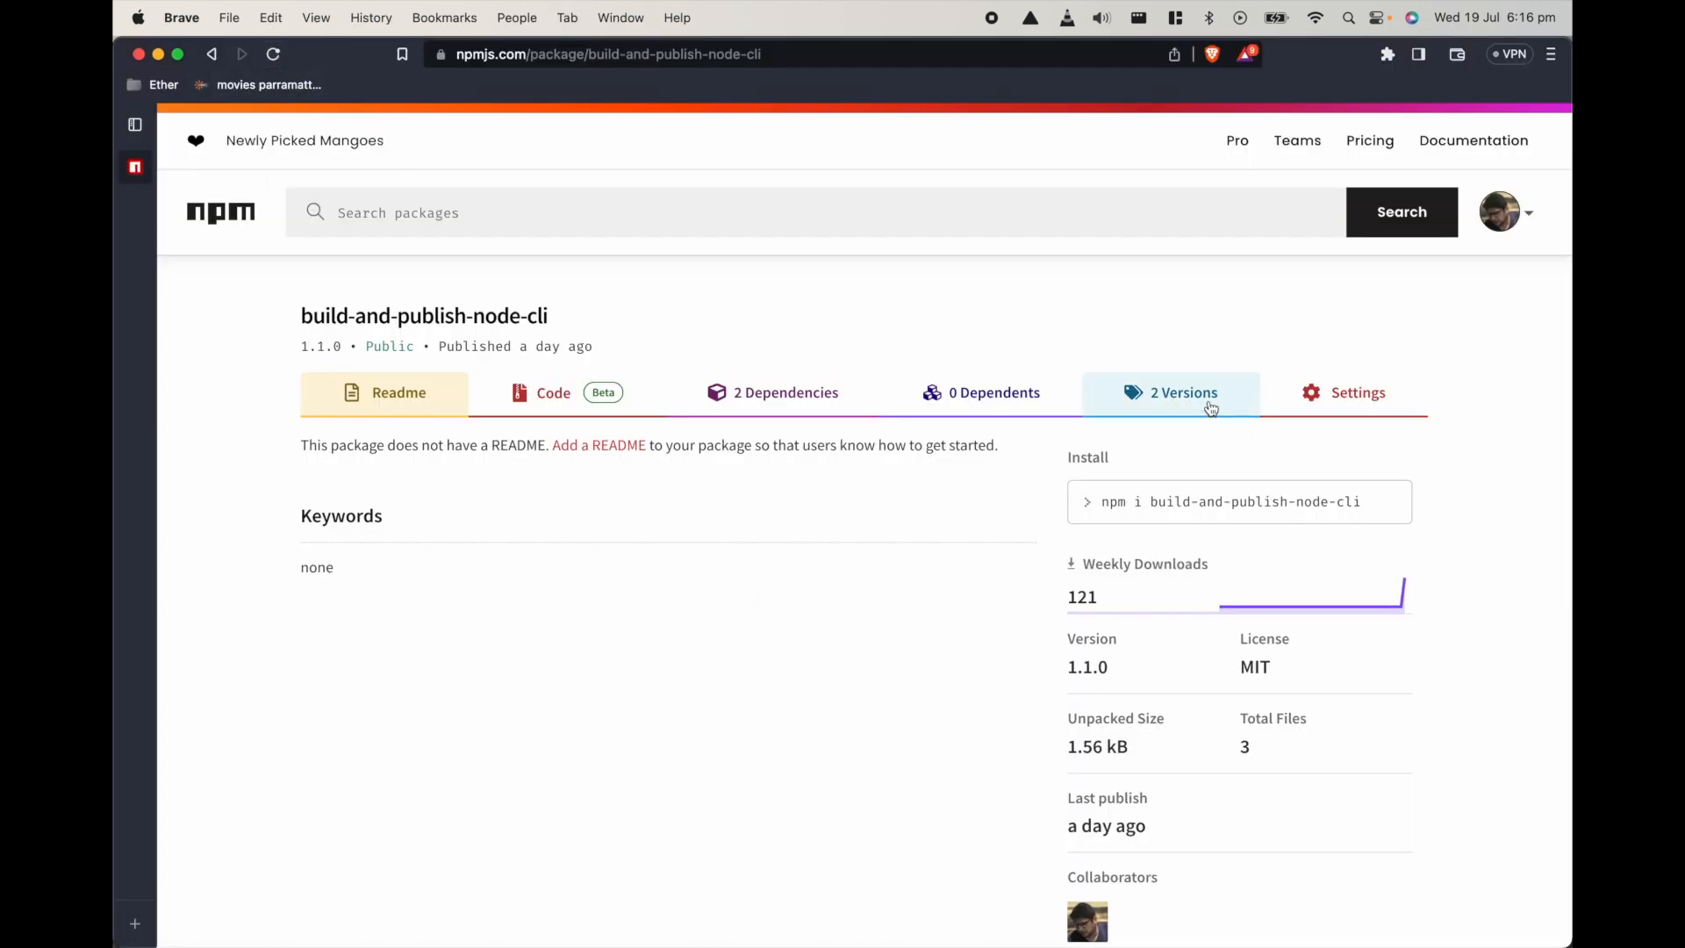
{"action": "left_click", "coordinate": [399, 393]}
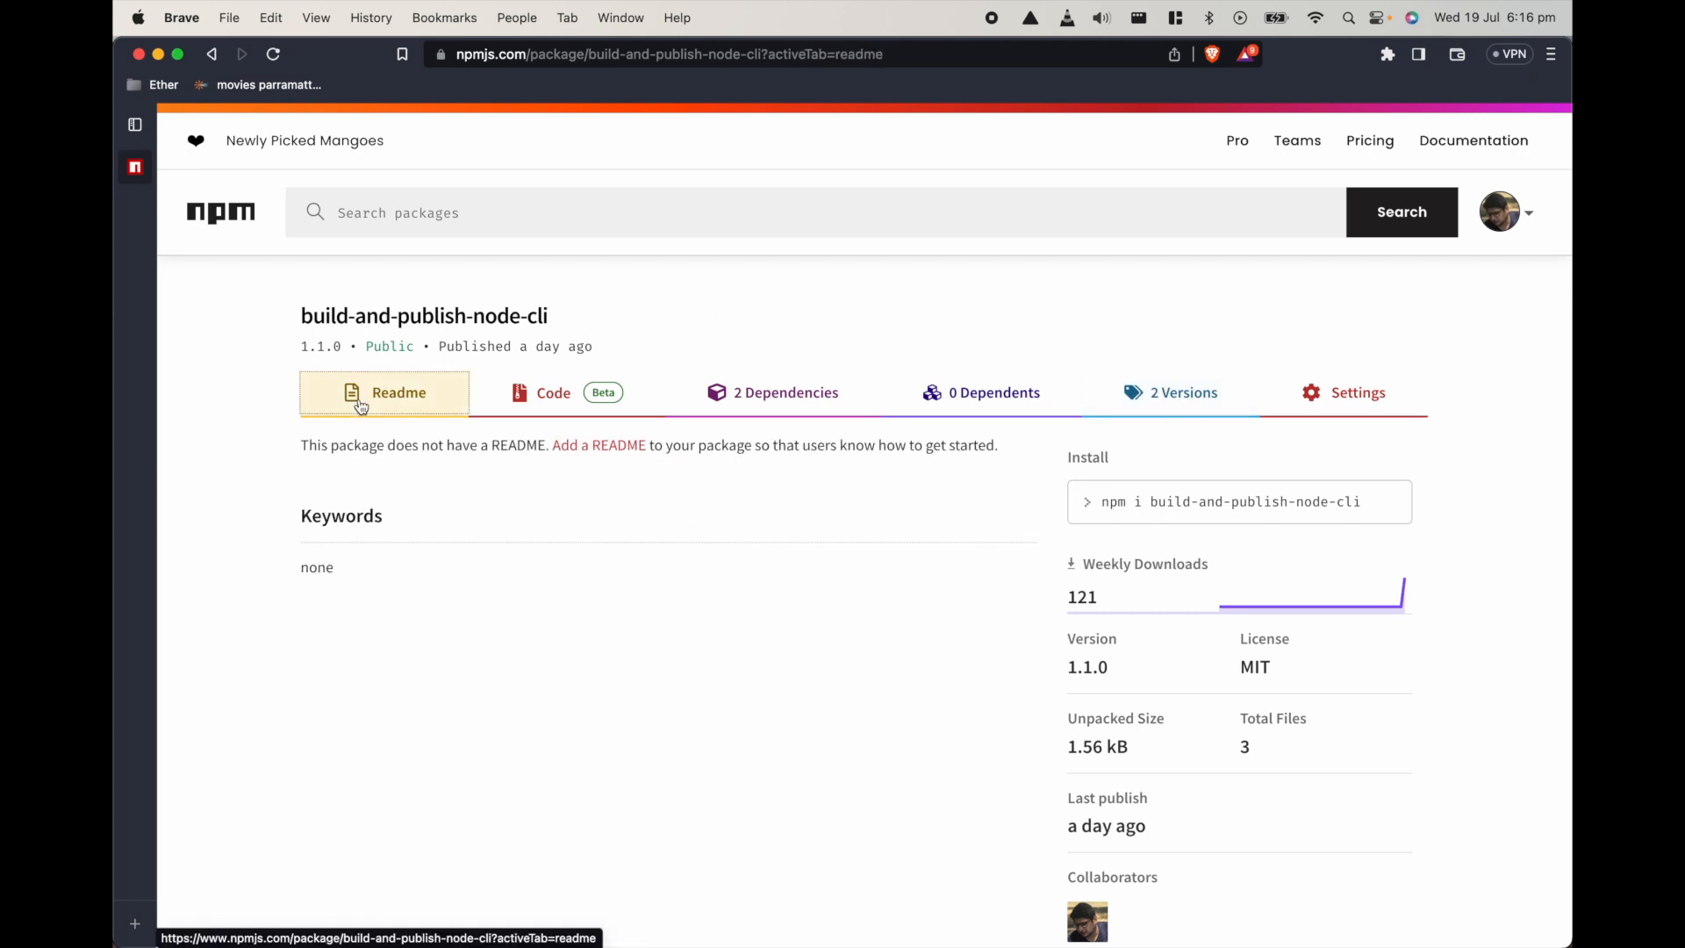
{"action": "mouse_move", "coordinate": [672, 734]}
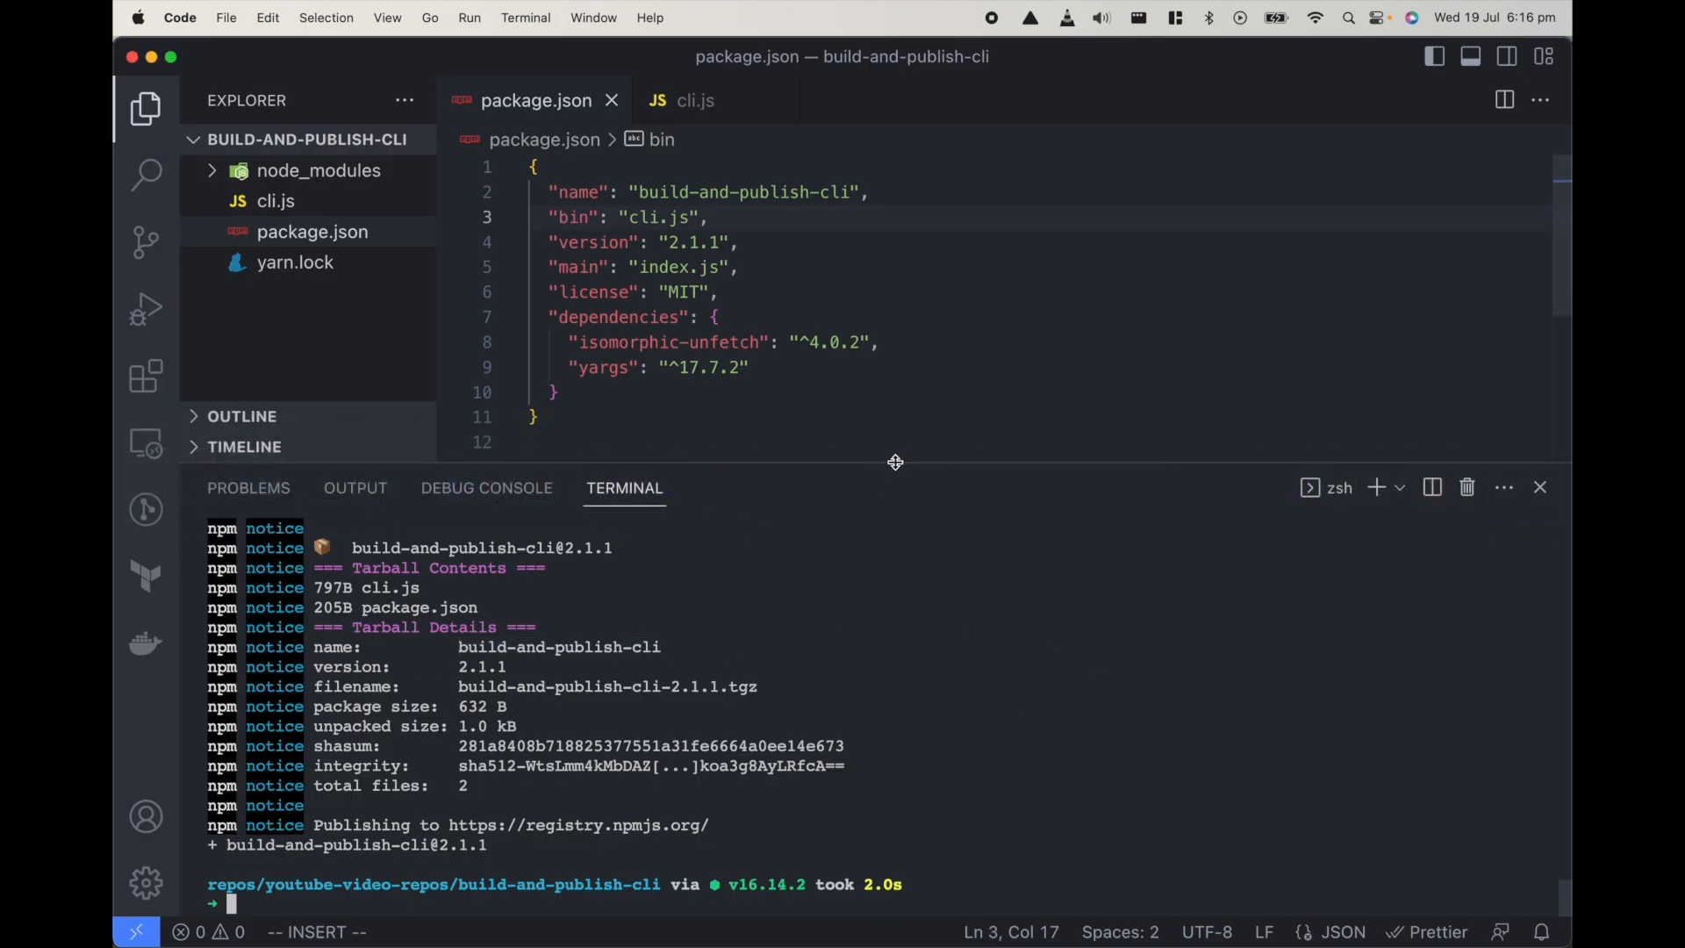
{"action": "left_click_drag", "start_coordinate": [895, 462], "coordinate": [895, 398]}
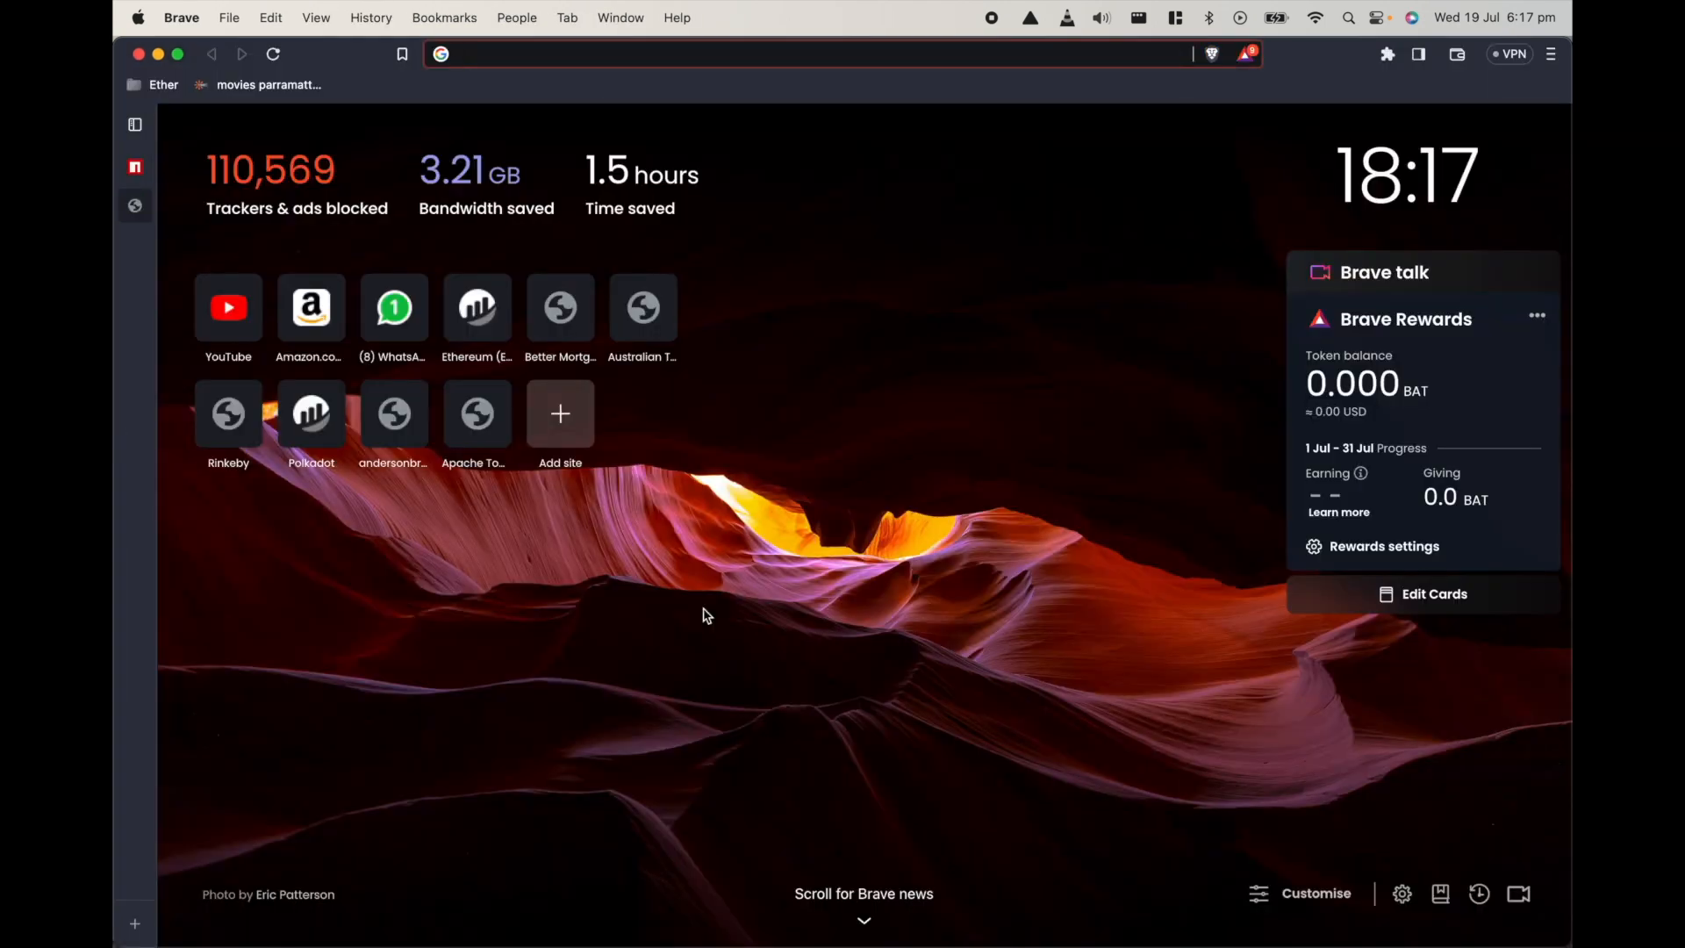
Find the Yarn site and search it for build-and-publish-cli, which doesn't exist yet.
{"action": "type", "text": "yarn&oq=yarn&aqs=chrome..69i57.2119j0j1&sourceid=chrome&ie=UTF-8"}
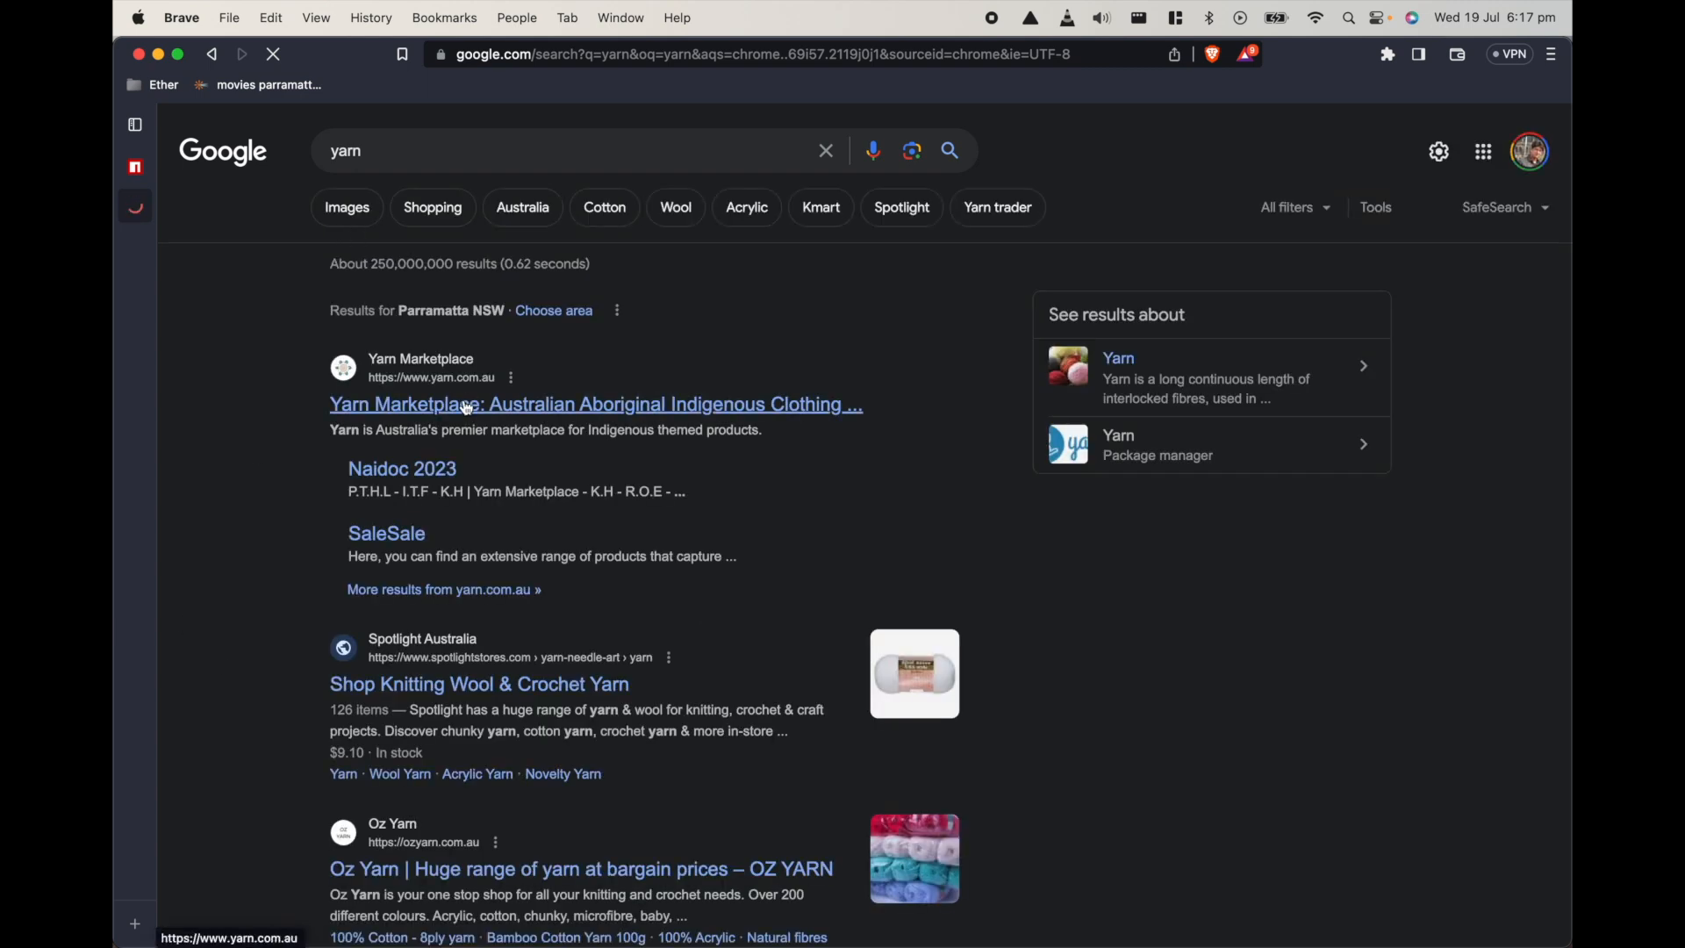
{"action": "left_click", "coordinate": [595, 404]}
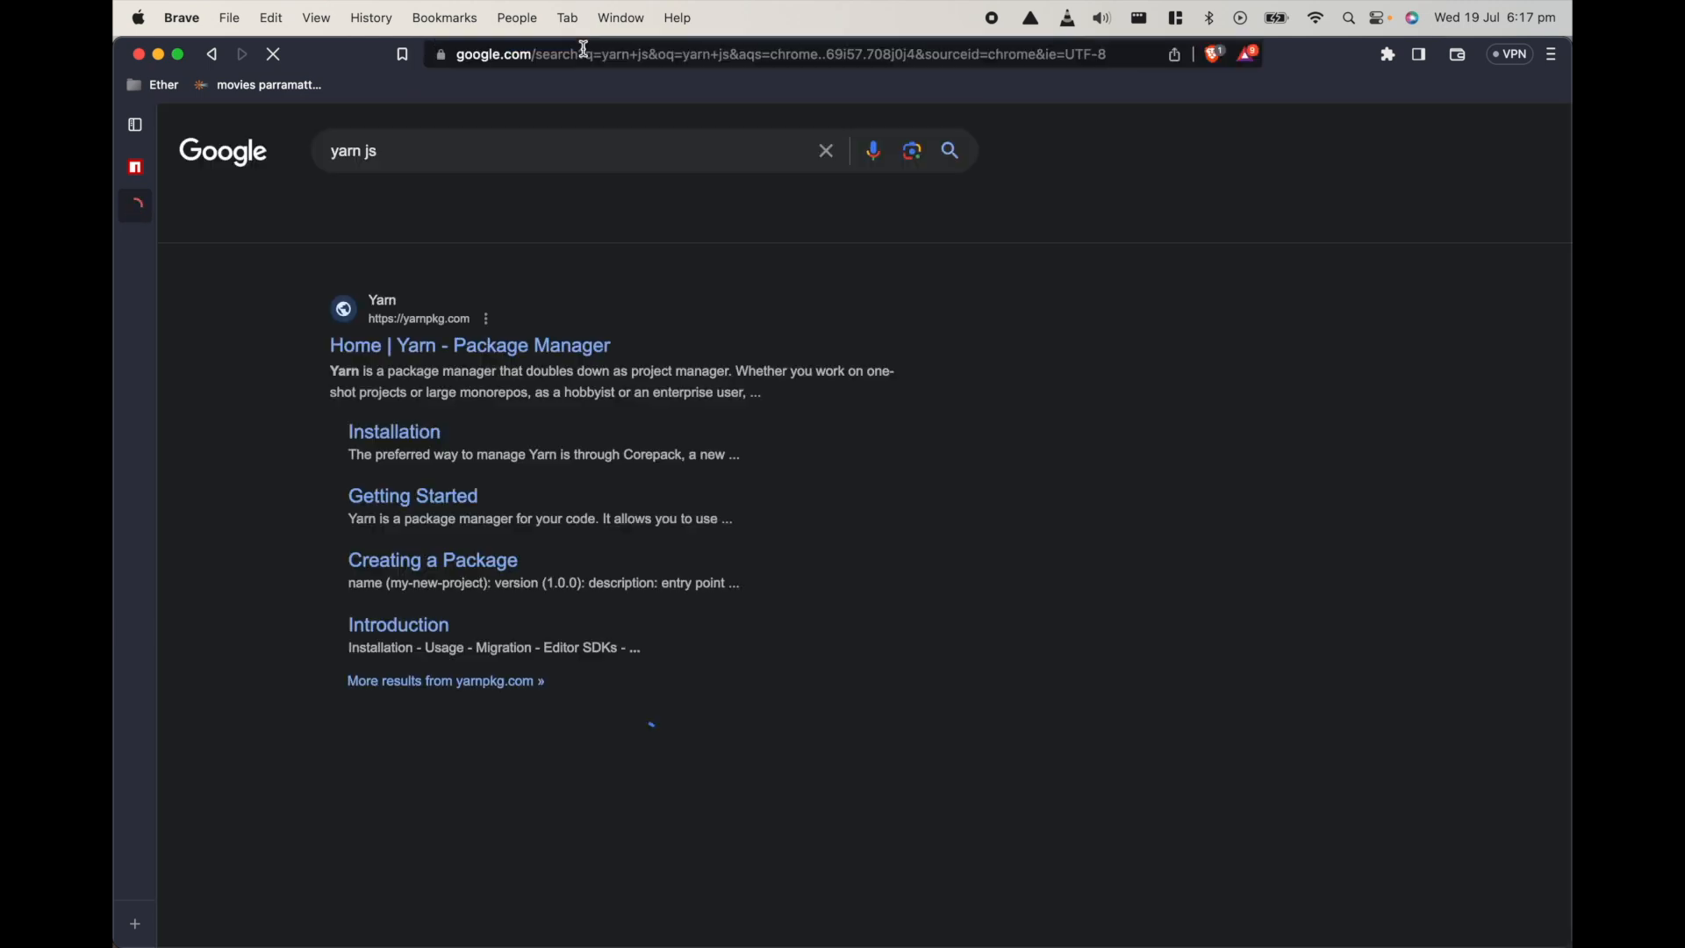
{"action": "left_click", "coordinate": [469, 345]}
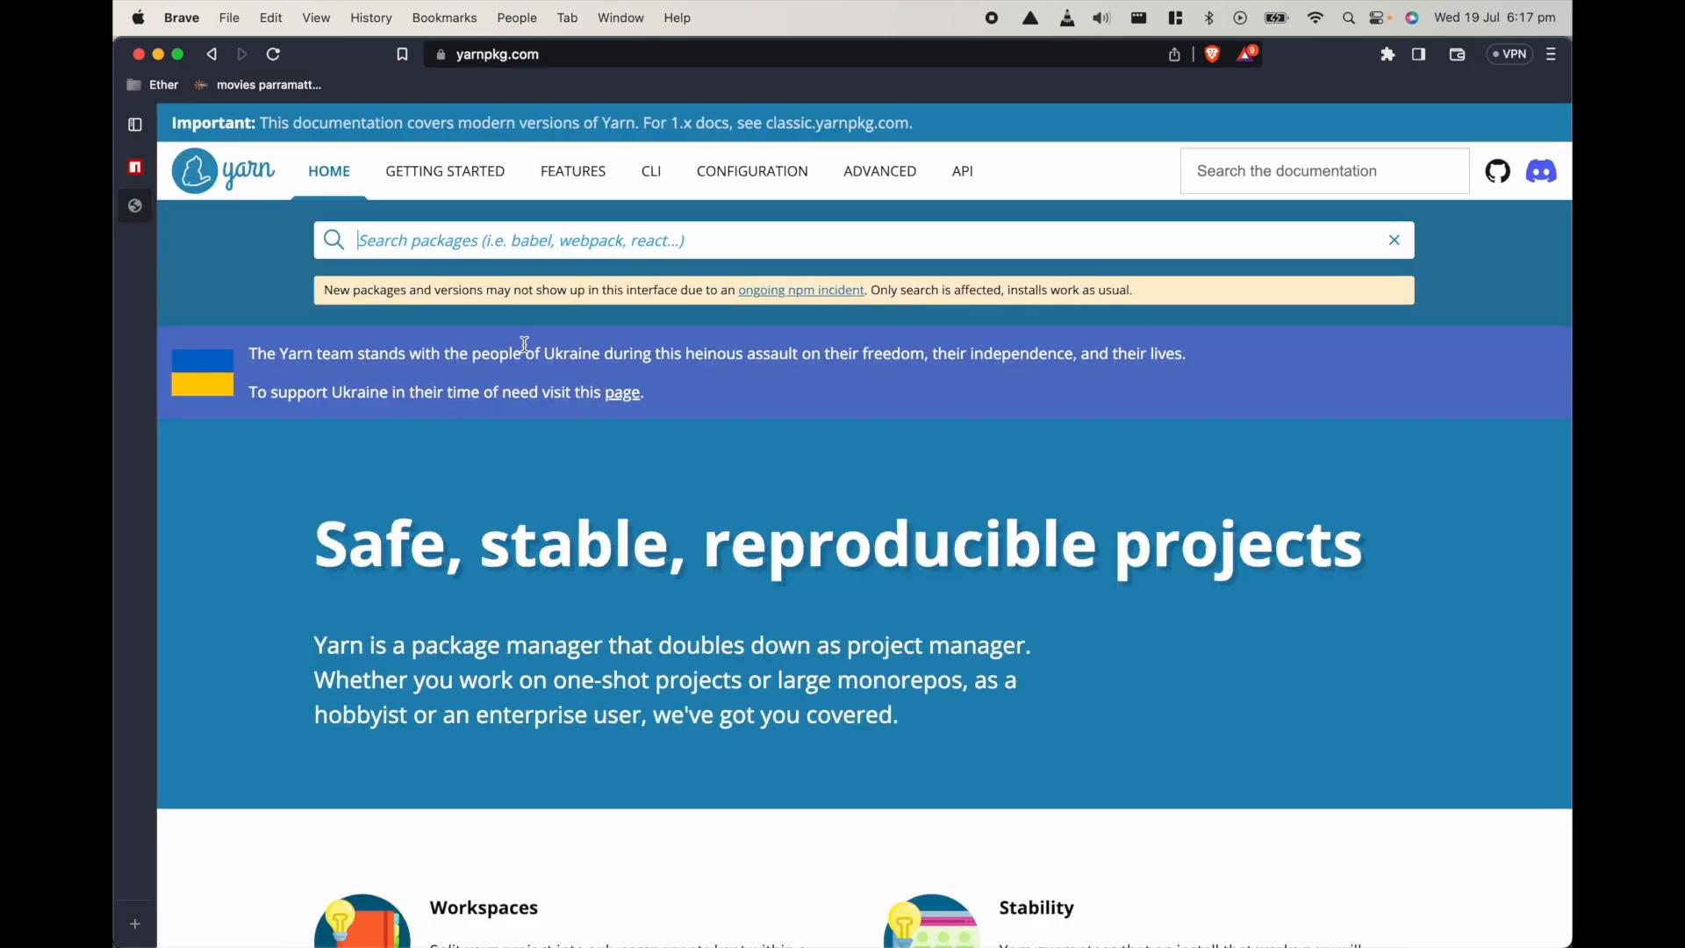
{"action": "type", "text": "build-and-publish-cli"}
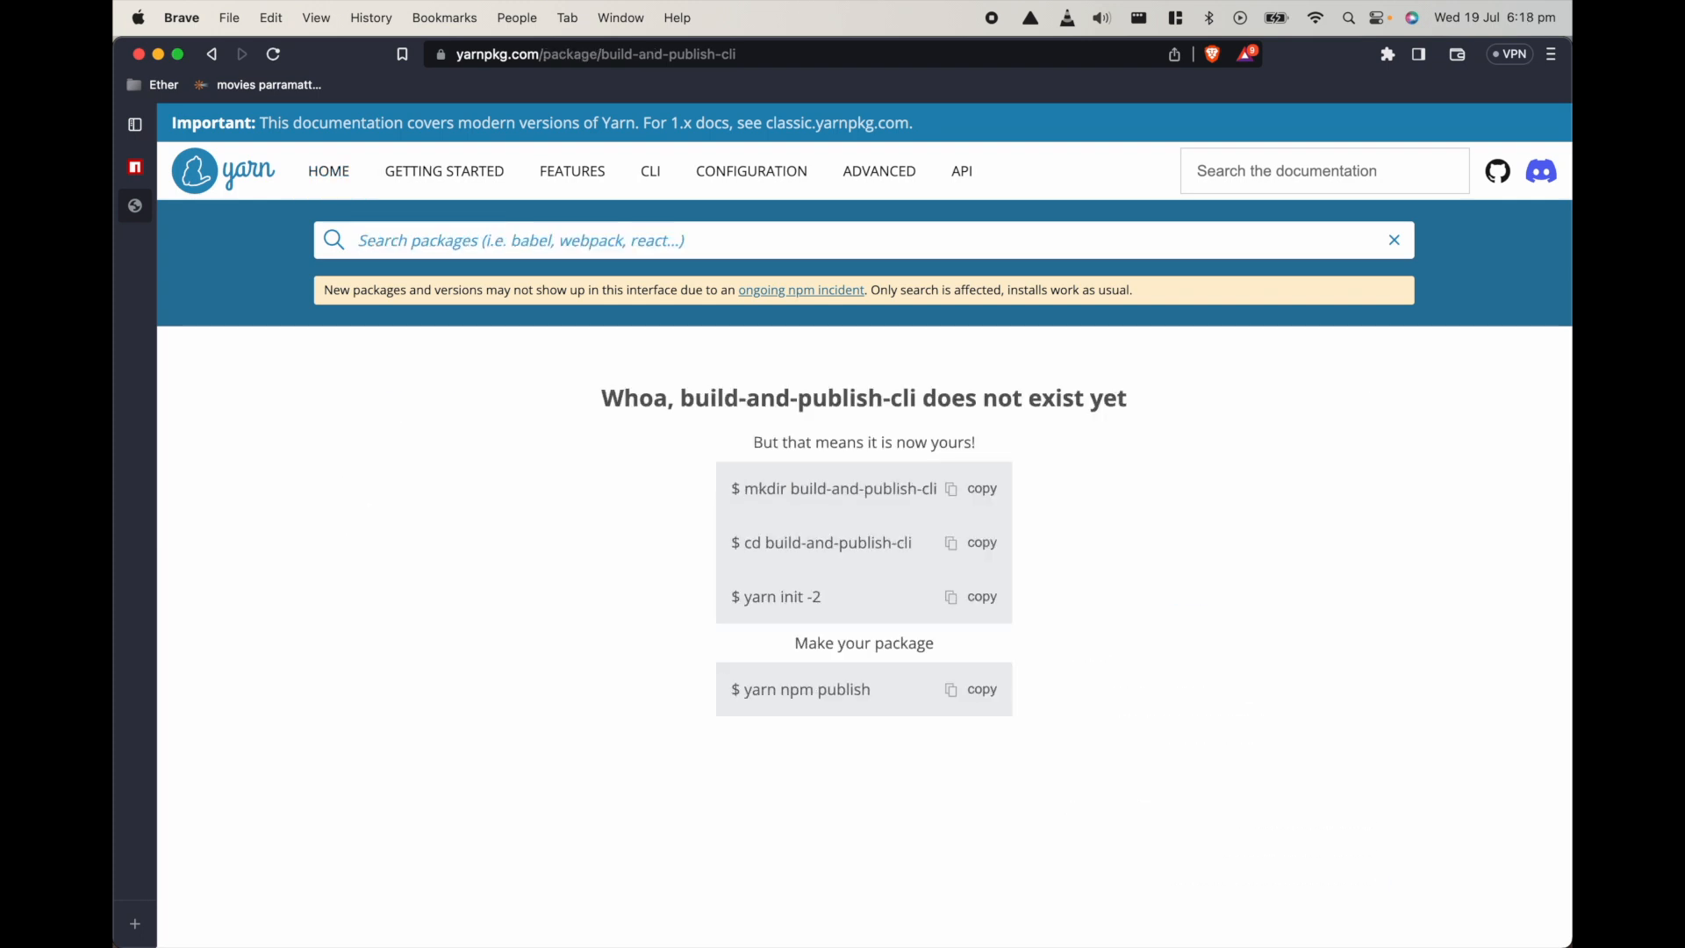
{"action": "mouse_move", "coordinate": [349, 291]}
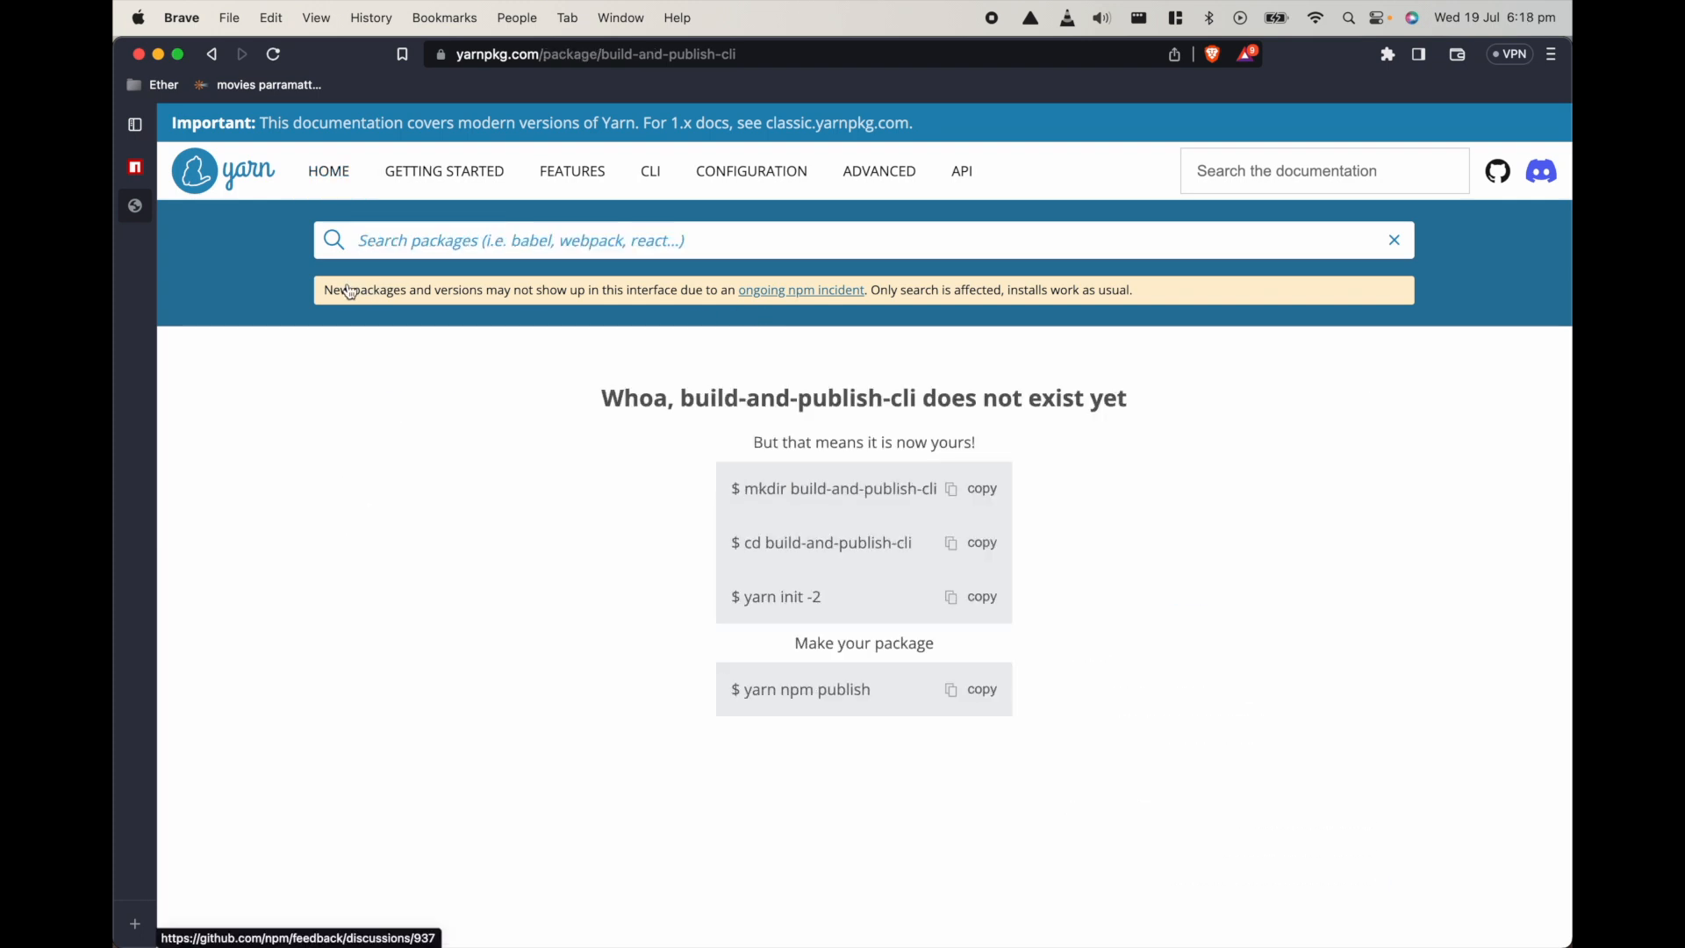
{"action": "mouse_move", "coordinate": [627, 301]}
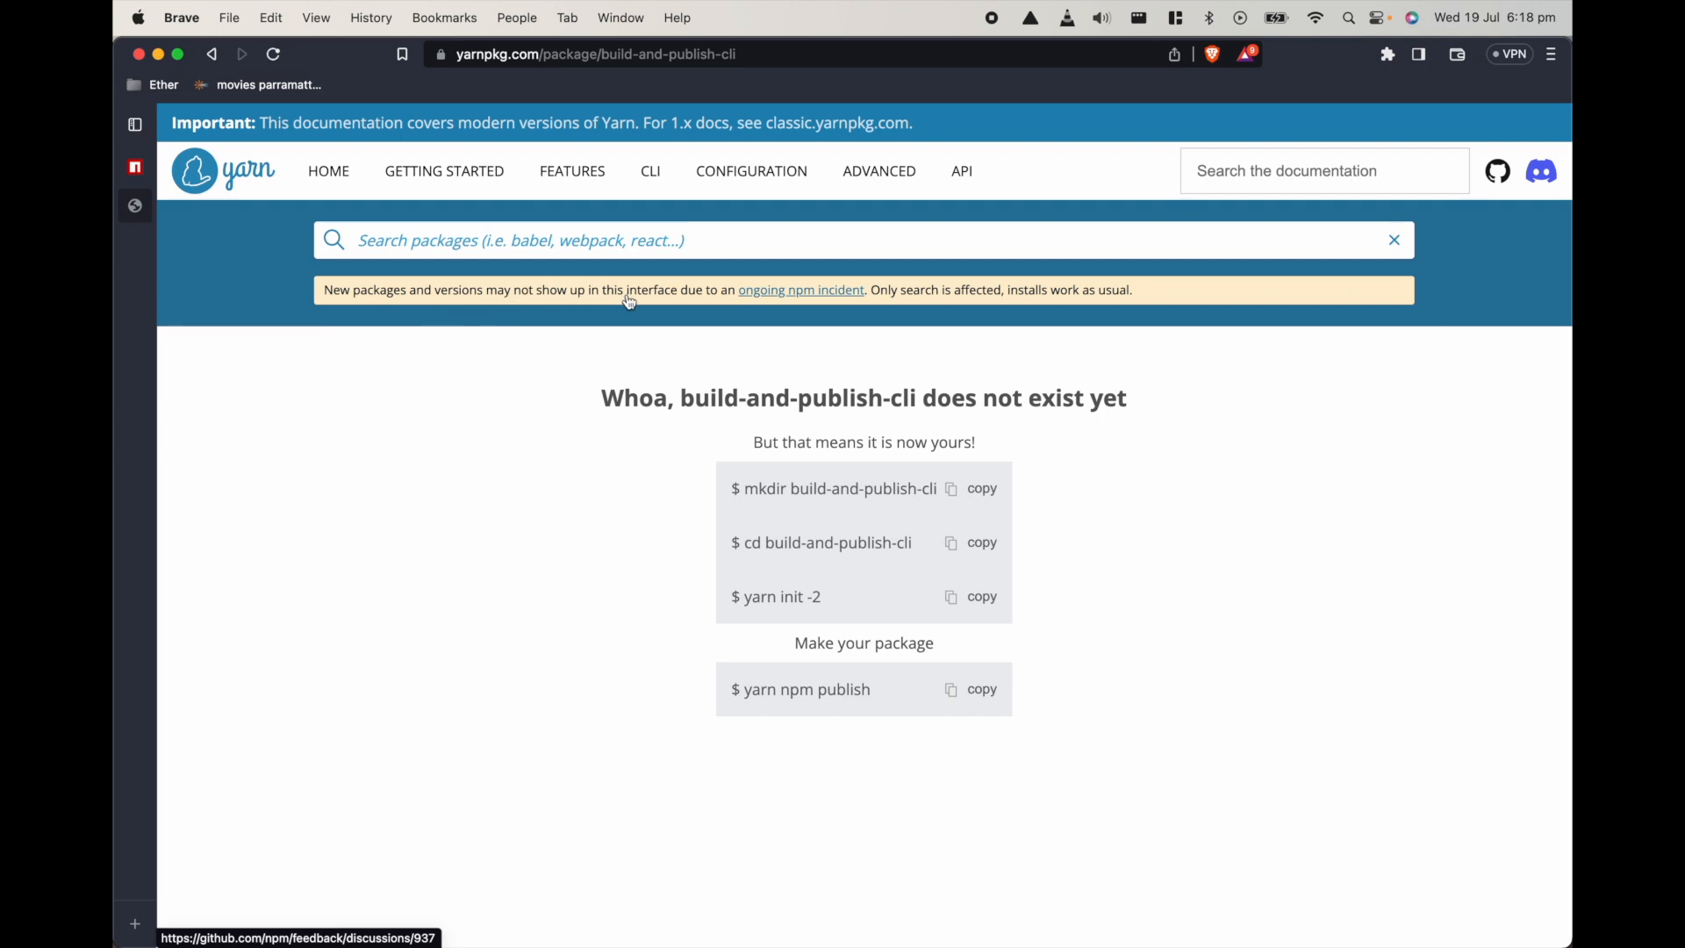
{"action": "mouse_move", "coordinate": [801, 297]}
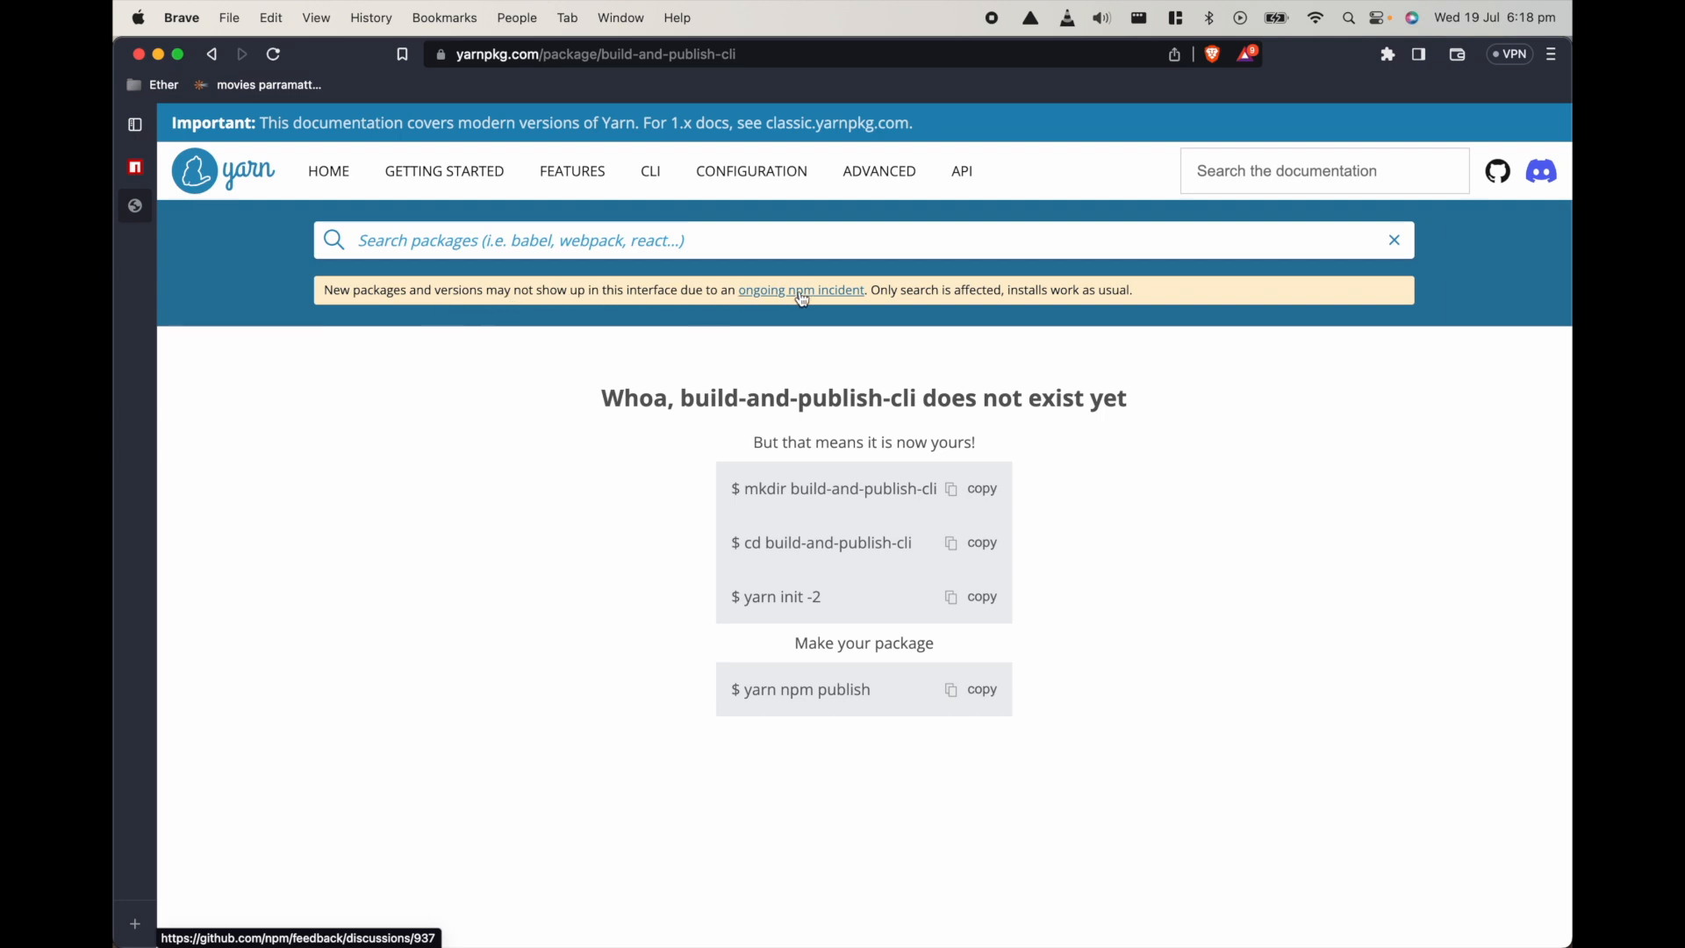
{"action": "left_click", "coordinate": [800, 291]}
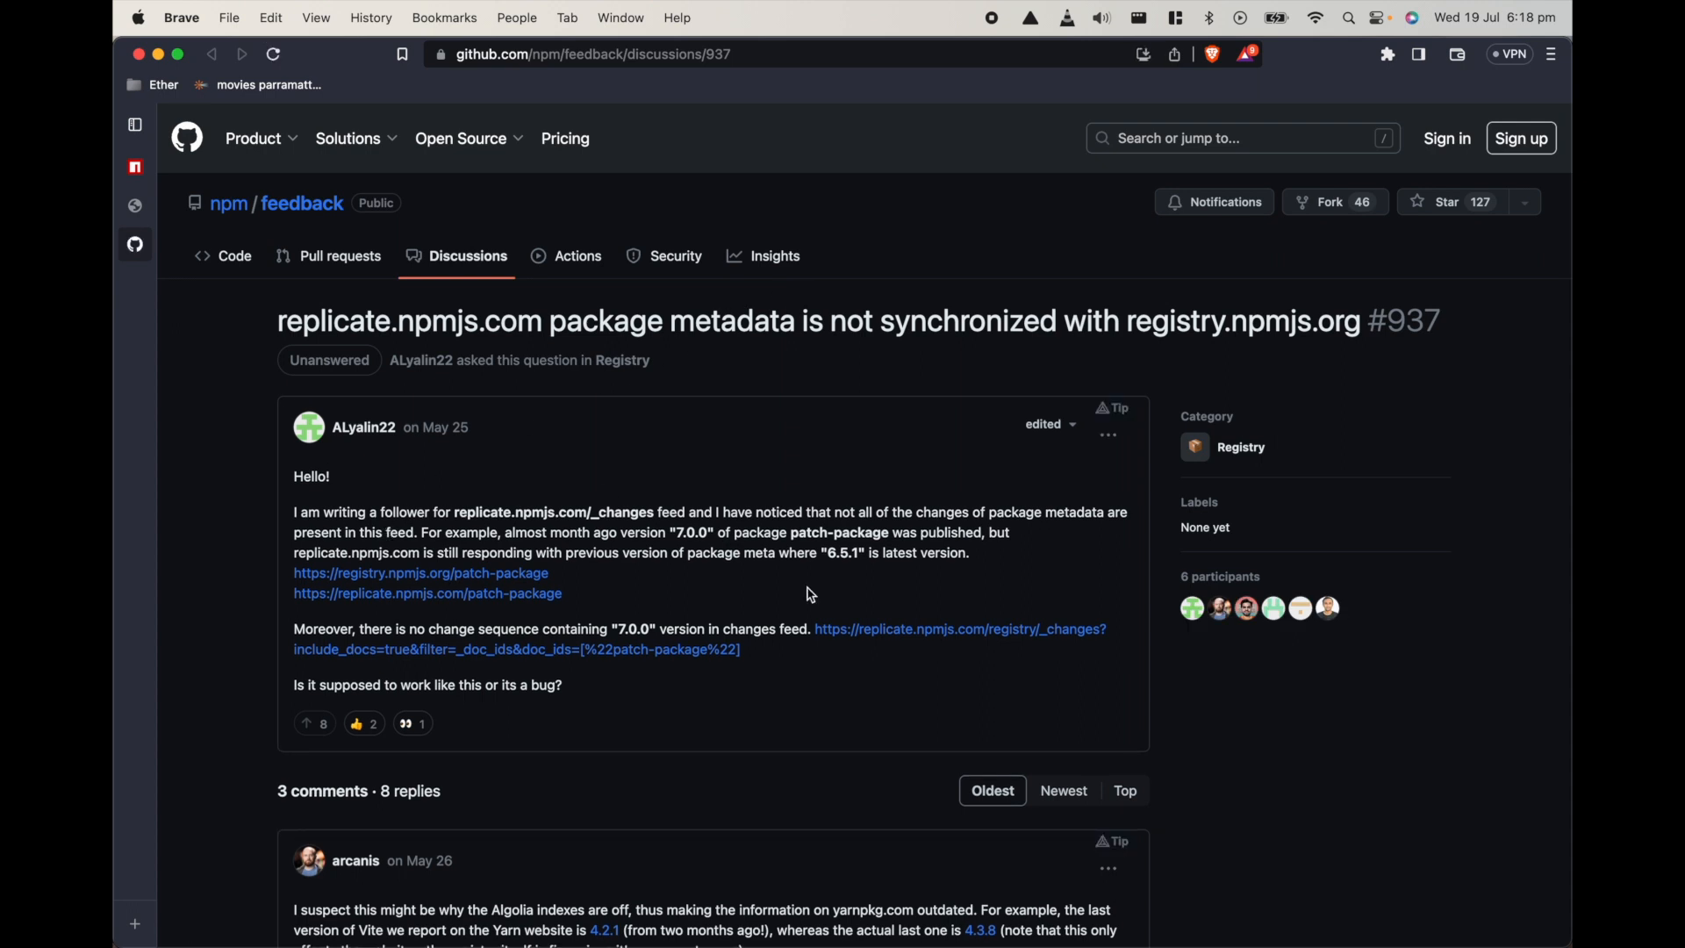
{"action": "scroll", "scroll_direction": "down", "scroll_amount": 3}
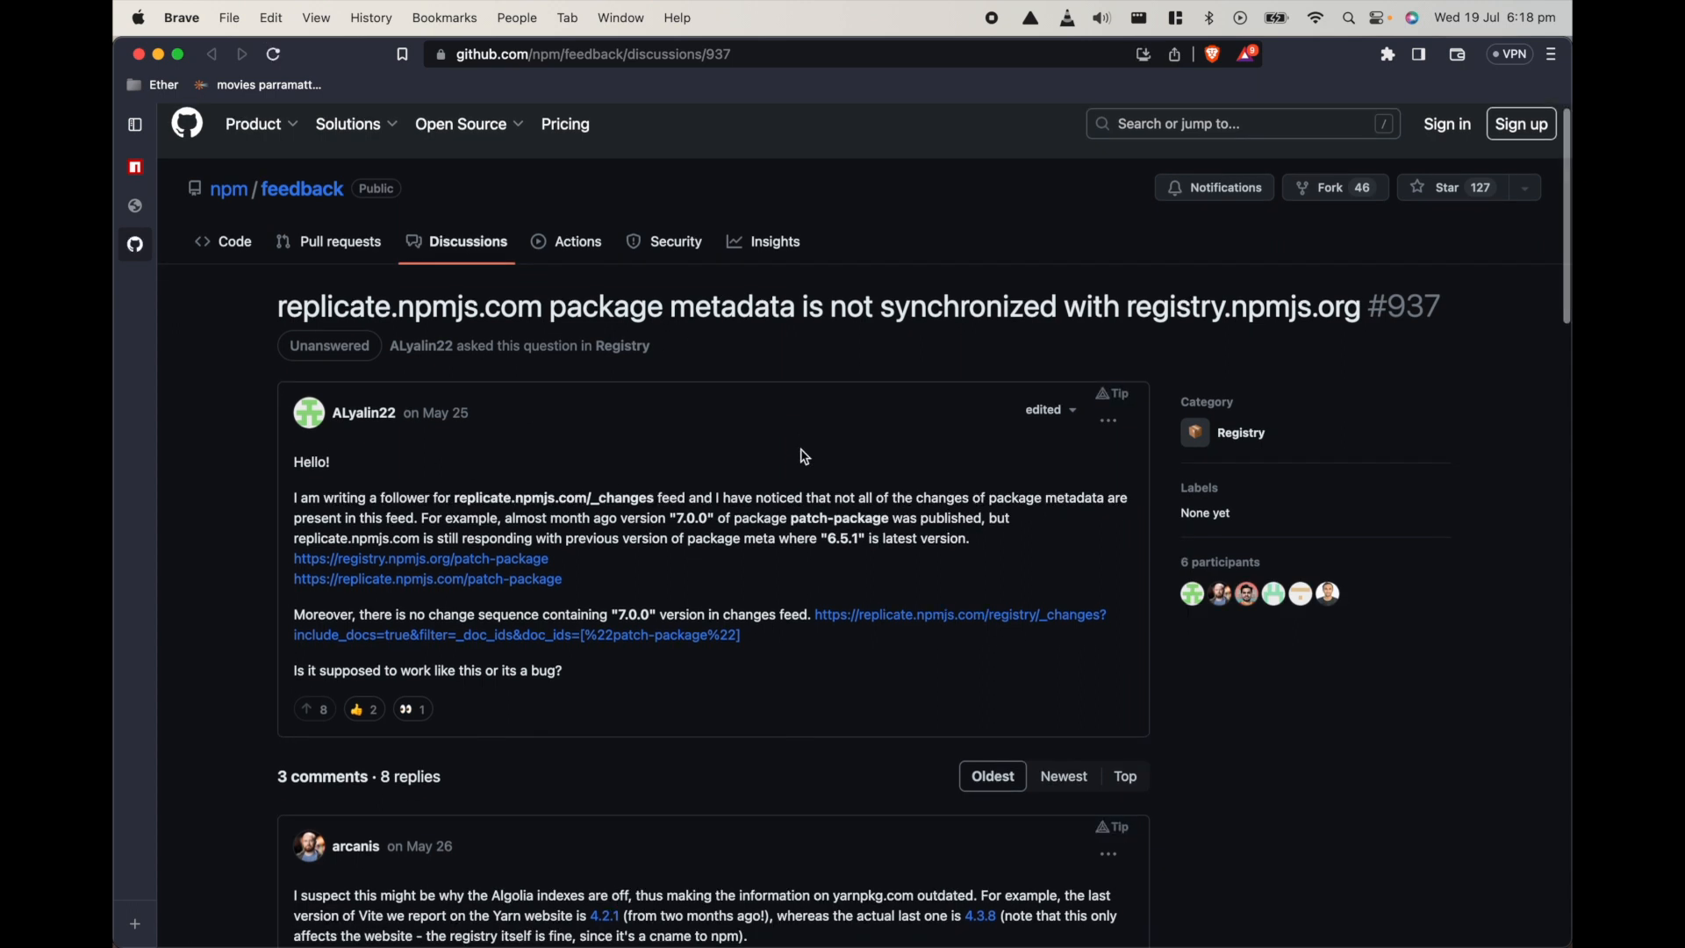
{"action": "scroll", "scroll_direction": "down", "scroll_amount": 3}
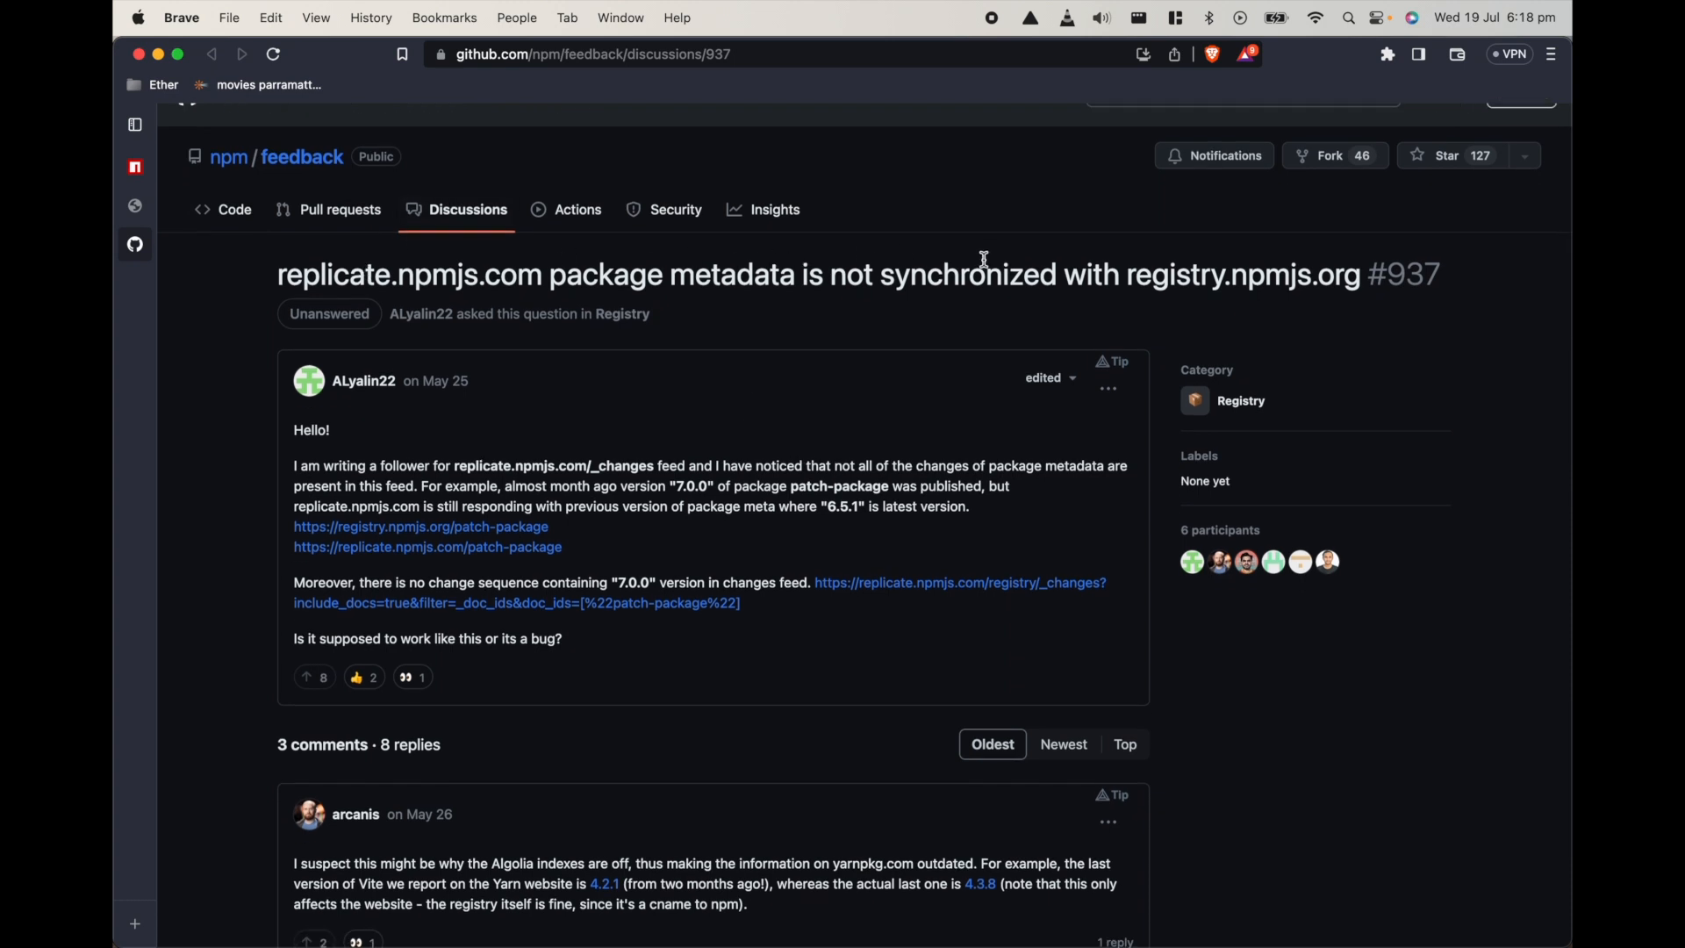
{"action": "scroll", "scroll_direction": "down", "scroll_amount": 3}
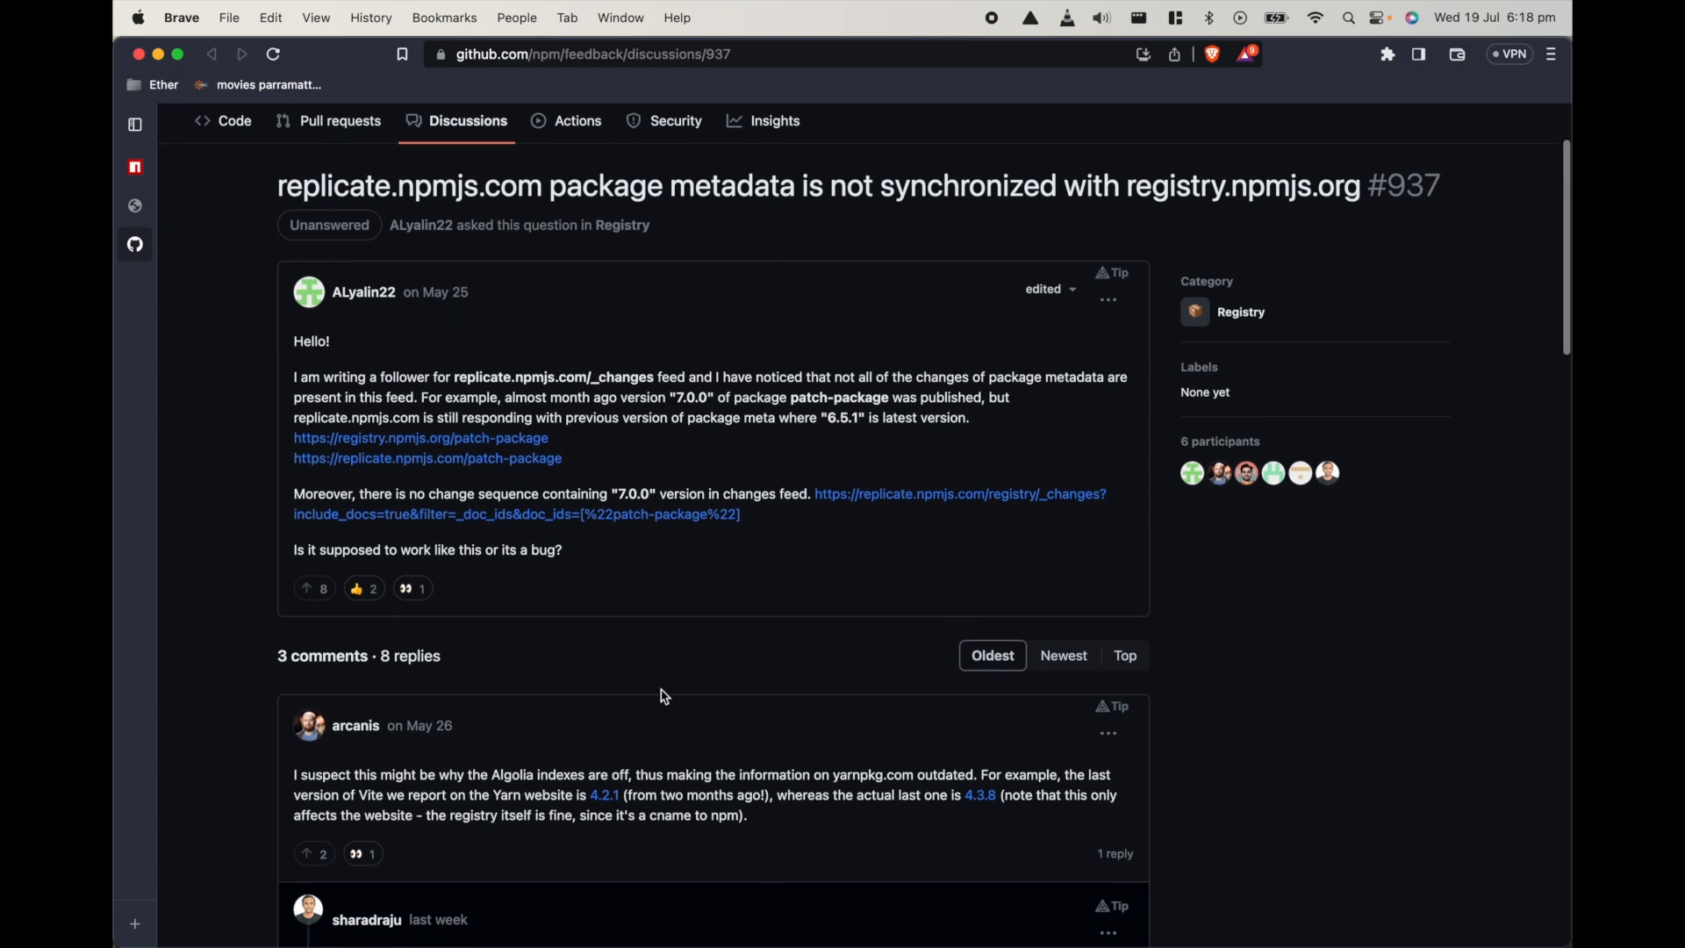
{"action": "scroll", "scroll_direction": "down", "scroll_amount": 3}
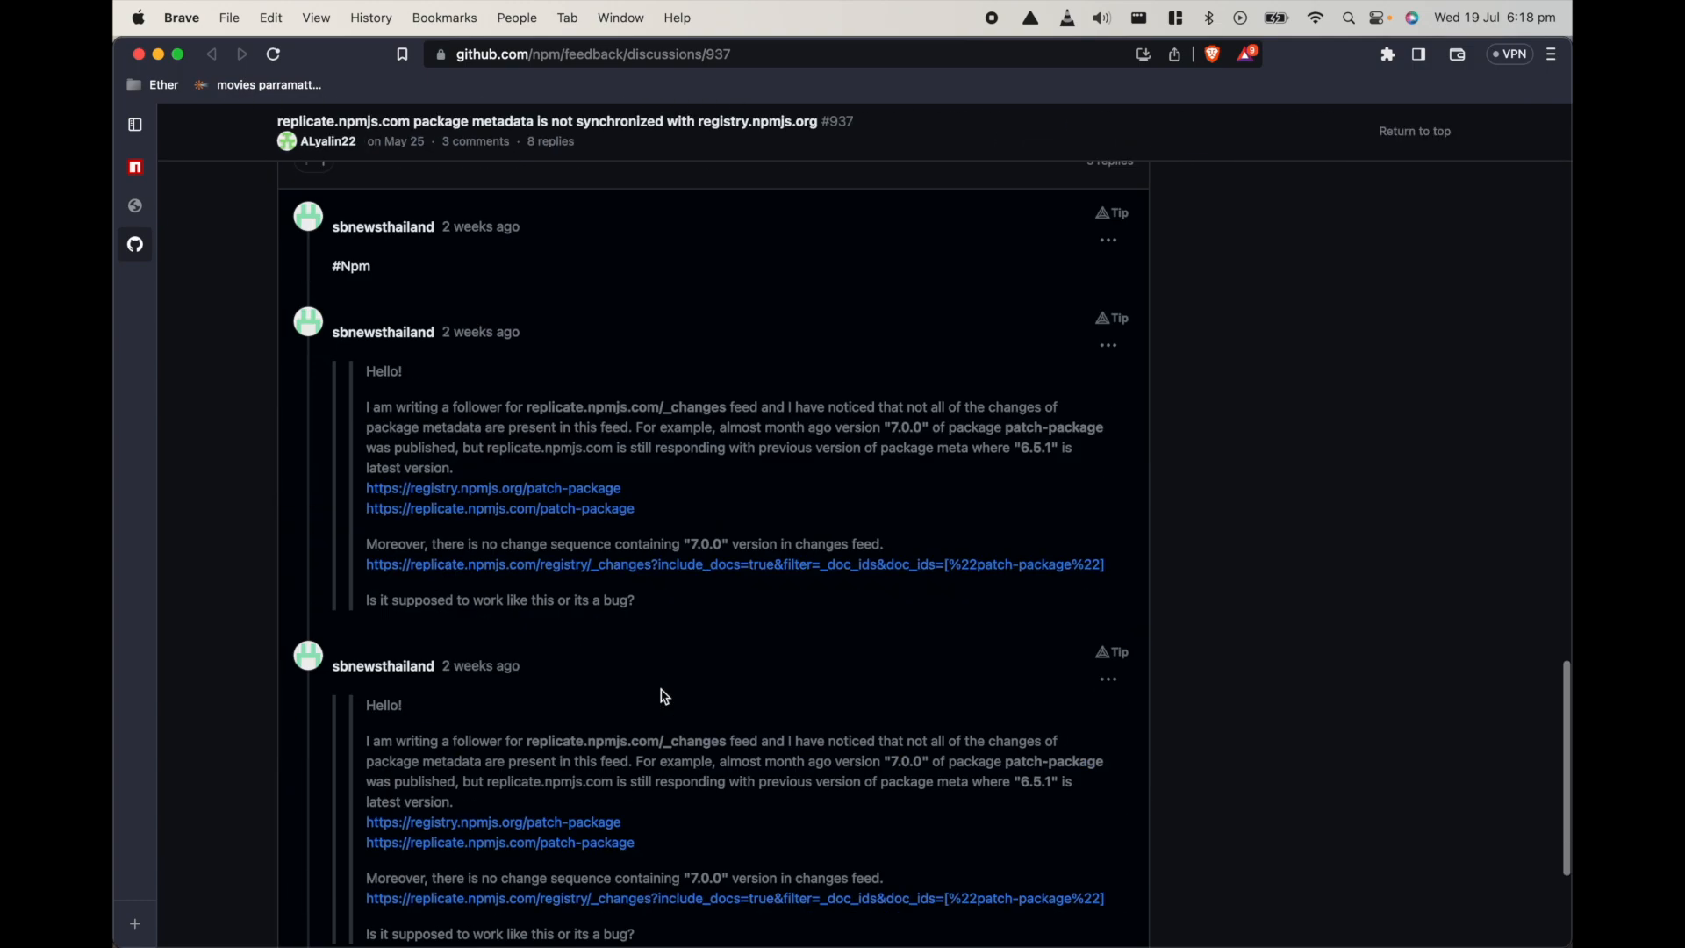
{"action": "scroll", "scroll_direction": "down", "scroll_amount": 3}
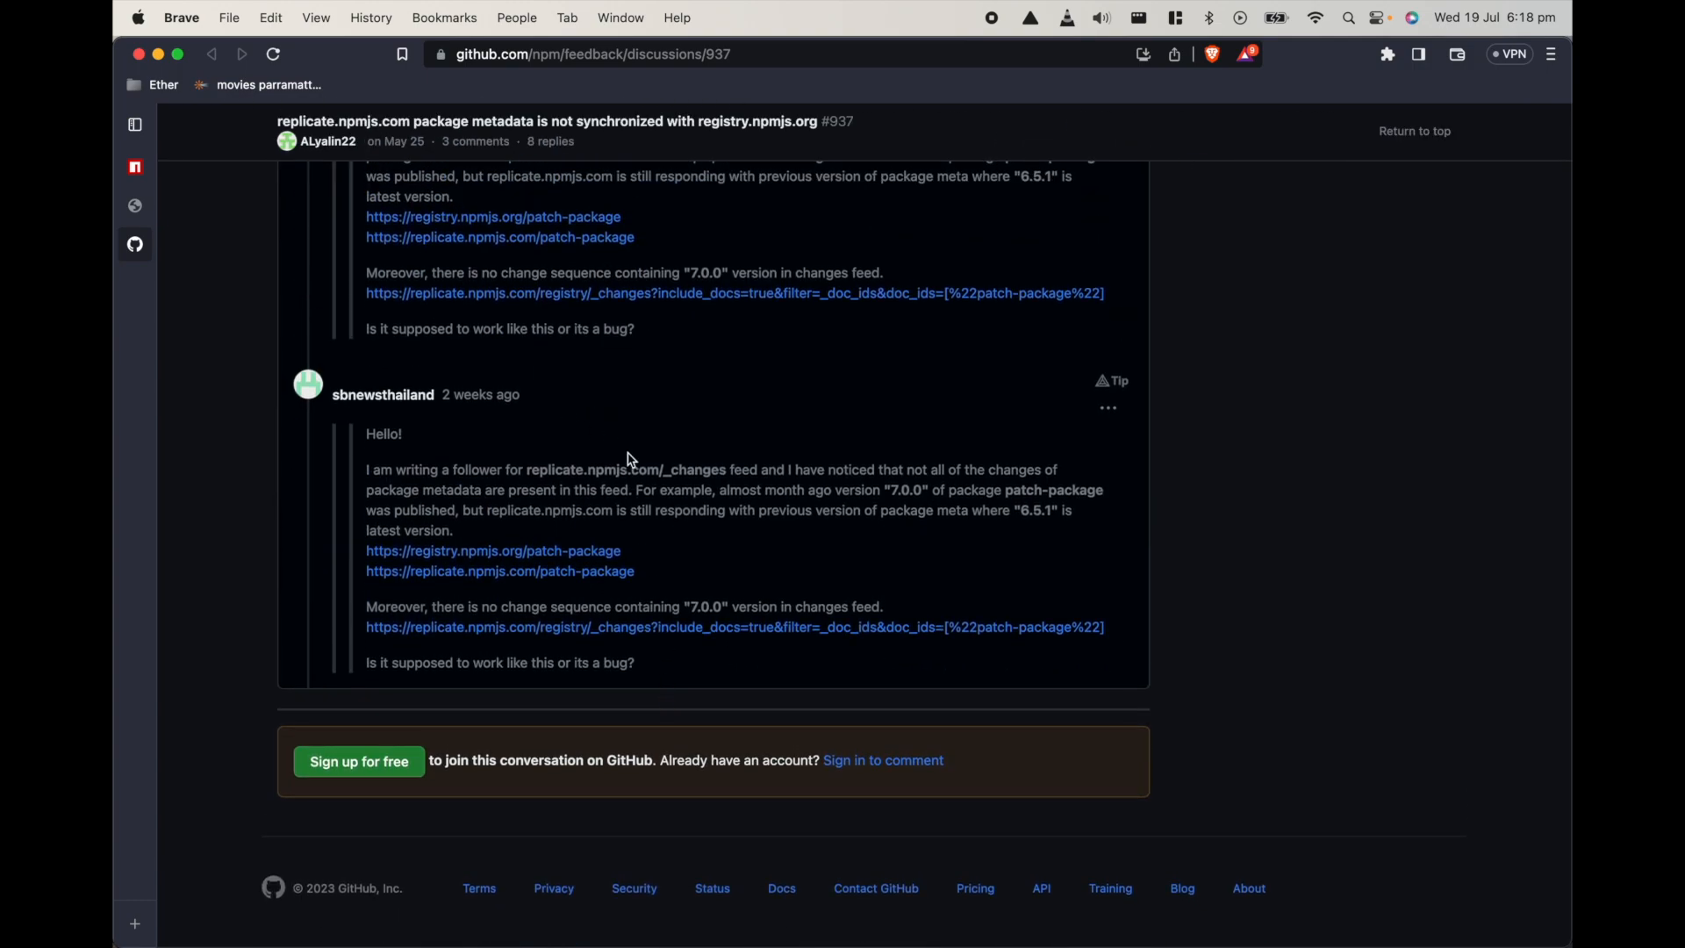
{"action": "scroll", "scroll_direction": "up", "scroll_amount": 3}
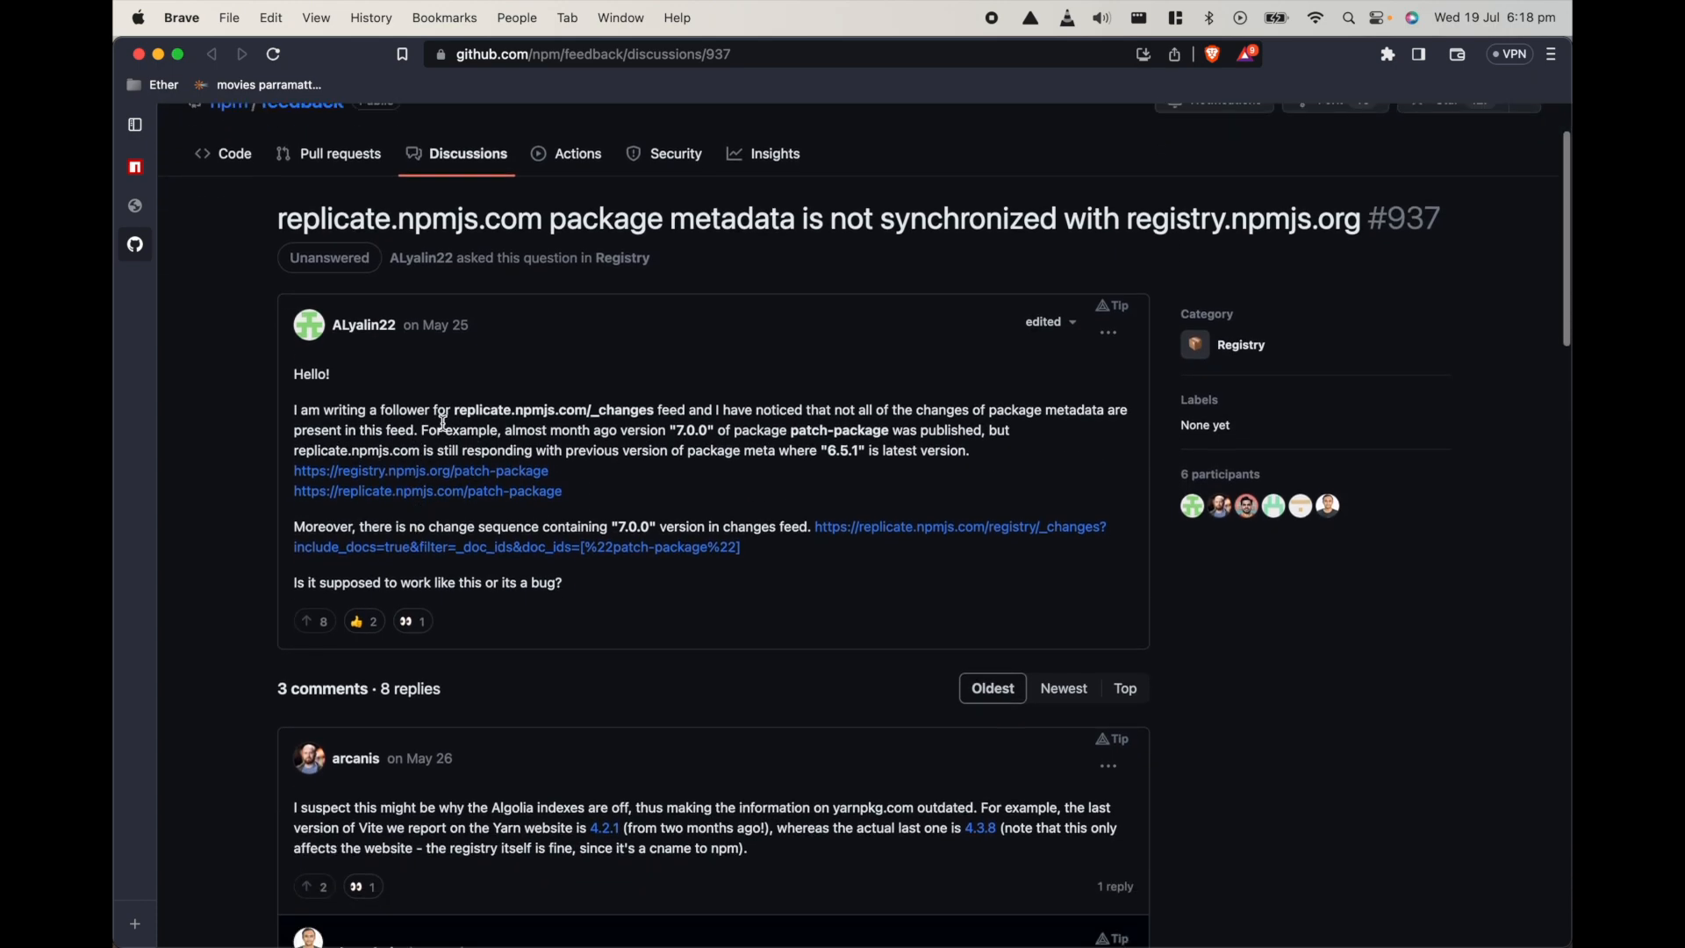
Return to the npm tab and reopen the build-and-publish-node-cli package page.
{"action": "left_click", "coordinate": [135, 124]}
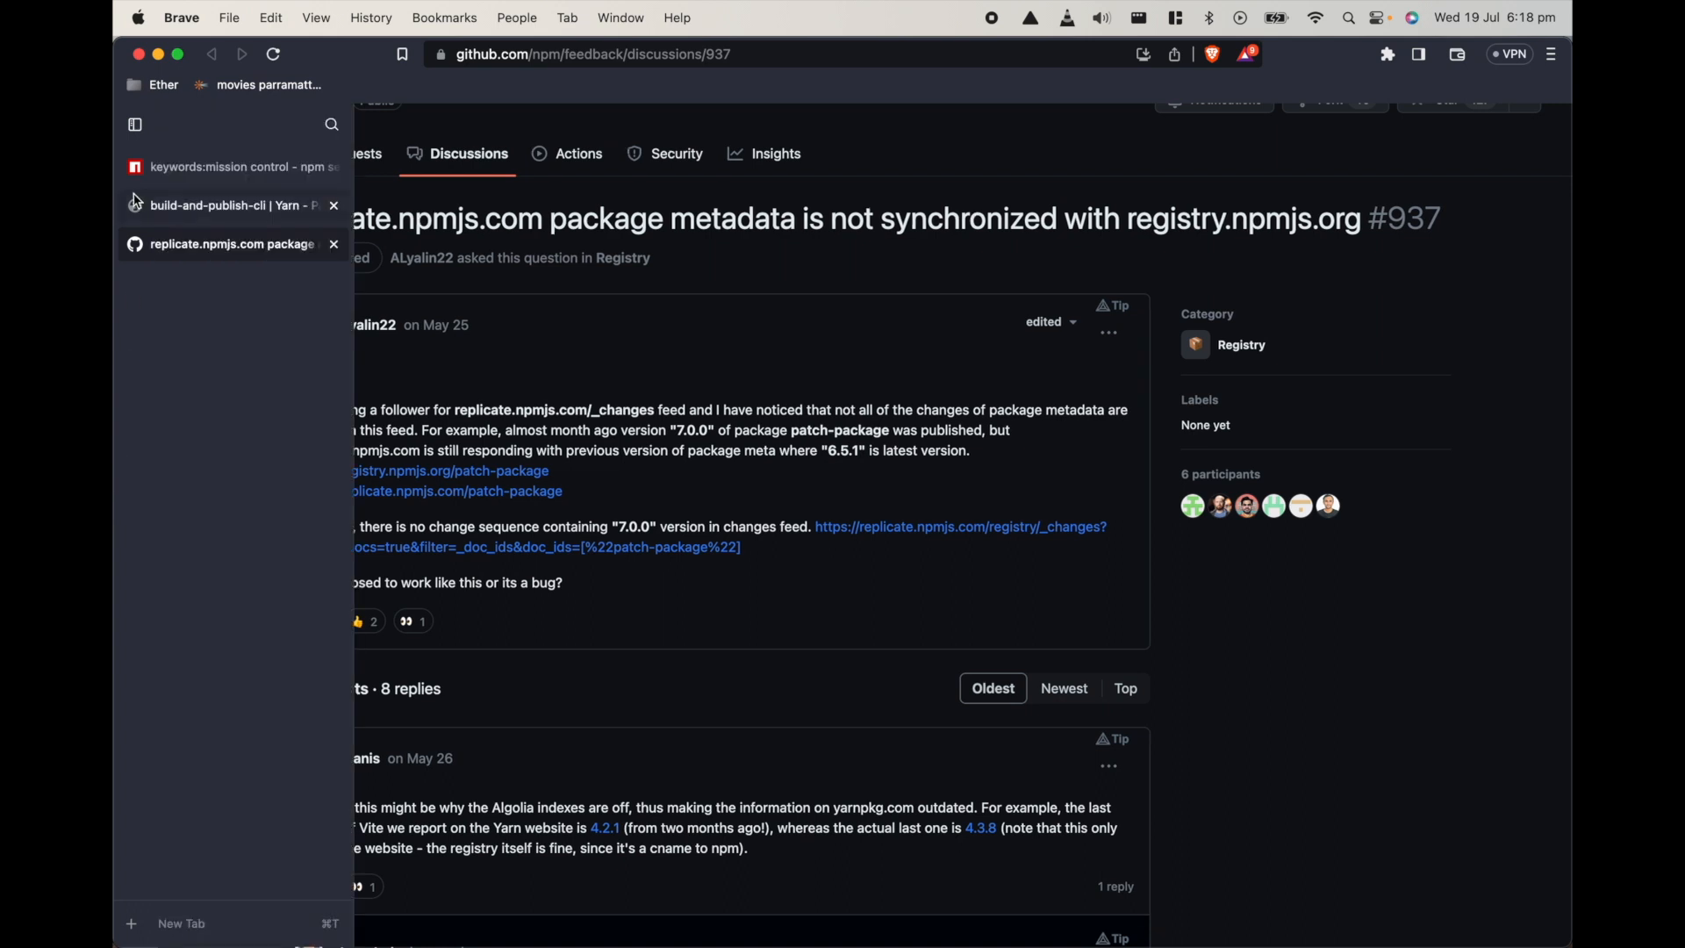
{"action": "left_click", "coordinate": [245, 167]}
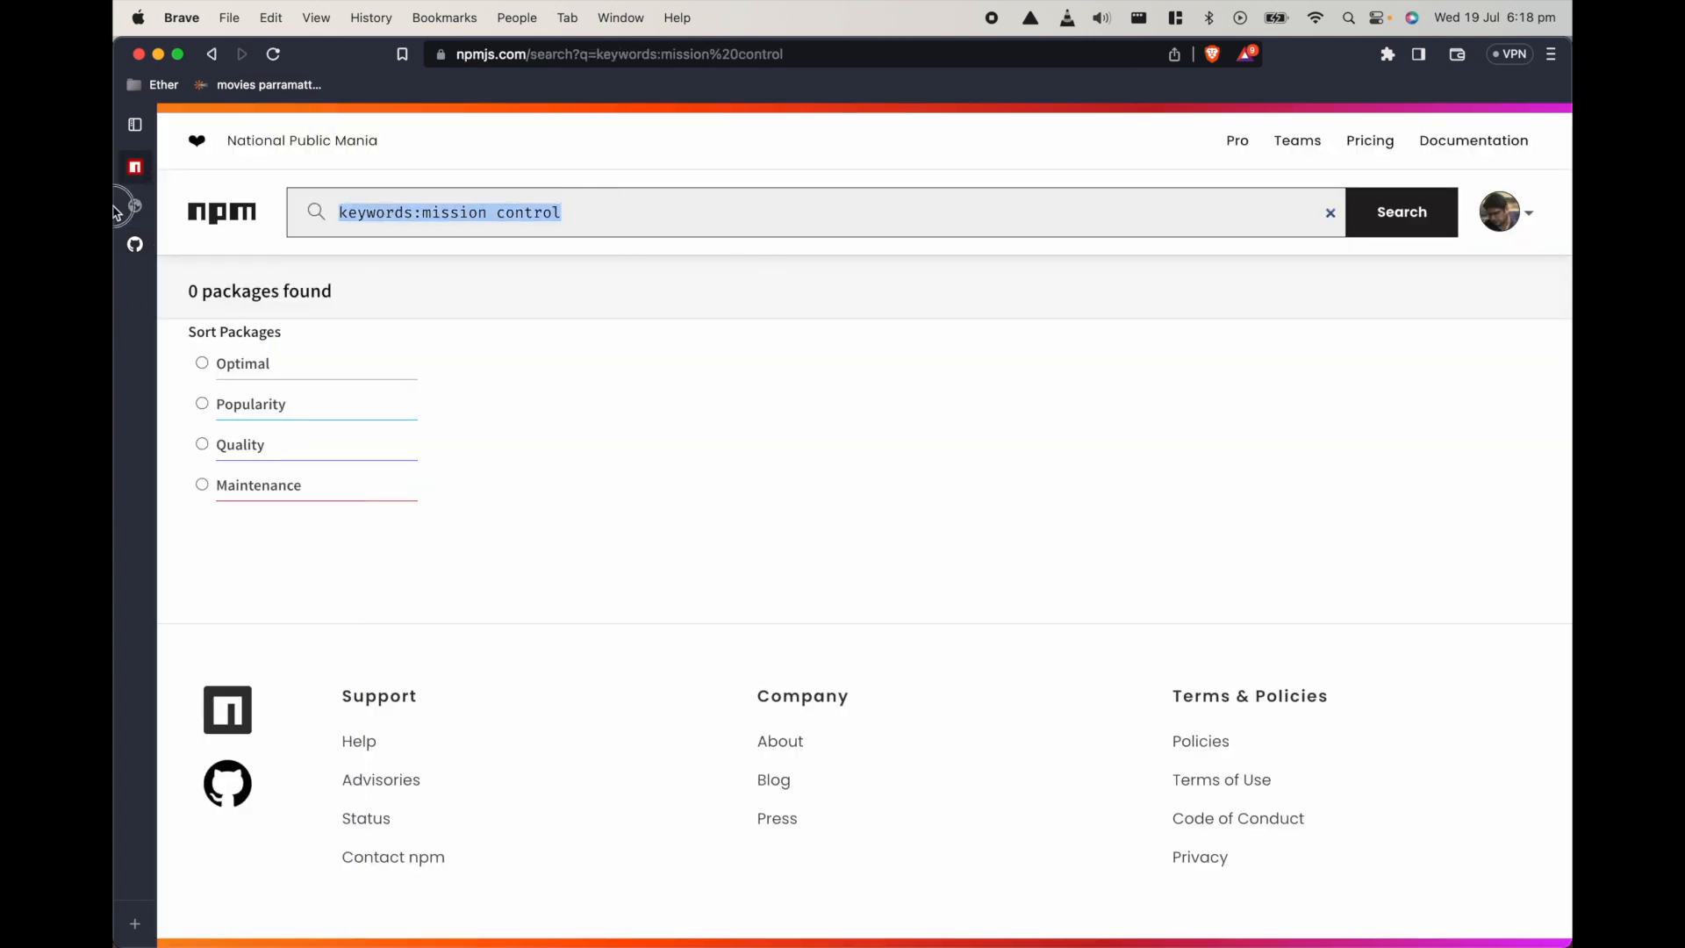
{"action": "type", "text": "build-and-publish-cli"}
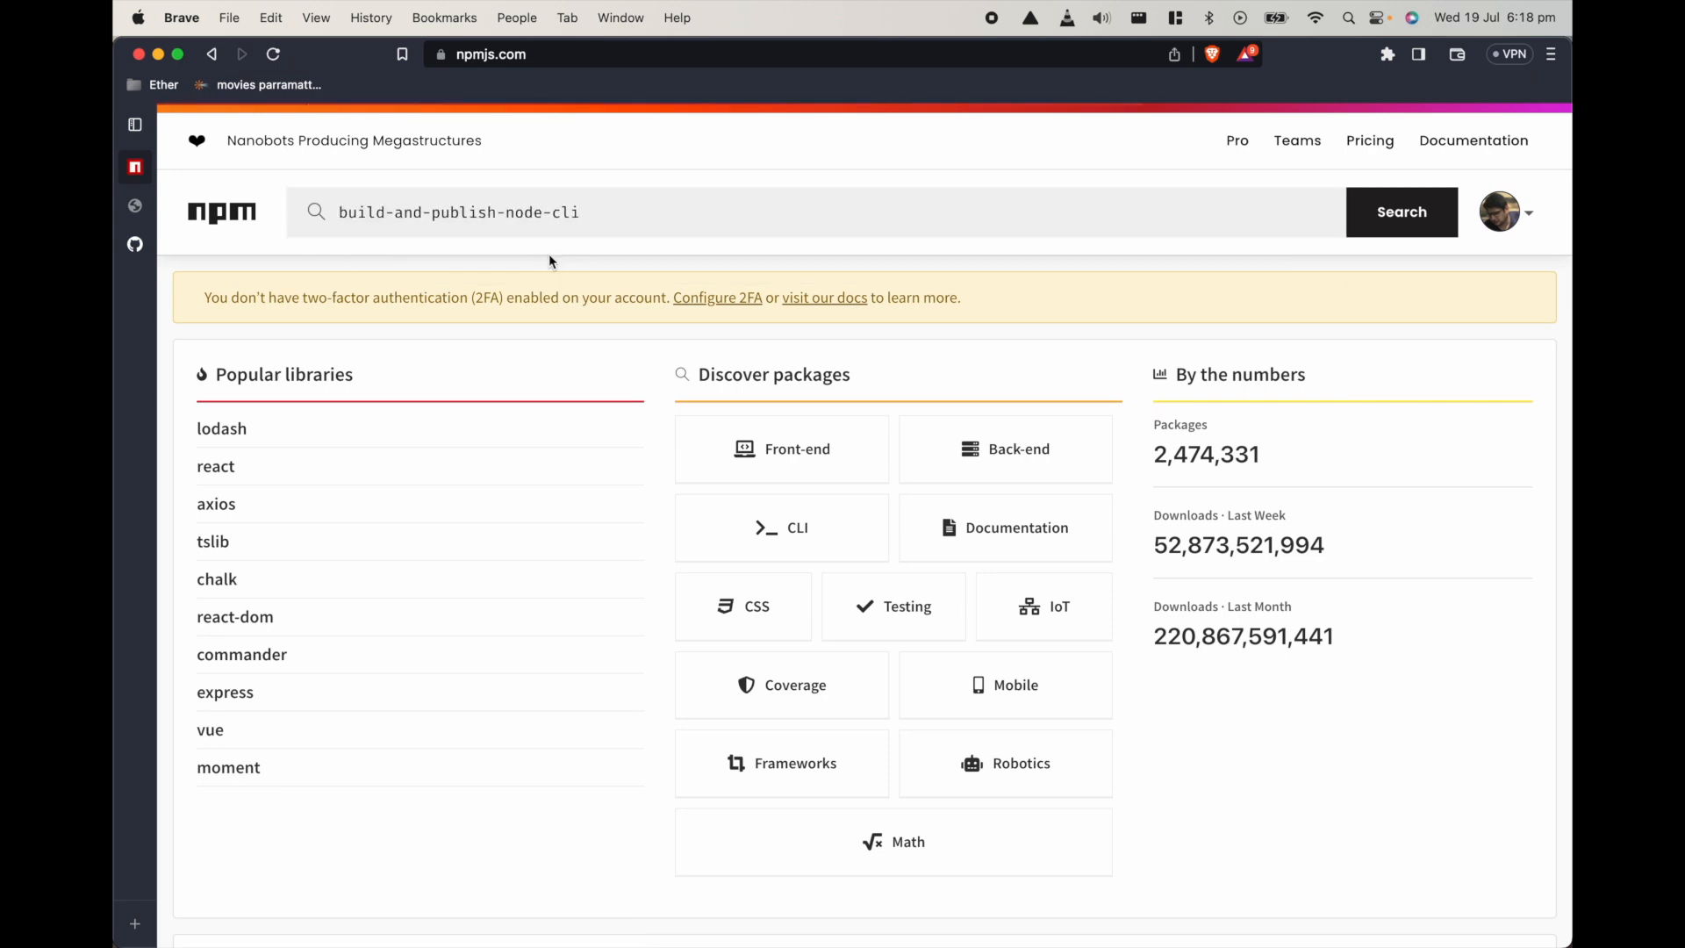
{"action": "left_click", "coordinate": [1402, 211]}
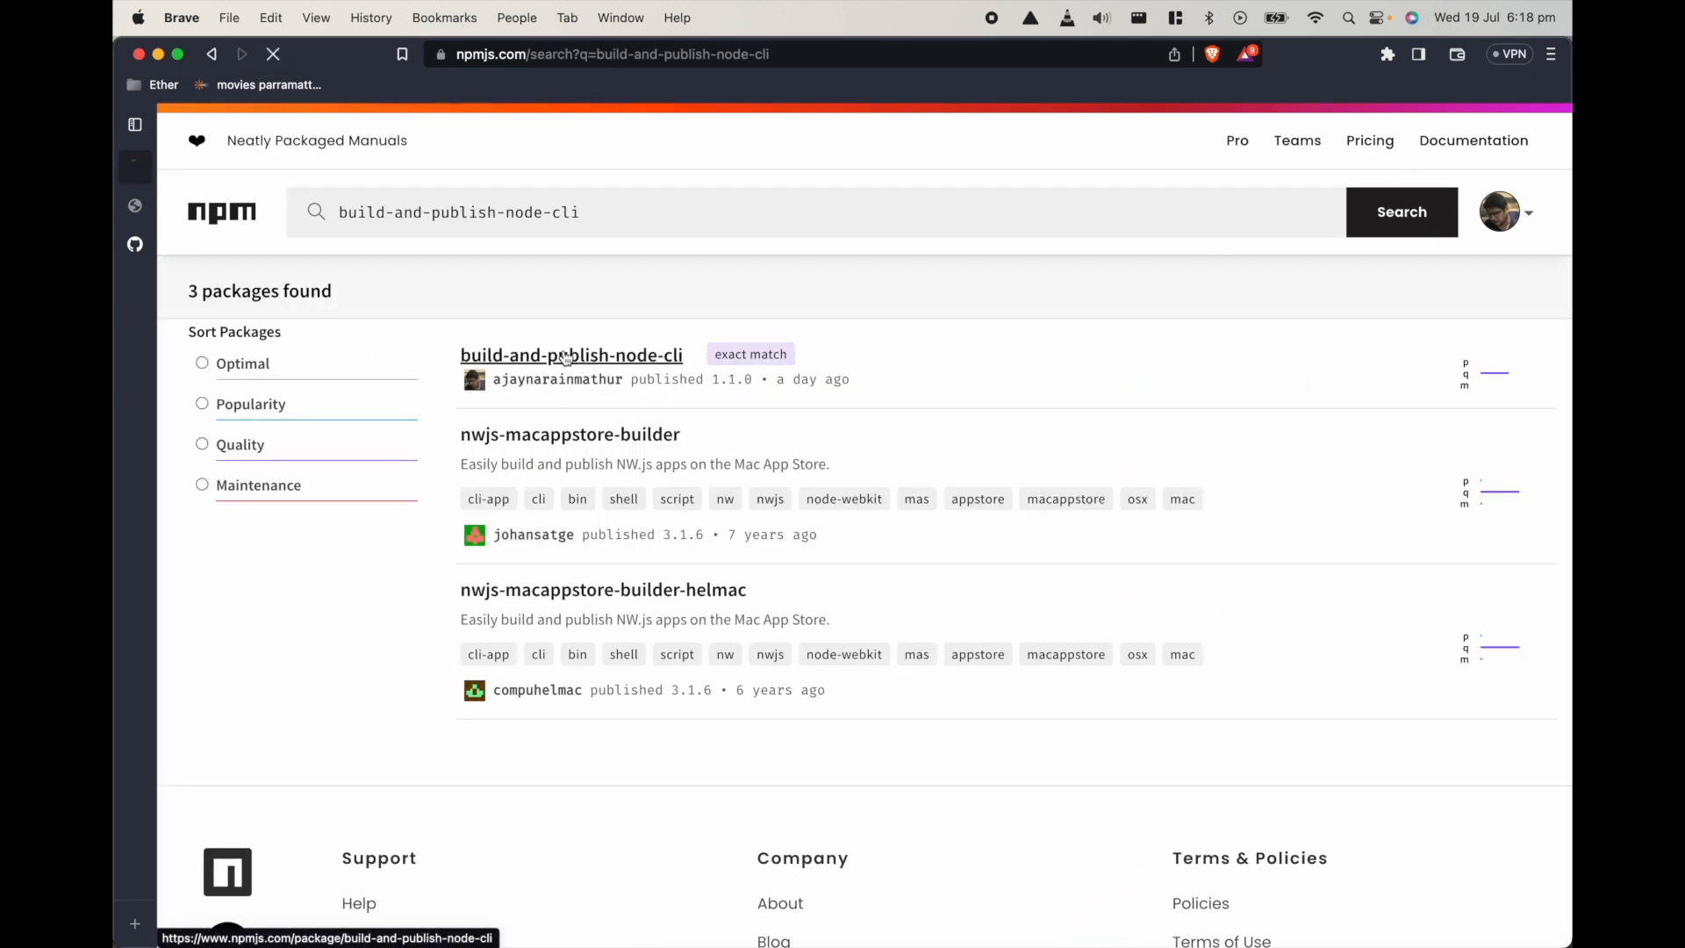
{"action": "left_click", "coordinate": [570, 354]}
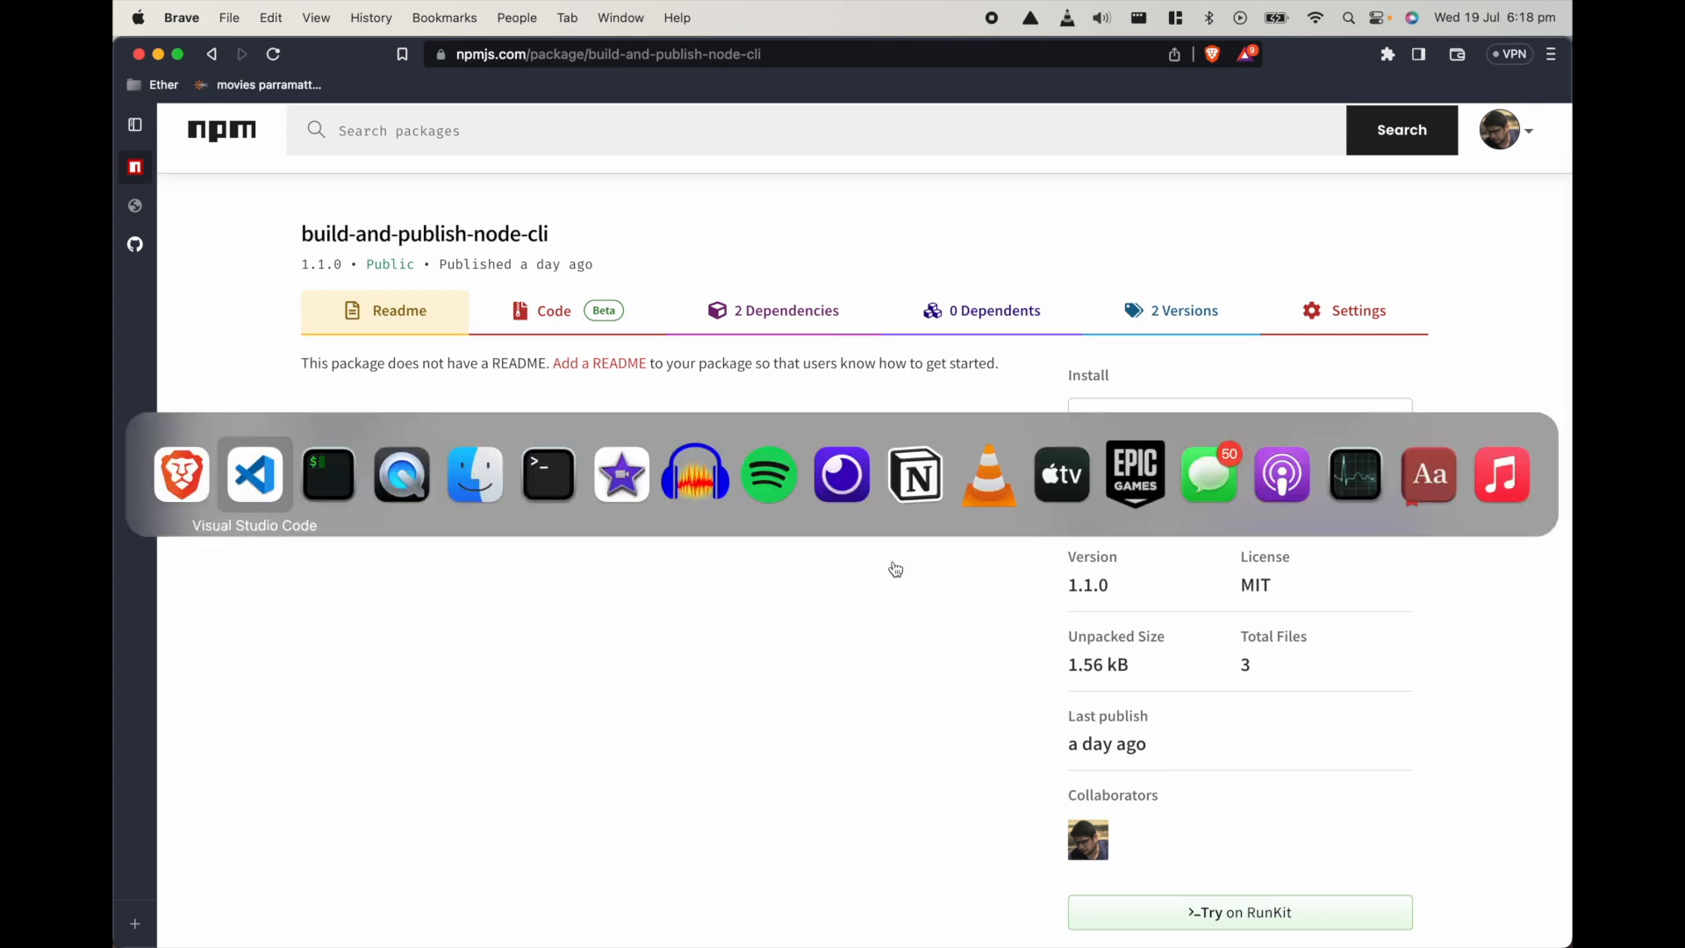
In the terminal, install build-and-publish-cli globally and confirm --version prints 2.1.1.
{"action": "left_click", "coordinate": [253, 473]}
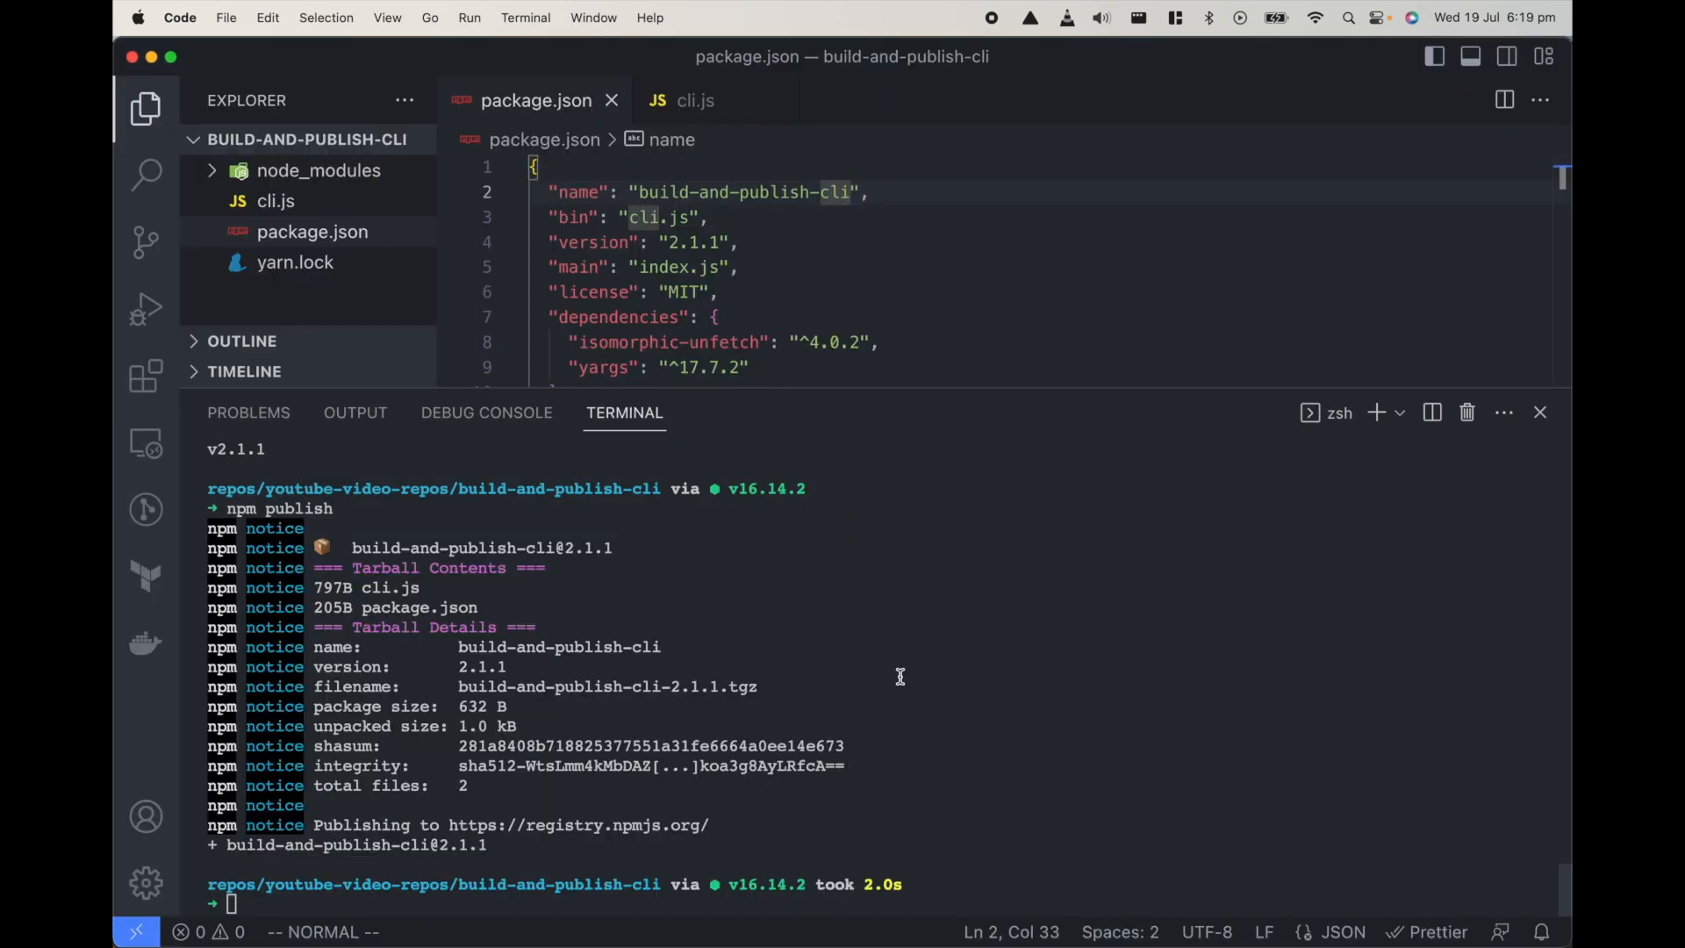
{"action": "type", "text": "npm i -g"}
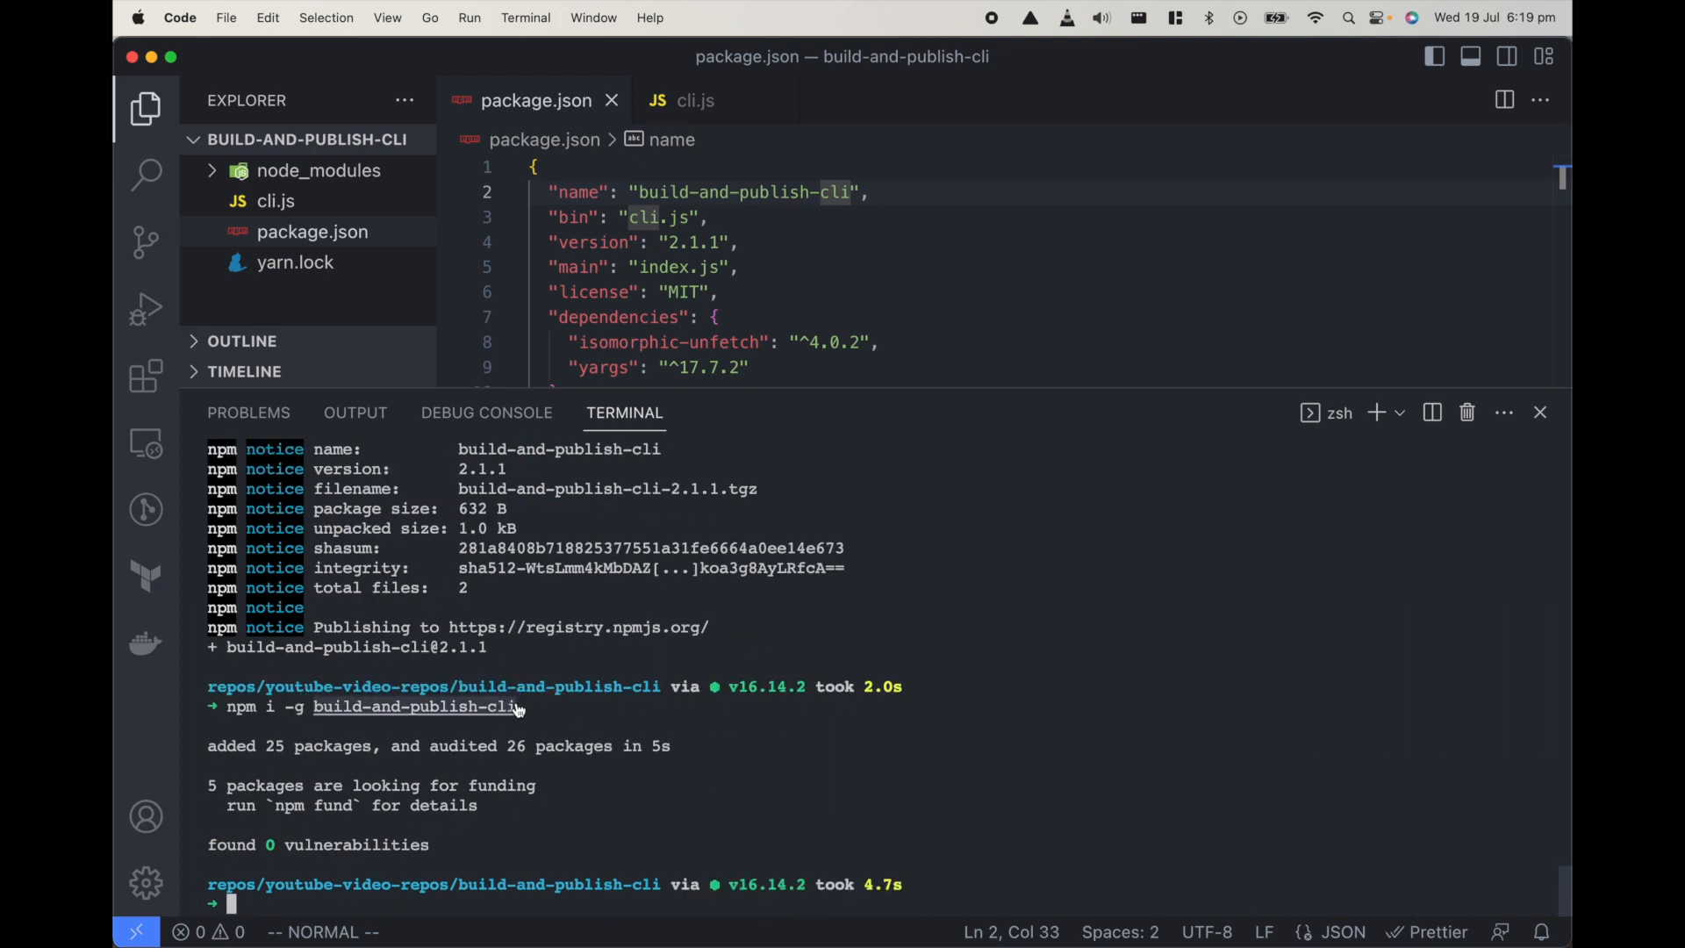
{"action": "type", "text": "build-and-publish-cli --vr"}
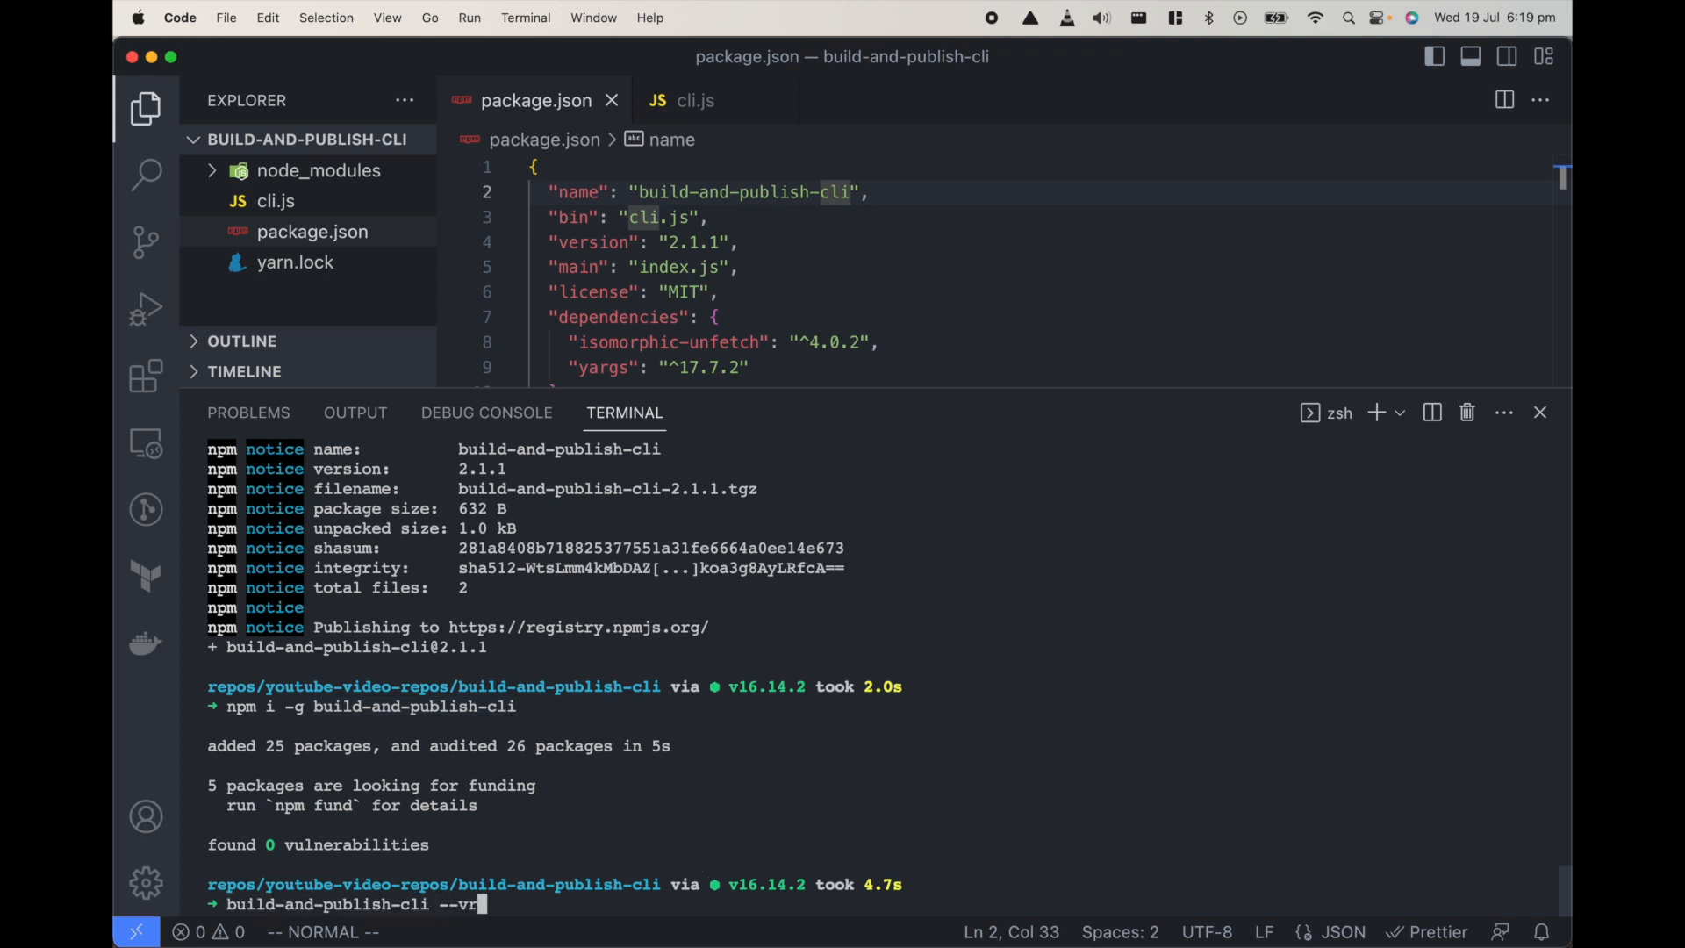
{"action": "type", "text": "ersion"}
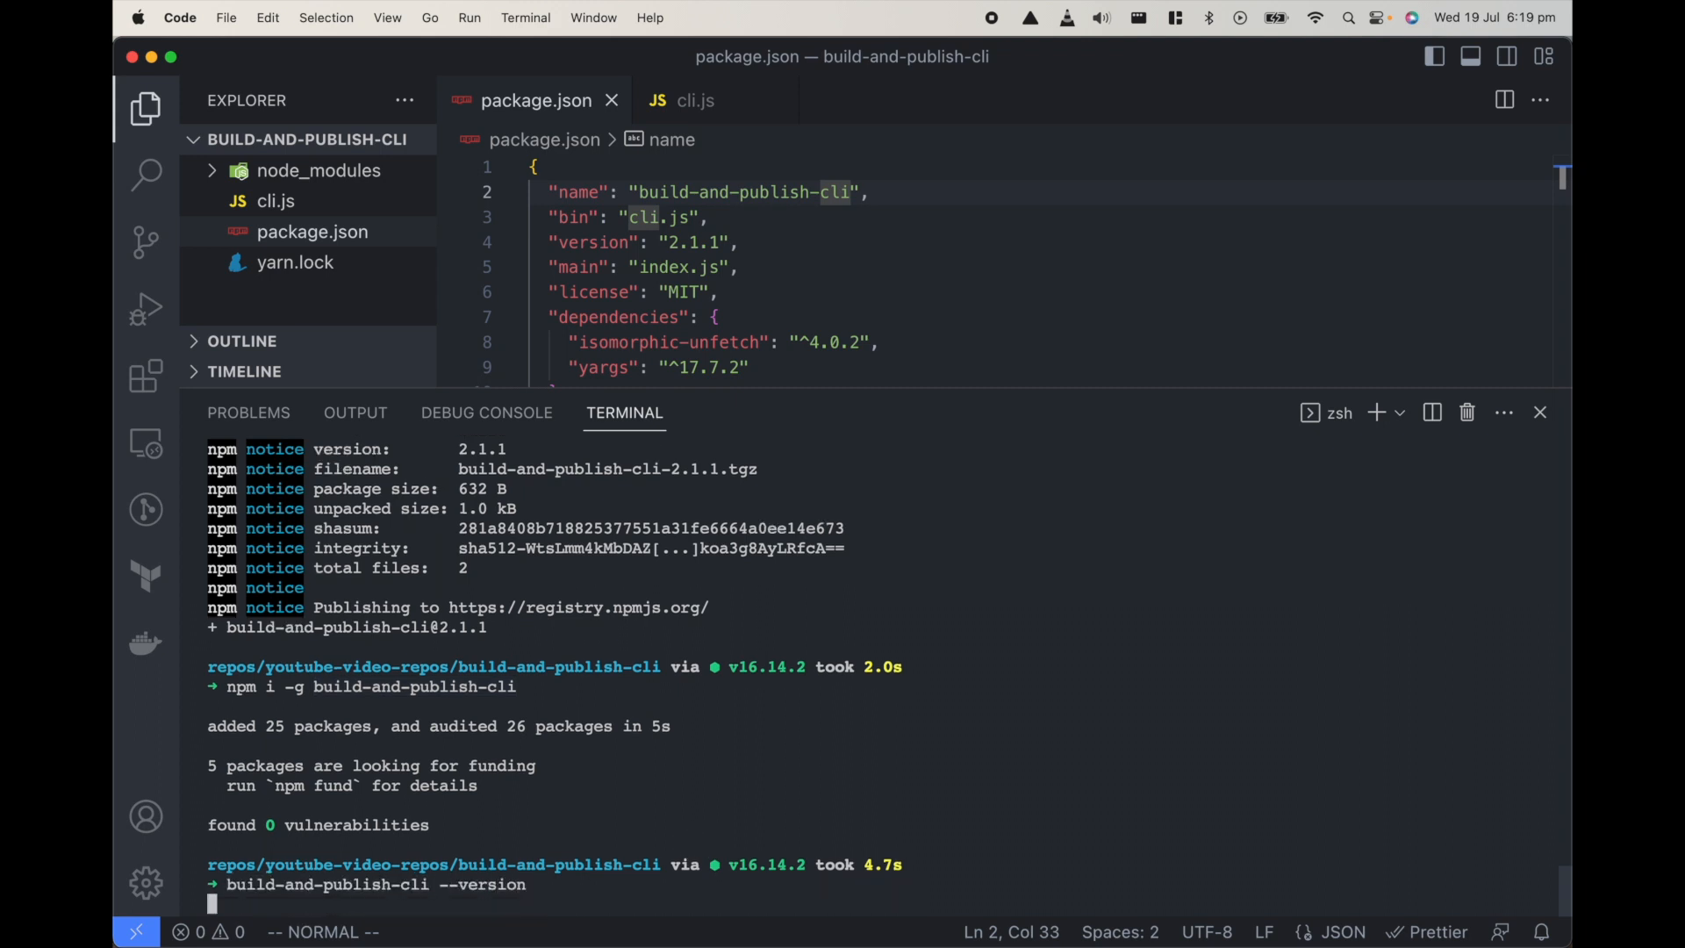
{"action": "key", "text": "Return"}
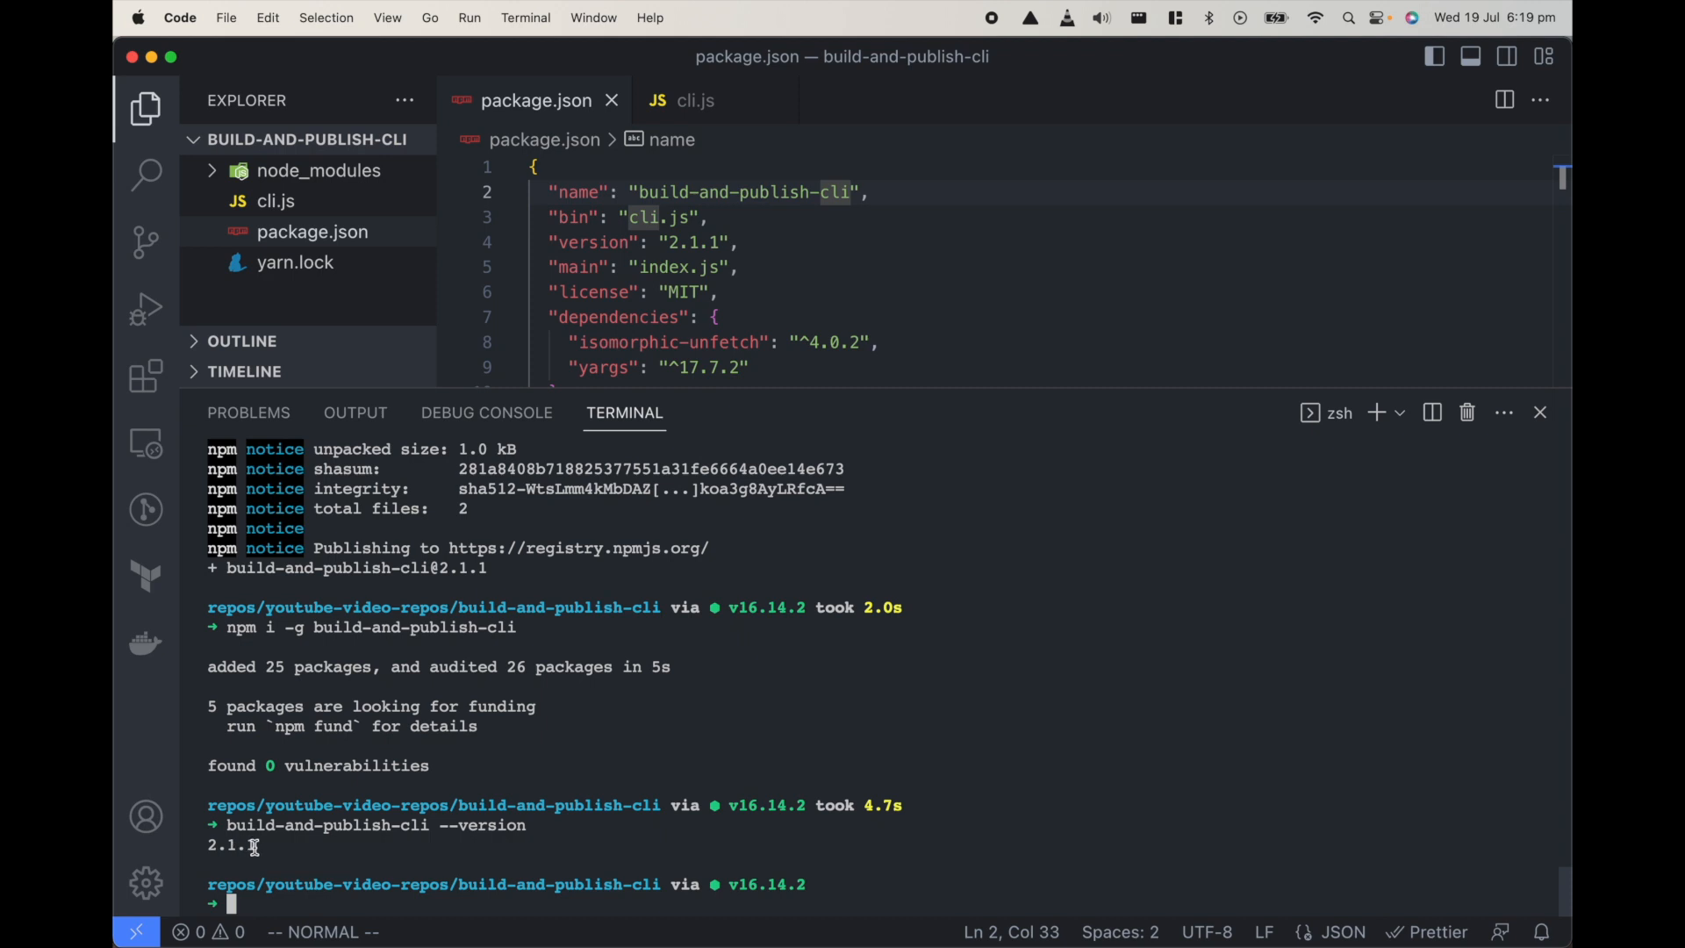
{"action": "mouse_move", "coordinate": [441, 843]}
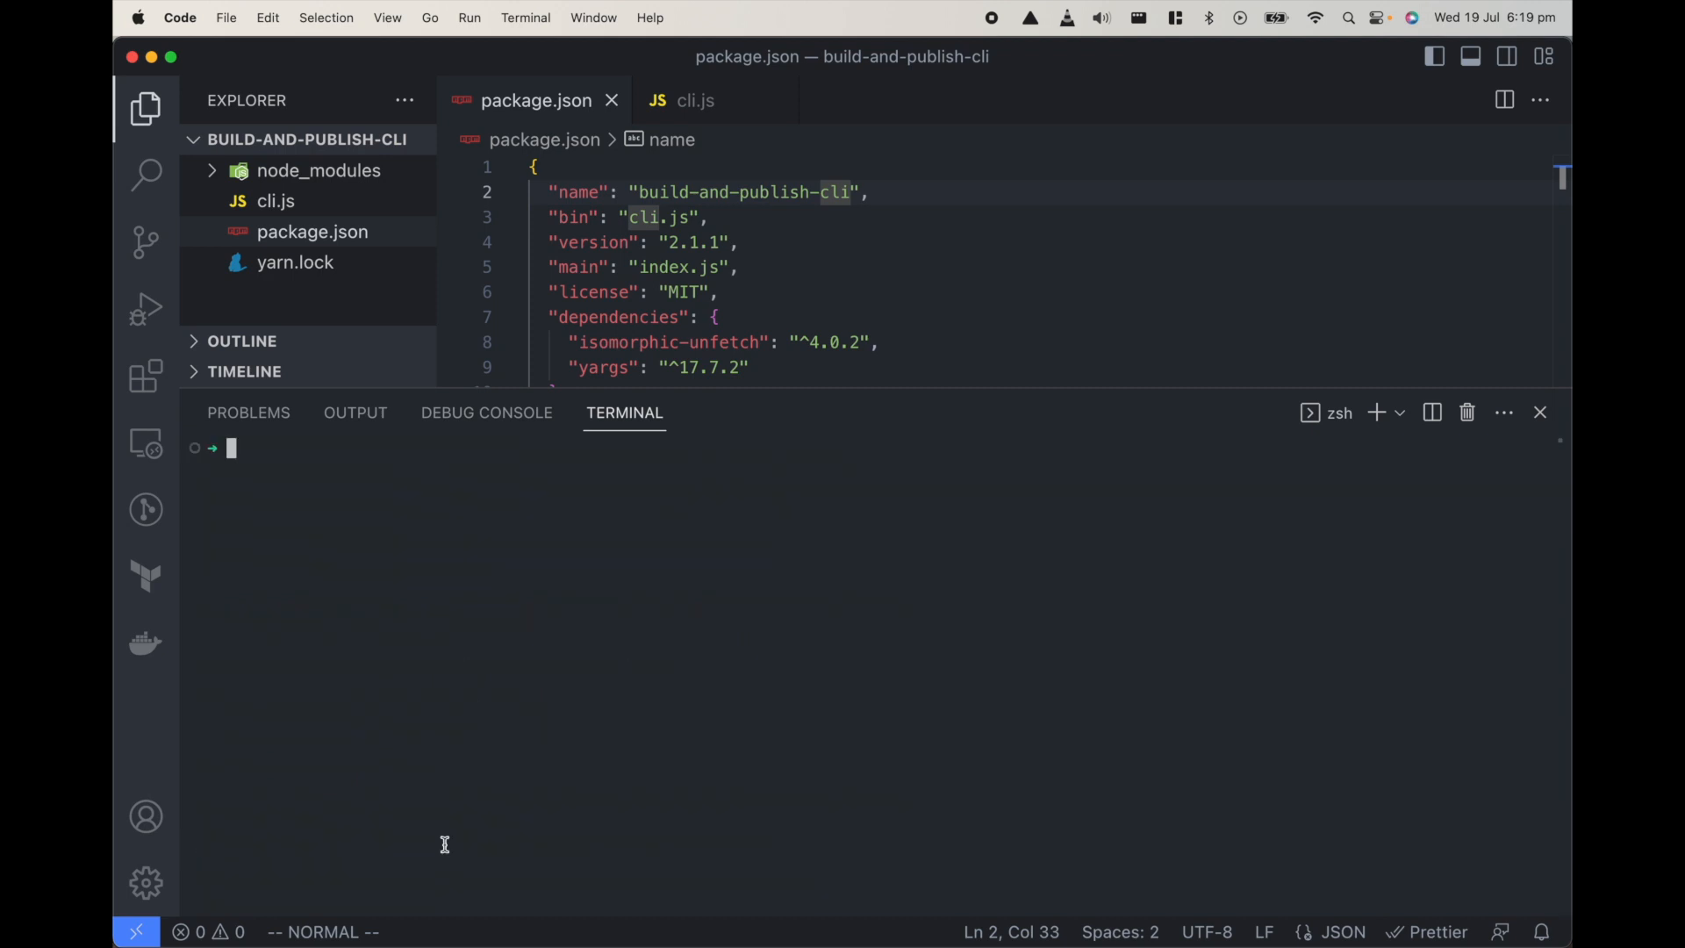
Run build-and-publish-cli stats --package react, reporting 85734720 downloads last month.
{"action": "type", "text": "npm i -g build-and-publish-cli"}
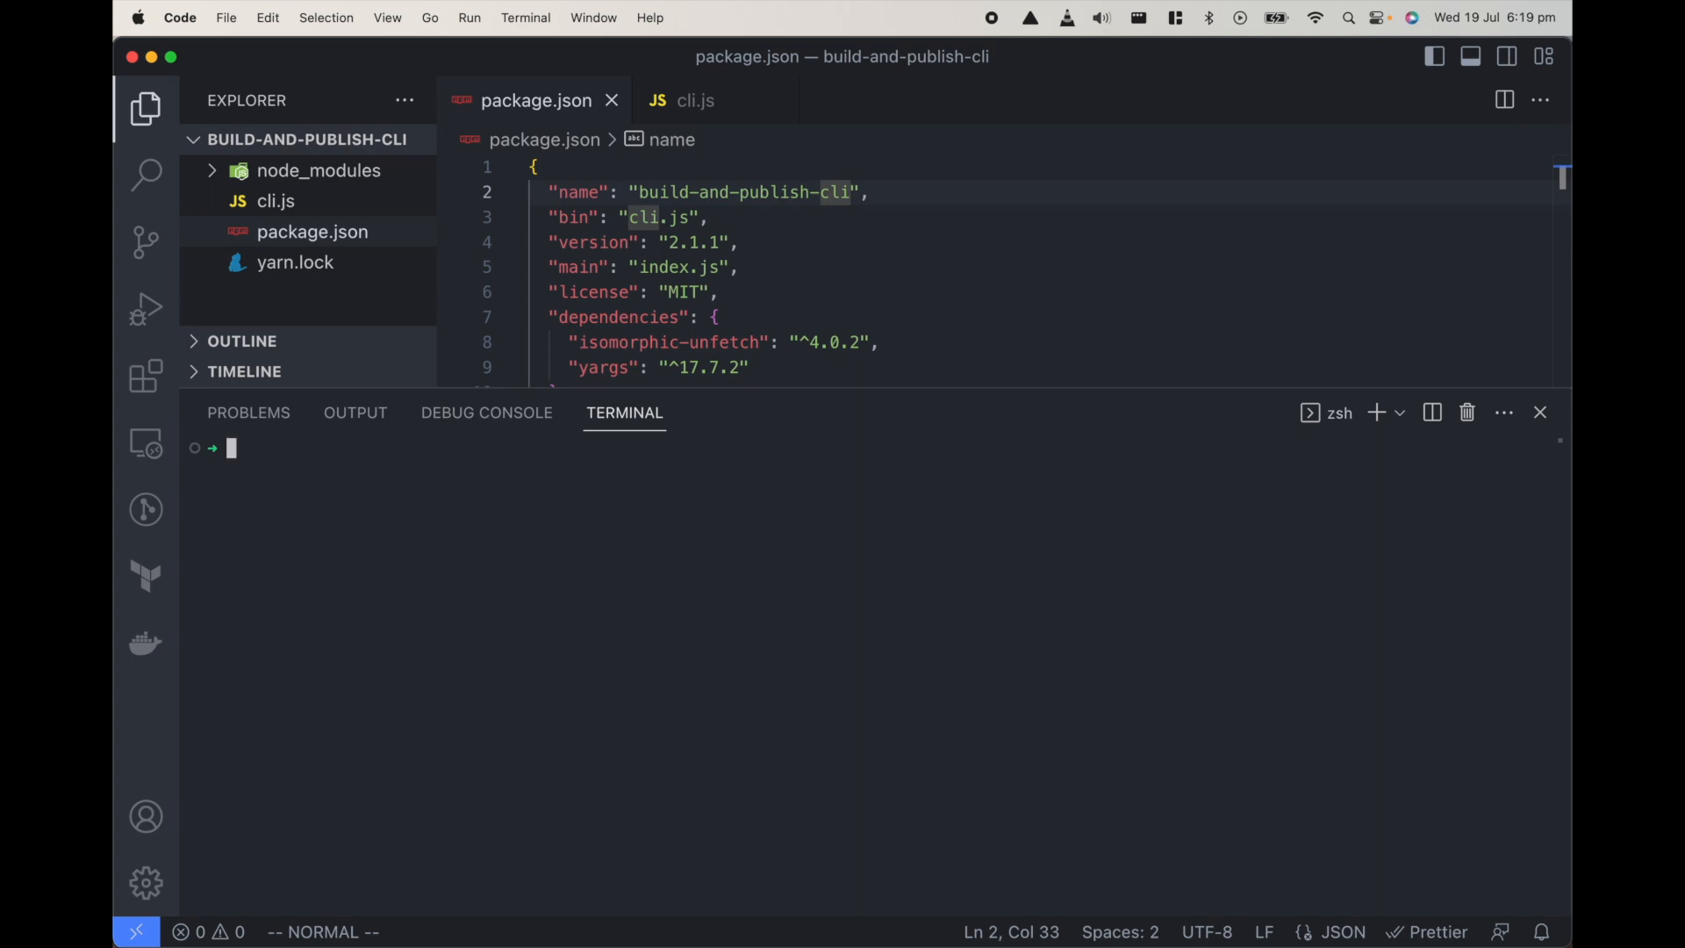
{"action": "type", "text": "build-and-publish-cl"}
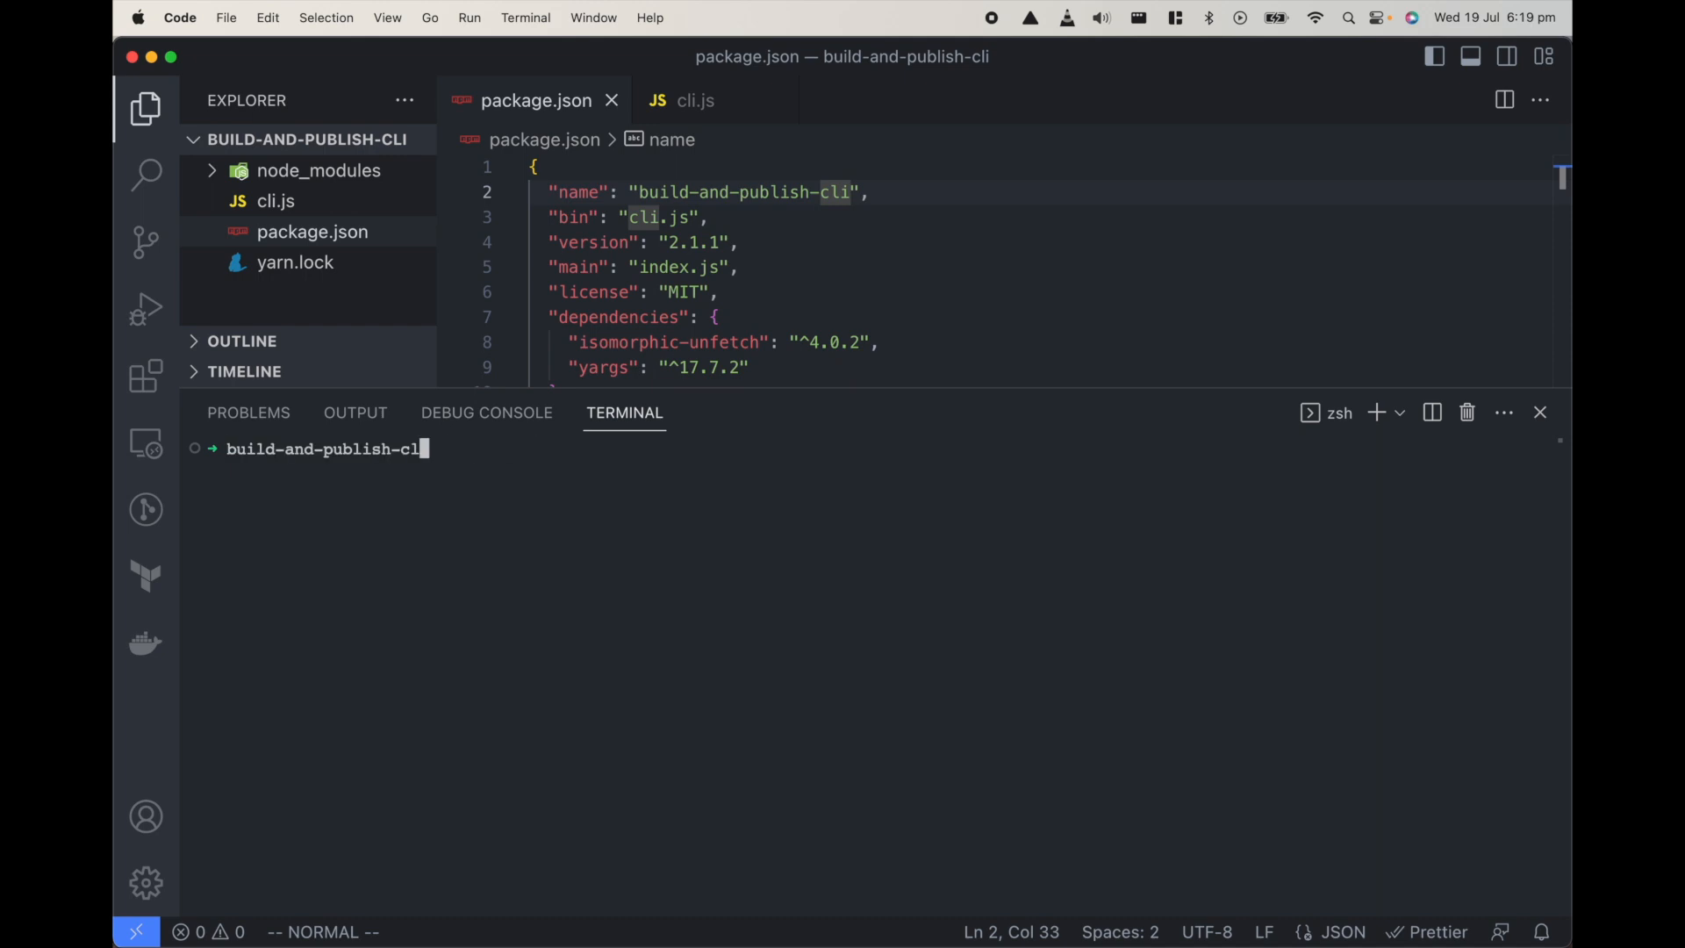
{"action": "type", "text": "stats"}
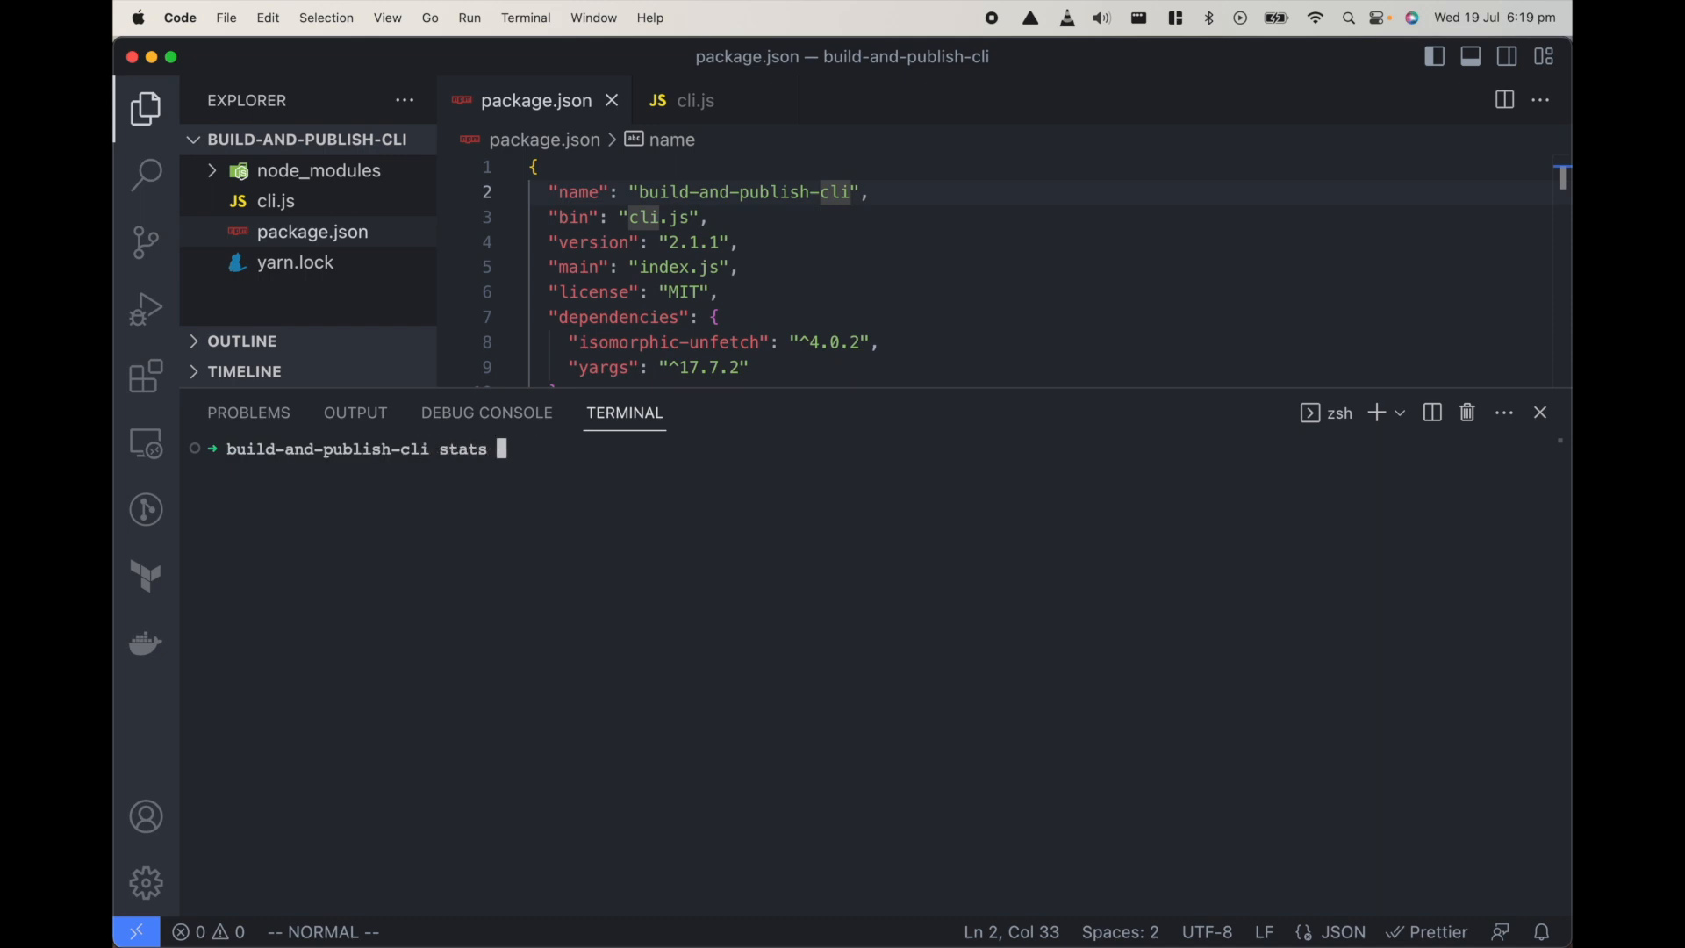
{"action": "type", "text": "--package react"}
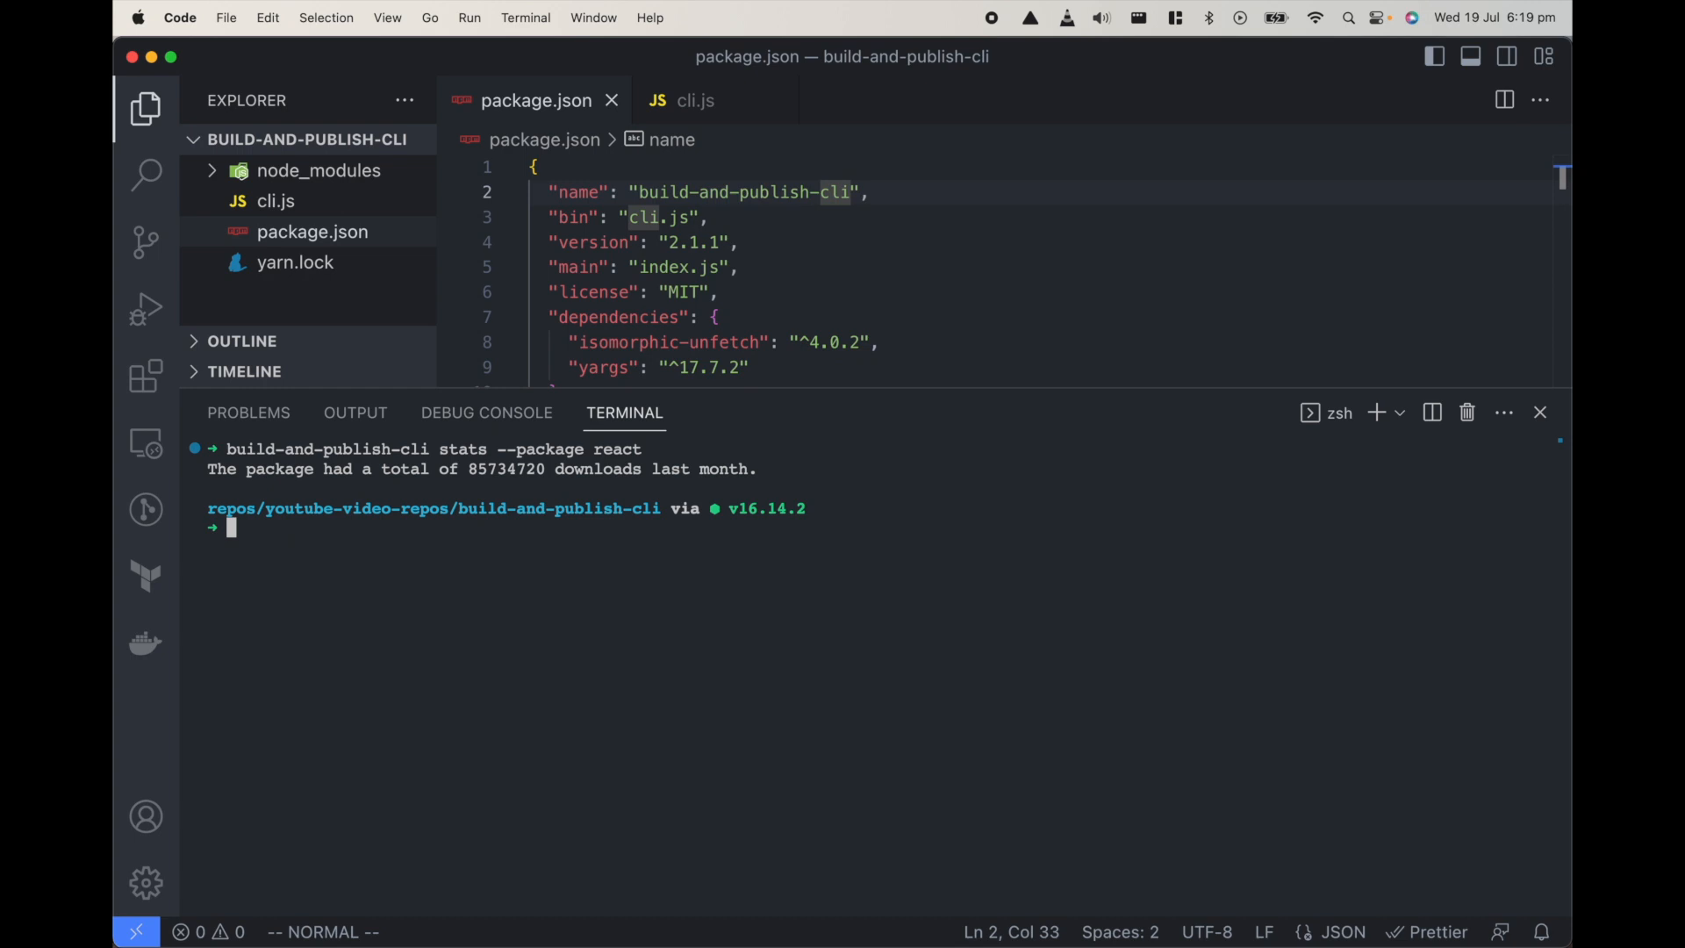
{"action": "mouse_move", "coordinate": [947, 456]}
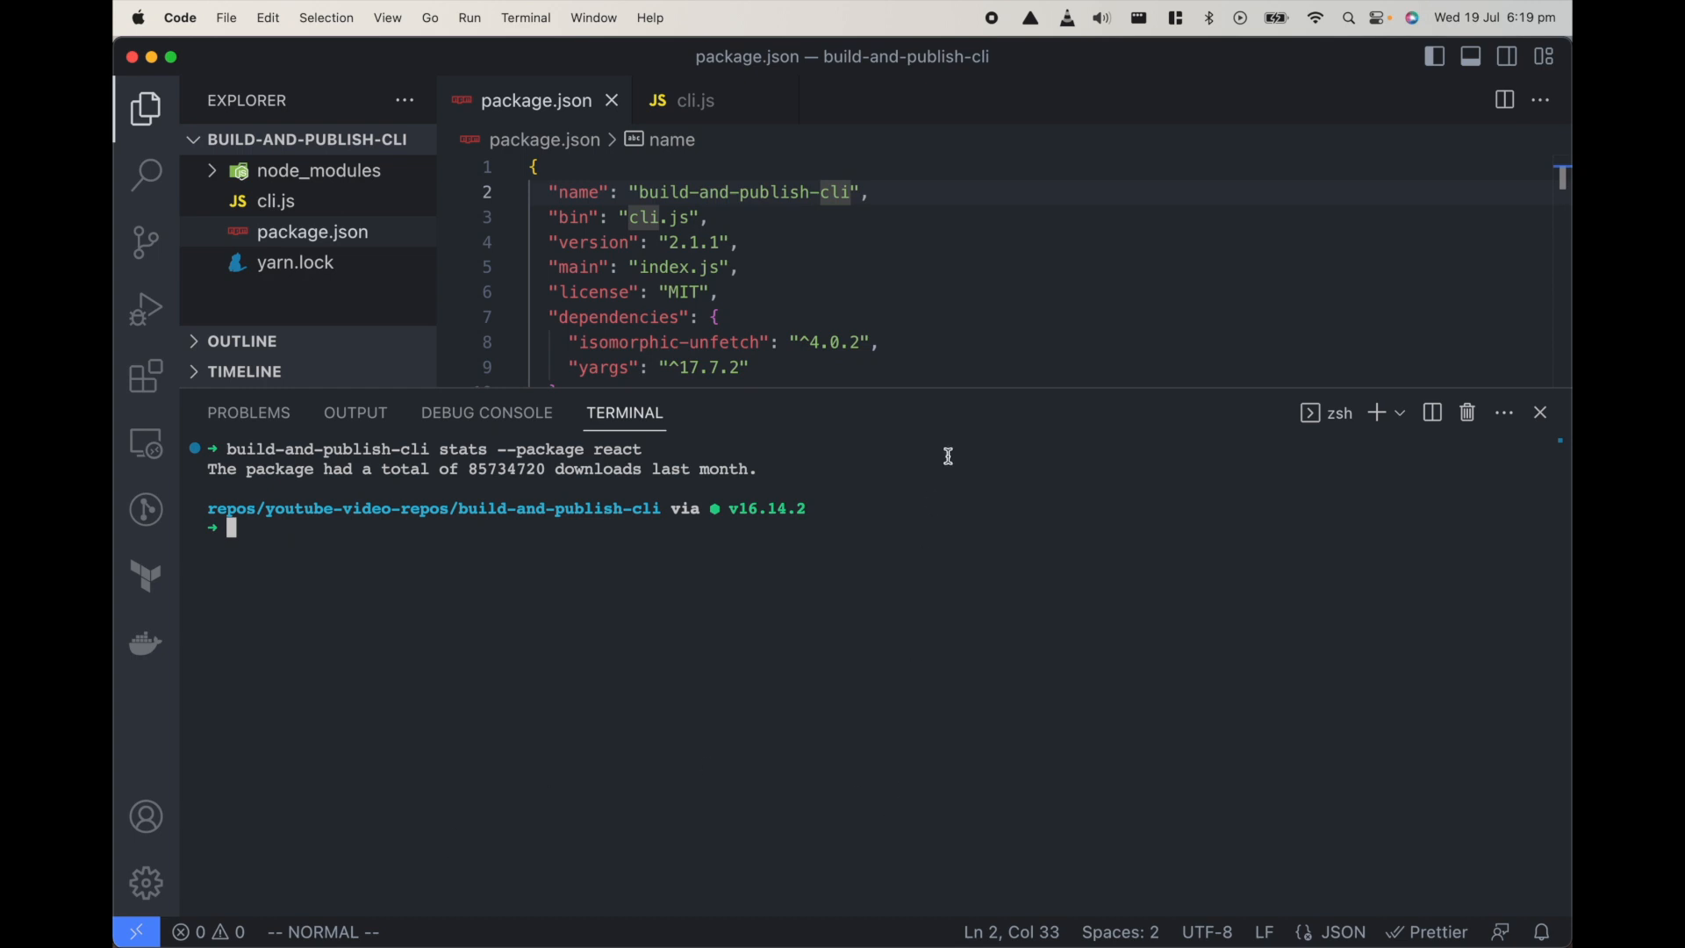
Shrink the terminal panel and scroll through cli.js's stats command code.
{"action": "left_click_drag", "start_coordinate": [949, 420], "coordinate": [953, 570]}
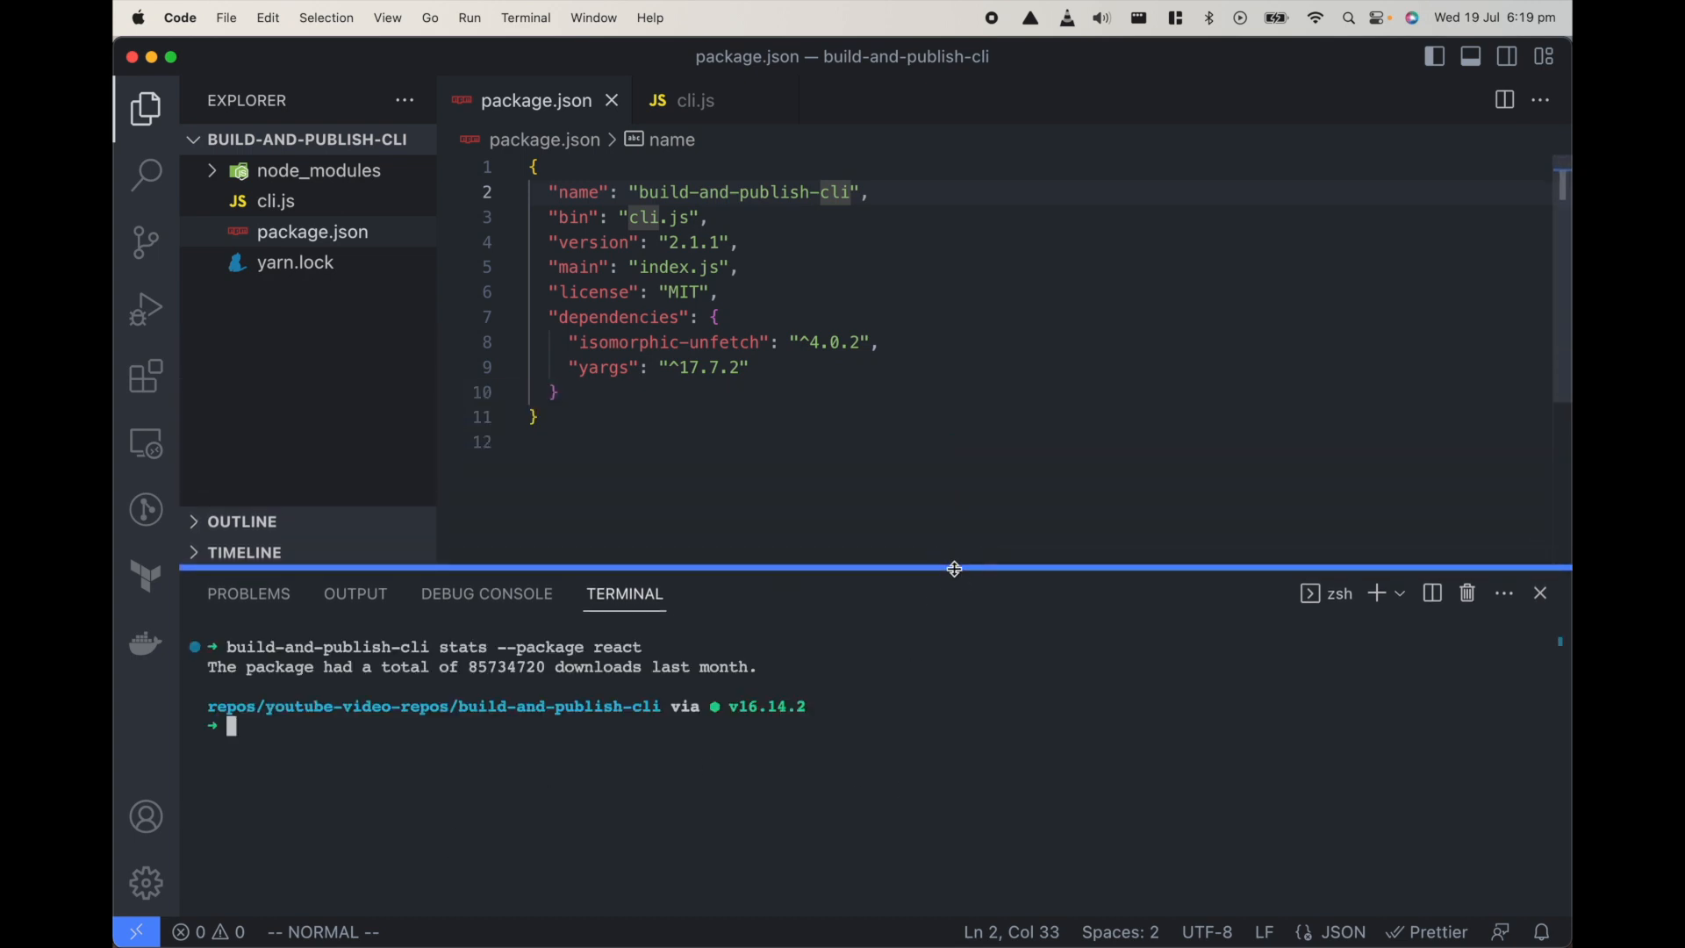
{"action": "left_click", "coordinate": [275, 201]}
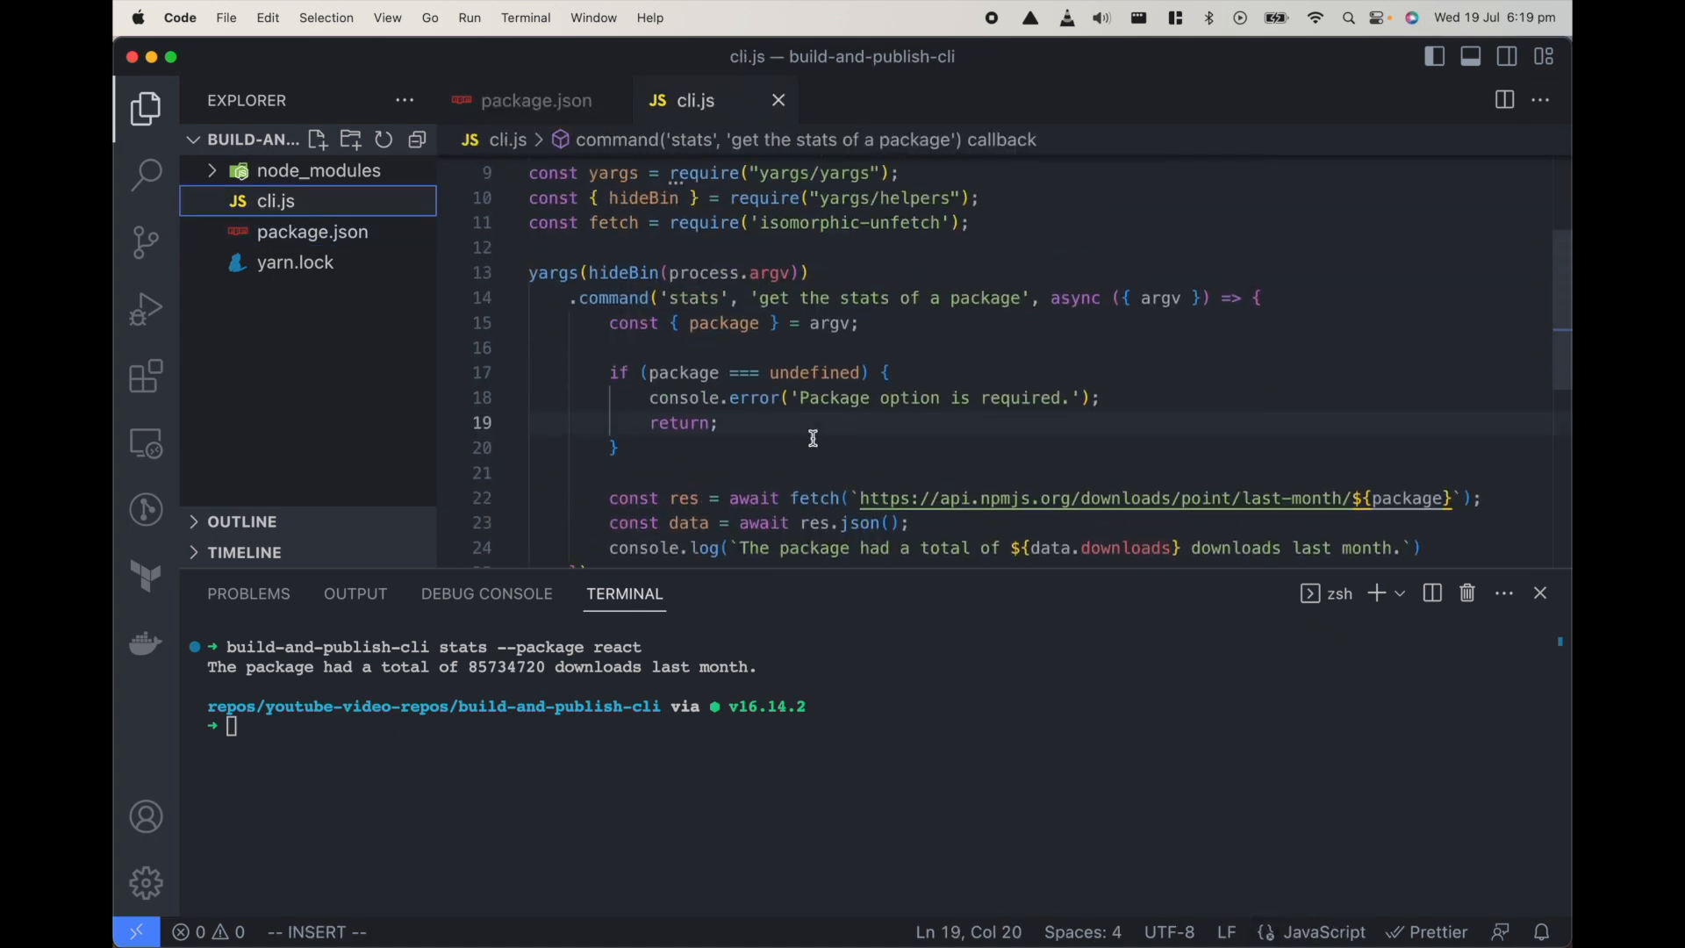
{"action": "scroll", "scroll_direction": "down", "scroll_amount": 3}
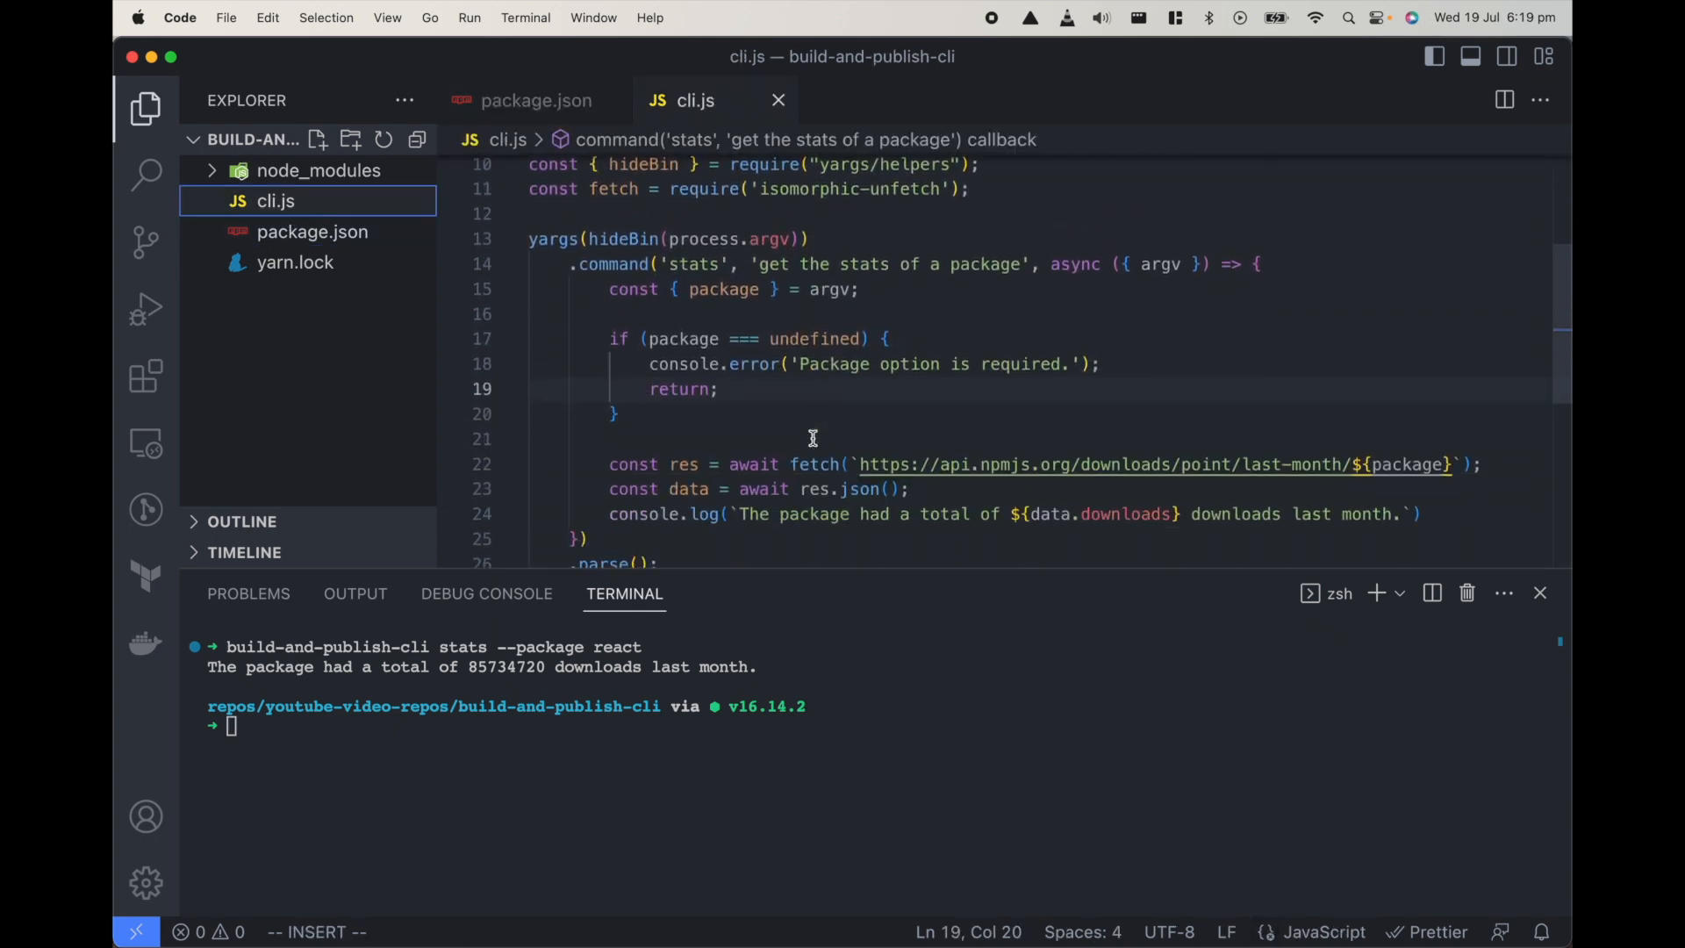
{"action": "scroll", "scroll_direction": "down", "scroll_amount": 3}
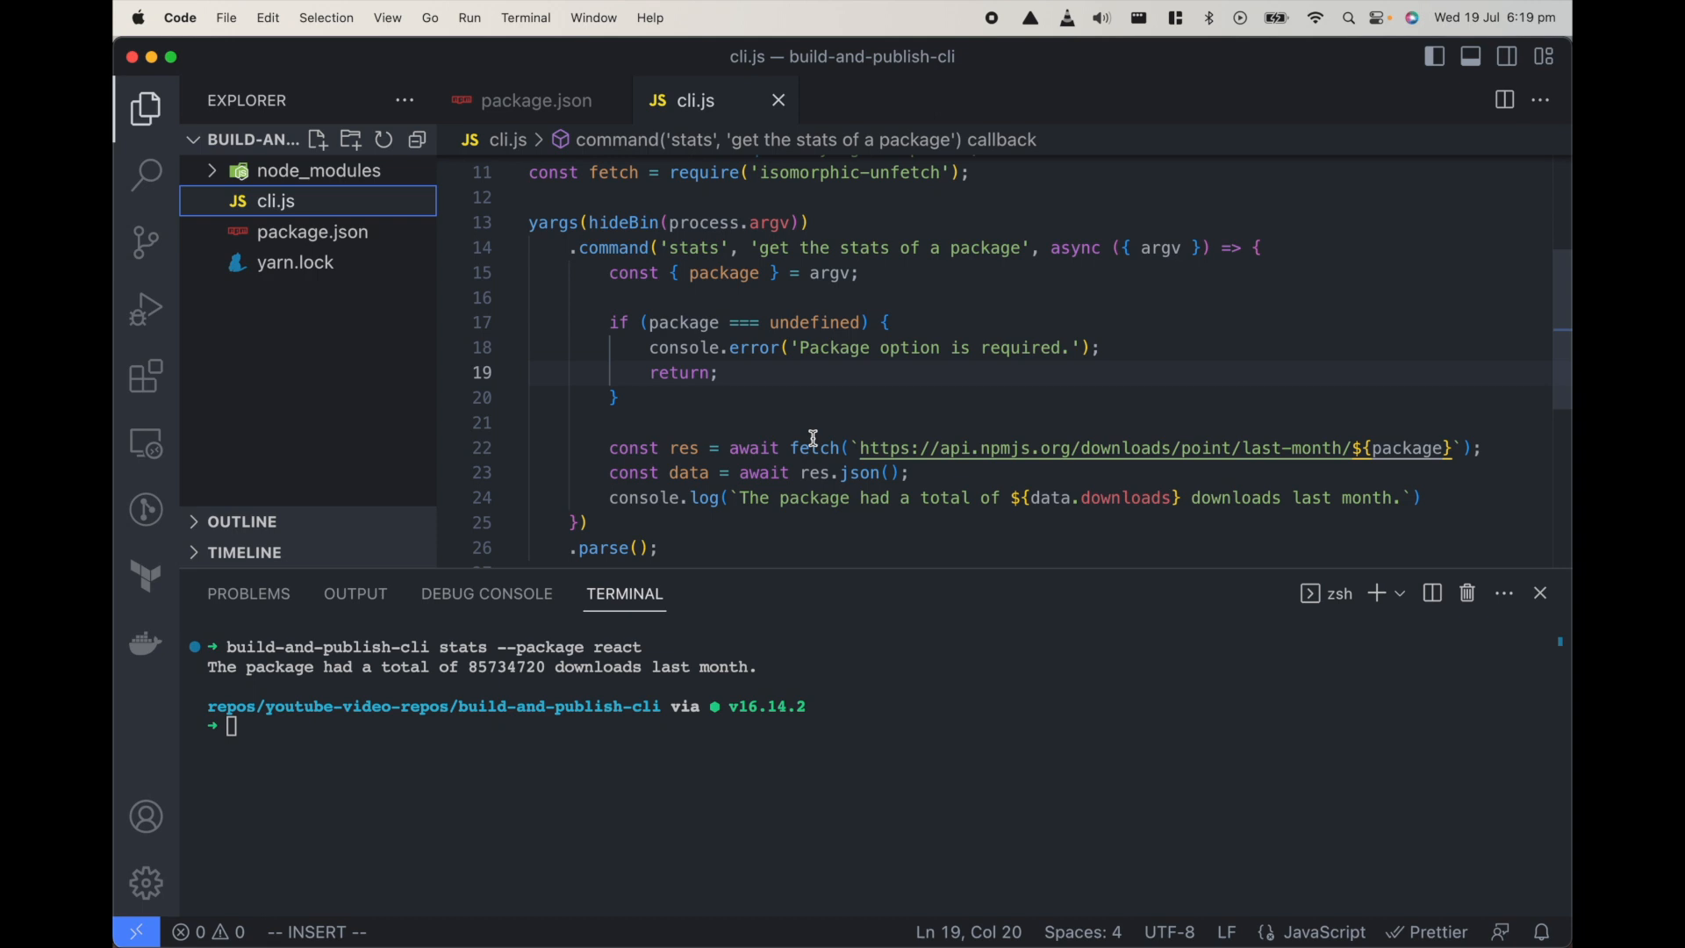